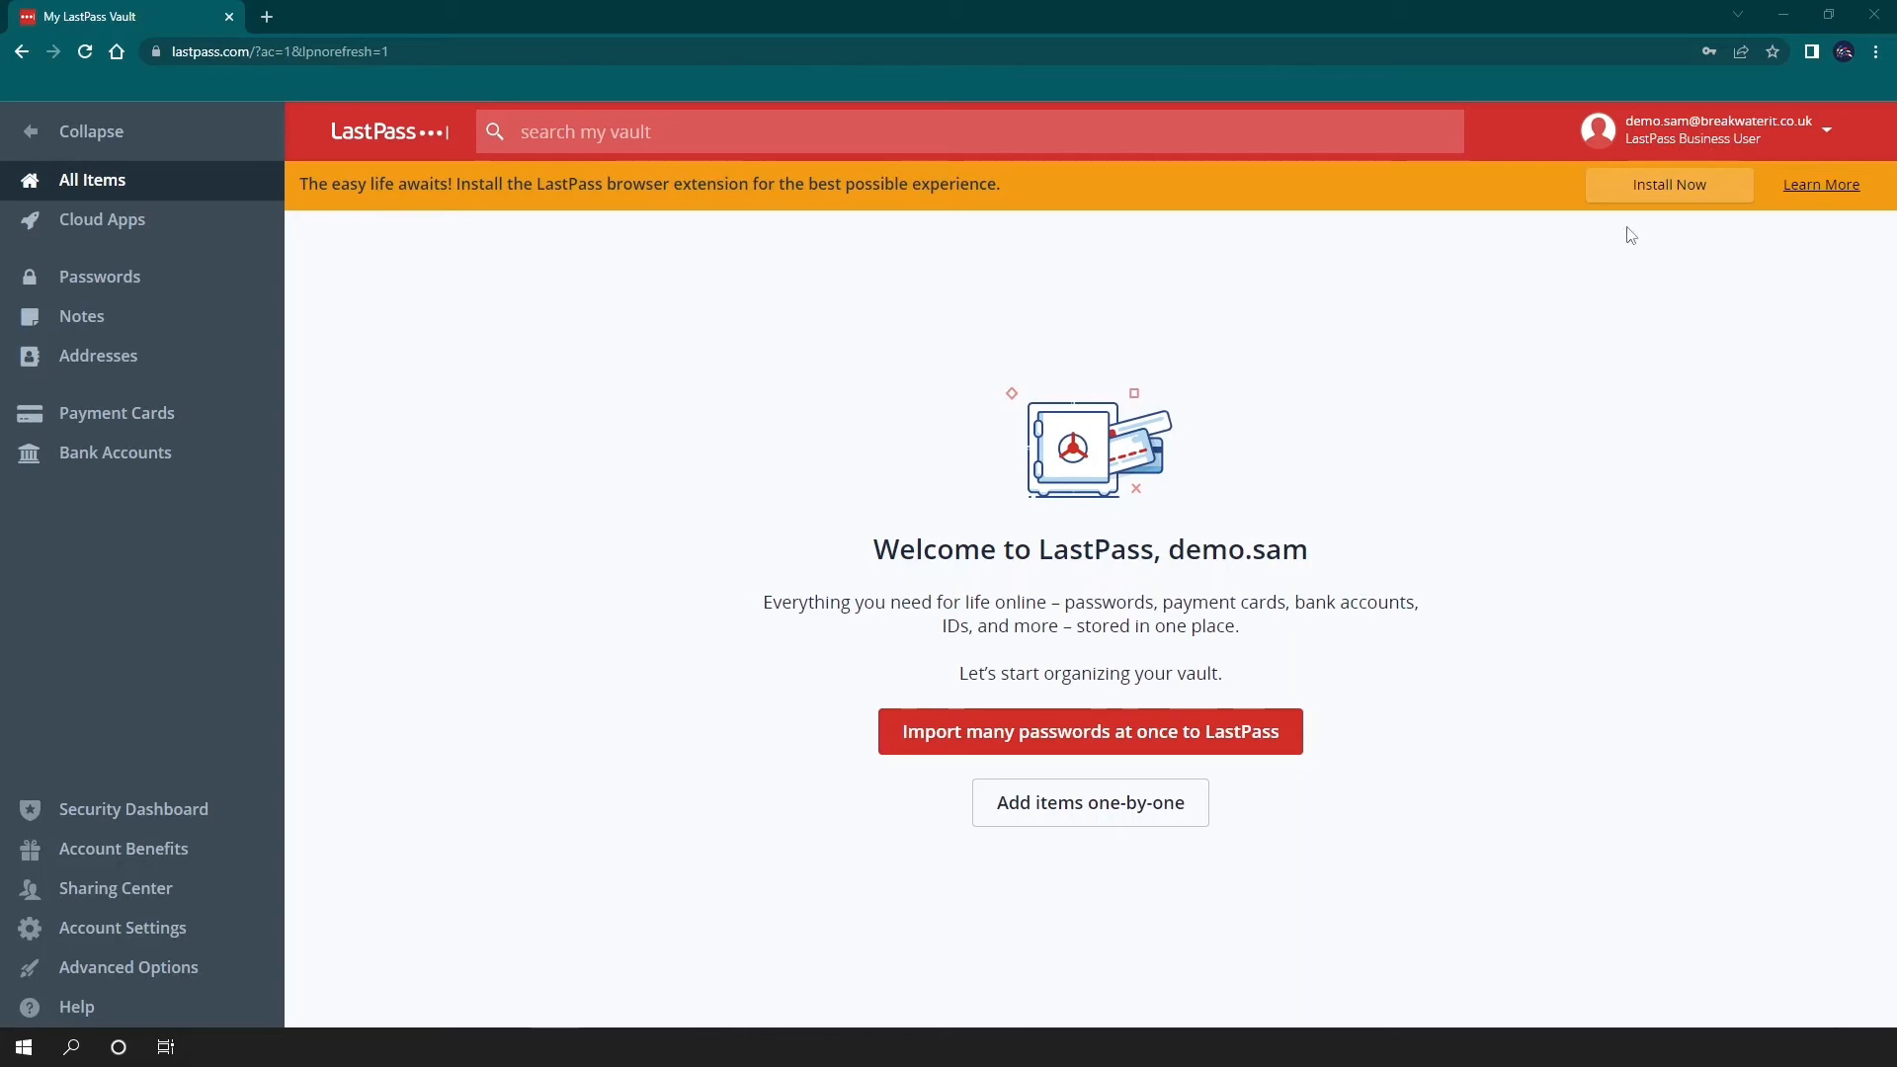
Get the LastPass browser extension from the vault banner's Install Now link.
{"action": "left_click", "coordinate": [1667, 183]}
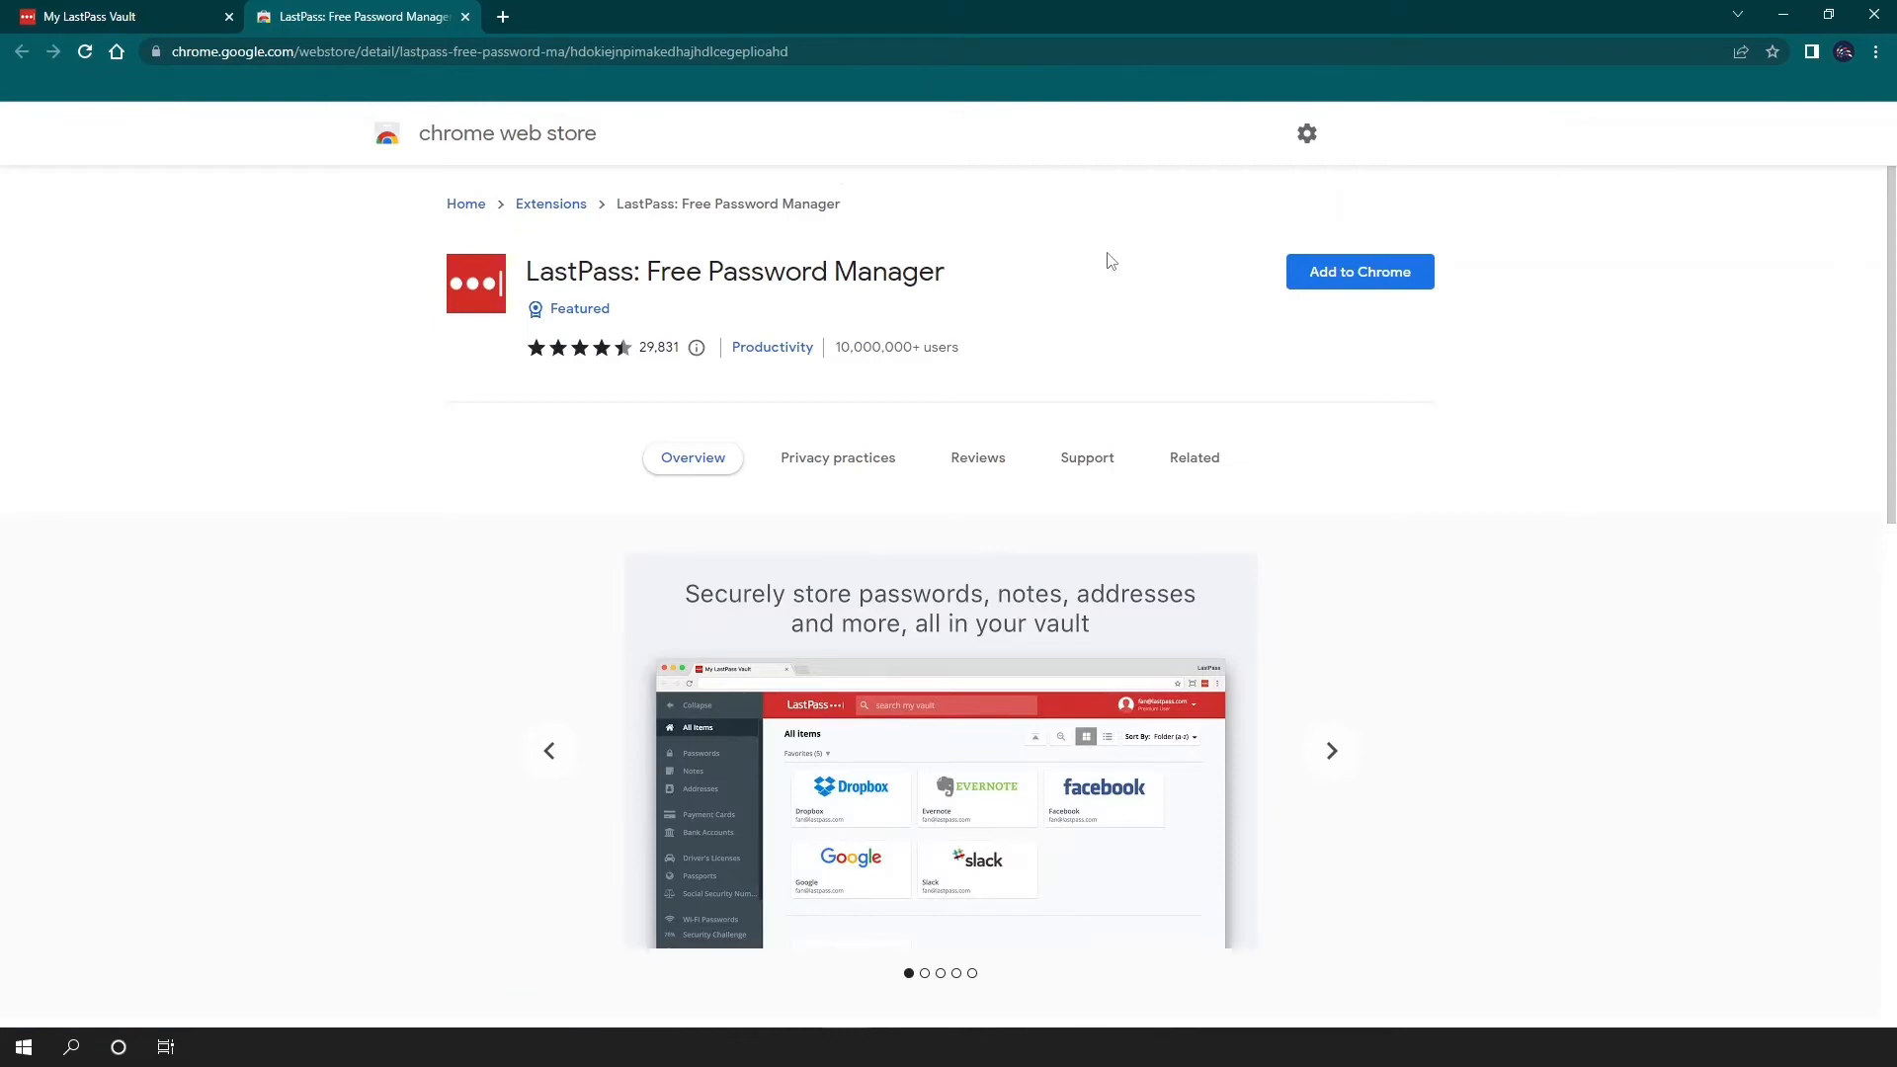
{"action": "mouse_move", "coordinate": [1335, 278]}
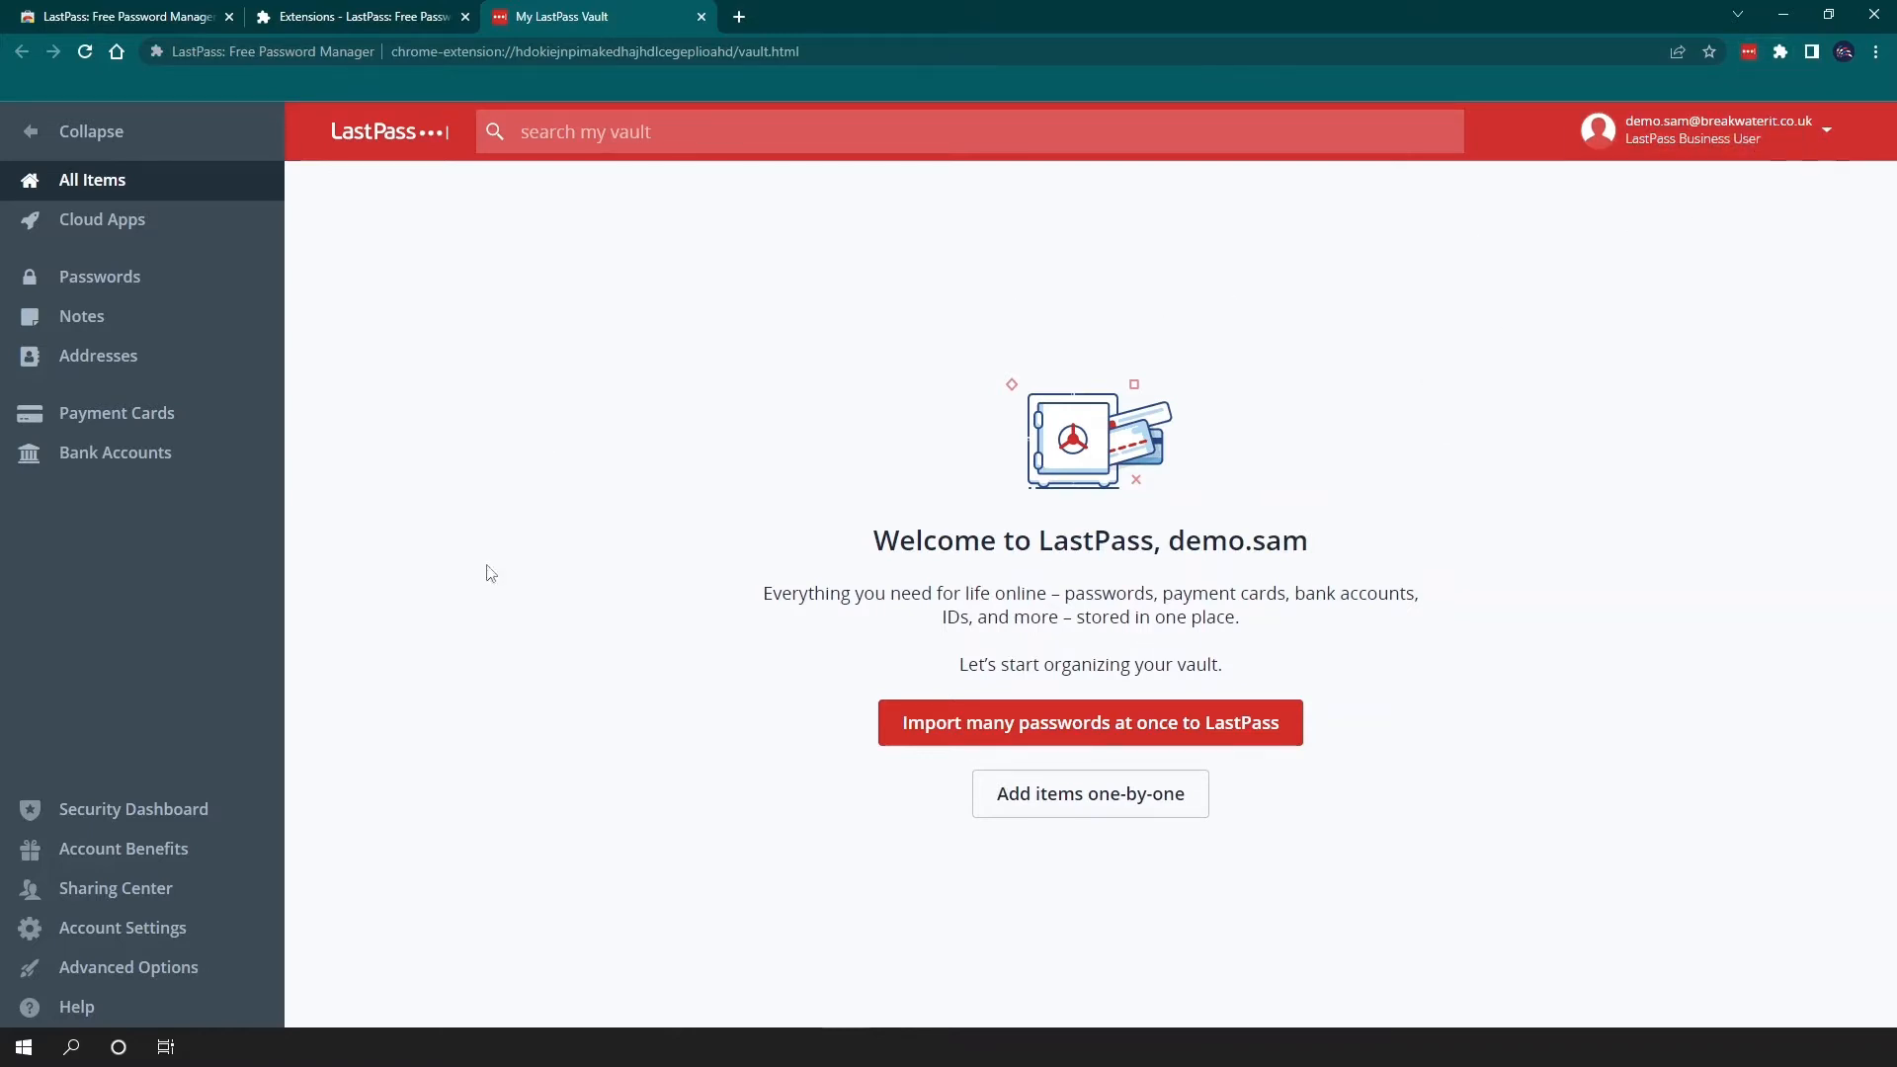
{"action": "mouse_move", "coordinate": [1323, 927]}
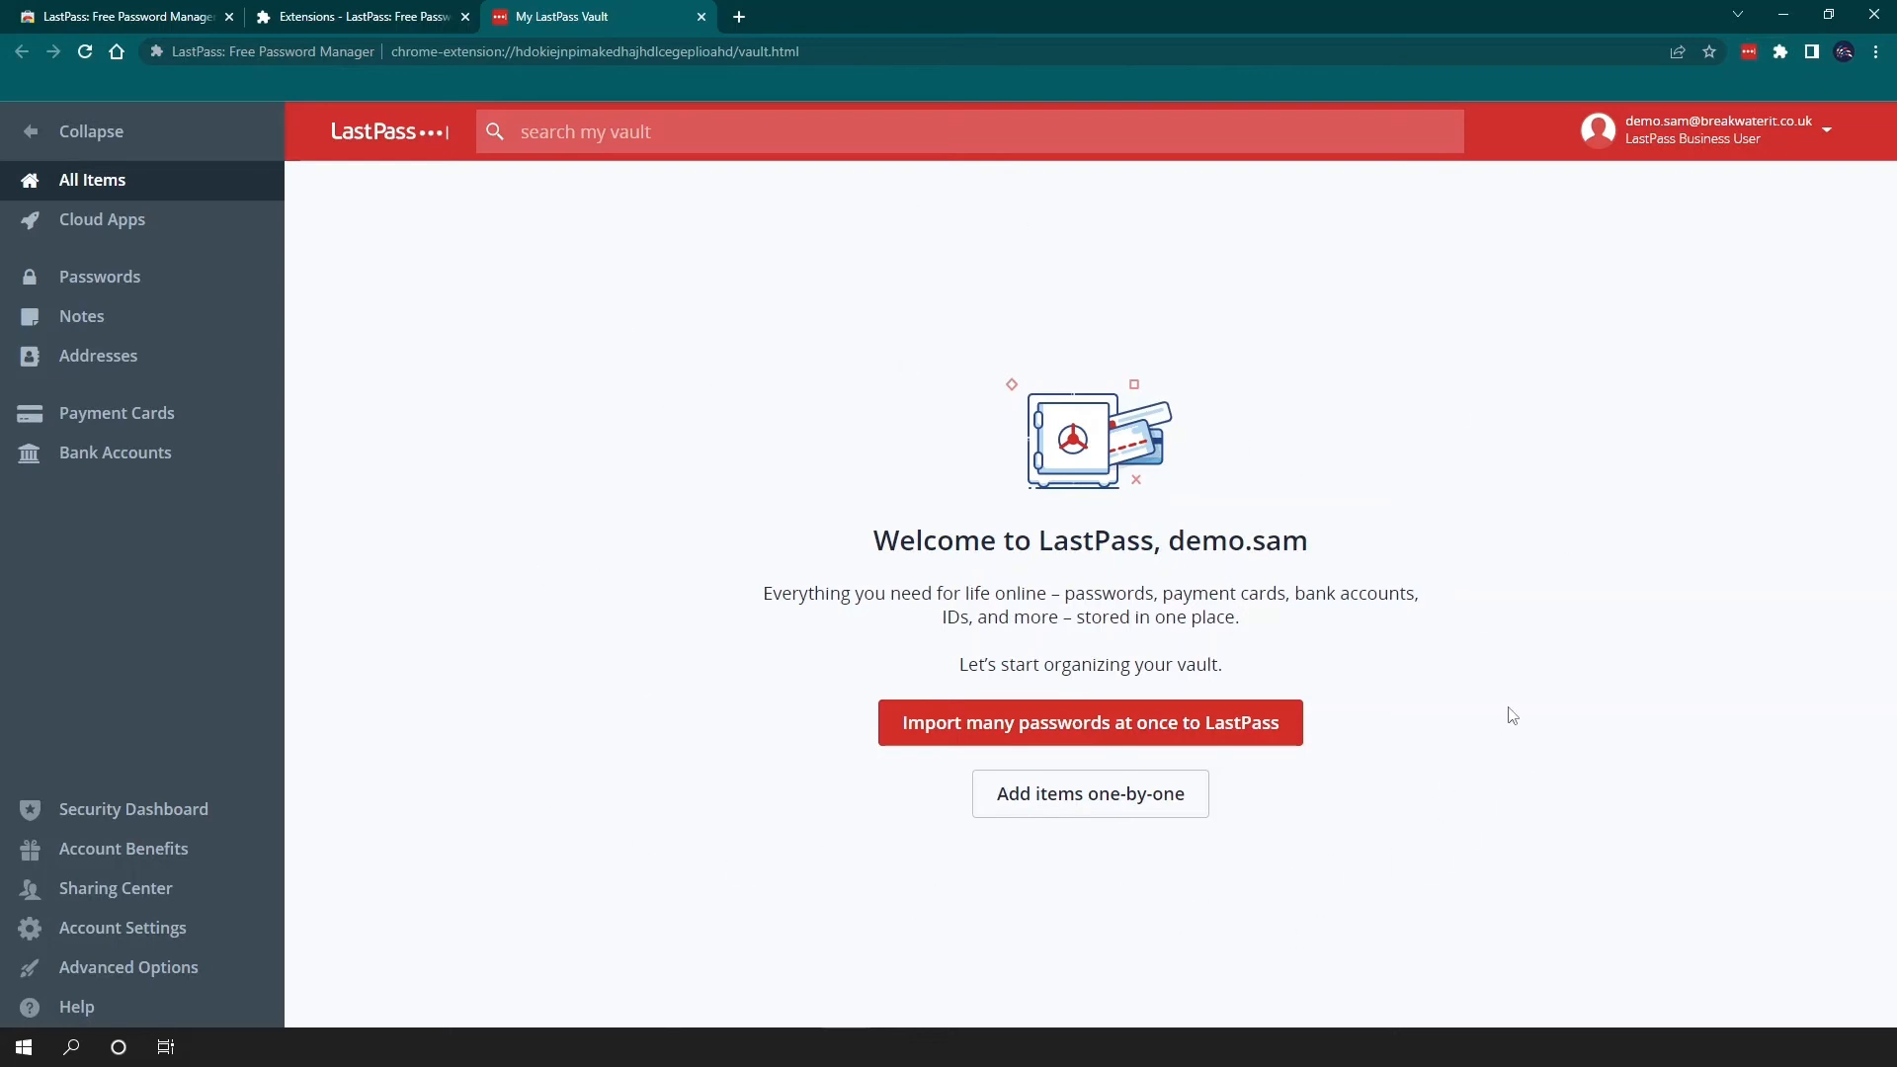
{"action": "mouse_move", "coordinate": [992, 734]}
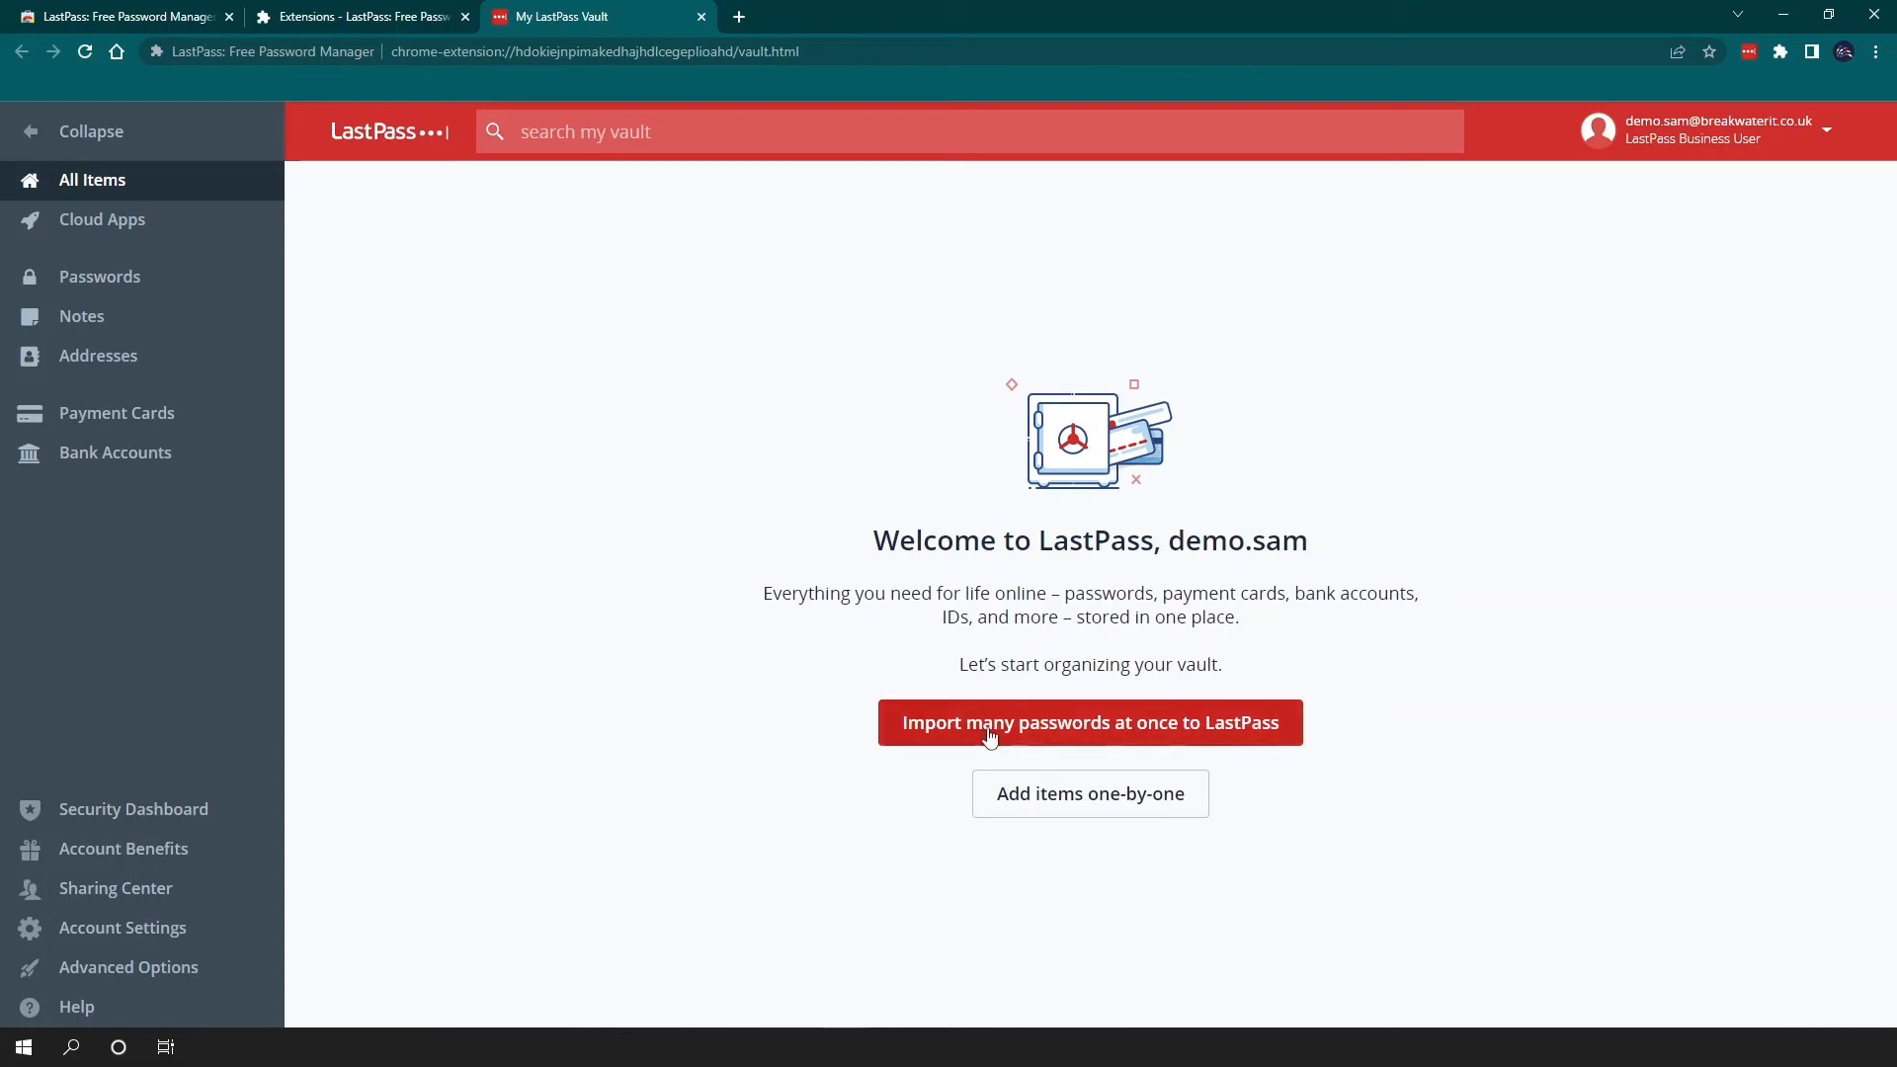
{"action": "mouse_move", "coordinate": [1089, 794]}
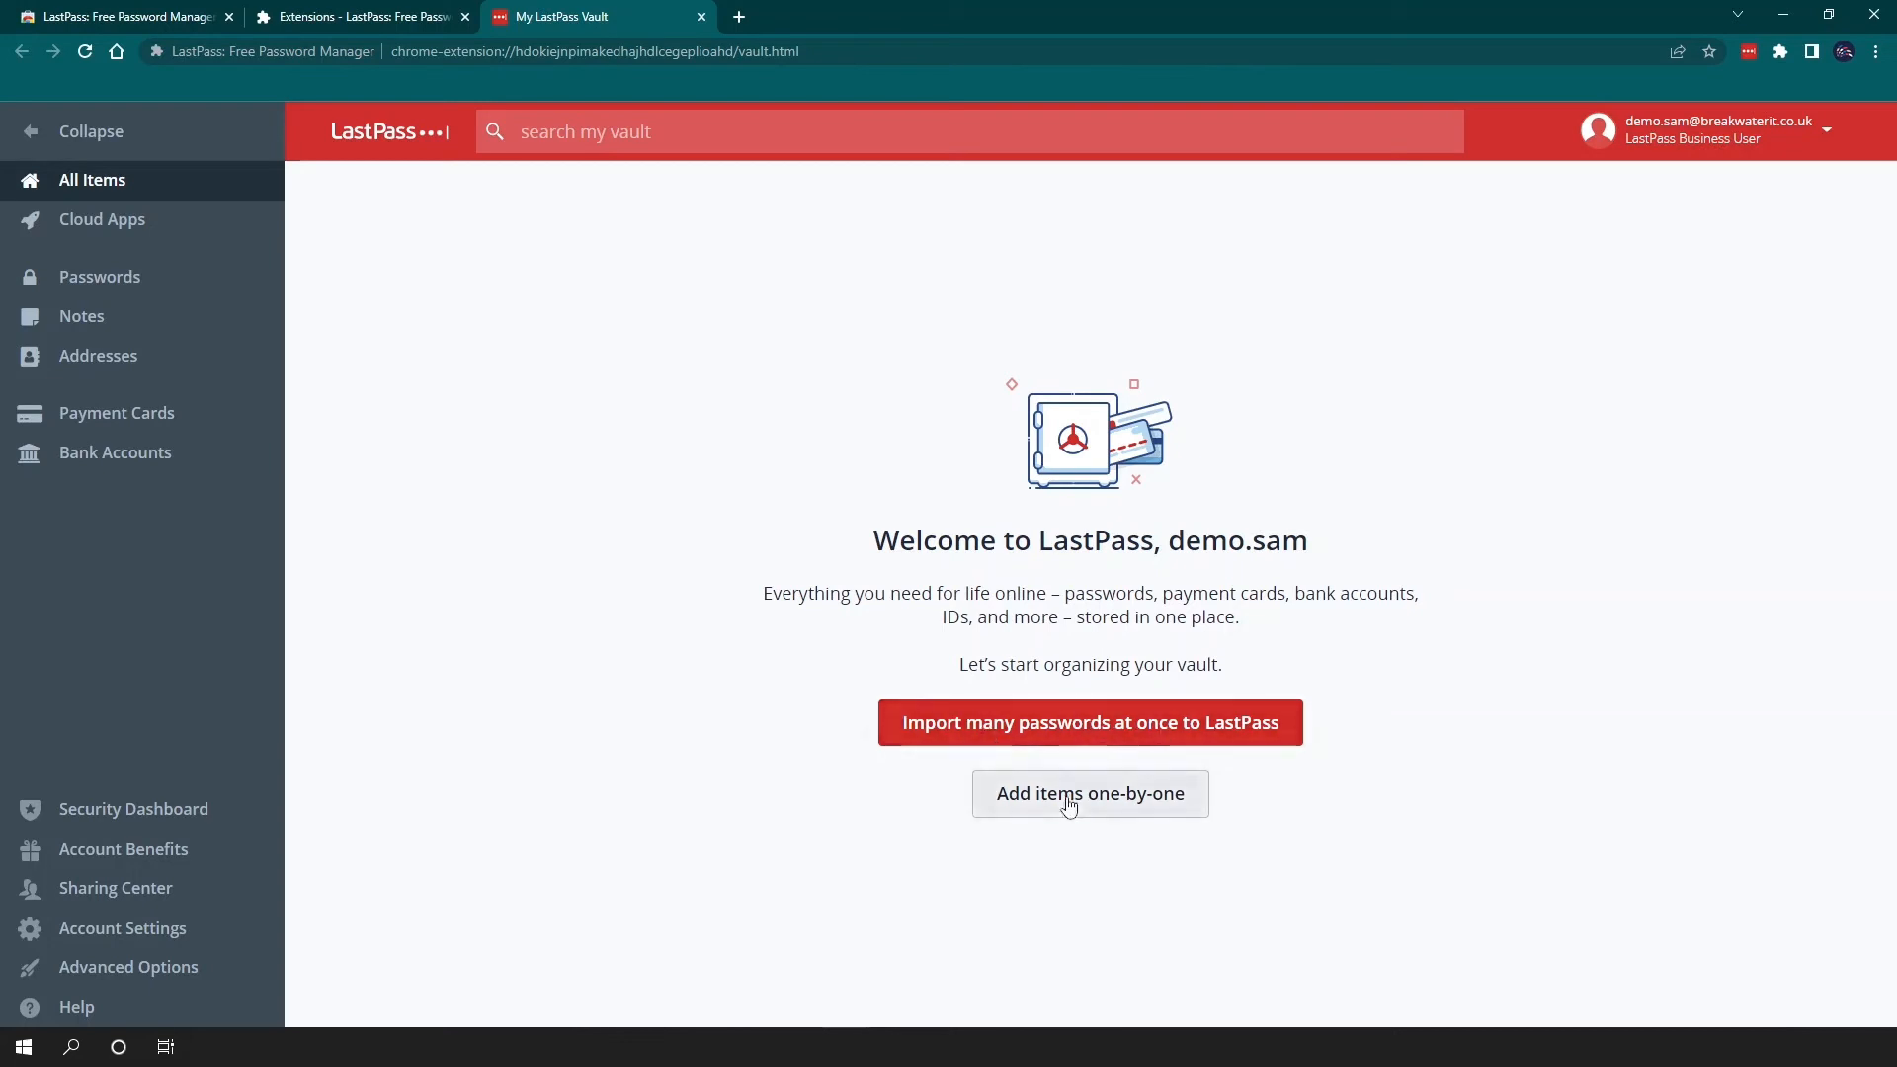
Review the item types offered by Add items one-by-one, then leave the dialog.
{"action": "left_click", "coordinate": [1087, 794]}
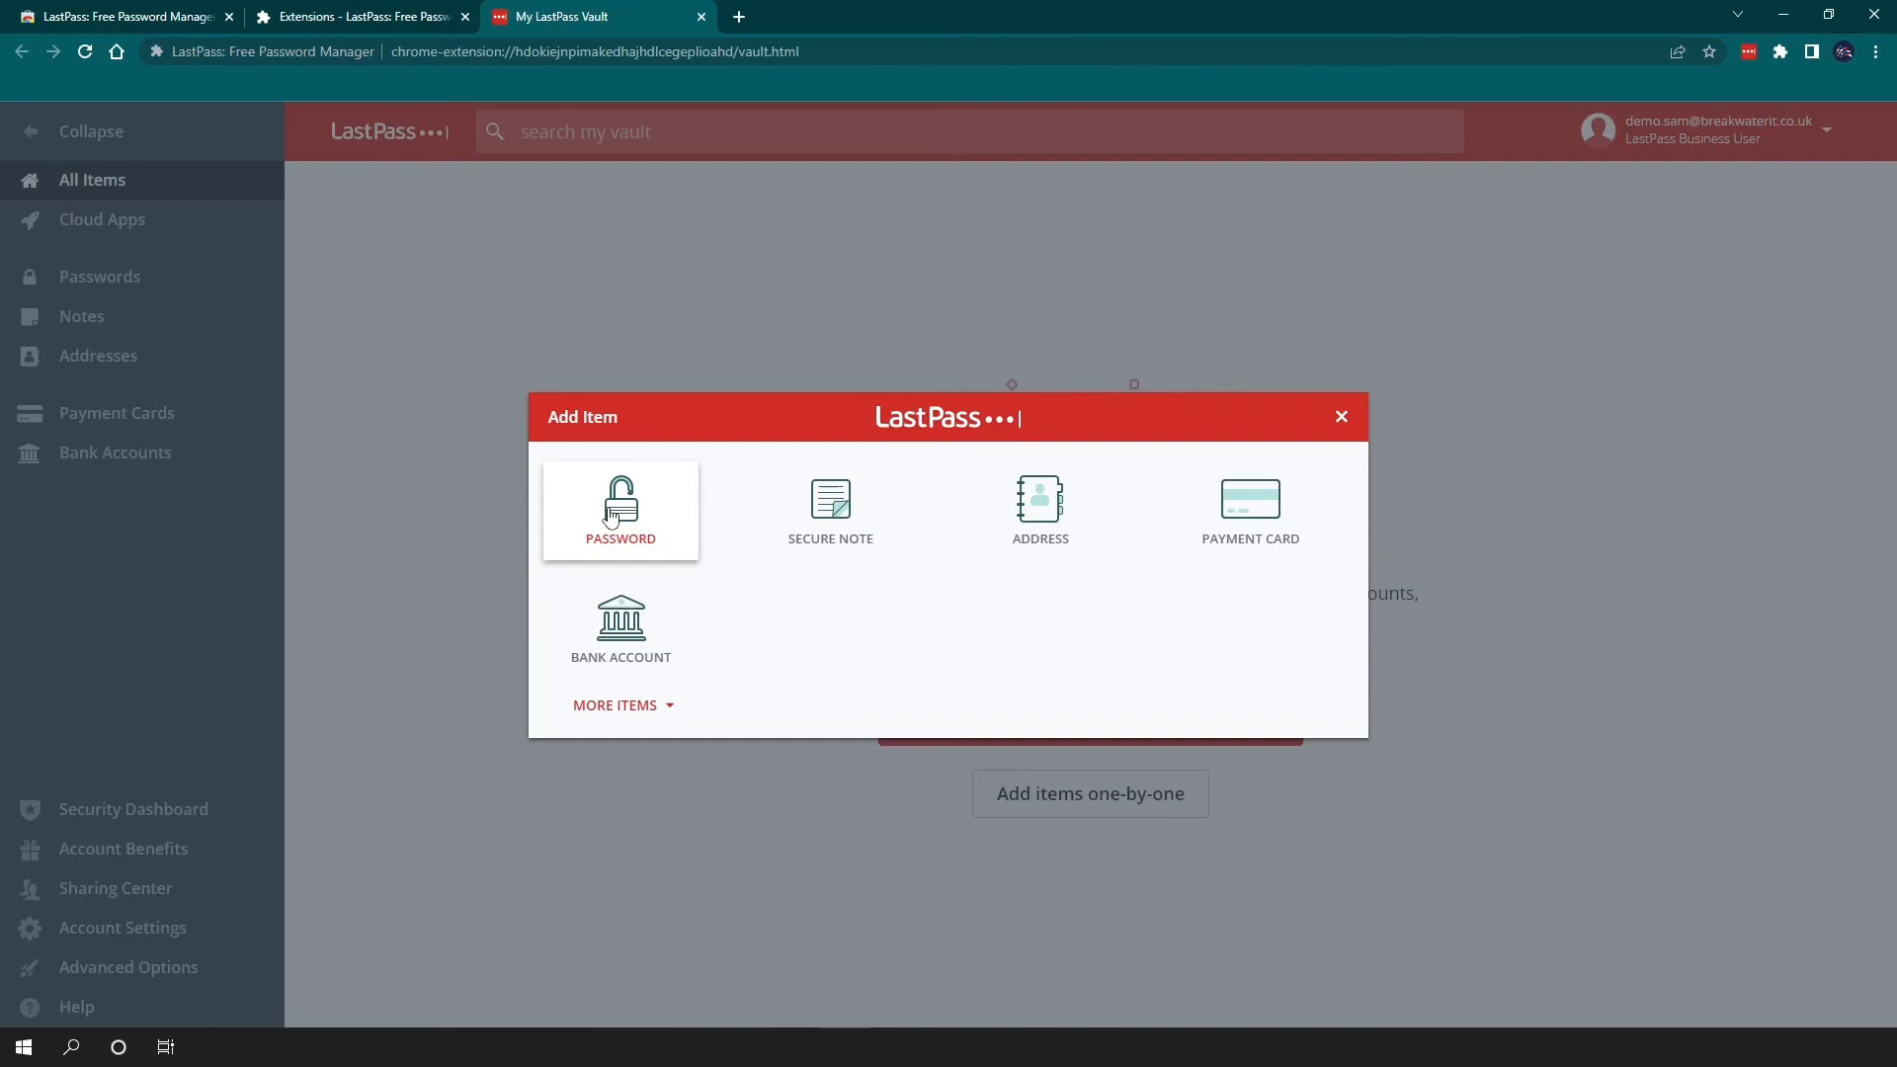
{"action": "left_click", "coordinate": [1339, 417]}
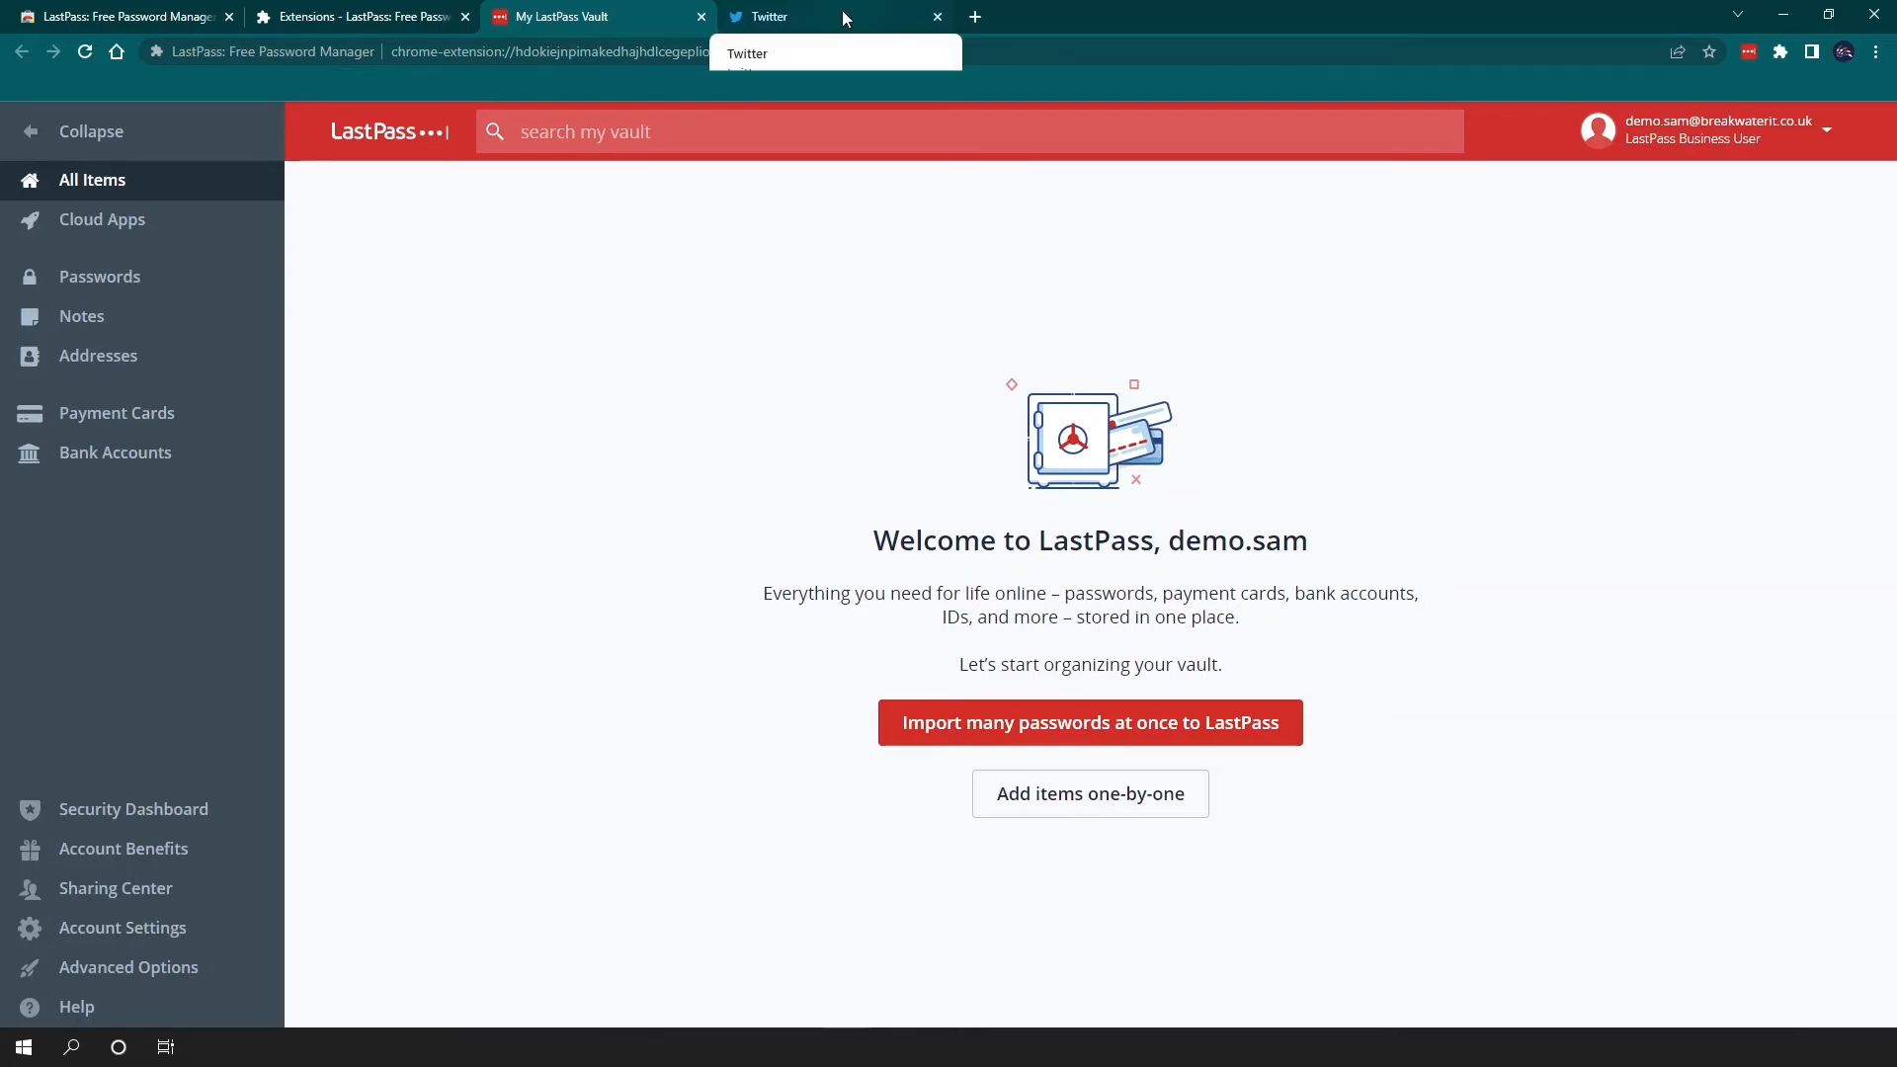
Sign in to Twitter as 'Breakwater' and save the twitter.com login to the vault.
{"action": "left_click", "coordinate": [768, 16]}
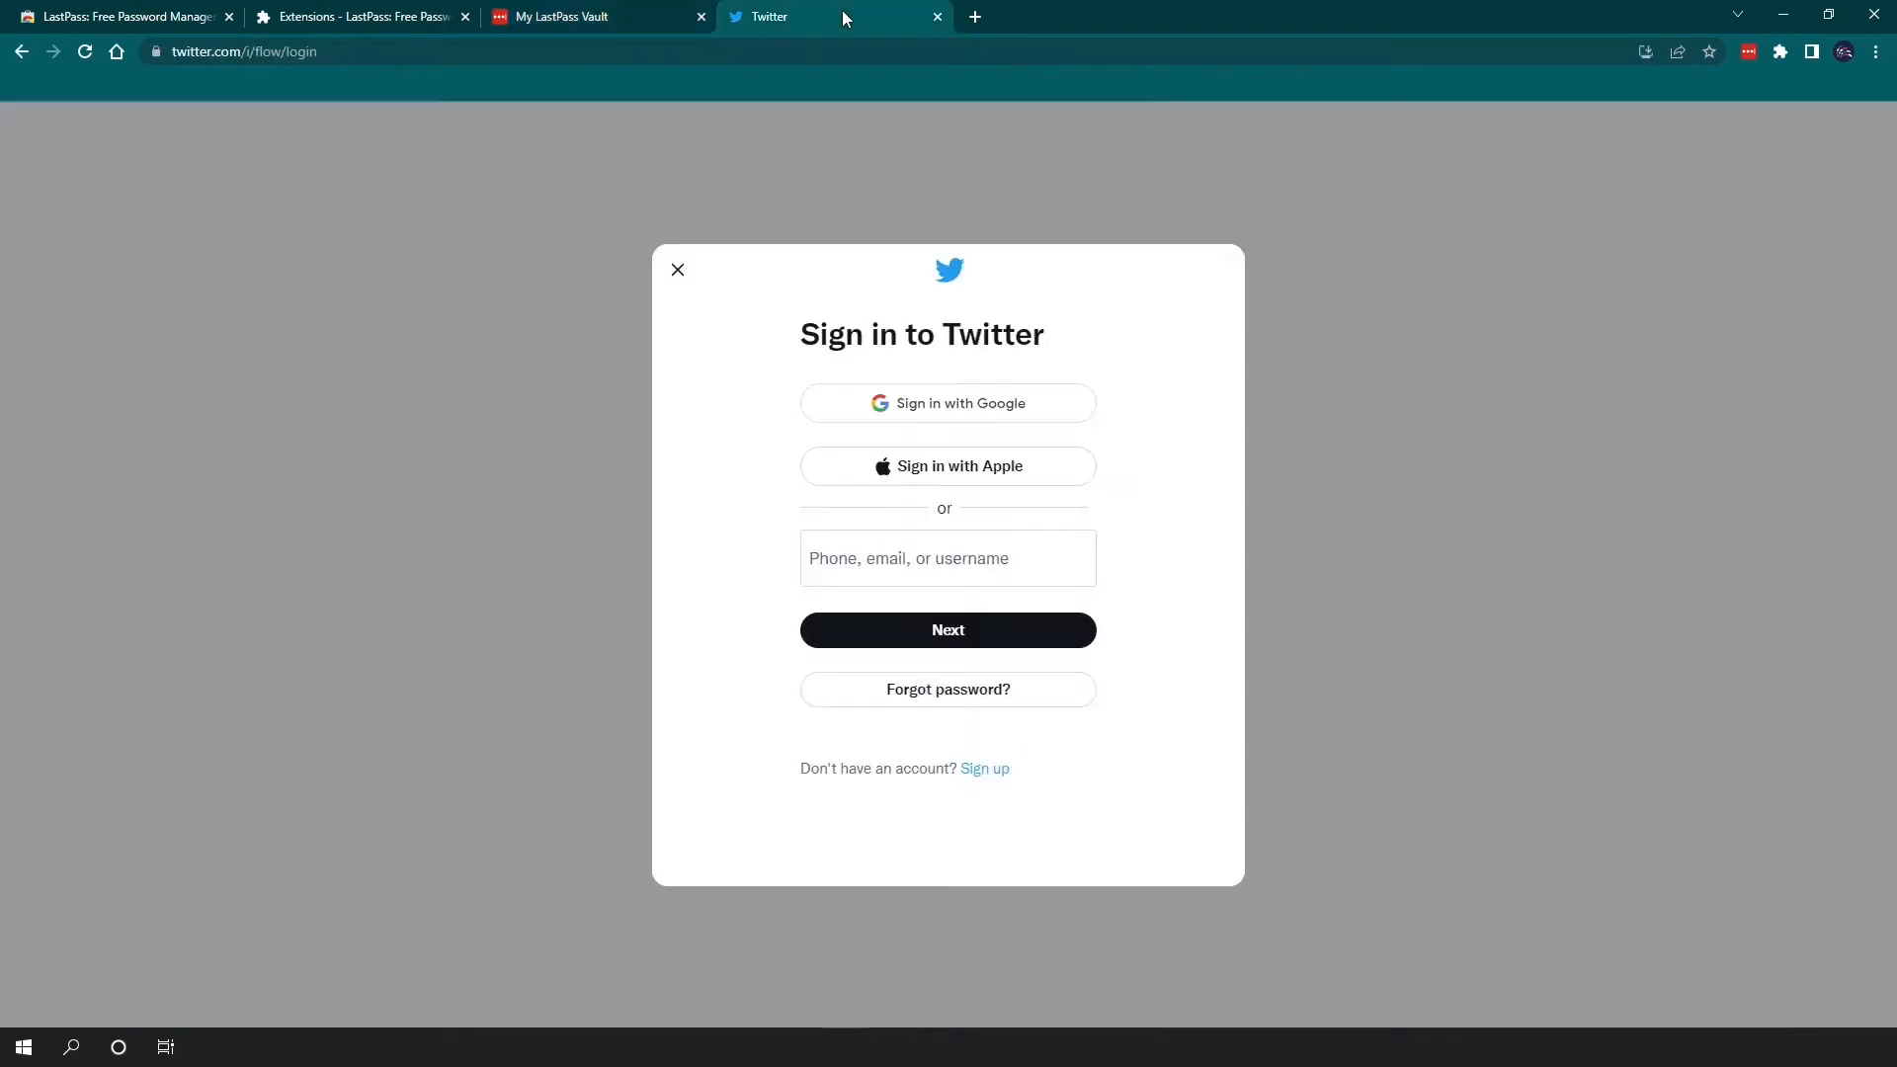
{"action": "type", "text": "Brea"}
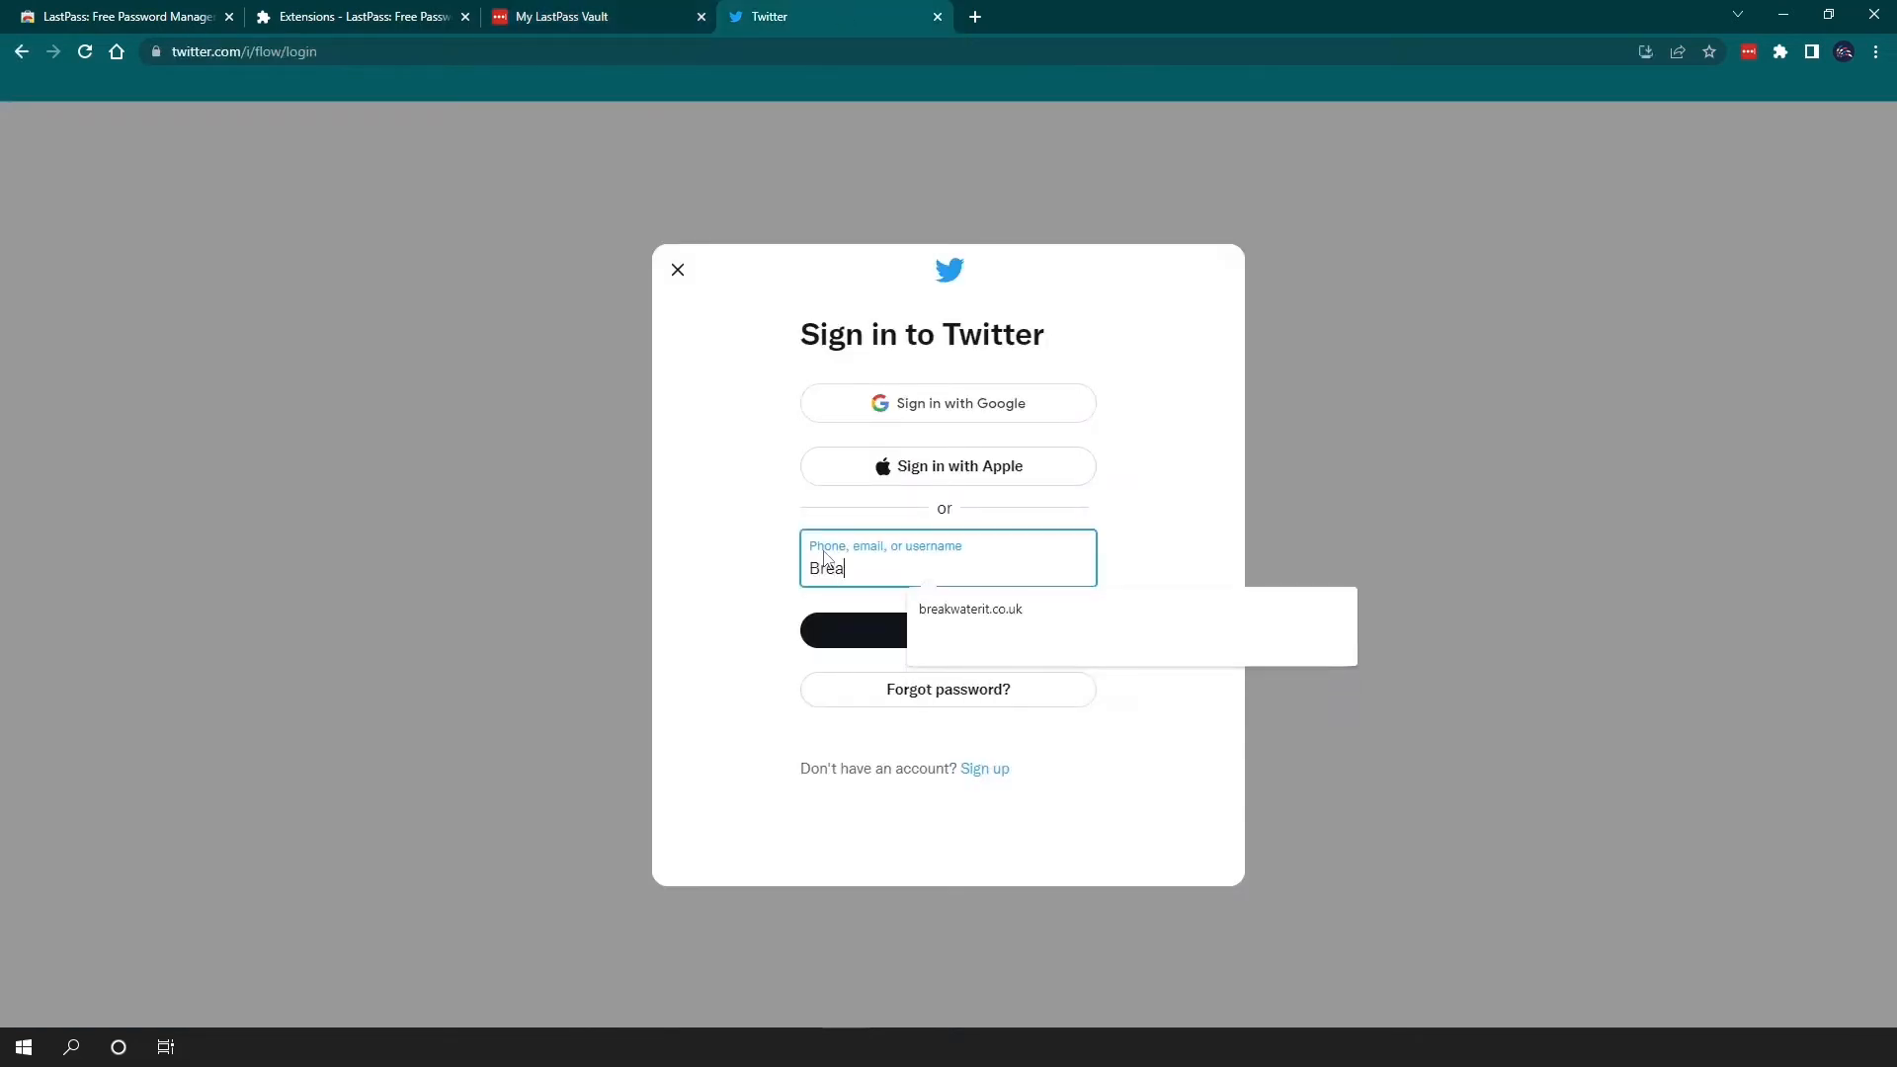
{"action": "type", "text": "kwaterit"}
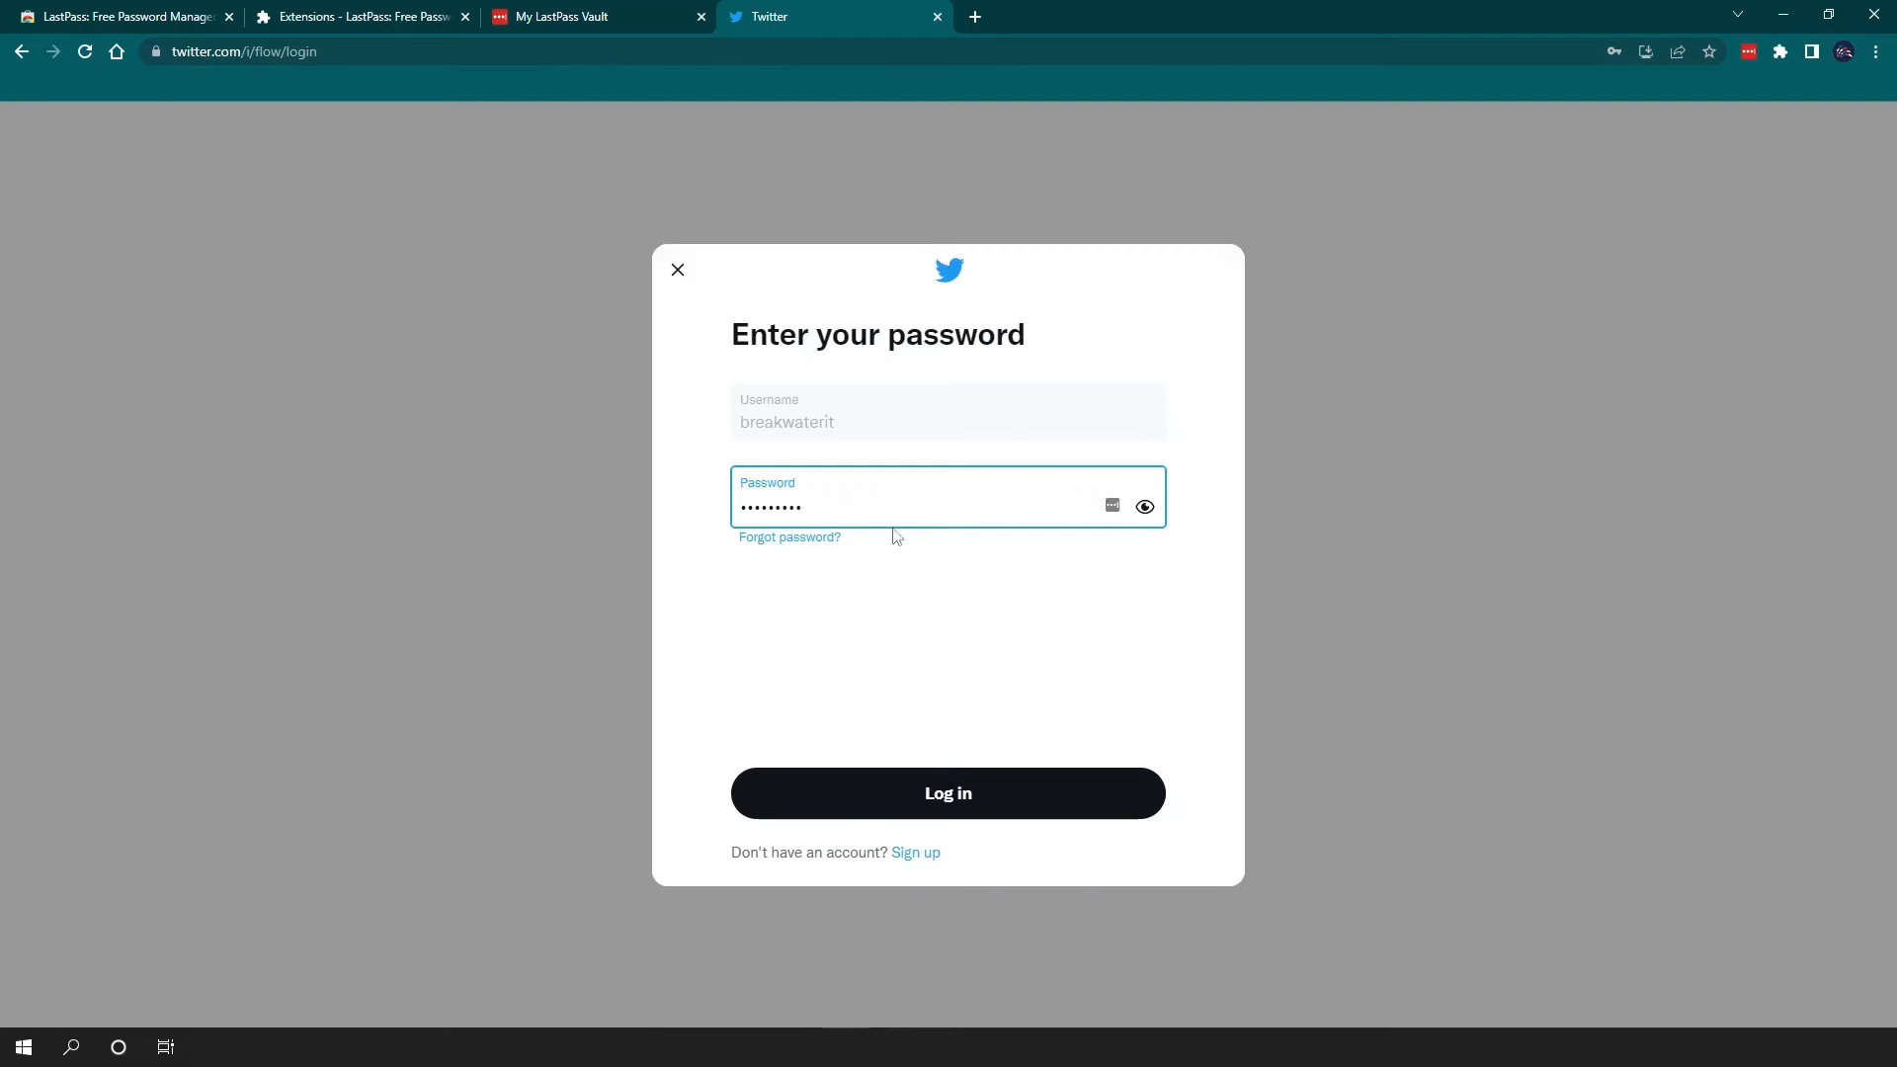
{"action": "left_click", "coordinate": [946, 793]}
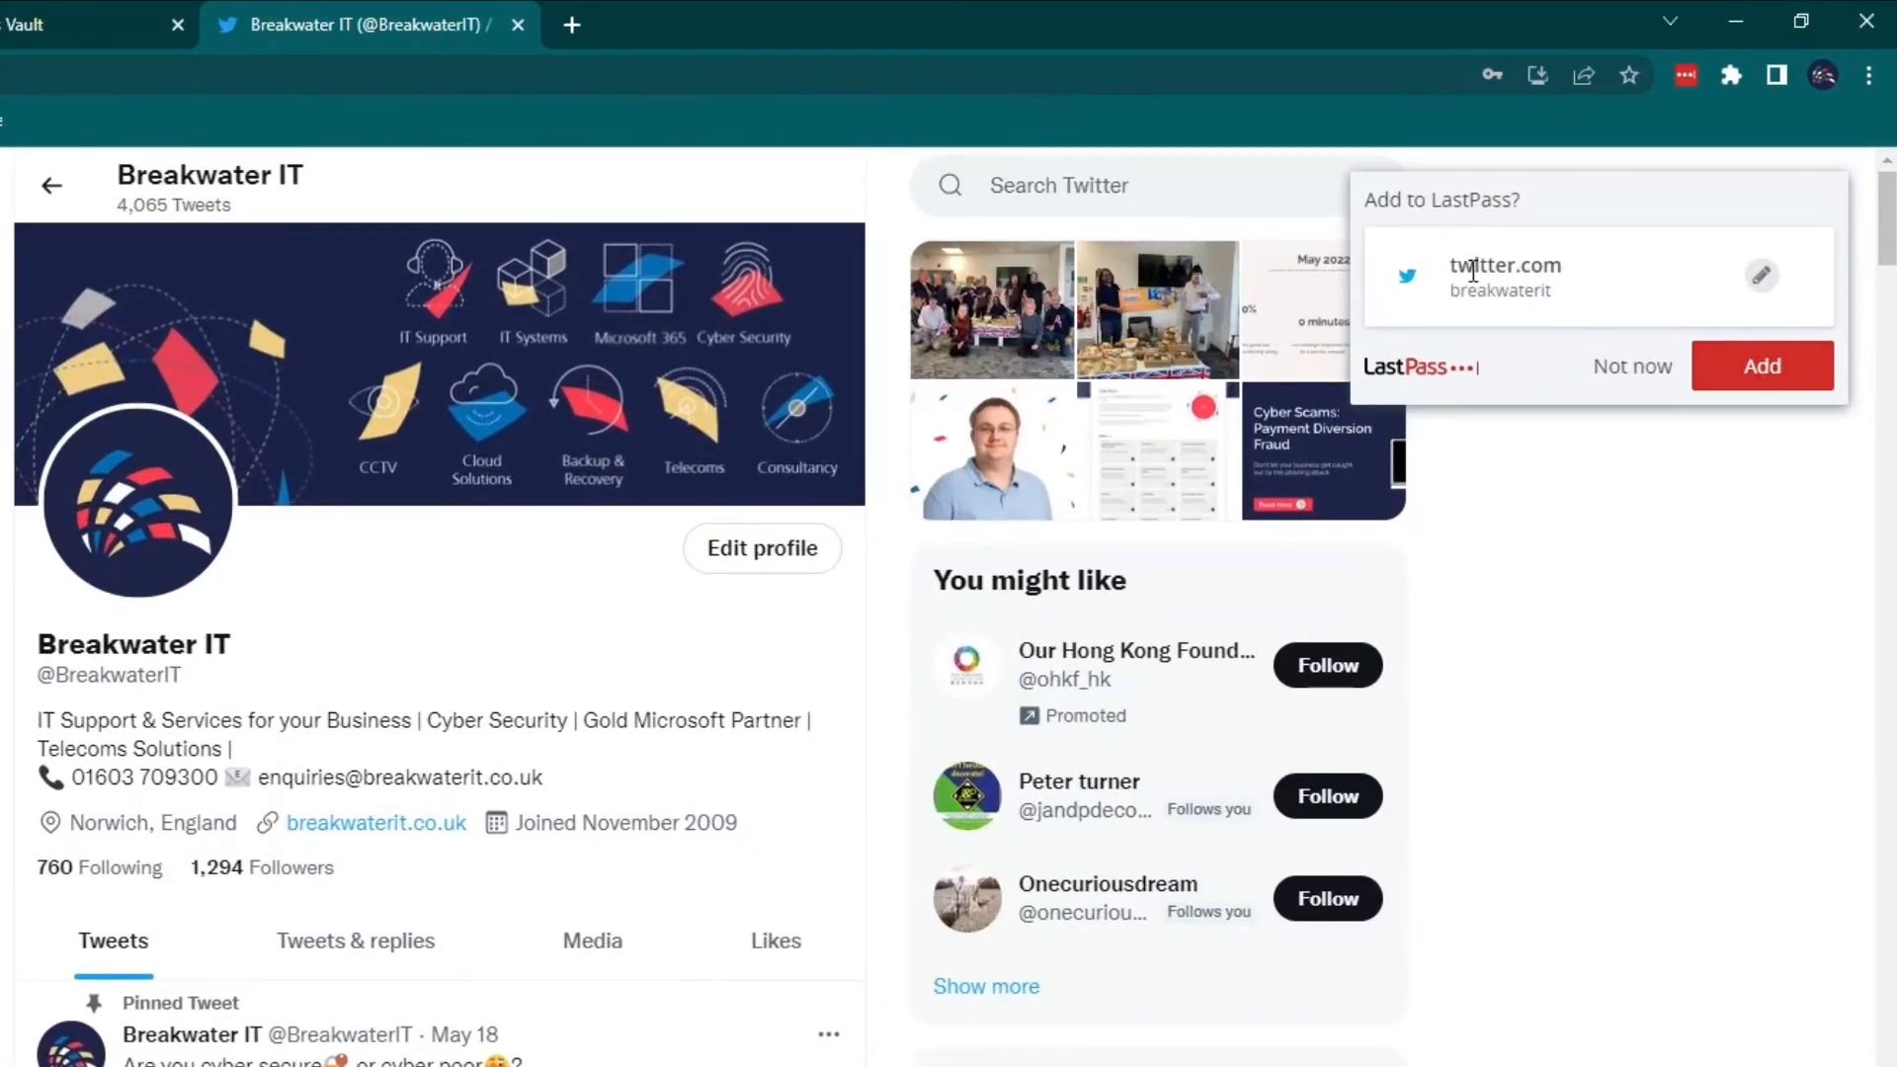
{"action": "mouse_move", "coordinate": [1521, 294]}
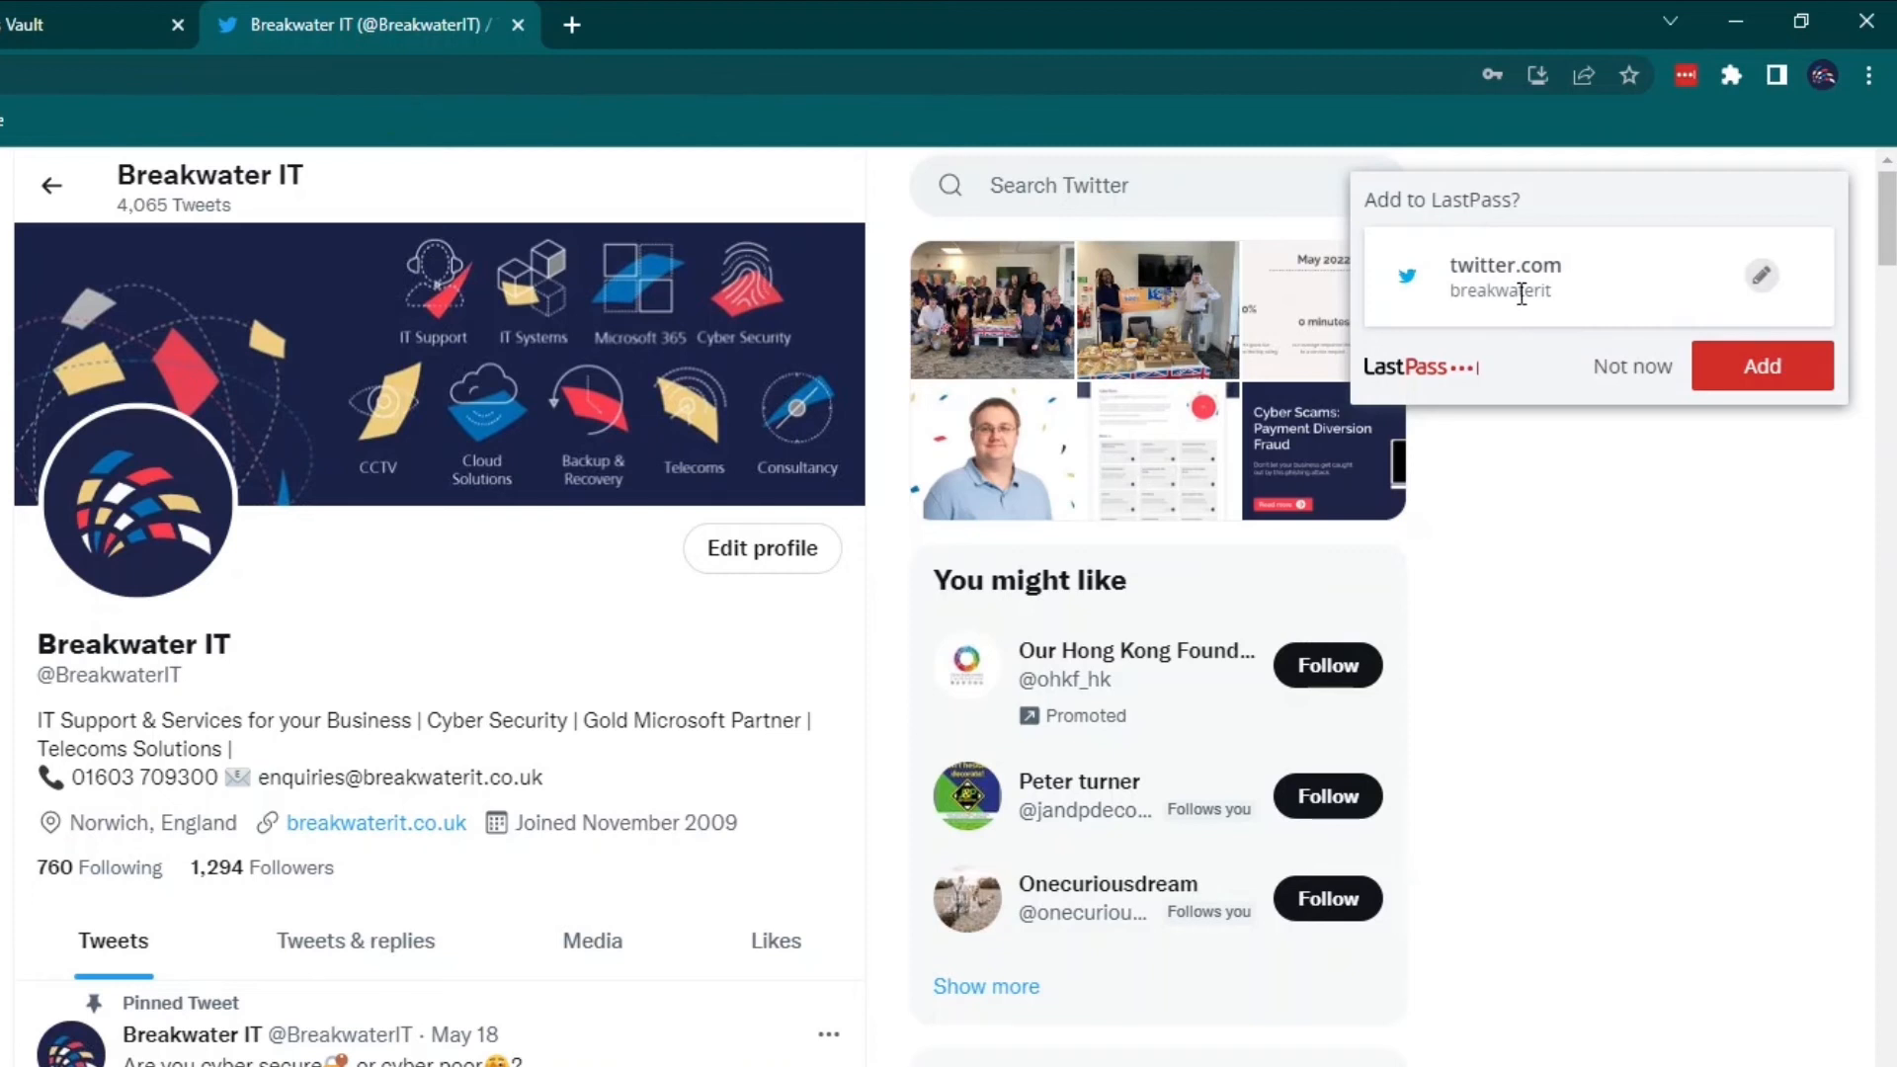
{"action": "mouse_move", "coordinate": [1632, 367]}
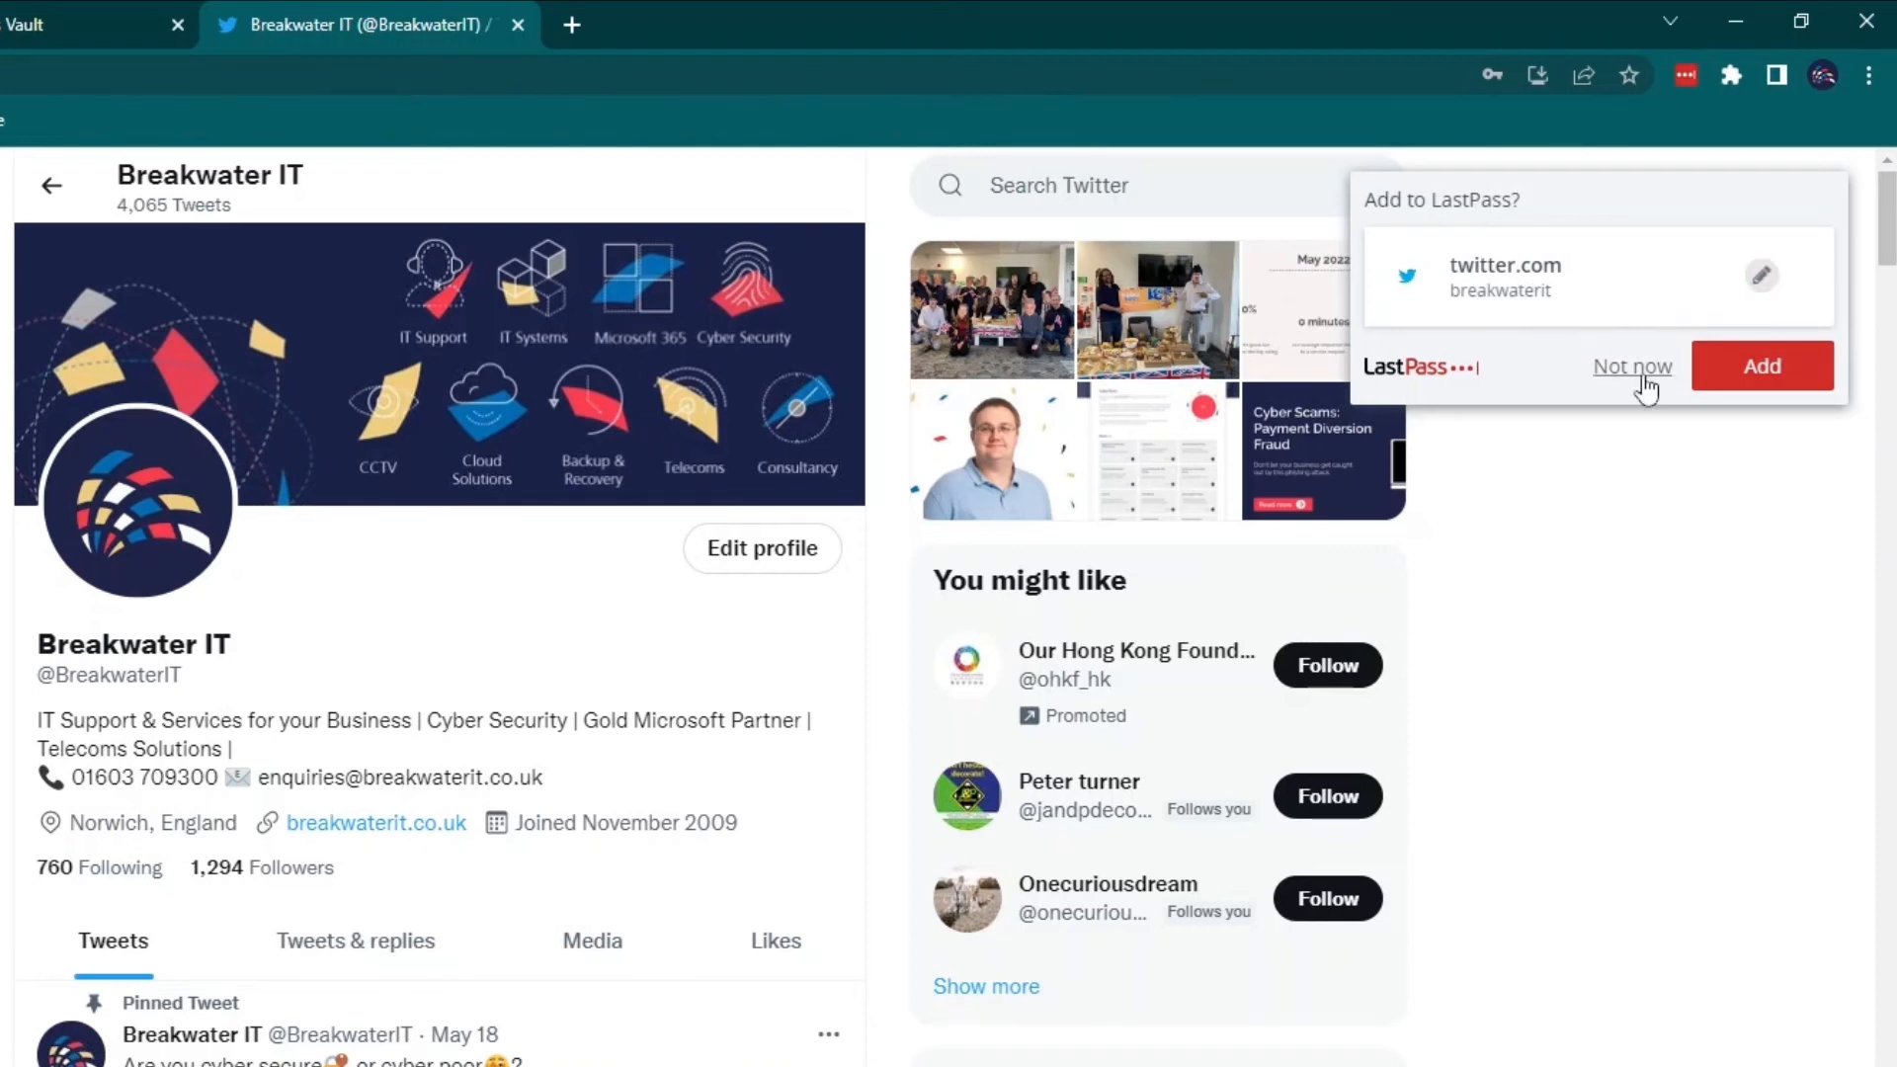
{"action": "mouse_move", "coordinate": [1760, 365]}
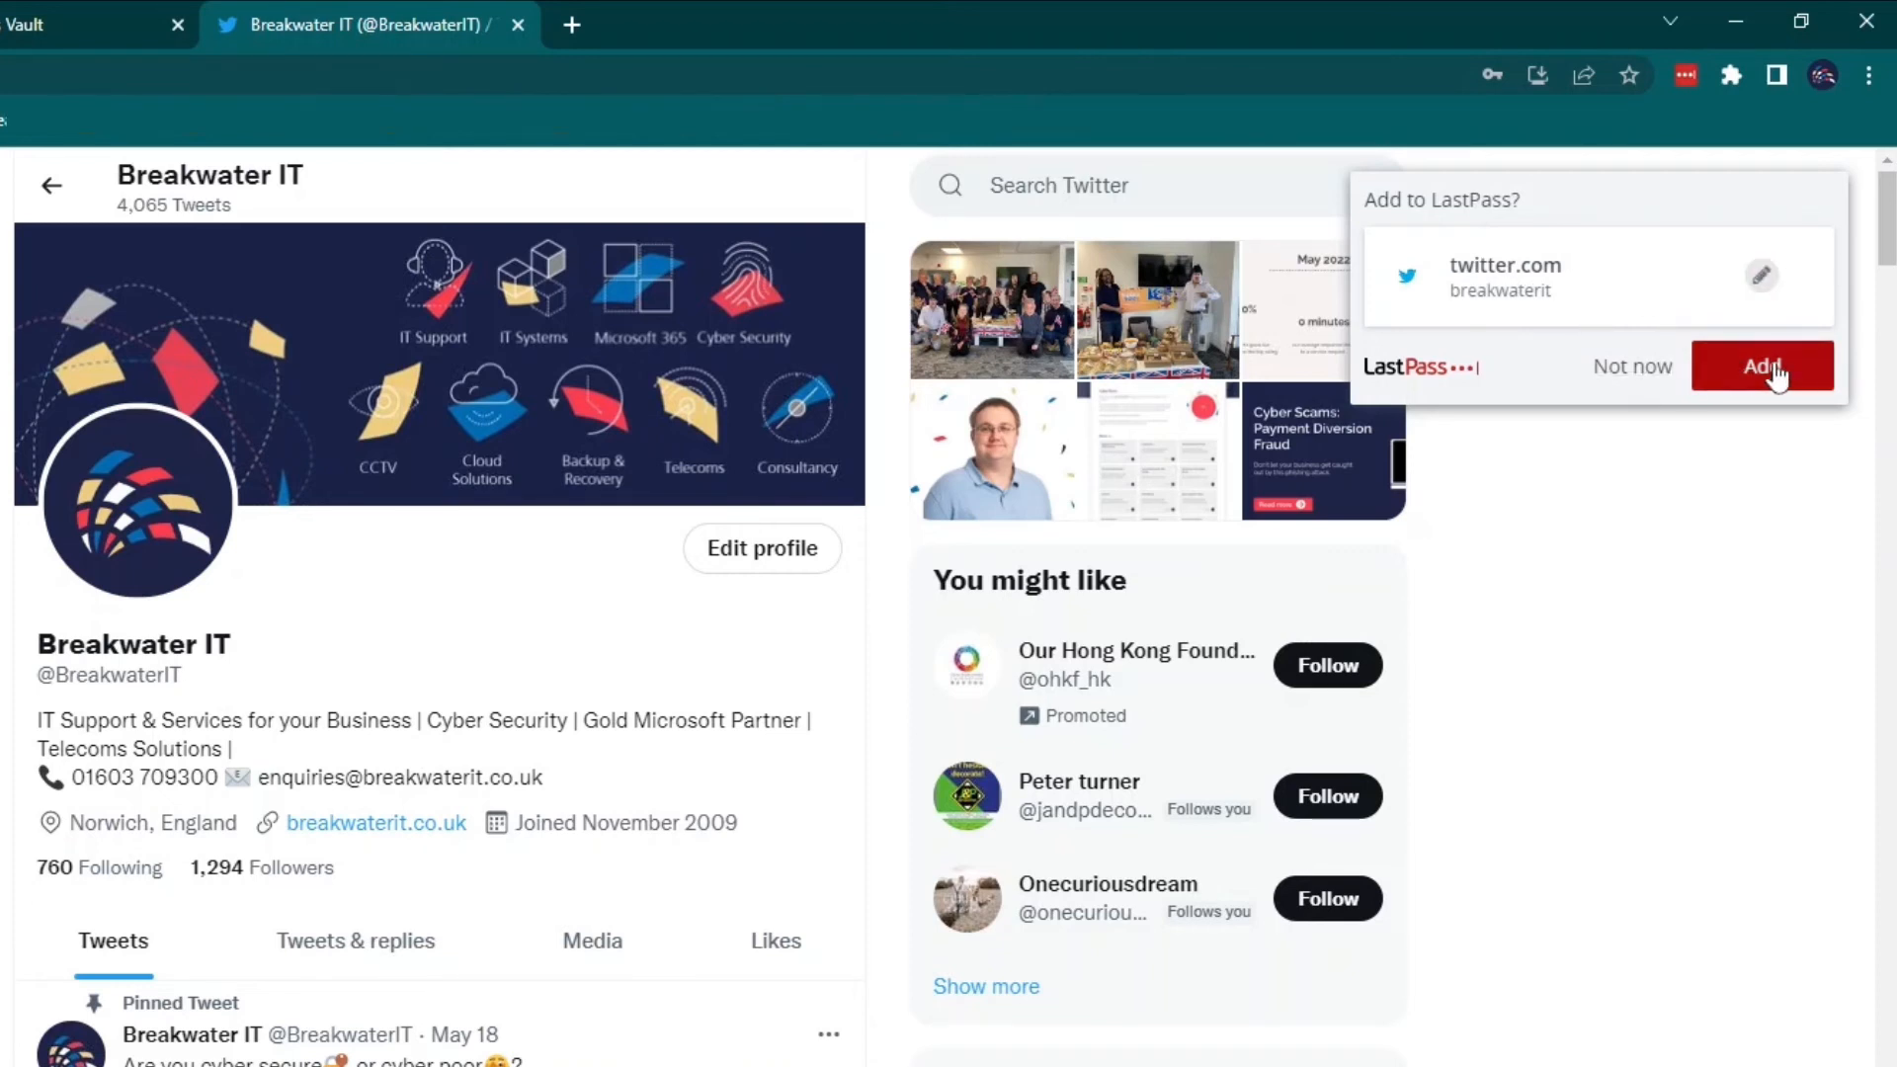
{"action": "left_click", "coordinate": [1761, 366]}
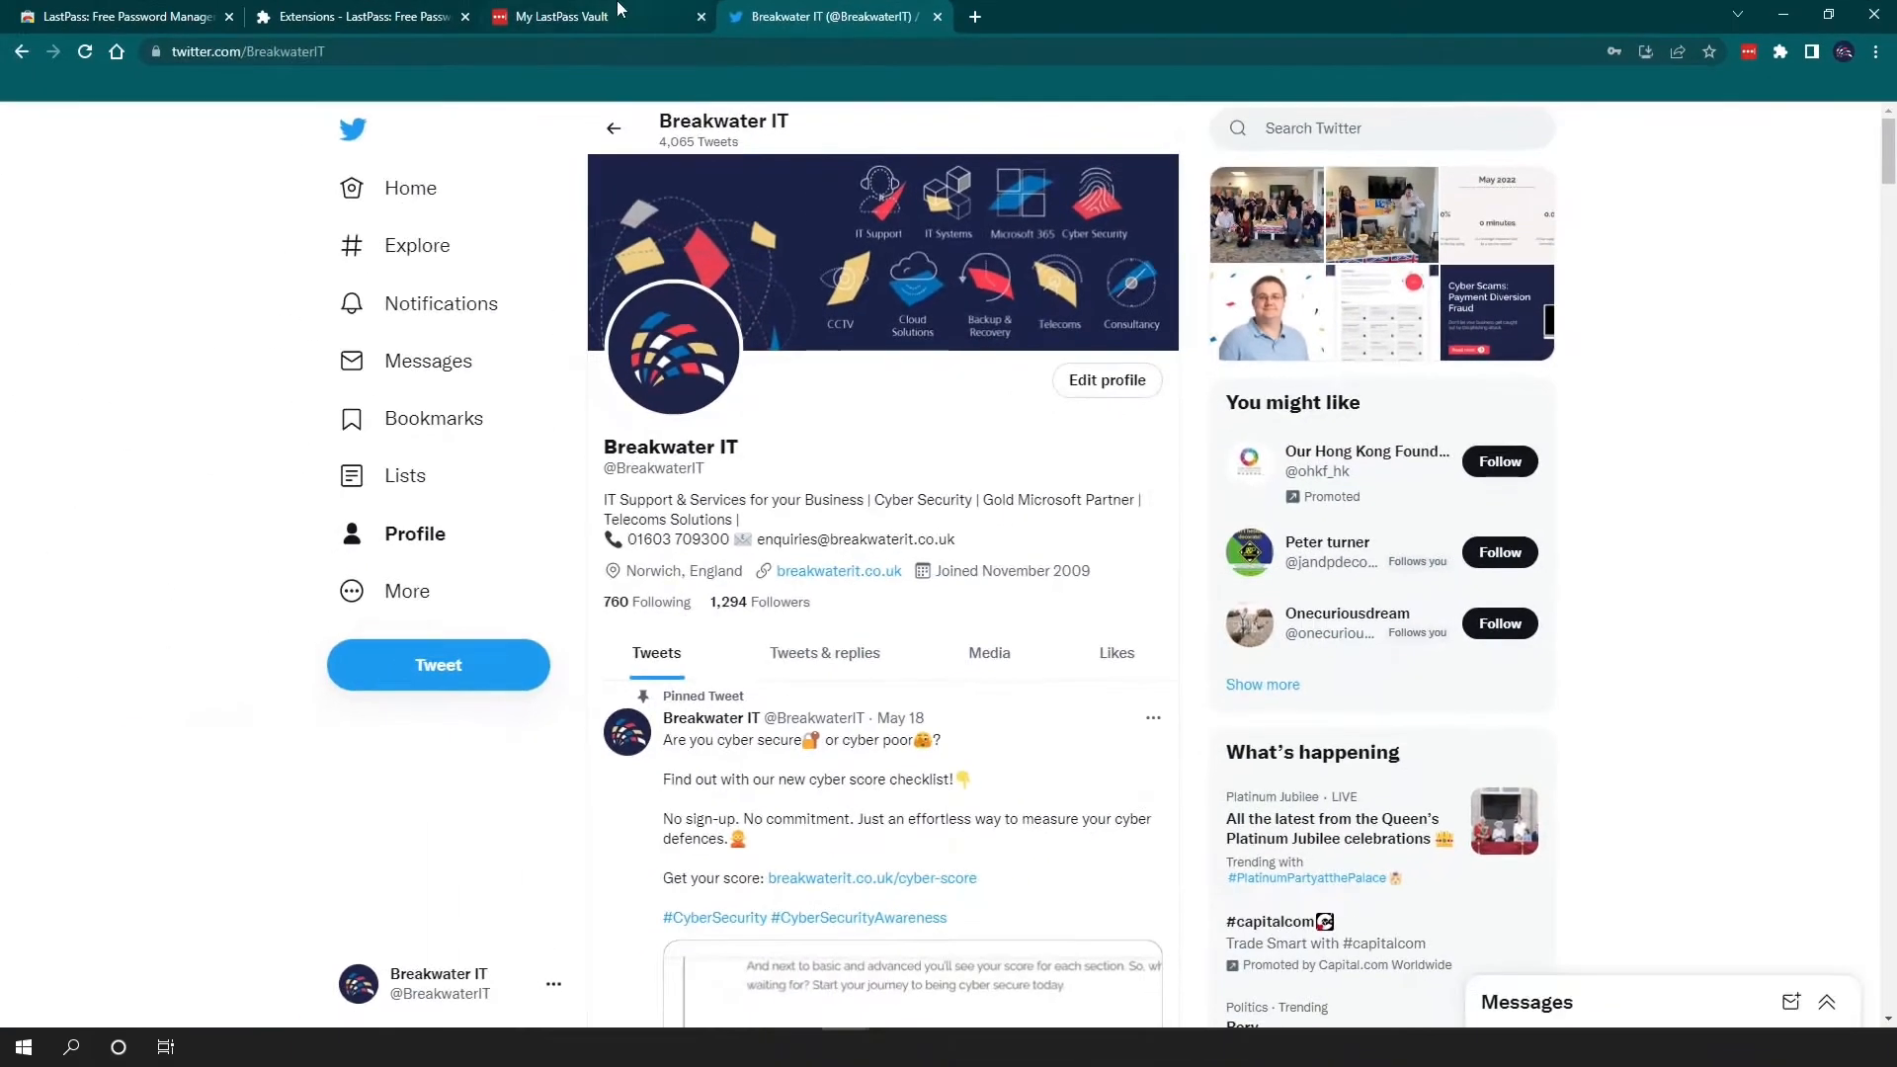
Launch twitter.com from the Social folder and sign in with the autofilled saved credentials.
{"action": "left_click", "coordinate": [593, 17]}
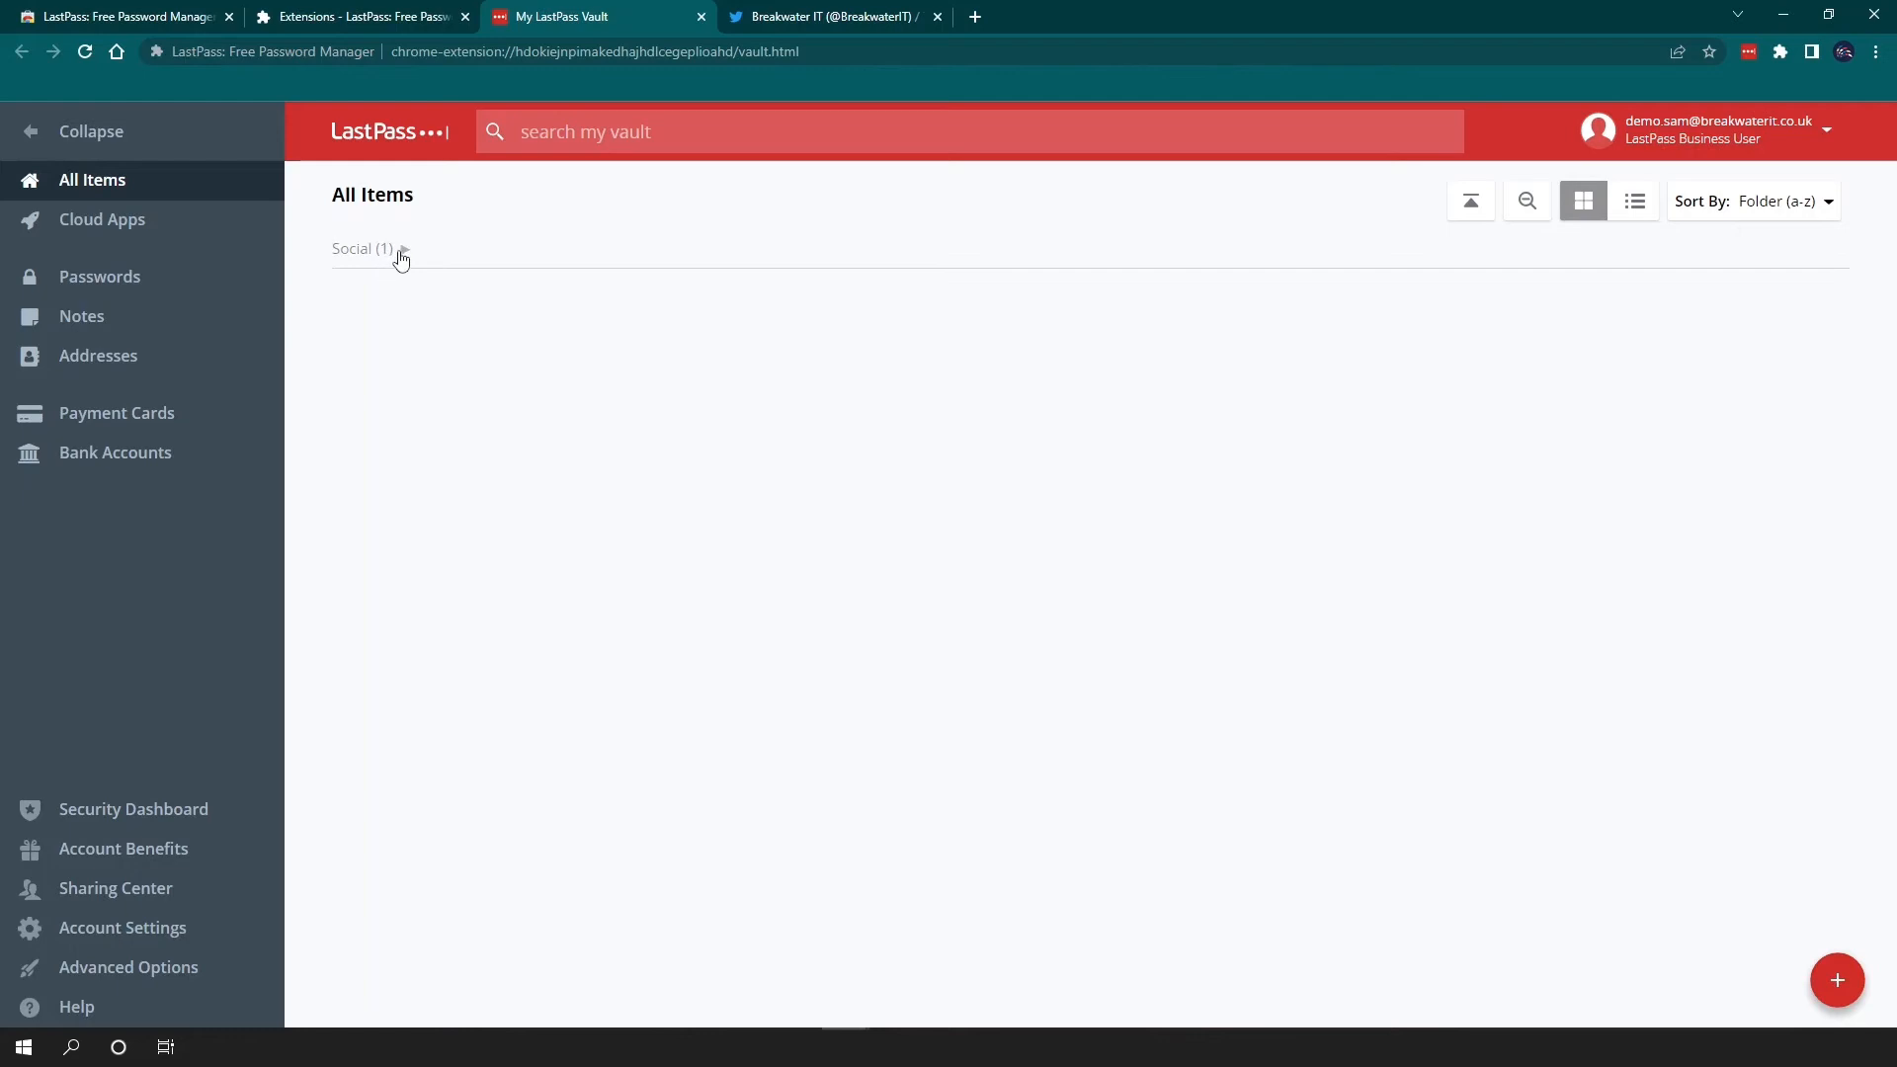
{"action": "left_click", "coordinate": [403, 249]}
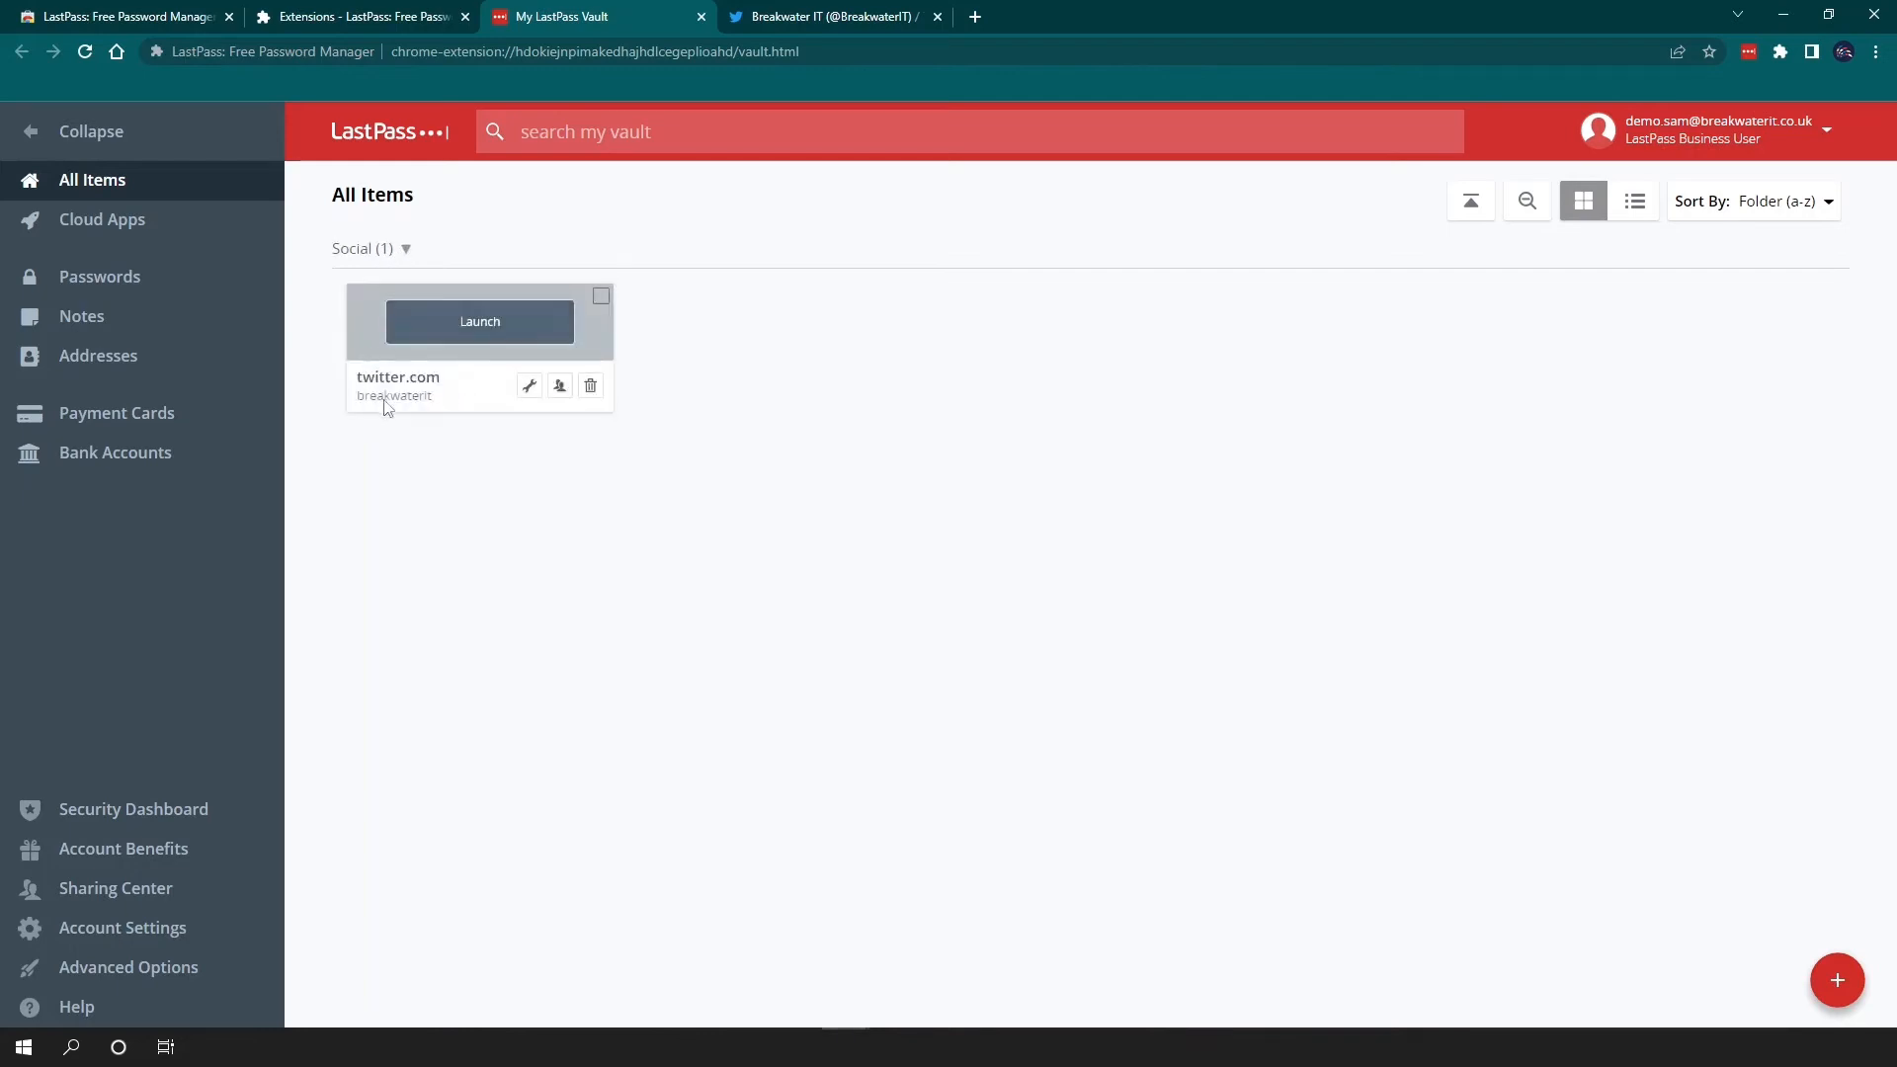
{"action": "mouse_move", "coordinate": [407, 427]}
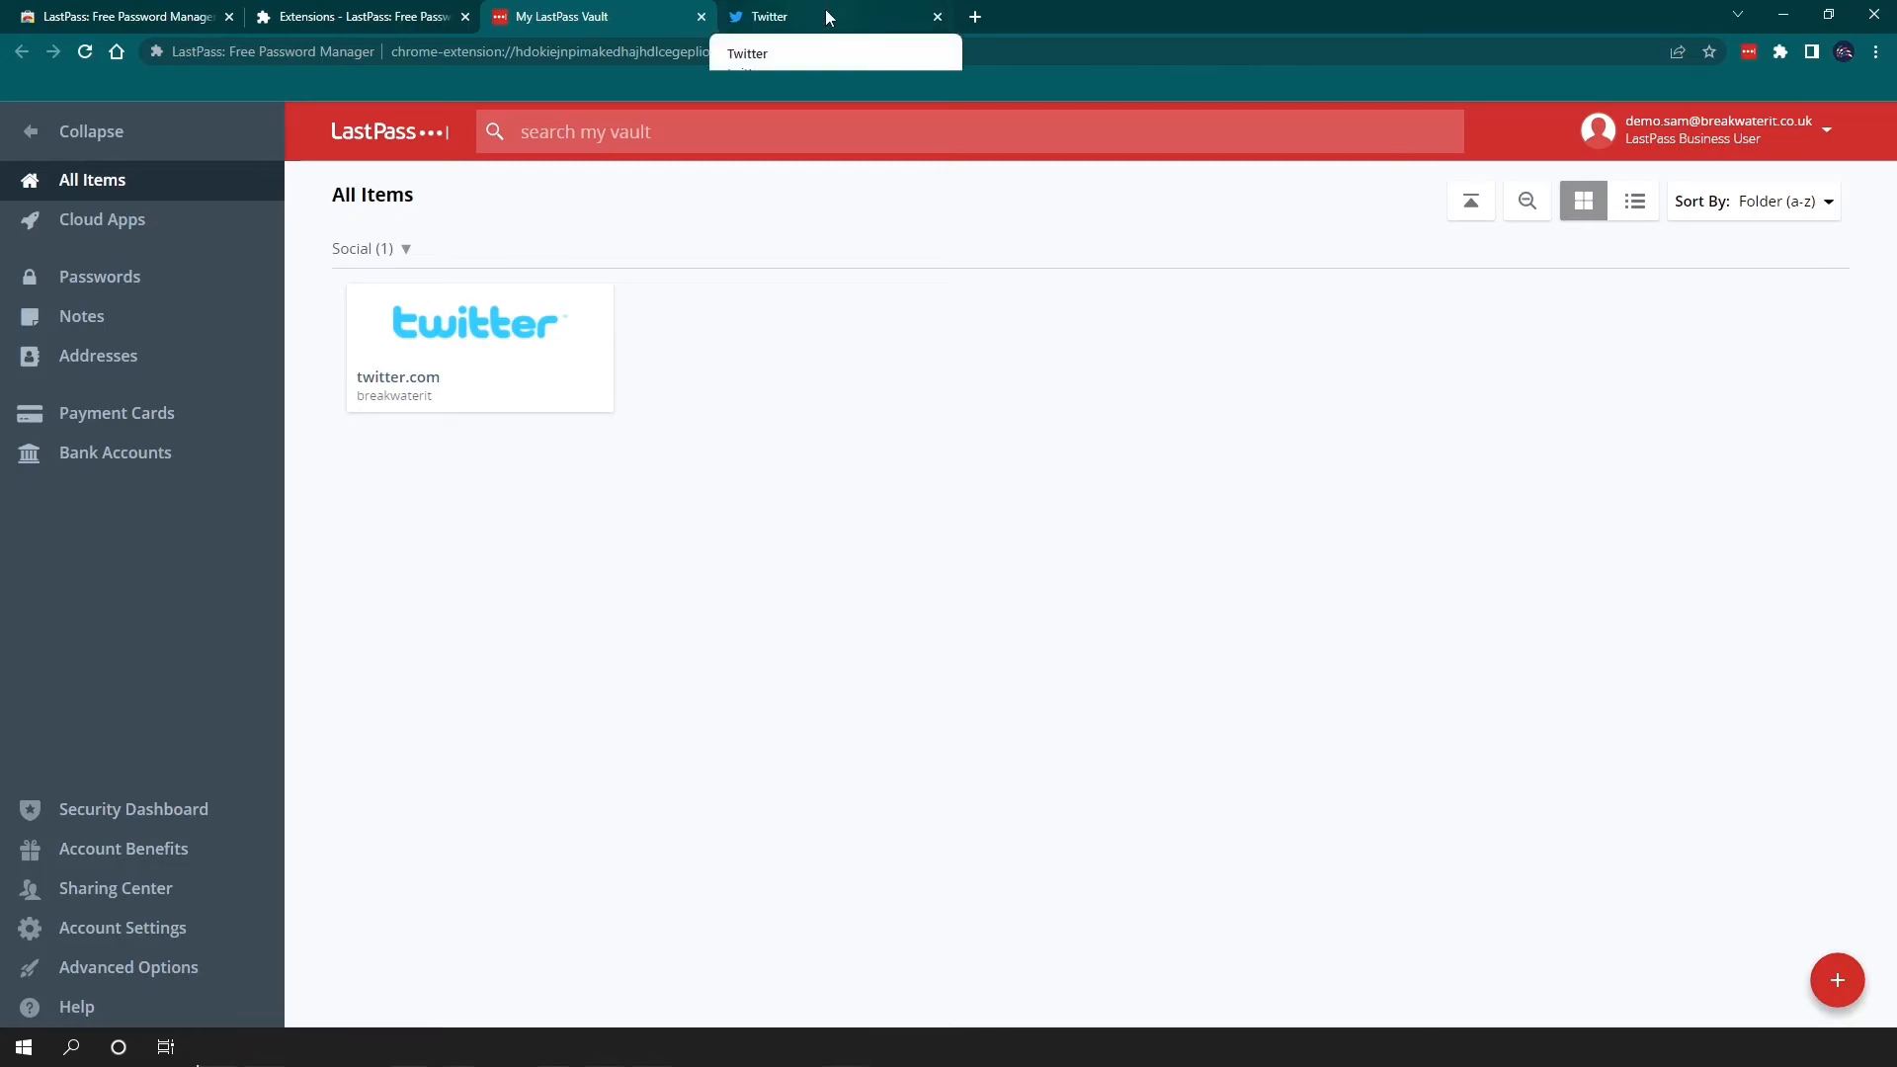
{"action": "left_click", "coordinate": [808, 16]}
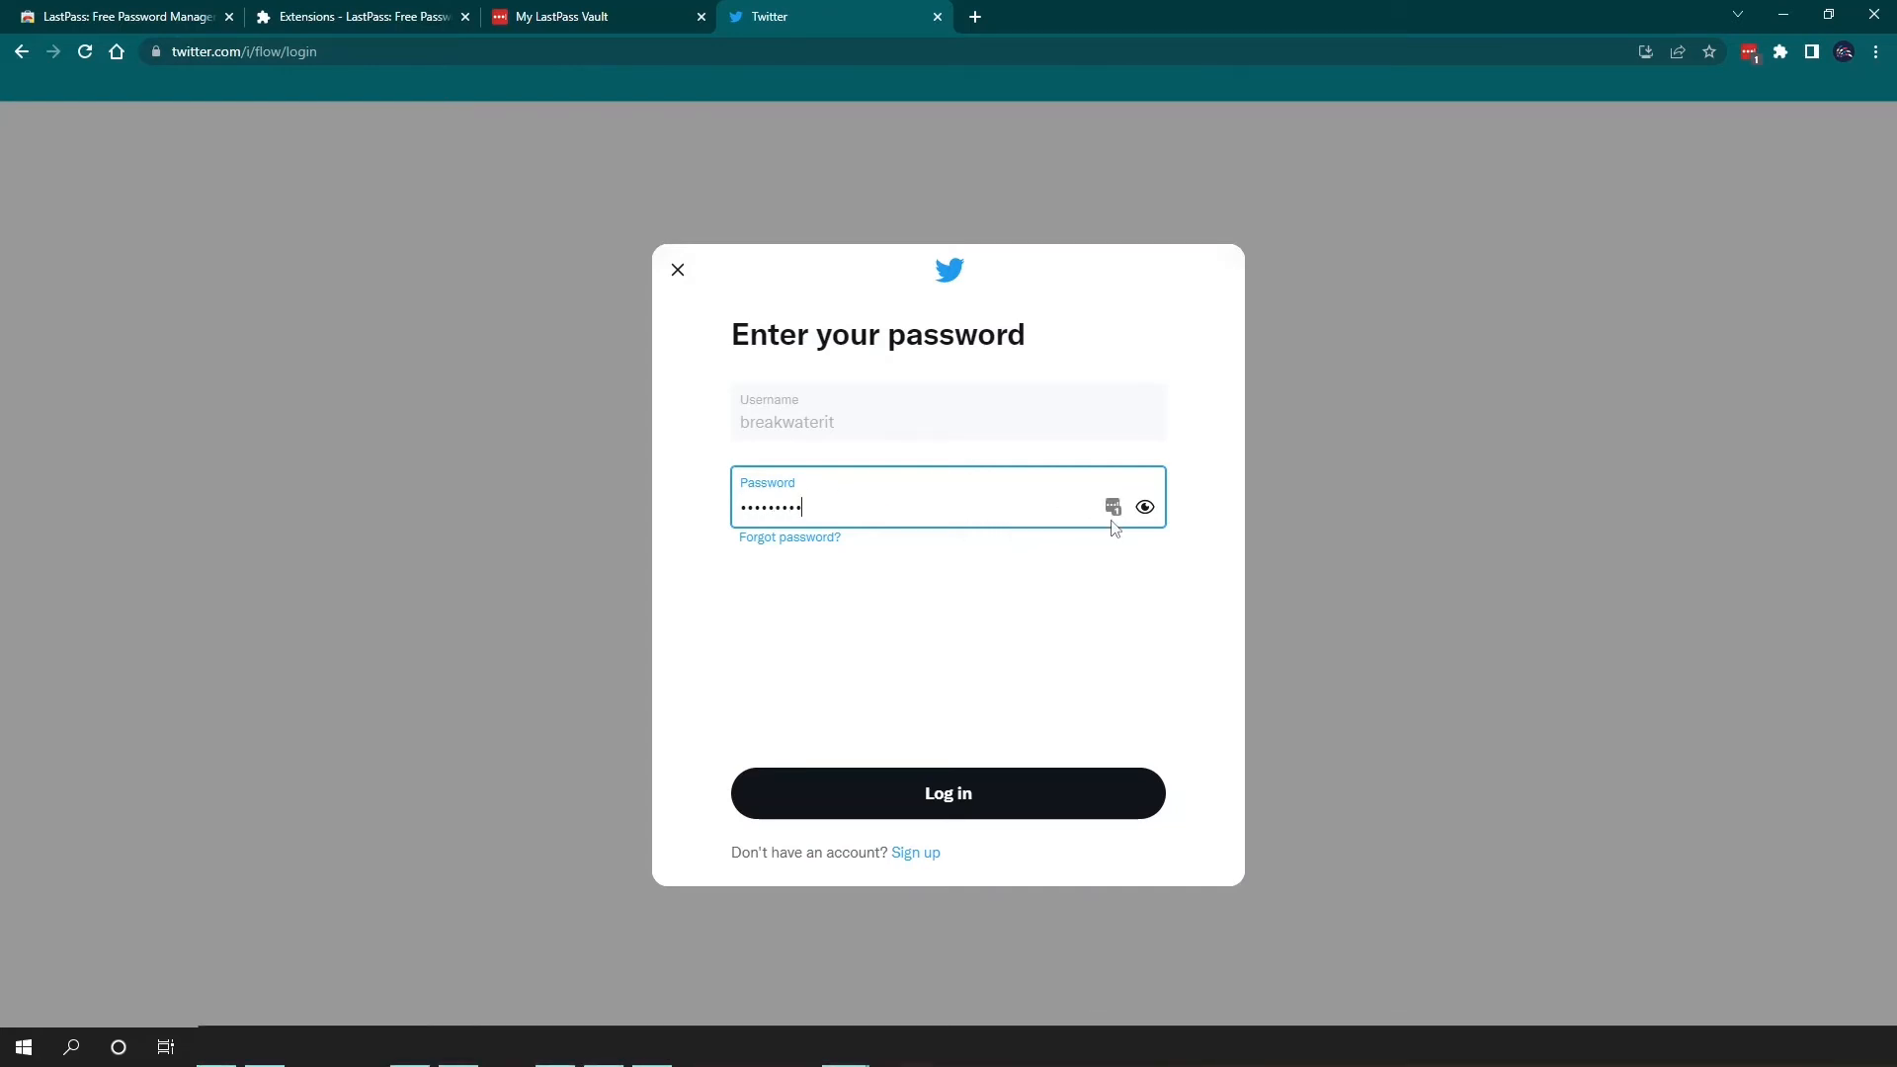
{"action": "left_click", "coordinate": [1110, 505]}
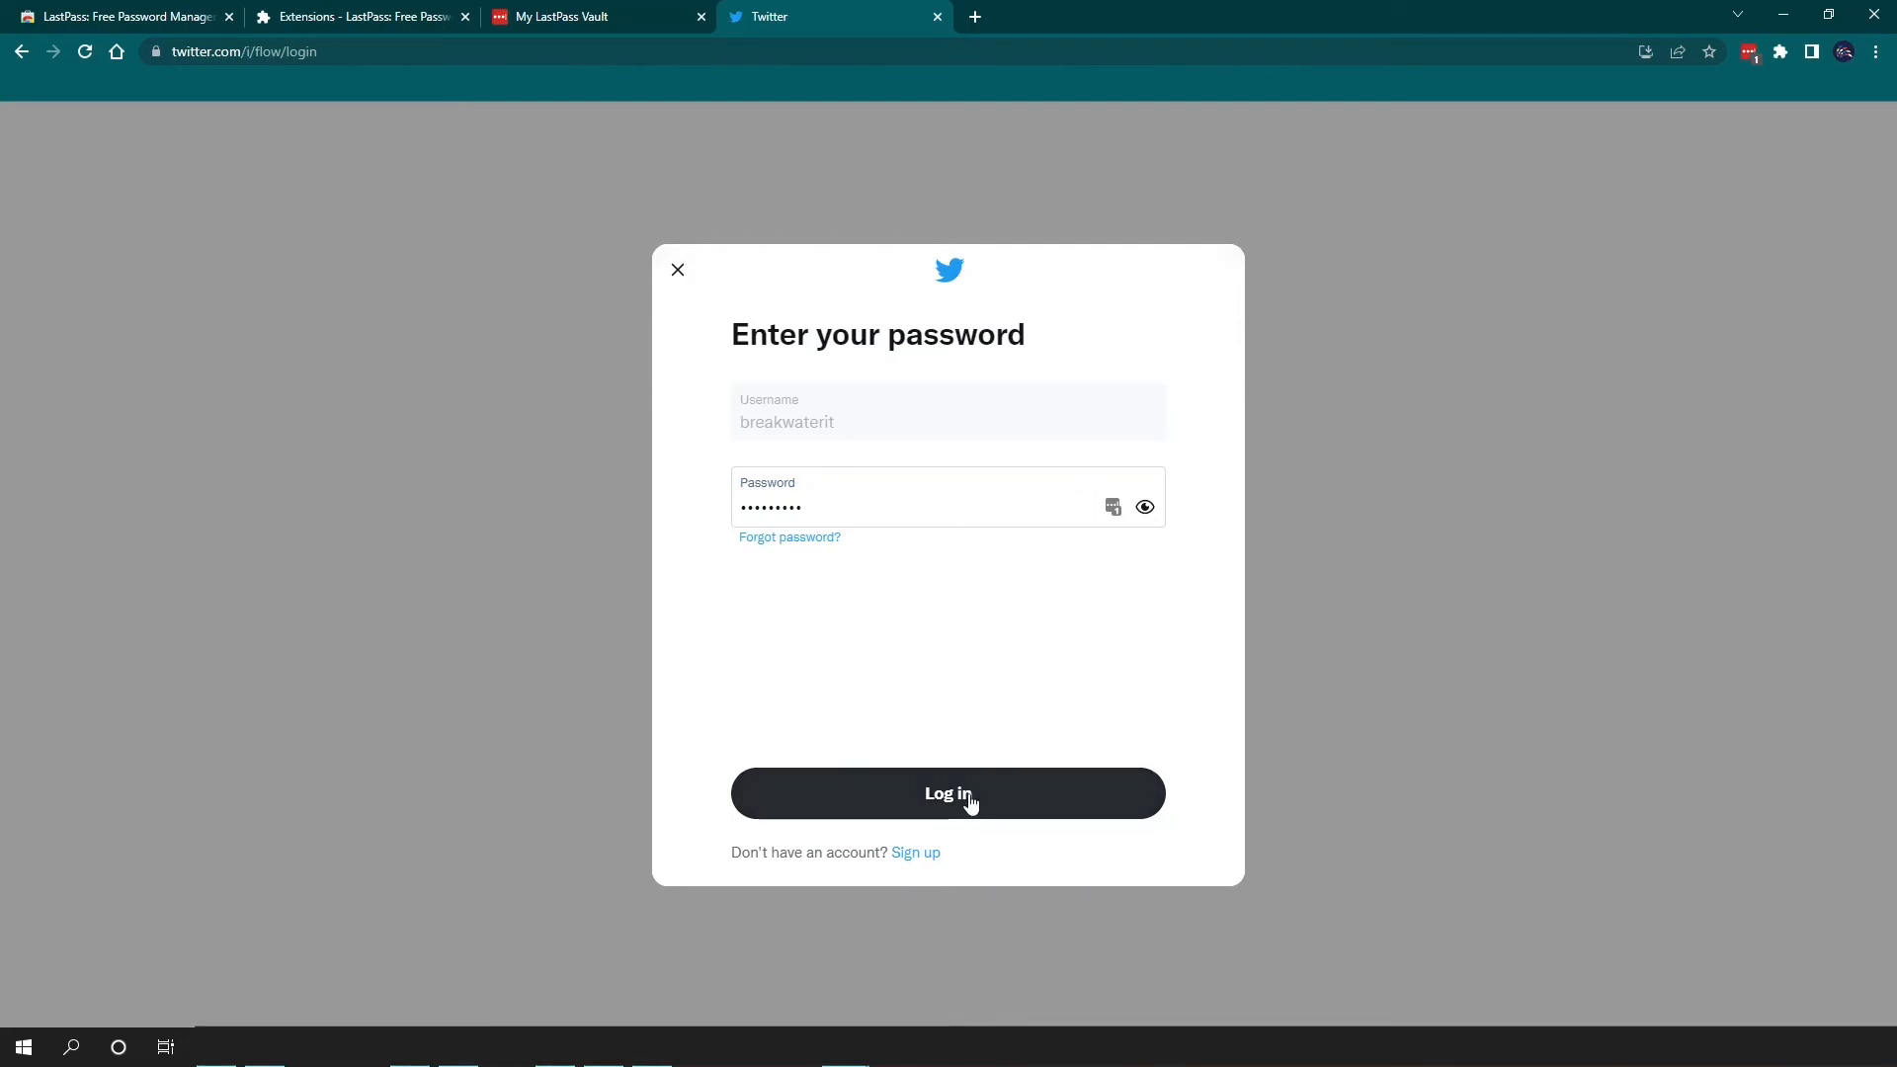
{"action": "left_click", "coordinate": [593, 15]}
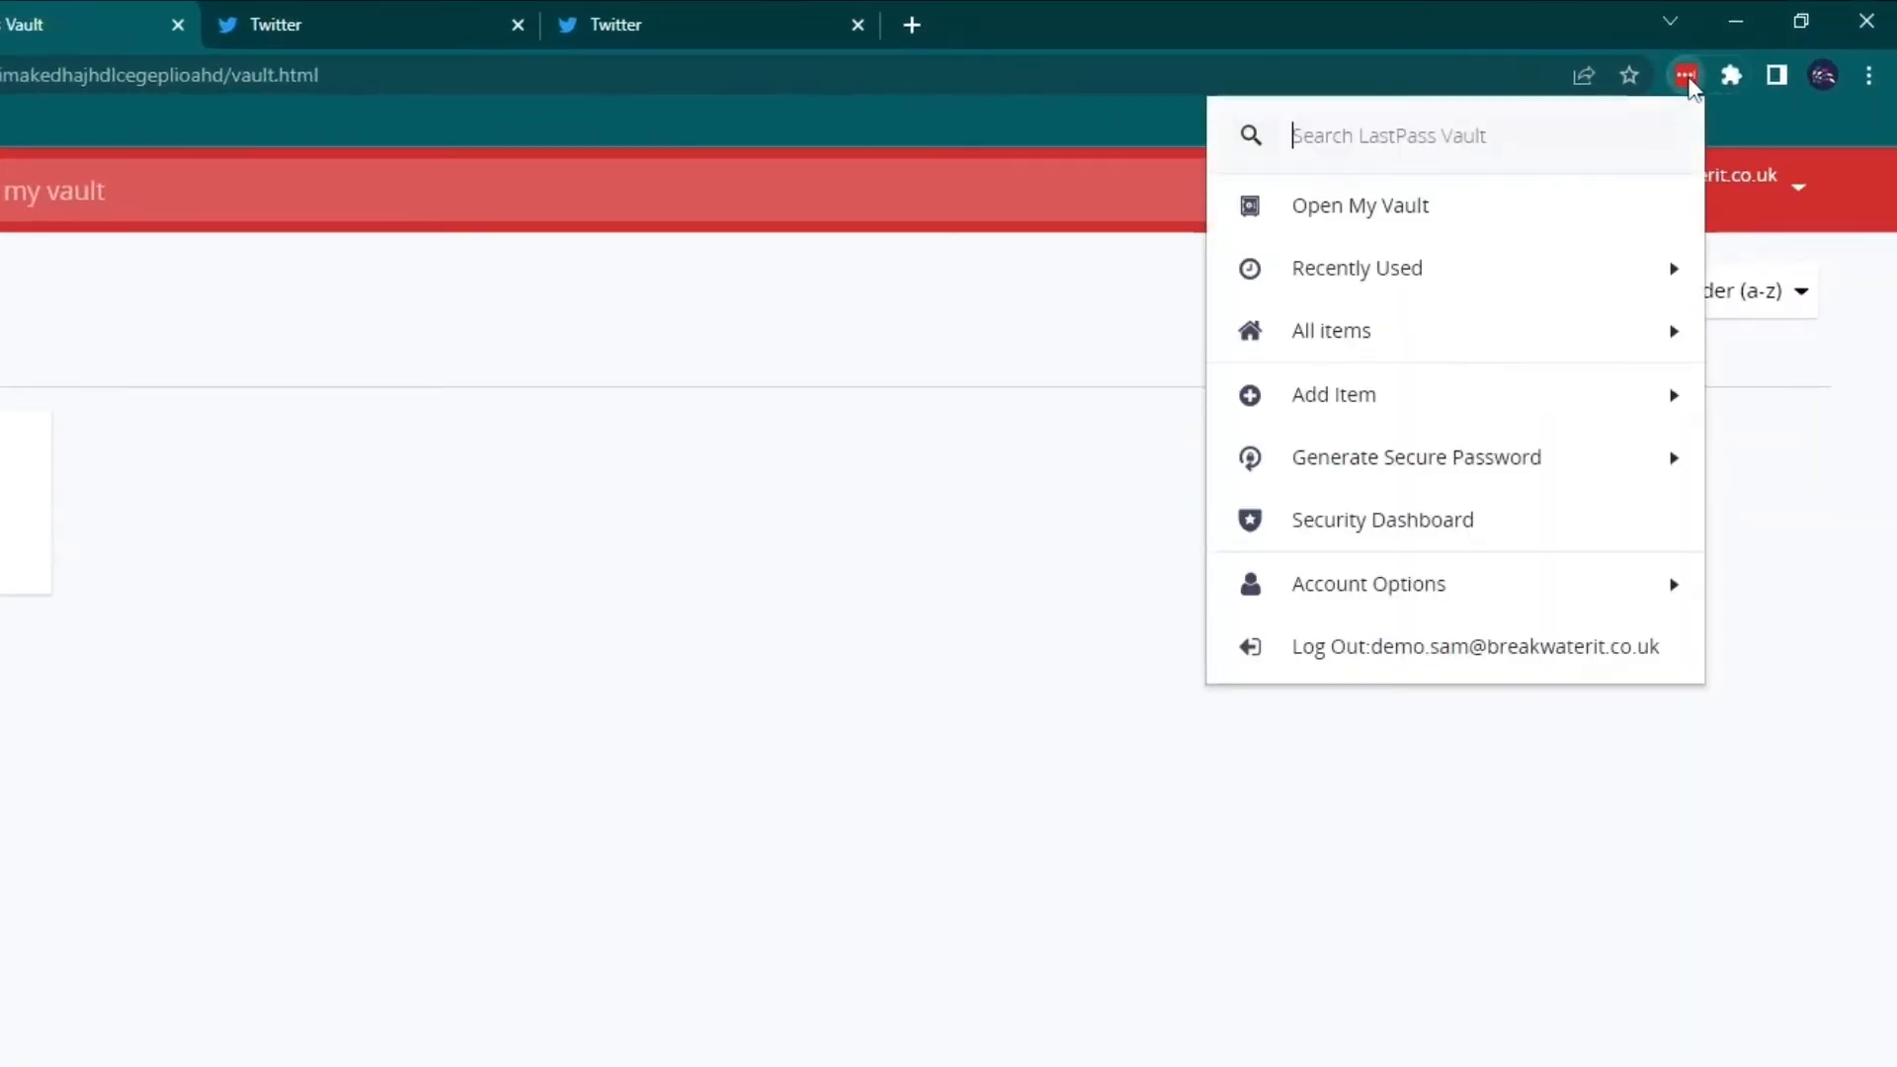
{"action": "mouse_move", "coordinate": [1424, 148]}
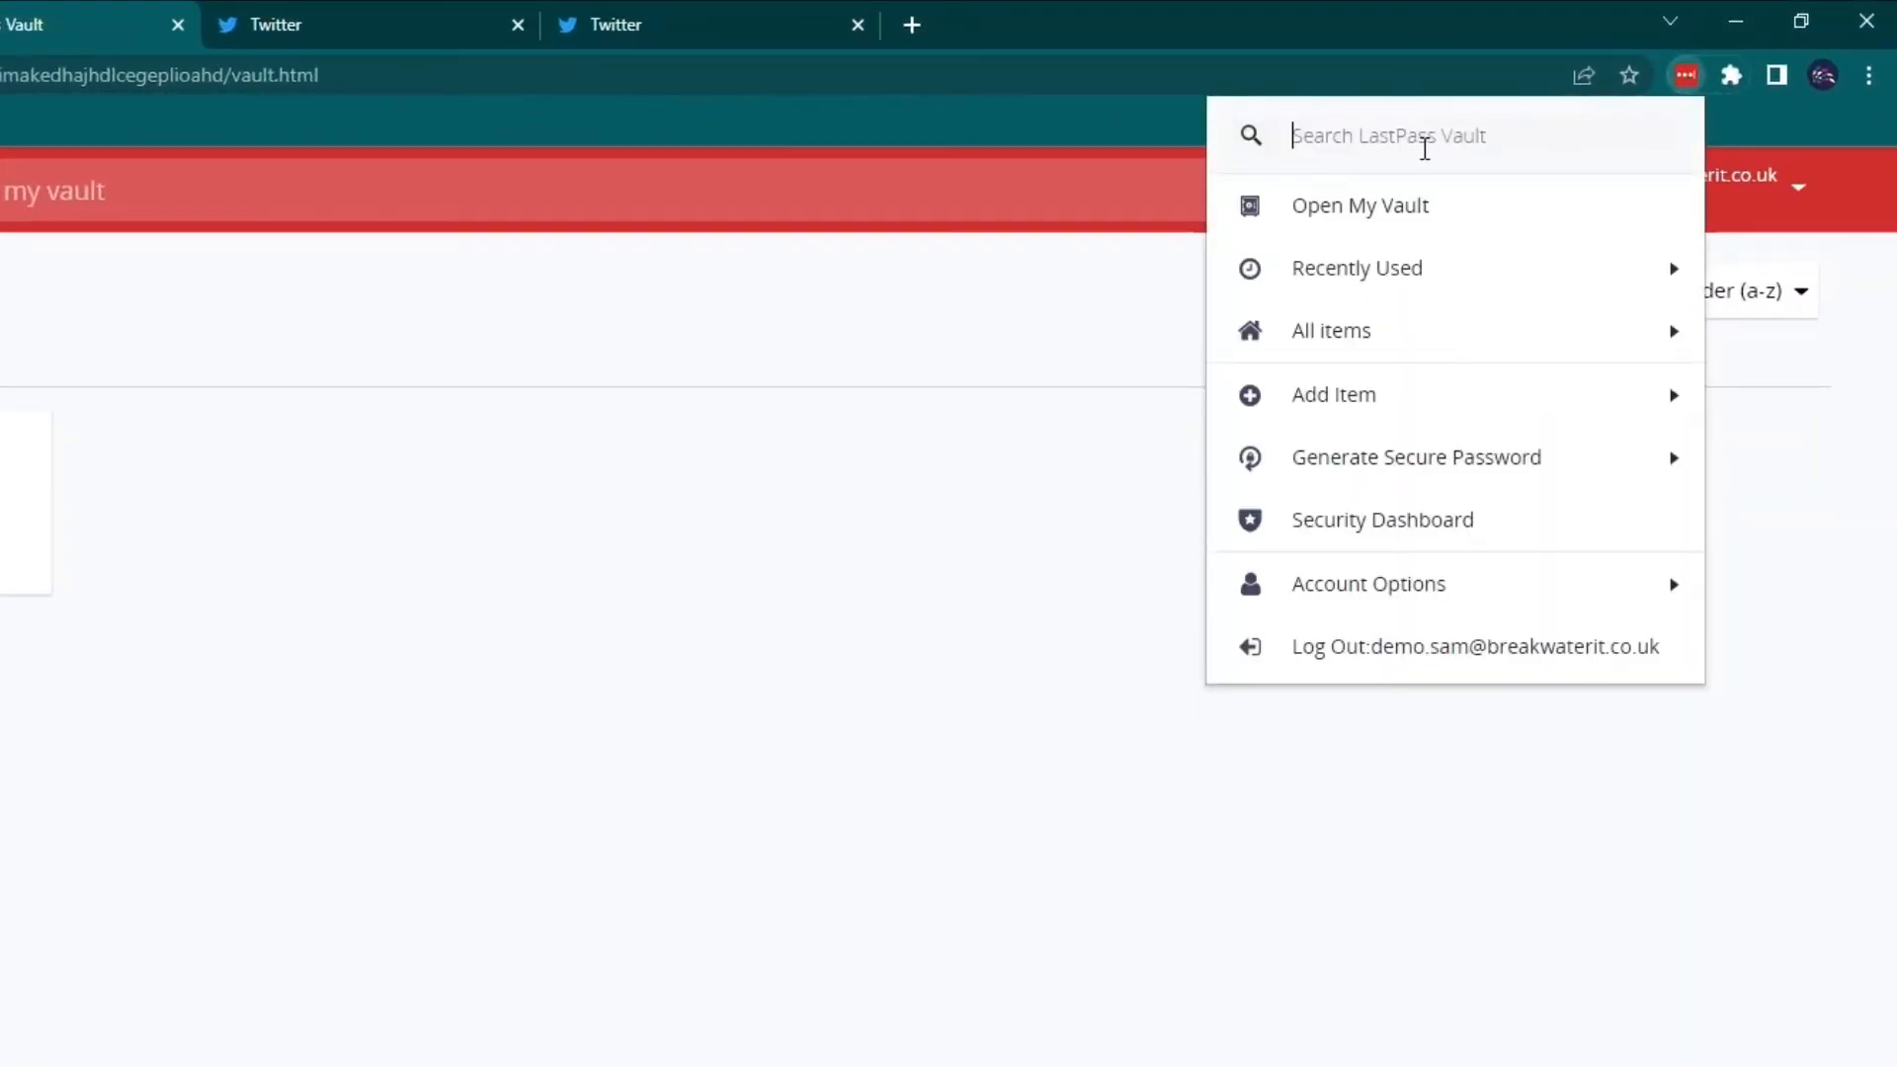
Search the extension for 'tw', clear it, and view the recently used logins.
{"action": "type", "text": "twi"}
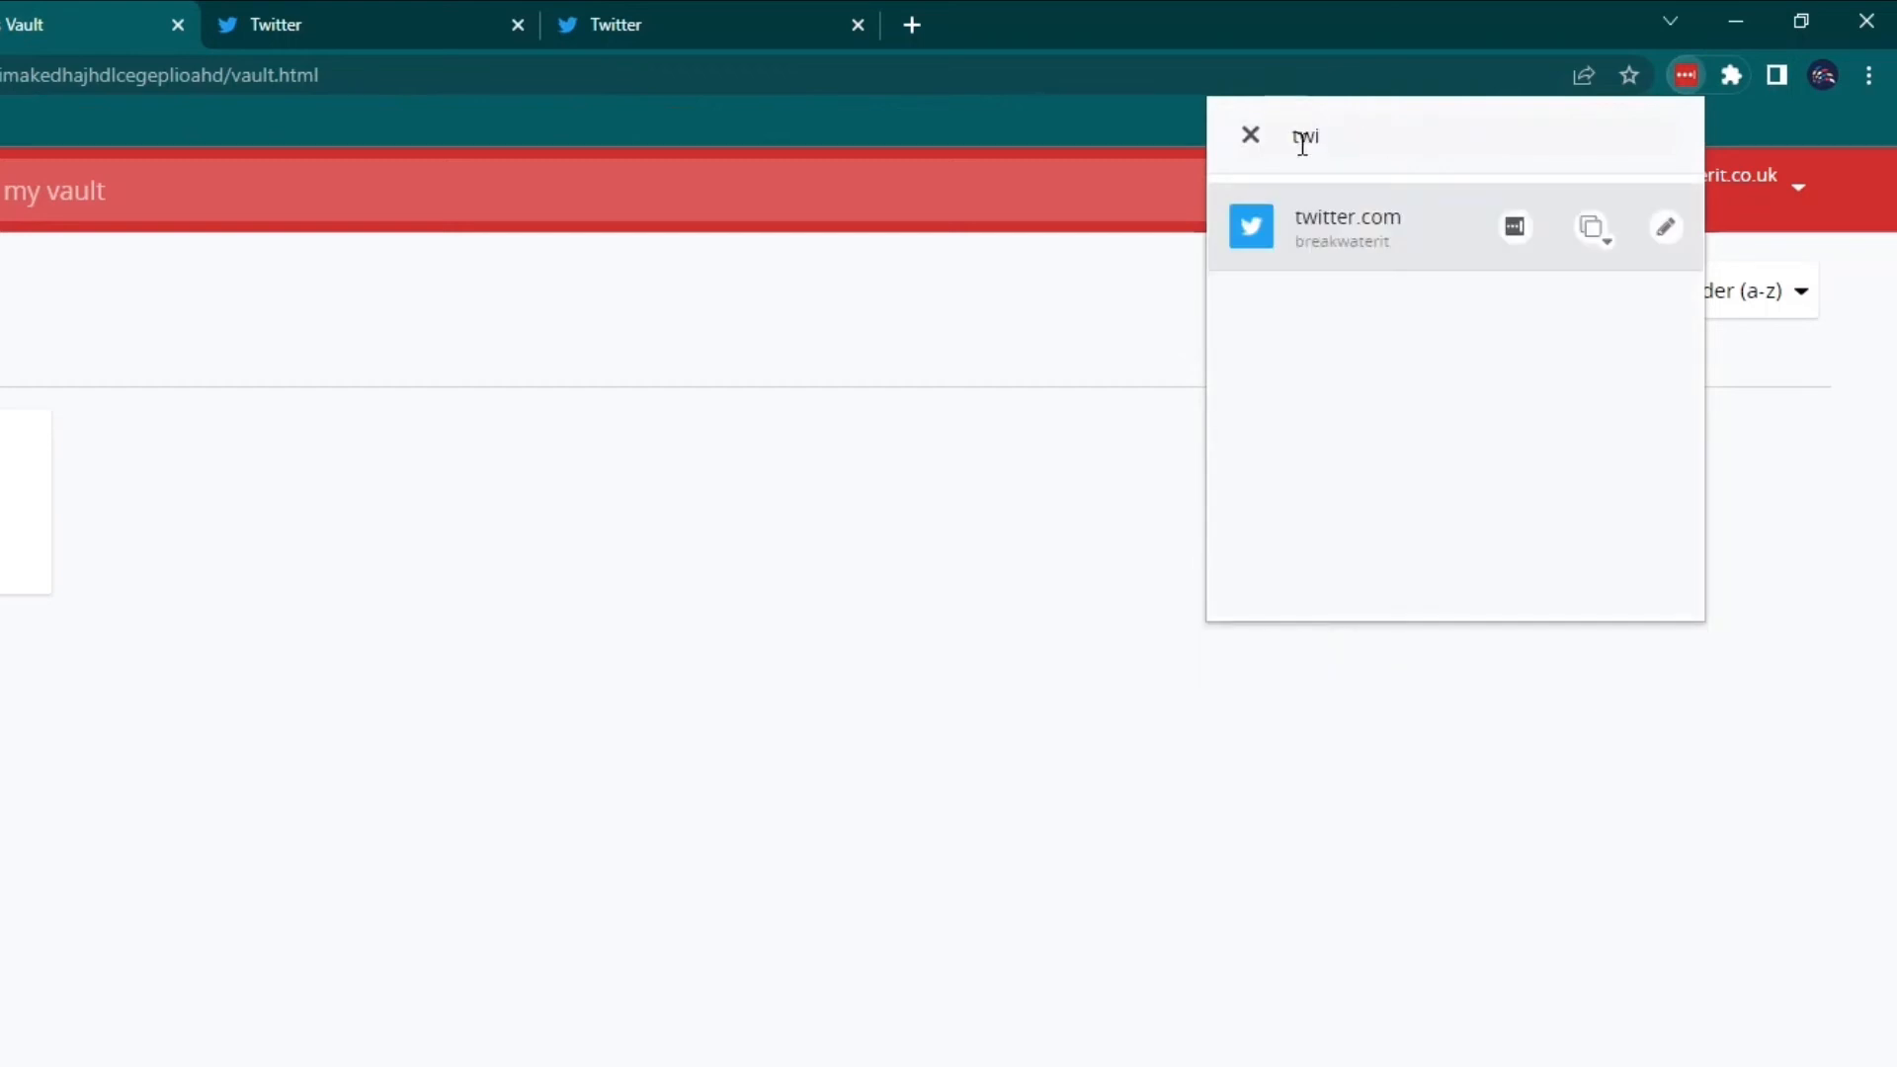
{"action": "mouse_move", "coordinate": [1249, 134]}
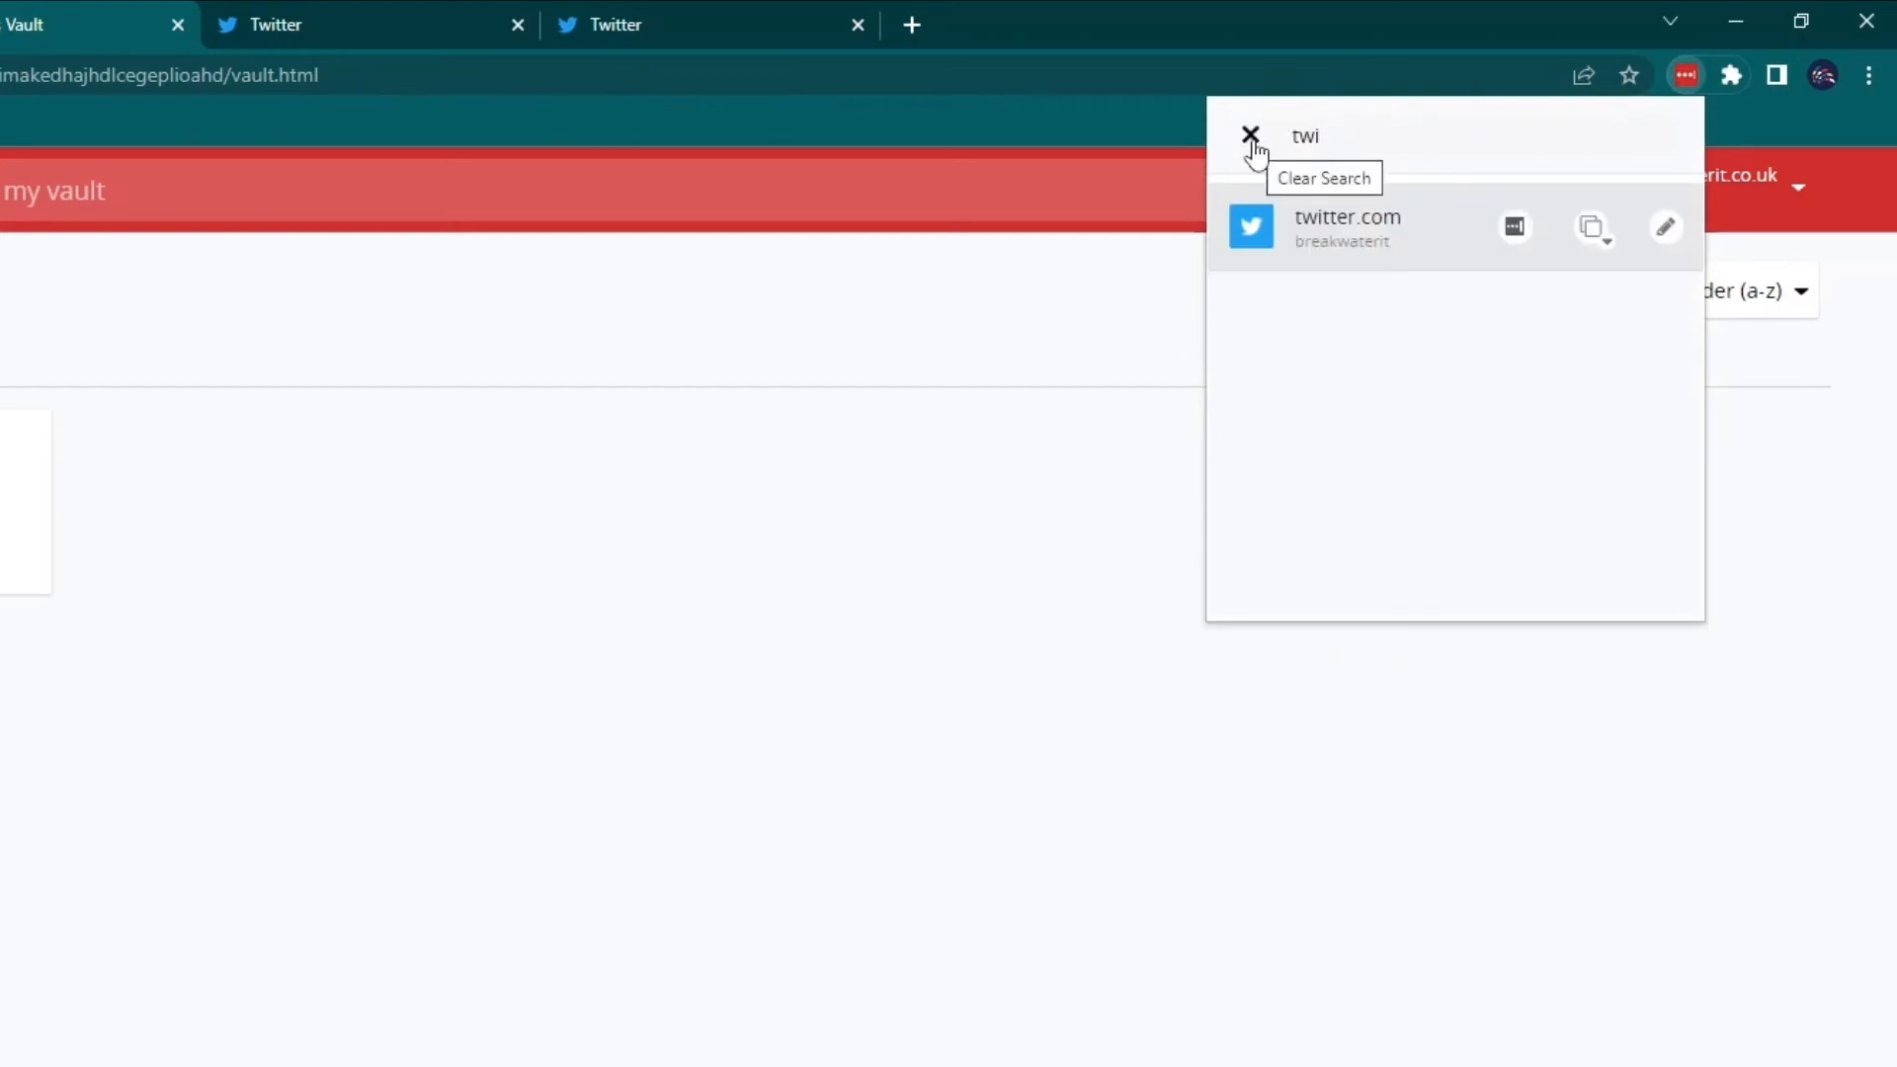
{"action": "left_click", "coordinate": [1248, 136]}
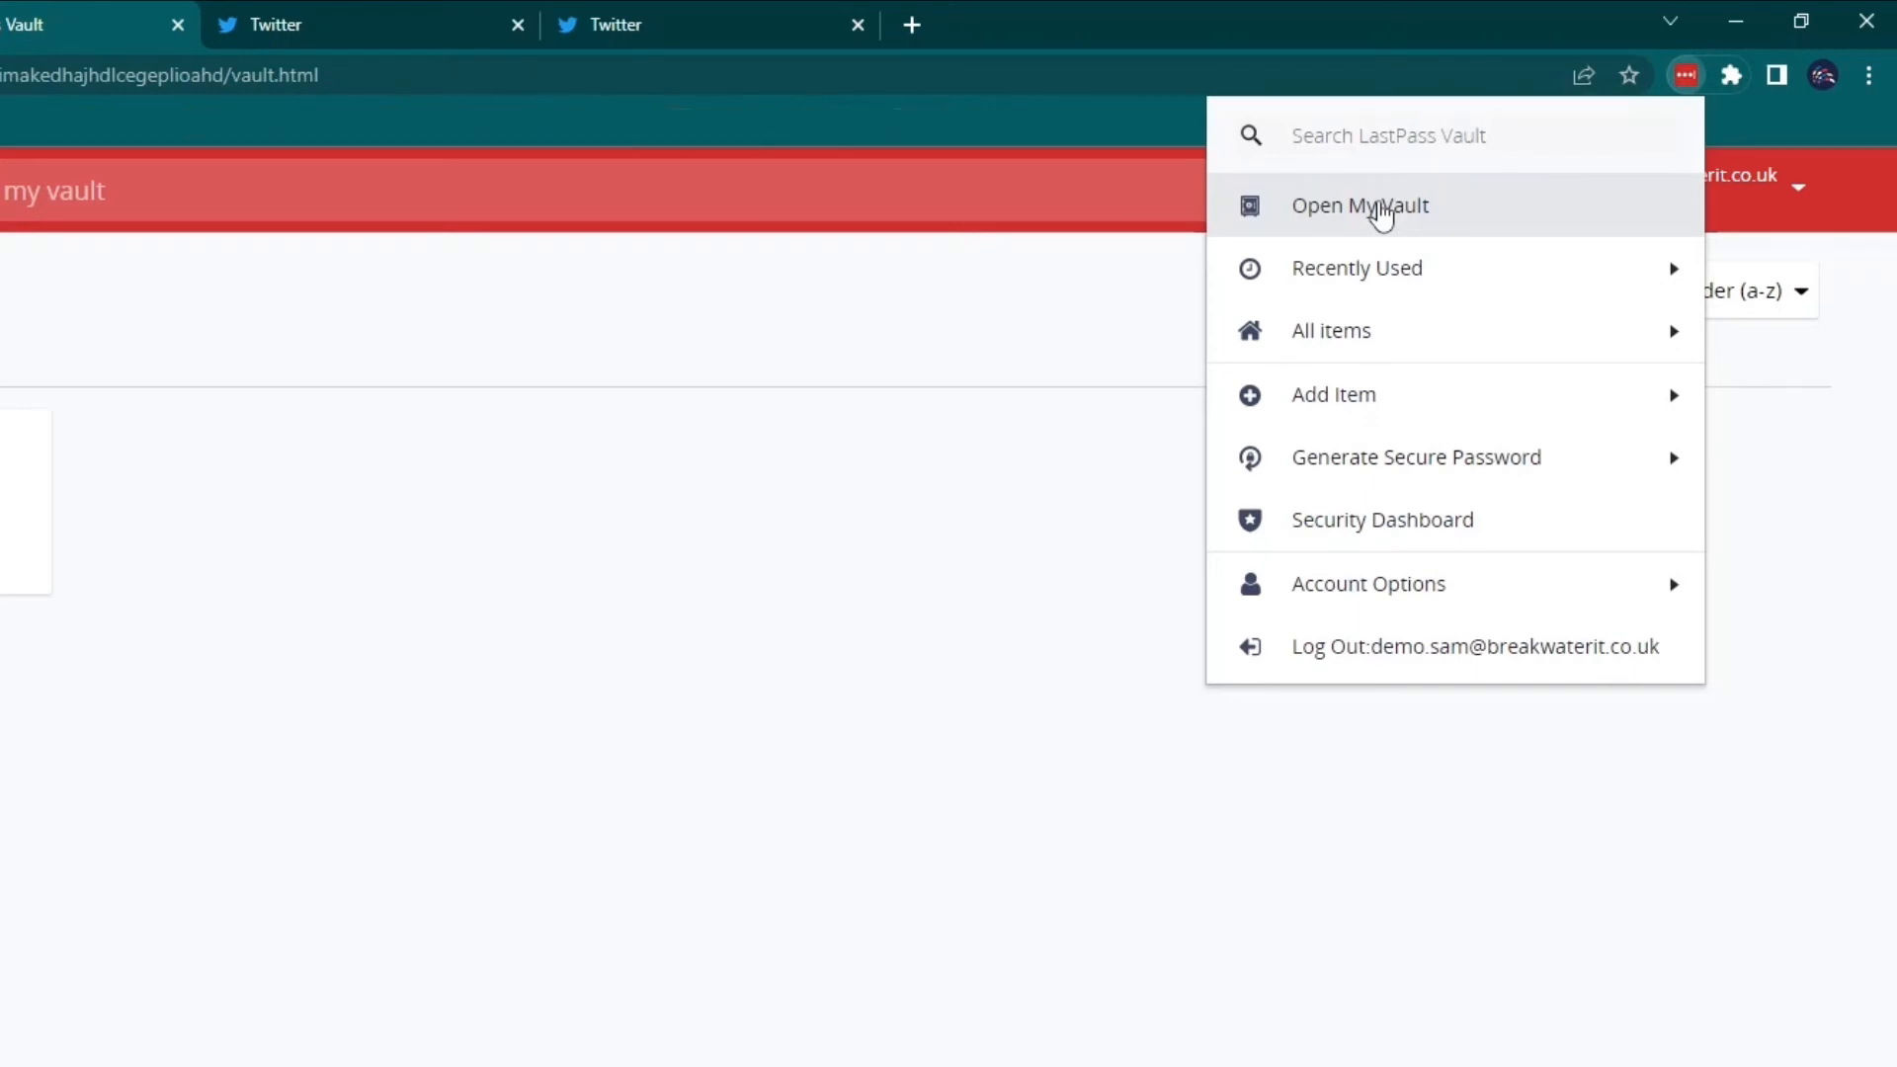
{"action": "mouse_move", "coordinate": [1432, 217]}
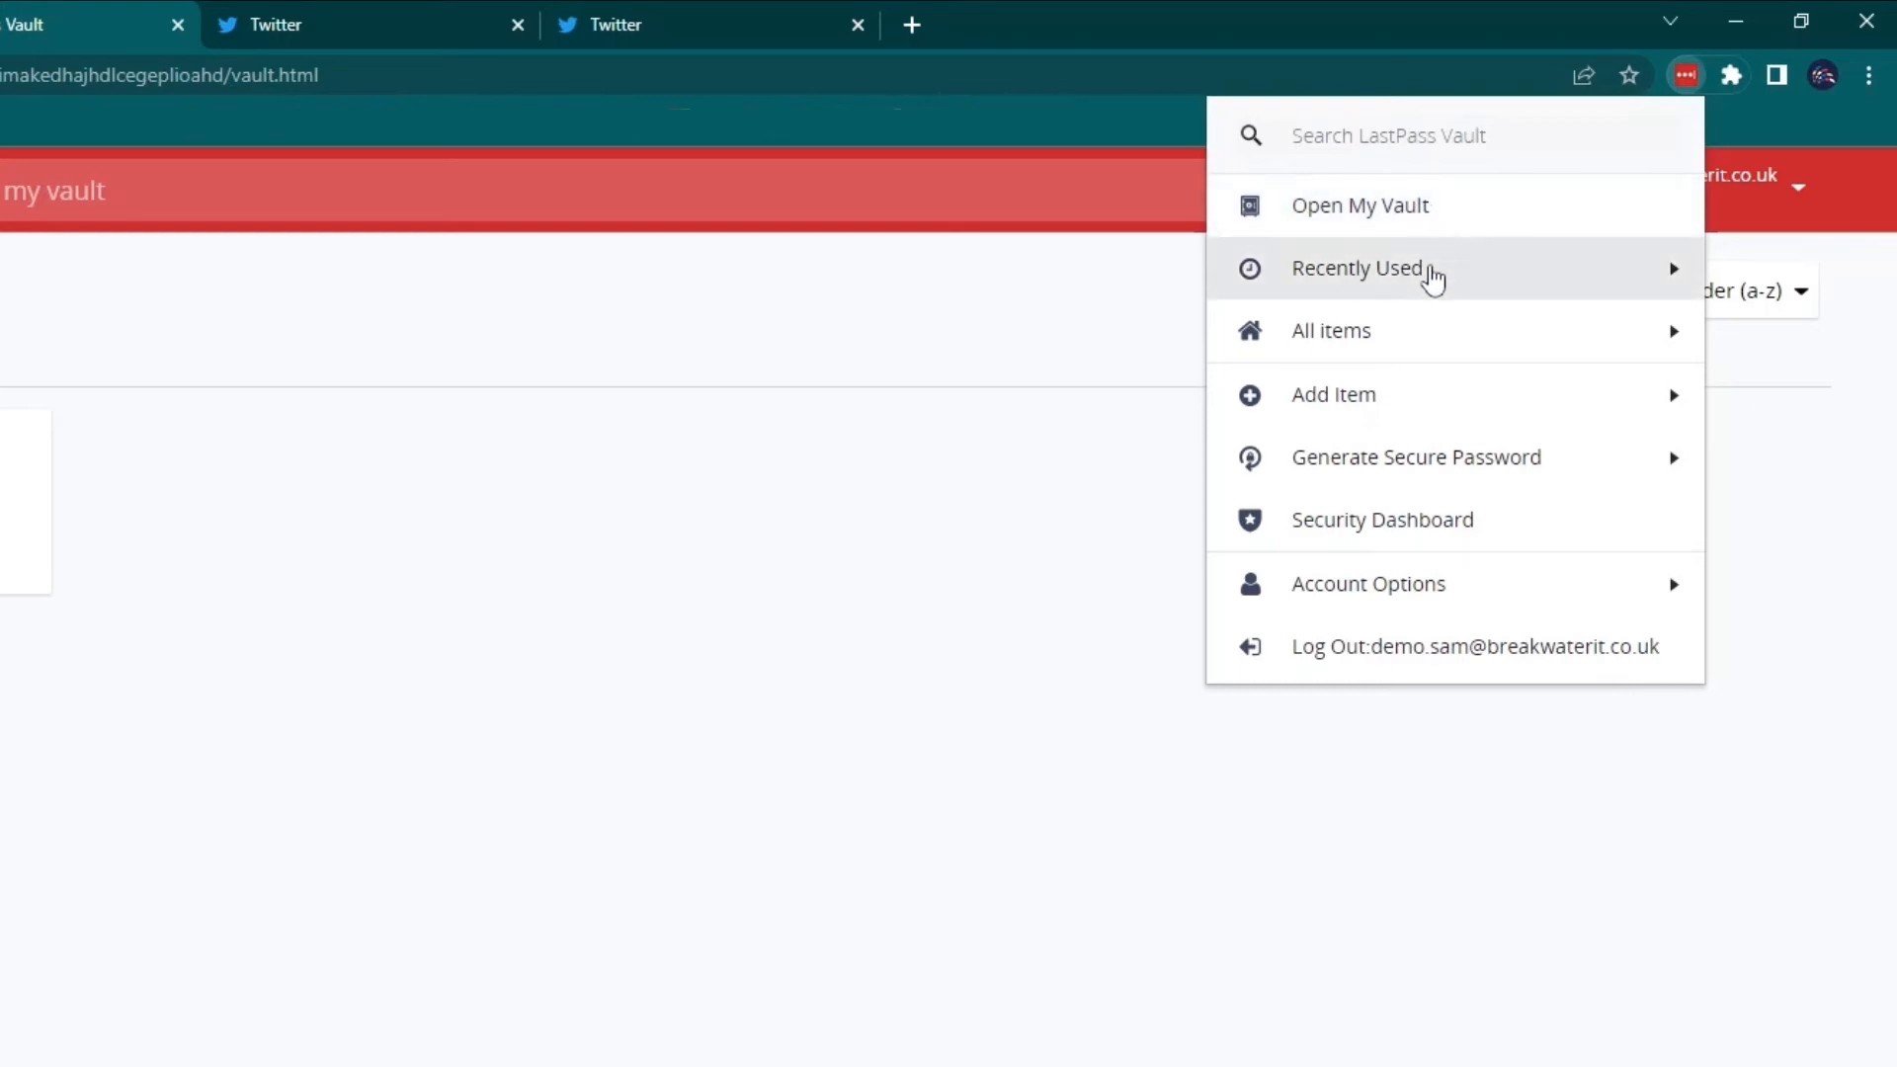
{"action": "left_click", "coordinate": [1358, 267]}
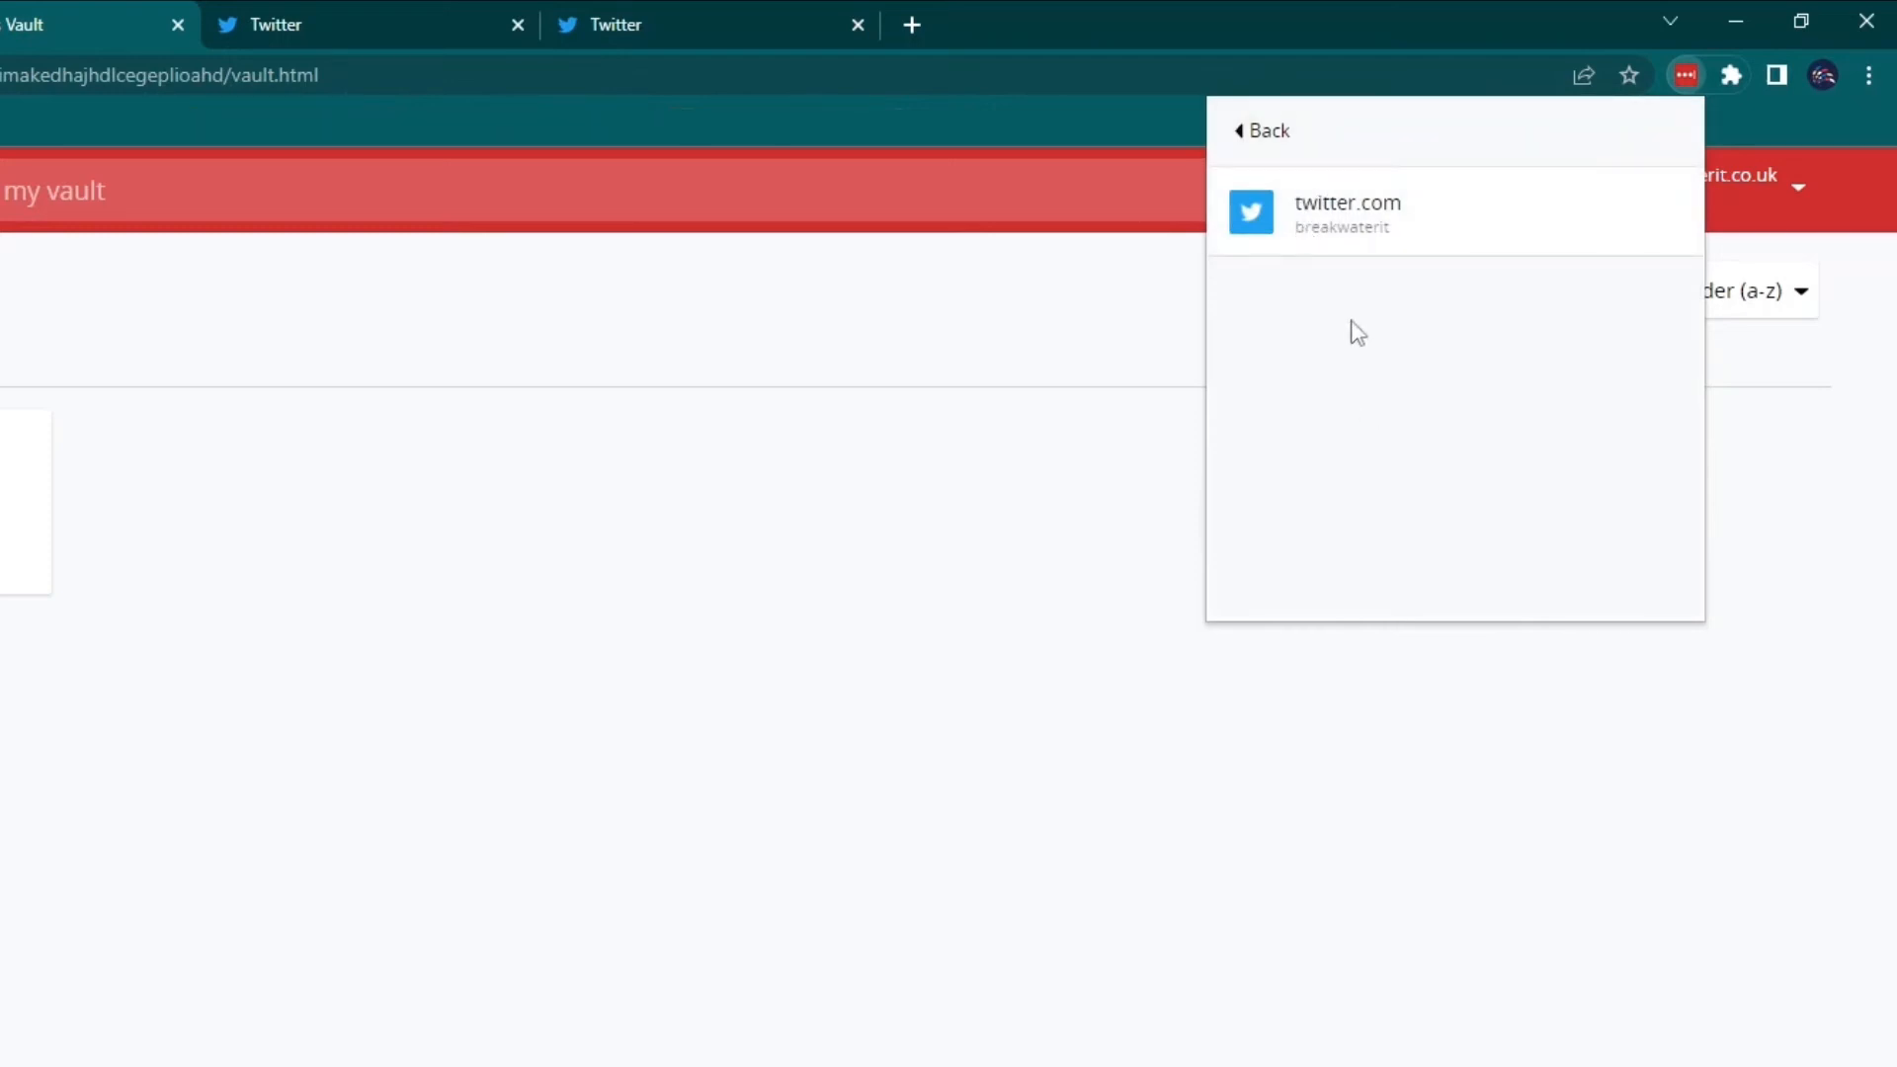
{"action": "left_click", "coordinate": [1259, 131]}
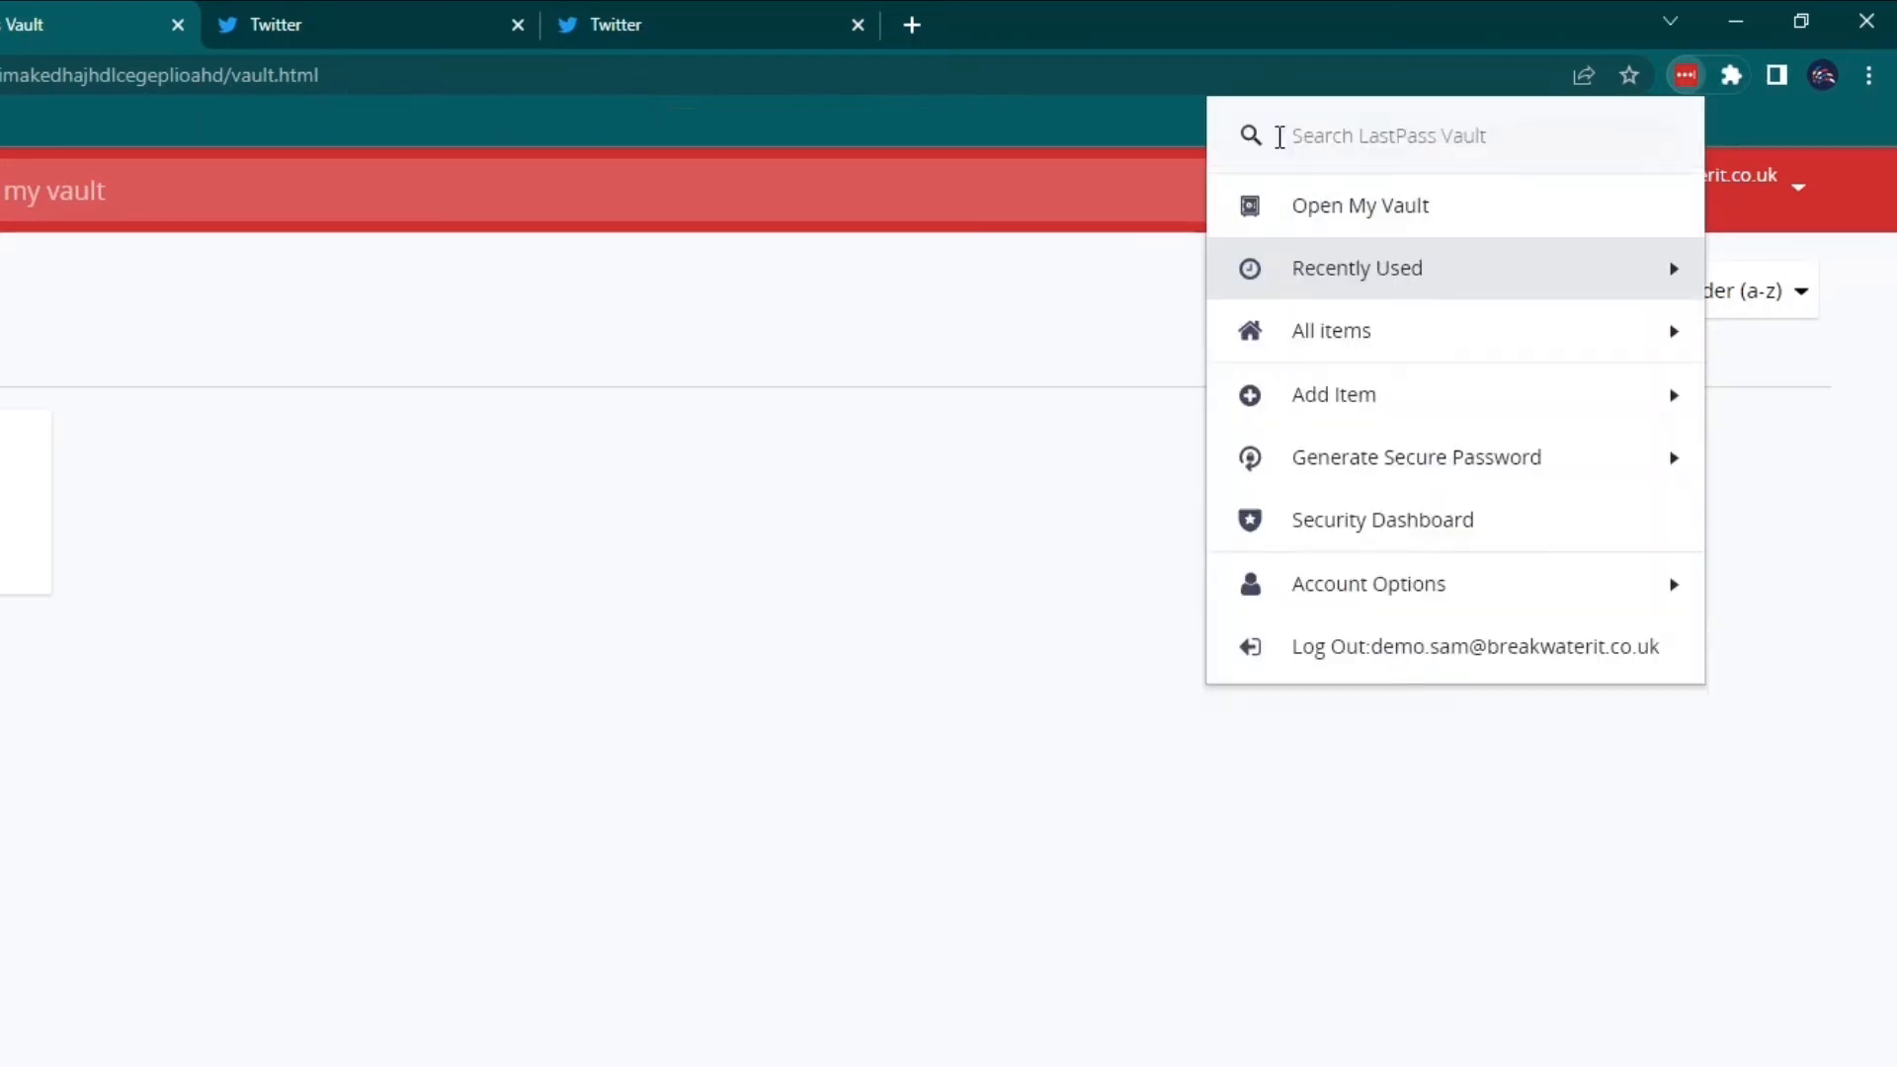
Browse all vault items by folder, then show the Add Item type list.
{"action": "left_click", "coordinate": [1329, 330]}
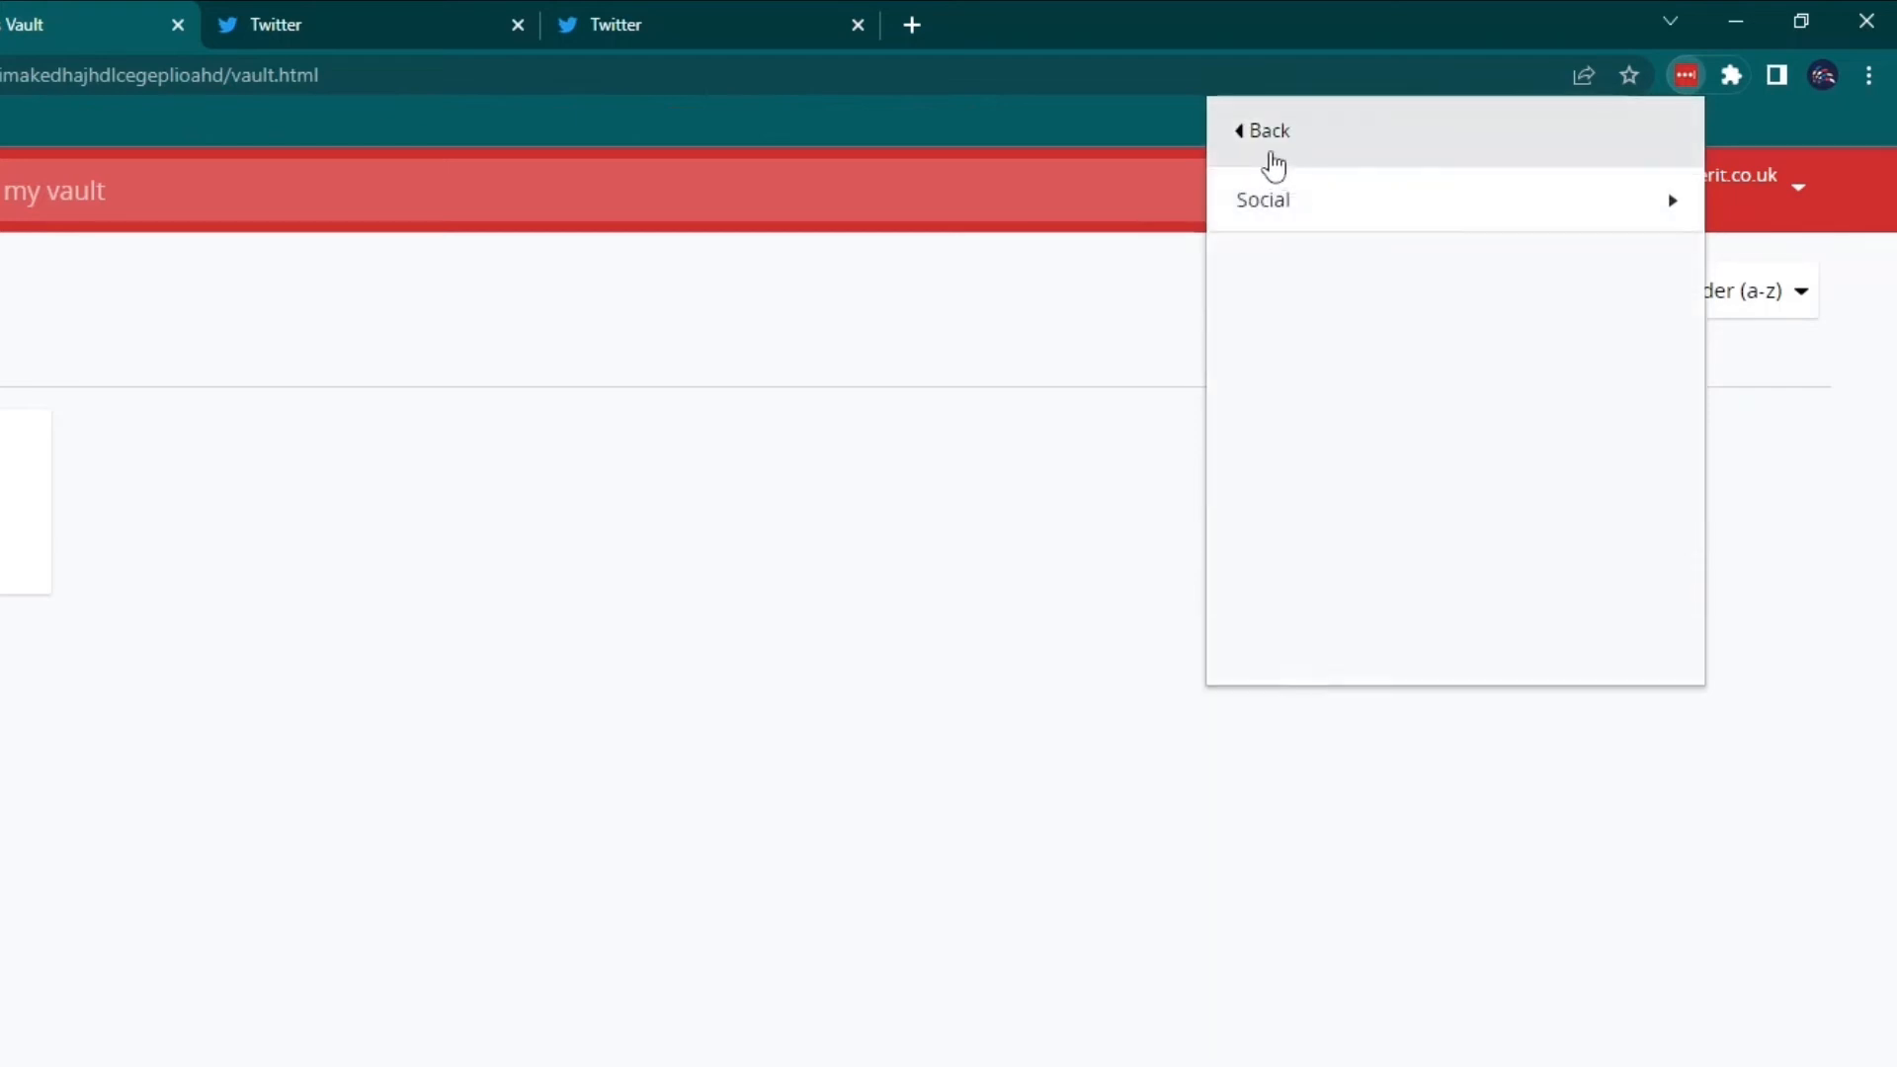
{"action": "left_click", "coordinate": [1267, 130]}
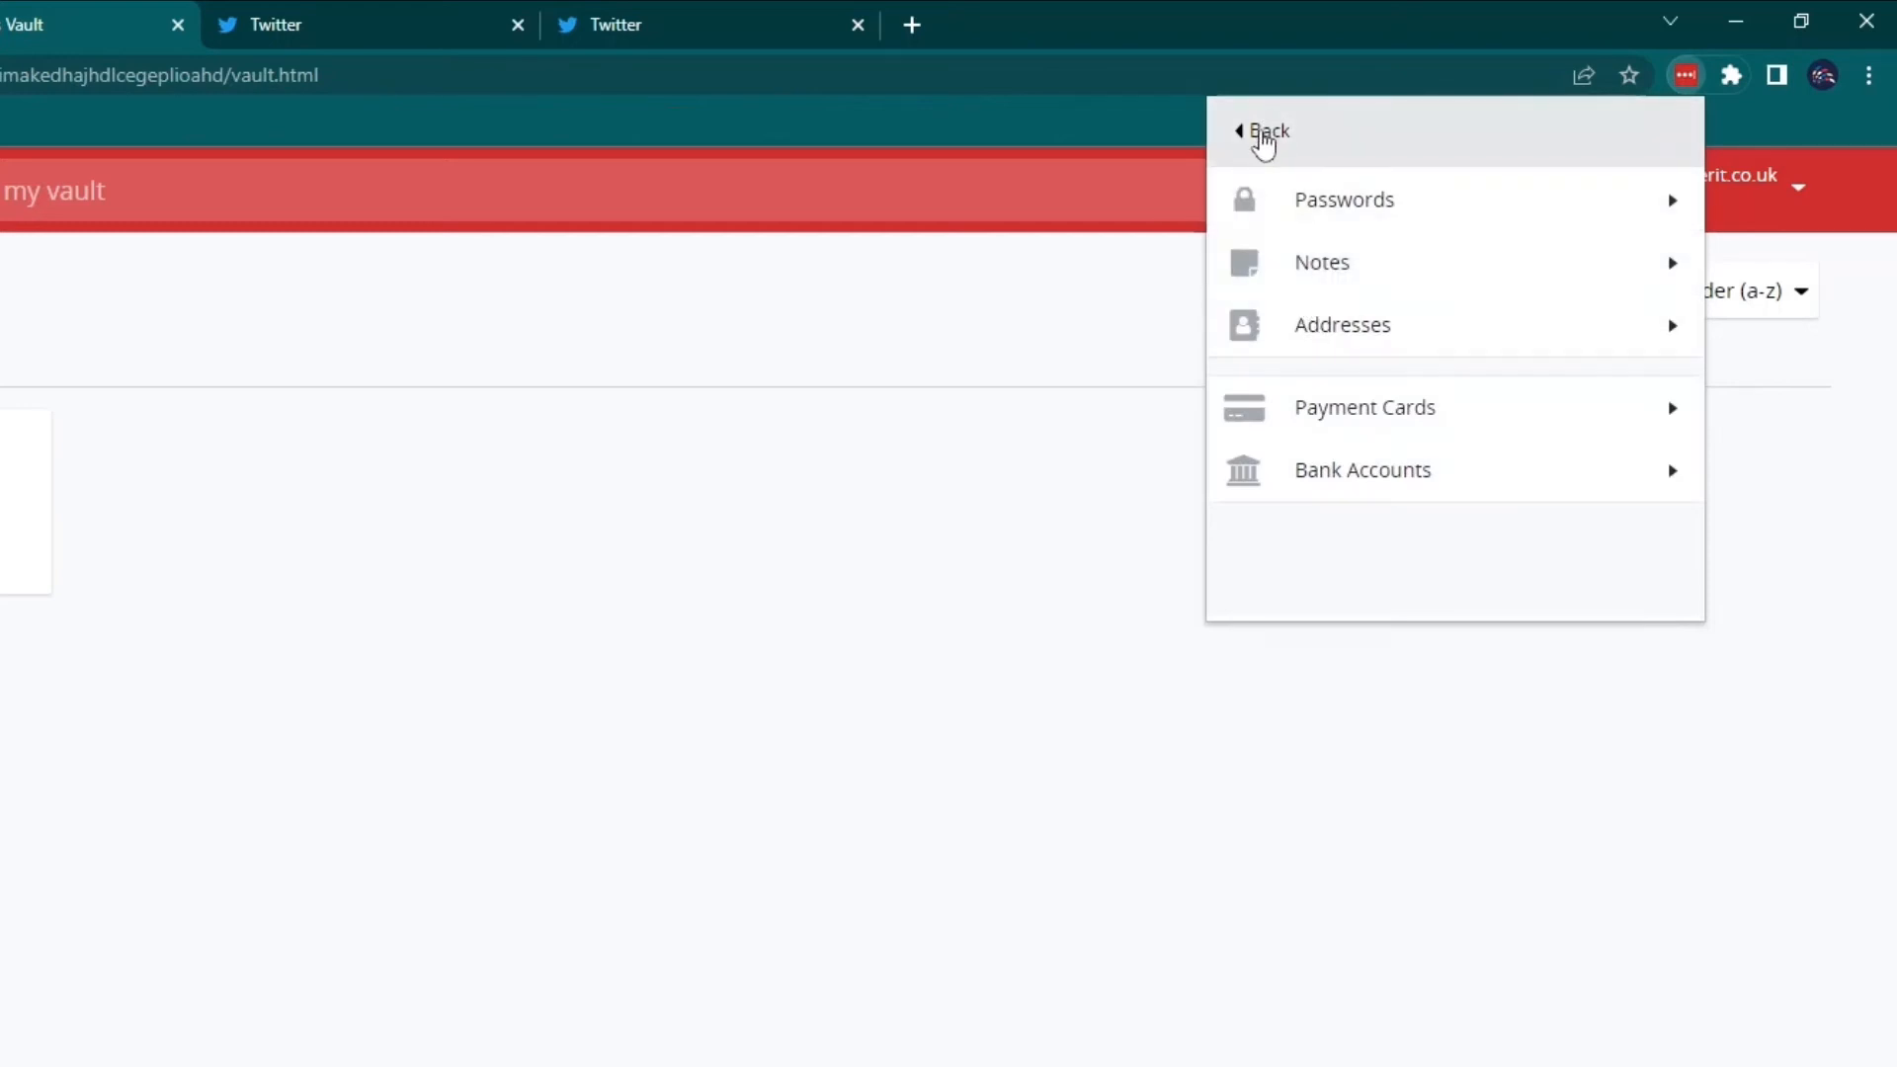
{"action": "left_click", "coordinate": [1262, 130]}
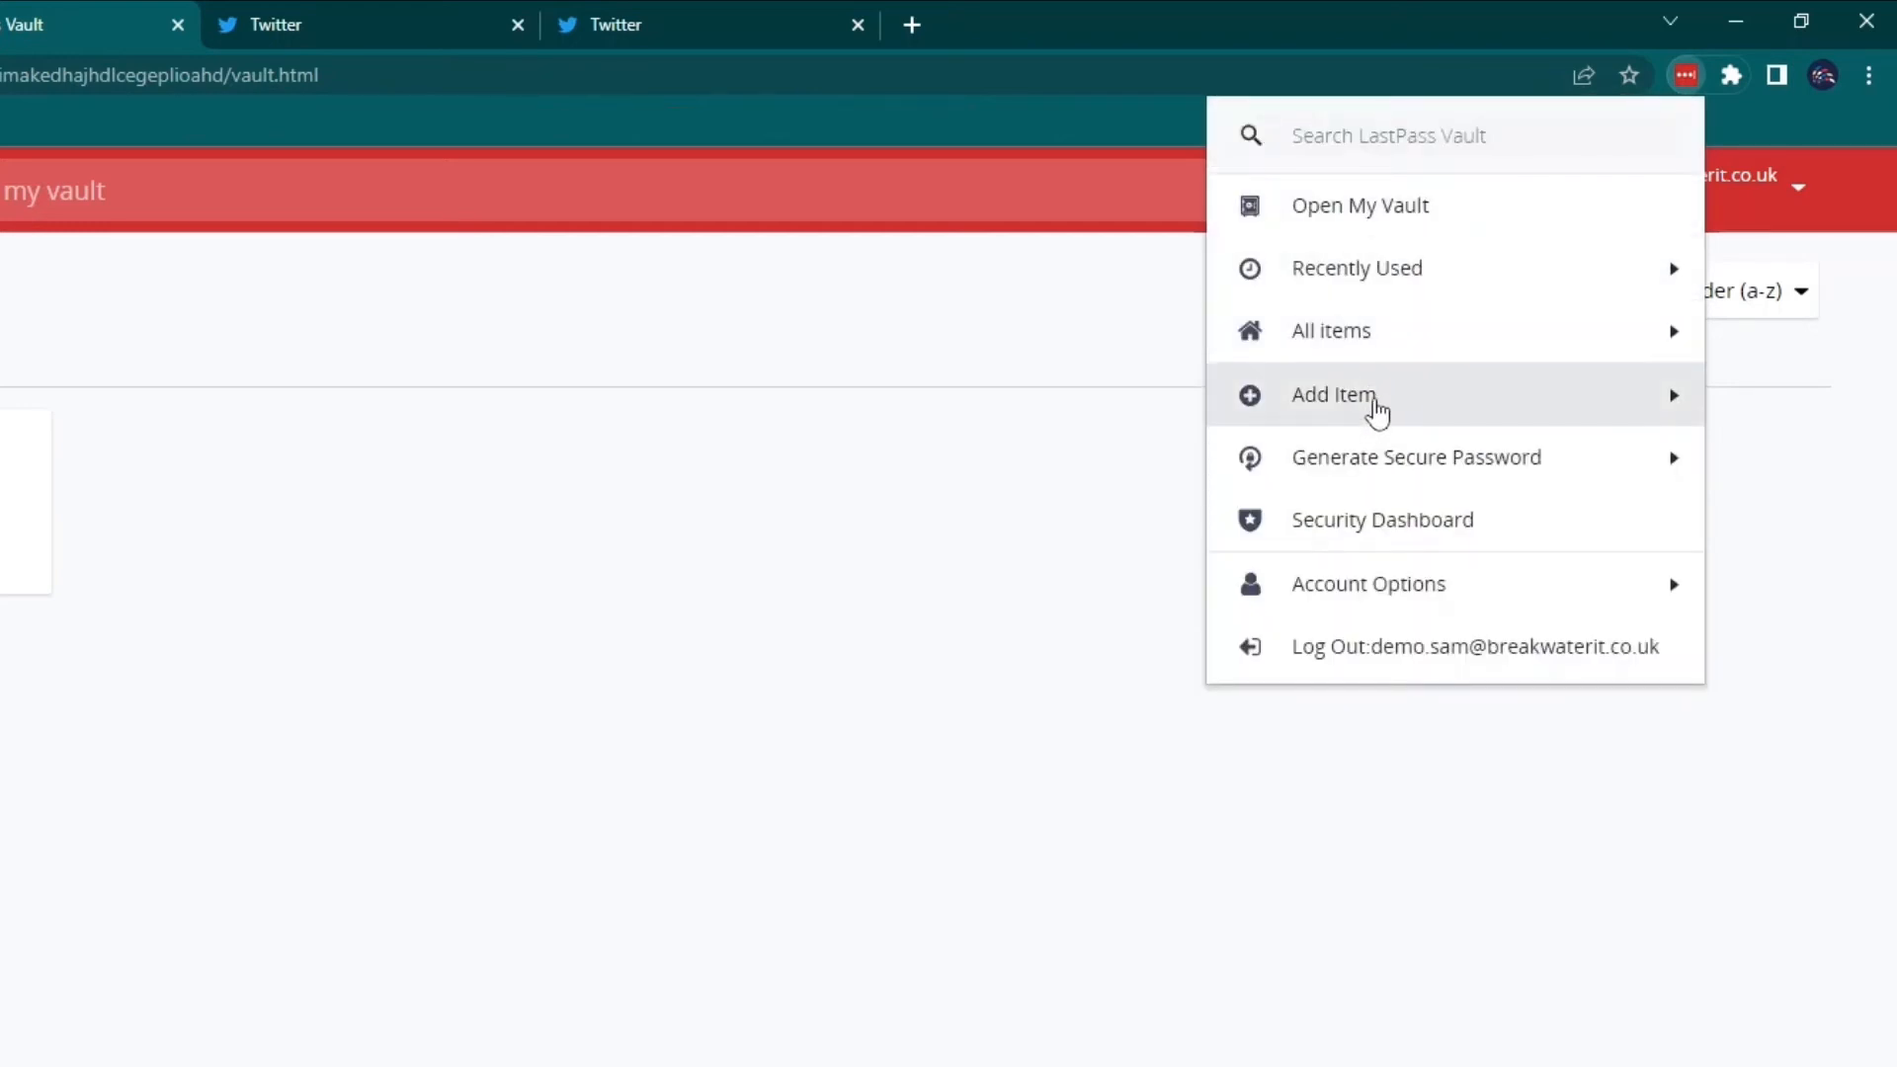
{"action": "left_click", "coordinate": [1333, 396]}
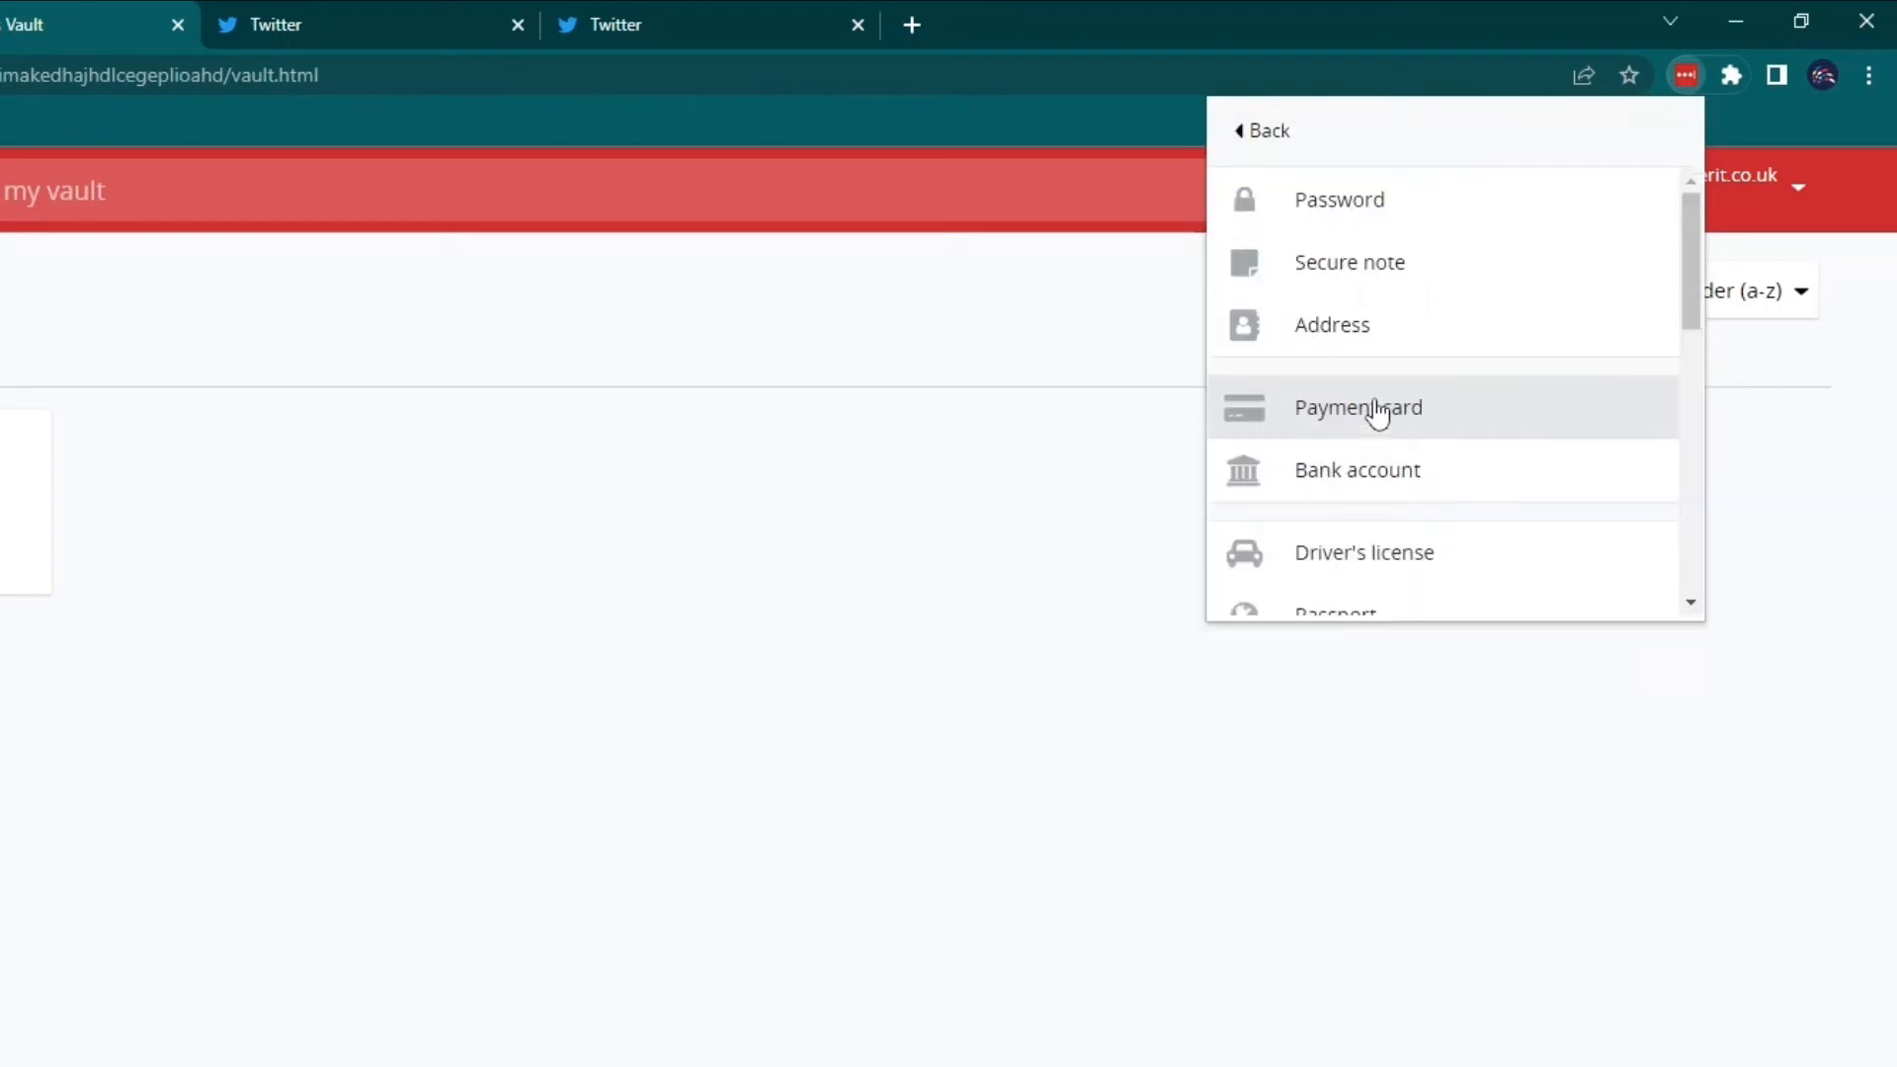
Start a new password entry and regenerate a secure password, reviewing the length choices.
{"action": "left_click", "coordinate": [1338, 198]}
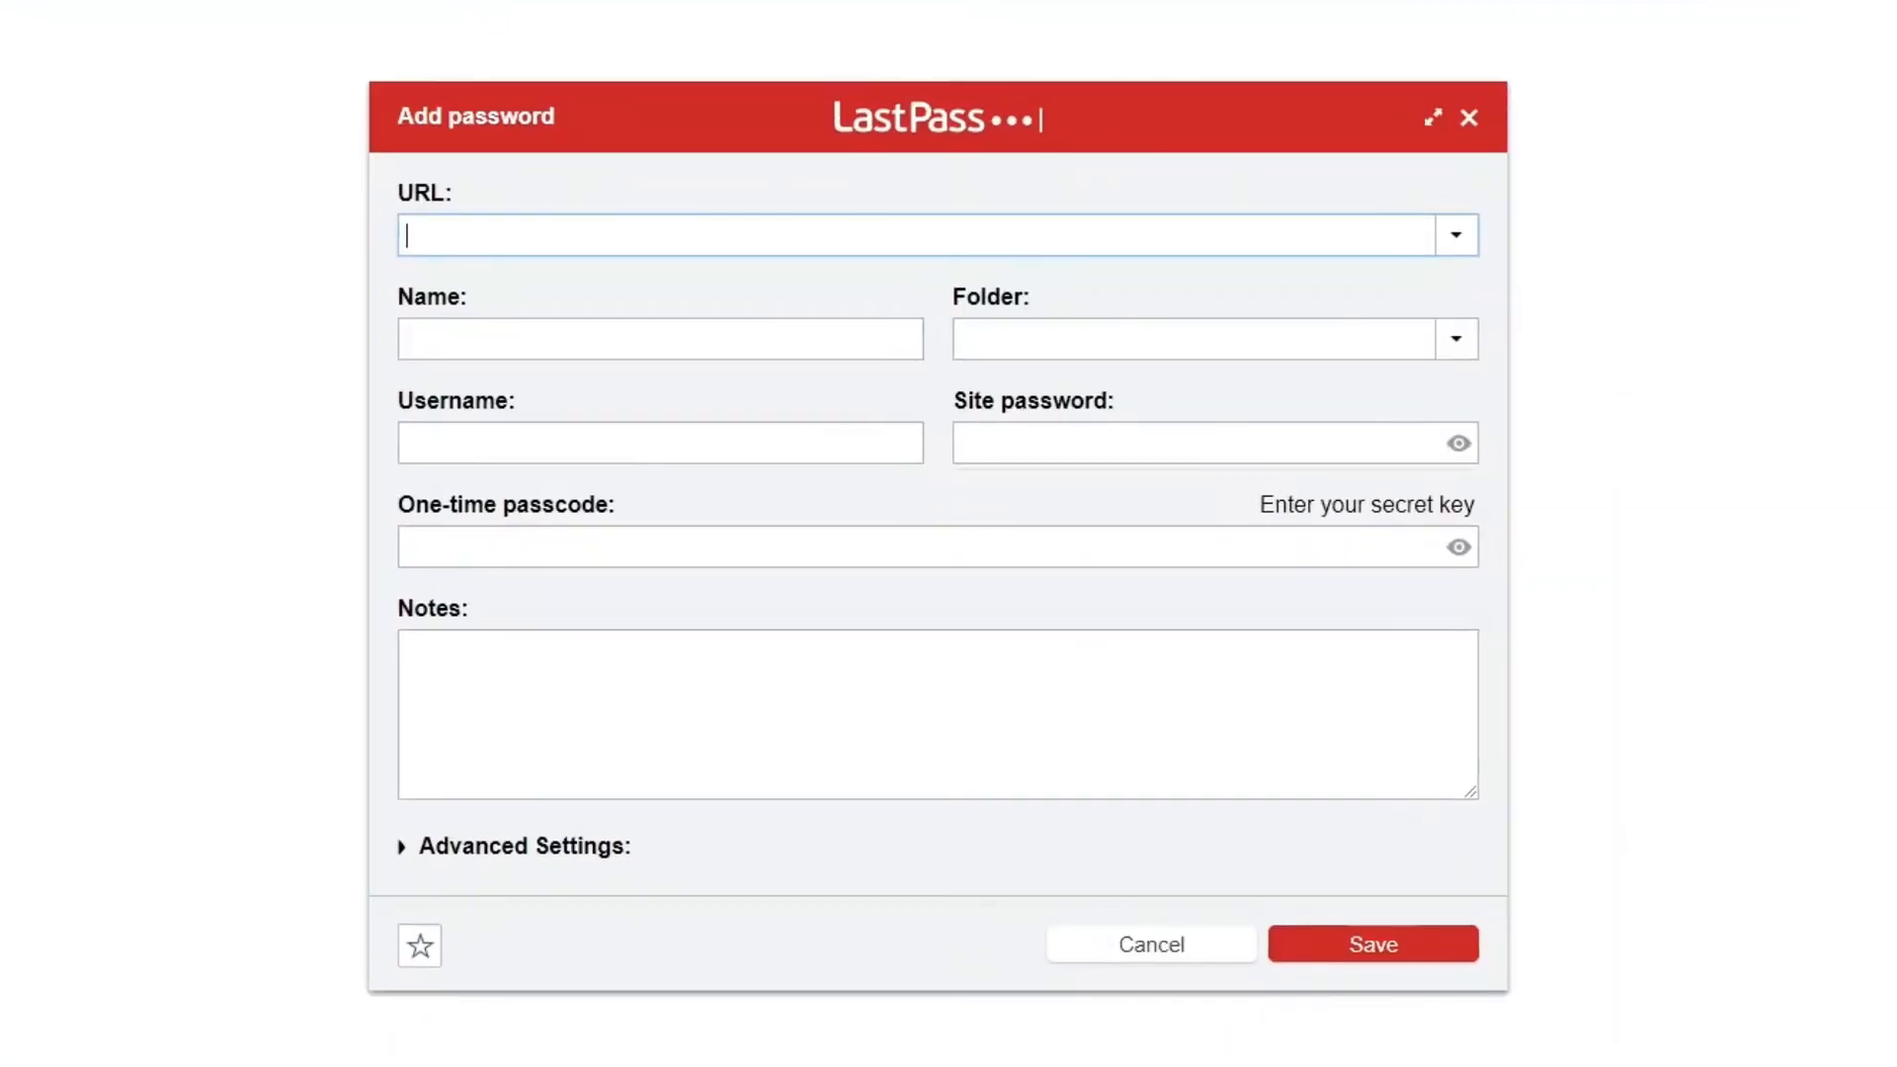
{"action": "mouse_move", "coordinate": [301, 364]}
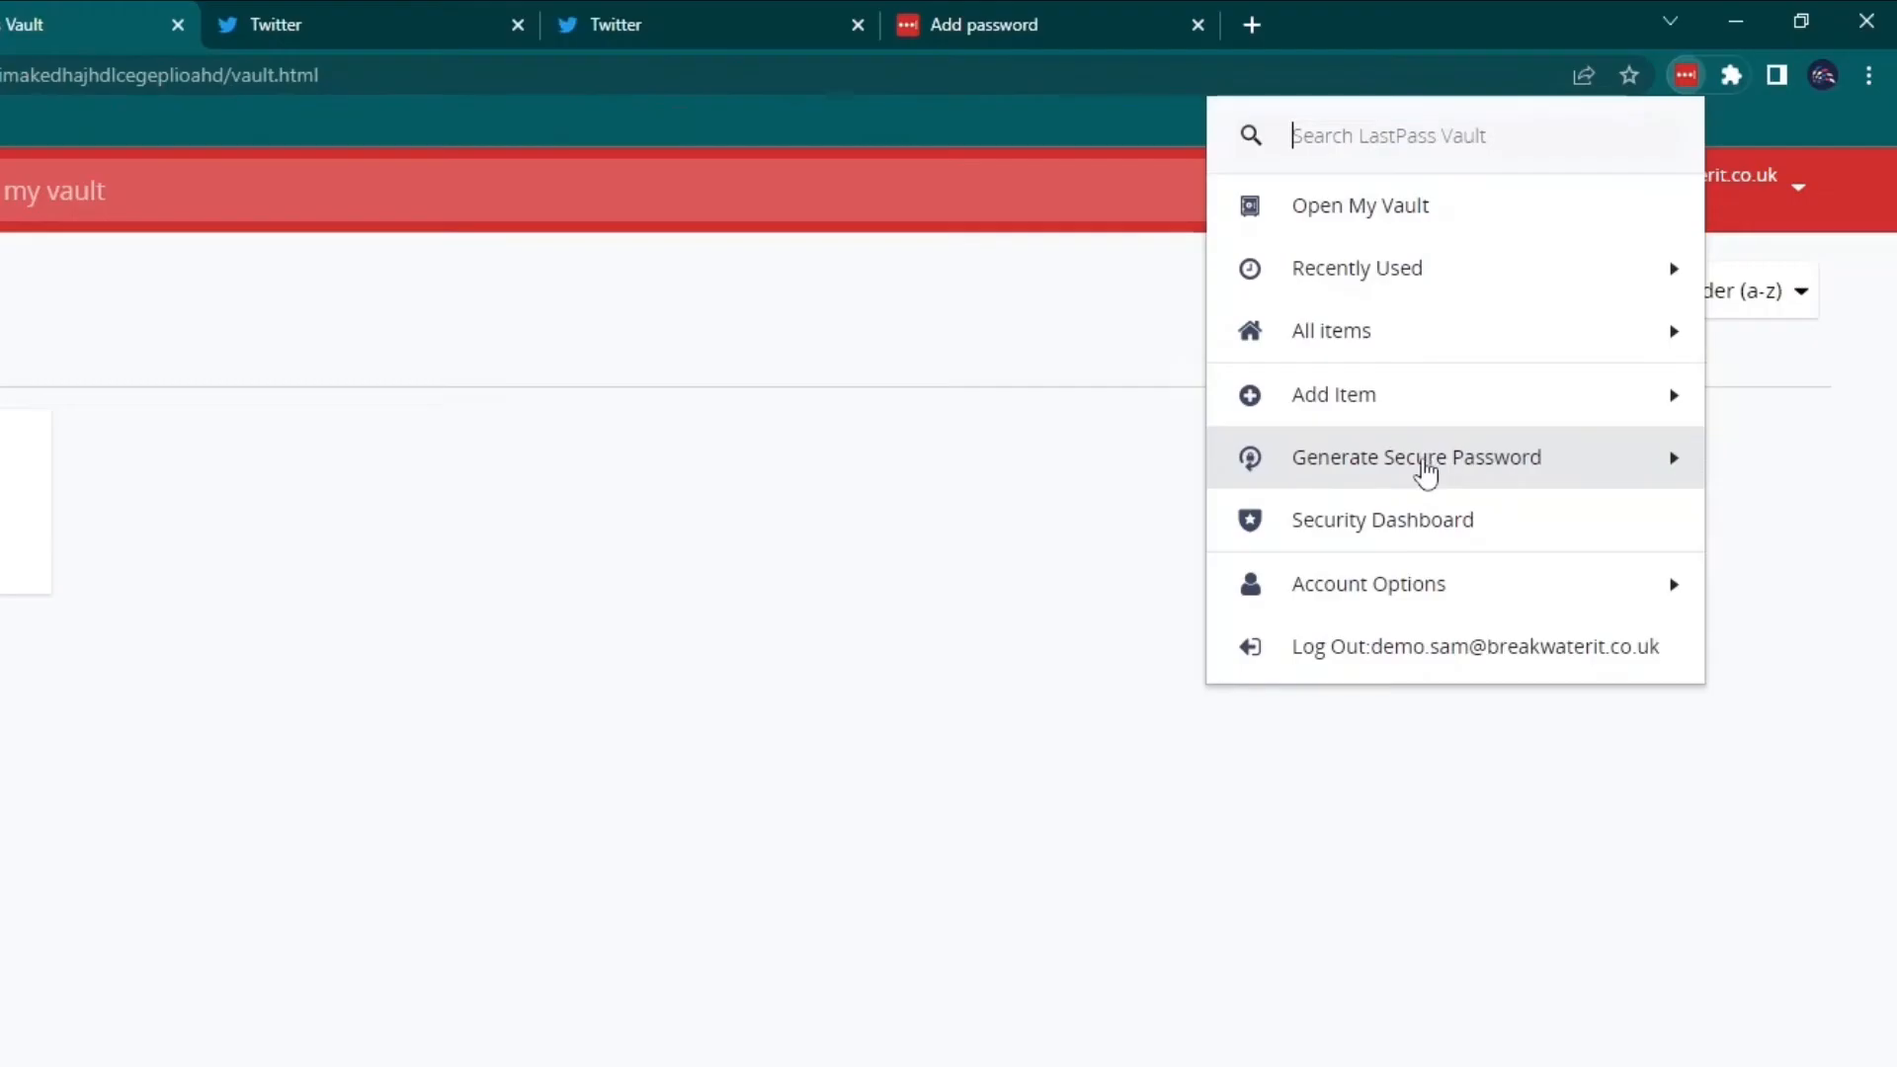
{"action": "mouse_move", "coordinate": [1525, 471]}
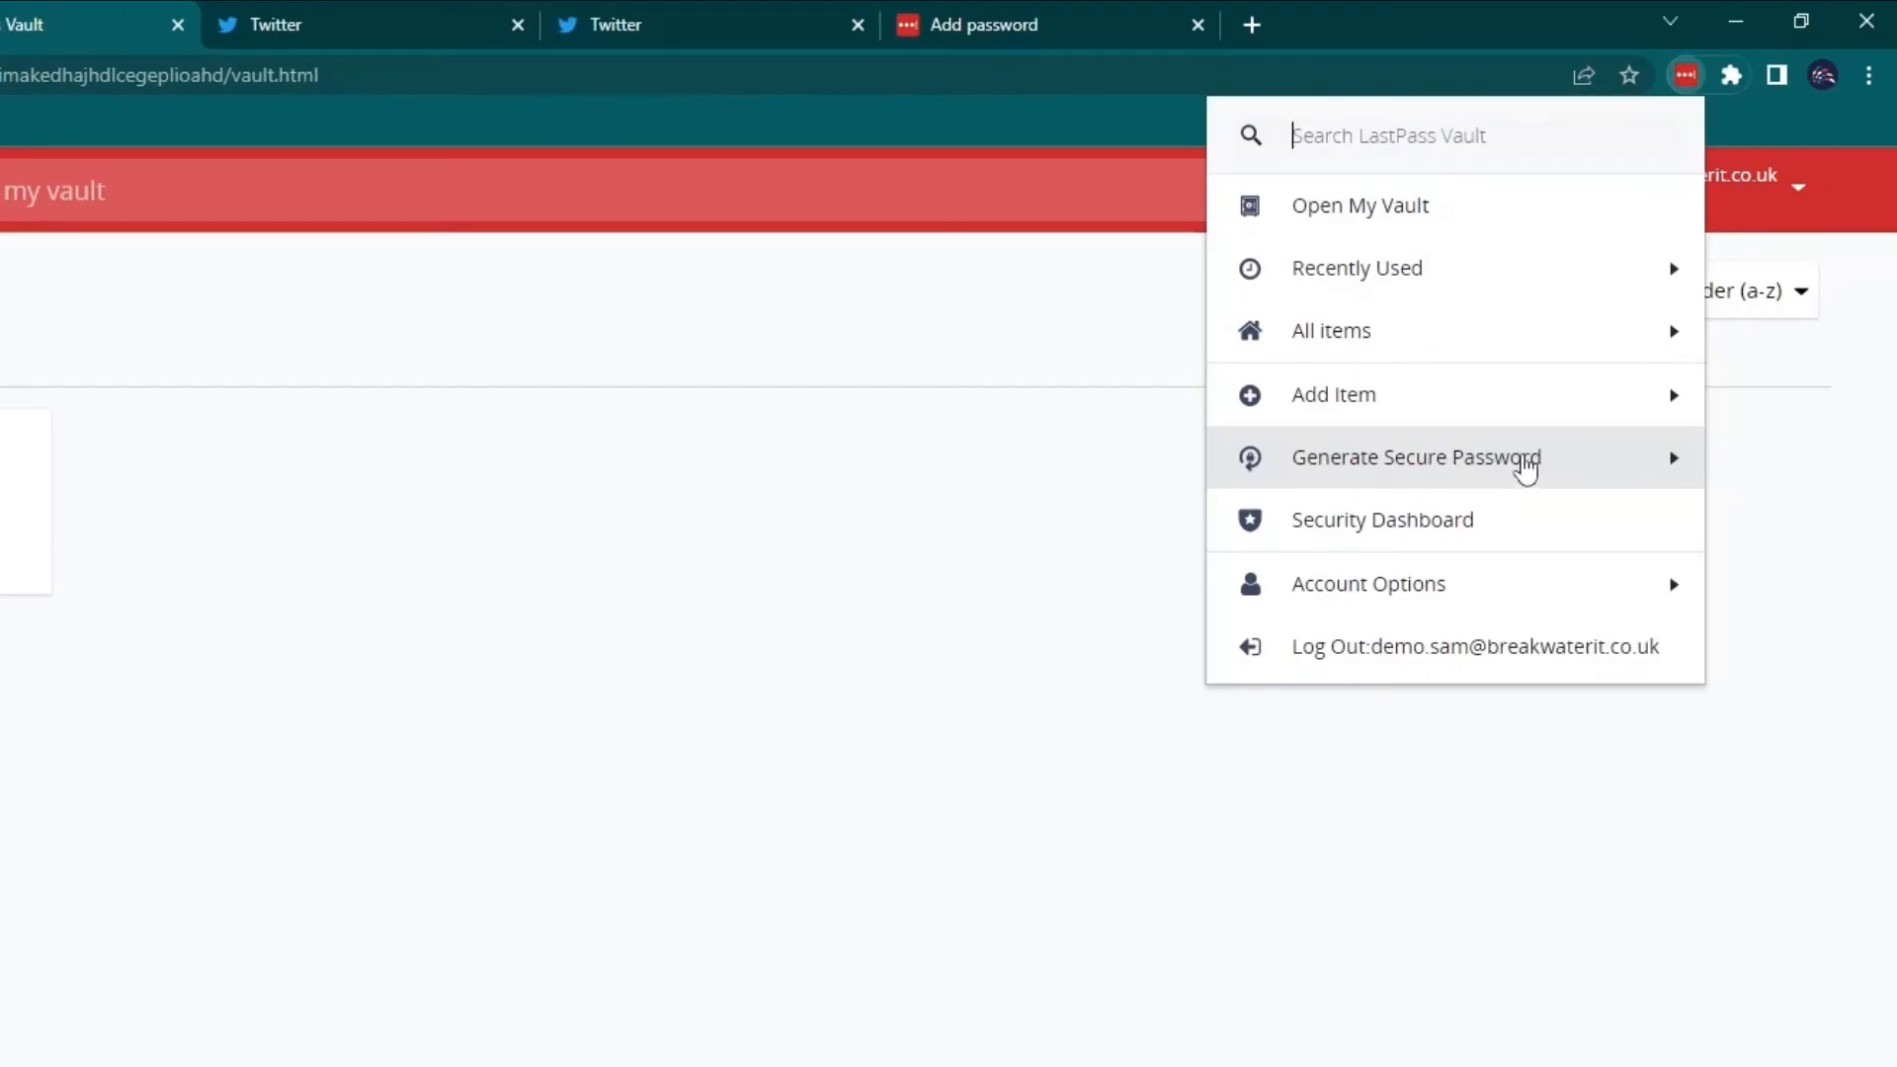
{"action": "left_click", "coordinate": [1417, 456]}
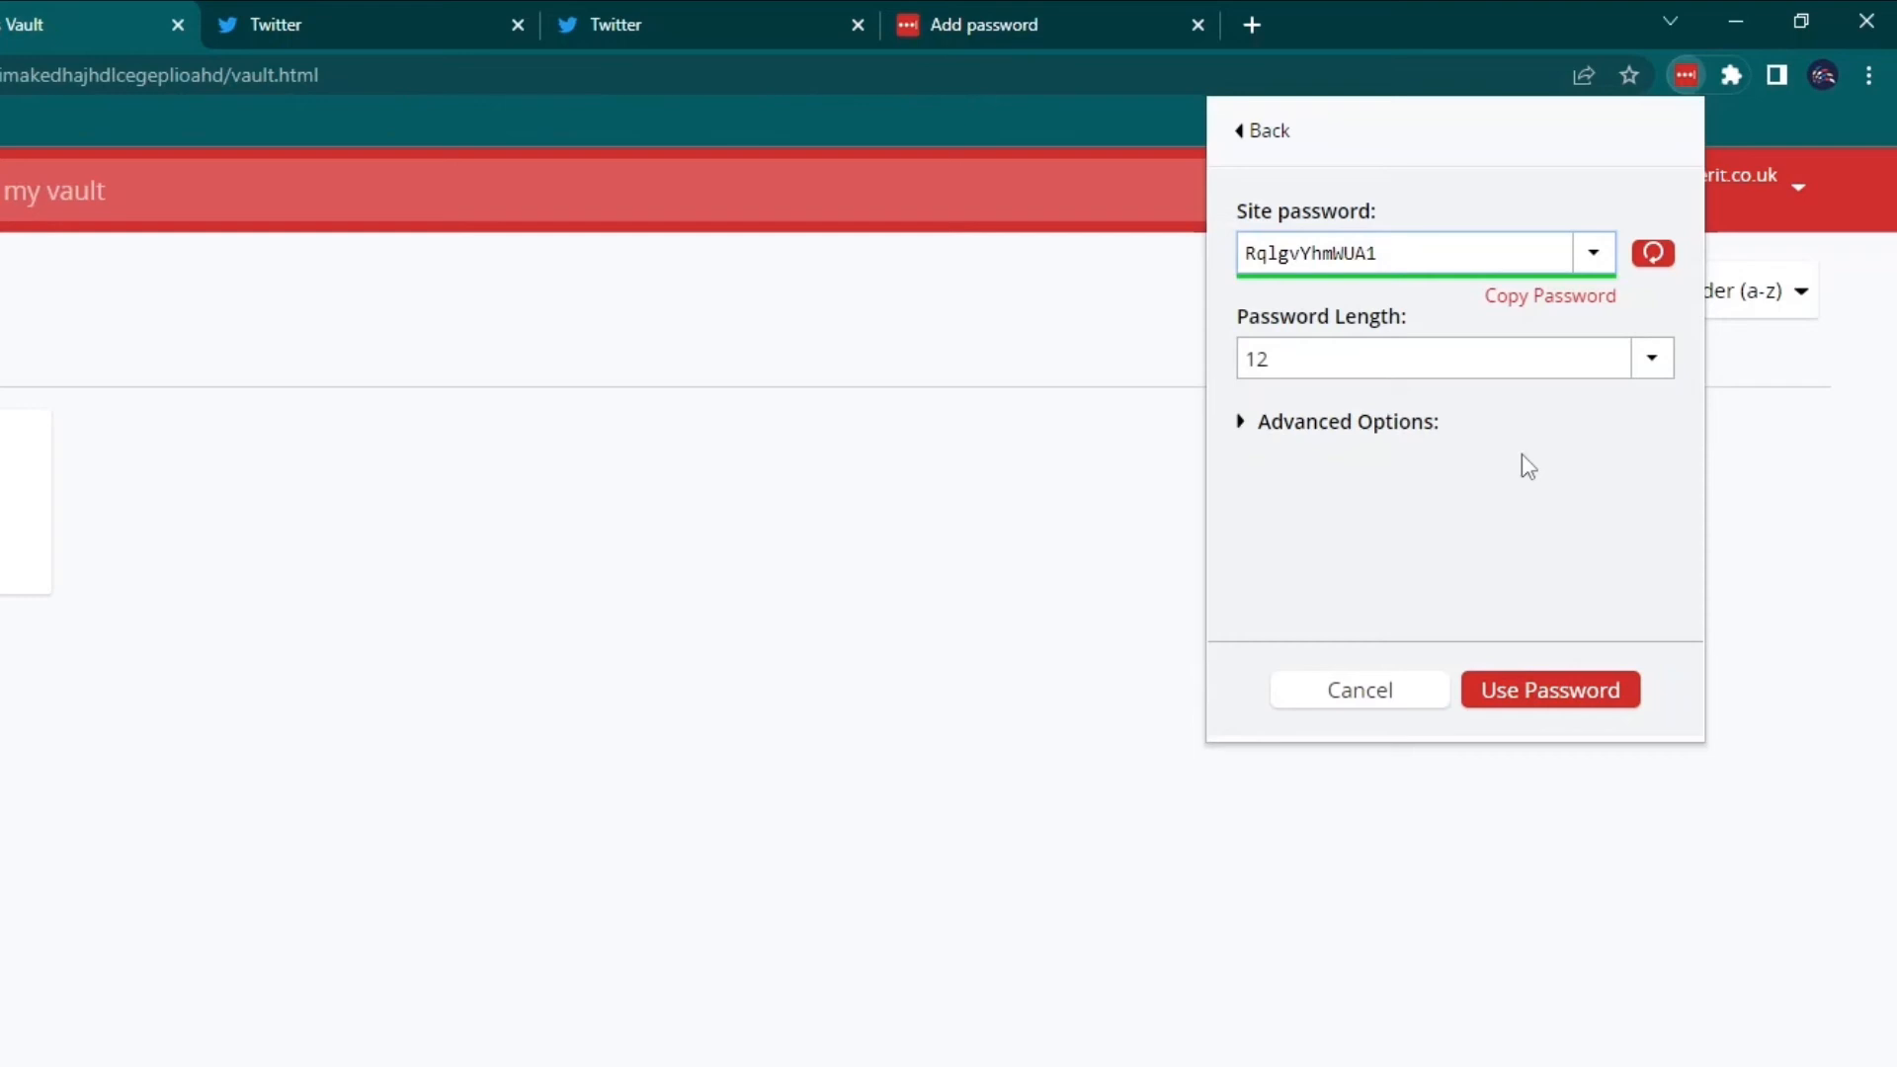
{"action": "left_click", "coordinate": [1375, 253]}
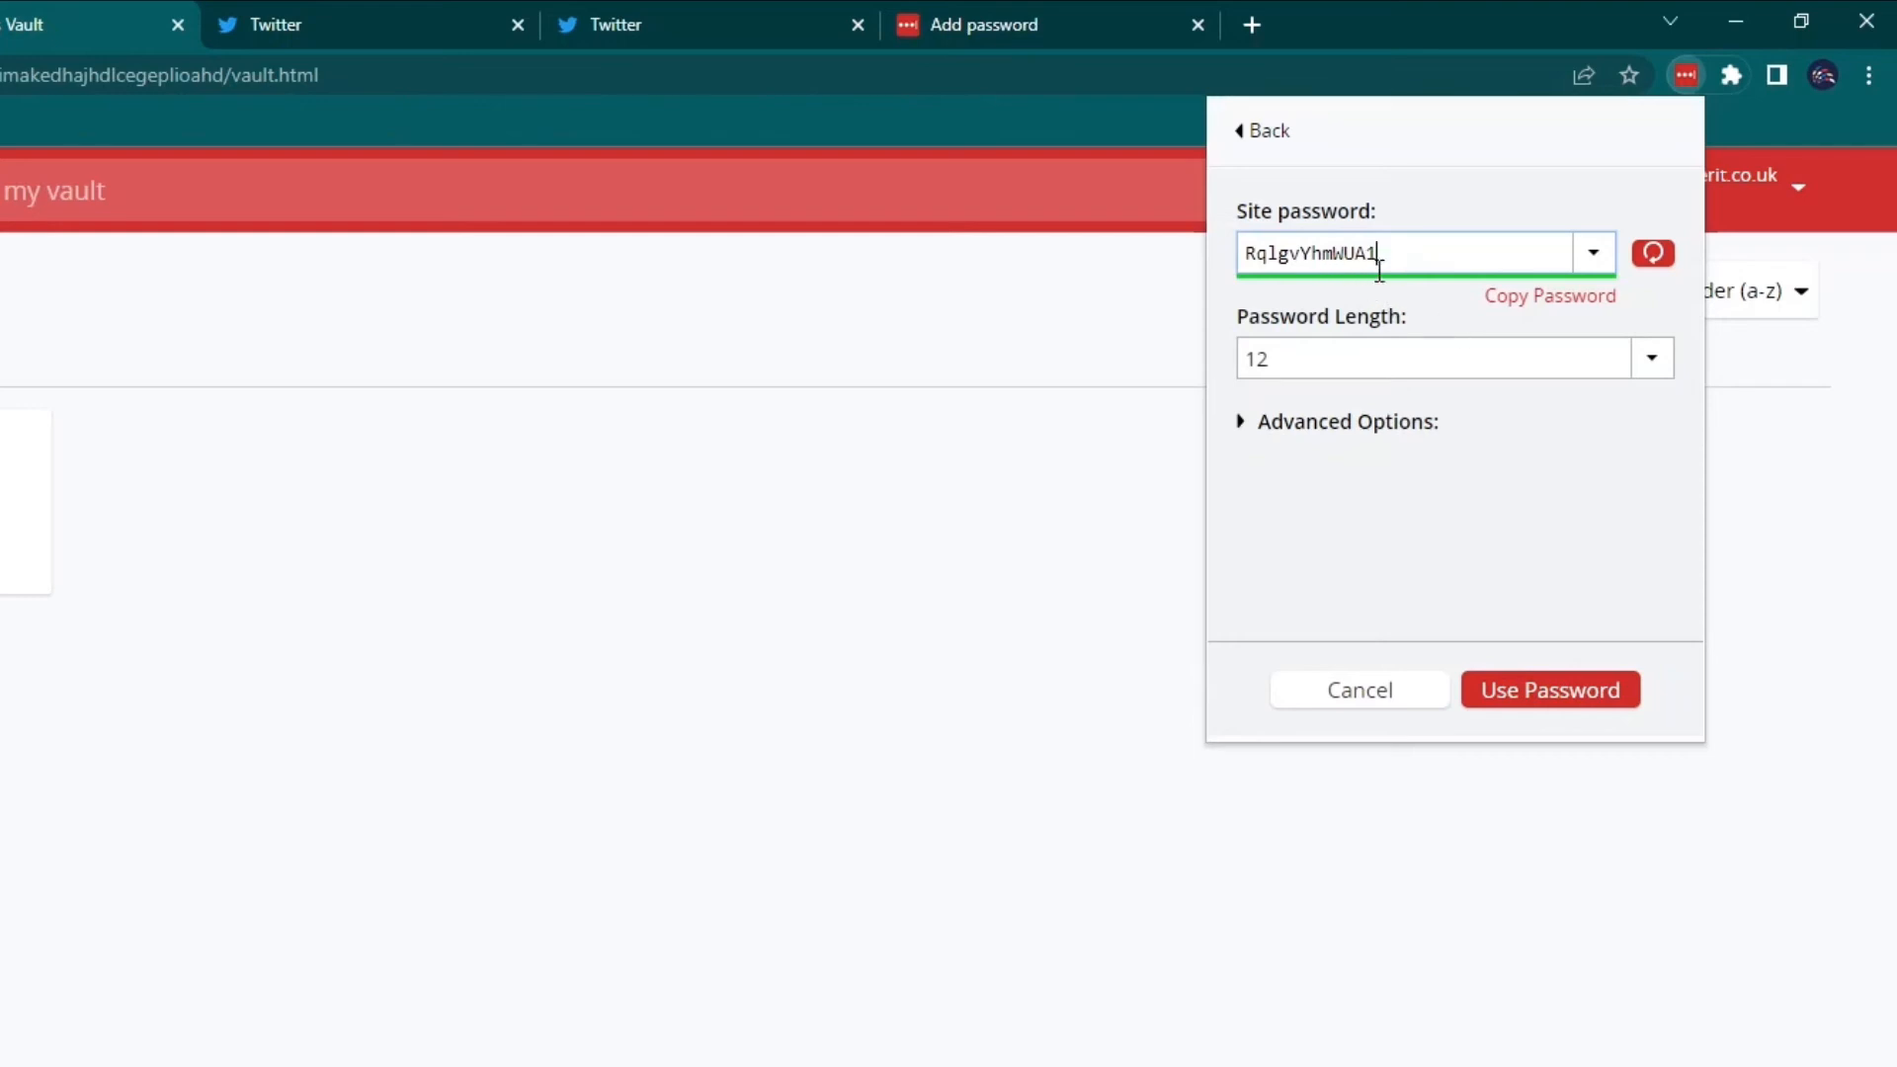
{"action": "left_click", "coordinate": [1652, 253]}
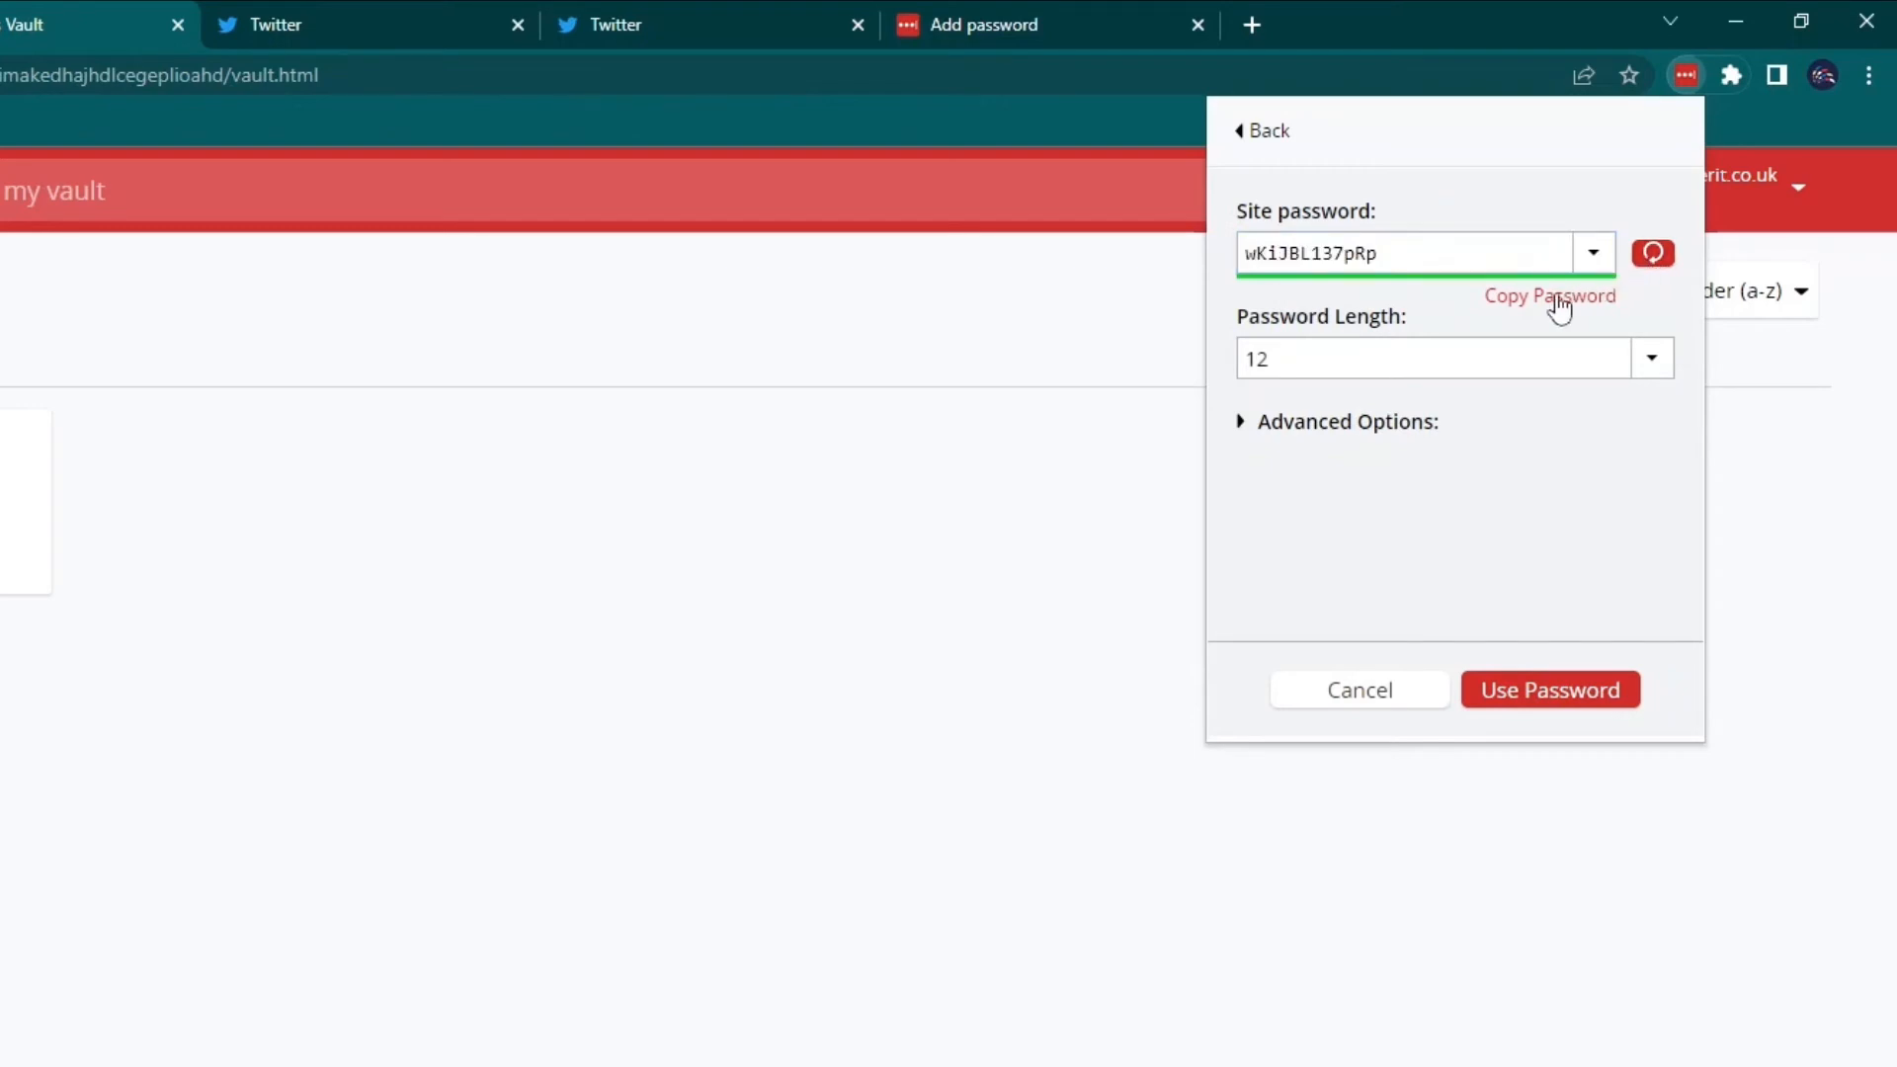
{"action": "left_click", "coordinate": [1650, 358]}
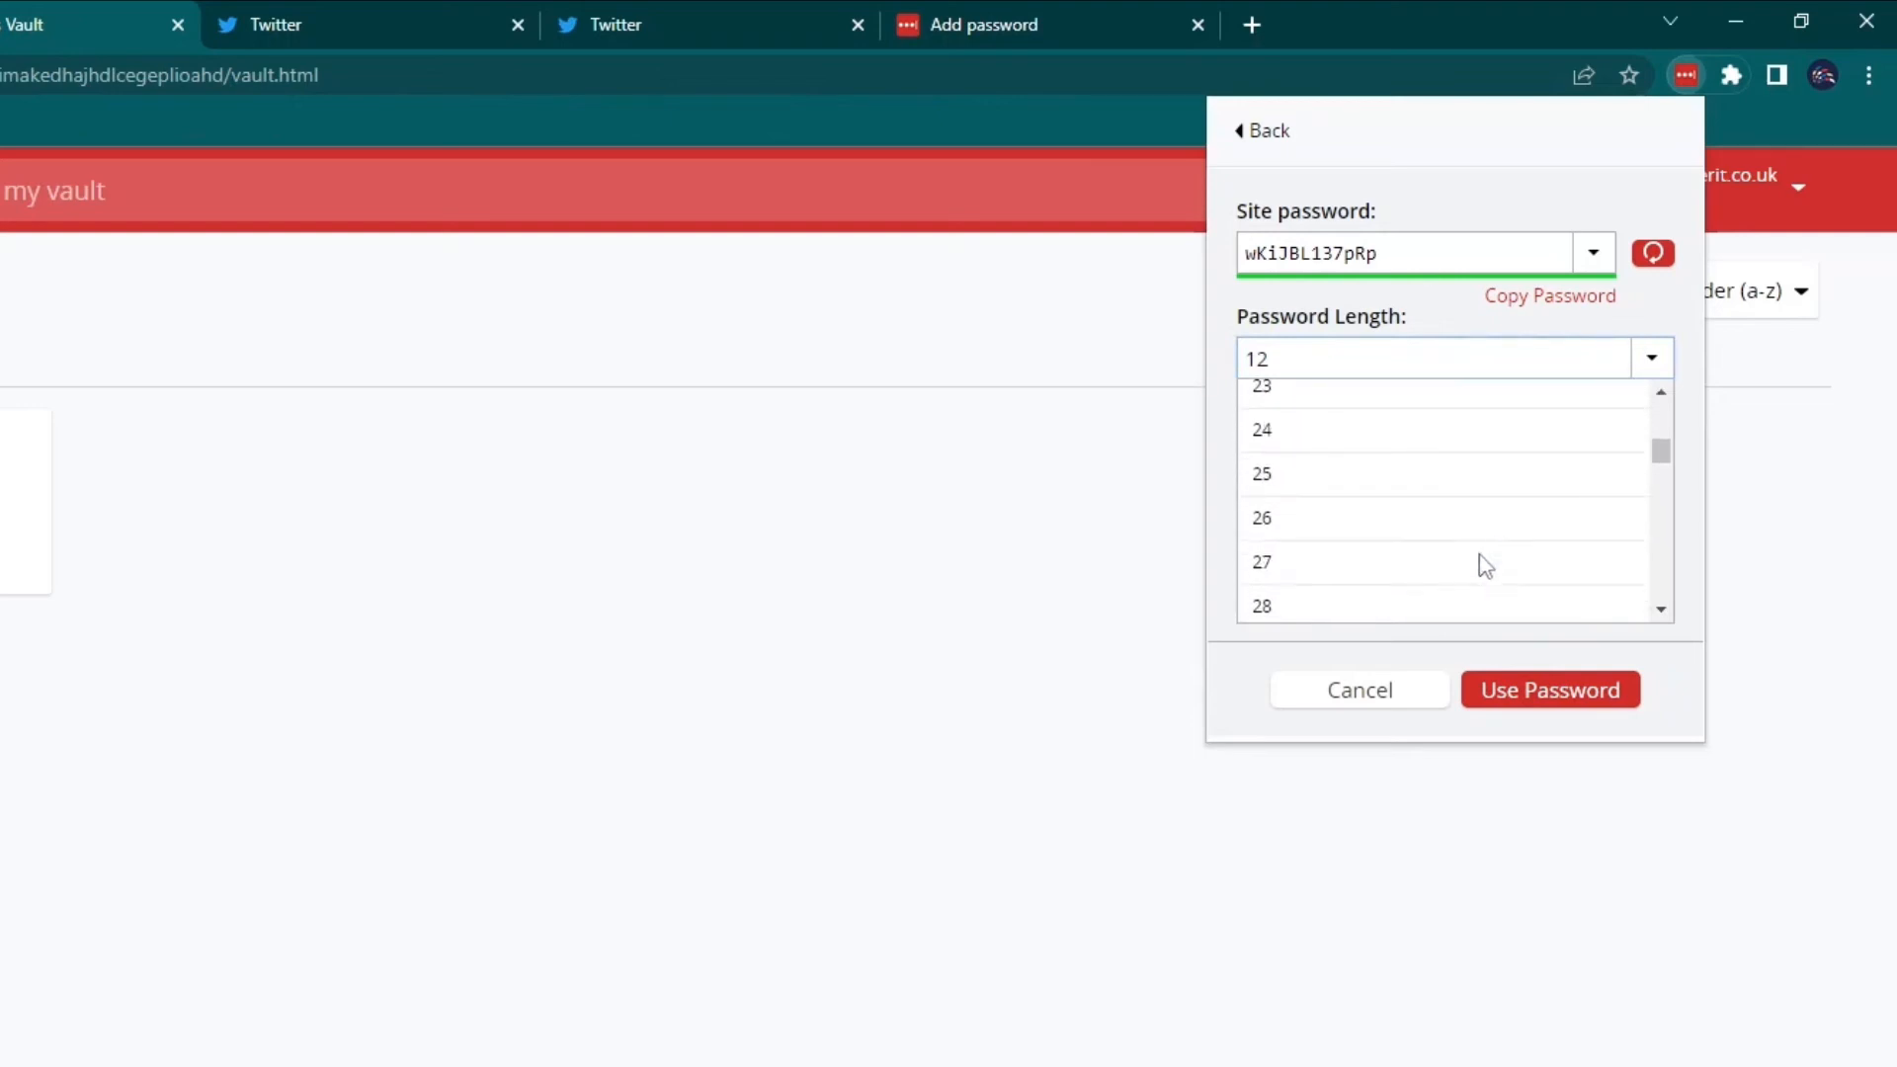
{"action": "scroll", "scroll_direction": "down", "scroll_amount": 3}
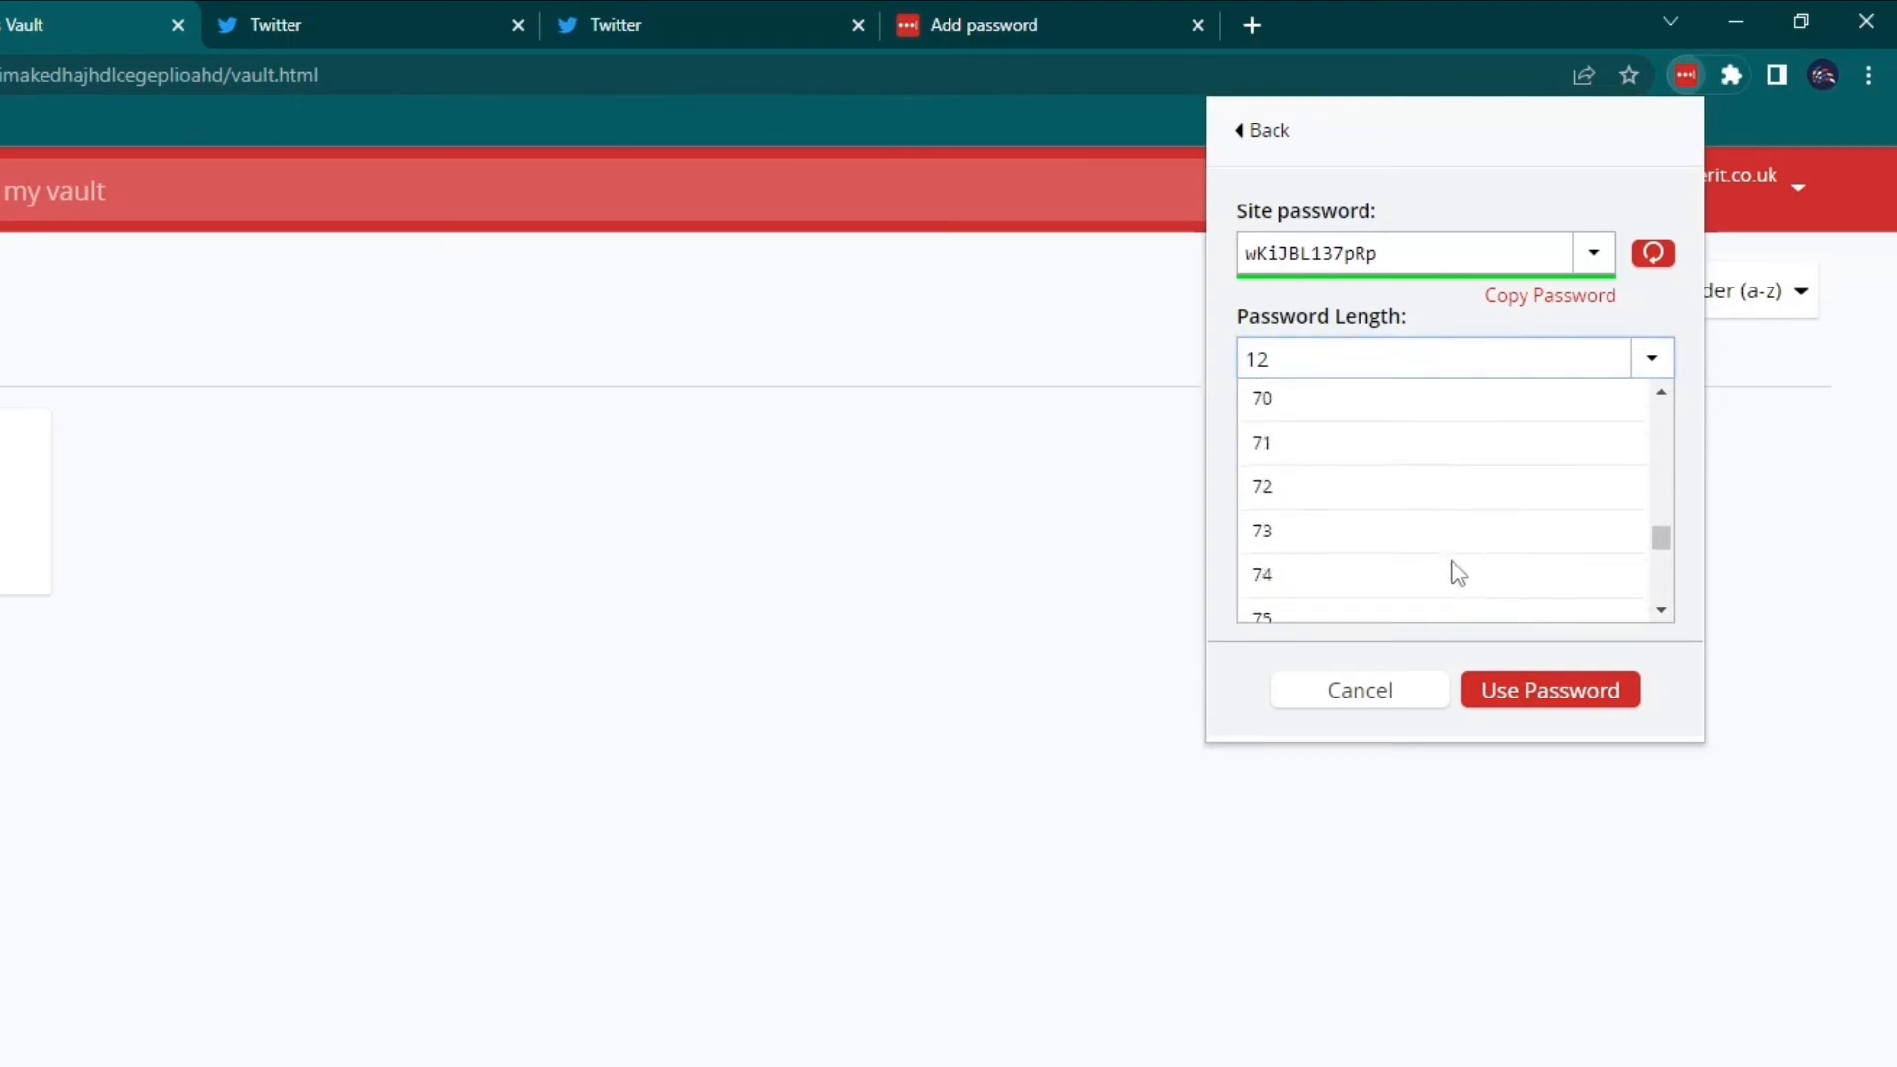
{"action": "scroll", "scroll_direction": "down", "scroll_amount": 3}
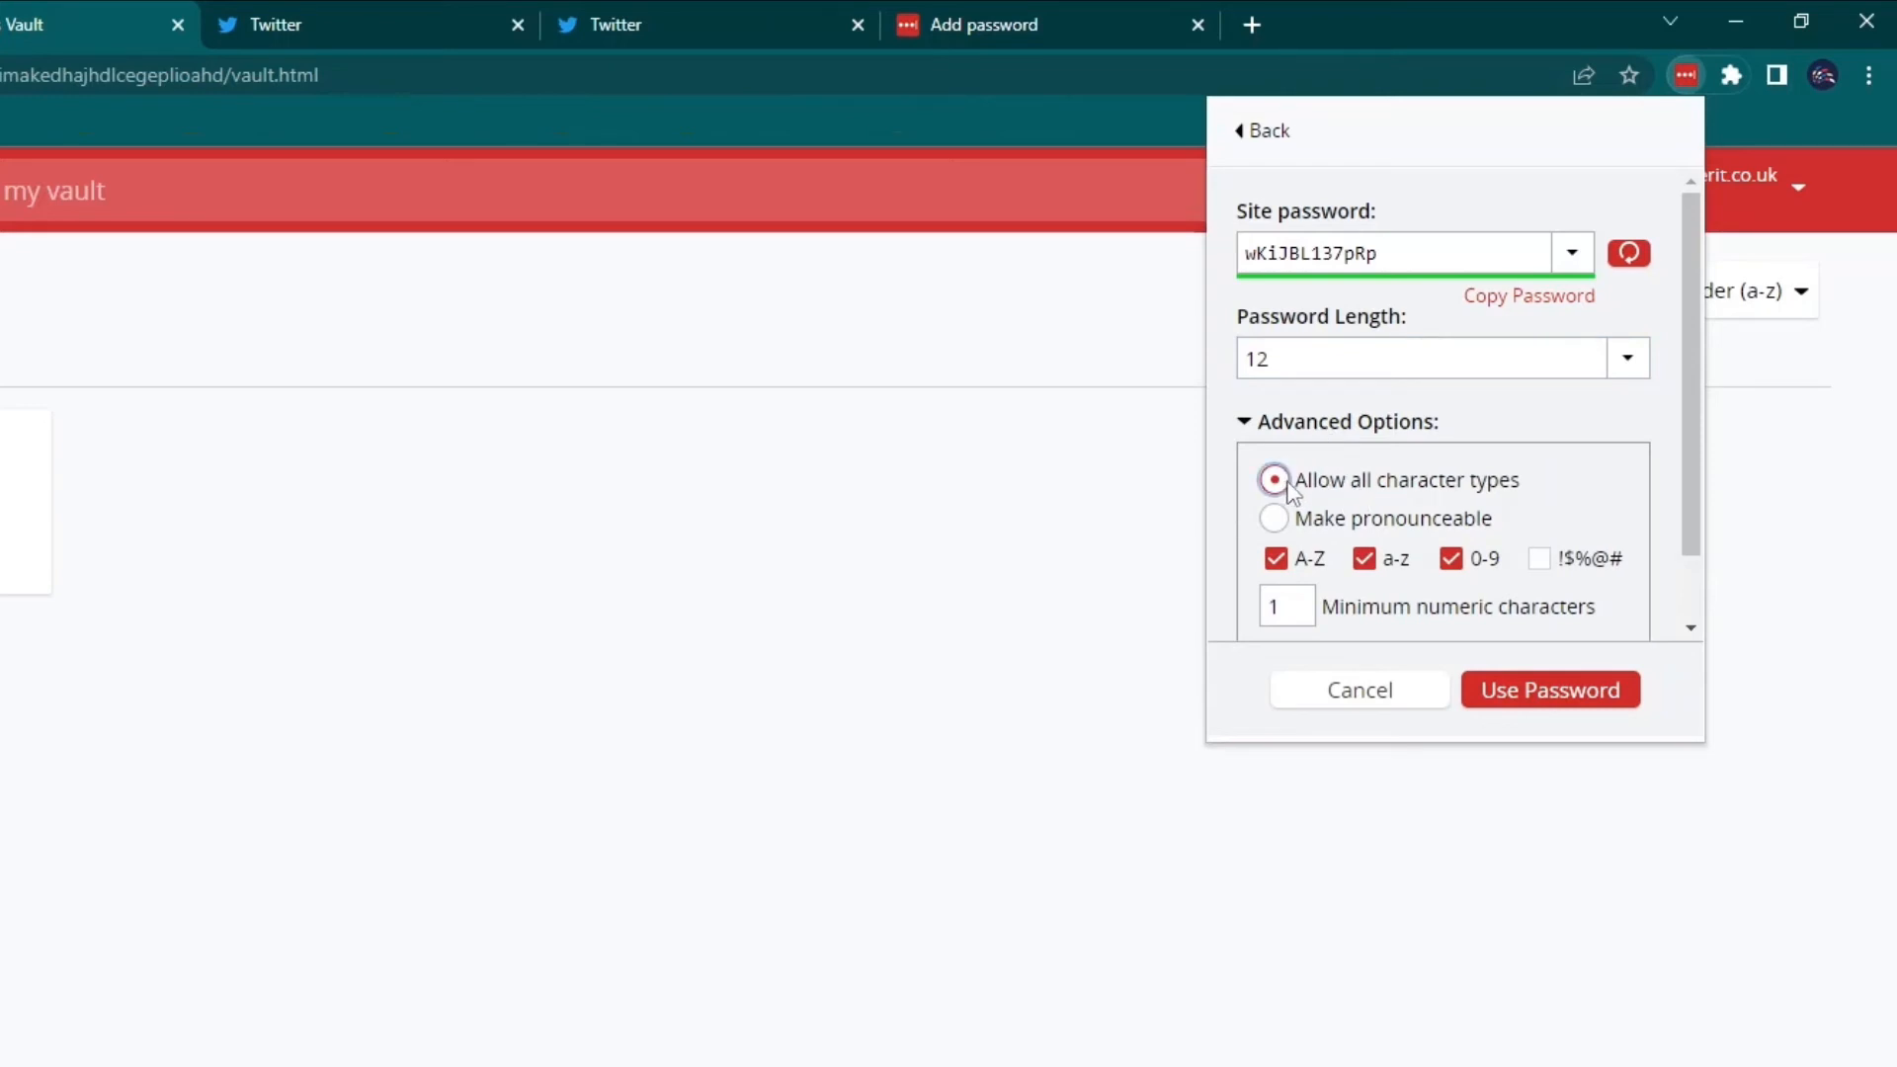
Keep digits allowed, require at least 6 numerals and avoid ambiguous characters, then leave the generator.
{"action": "left_click", "coordinate": [1448, 478]}
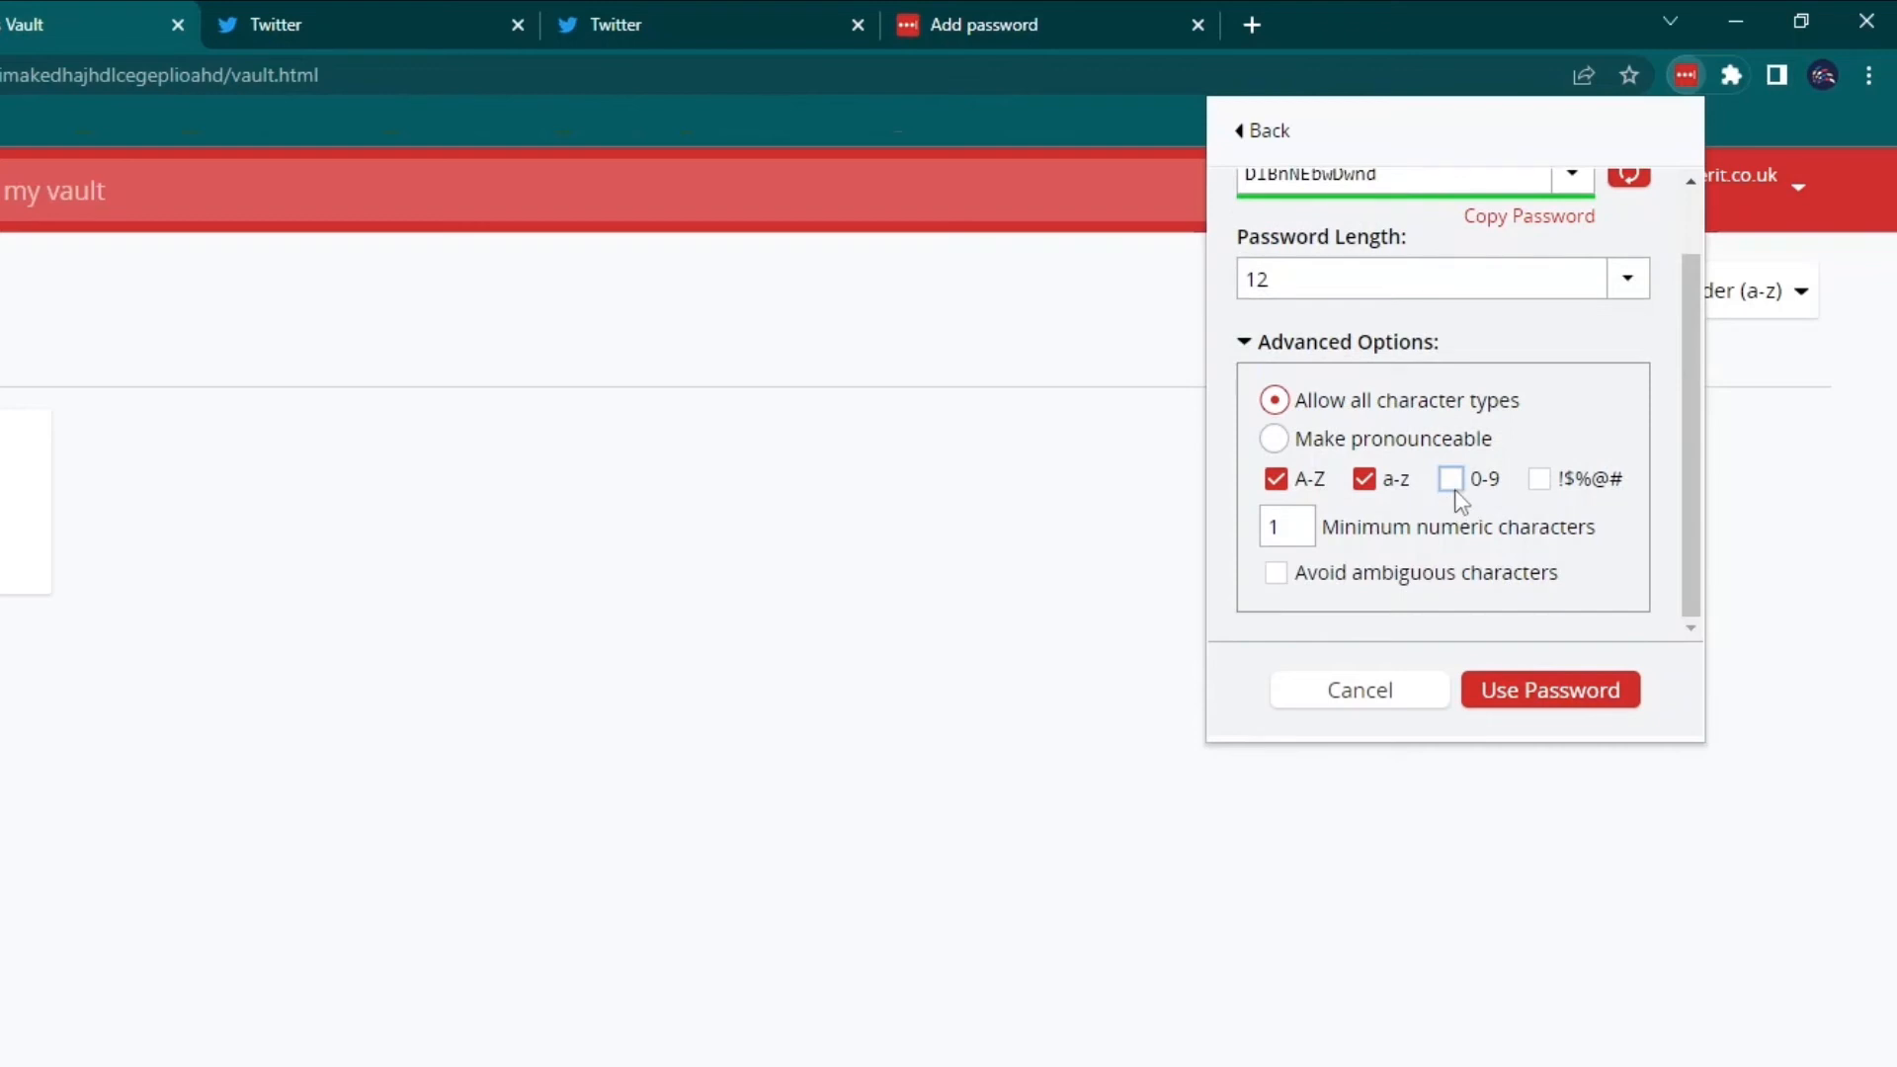
{"action": "left_click", "coordinate": [1450, 479]}
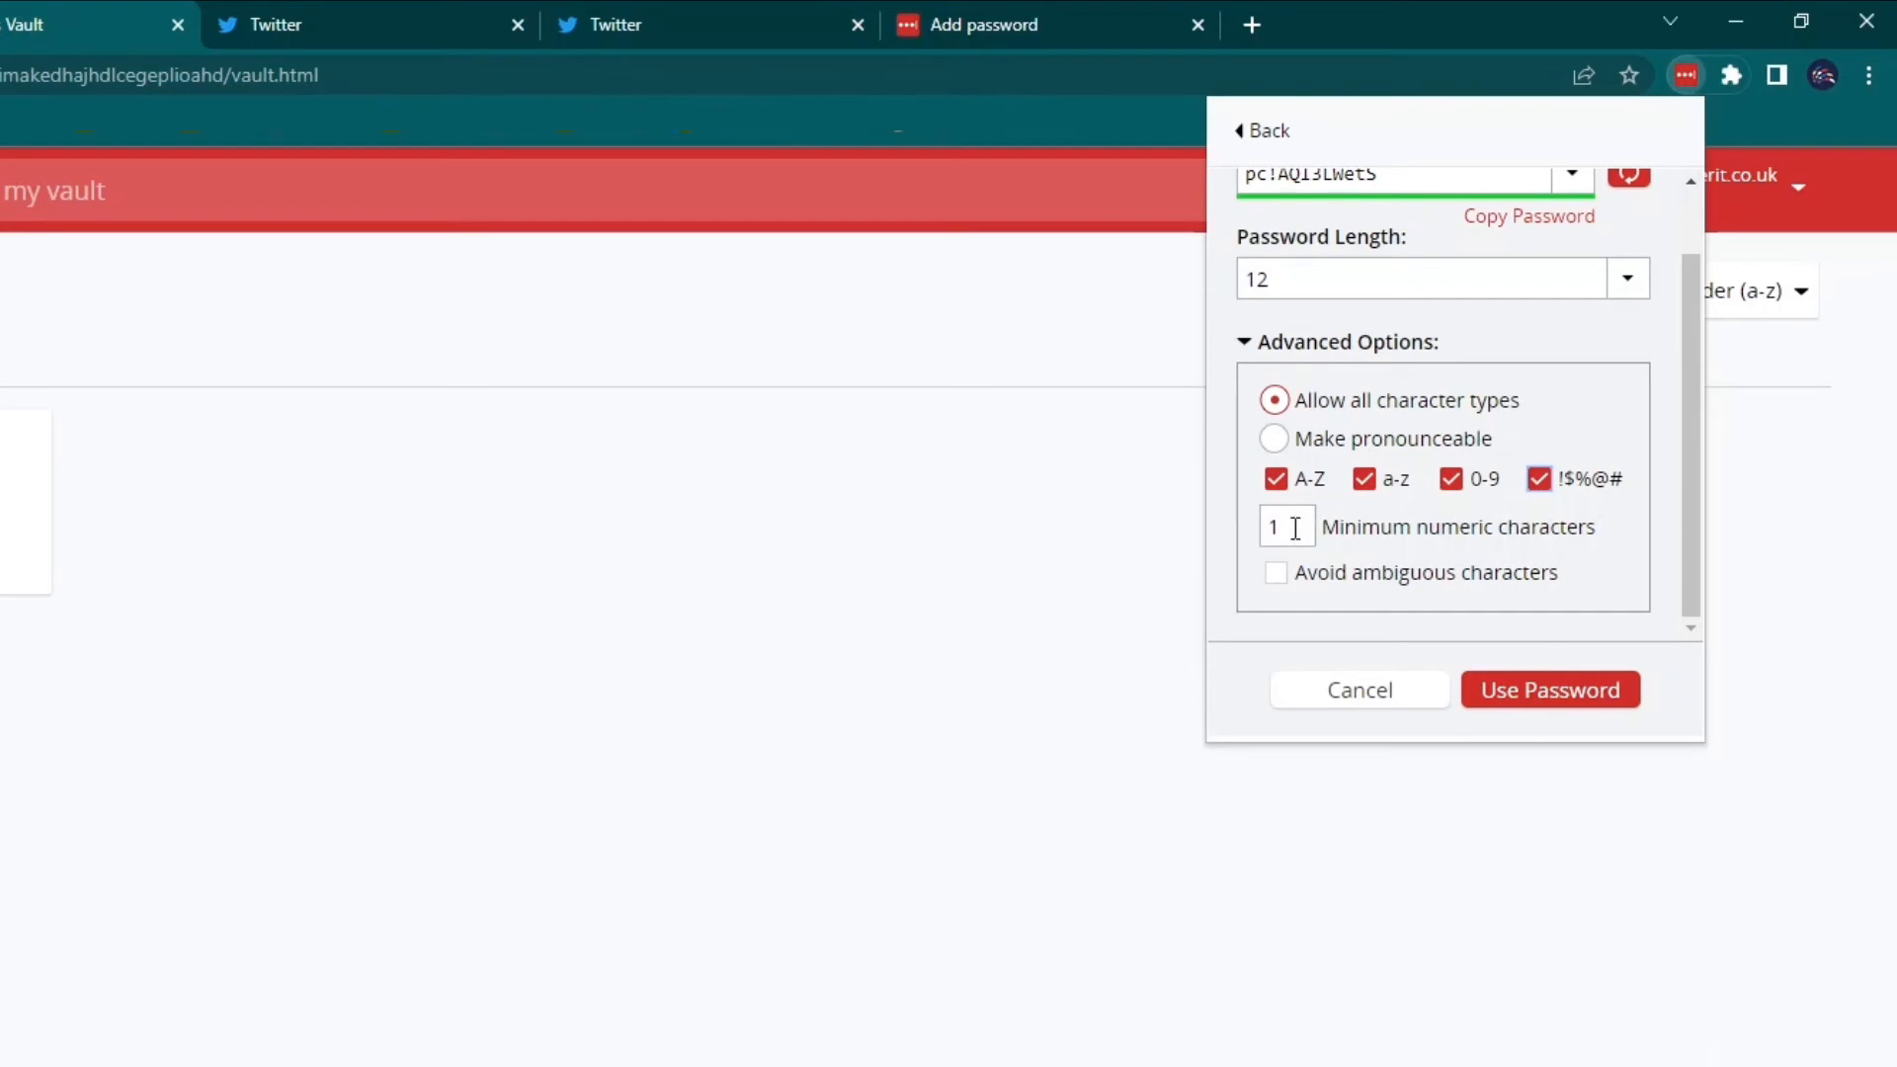
{"action": "type", "text": "6"}
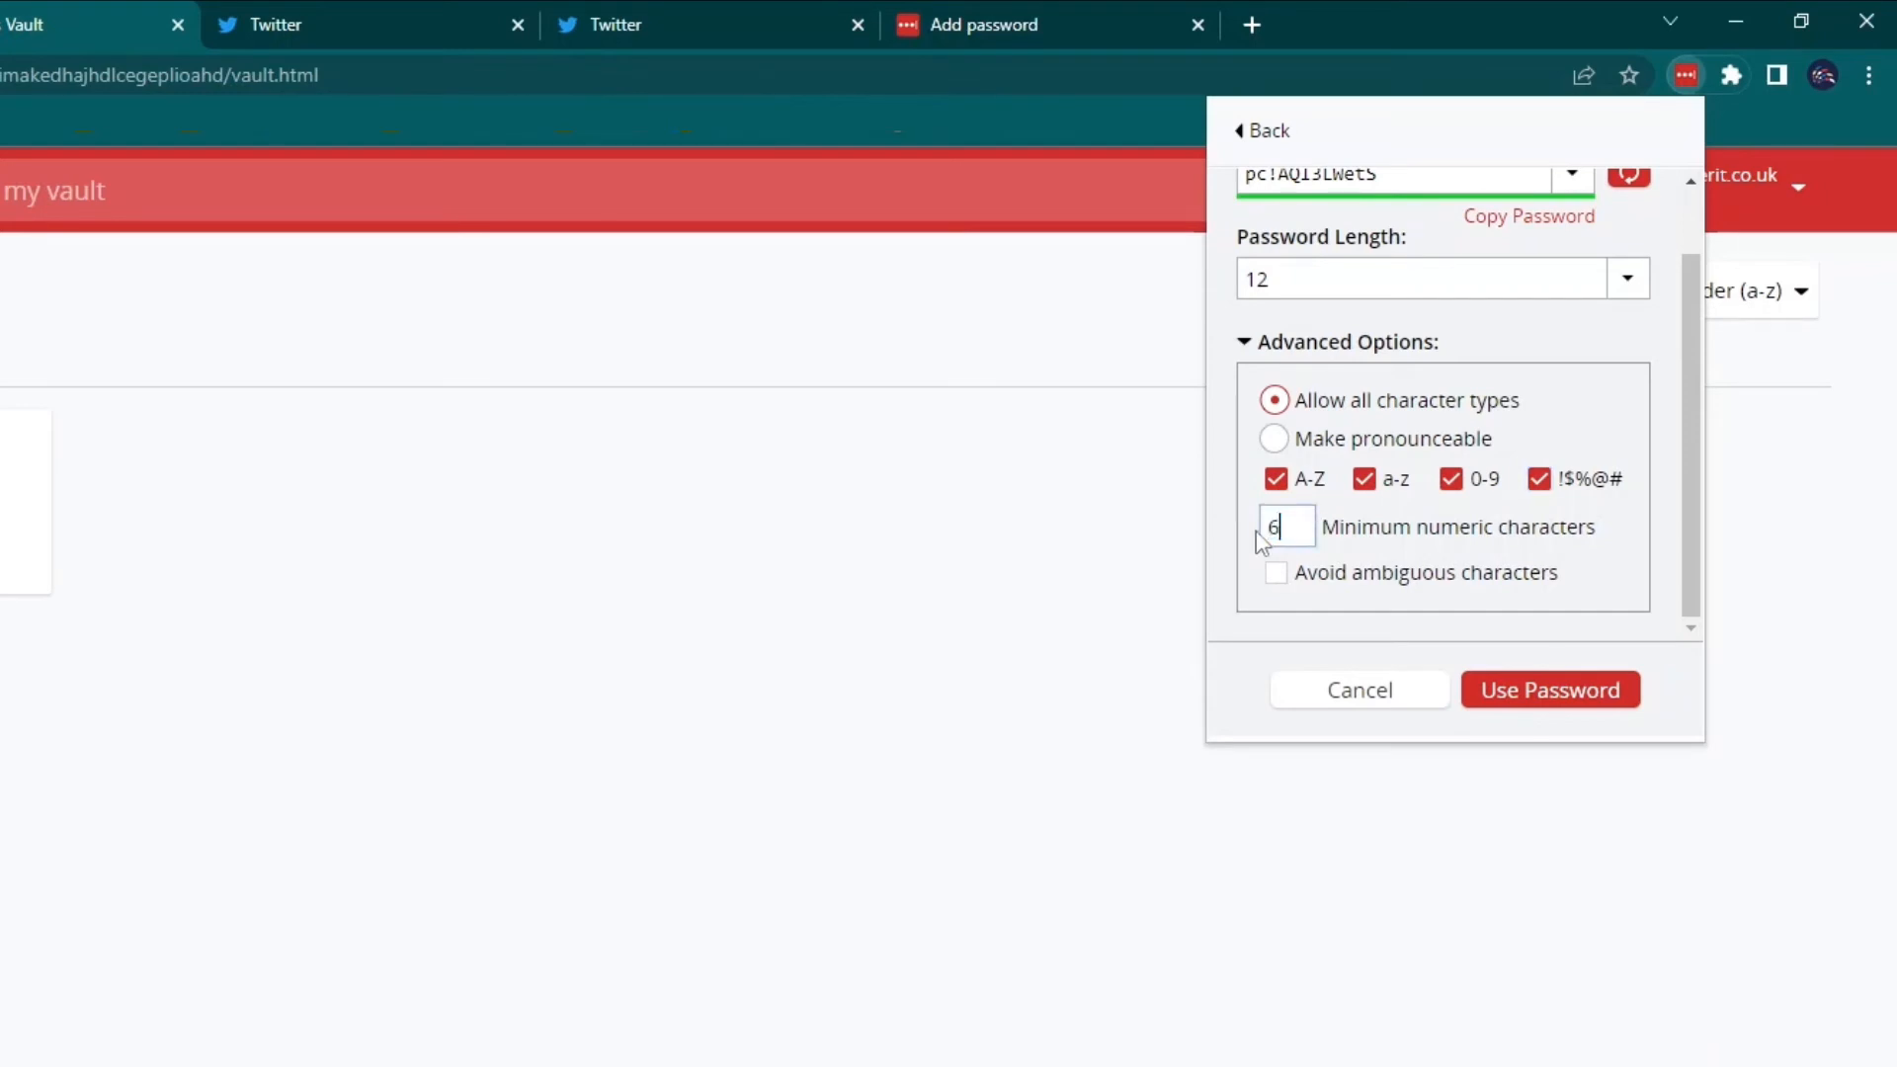
{"action": "left_click", "coordinate": [1274, 573]}
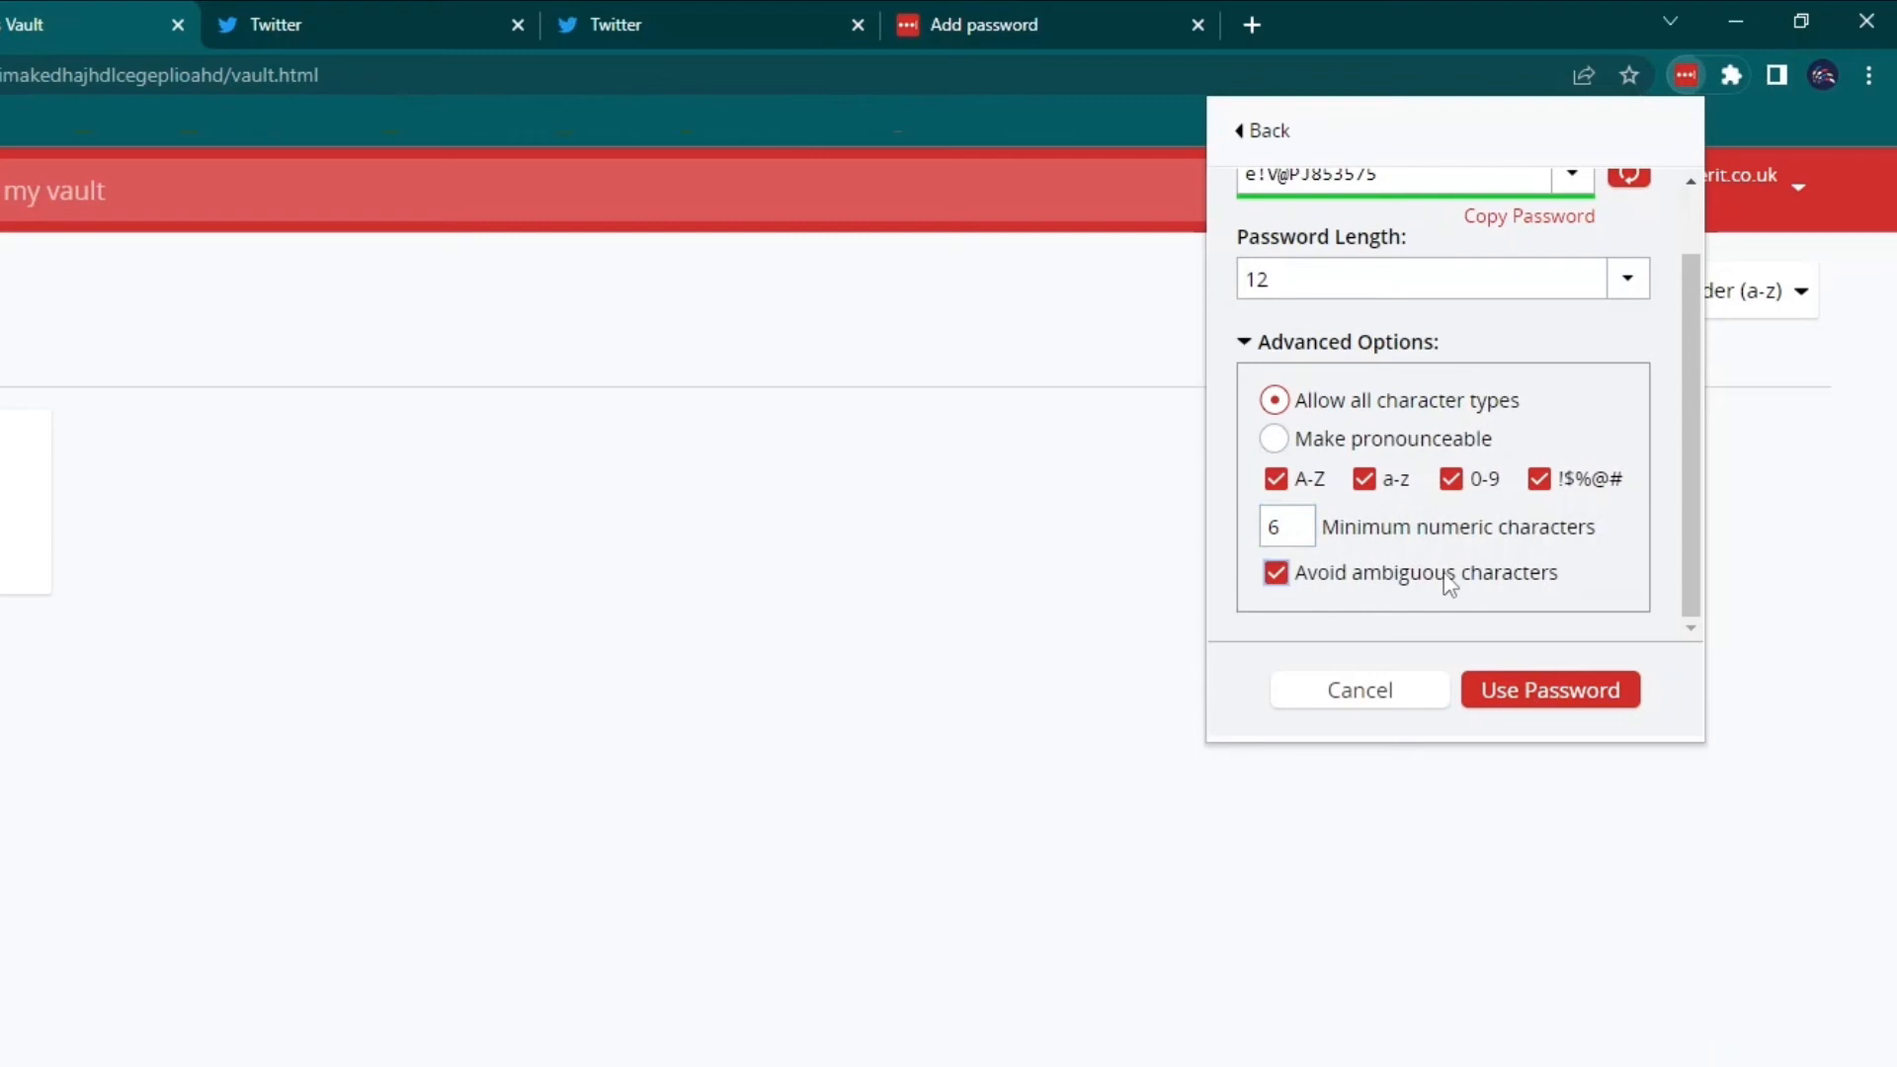
{"action": "left_click", "coordinate": [1626, 174]}
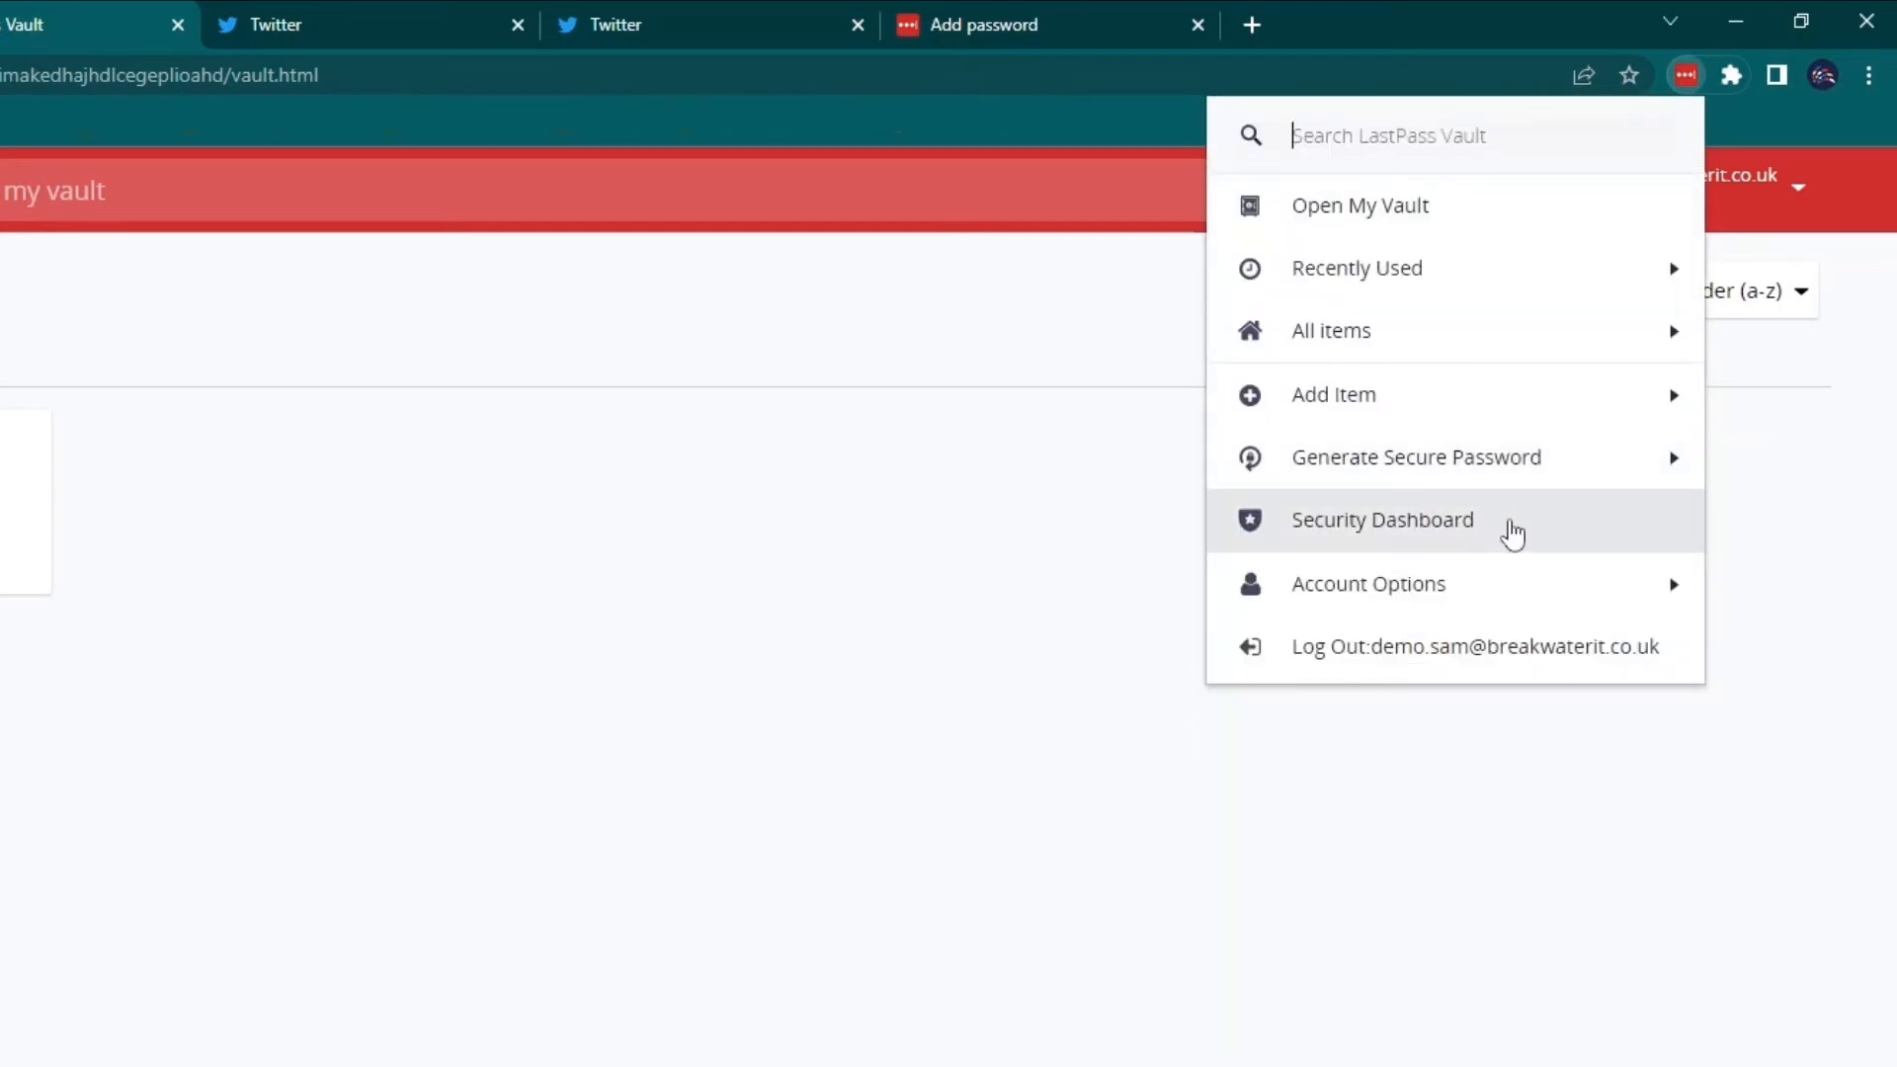
{"action": "mouse_move", "coordinate": [1515, 585]}
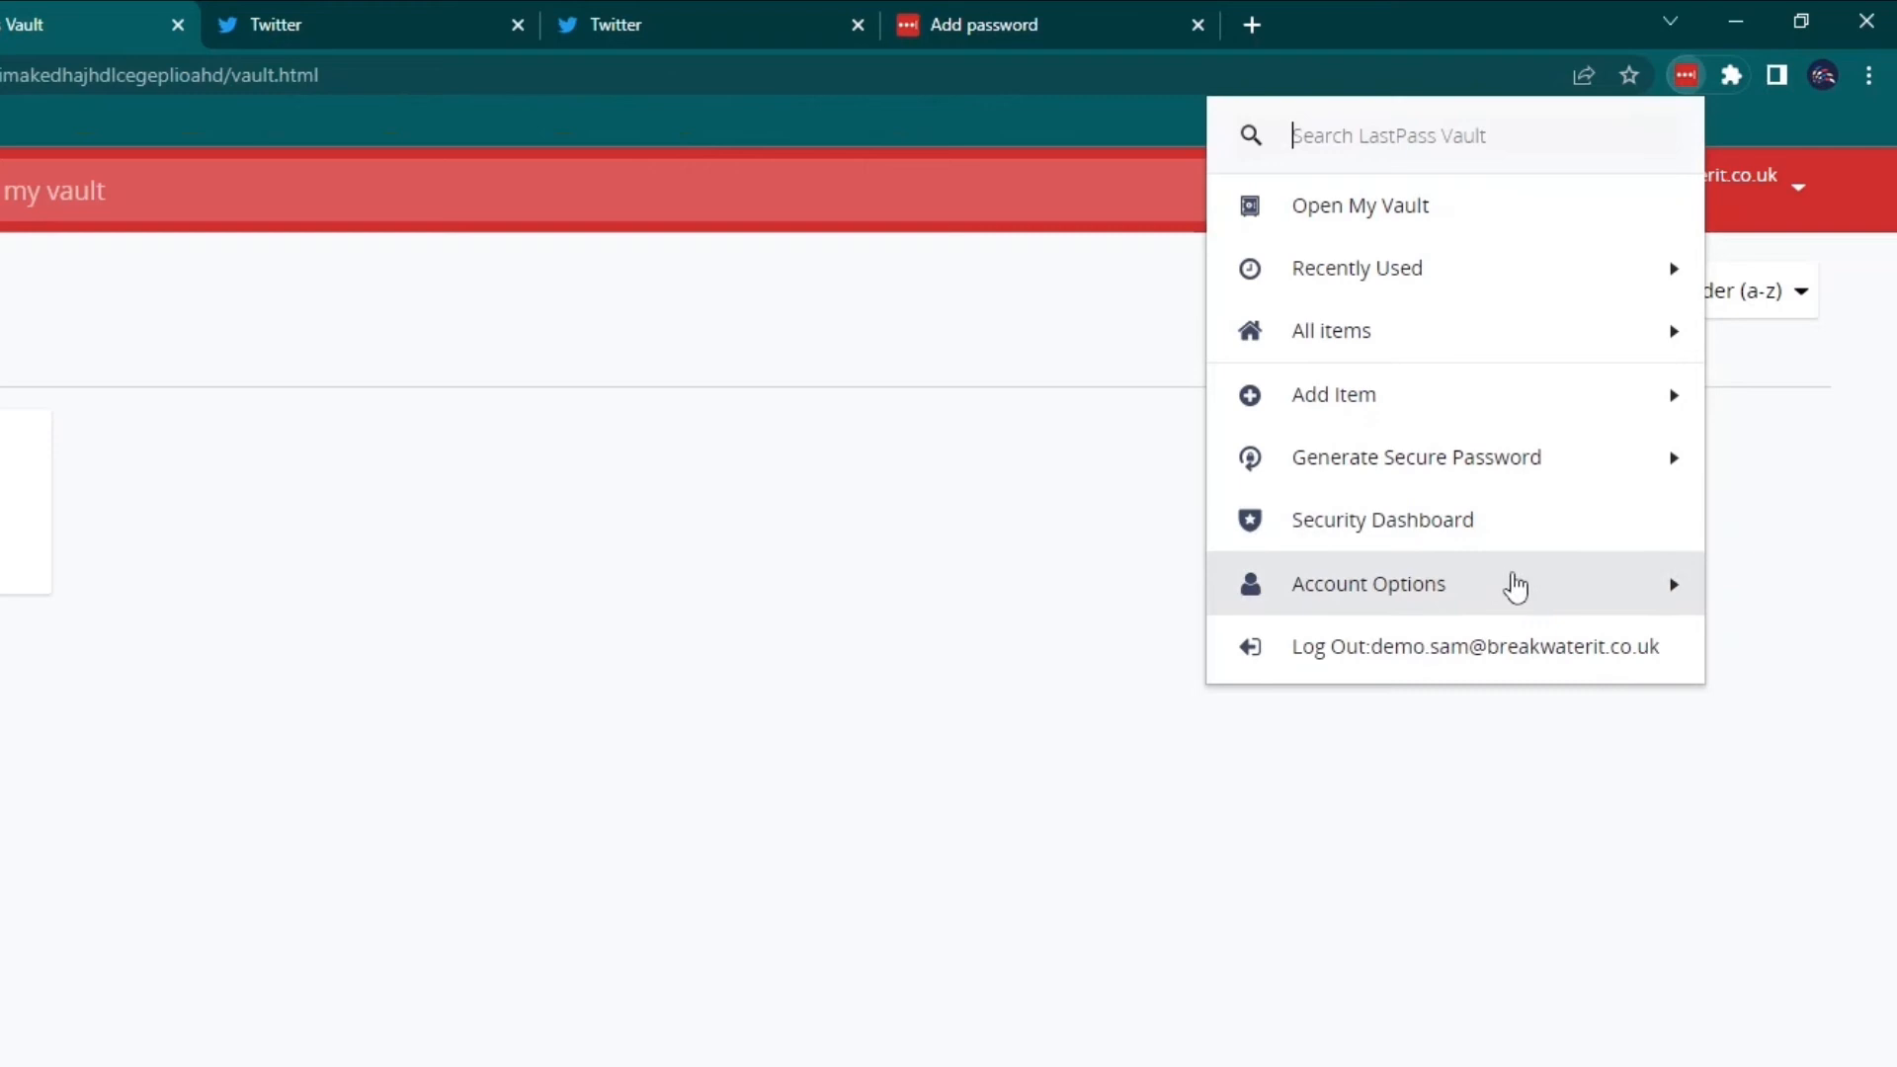
Look over Account Options, then open the full vault from the extension menu.
{"action": "left_click", "coordinate": [1367, 582]}
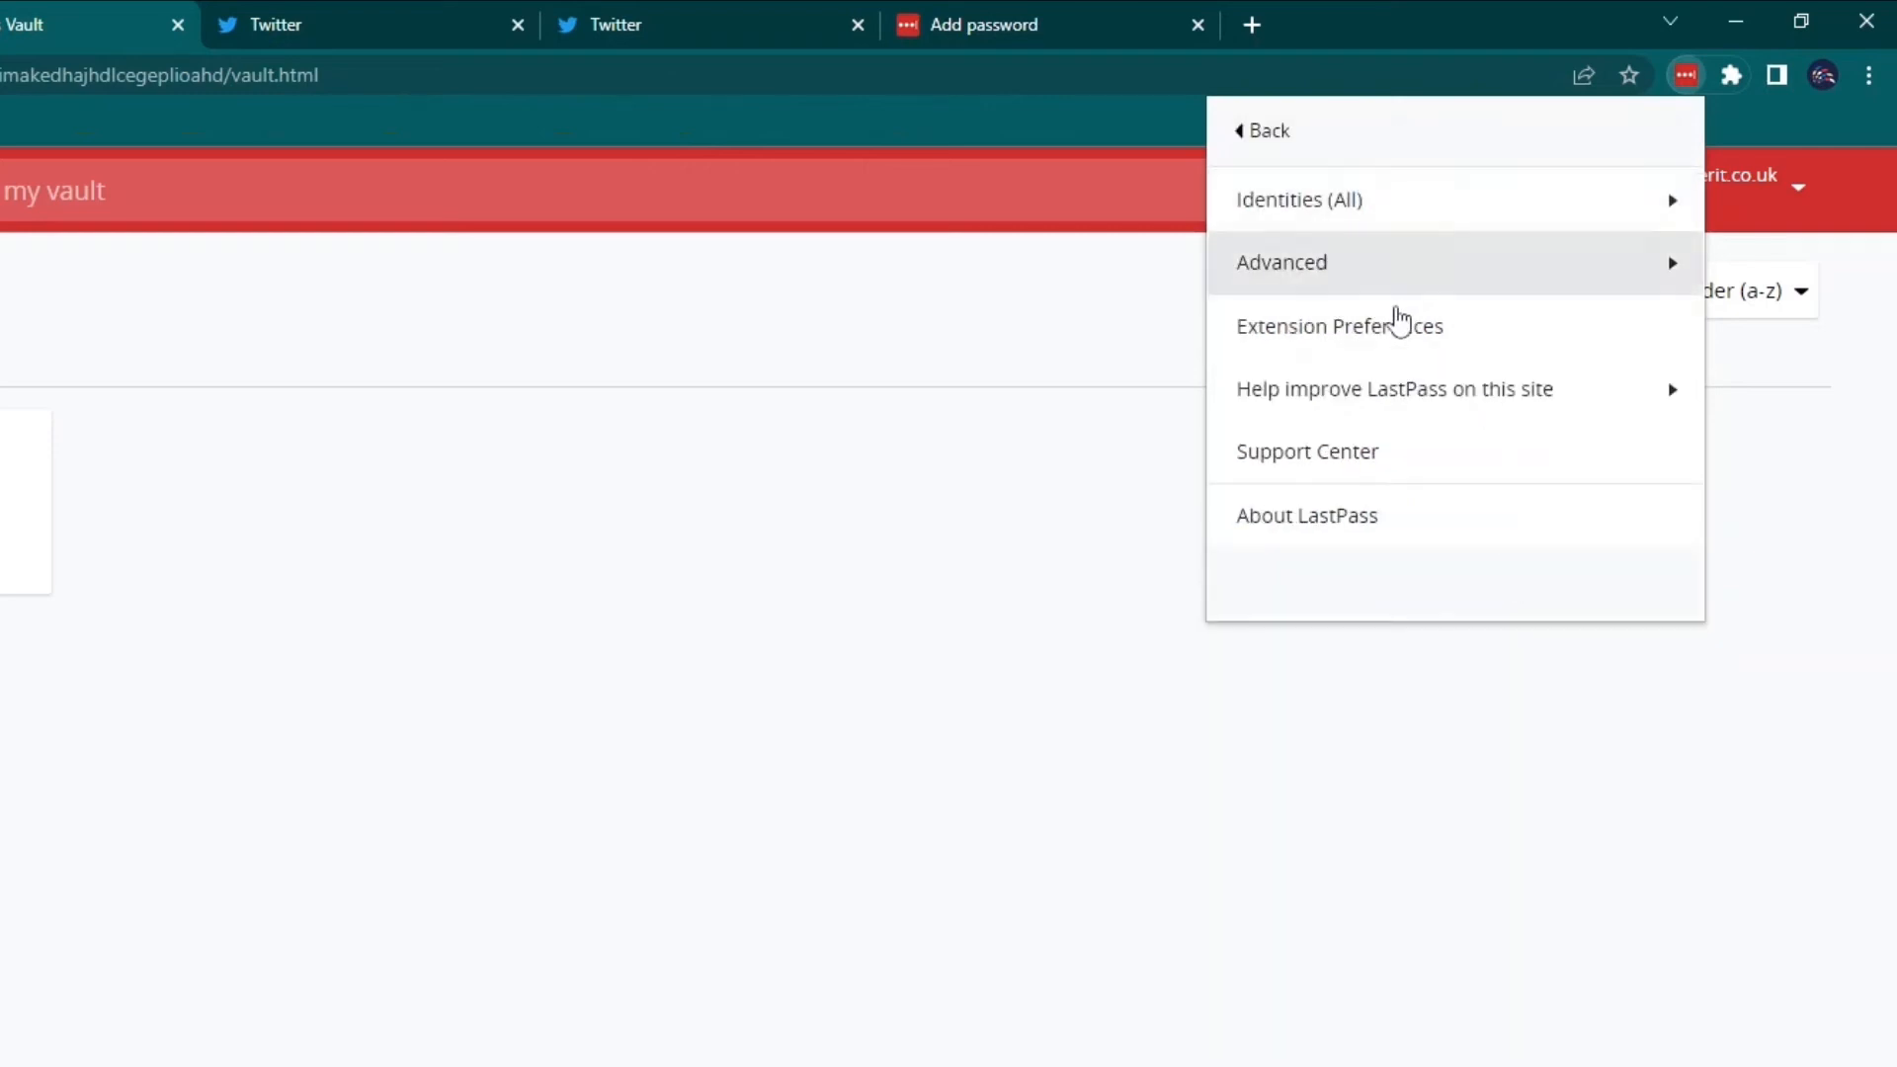
{"action": "mouse_move", "coordinate": [1306, 515]}
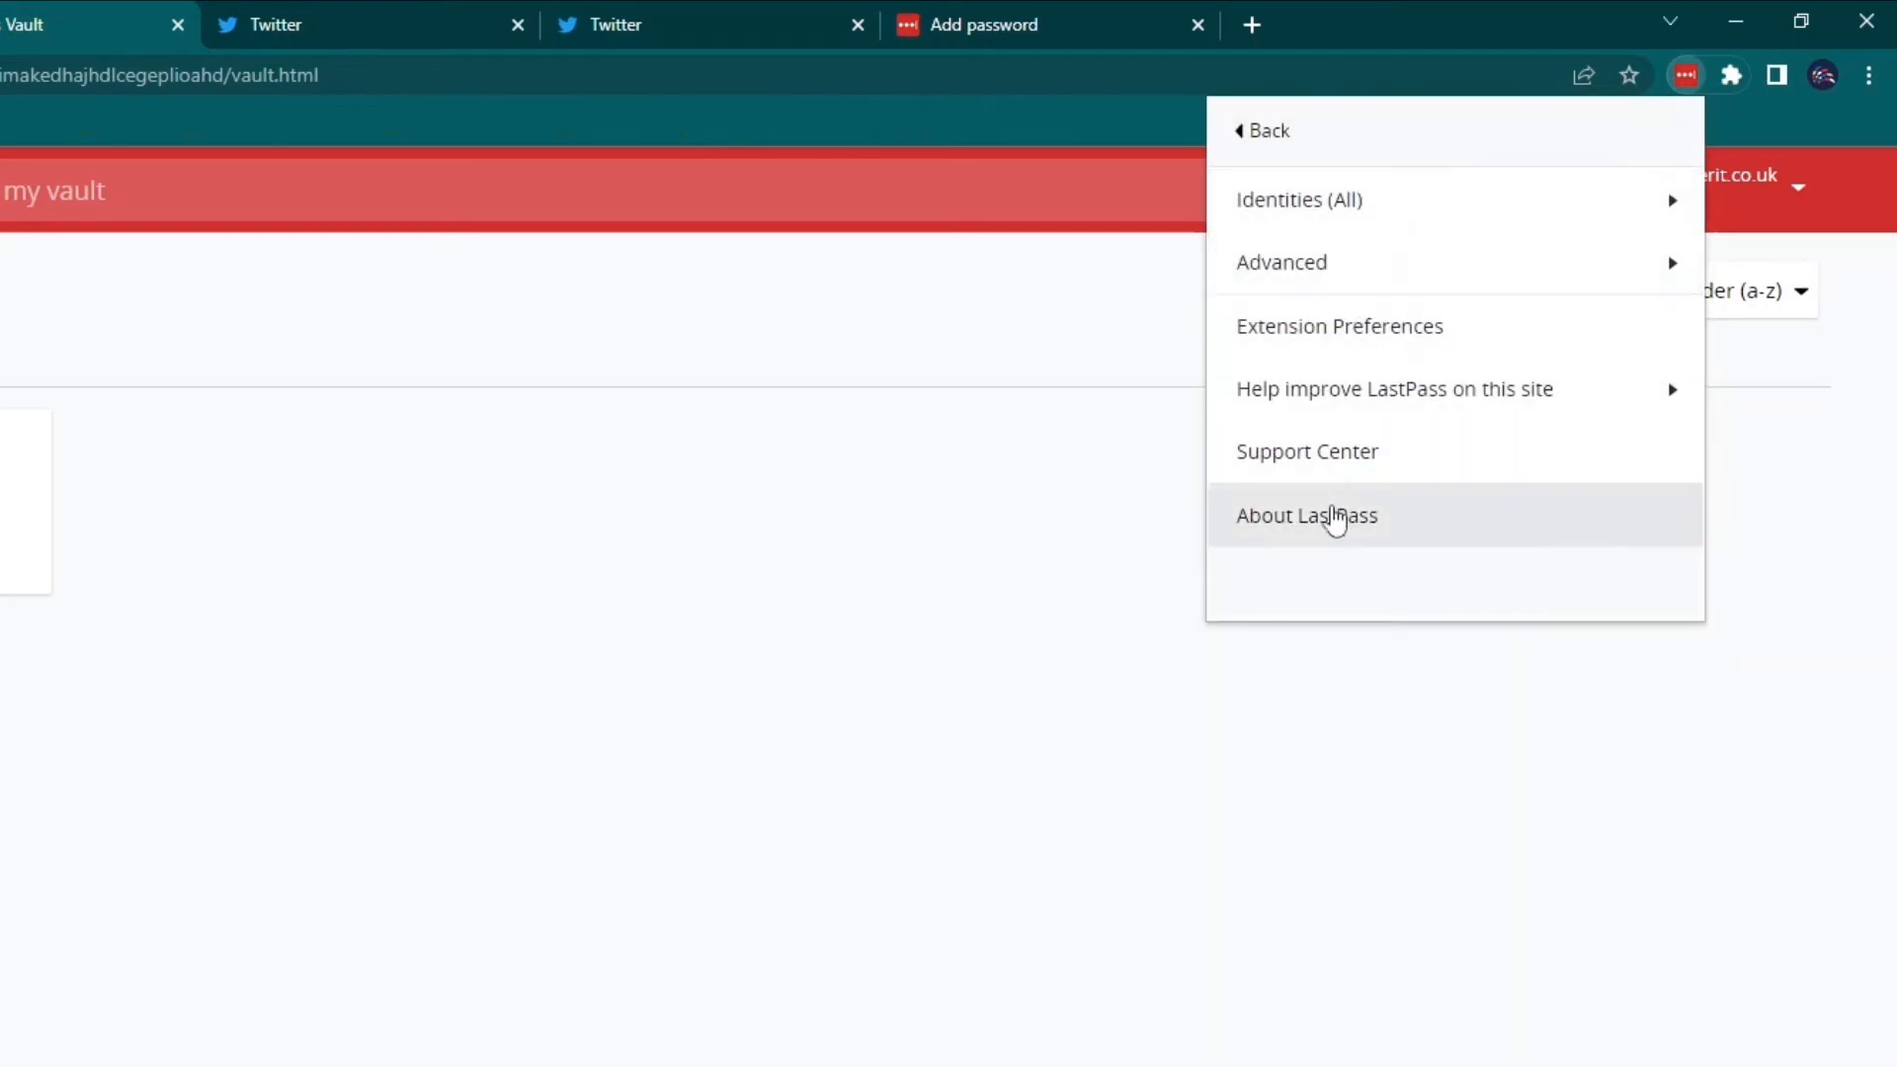
{"action": "left_click", "coordinate": [1265, 131]}
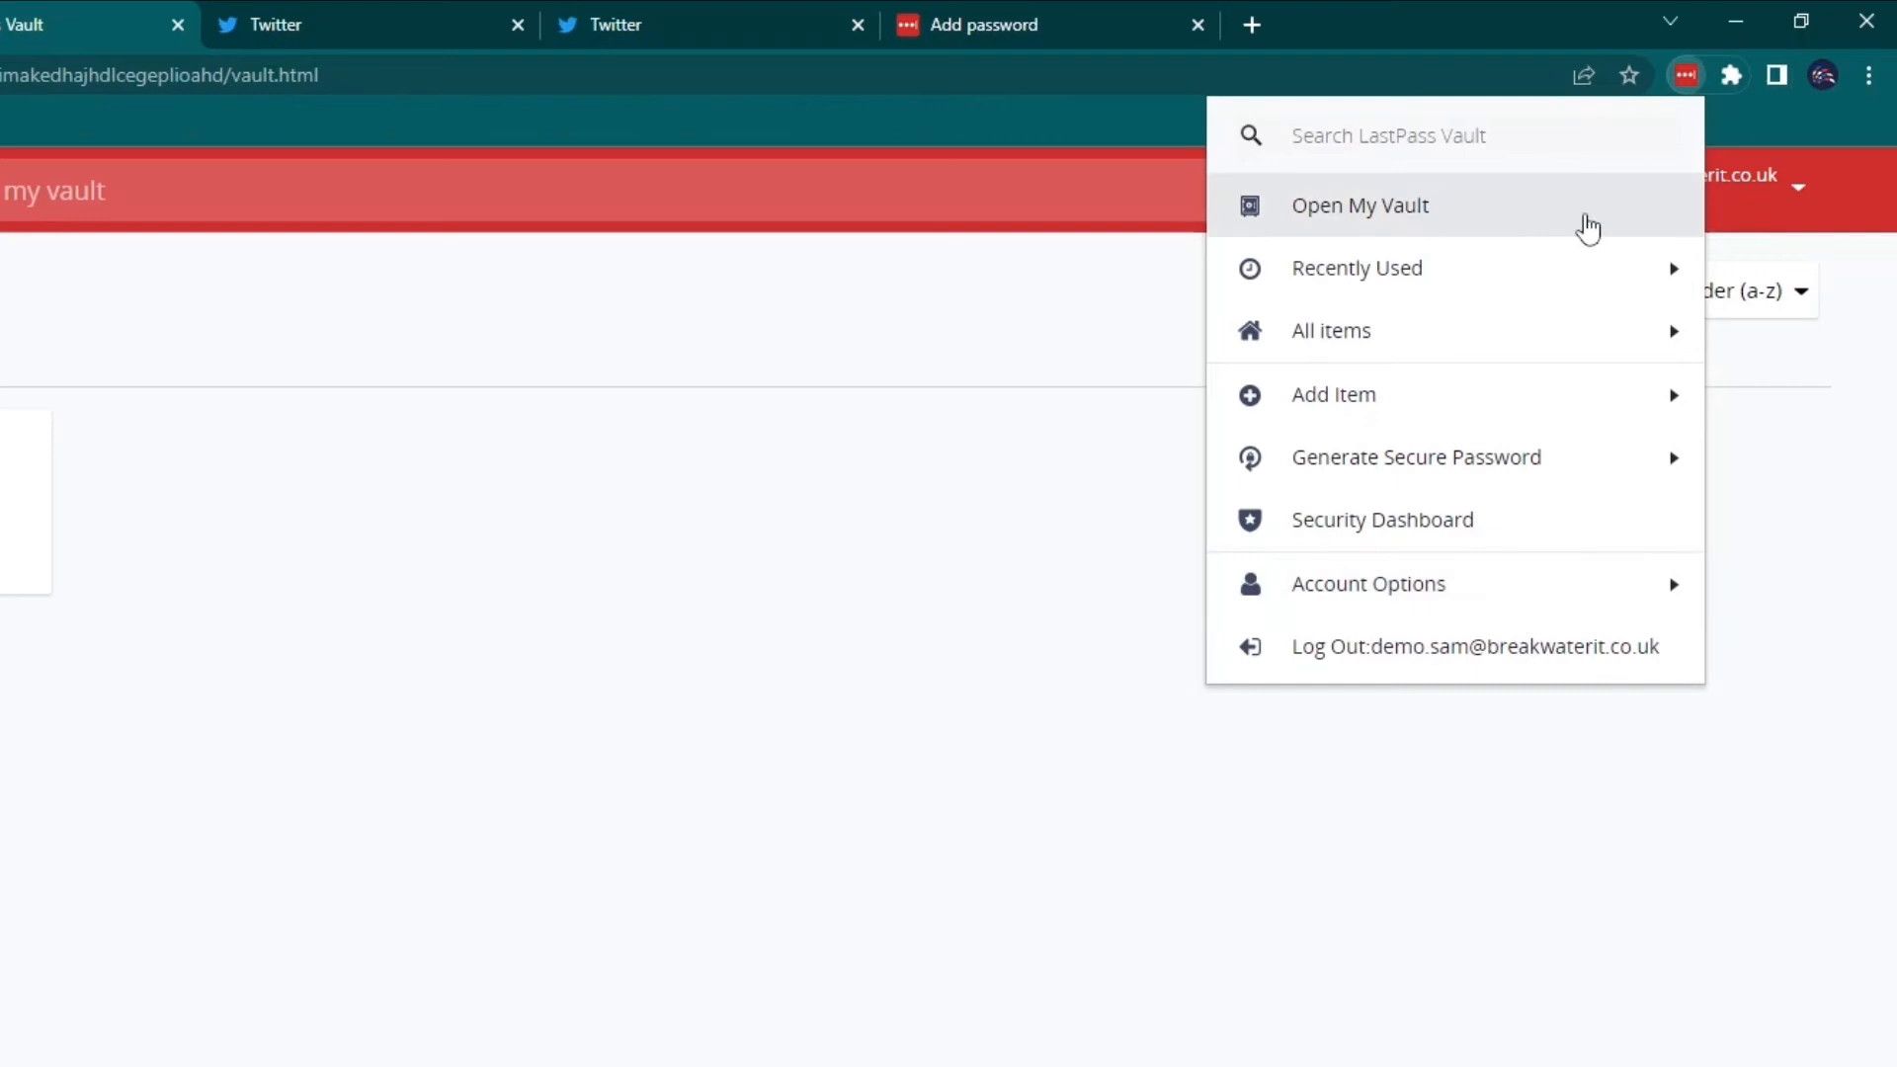
{"action": "left_click", "coordinate": [1359, 206]}
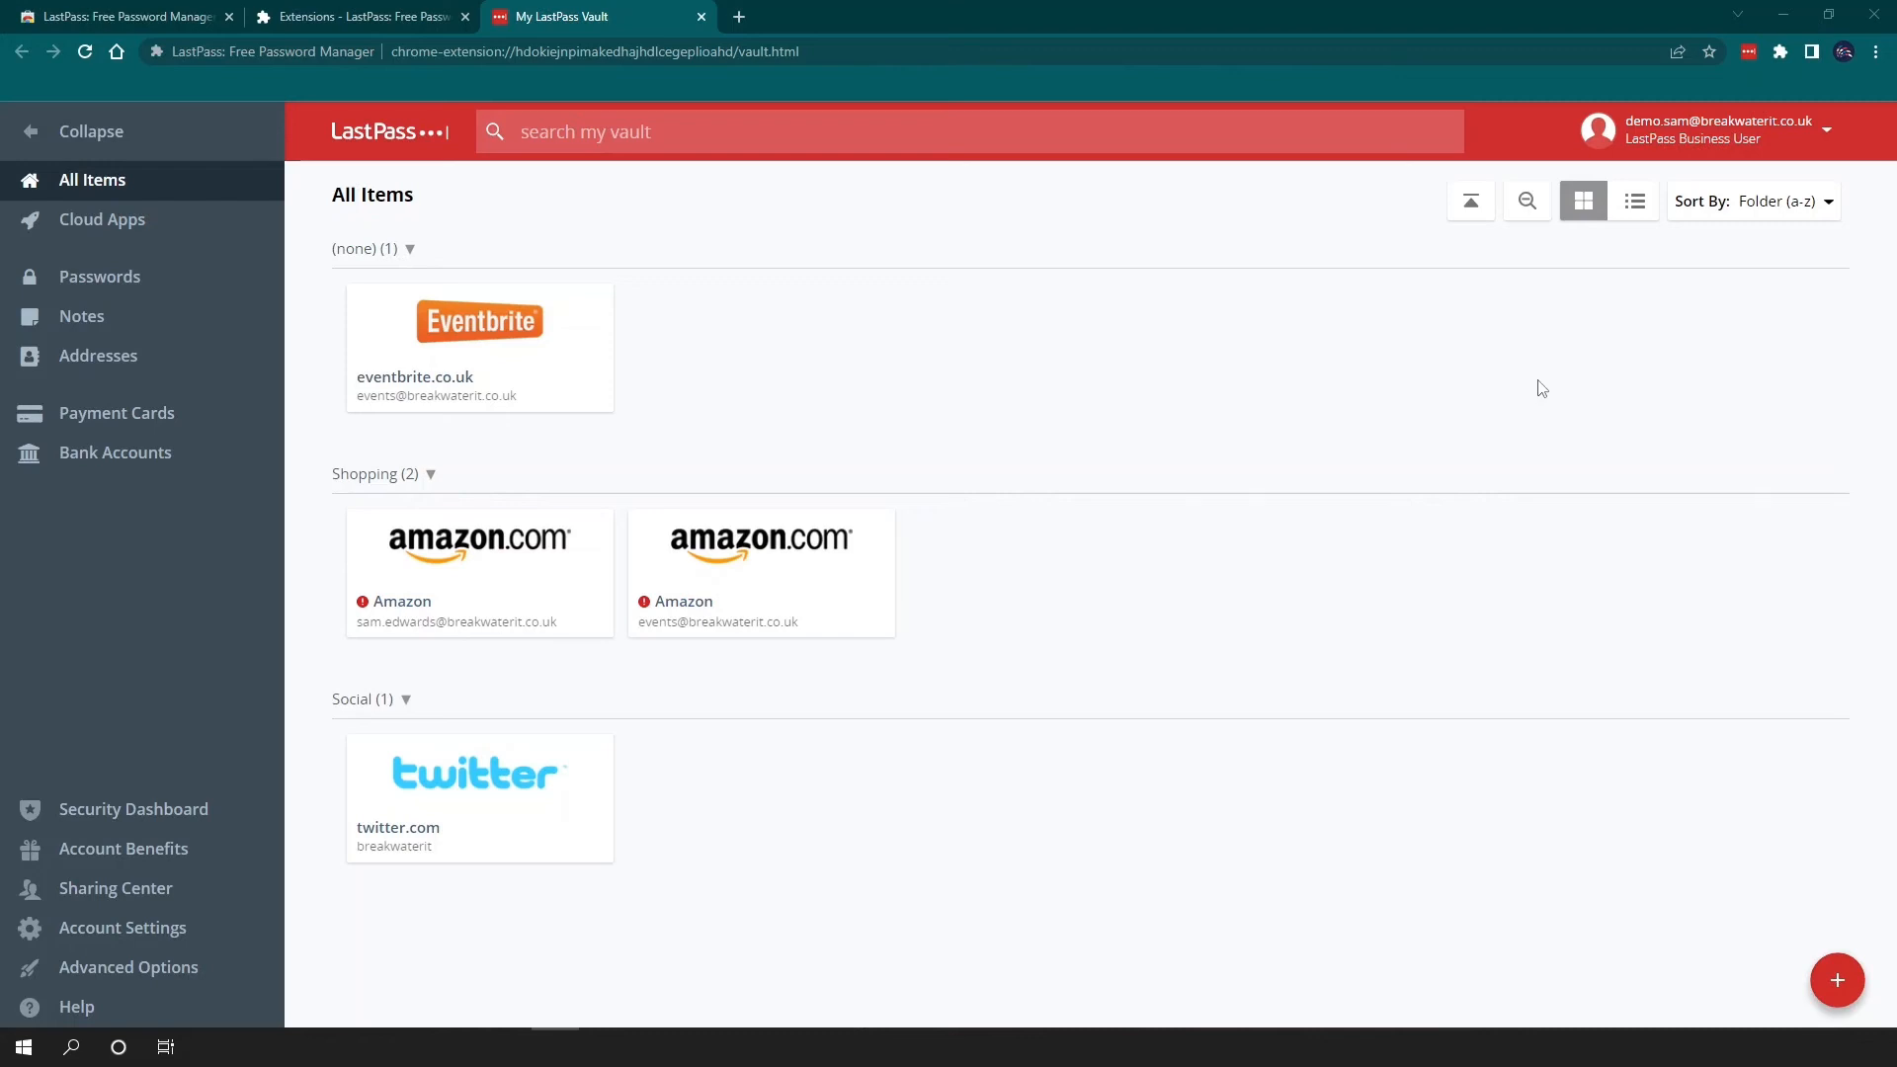
{"action": "mouse_move", "coordinate": [1737, 876]}
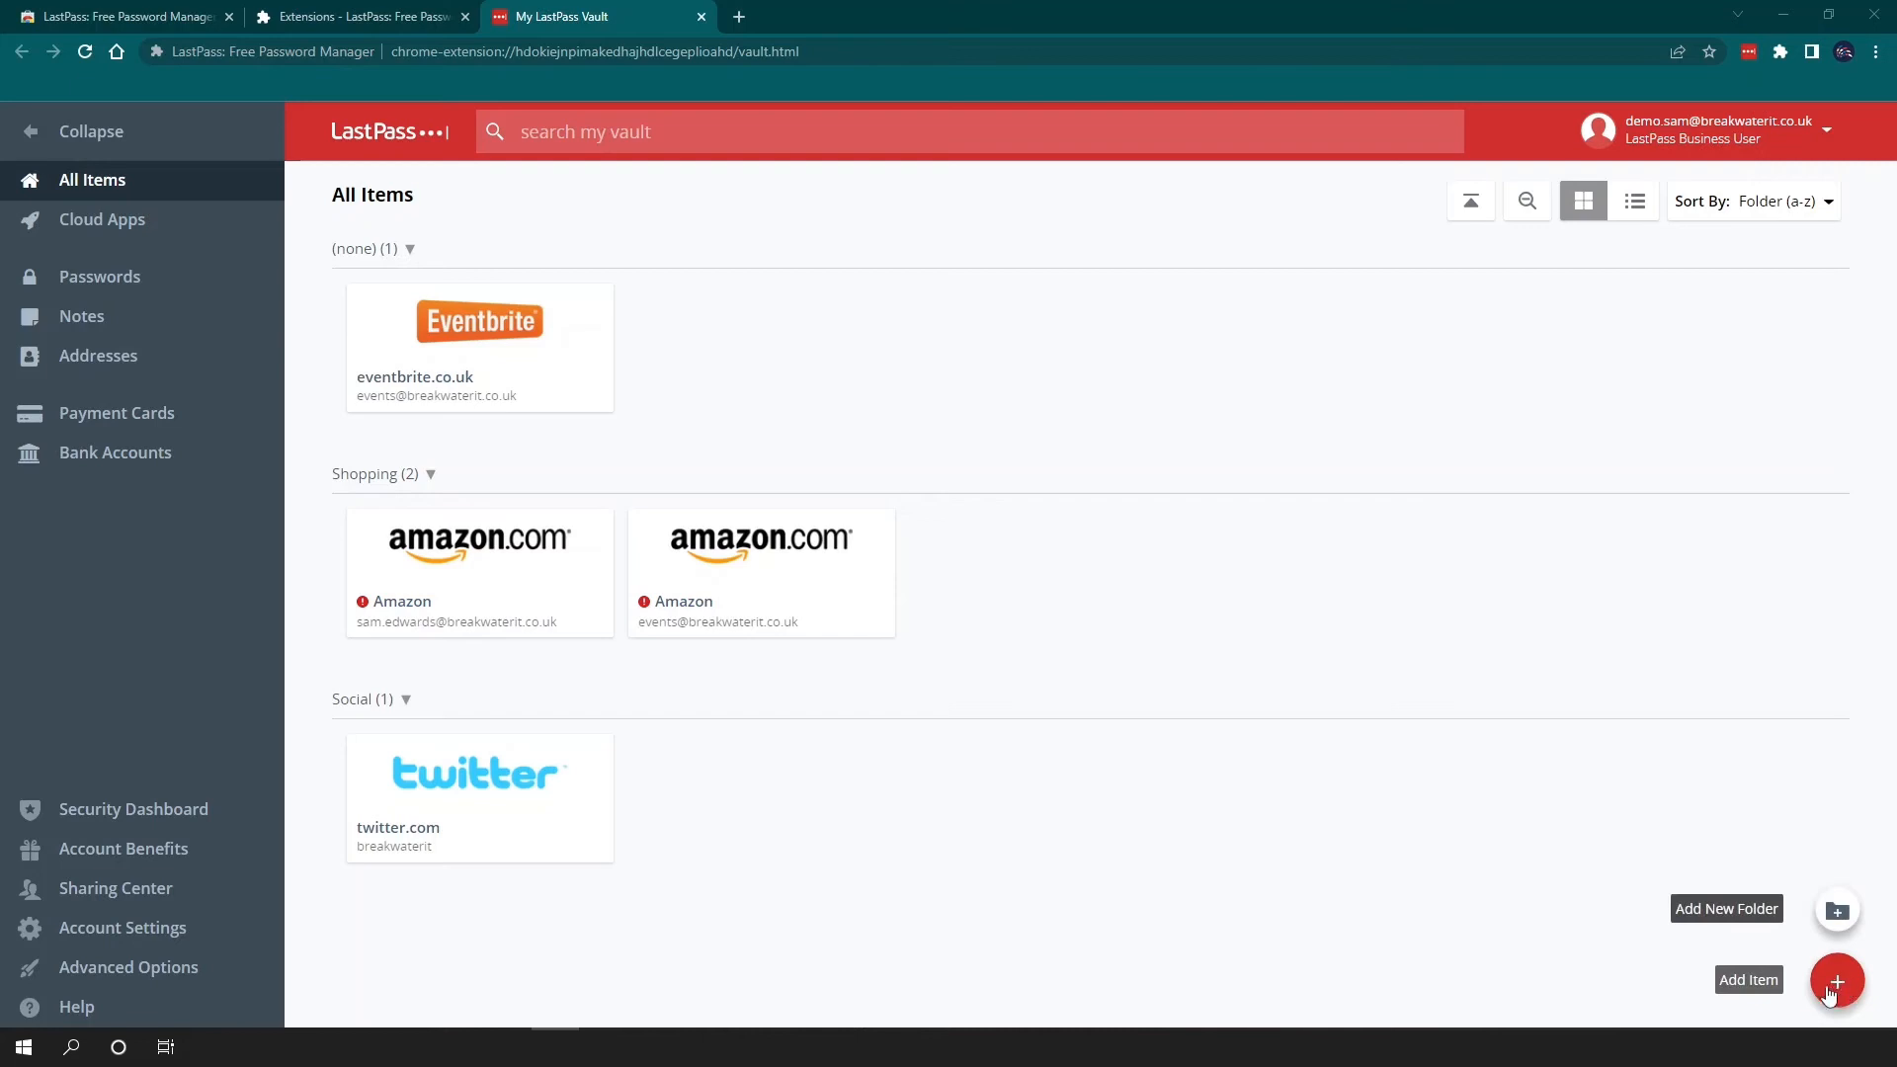
{"action": "left_click", "coordinate": [1833, 980]}
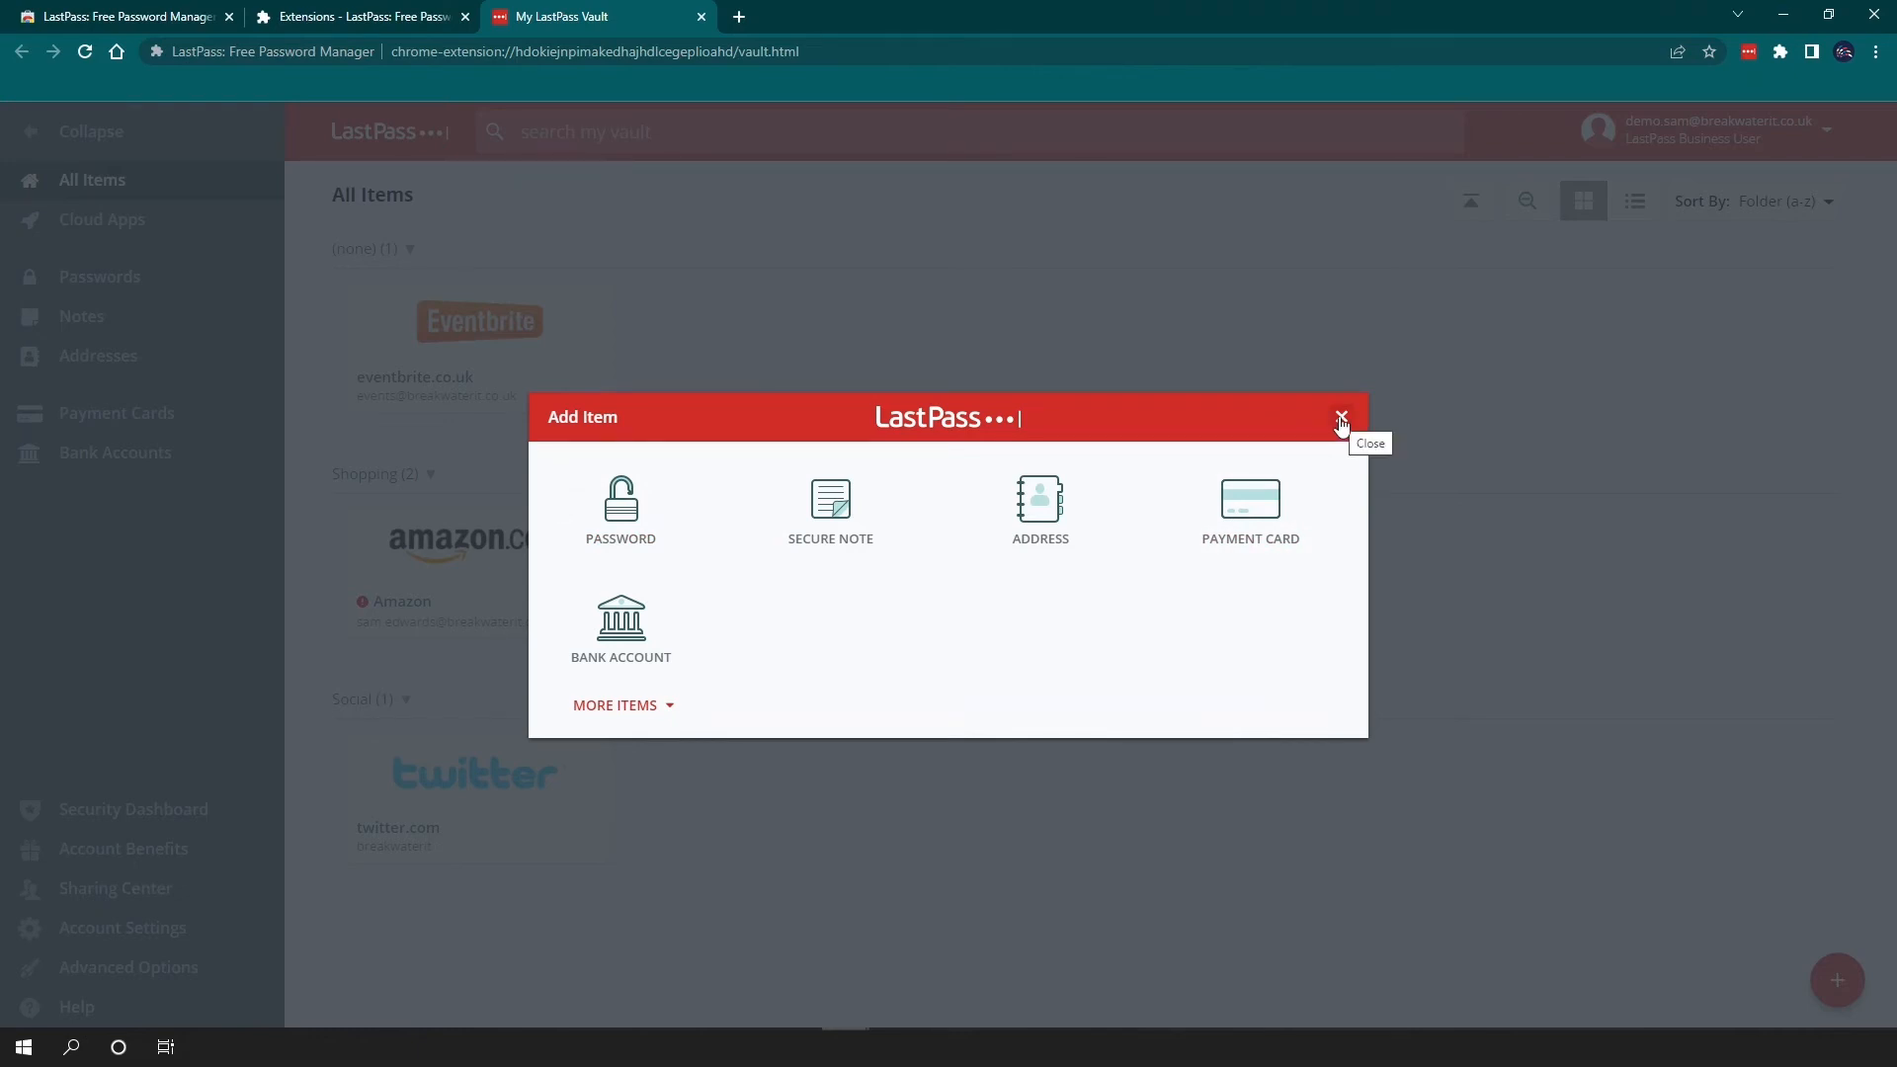
{"action": "left_click", "coordinate": [1339, 419]}
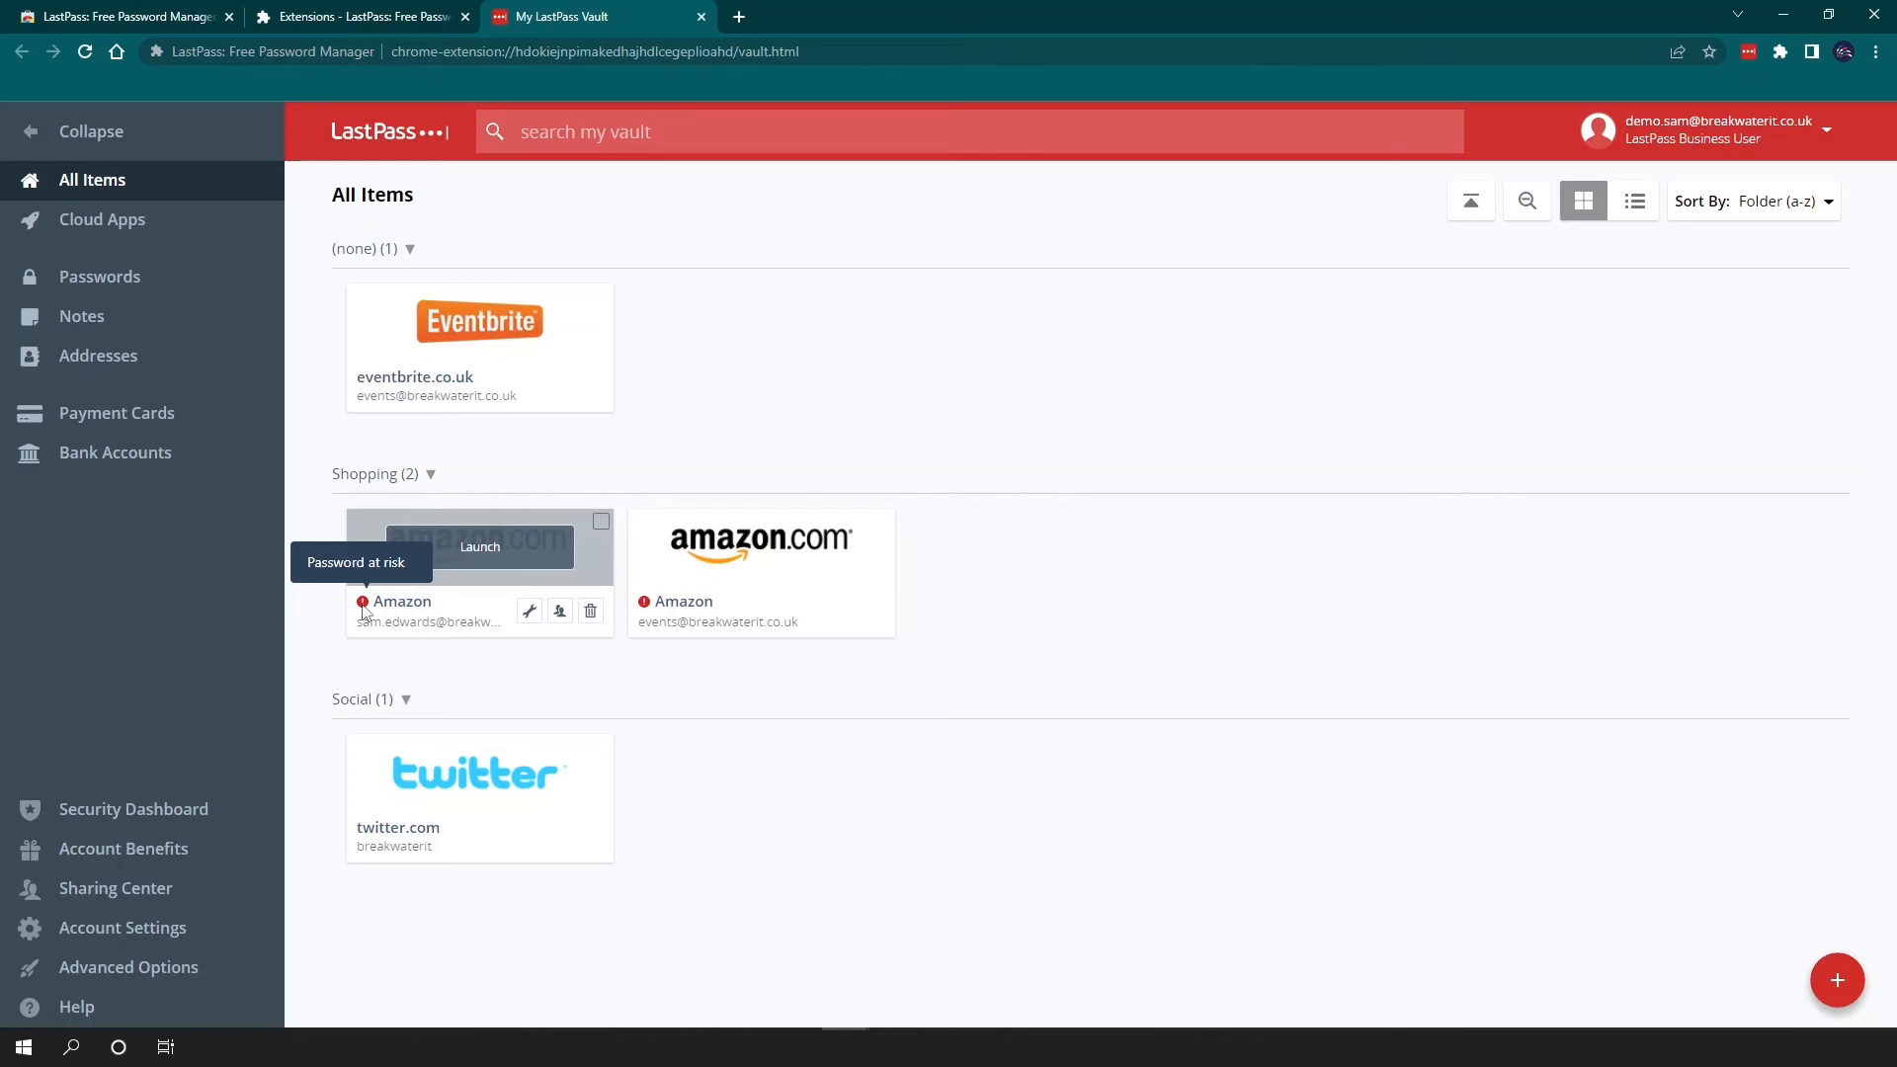
{"action": "mouse_move", "coordinate": [515, 609]}
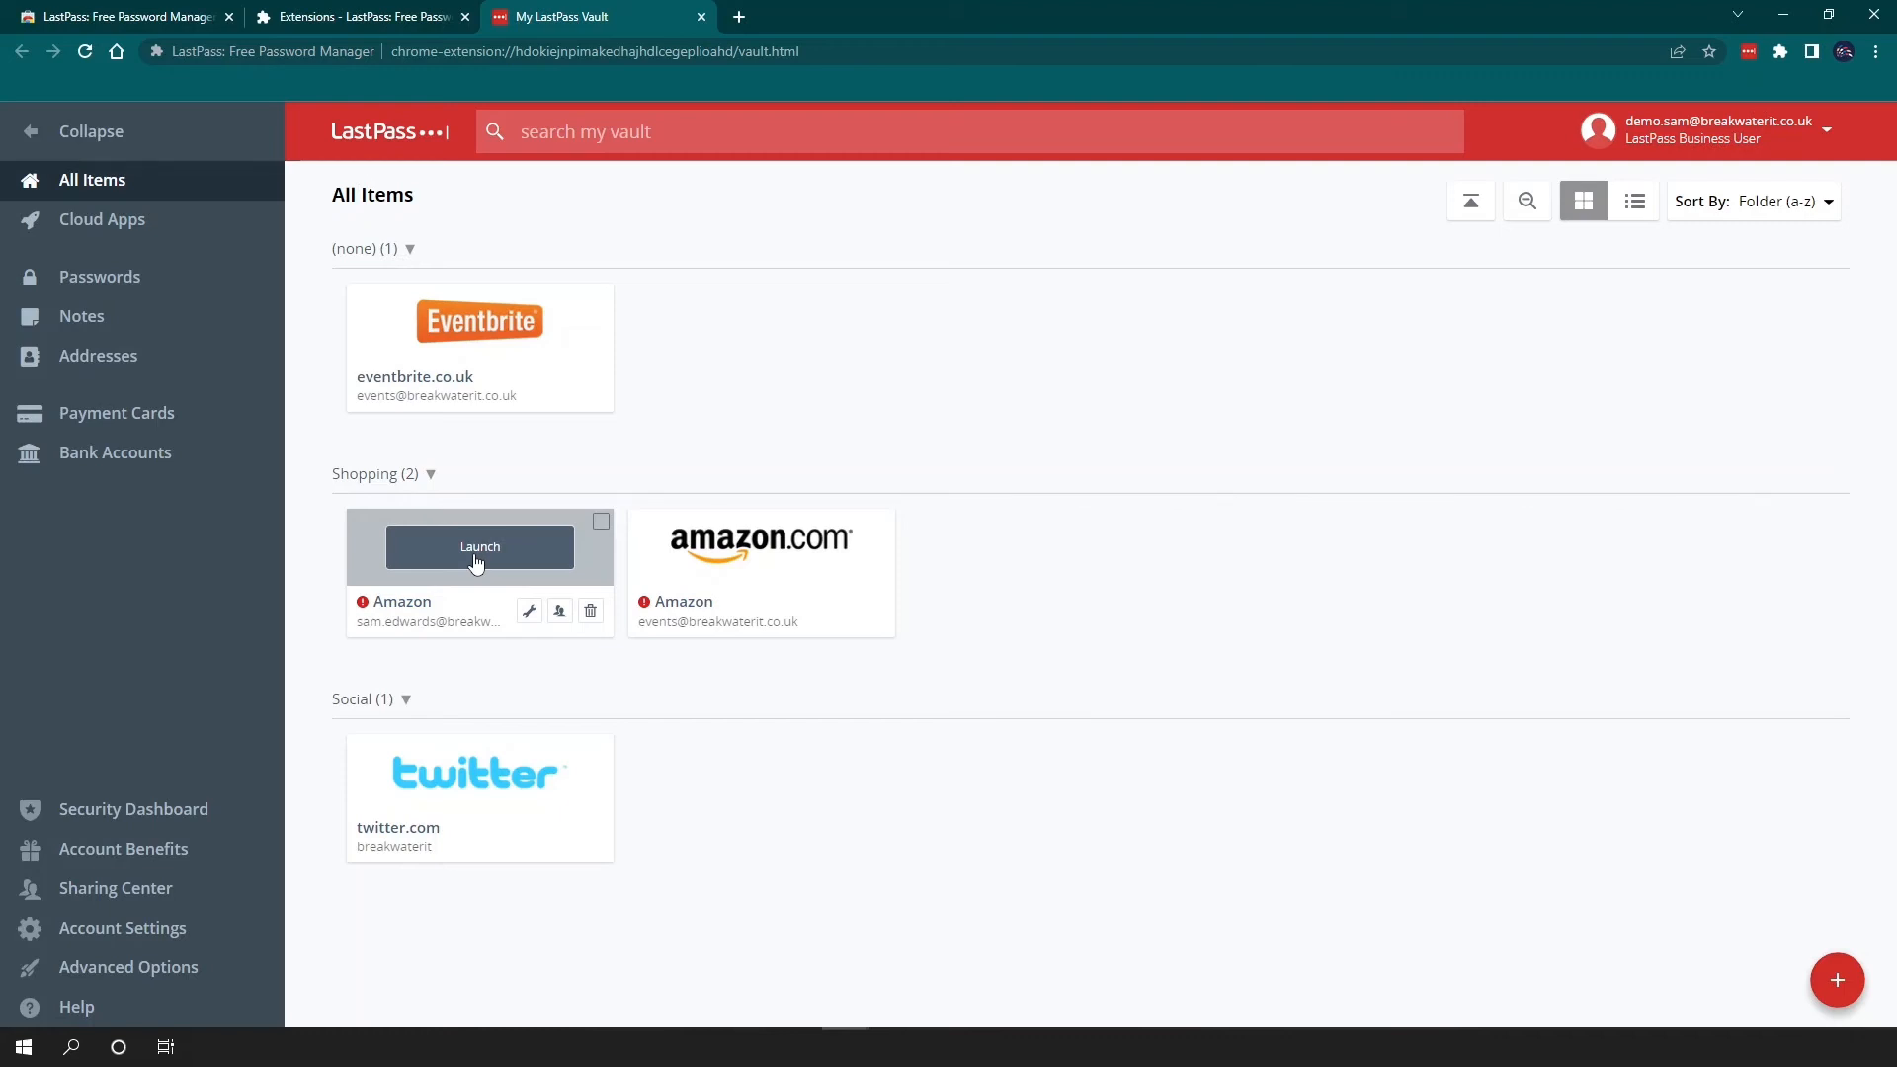
{"action": "mouse_move", "coordinate": [591, 535]}
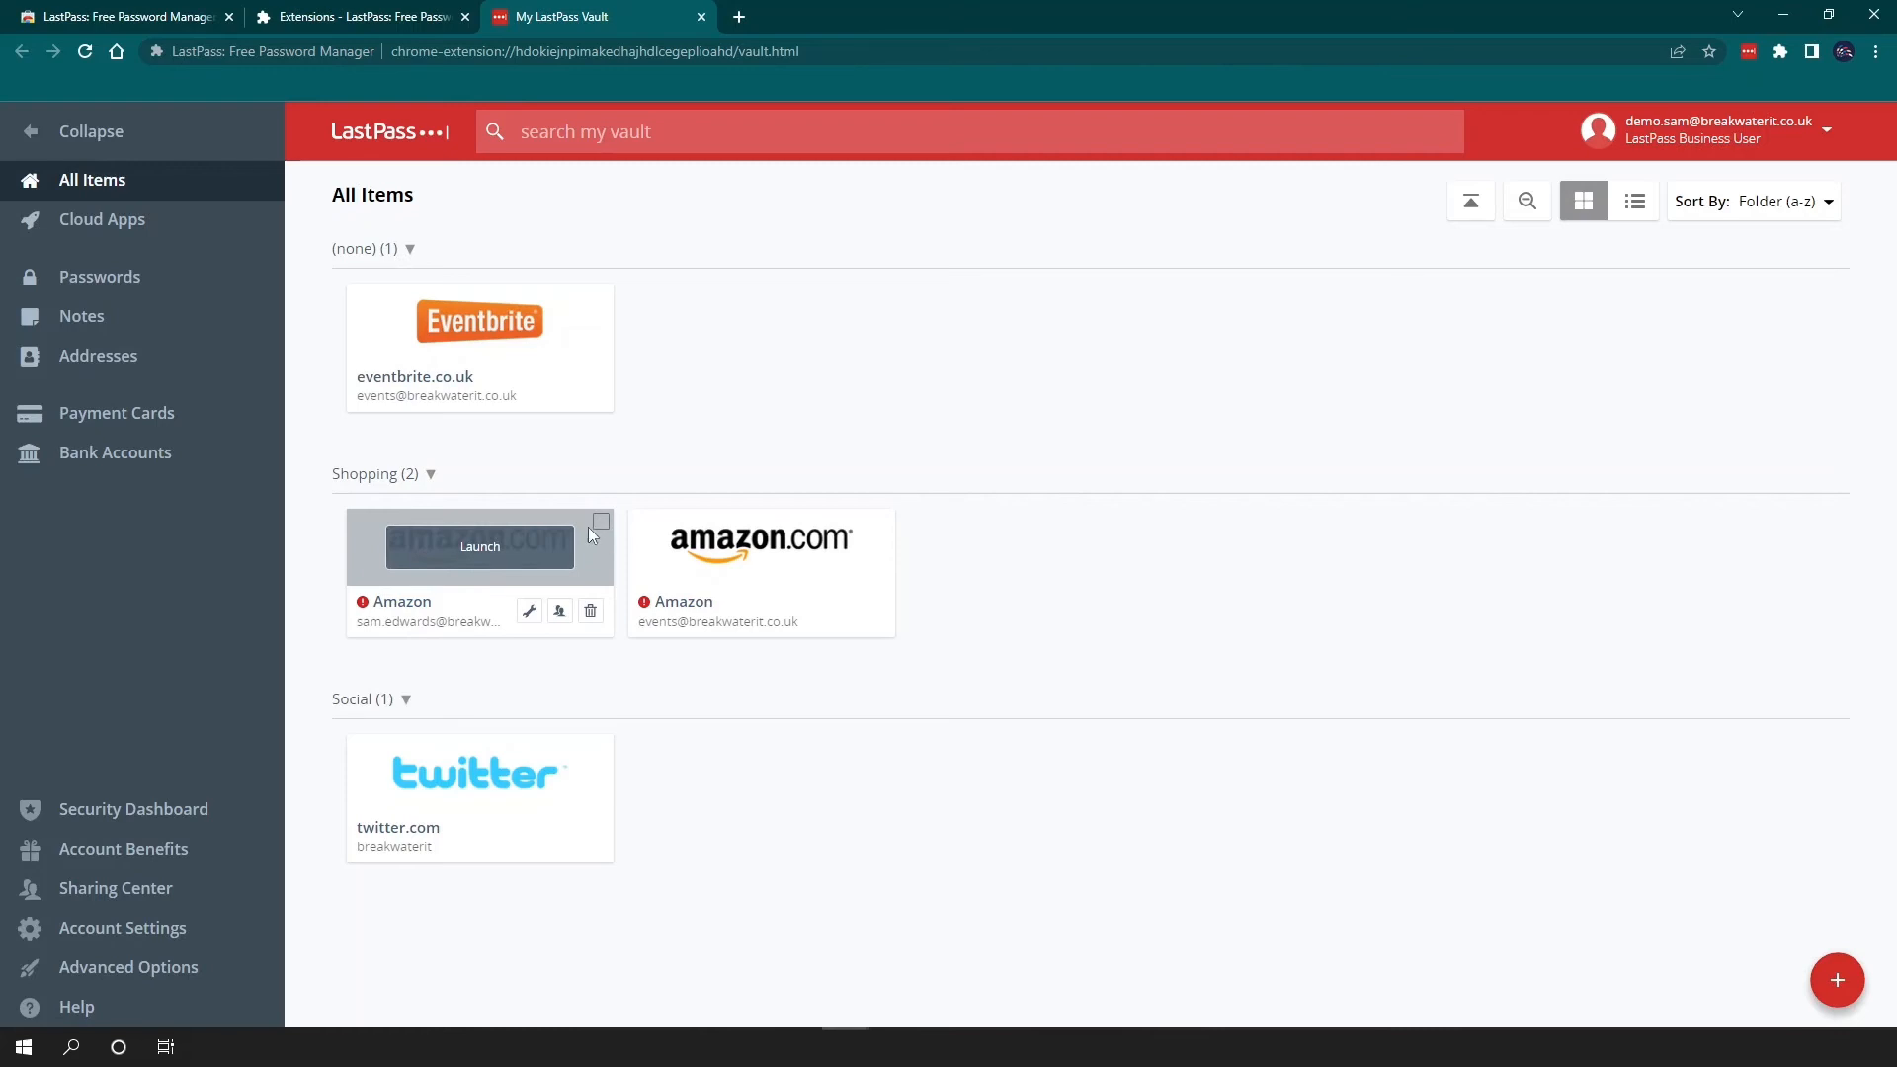
{"action": "mouse_move", "coordinate": [596, 530]}
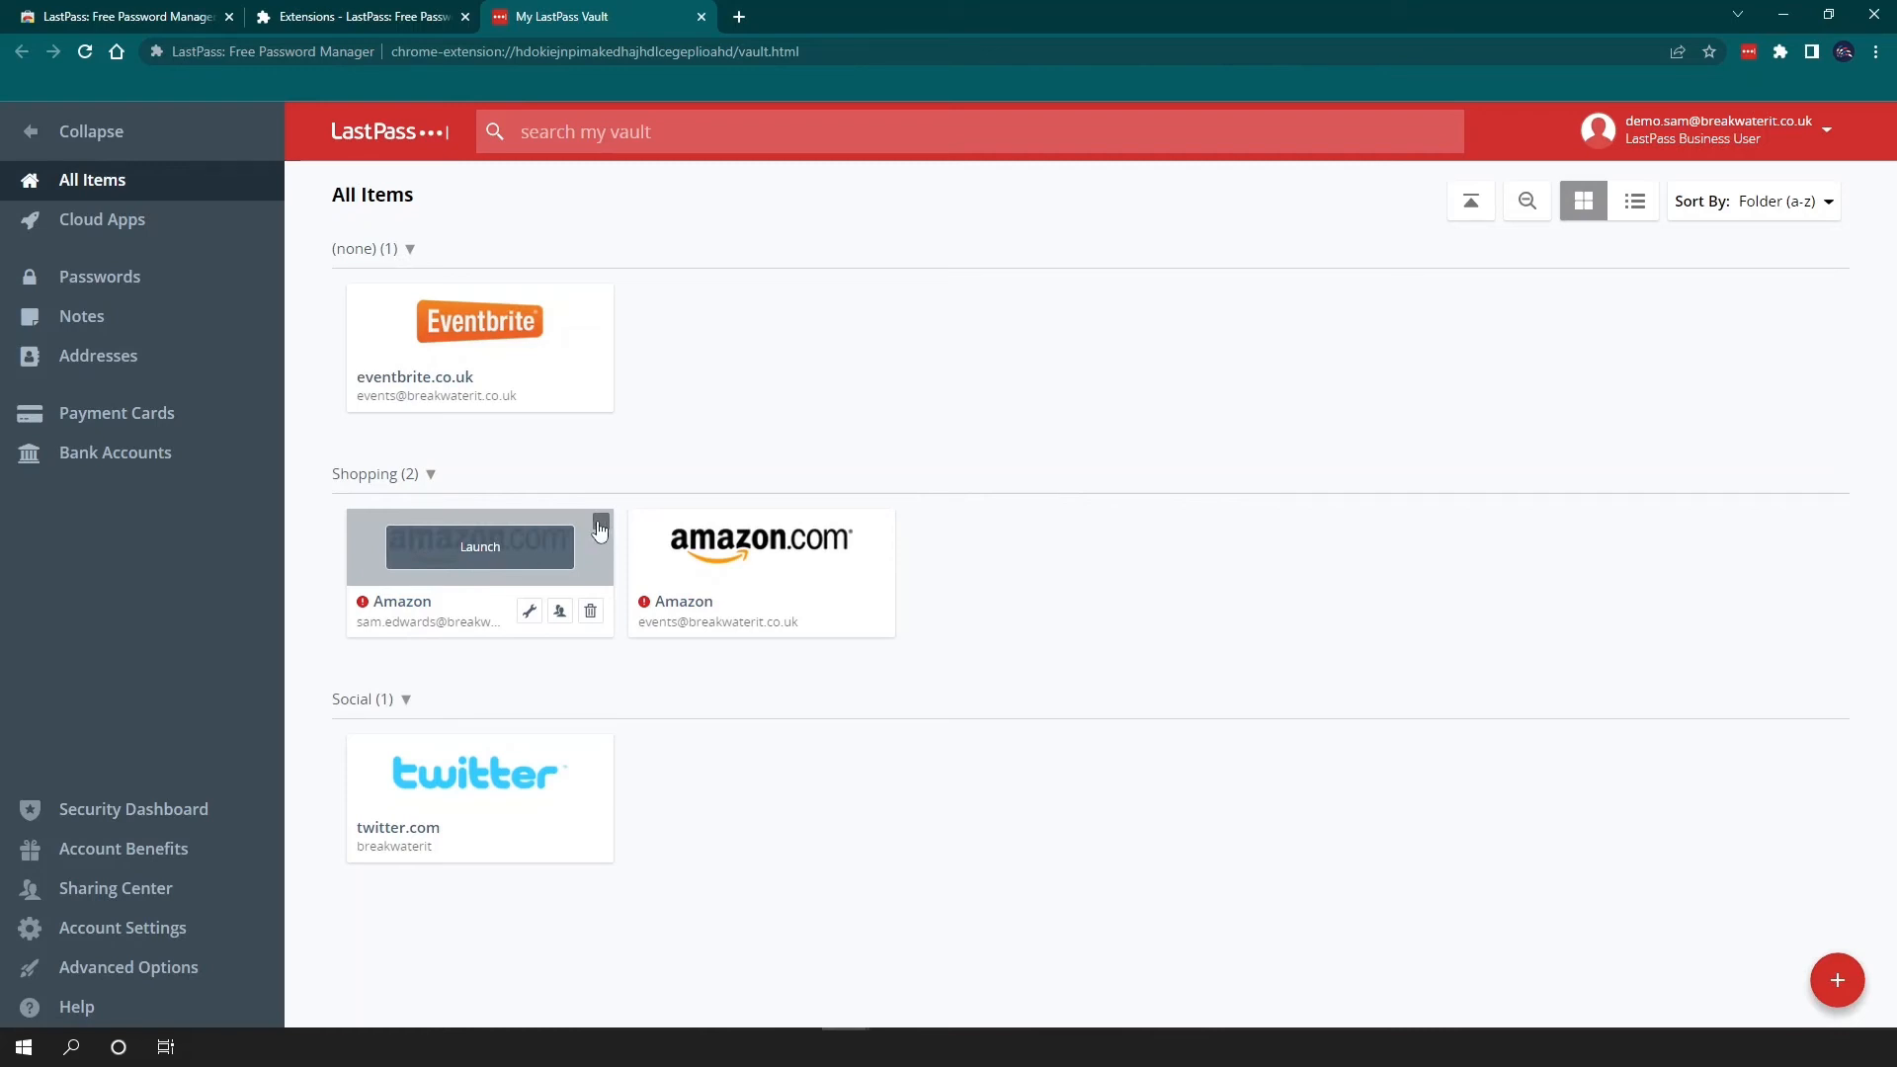
Select the Amazon logins and review the bulk actions available for them.
{"action": "left_click", "coordinate": [600, 522]}
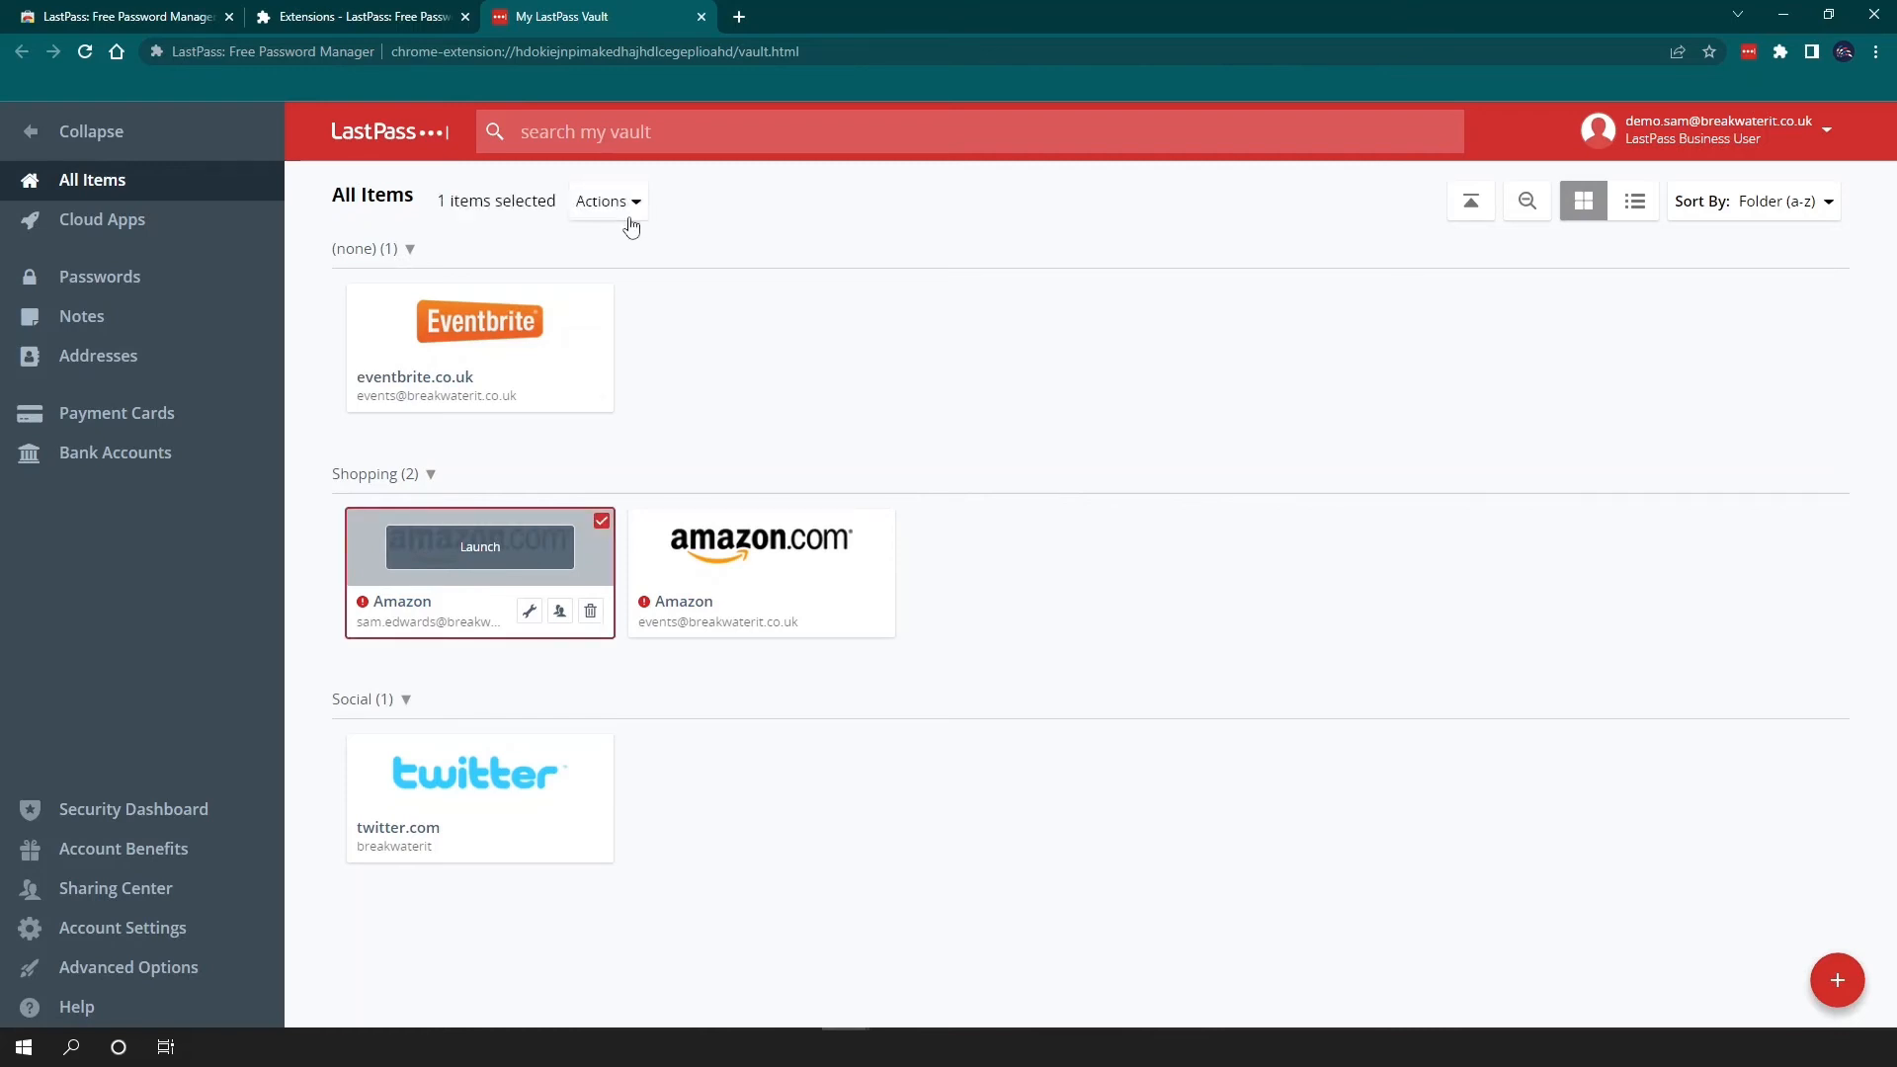
{"action": "left_click", "coordinate": [607, 201]}
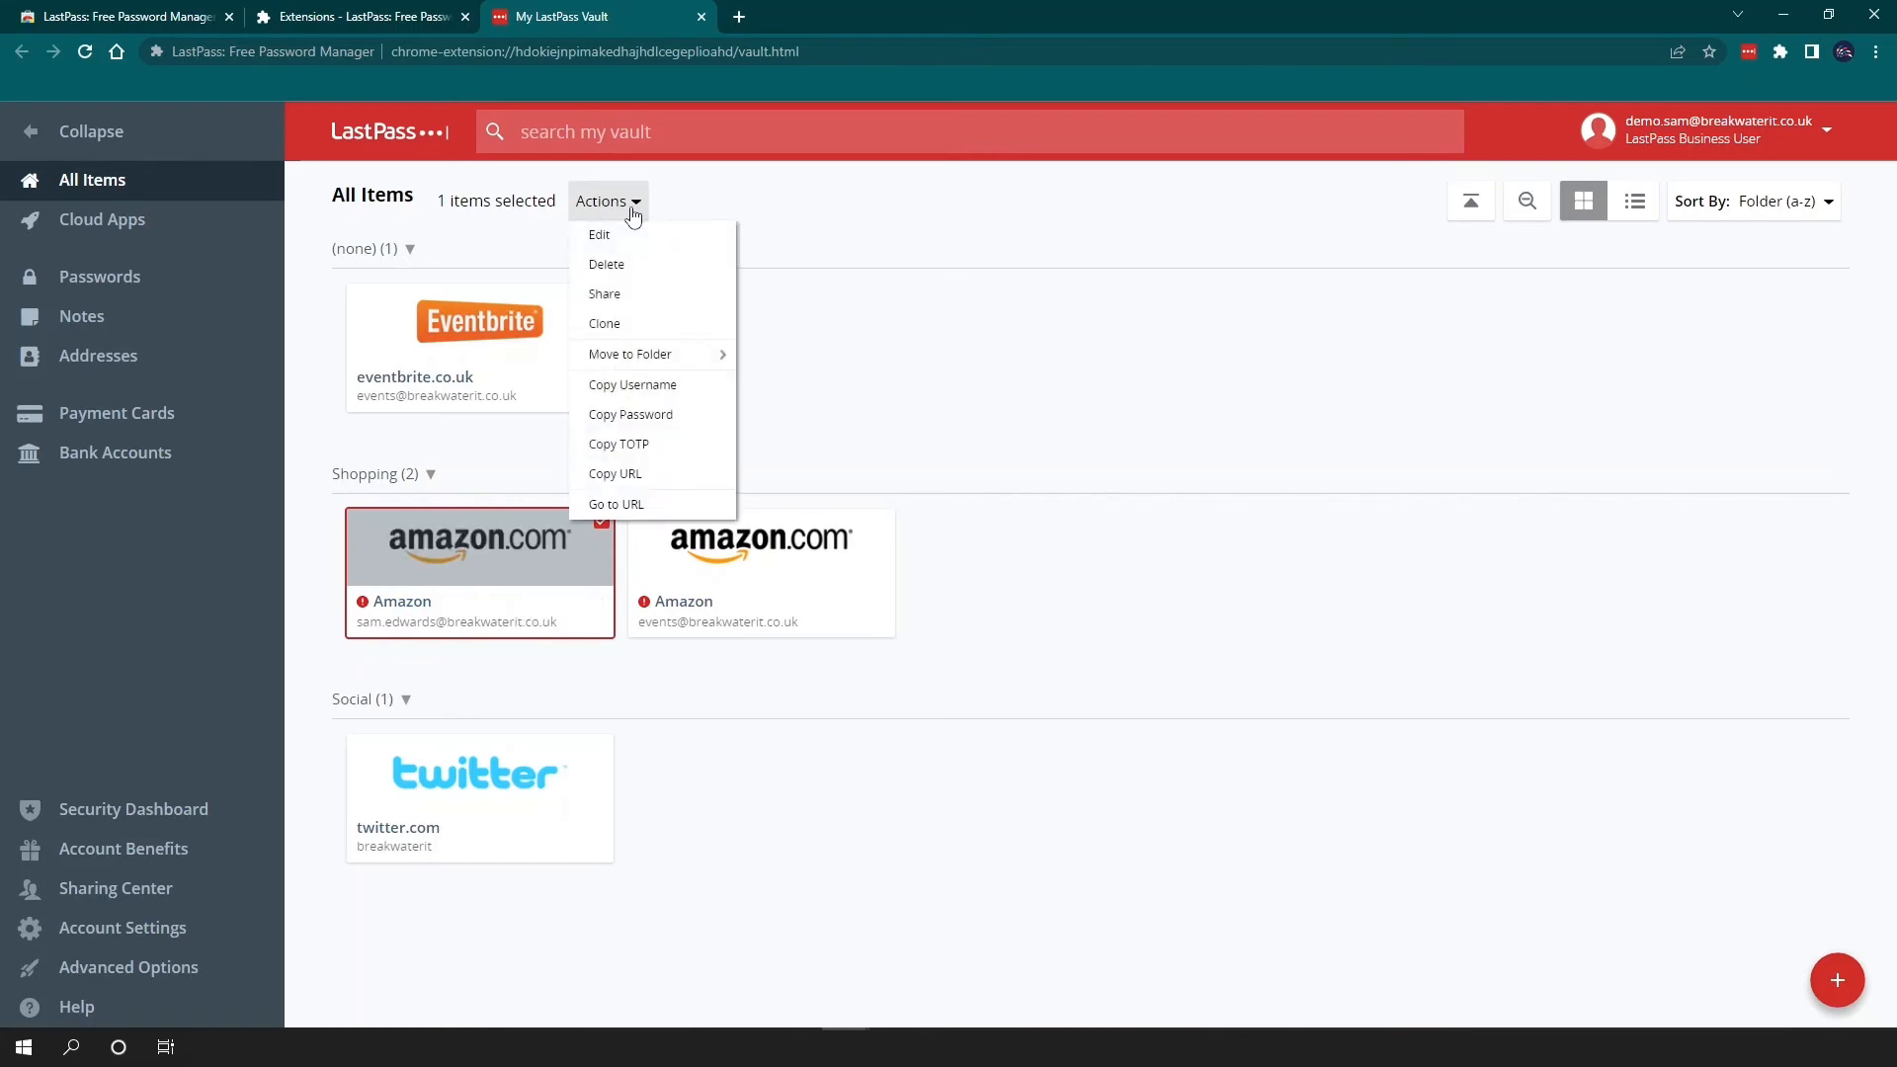
{"action": "mouse_move", "coordinate": [599, 233]}
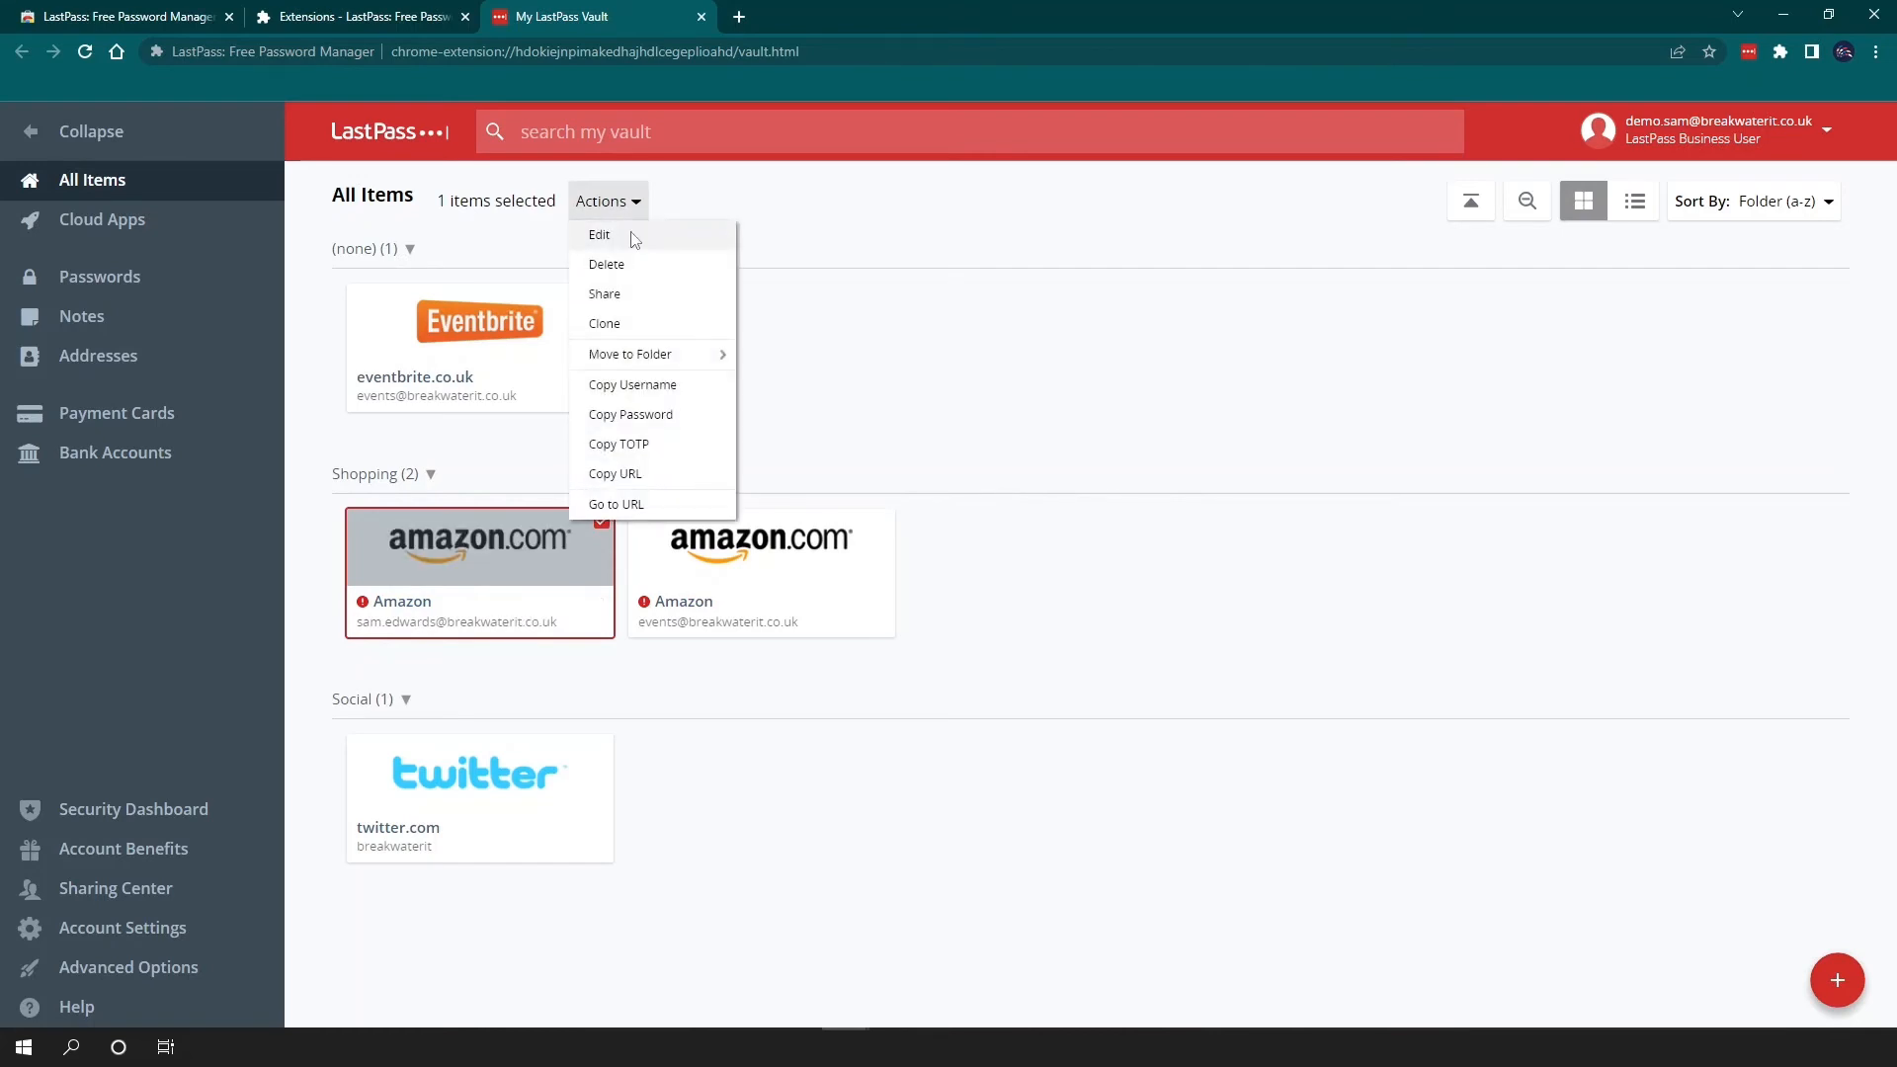
{"action": "mouse_move", "coordinate": [631, 298]}
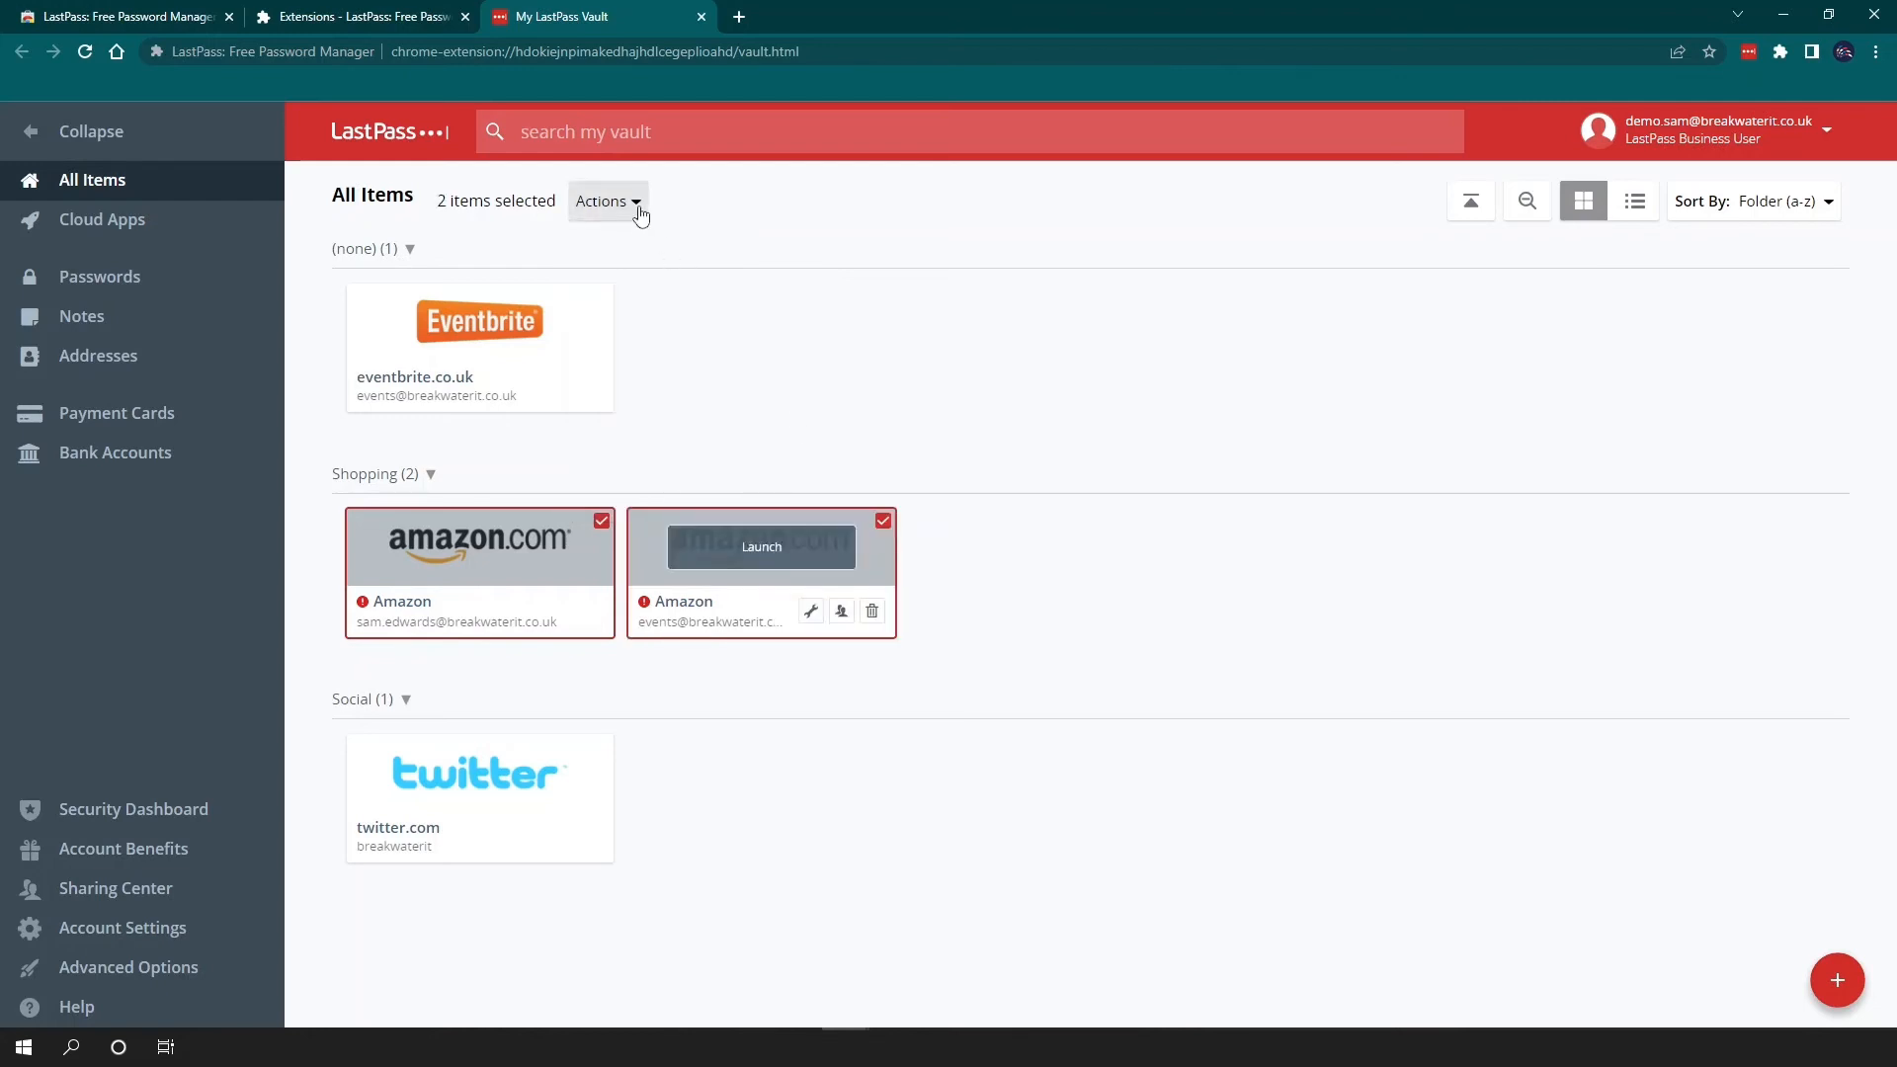
{"action": "left_click", "coordinate": [604, 201]}
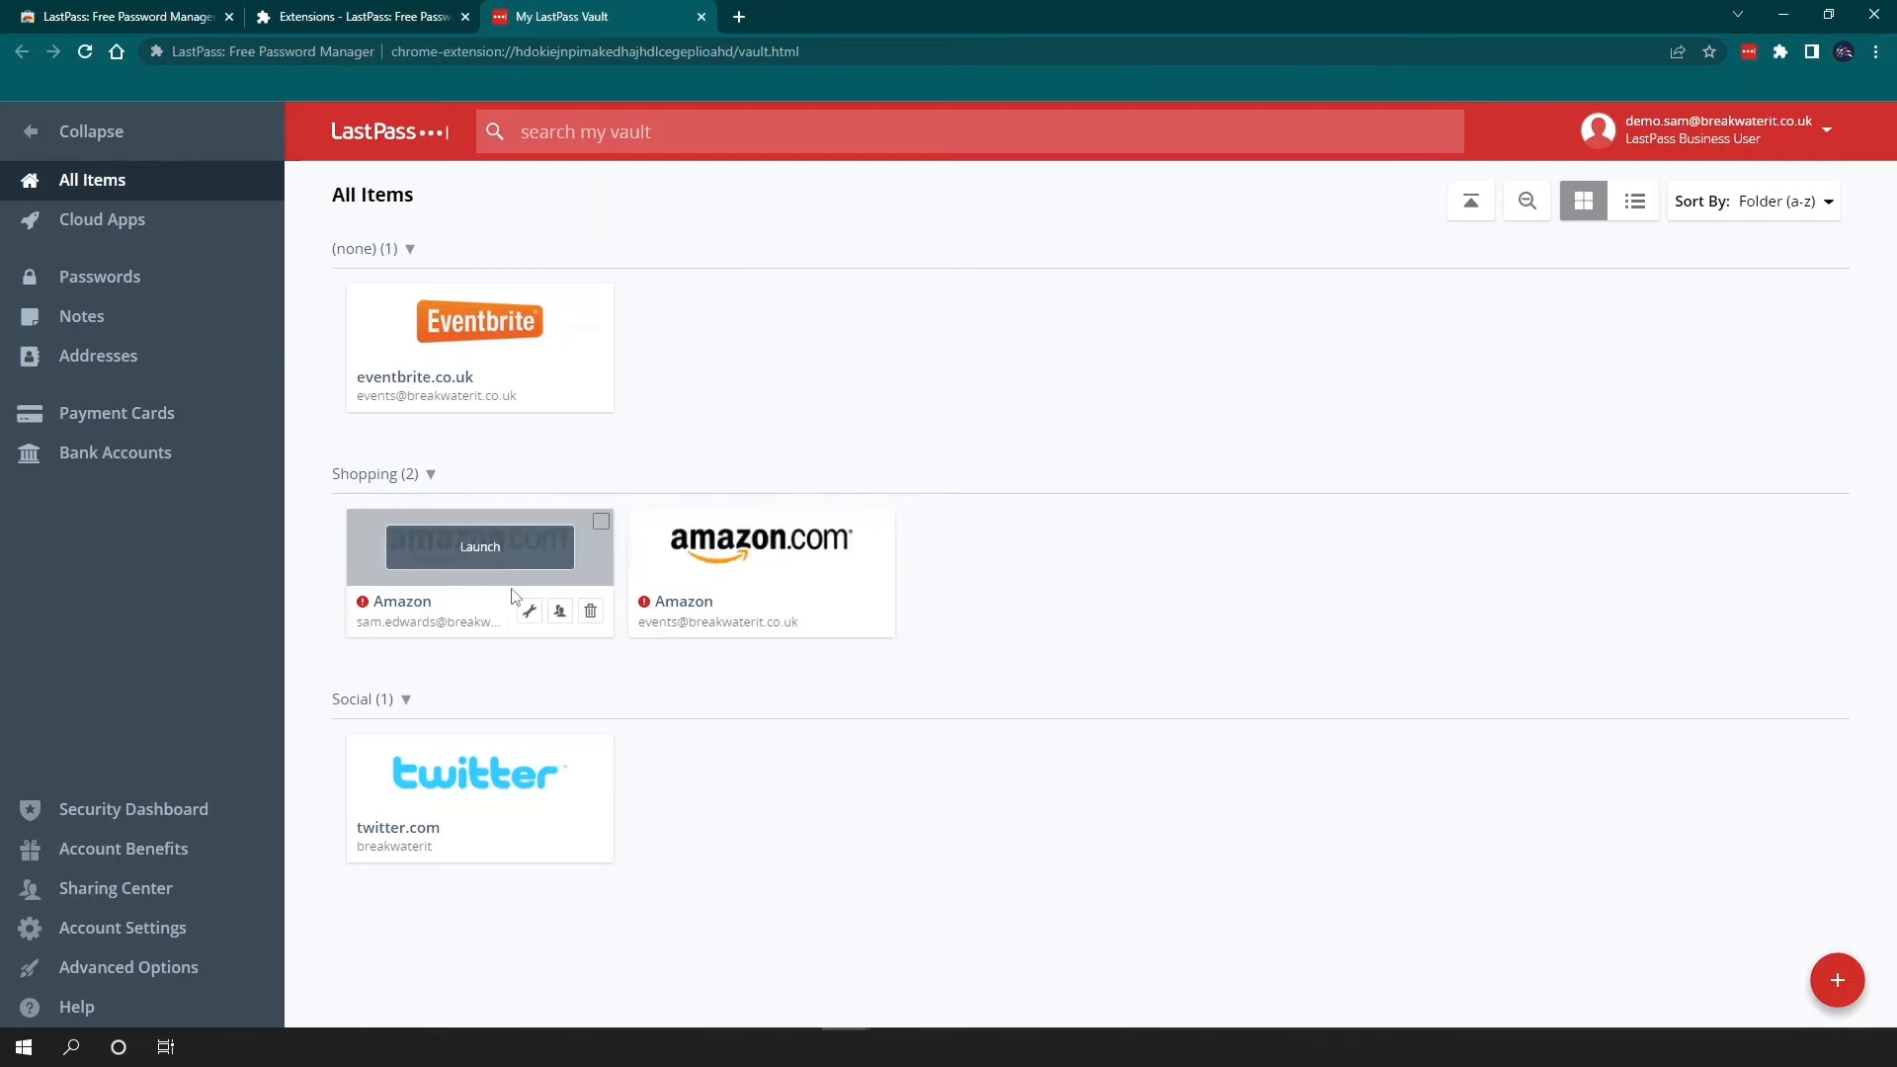
{"action": "mouse_move", "coordinate": [528, 610]}
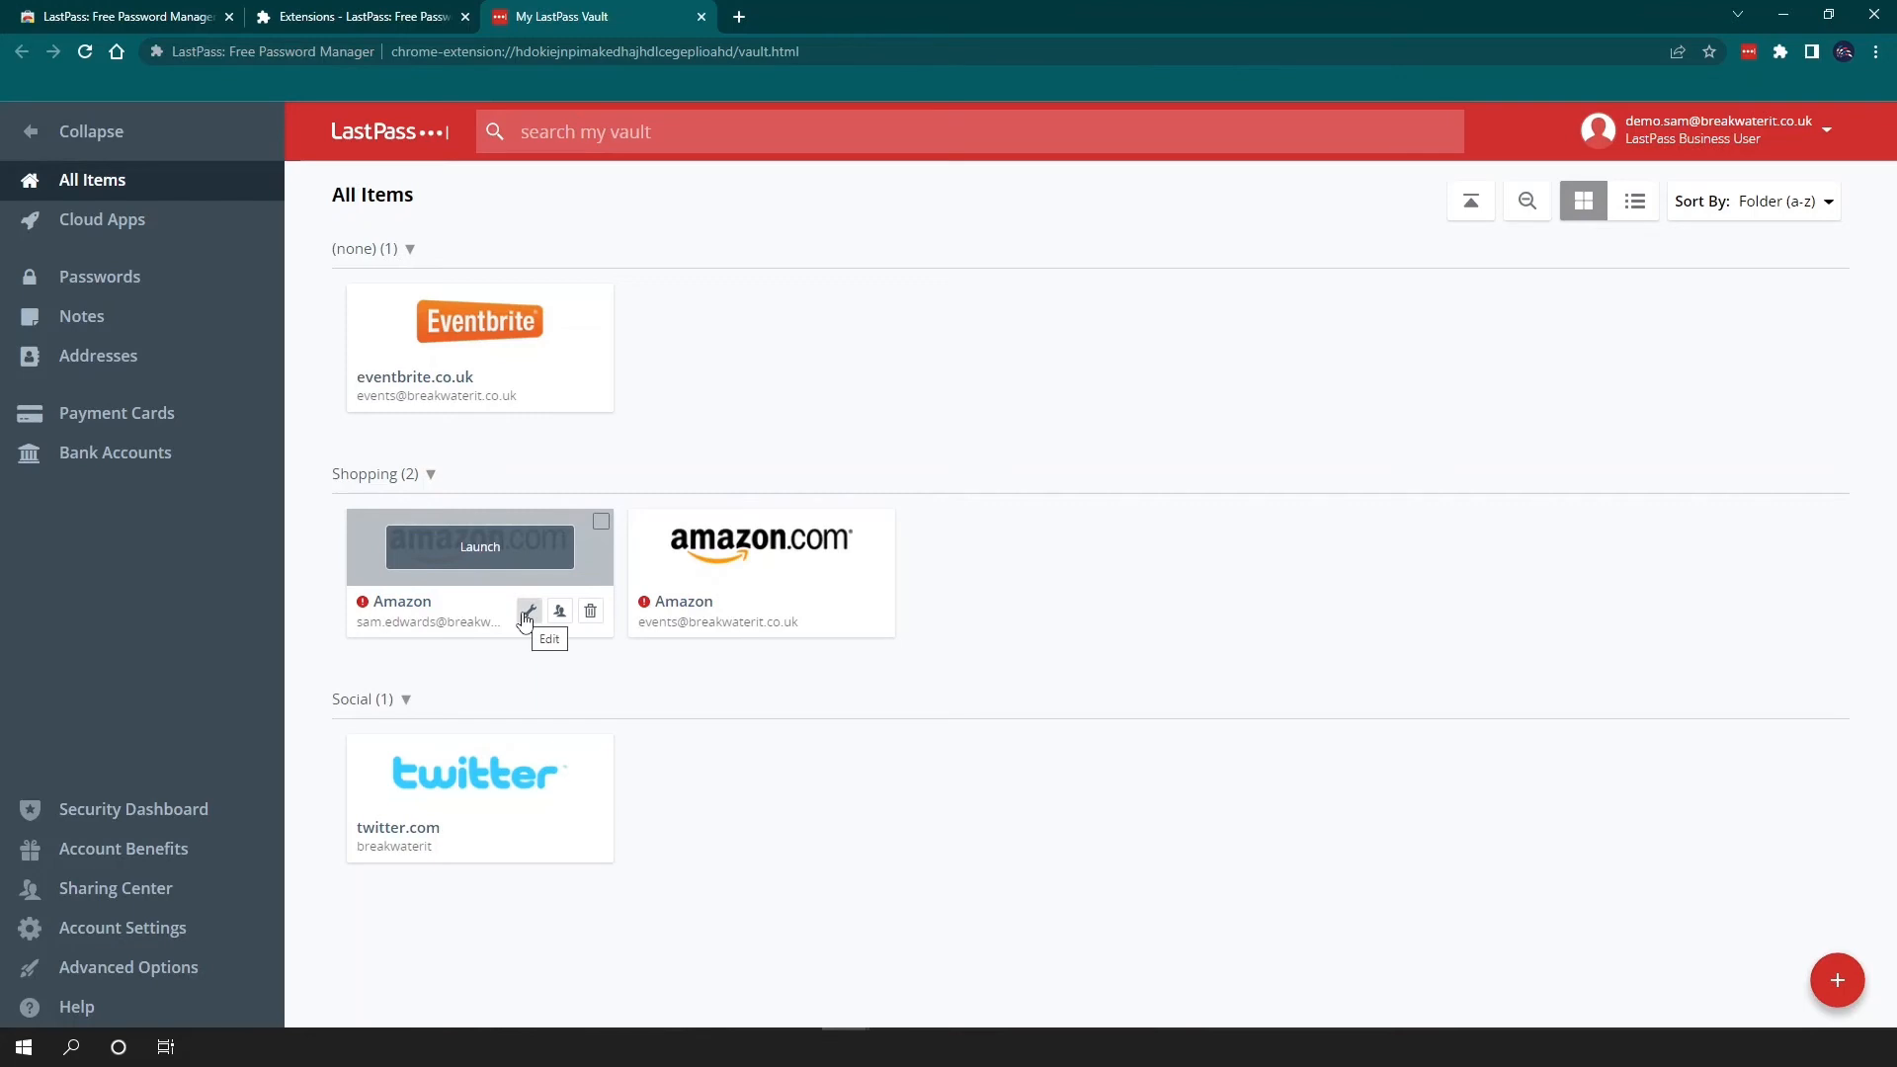
{"action": "left_click", "coordinate": [528, 610]}
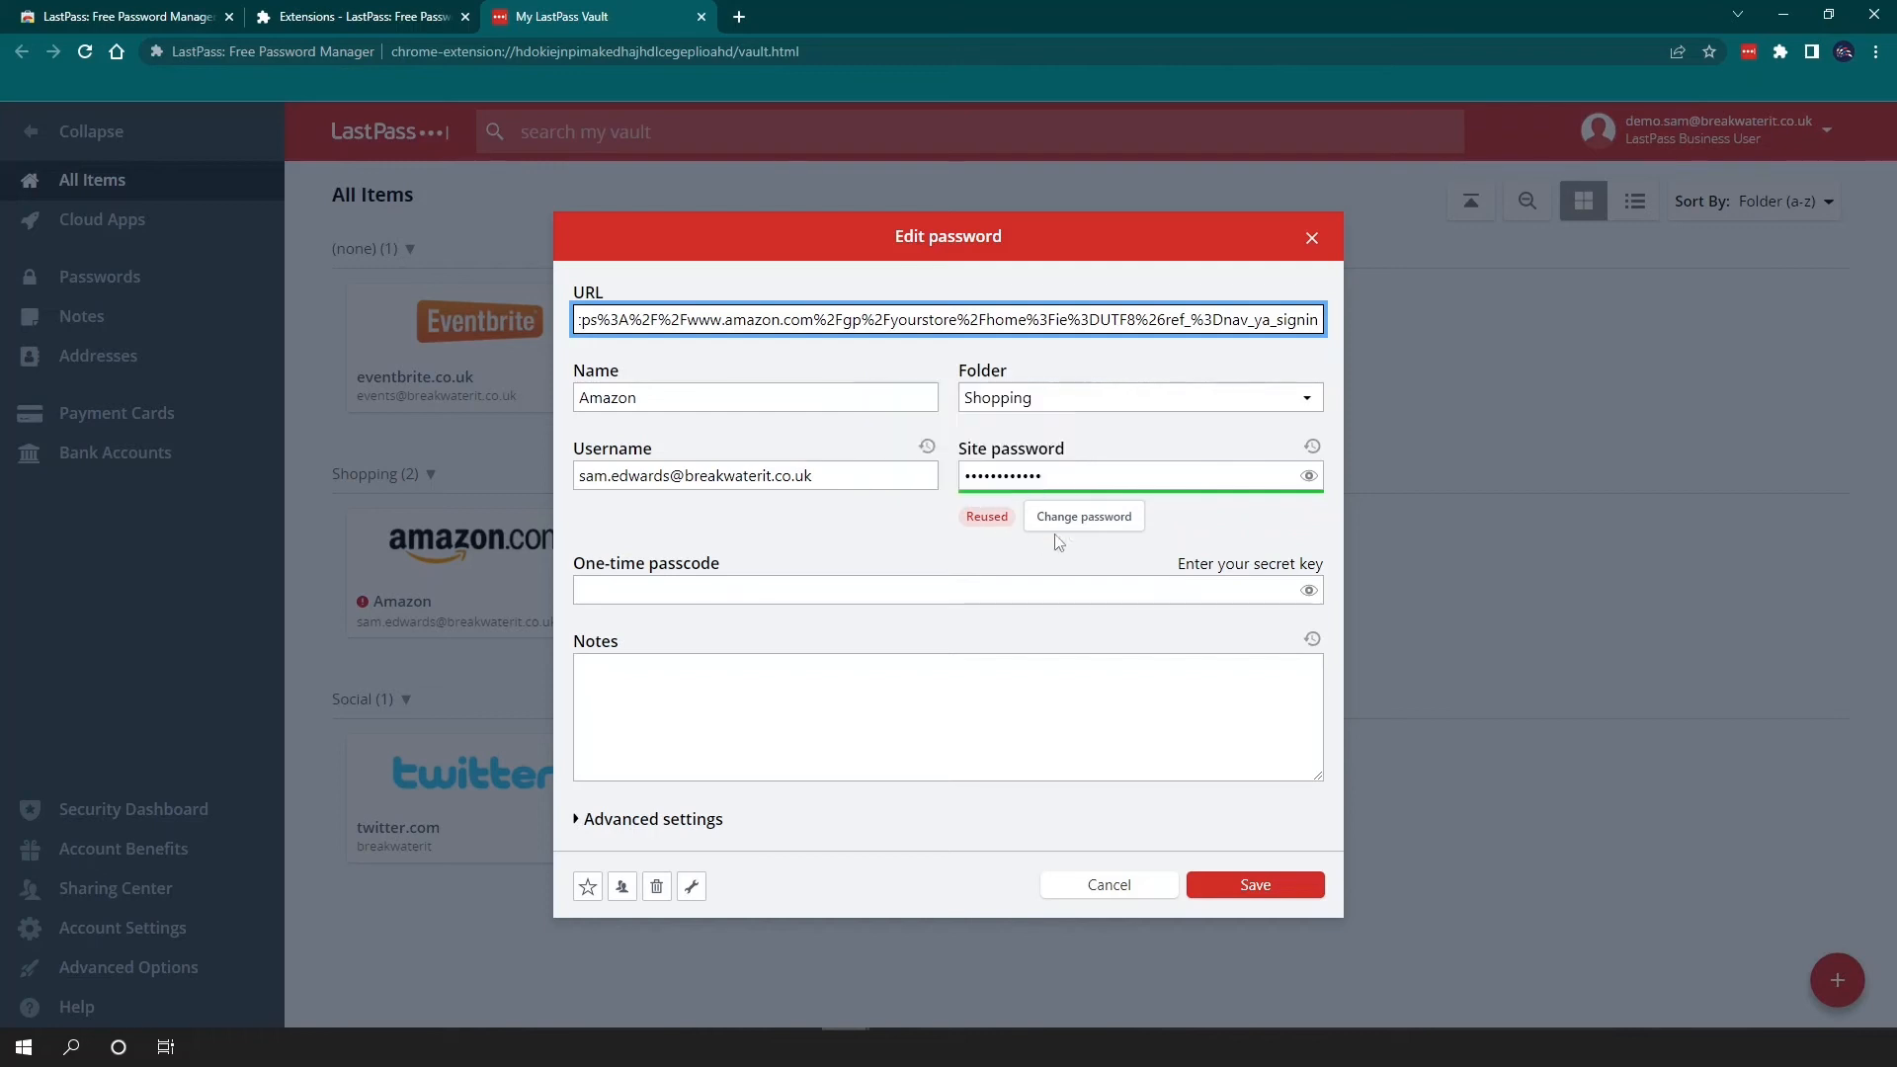
{"action": "left_click", "coordinate": [1081, 516]}
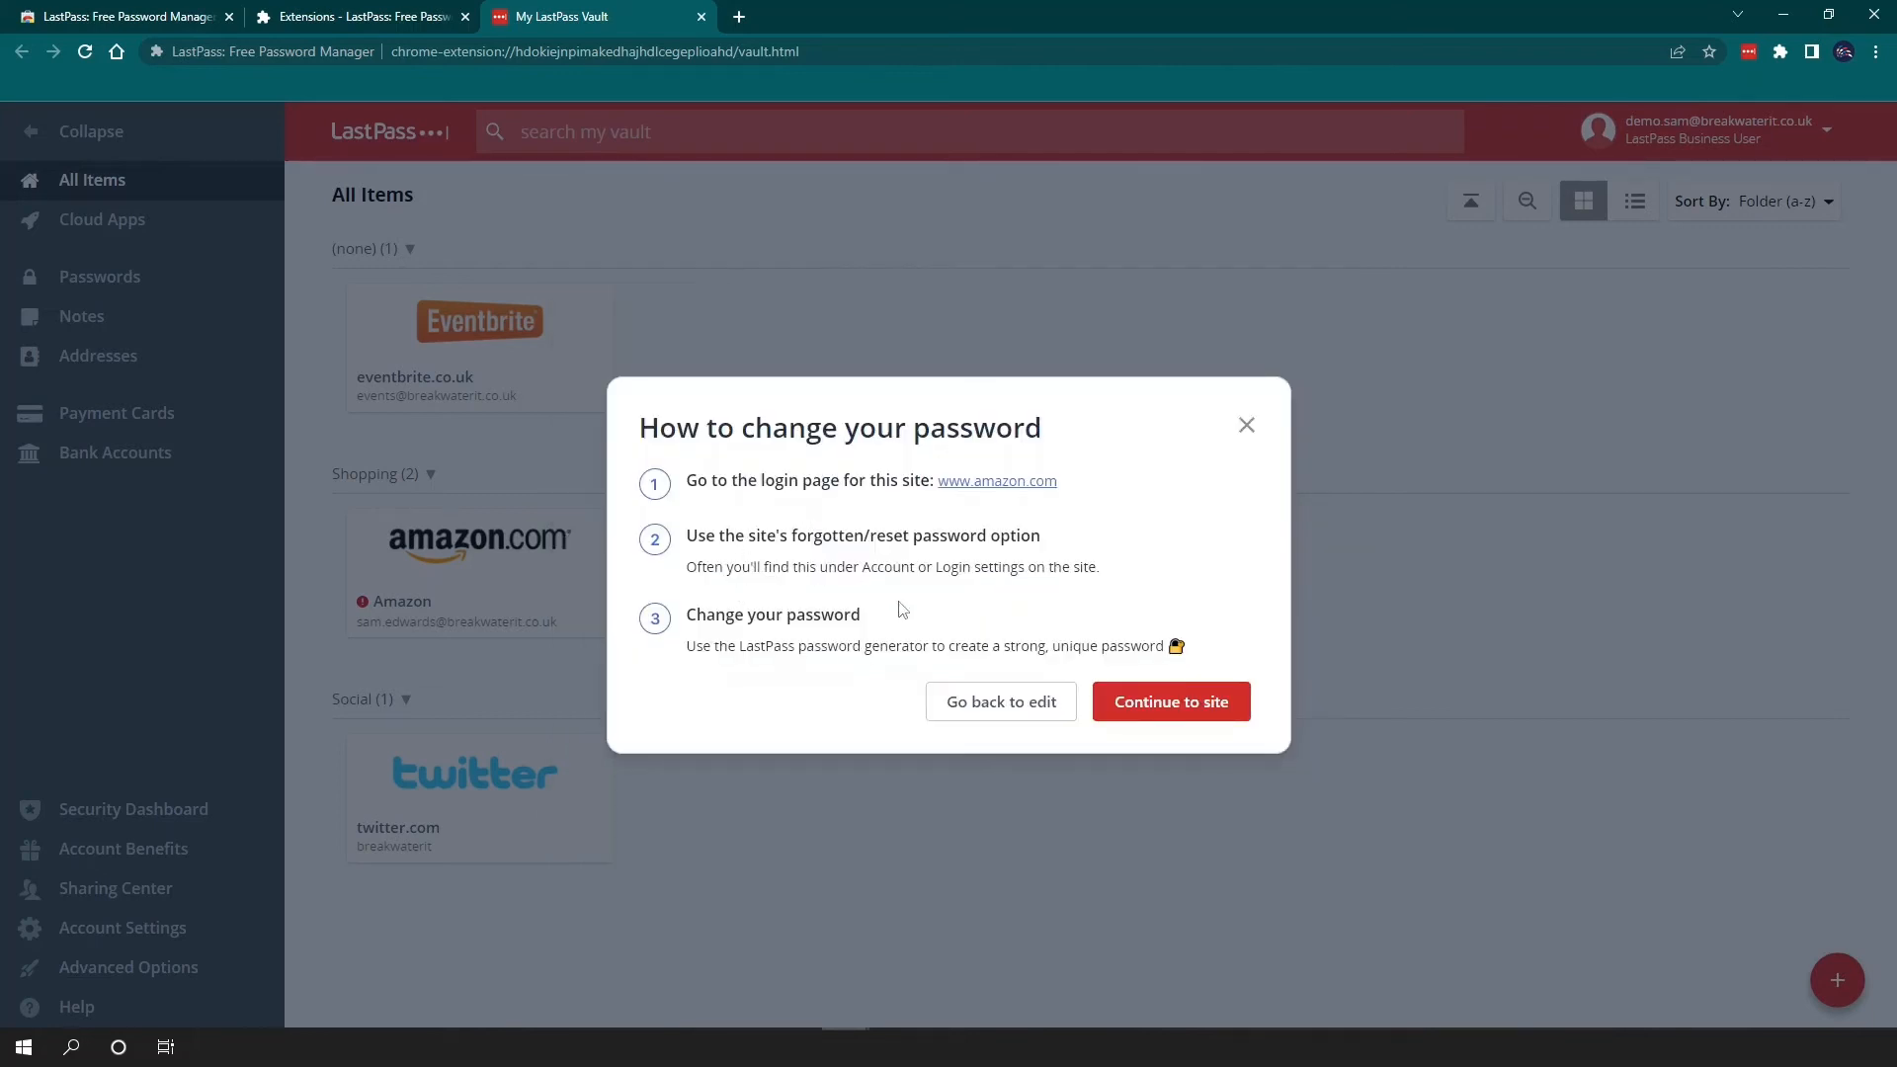
{"action": "left_click", "coordinate": [1000, 701]}
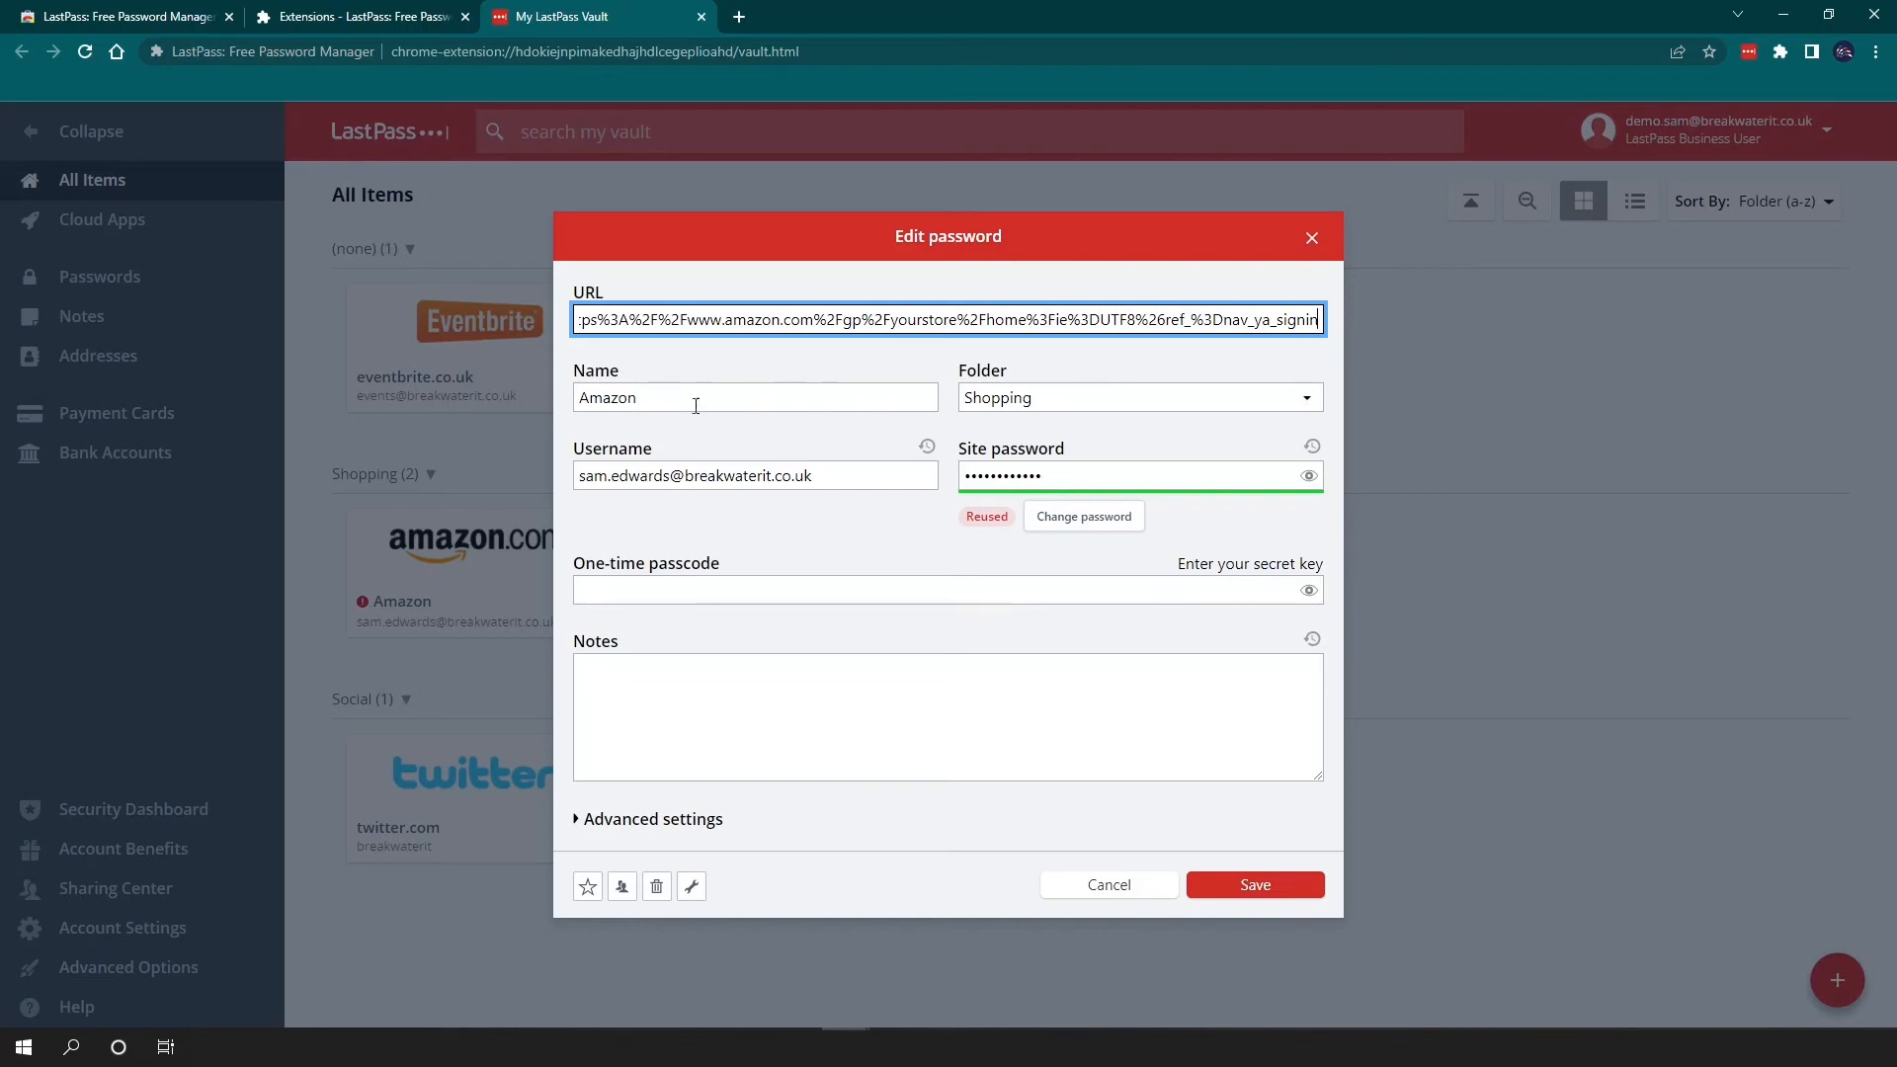
{"action": "left_click", "coordinate": [1134, 397]}
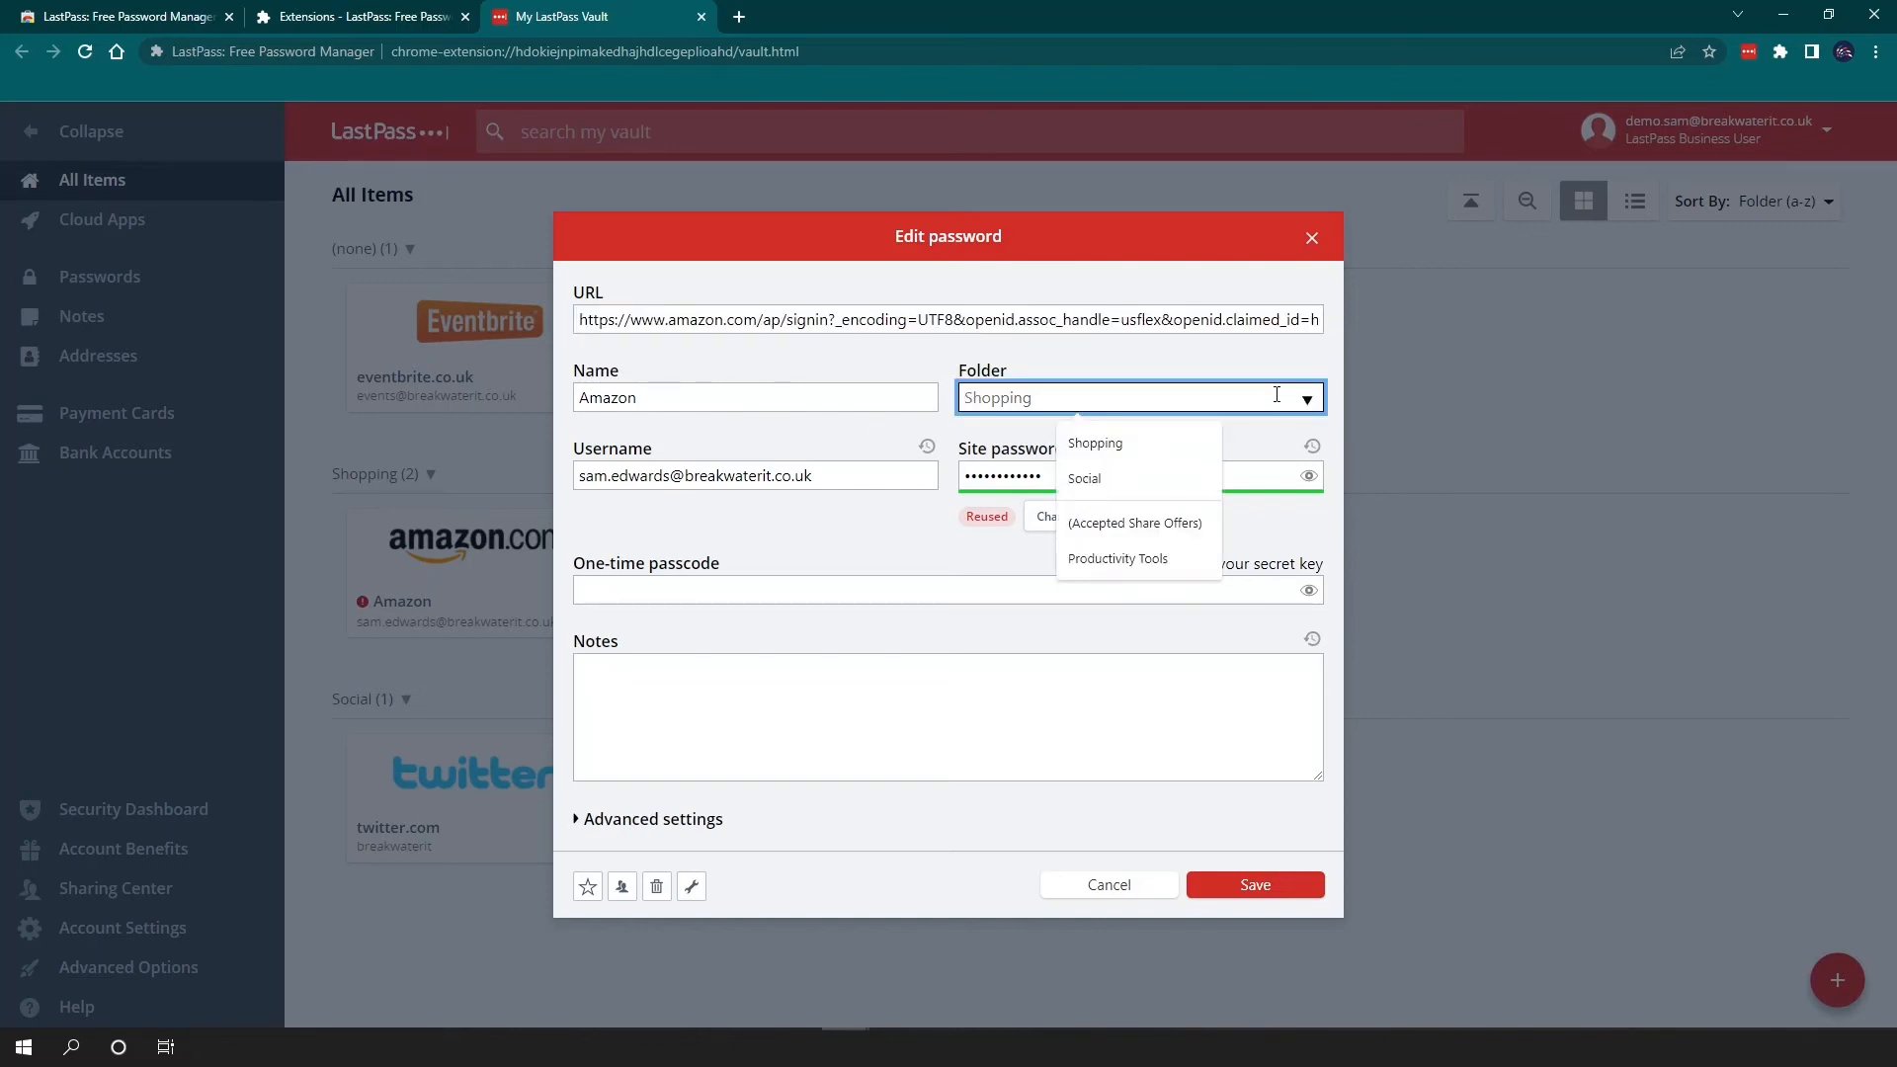
{"action": "left_click", "coordinate": [1092, 443]}
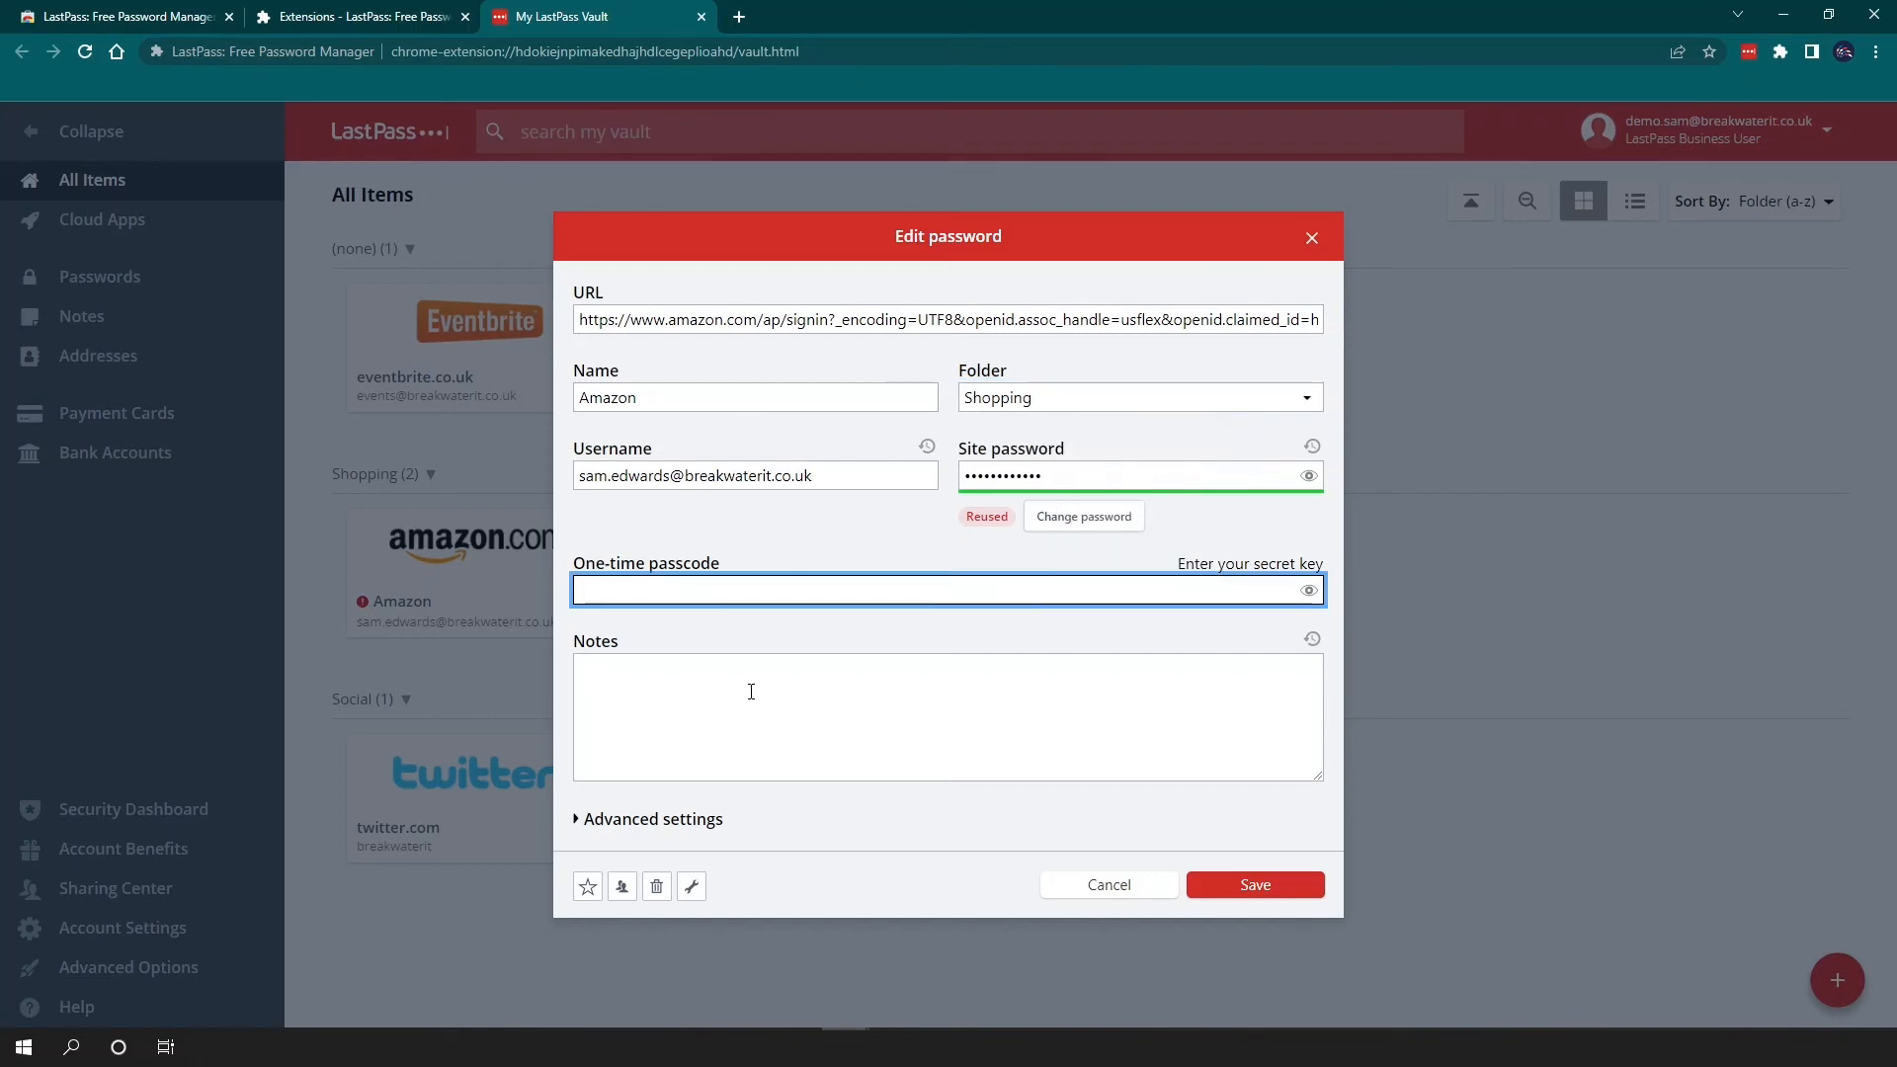
{"action": "left_click", "coordinate": [654, 818]}
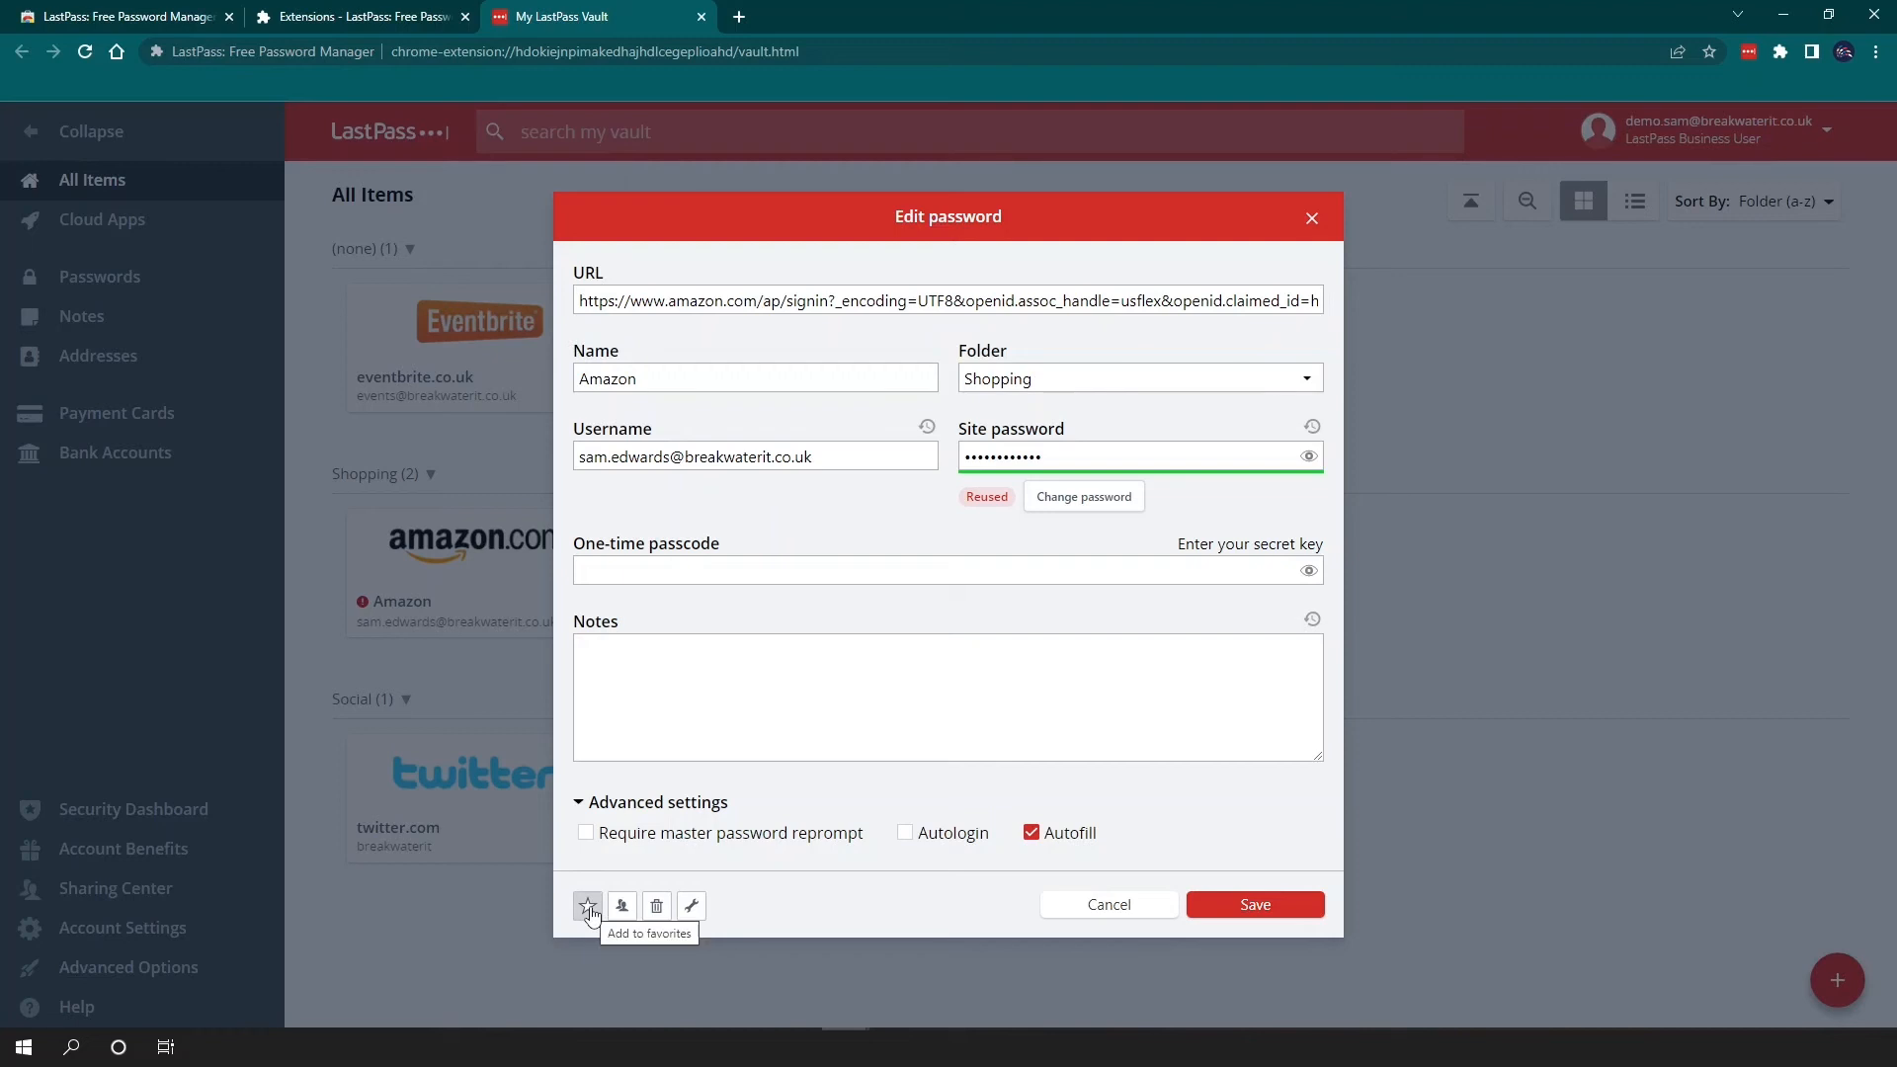
{"action": "mouse_move", "coordinate": [655, 907]}
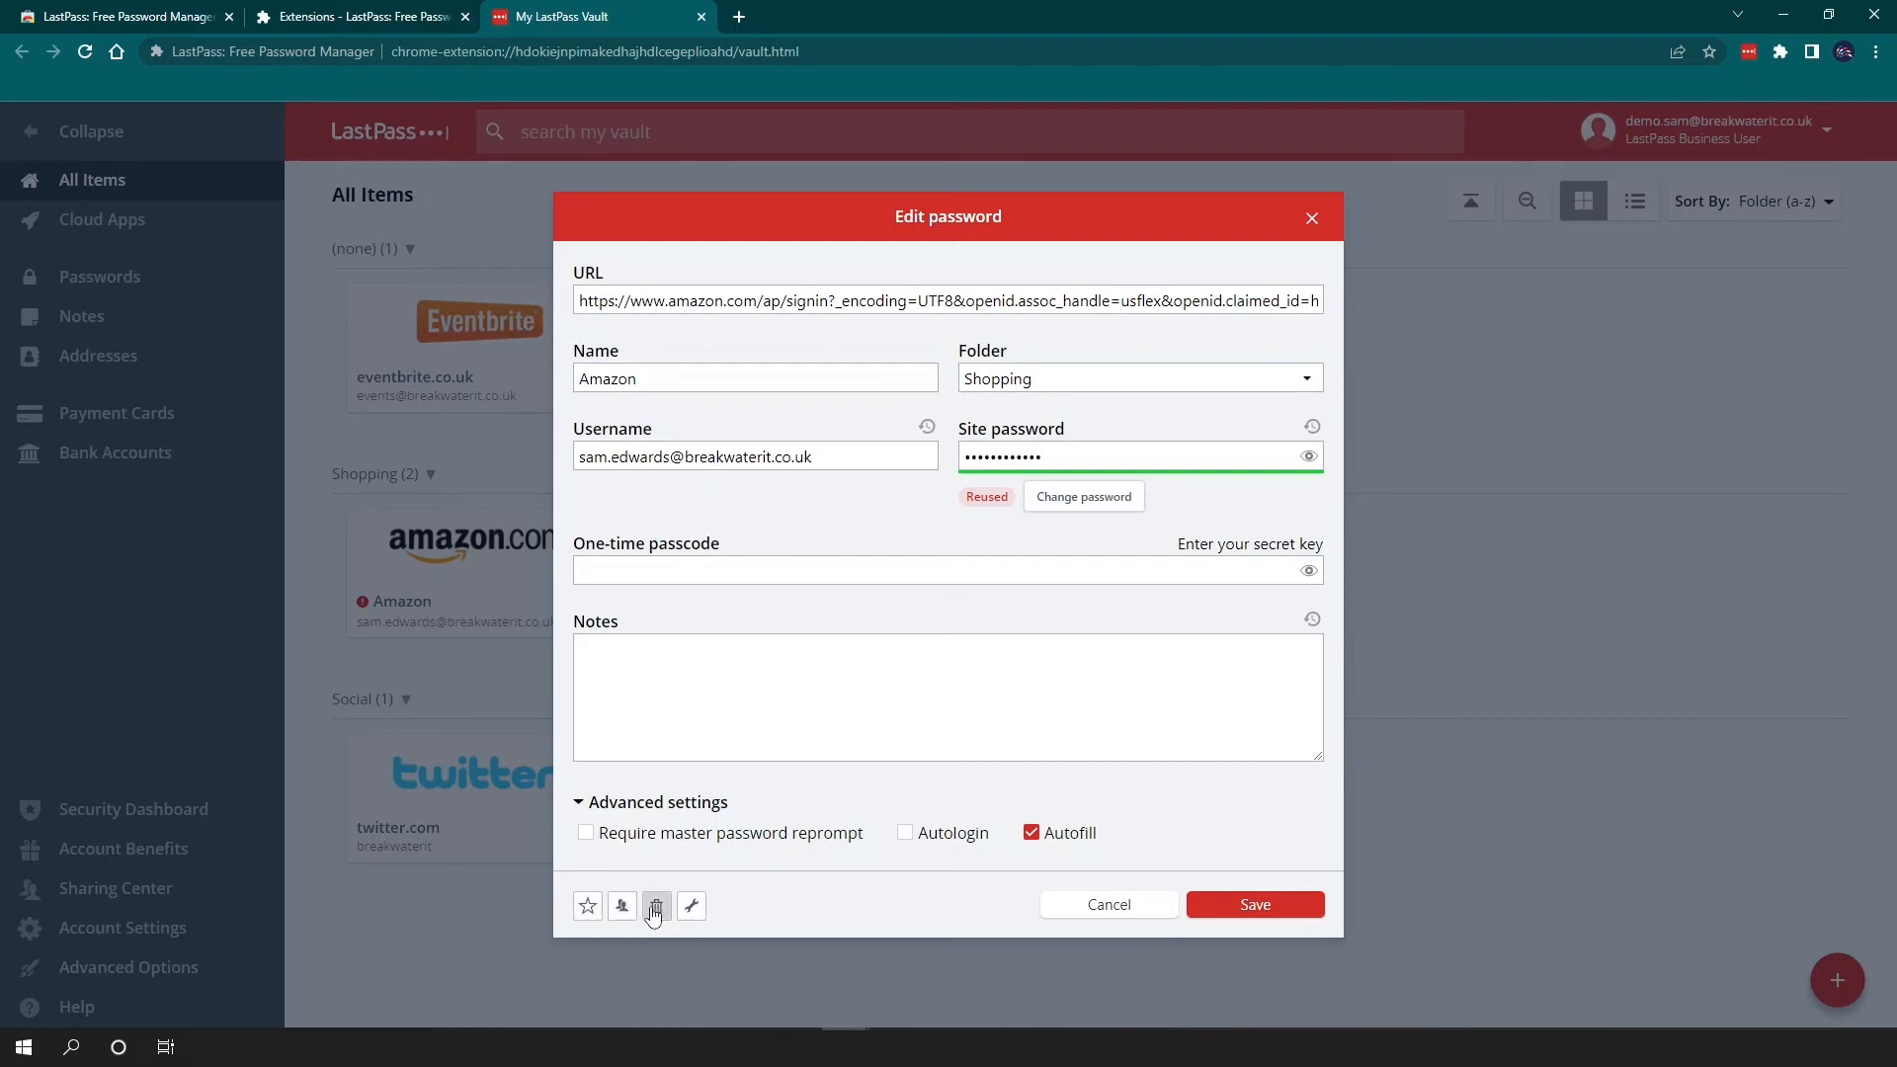
{"action": "mouse_move", "coordinate": [690, 906]}
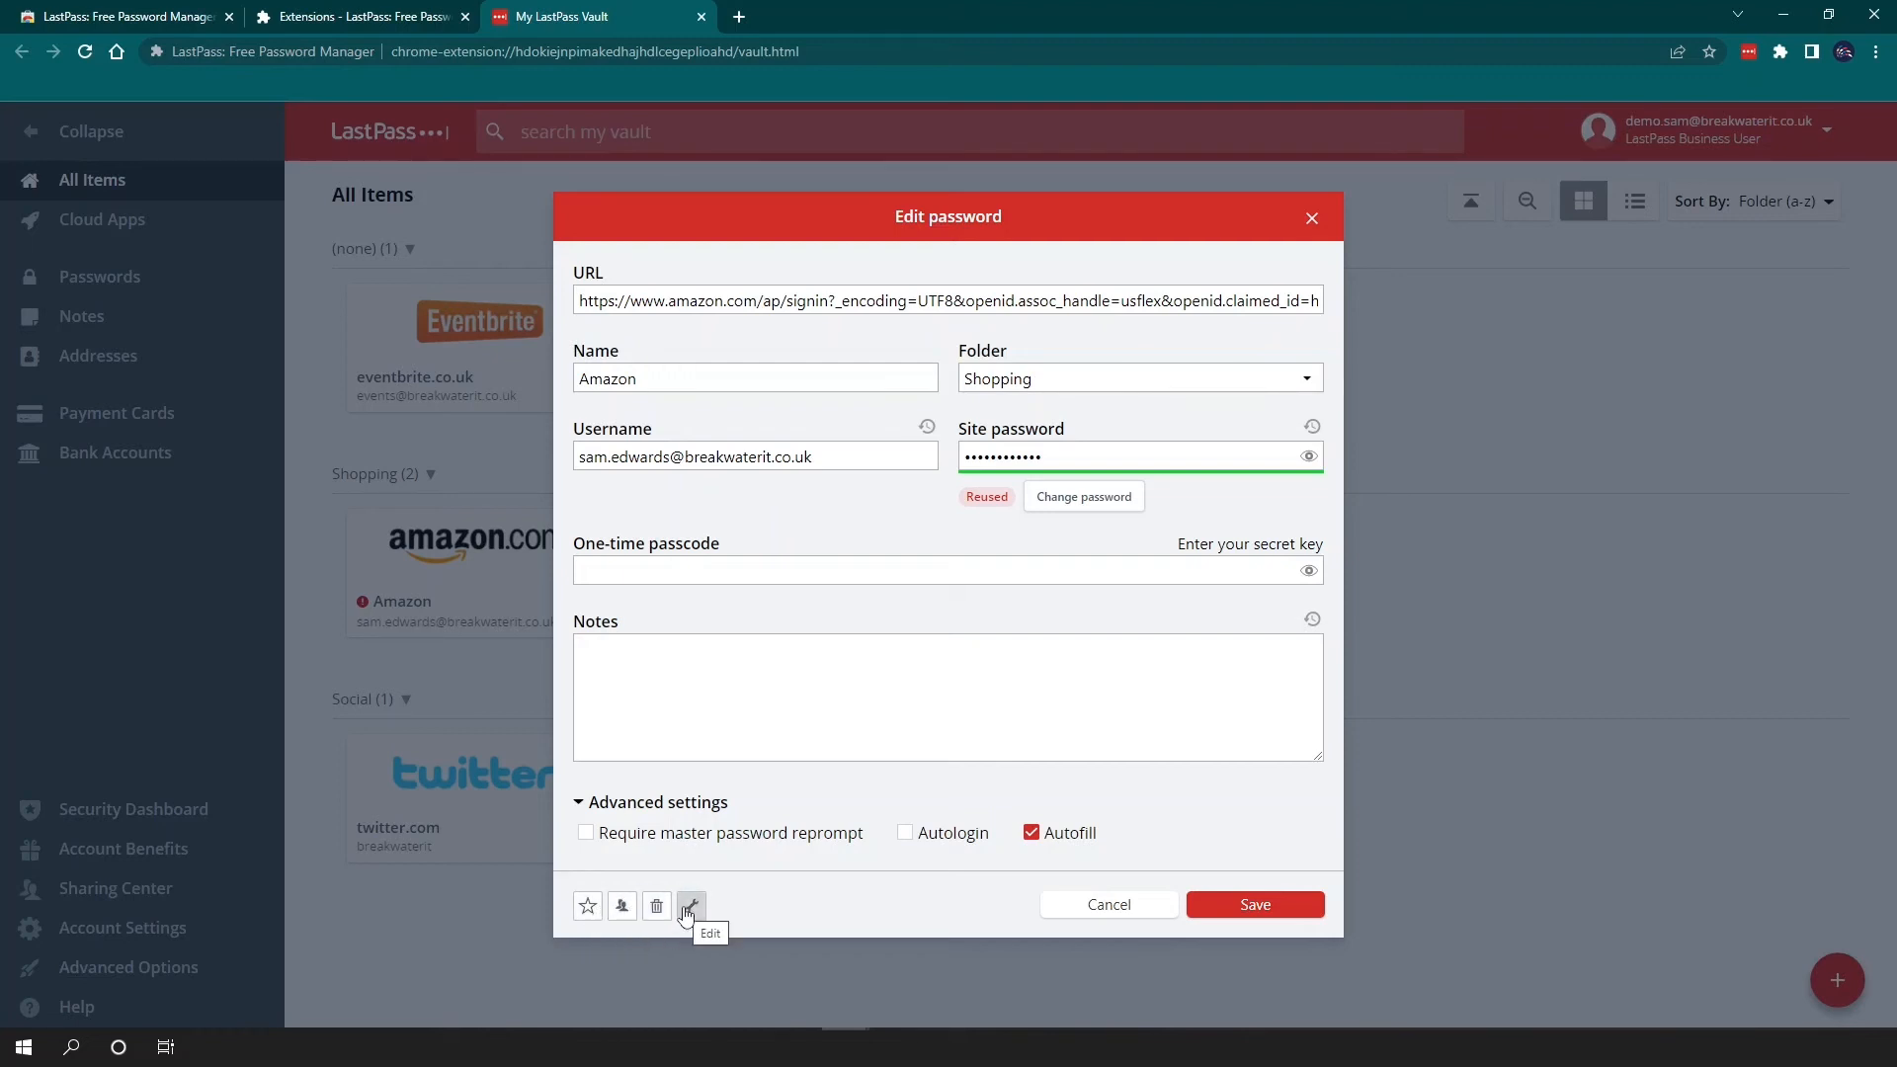
{"action": "mouse_move", "coordinate": [1061, 915]}
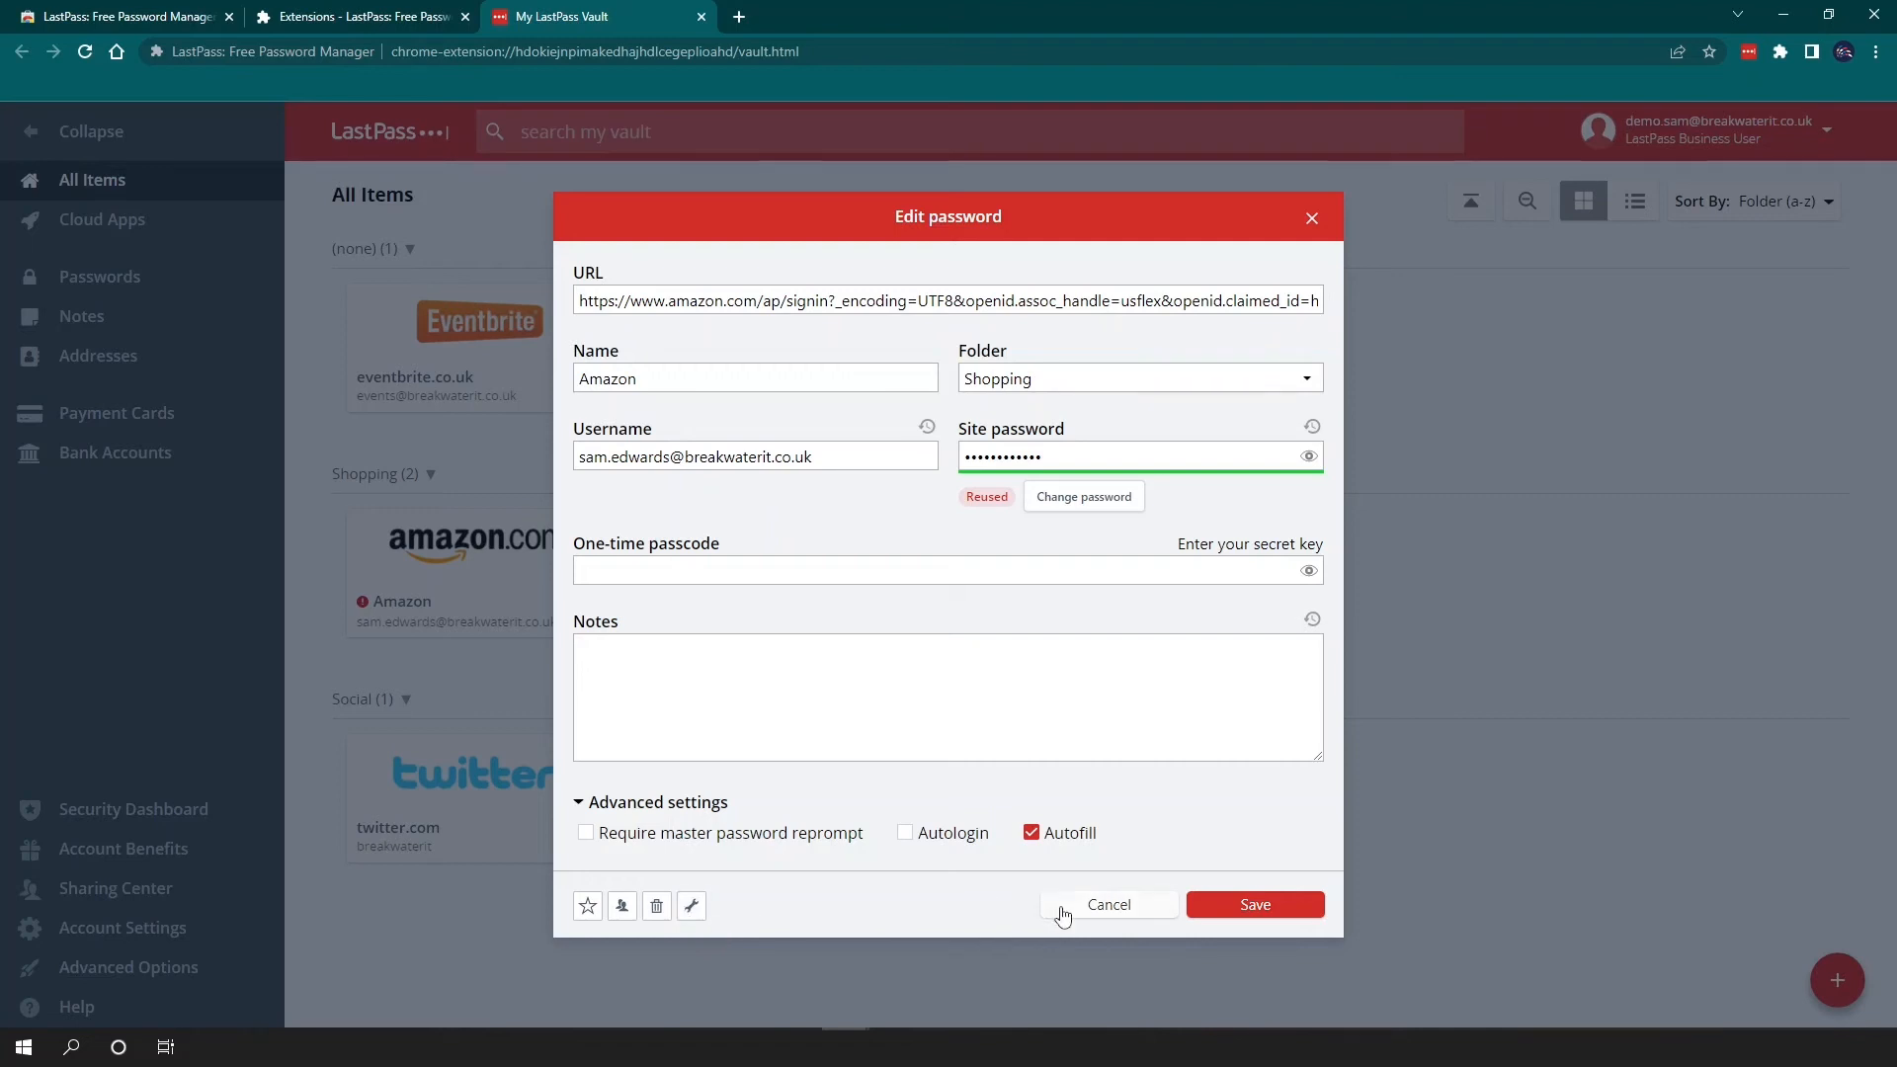
{"action": "left_click", "coordinate": [1109, 903]}
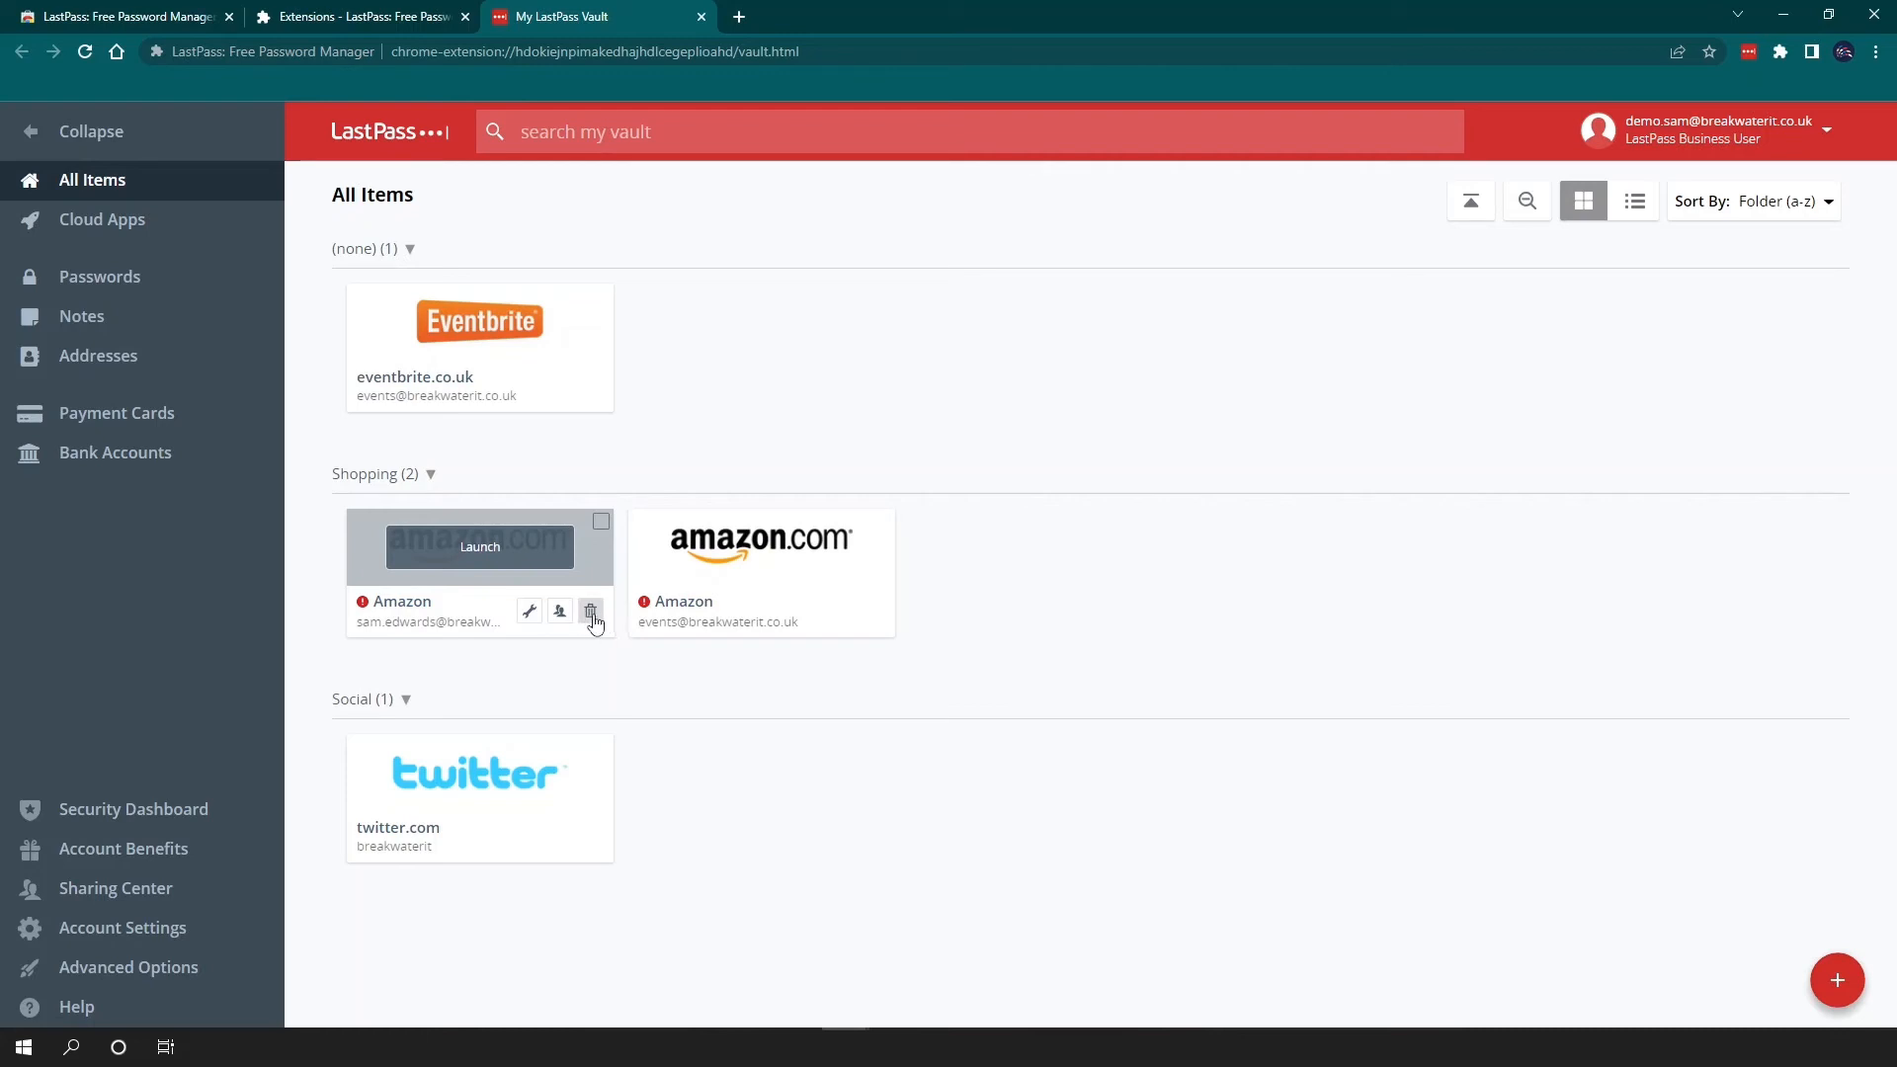
{"action": "mouse_move", "coordinate": [590, 611]}
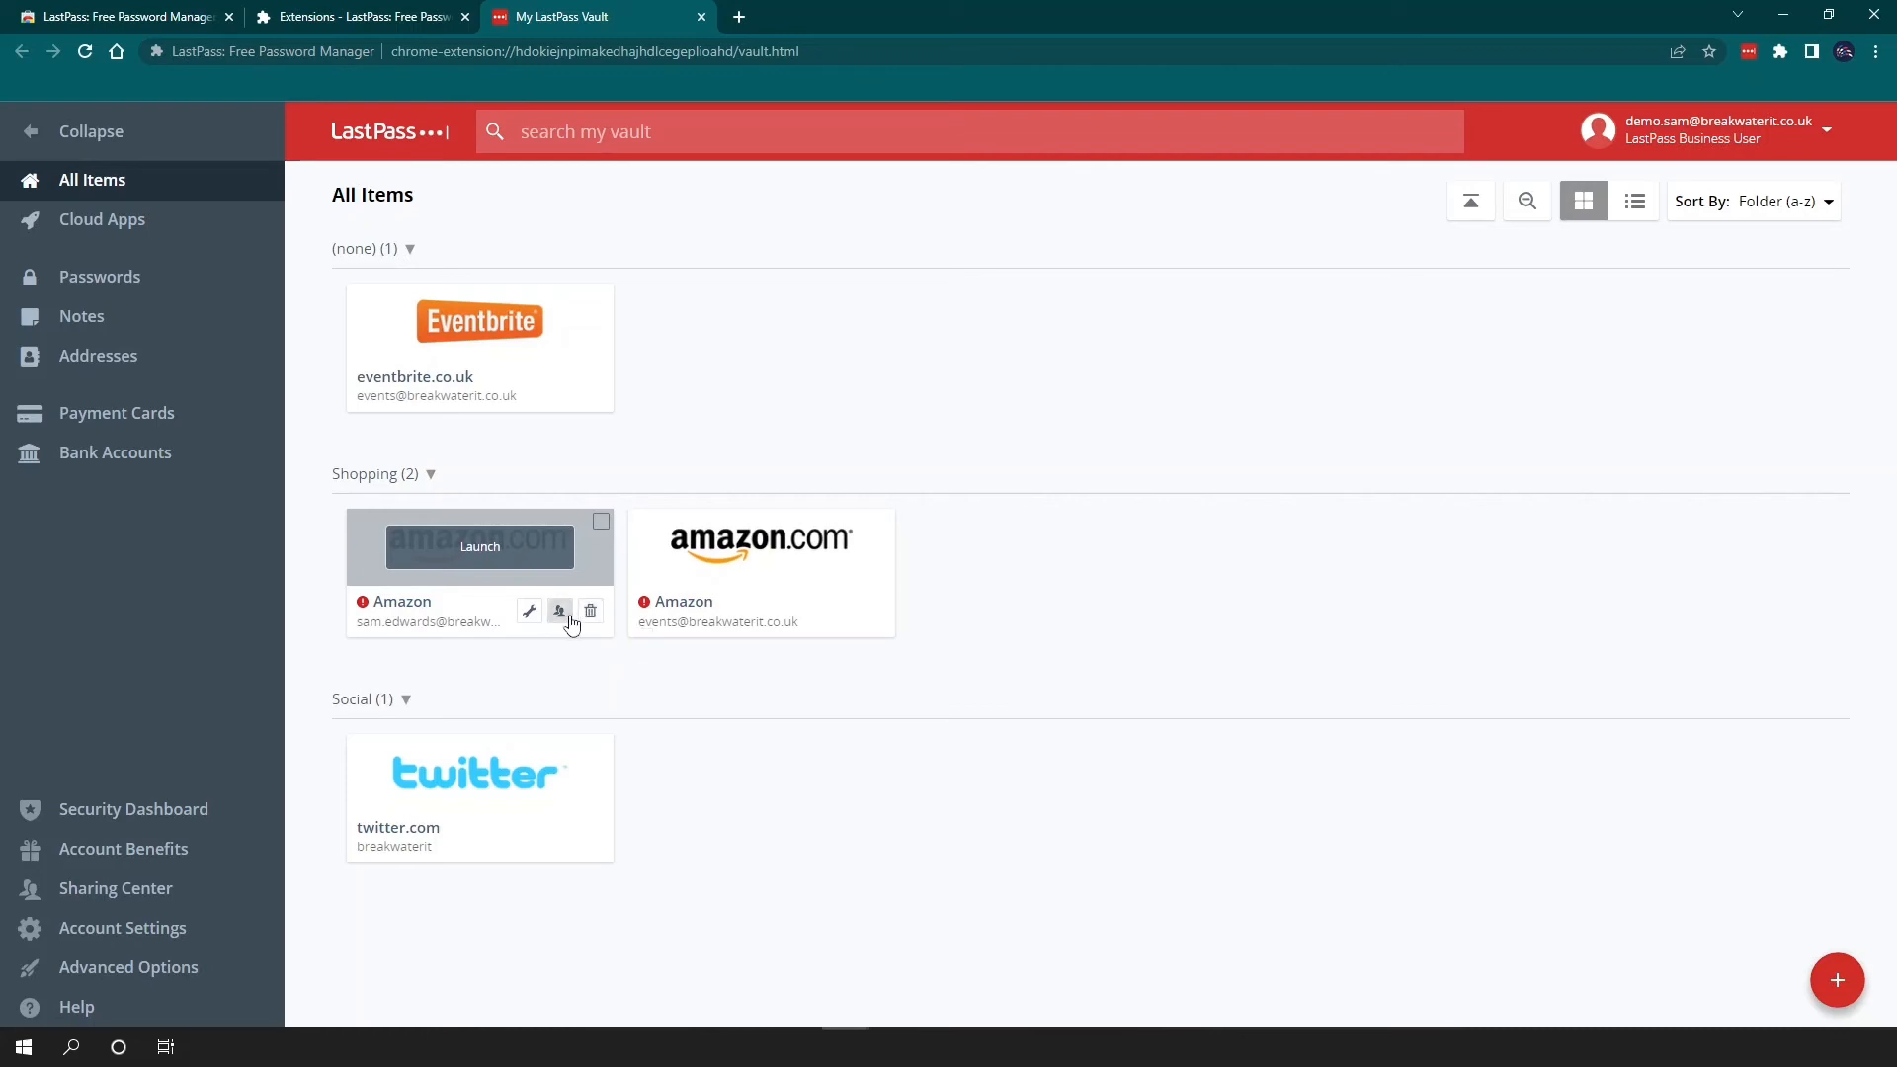
{"action": "mouse_move", "coordinate": [559, 610]}
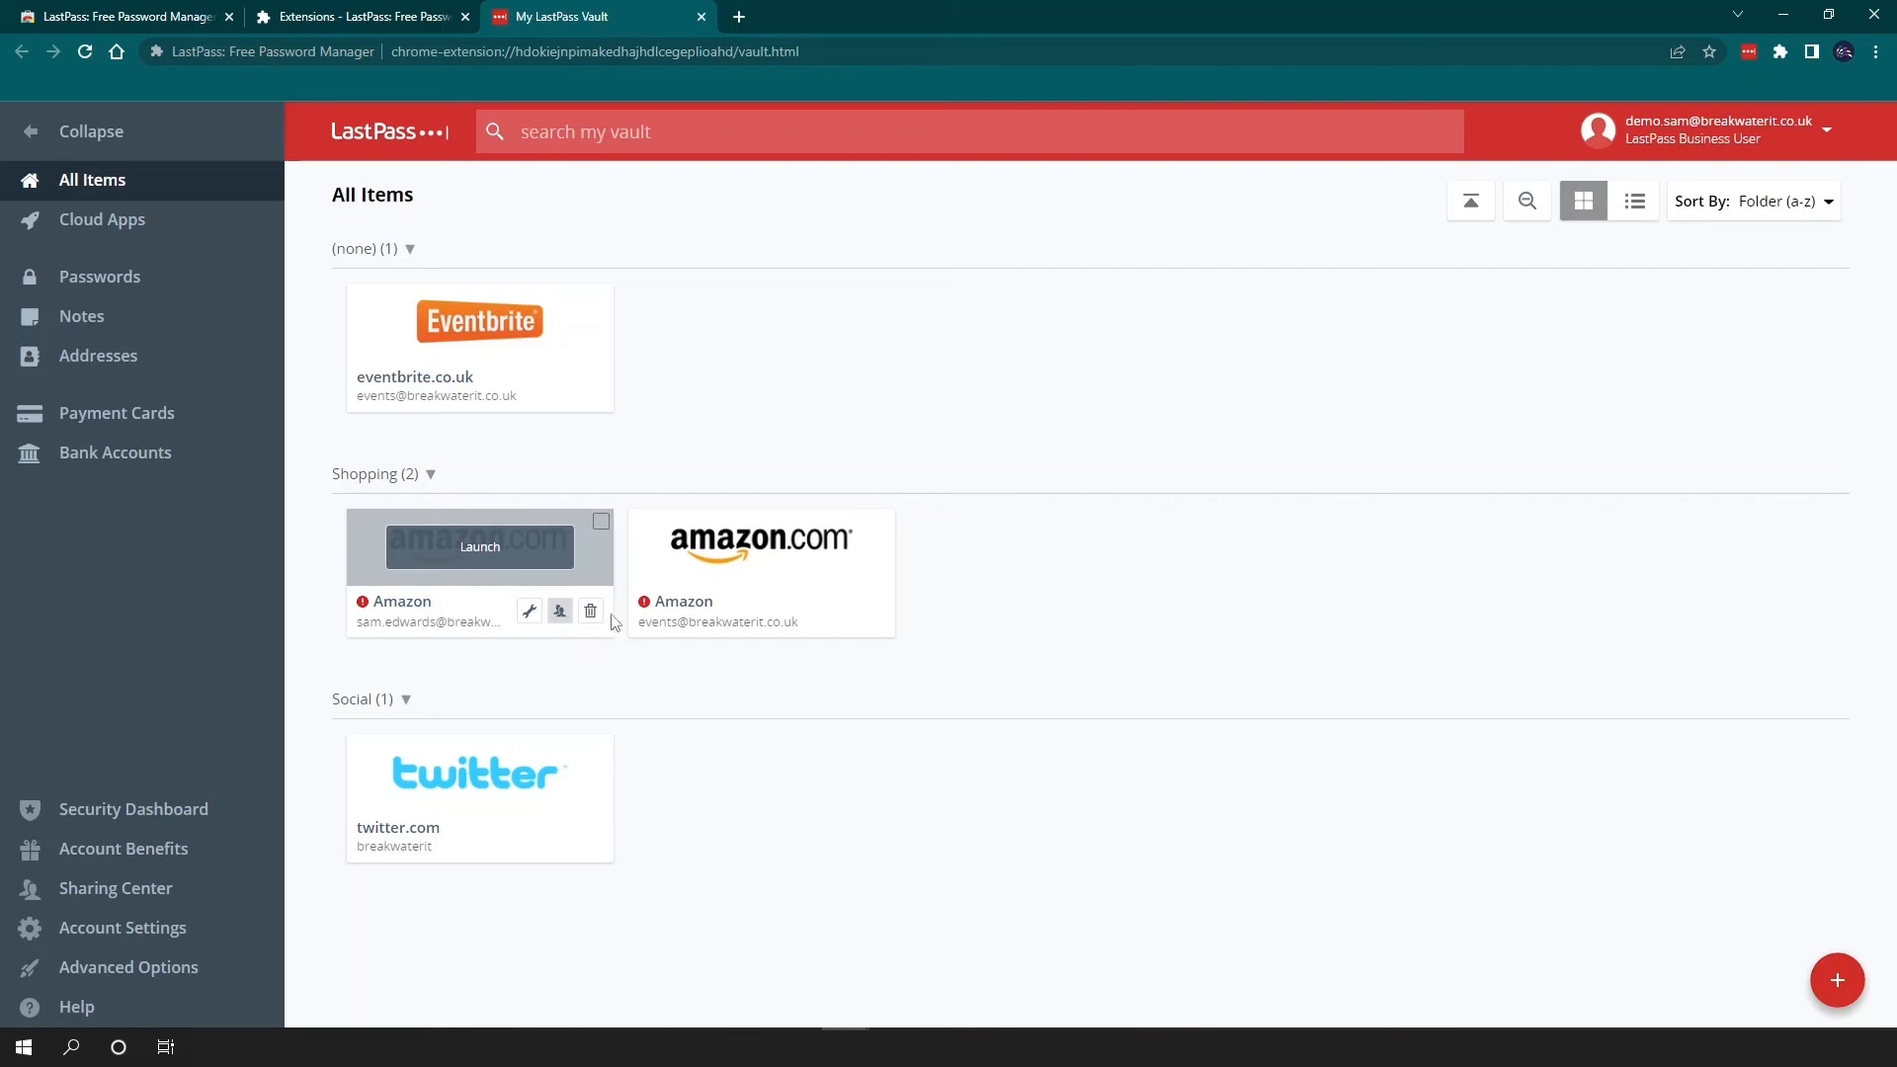
Start sharing the first Amazon login from its card's Share icon.
{"action": "left_click", "coordinate": [559, 610]}
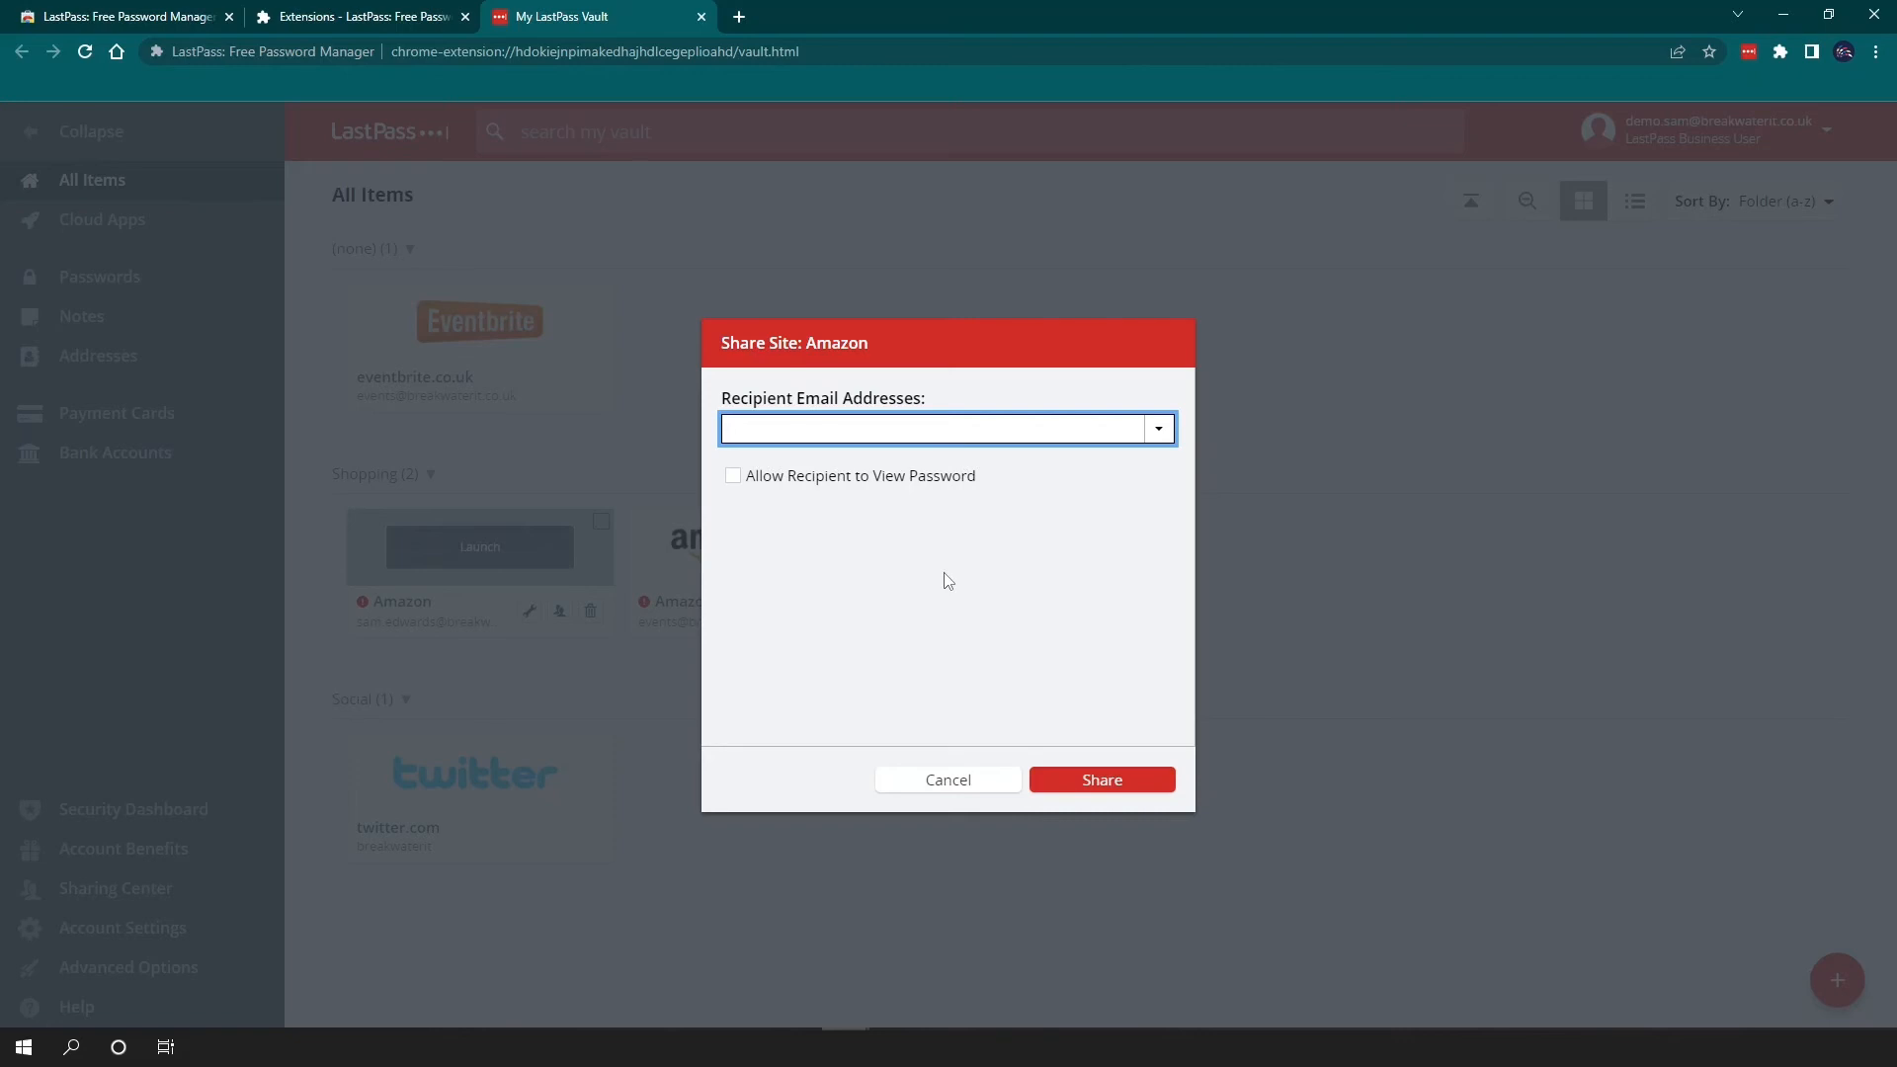
Try the Allow Recipient to View Password option on and off, then cancel sharing.
{"action": "left_click", "coordinate": [930, 428]}
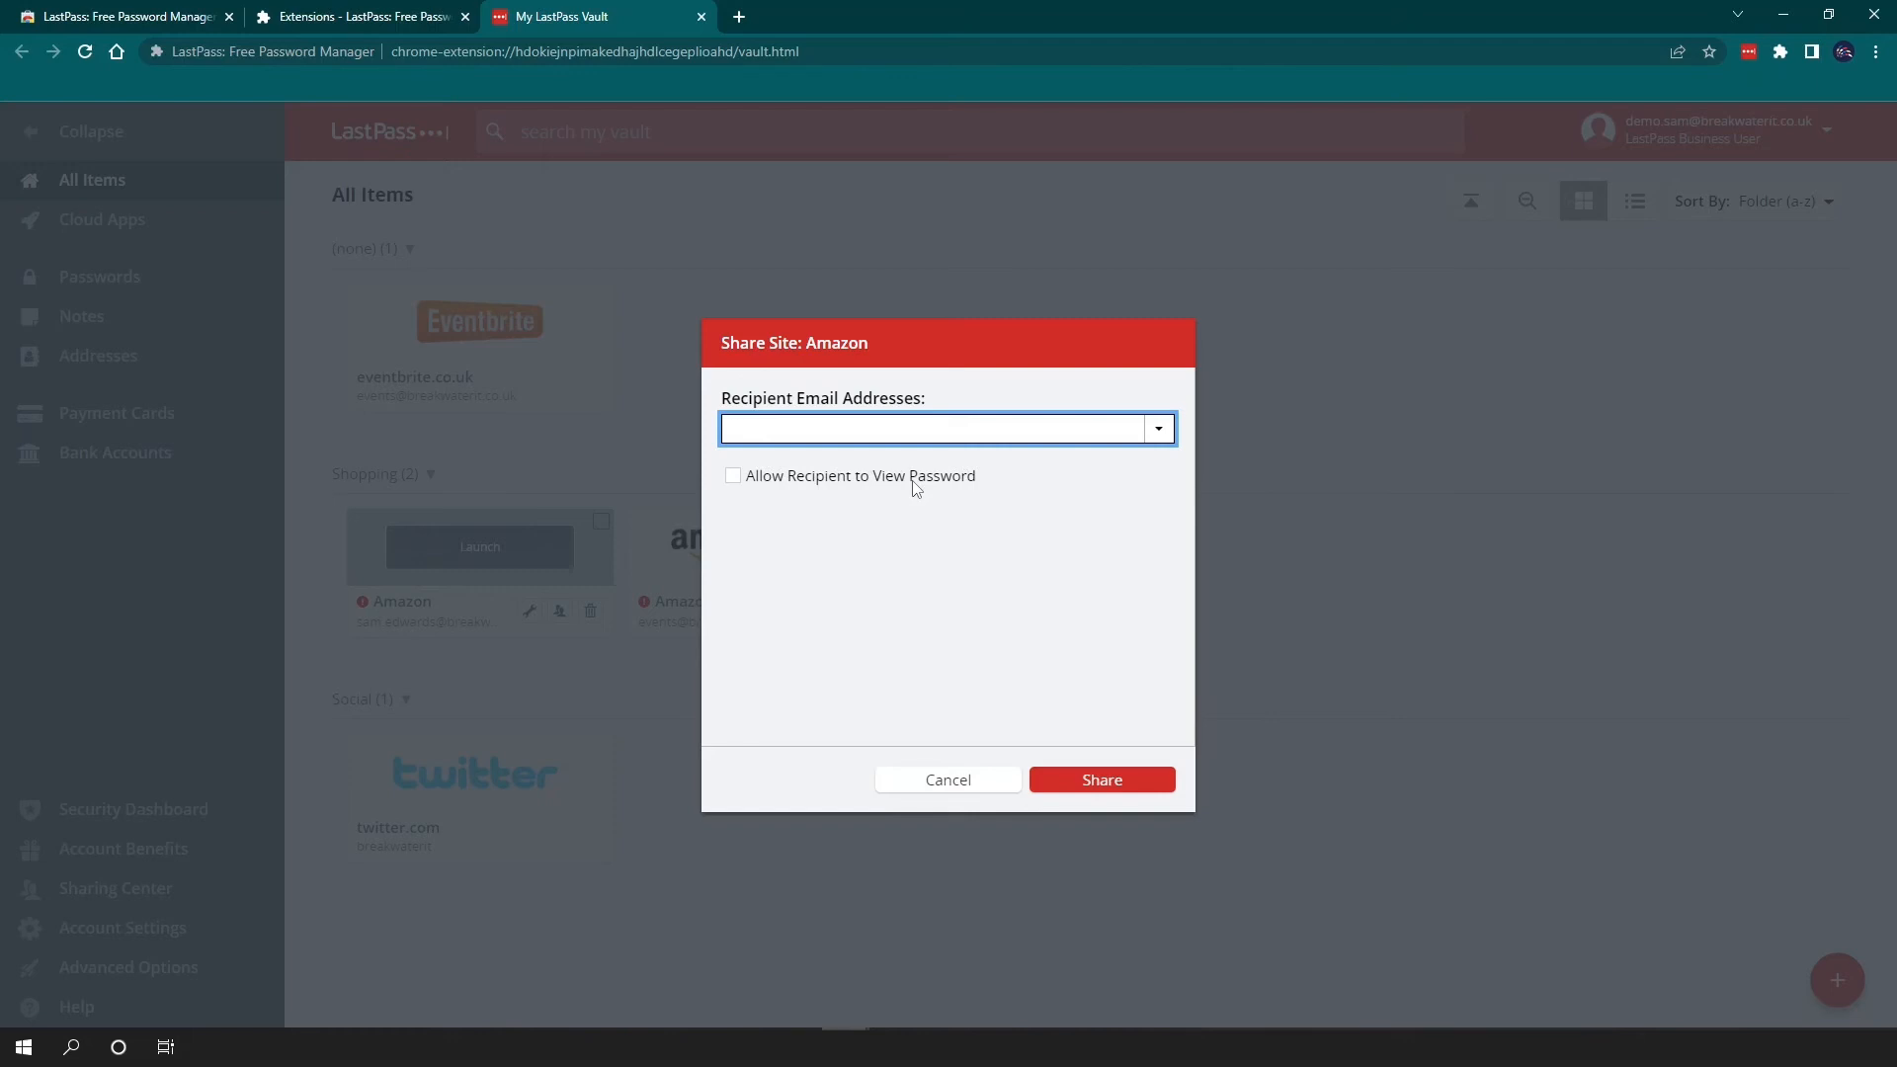
{"action": "mouse_move", "coordinate": [765, 488]}
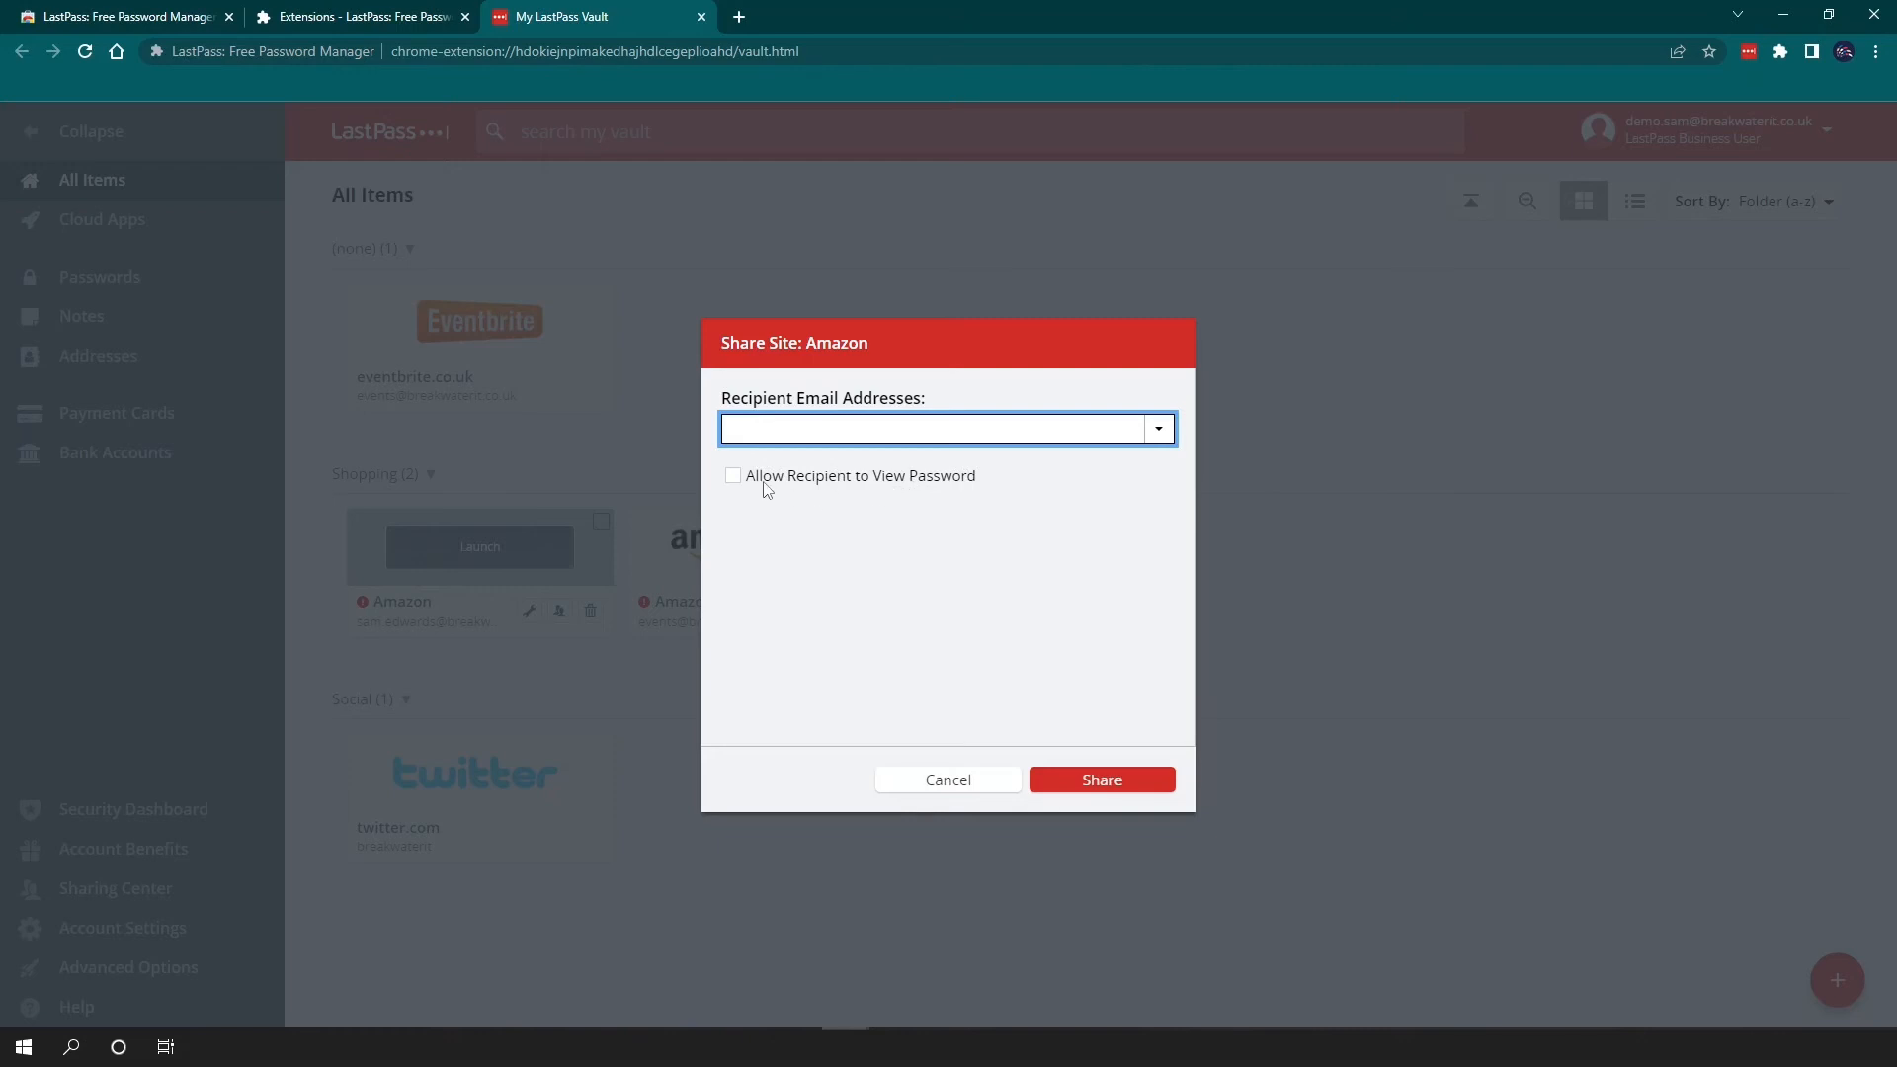
{"action": "left_click", "coordinate": [731, 474]}
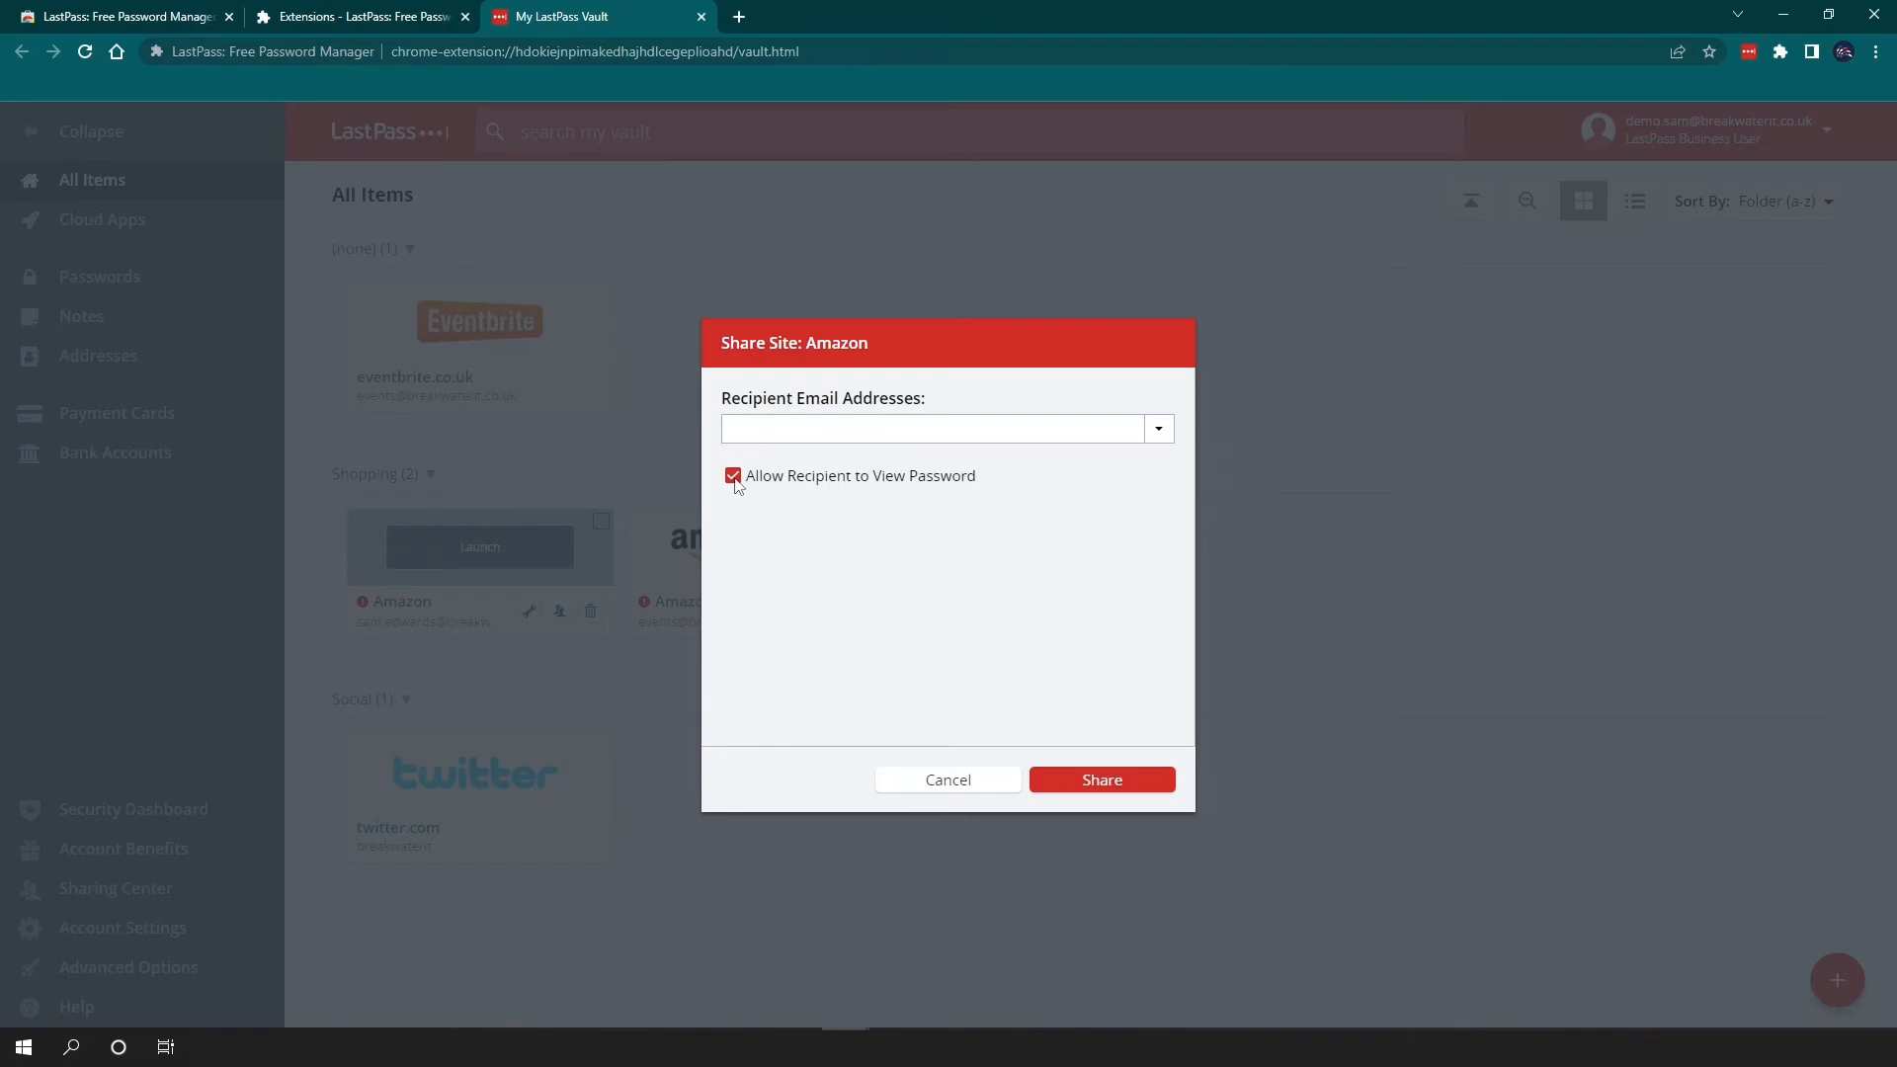
{"action": "left_click", "coordinate": [731, 476]}
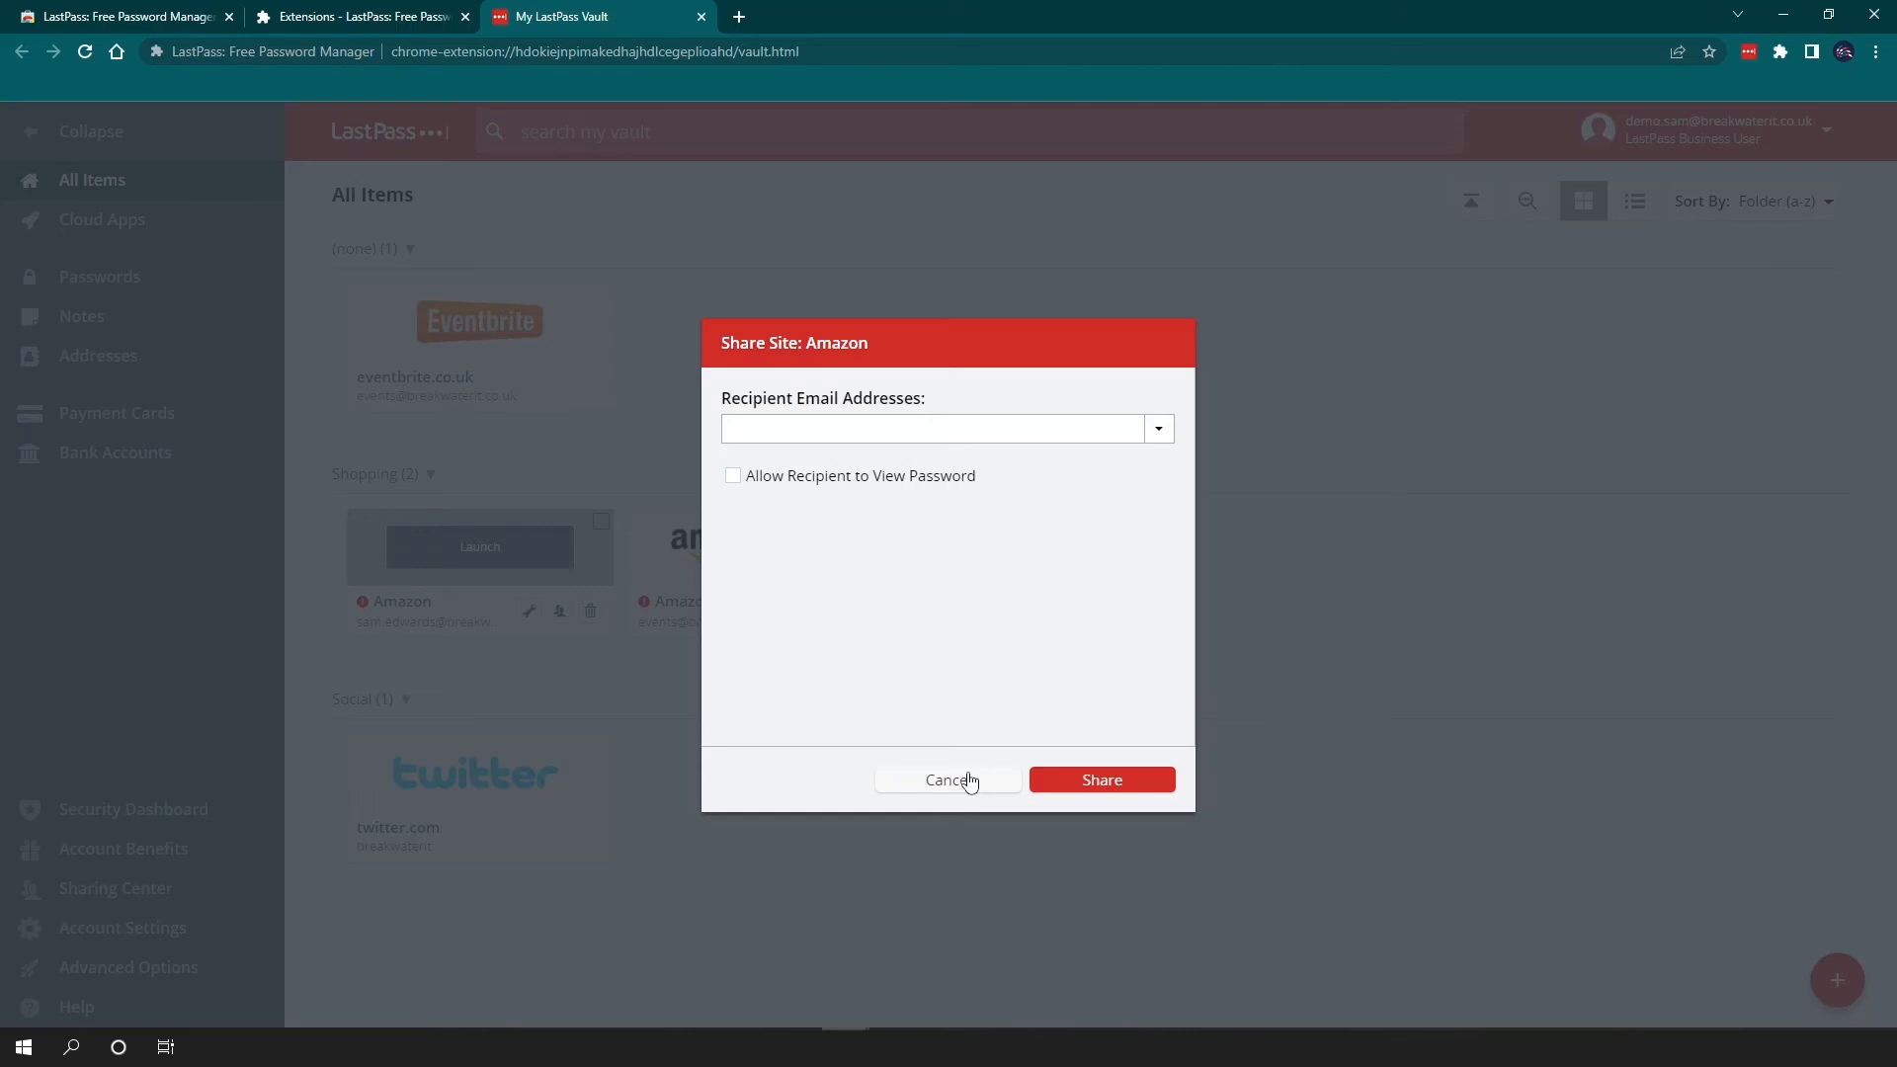
{"action": "left_click", "coordinate": [946, 778]}
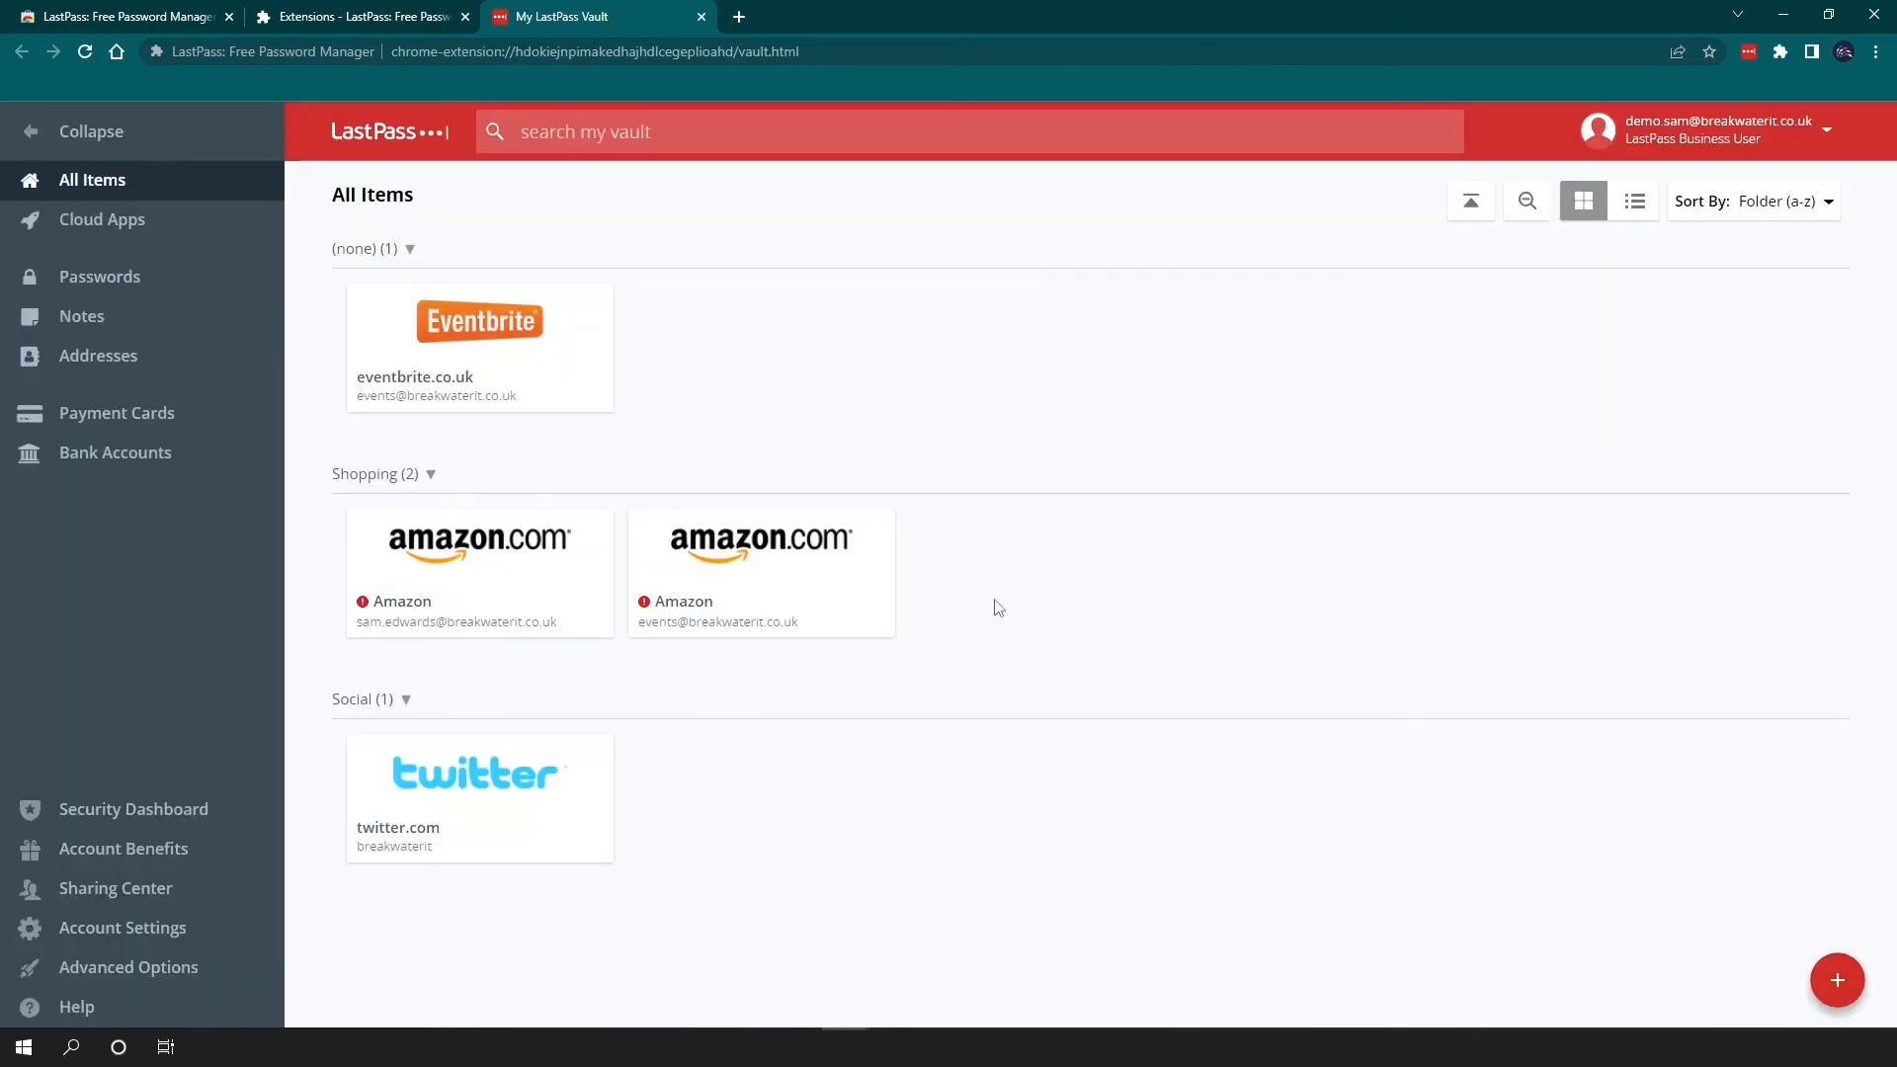
{"action": "mouse_move", "coordinate": [990, 581]}
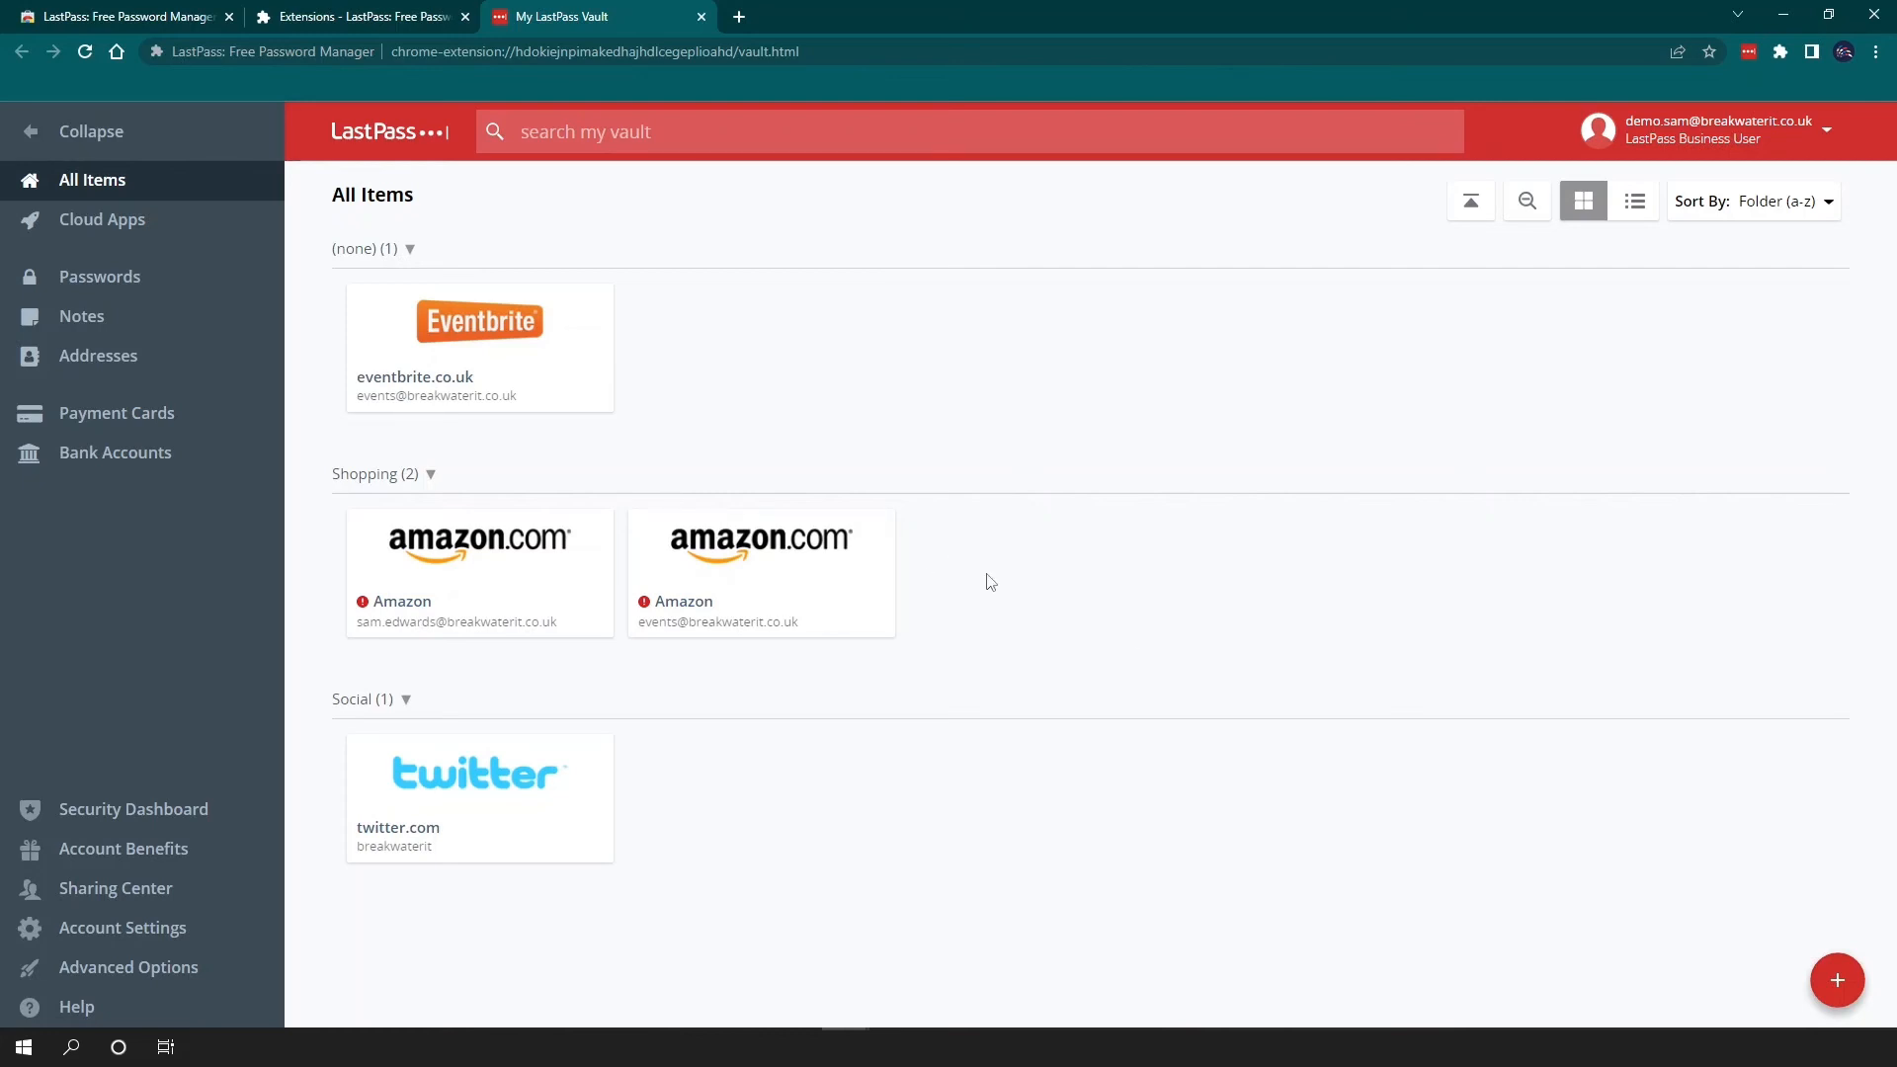
{"action": "mouse_move", "coordinate": [1835, 980]}
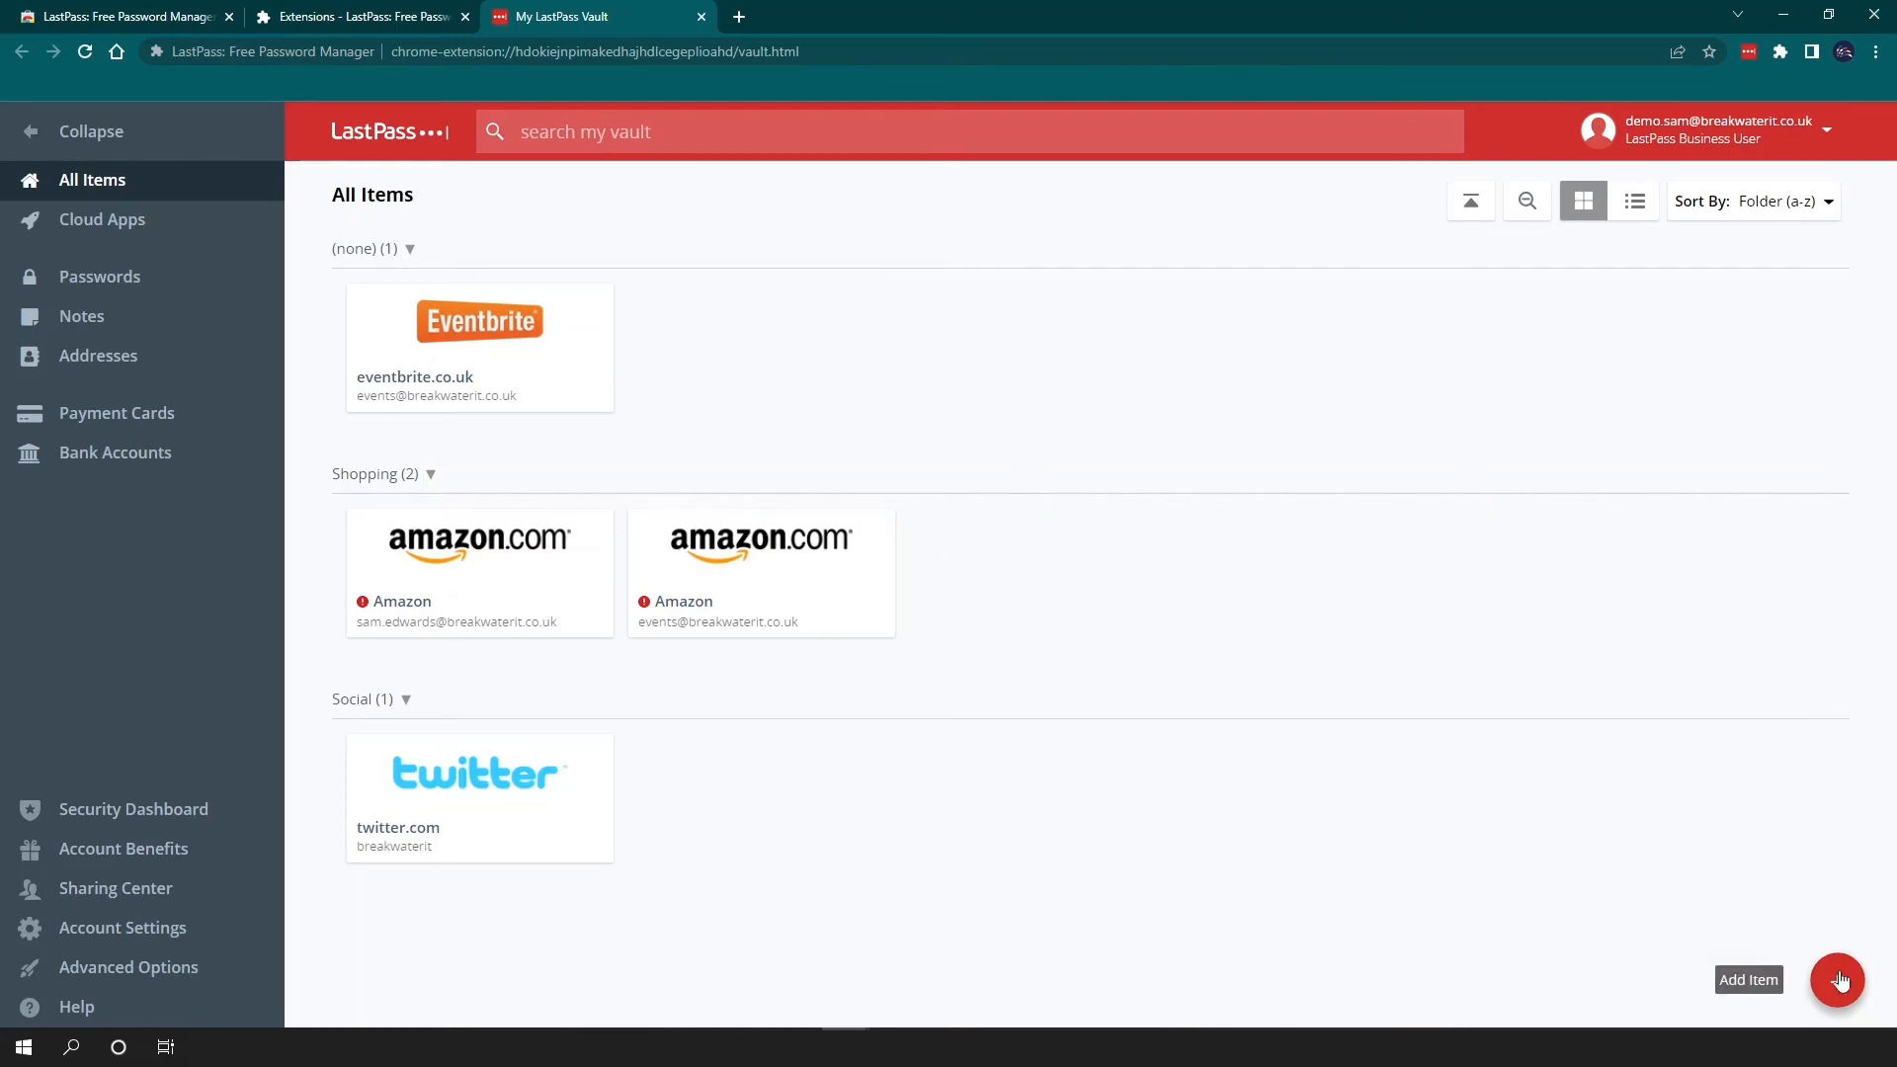
{"action": "left_click", "coordinate": [1837, 980]}
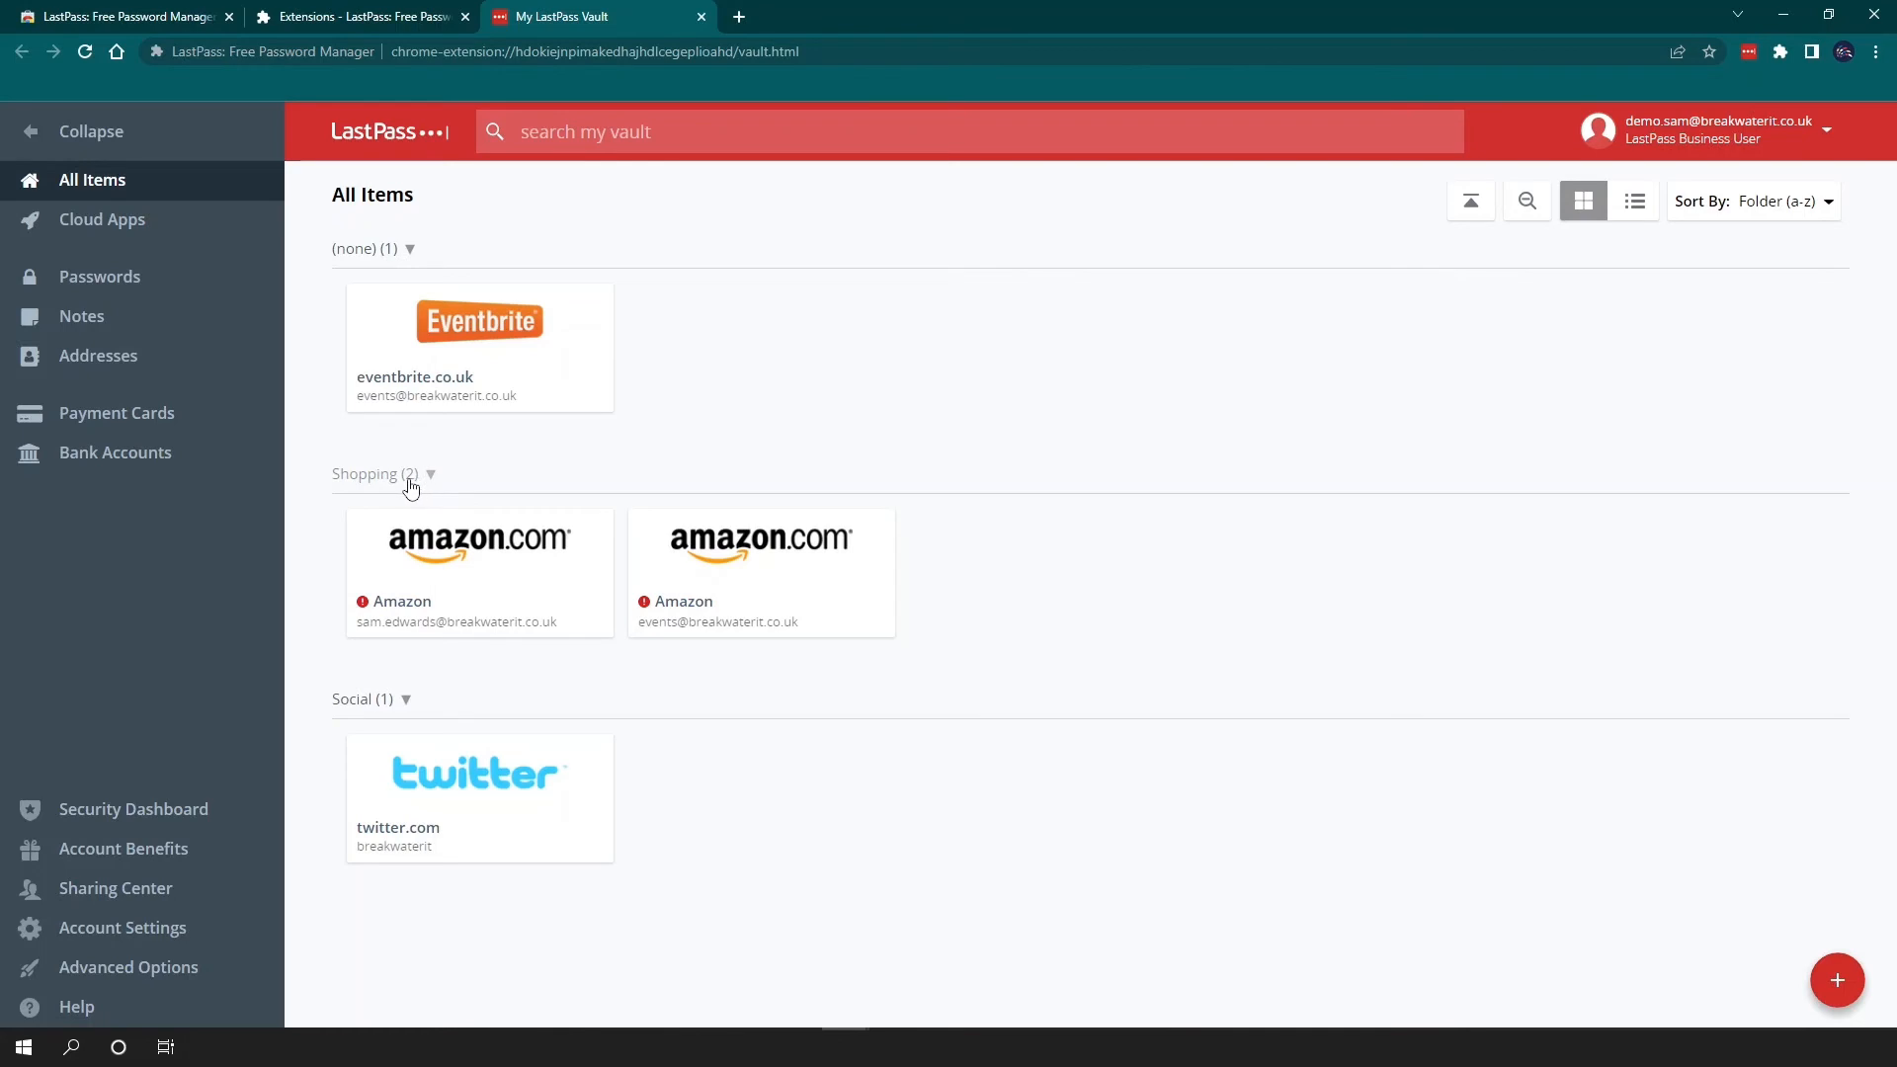
Convert the Shopping folder into a shared folder named Shopping, creating Shared-Shopping.
{"action": "left_click", "coordinate": [429, 473]}
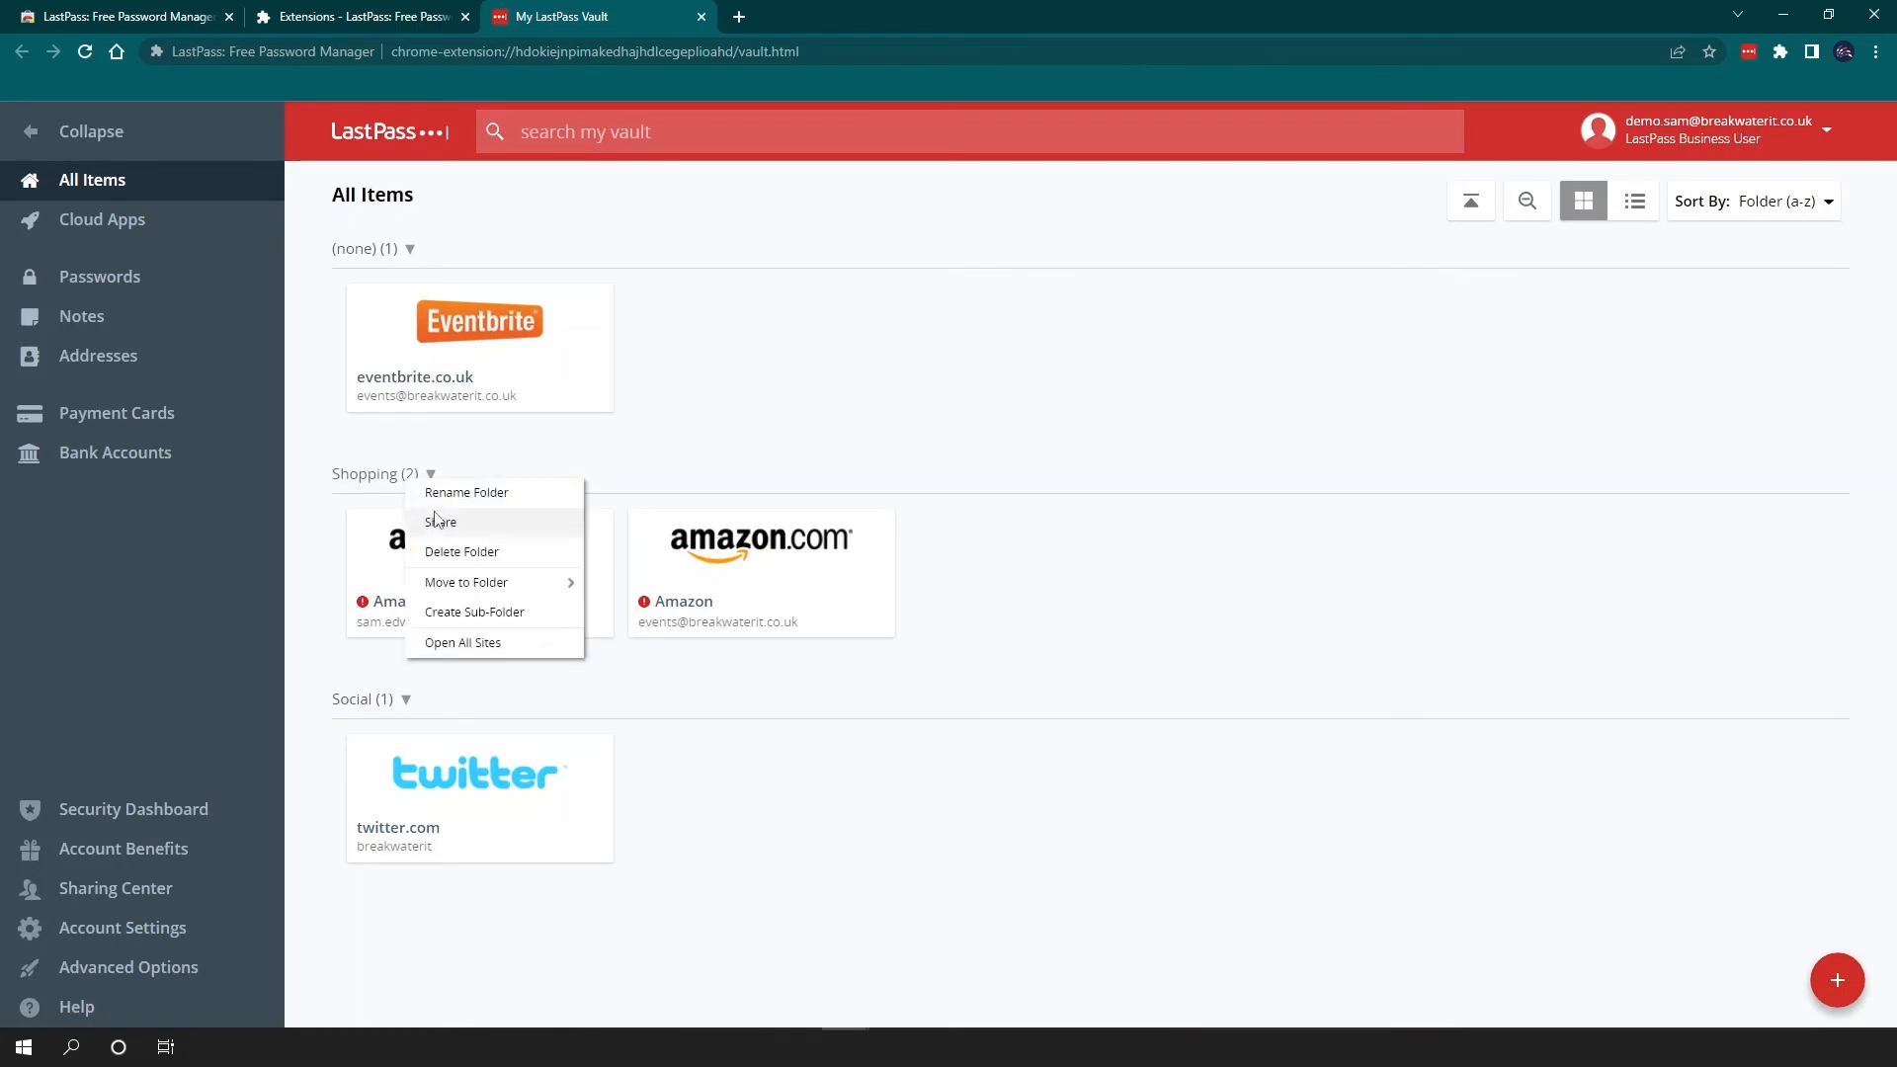
{"action": "left_click", "coordinate": [441, 522]}
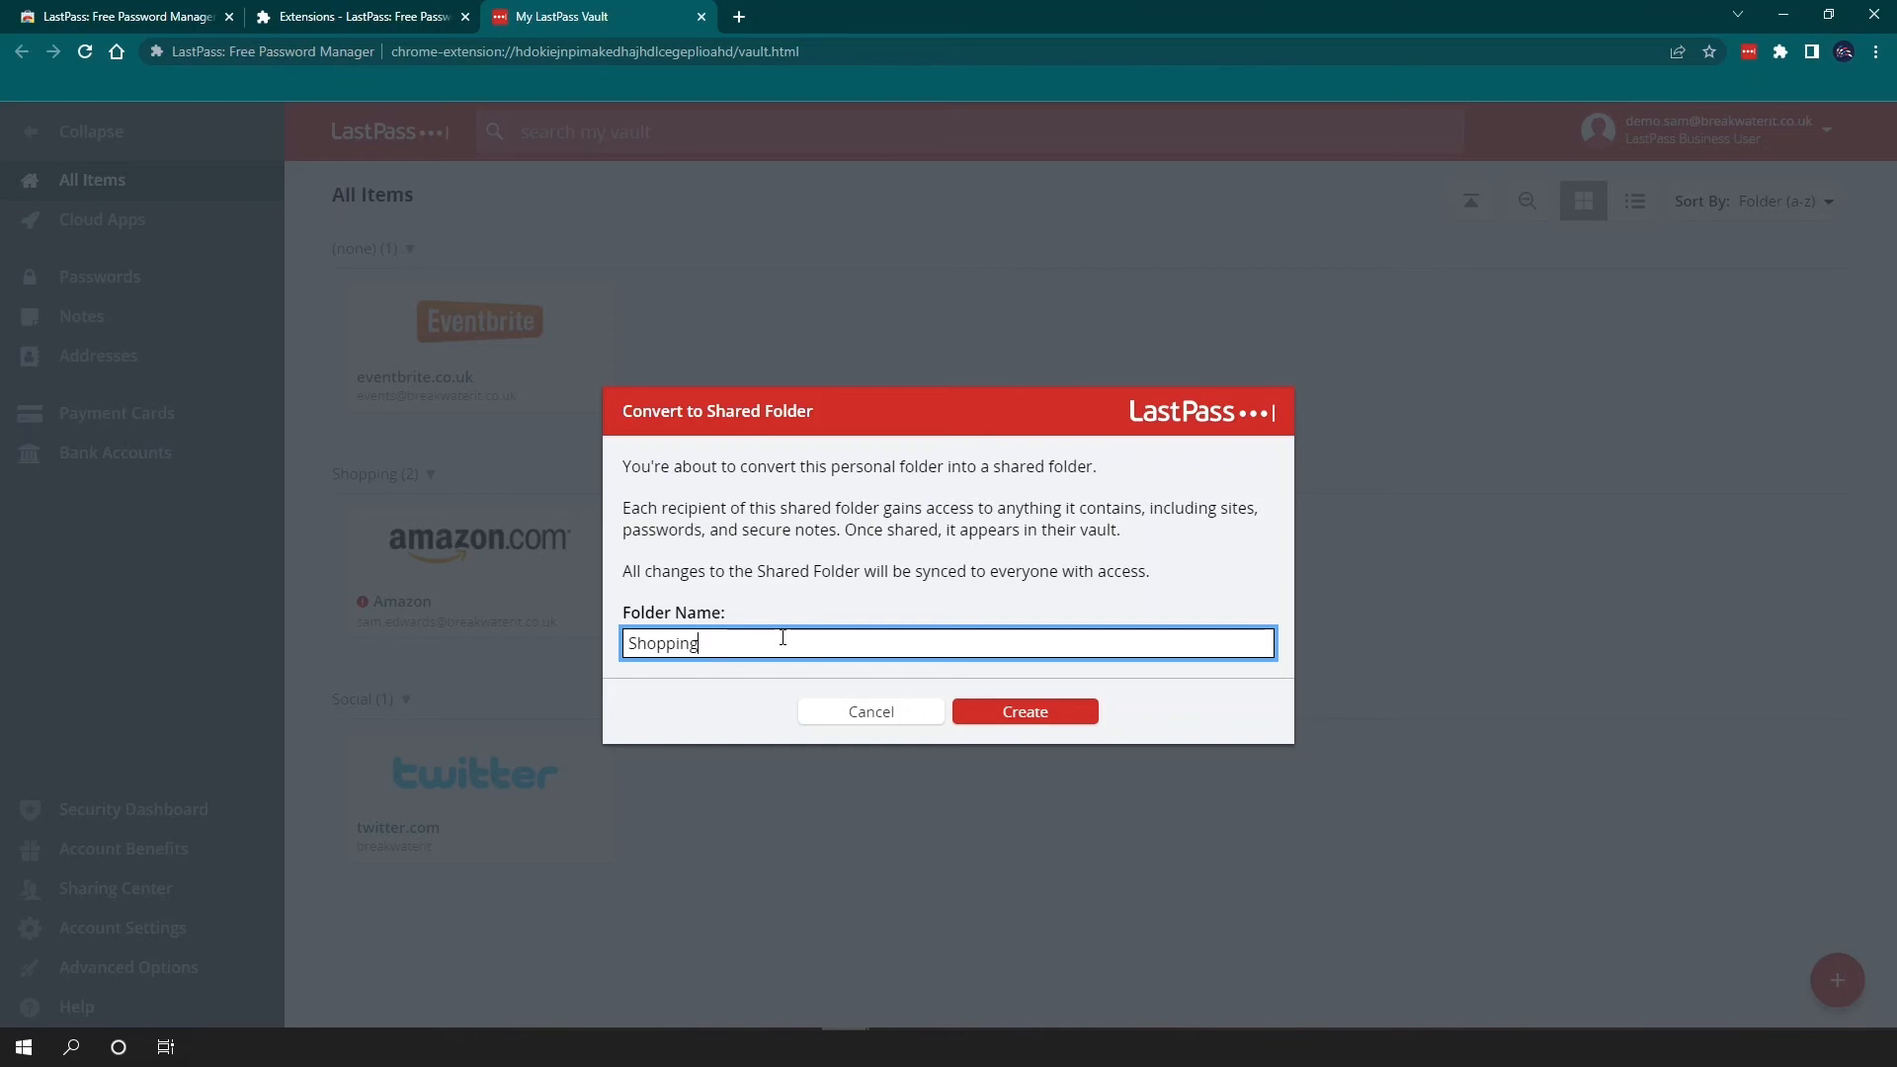
{"action": "left_click", "coordinate": [1023, 711]}
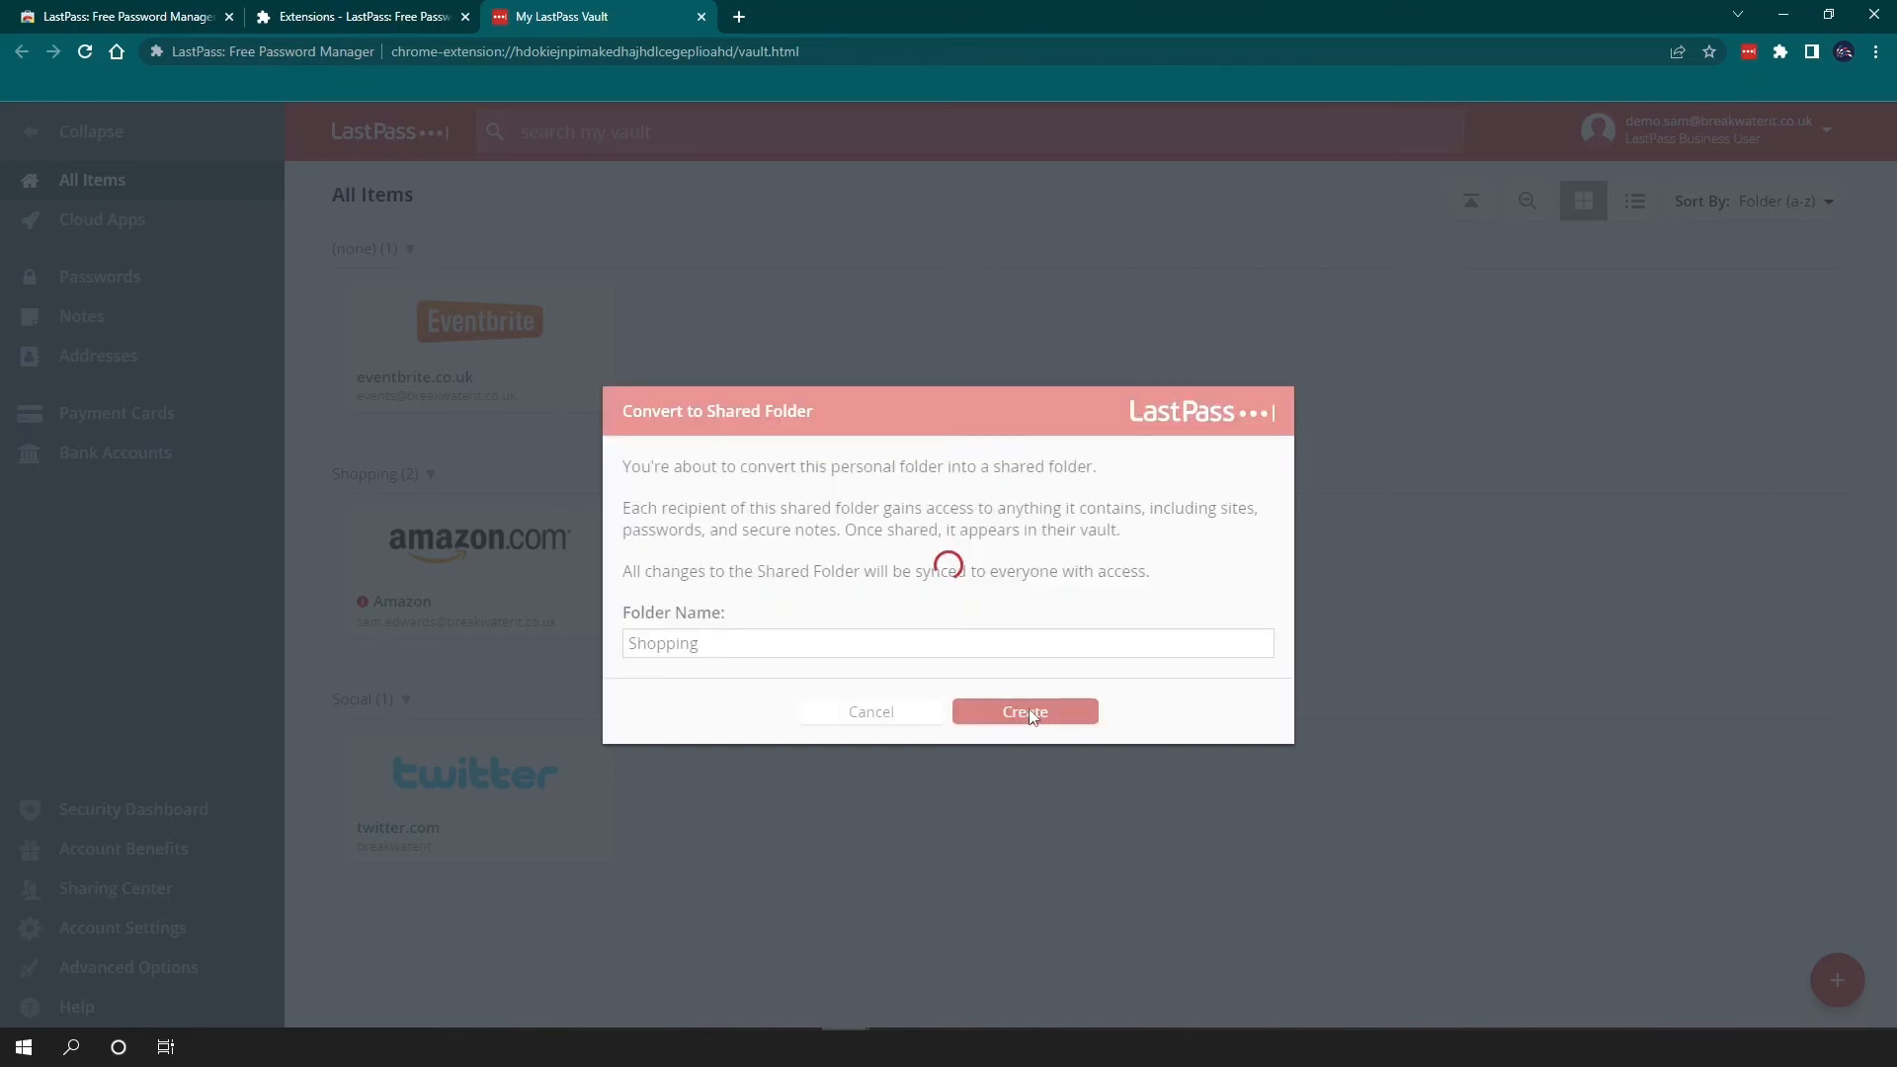
{"action": "left_click", "coordinate": [1023, 711]}
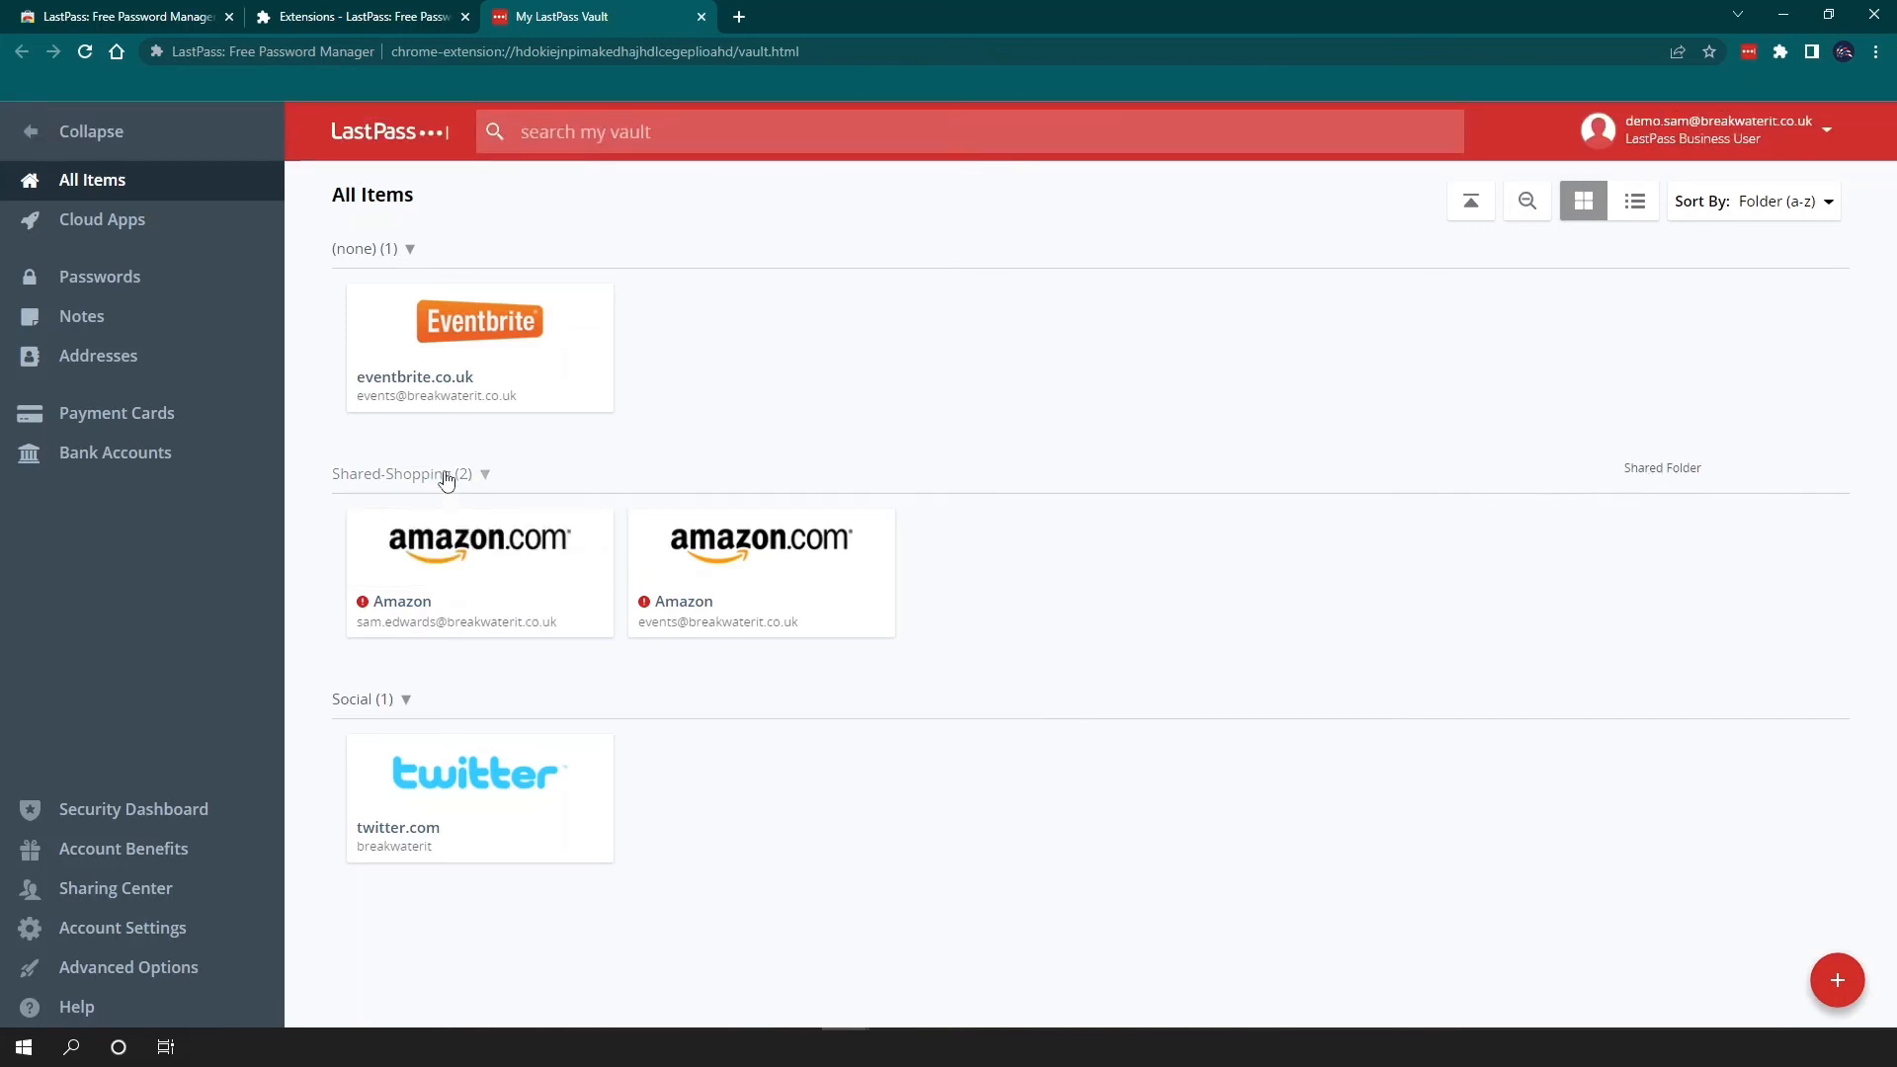
{"action": "left_click", "coordinate": [484, 472]}
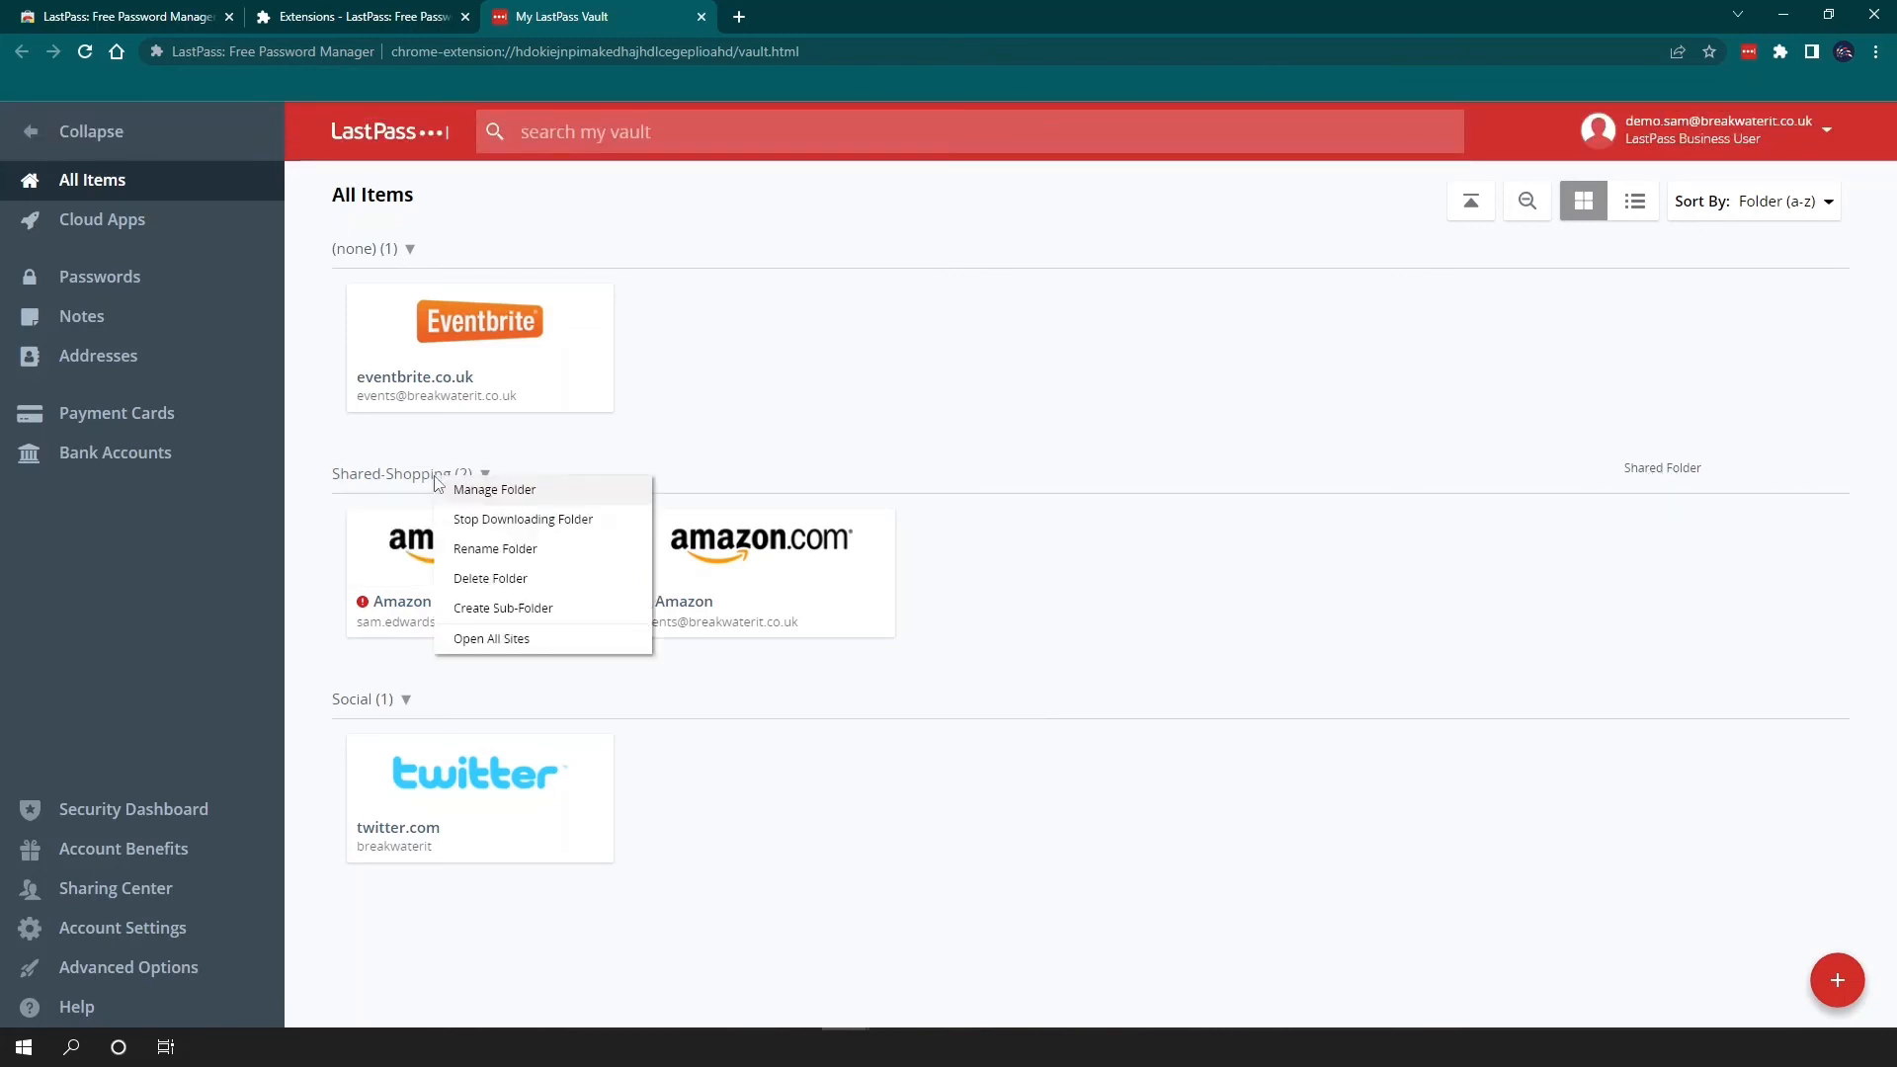
{"action": "mouse_move", "coordinate": [490, 579]}
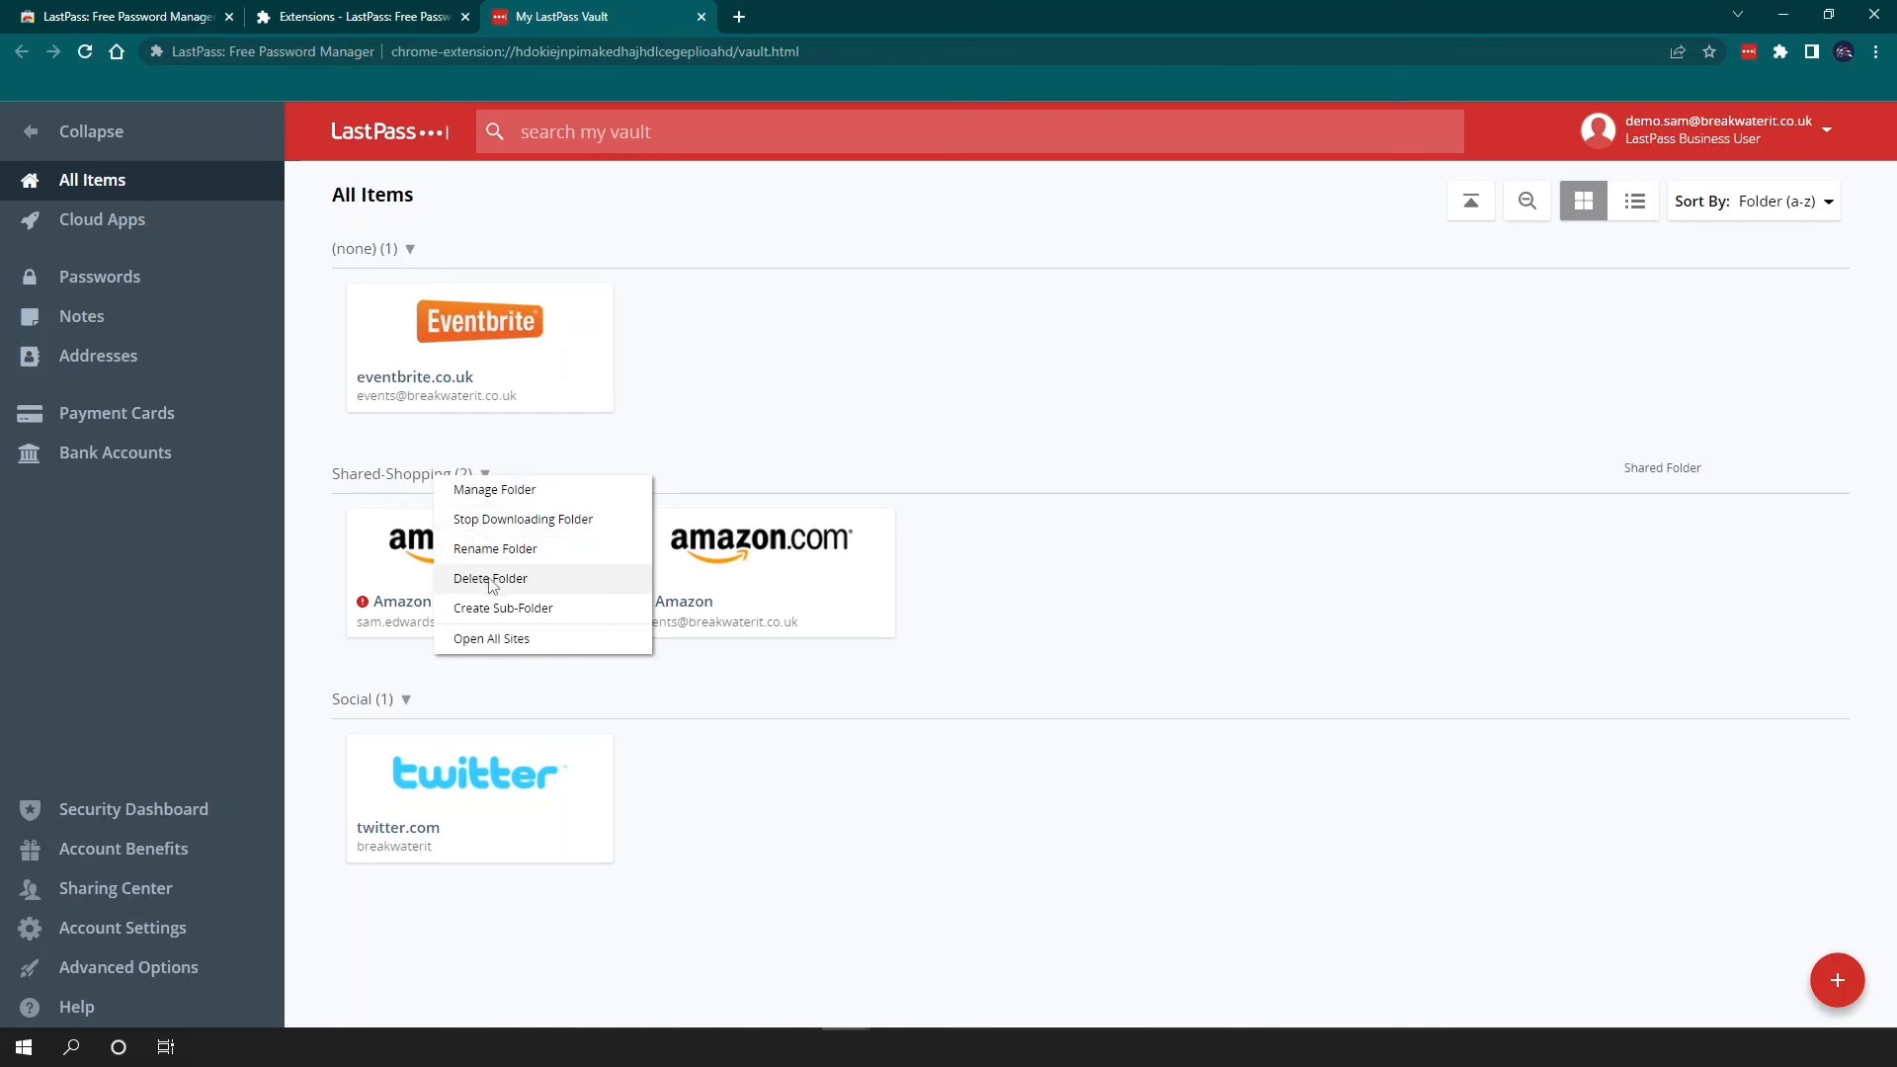
{"action": "left_click", "coordinate": [494, 488]}
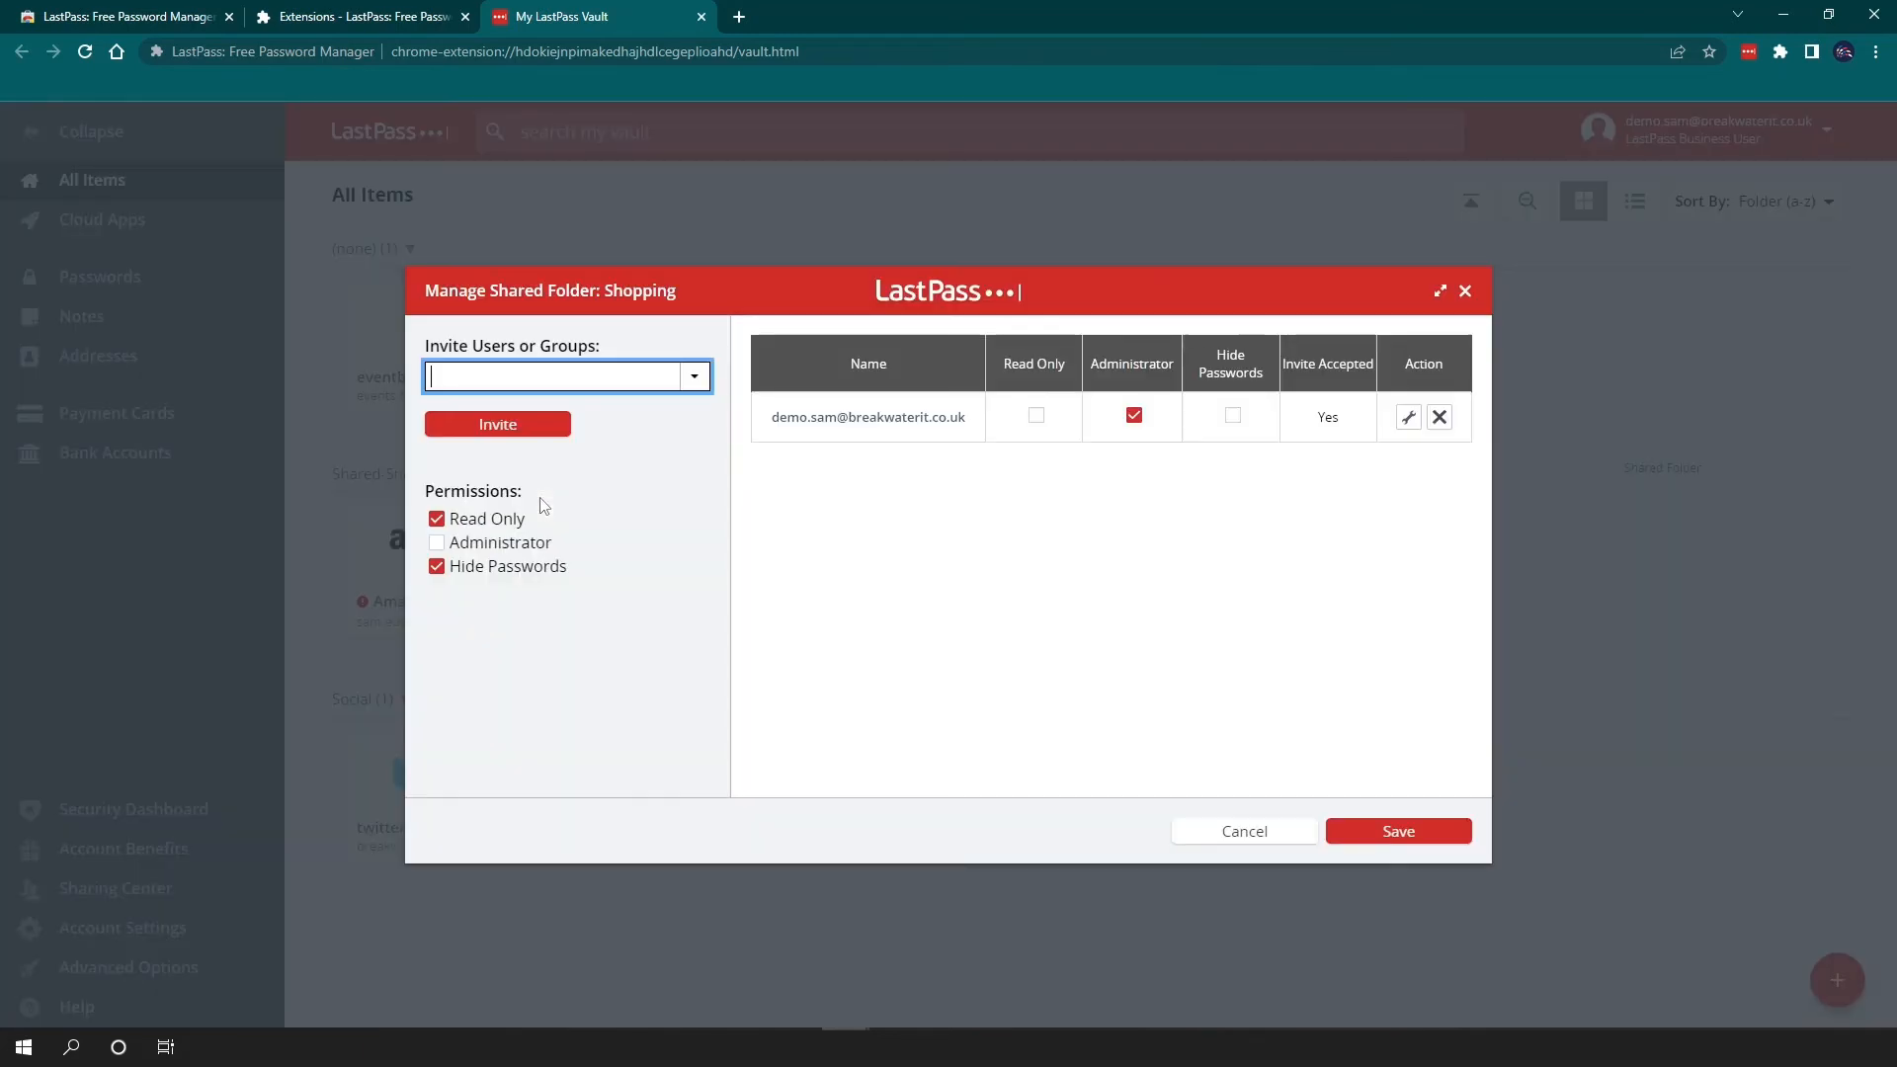
{"action": "mouse_move", "coordinate": [633, 391]}
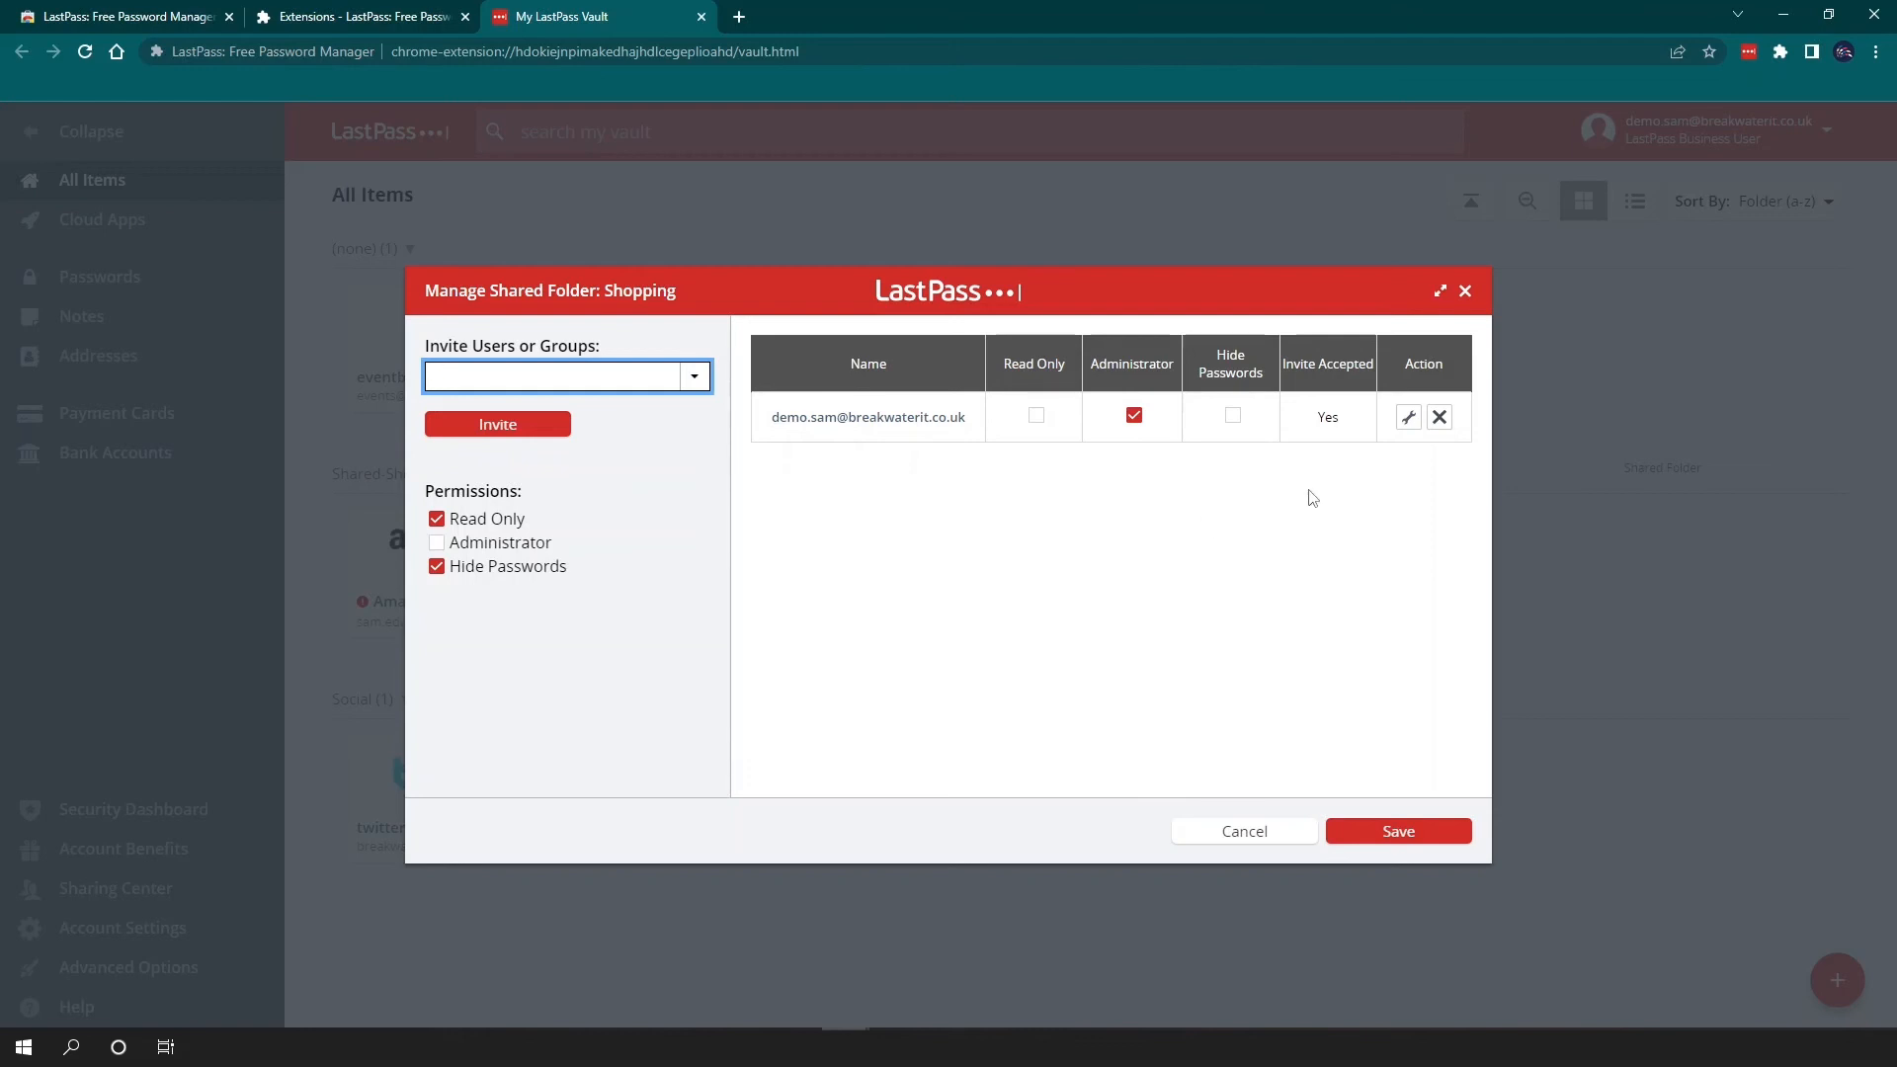
{"action": "mouse_move", "coordinate": [1352, 441]}
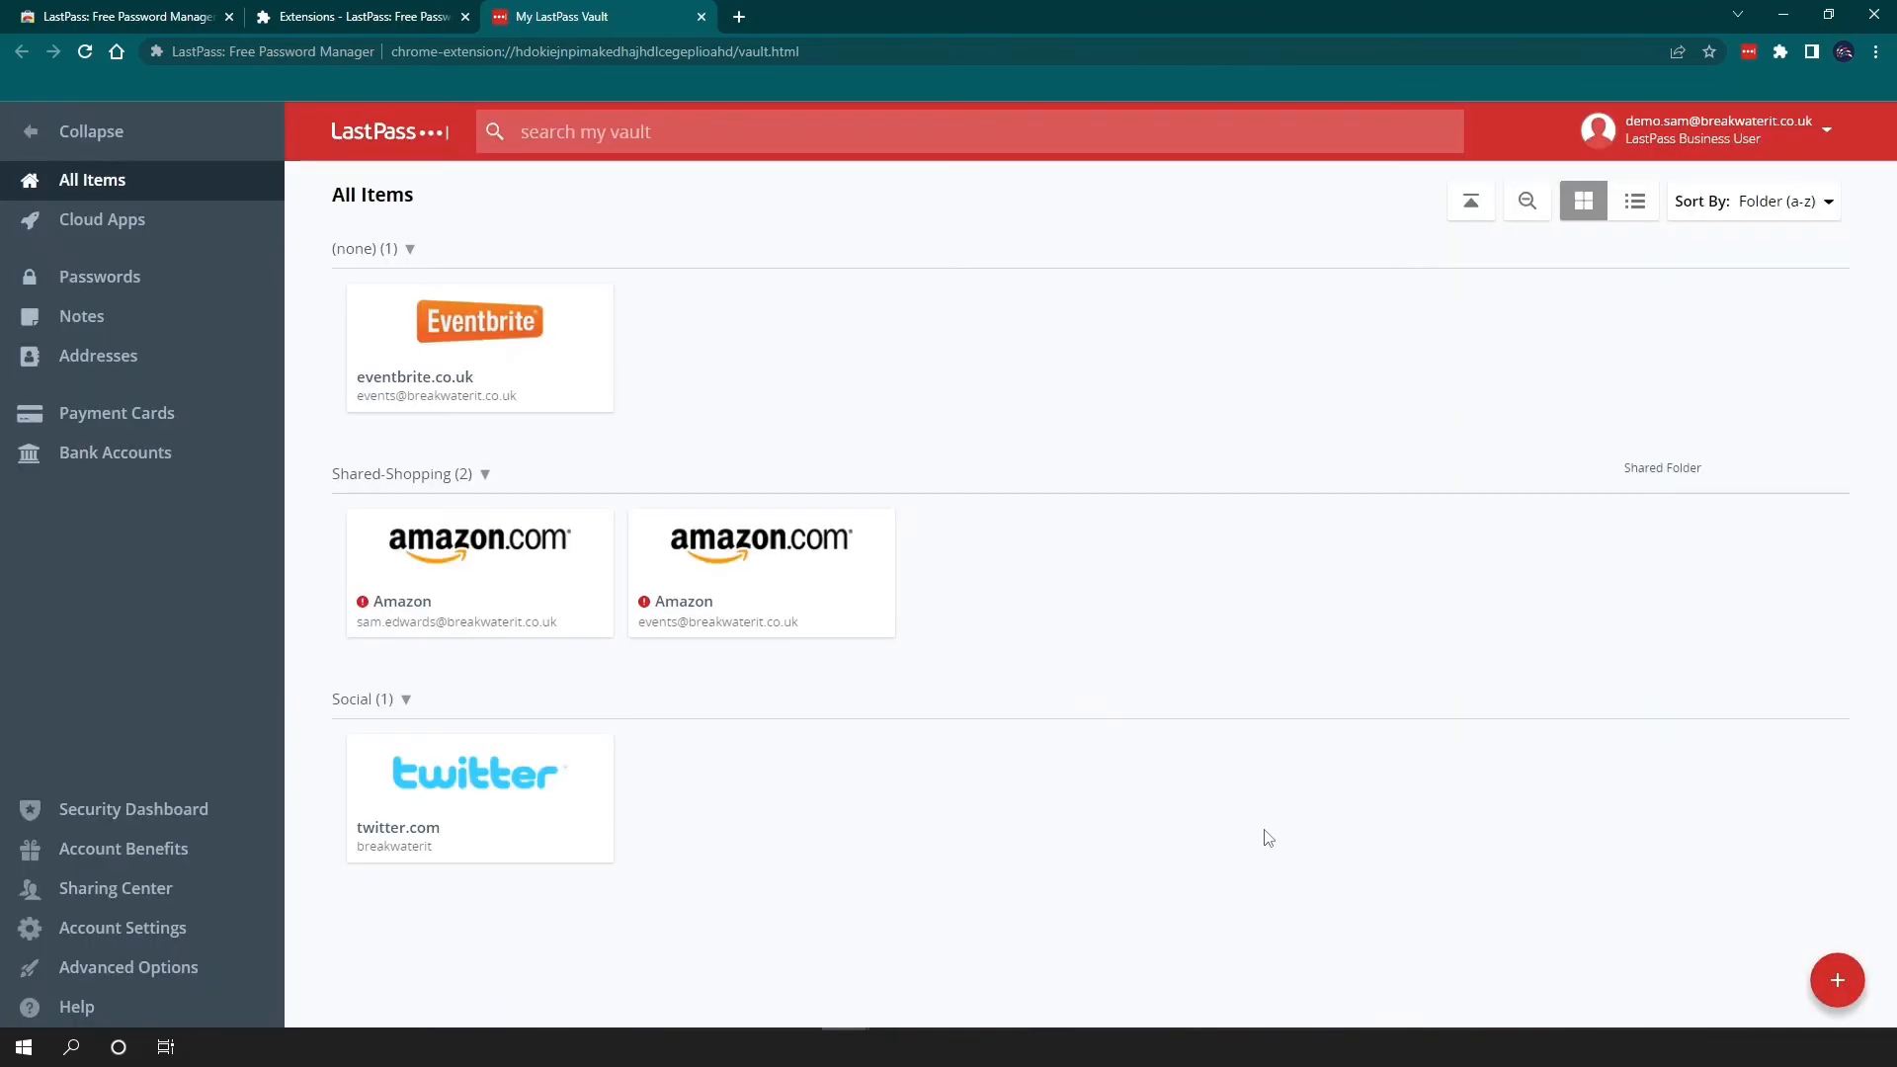
{"action": "mouse_move", "coordinate": [1835, 980]}
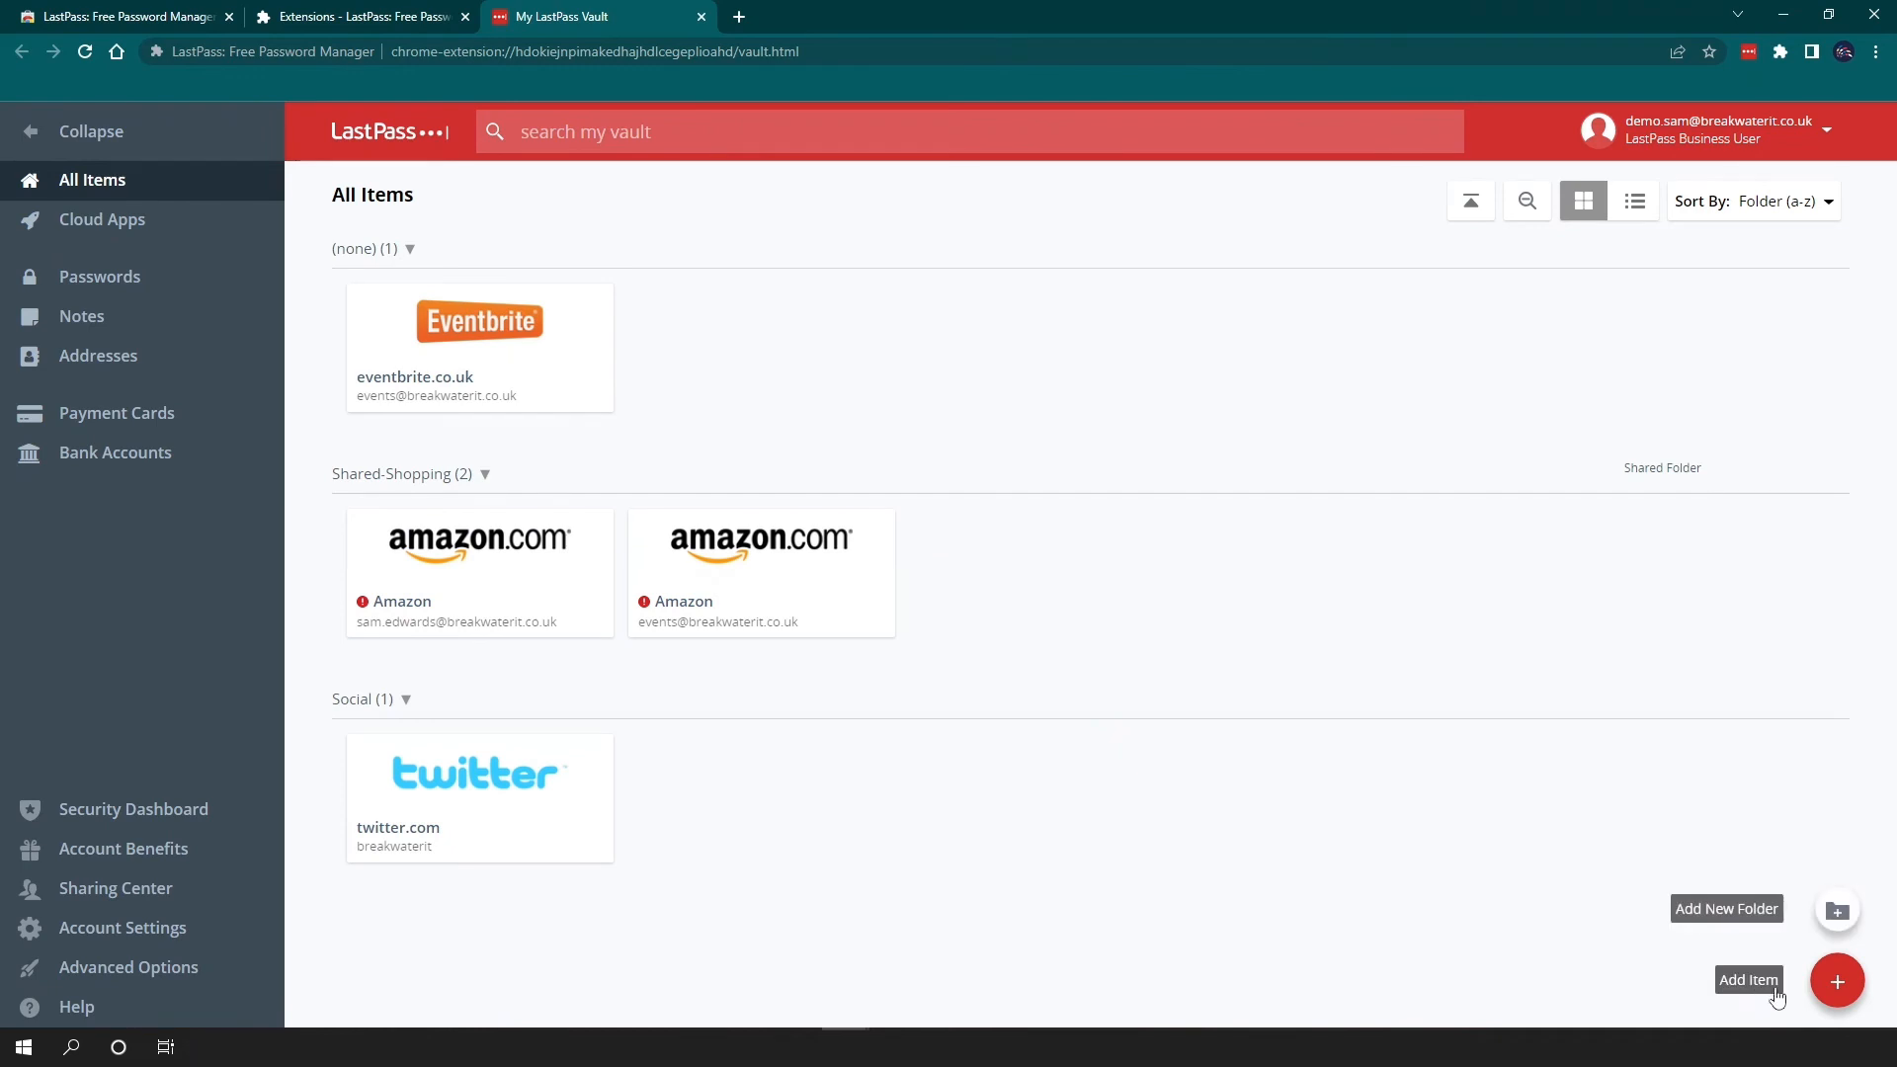
{"action": "left_click", "coordinate": [1836, 980]}
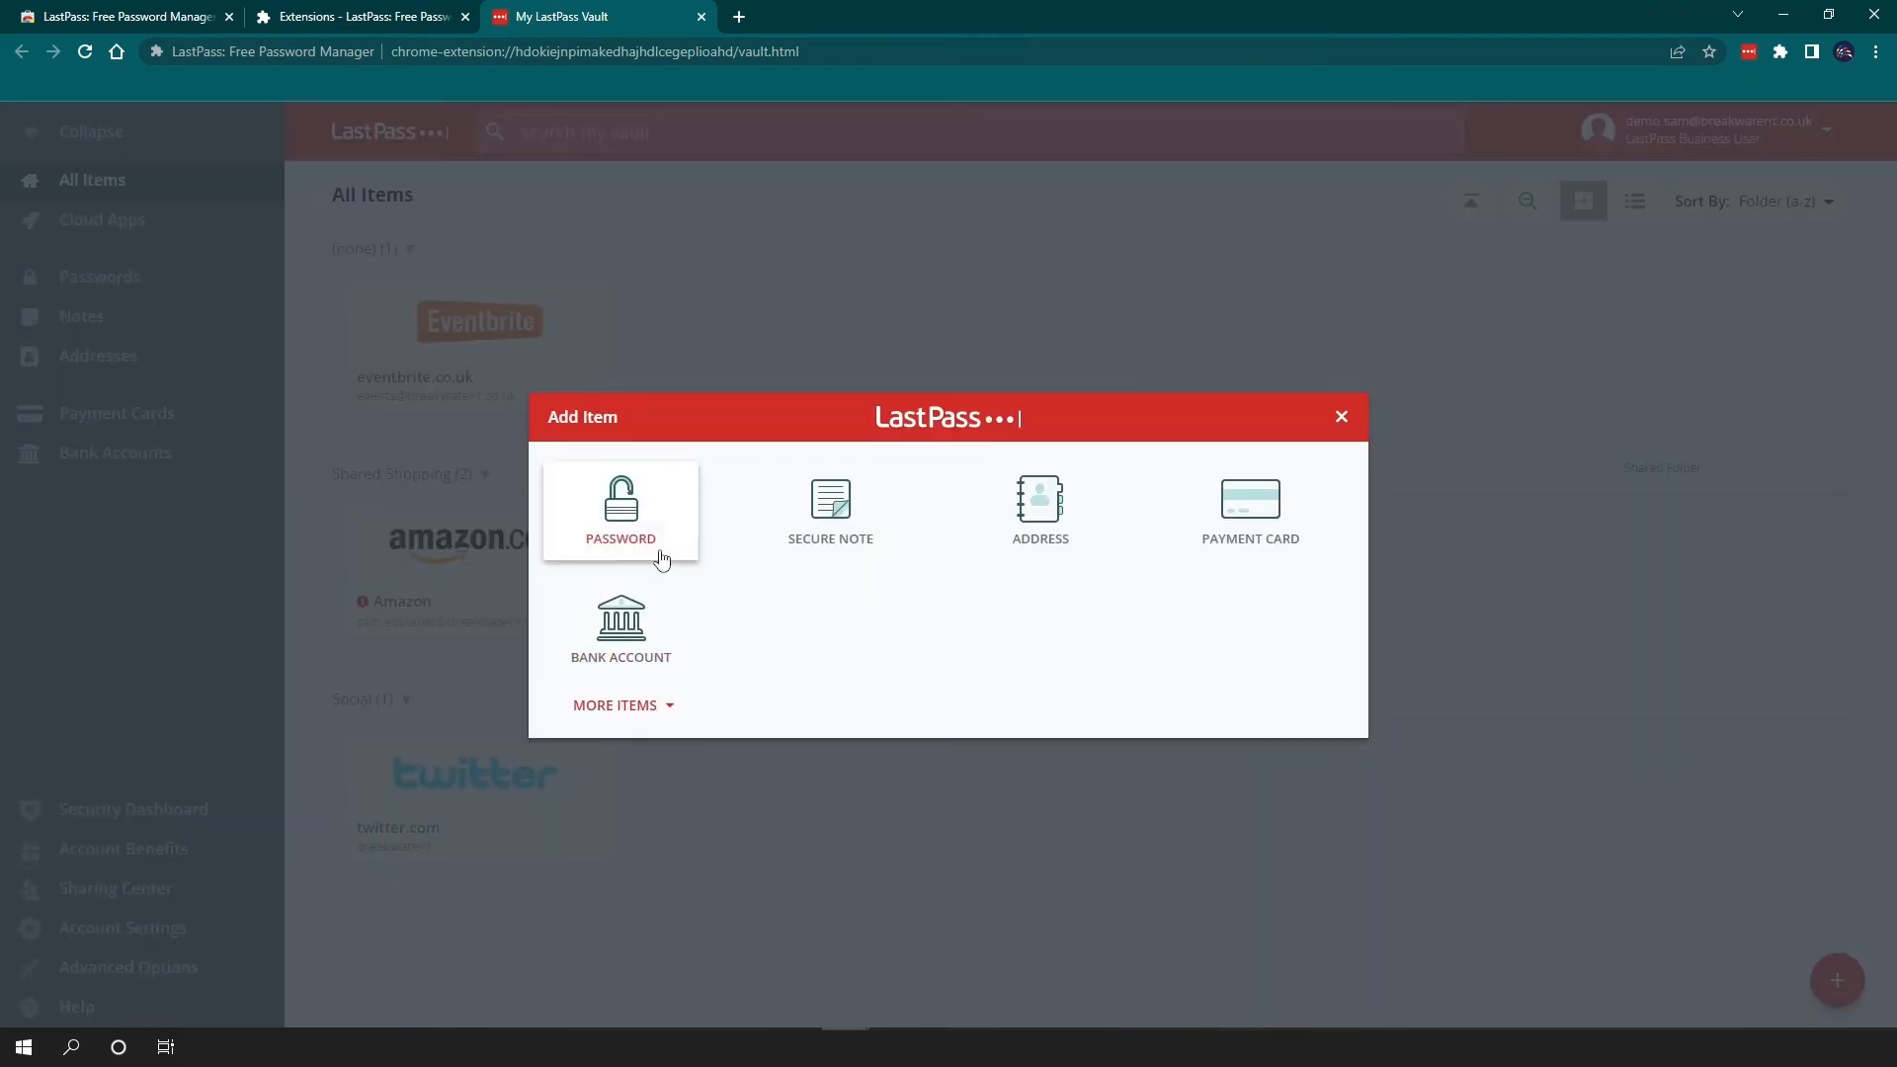
{"action": "mouse_move", "coordinate": [708, 640]}
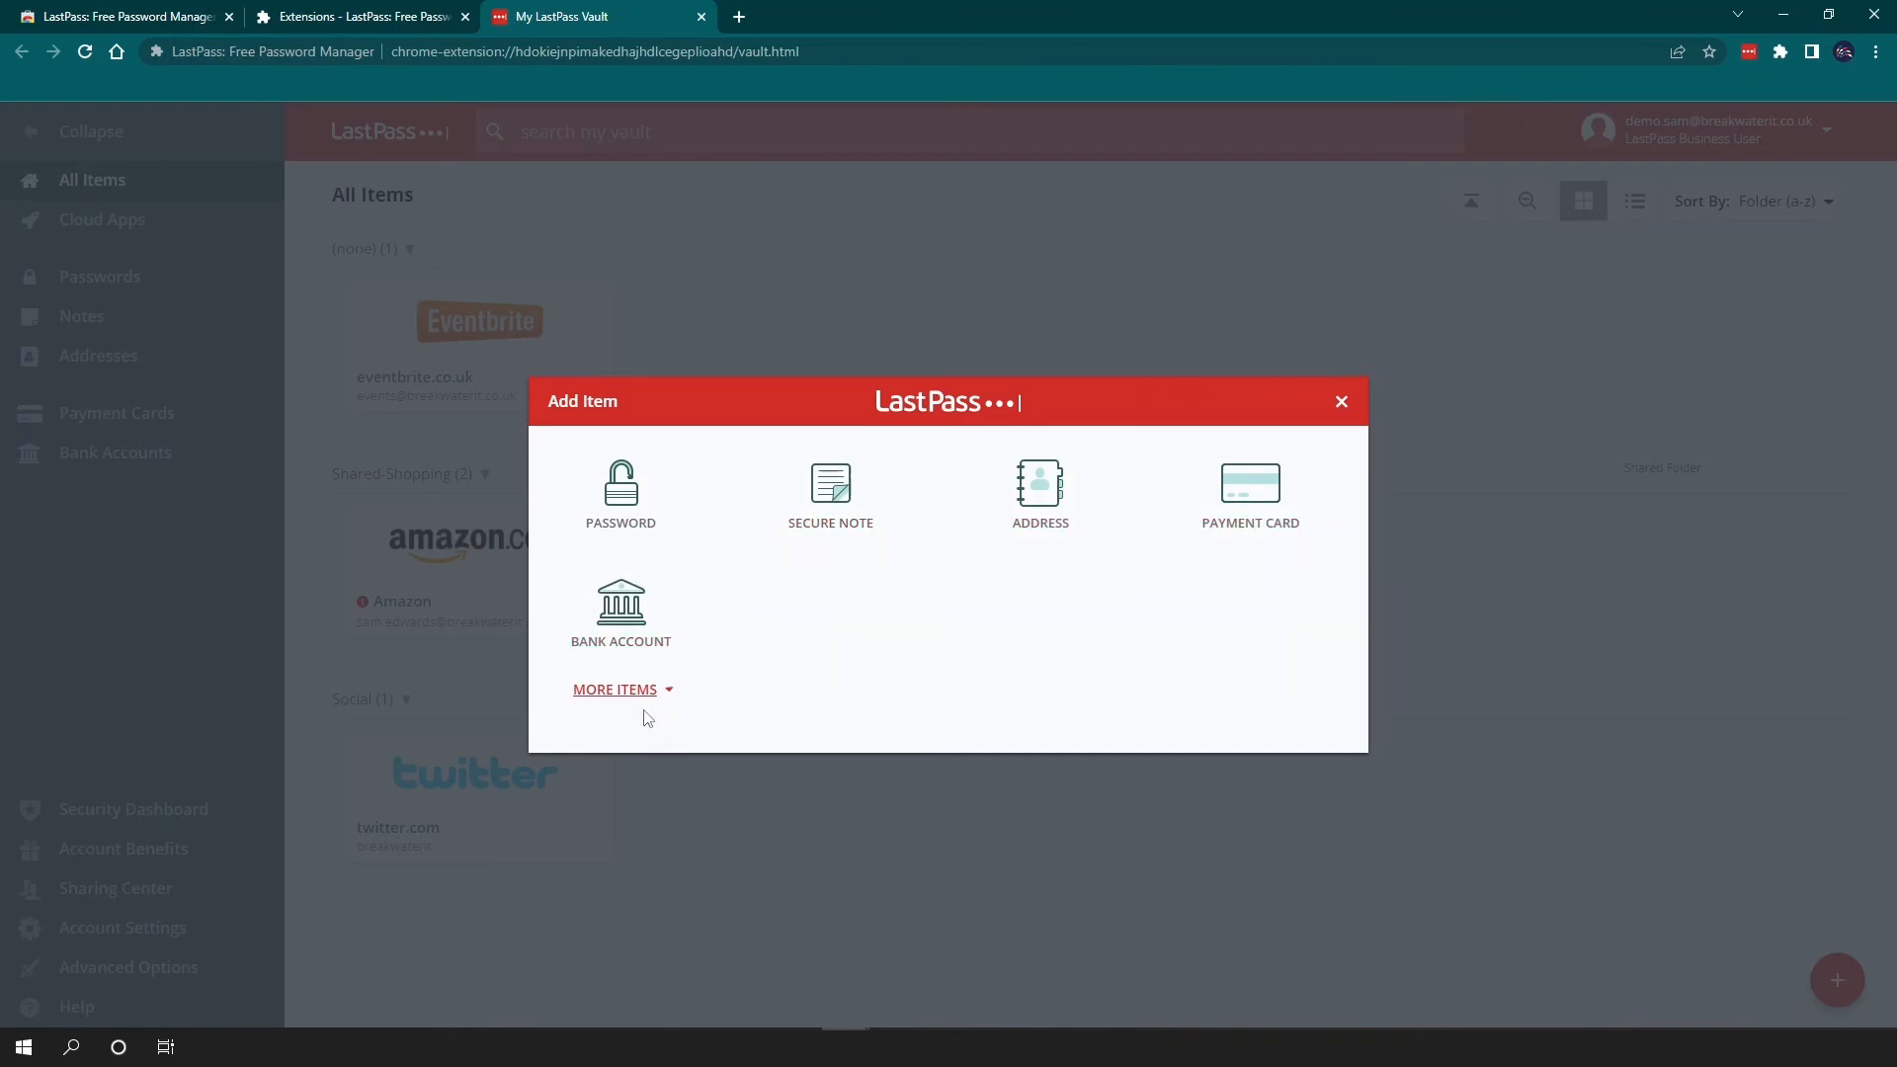
{"action": "left_click", "coordinate": [615, 689]}
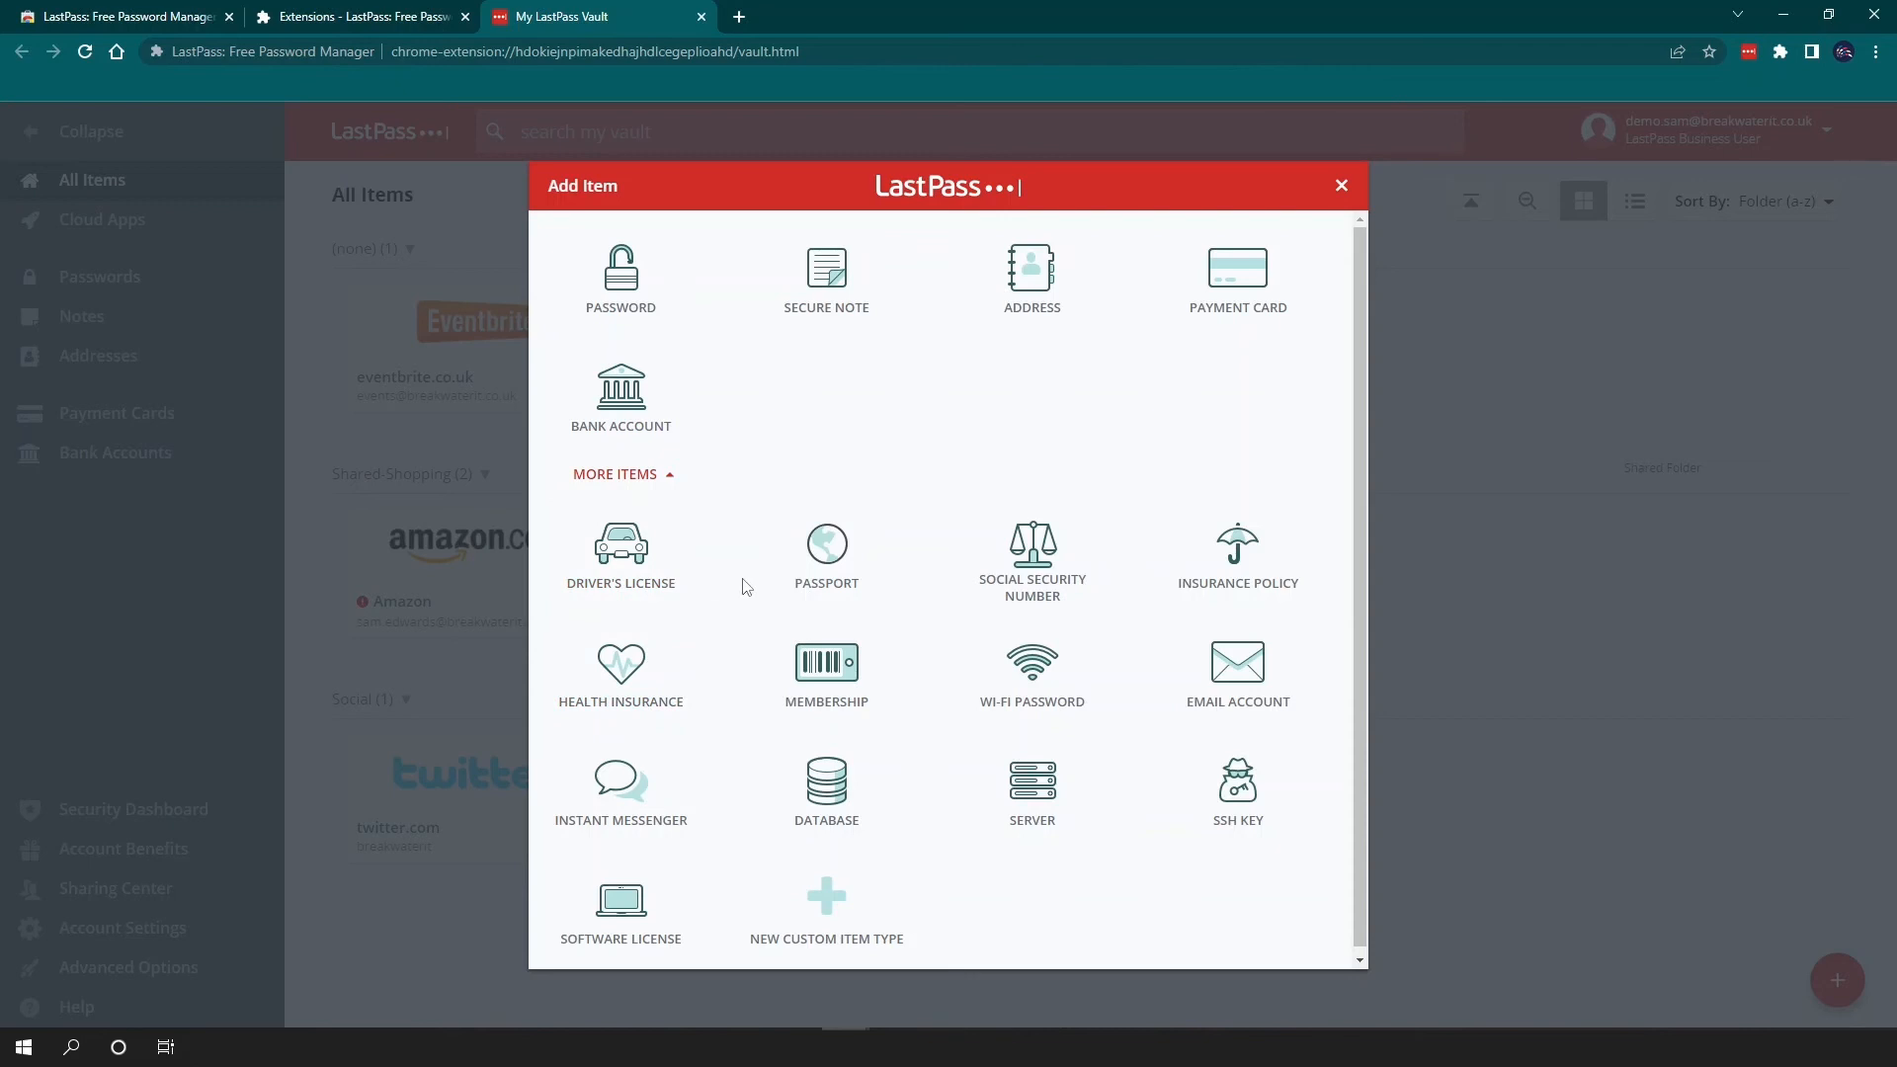
{"action": "mouse_move", "coordinate": [1103, 597]}
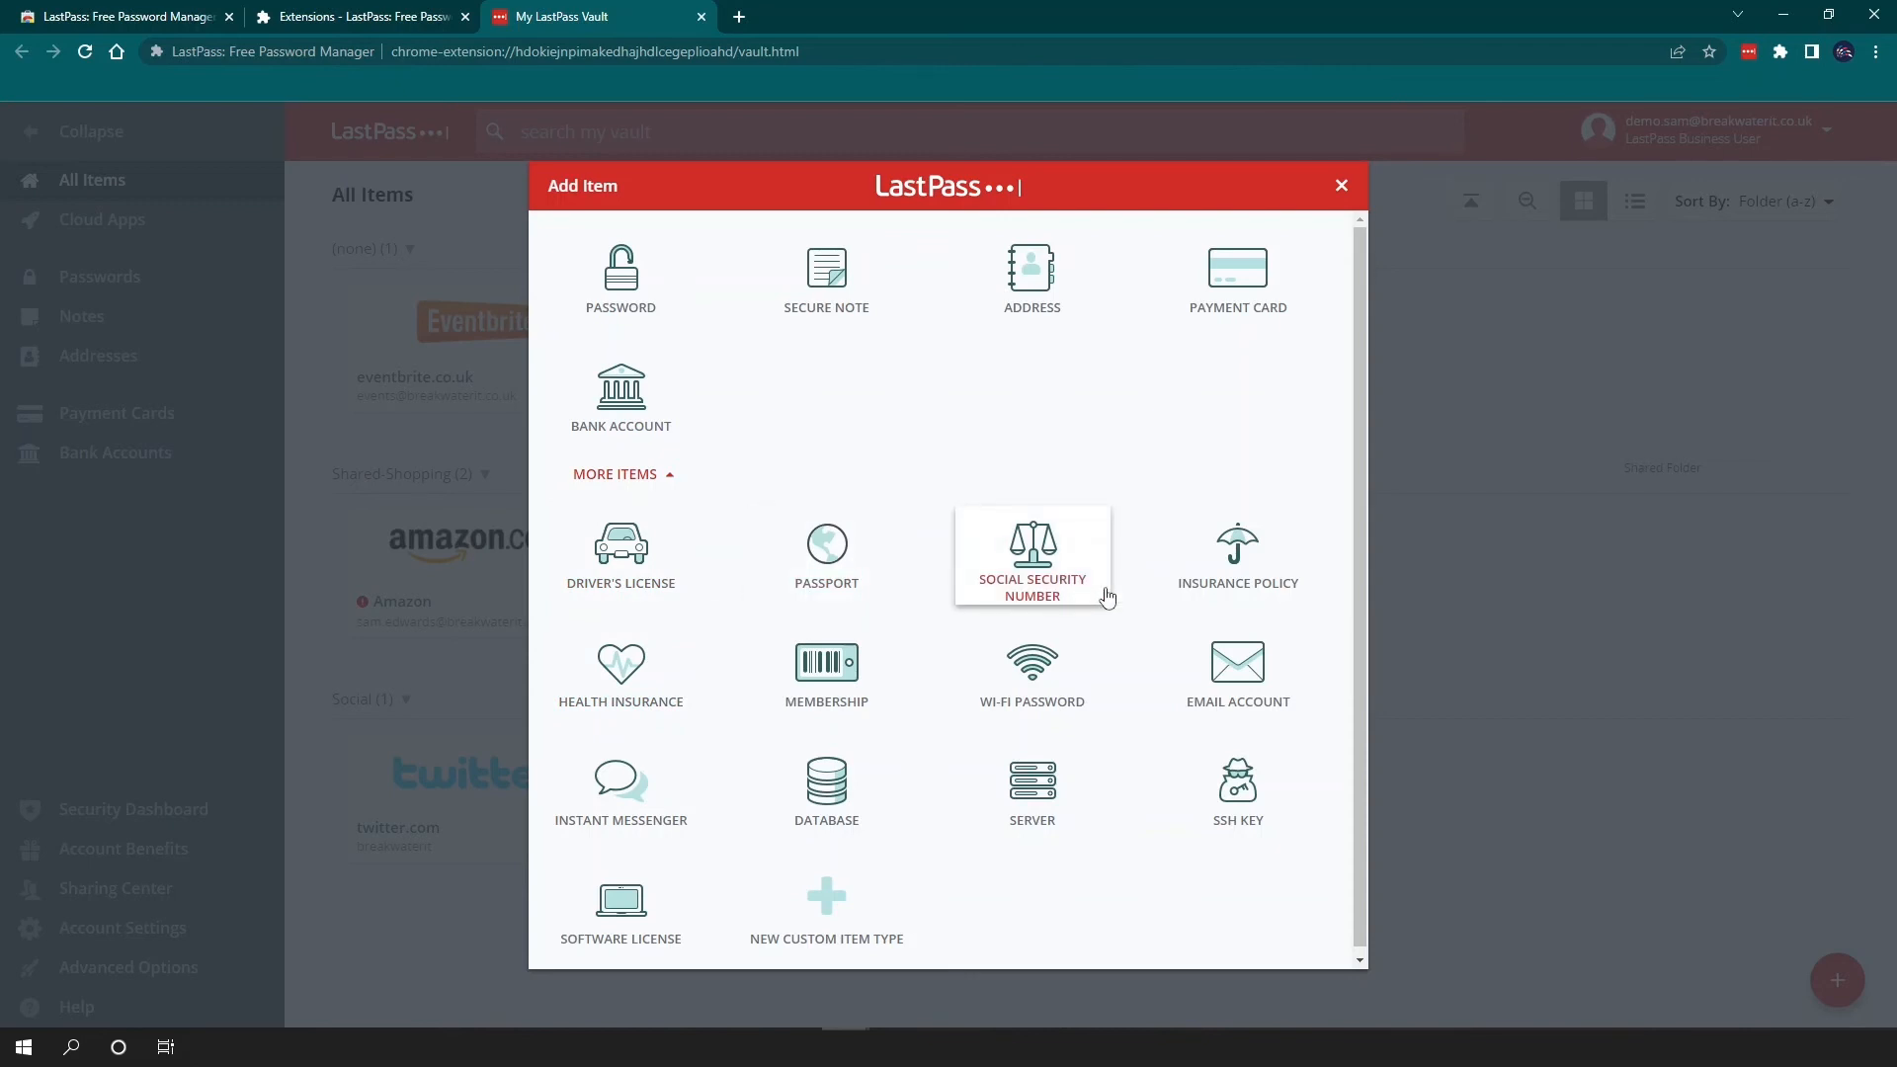
{"action": "mouse_move", "coordinate": [1031, 792]}
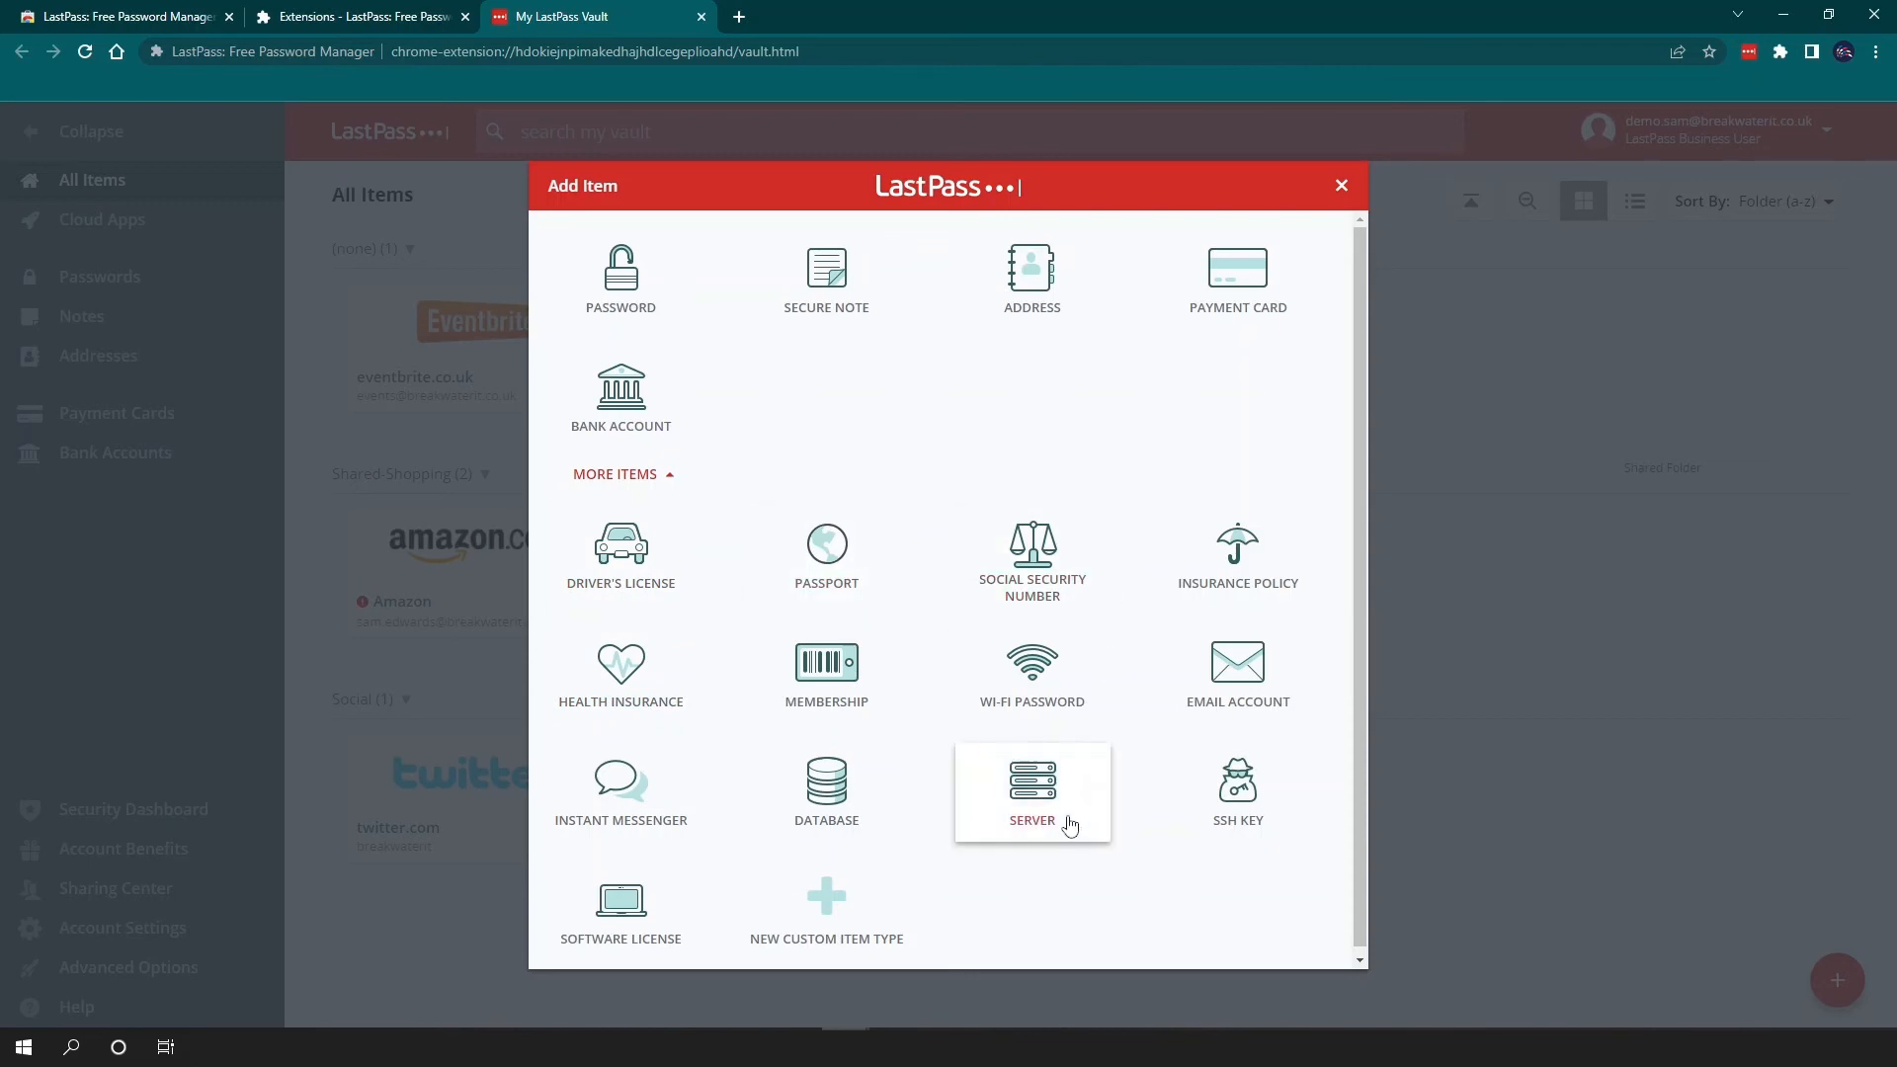
{"action": "mouse_move", "coordinate": [826, 909]}
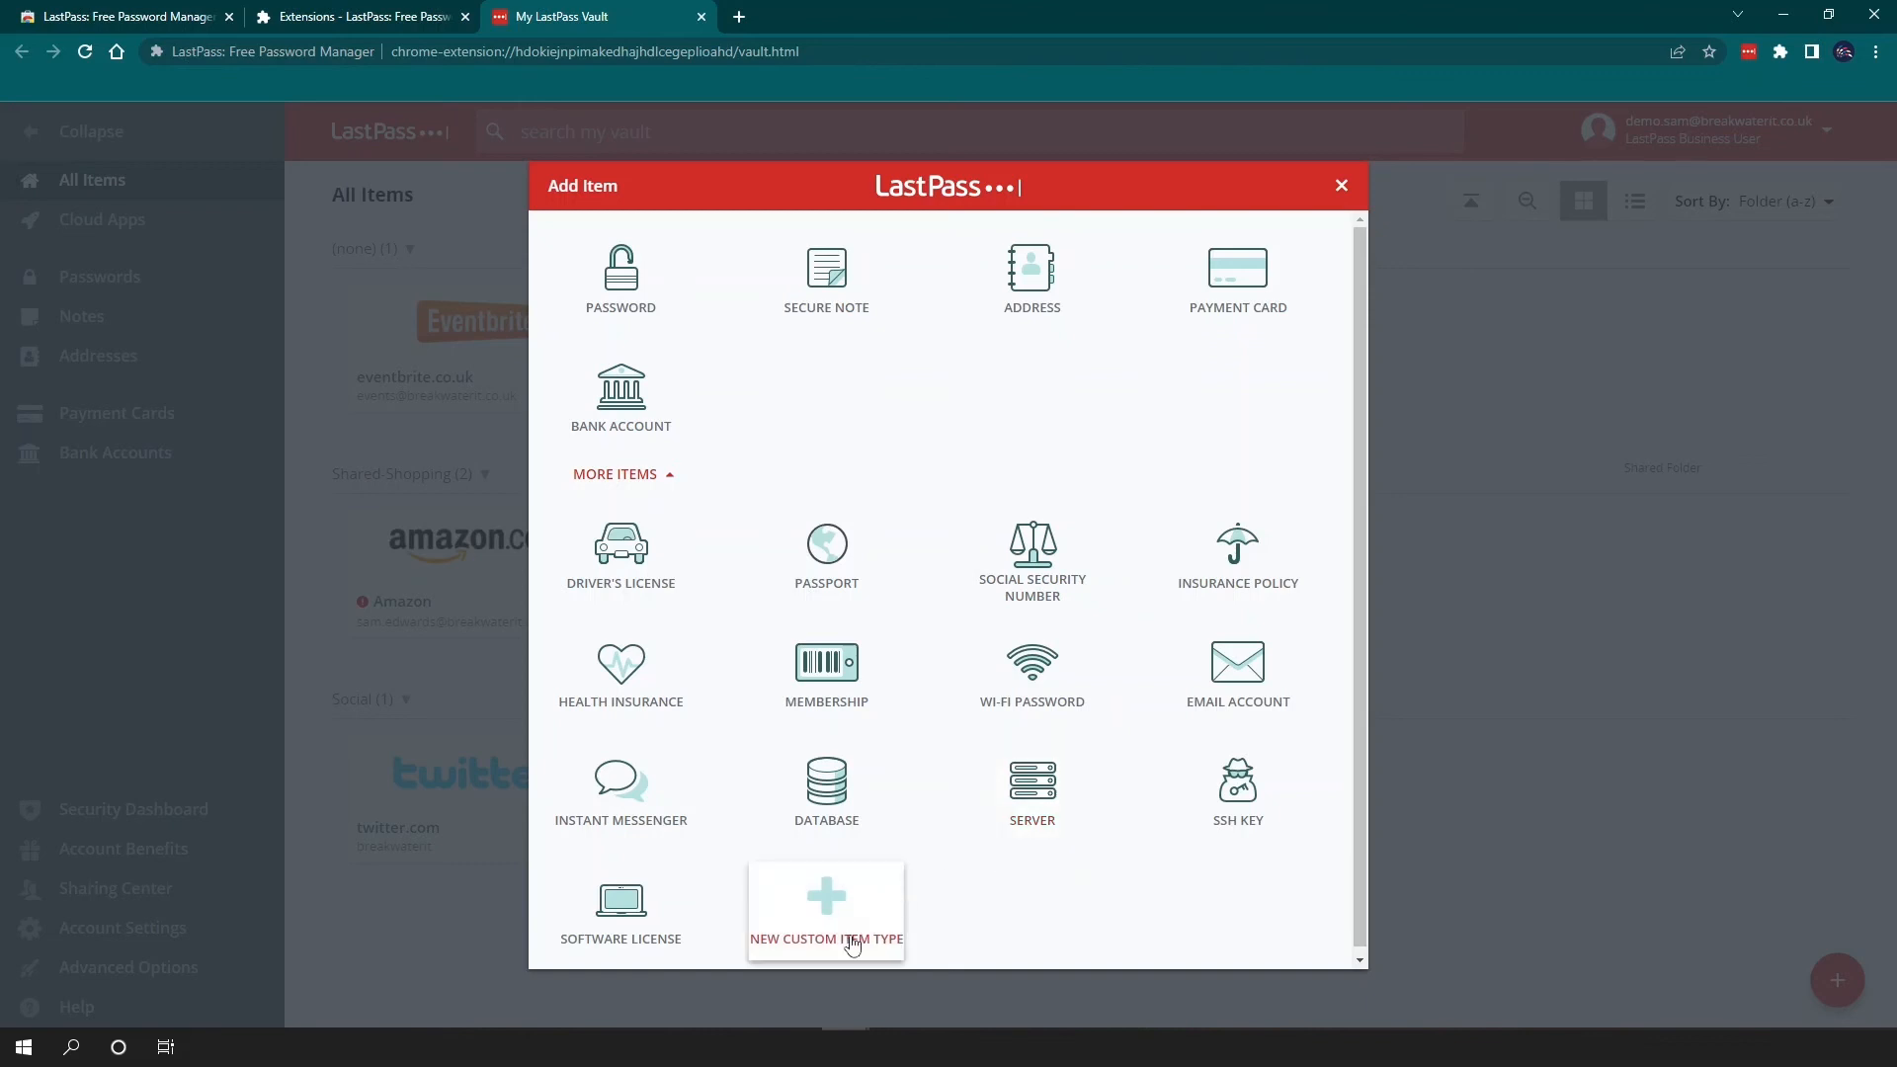
{"action": "mouse_move", "coordinate": [855, 940]}
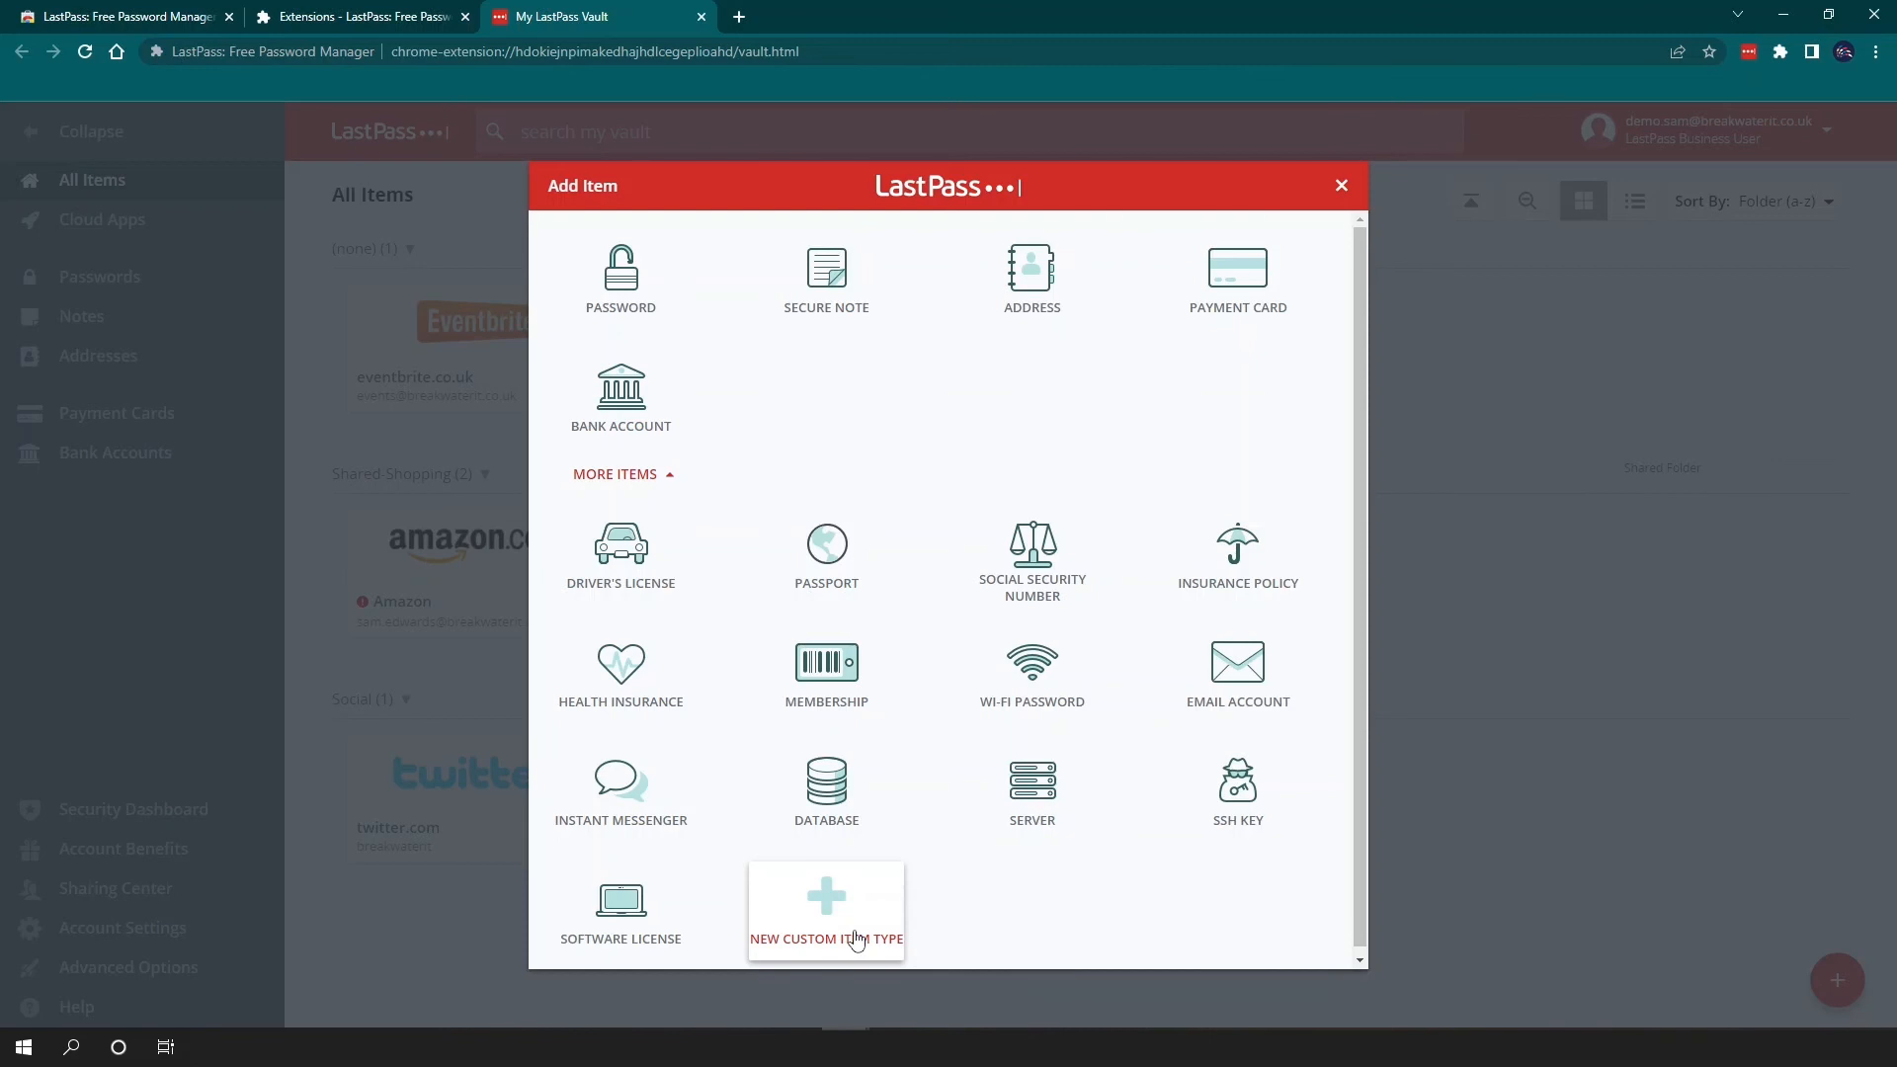
{"action": "left_click", "coordinate": [826, 557]}
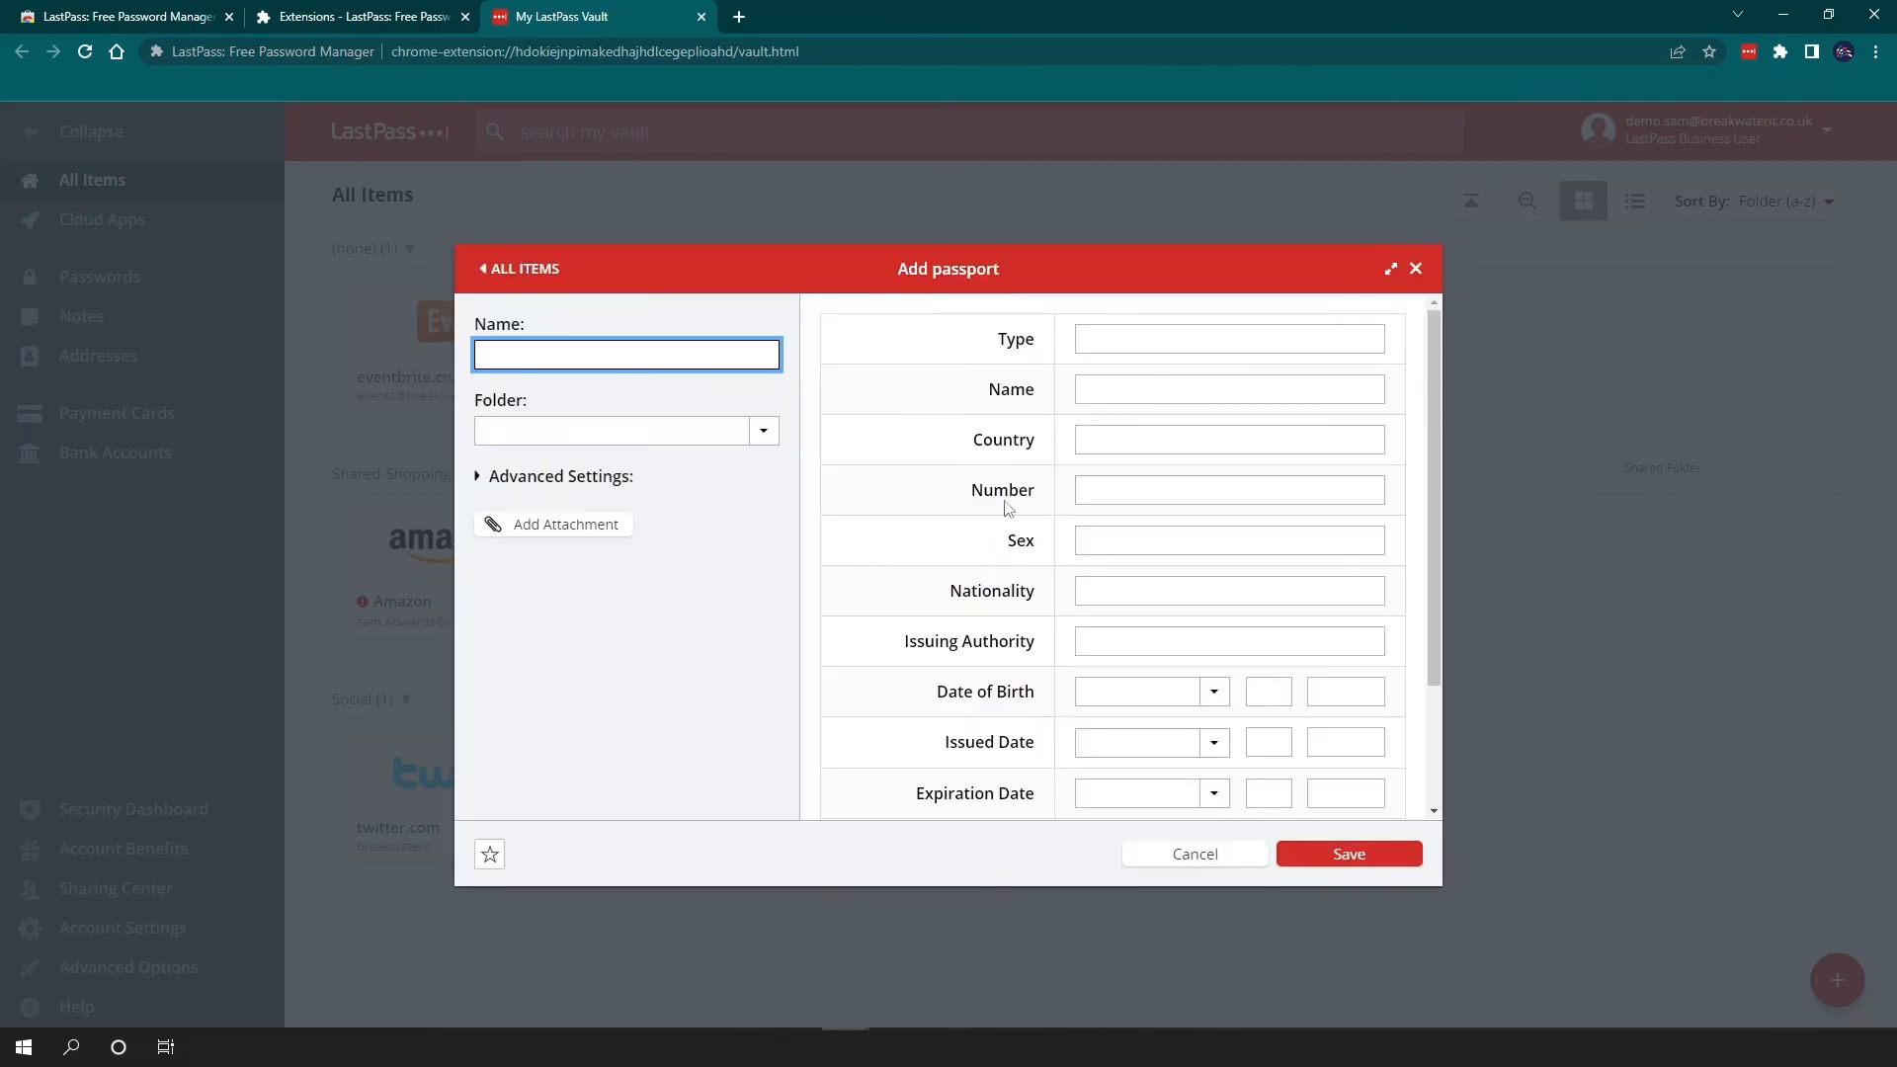
{"action": "scroll", "scroll_direction": "down", "scroll_amount": 3}
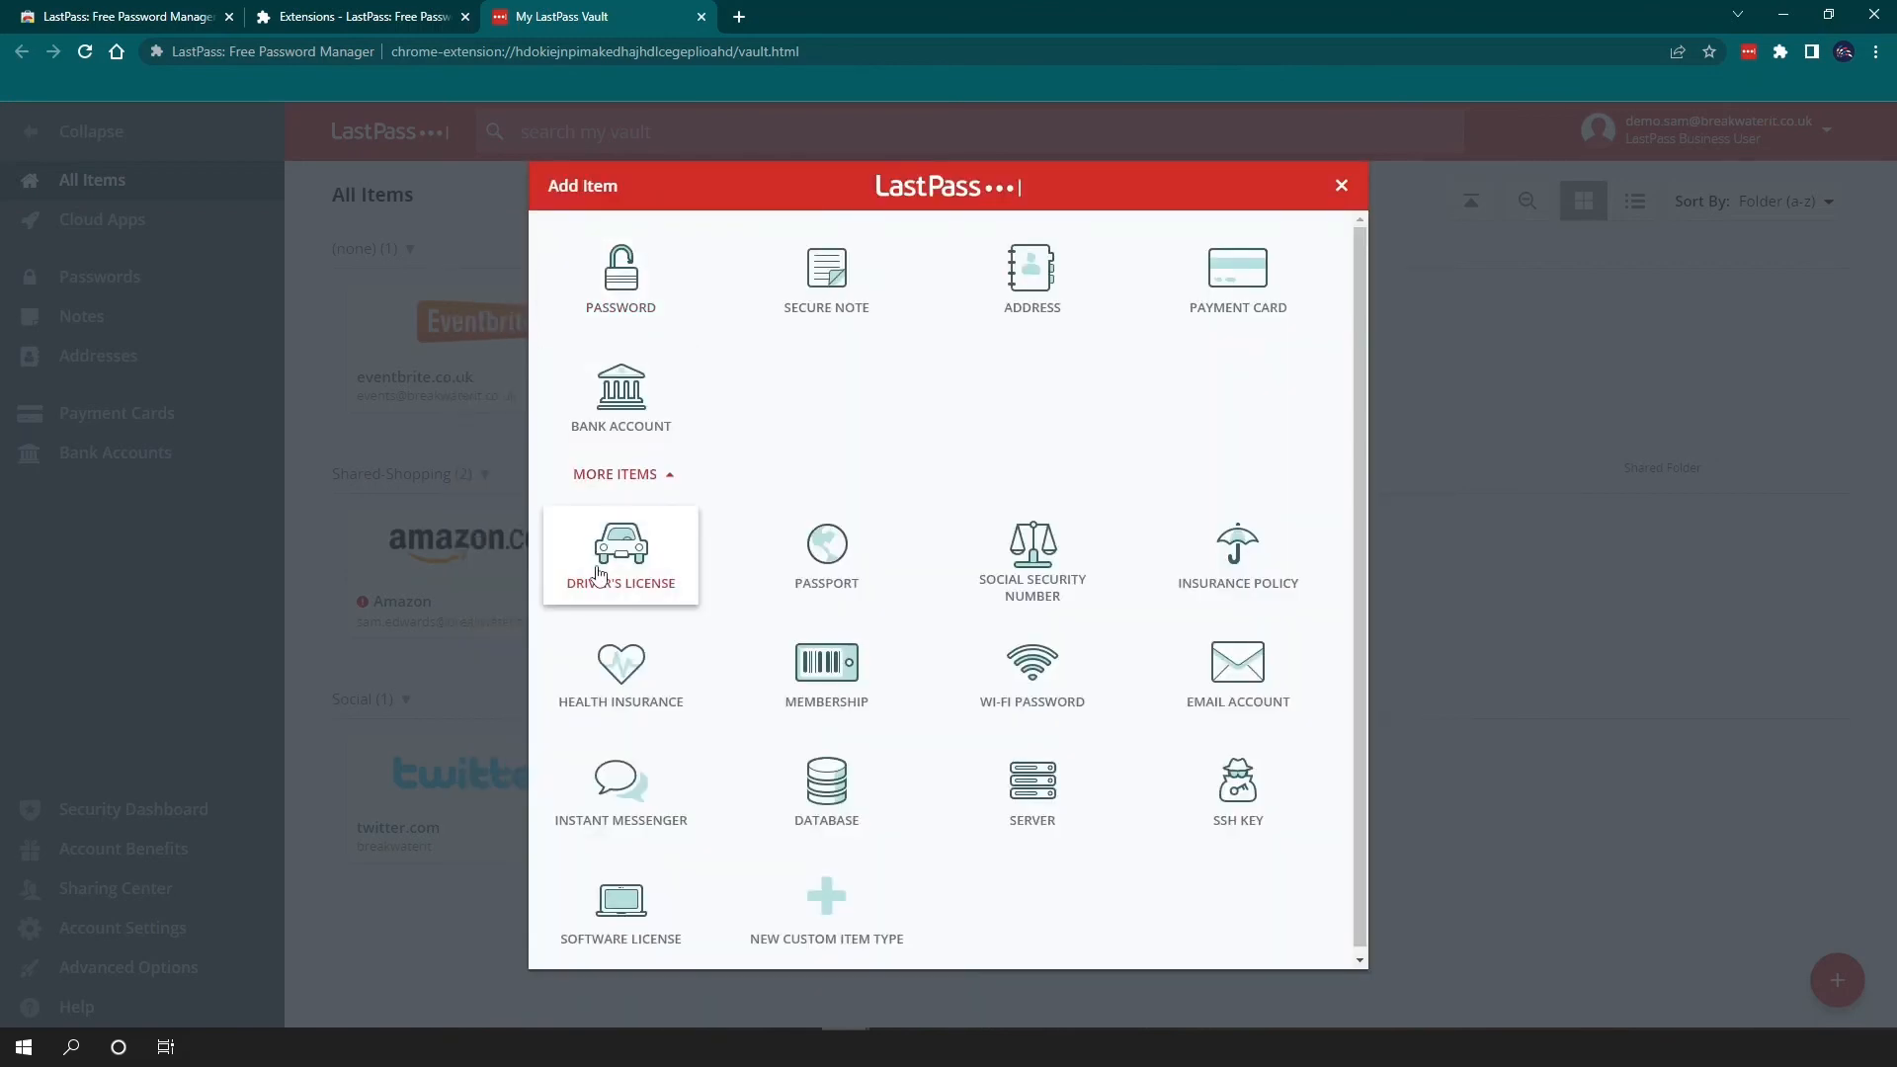
{"action": "left_click", "coordinate": [618, 393]}
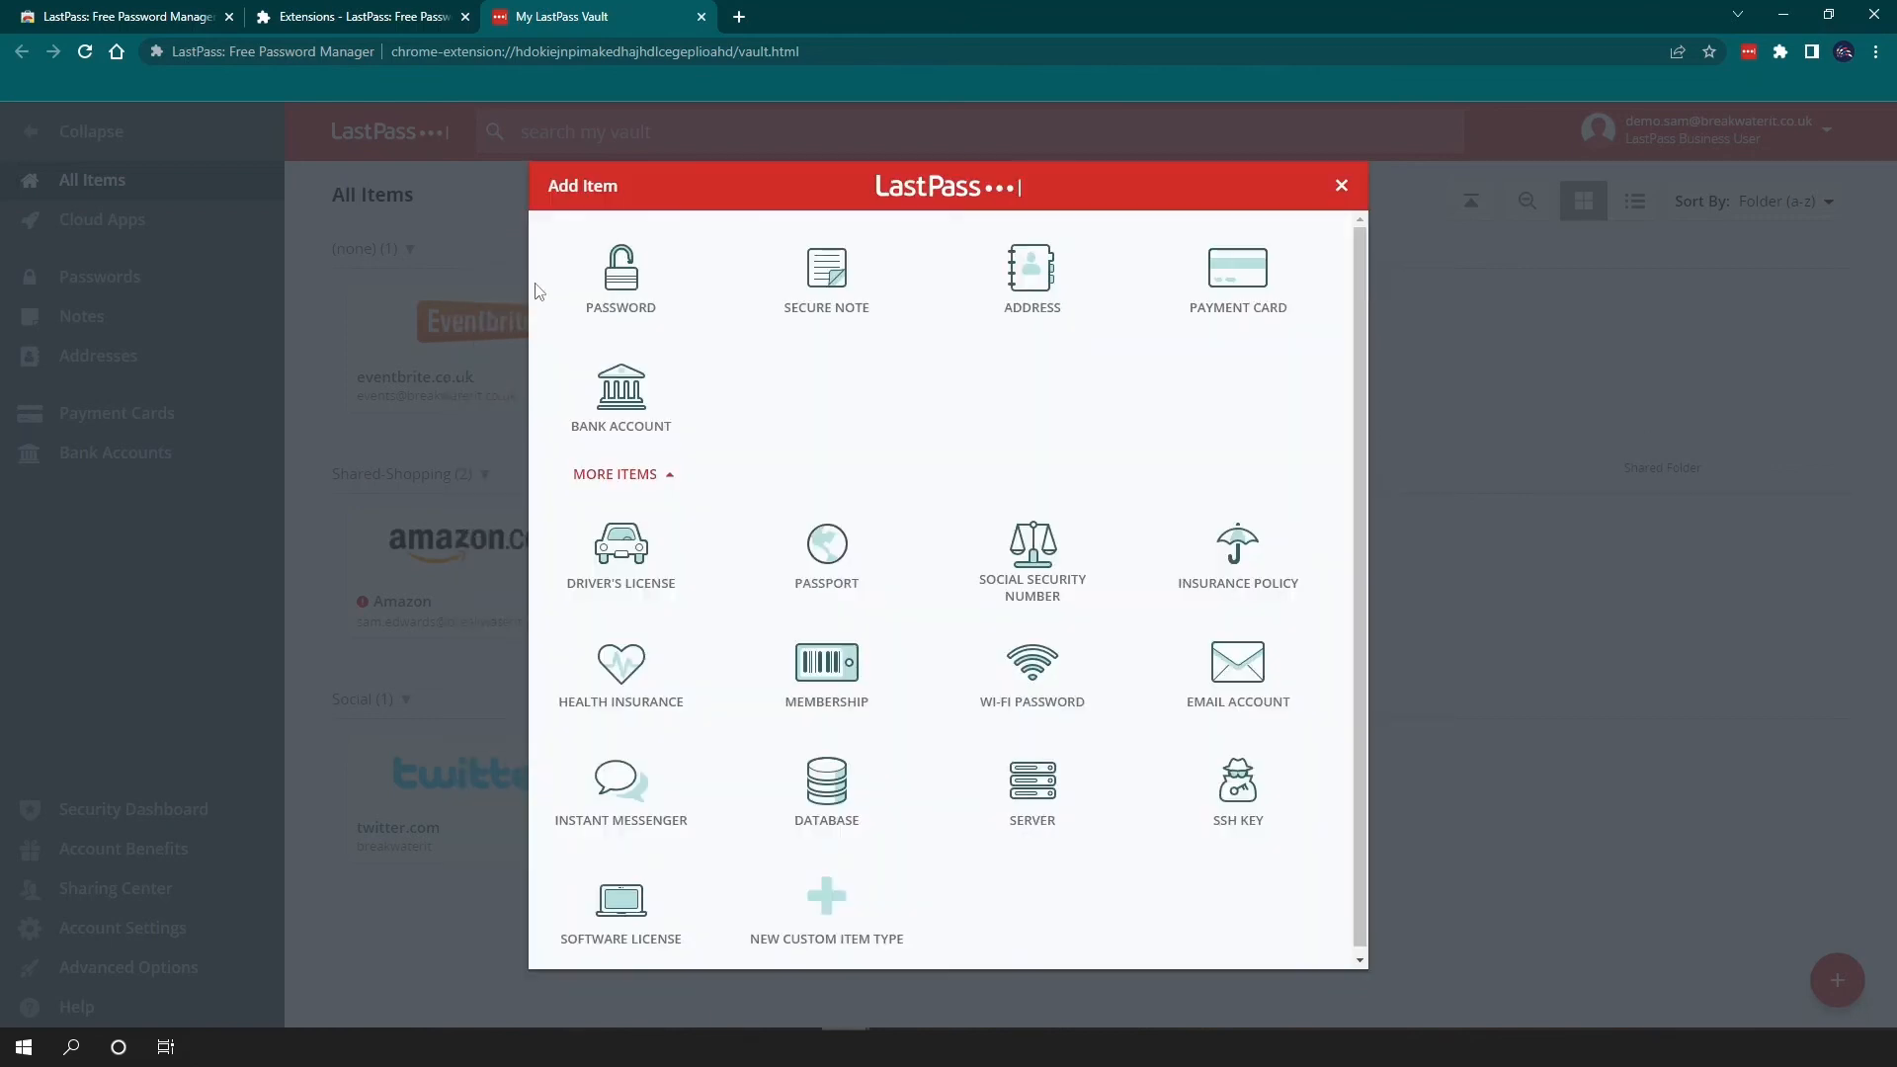
{"action": "left_click", "coordinate": [1031, 279]}
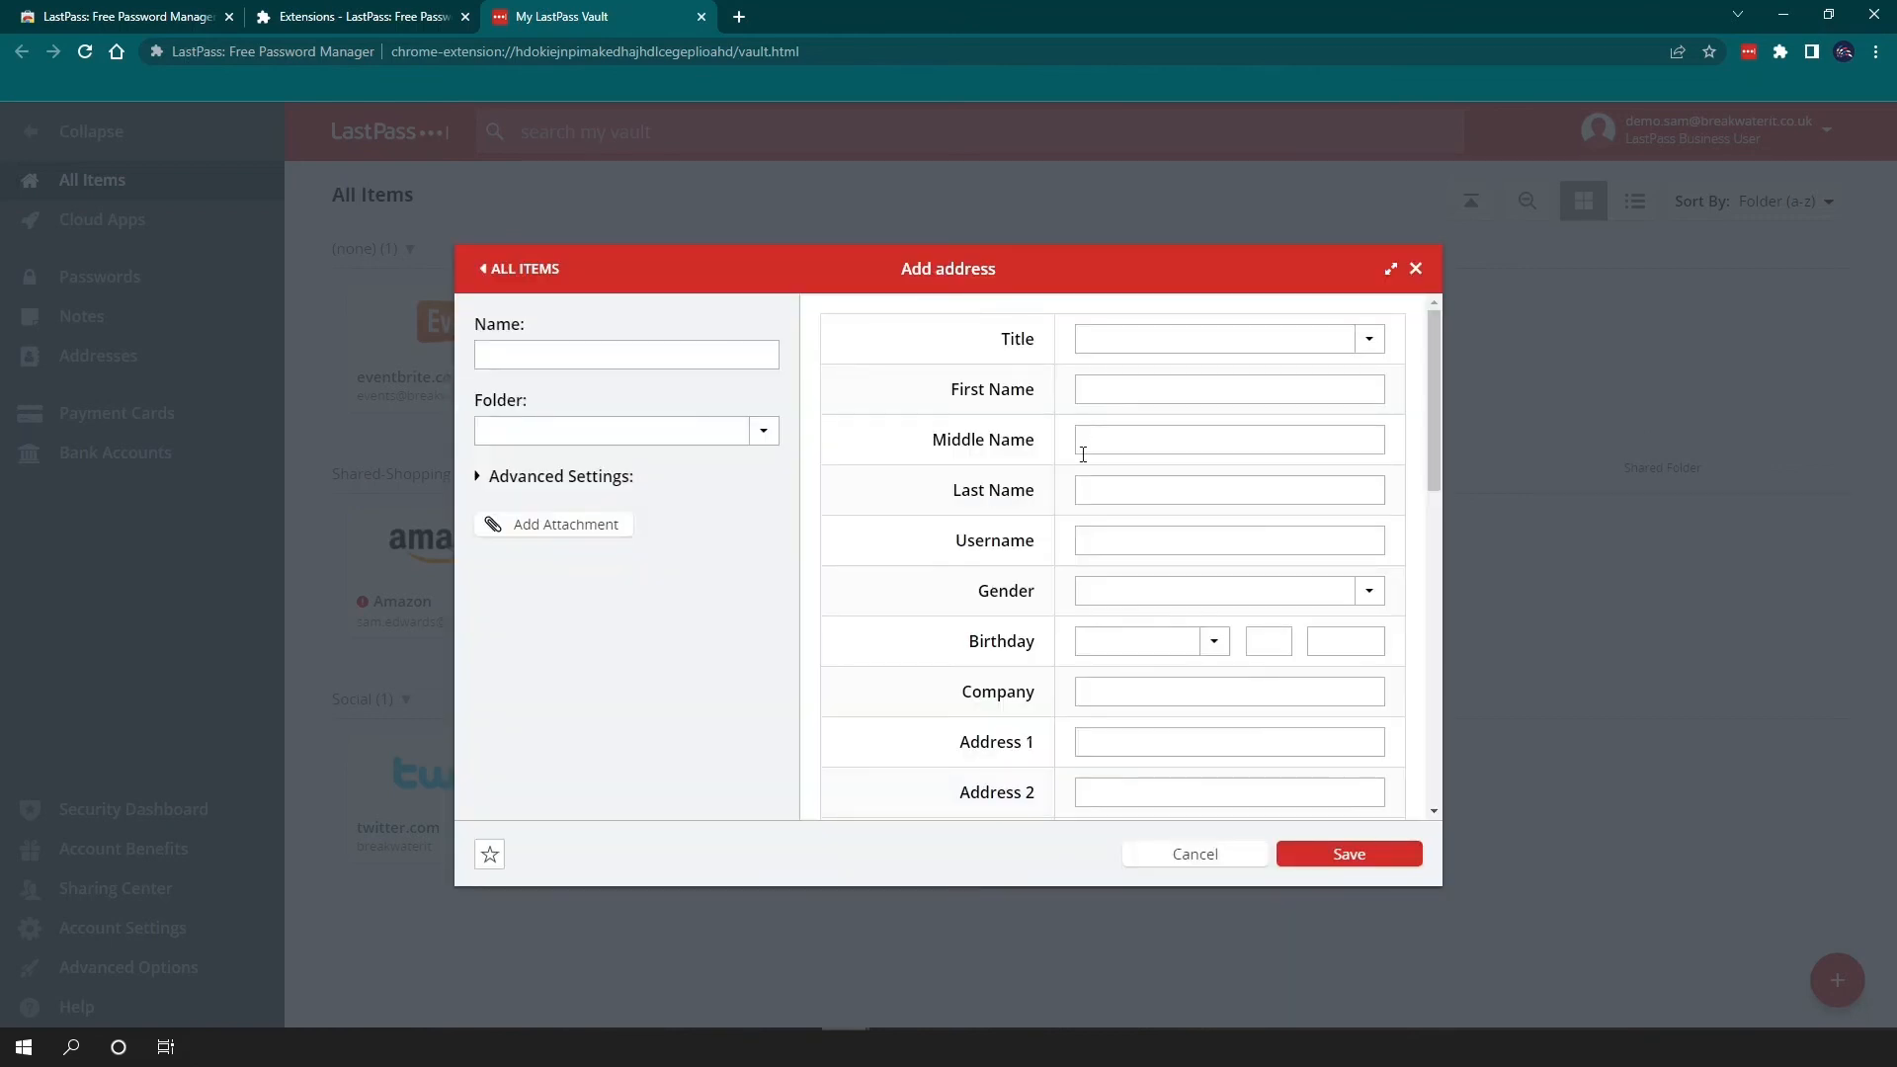
{"action": "scroll", "scroll_direction": "down", "scroll_amount": 3}
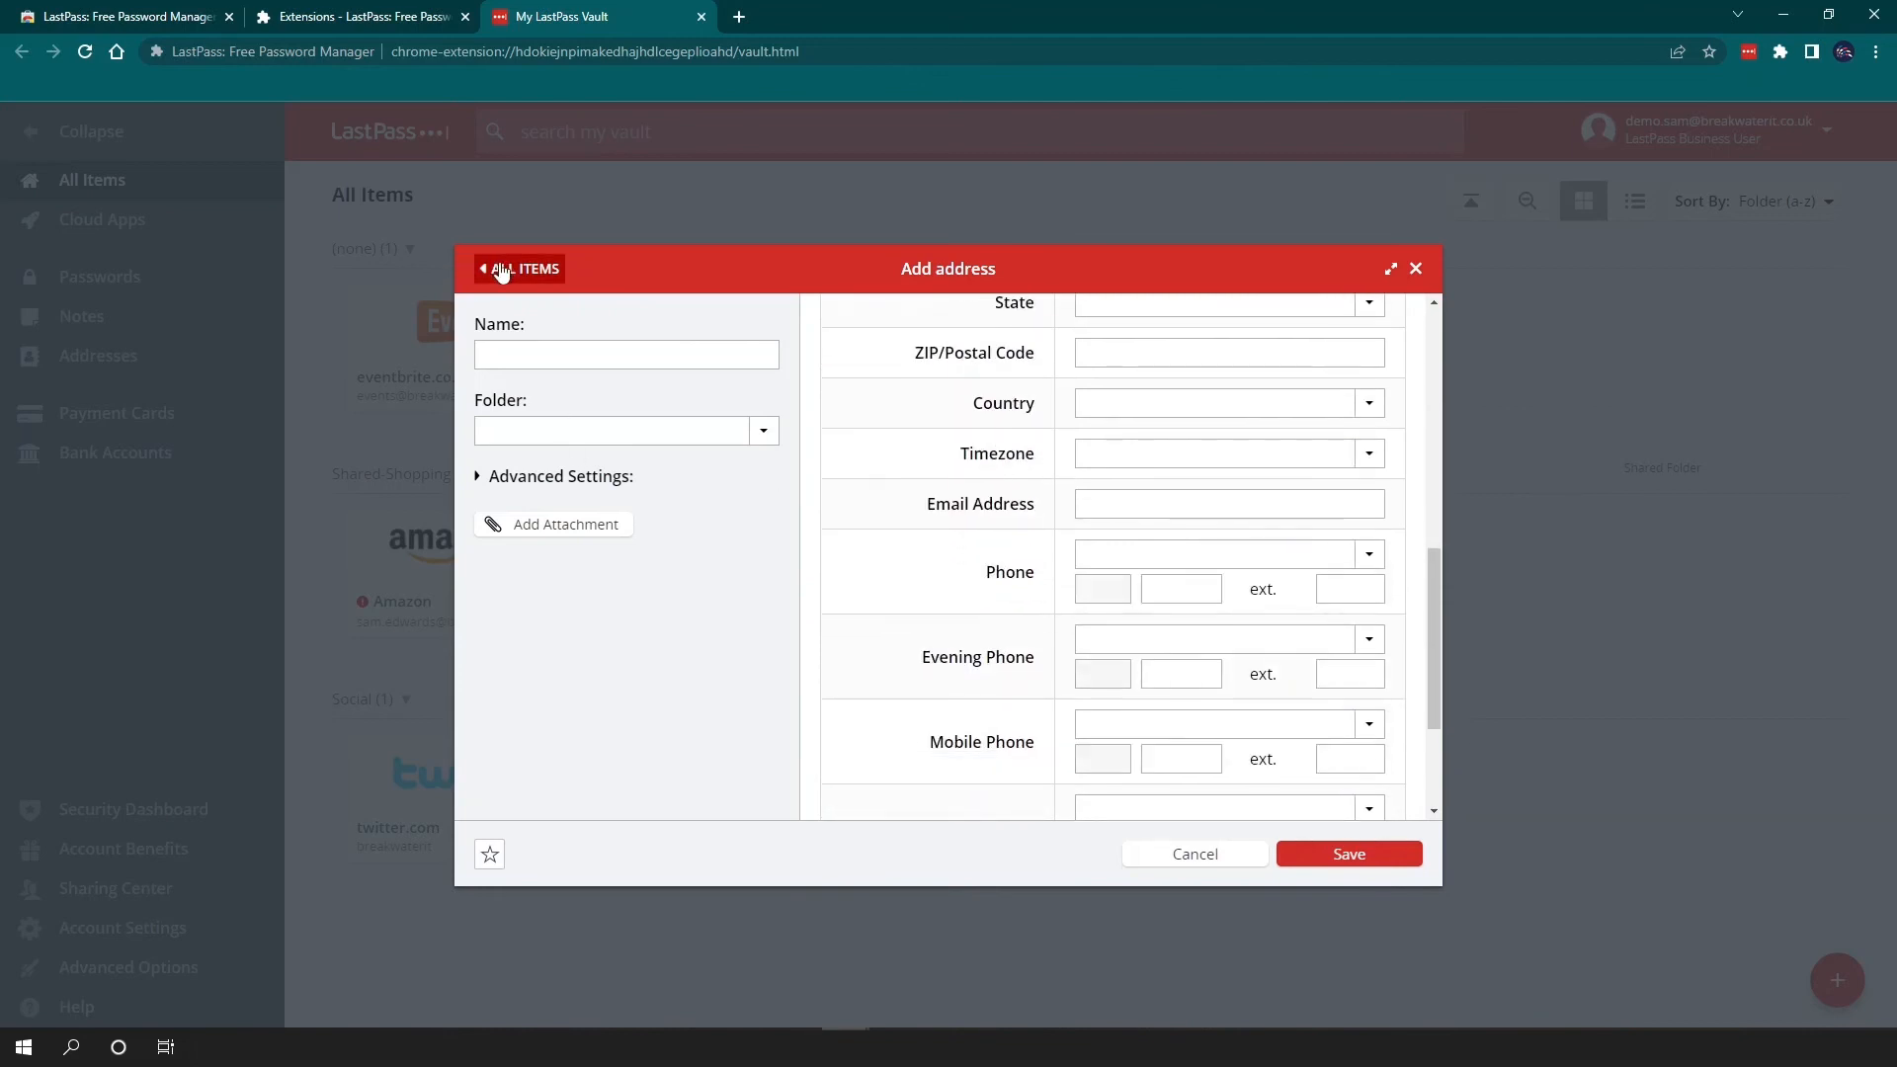
{"action": "left_click", "coordinate": [519, 266]}
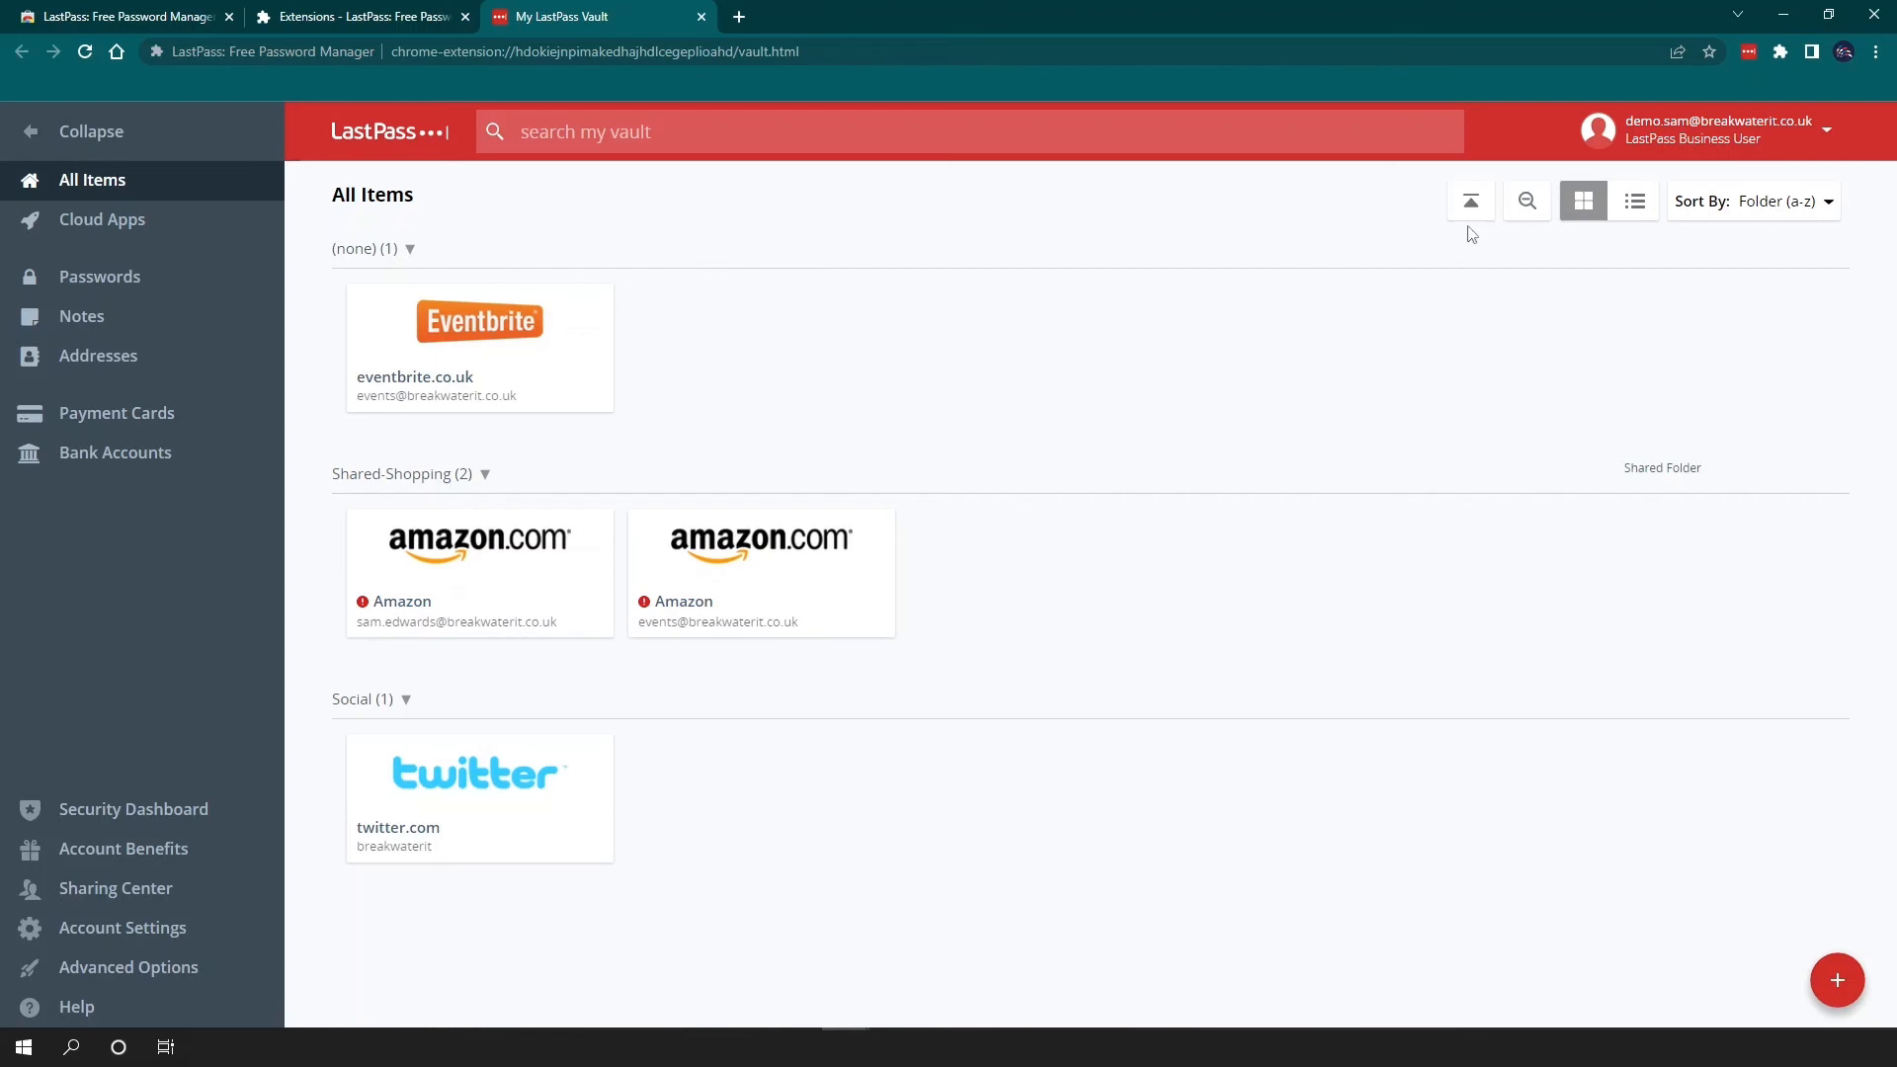
{"action": "mouse_move", "coordinate": [1470, 202]}
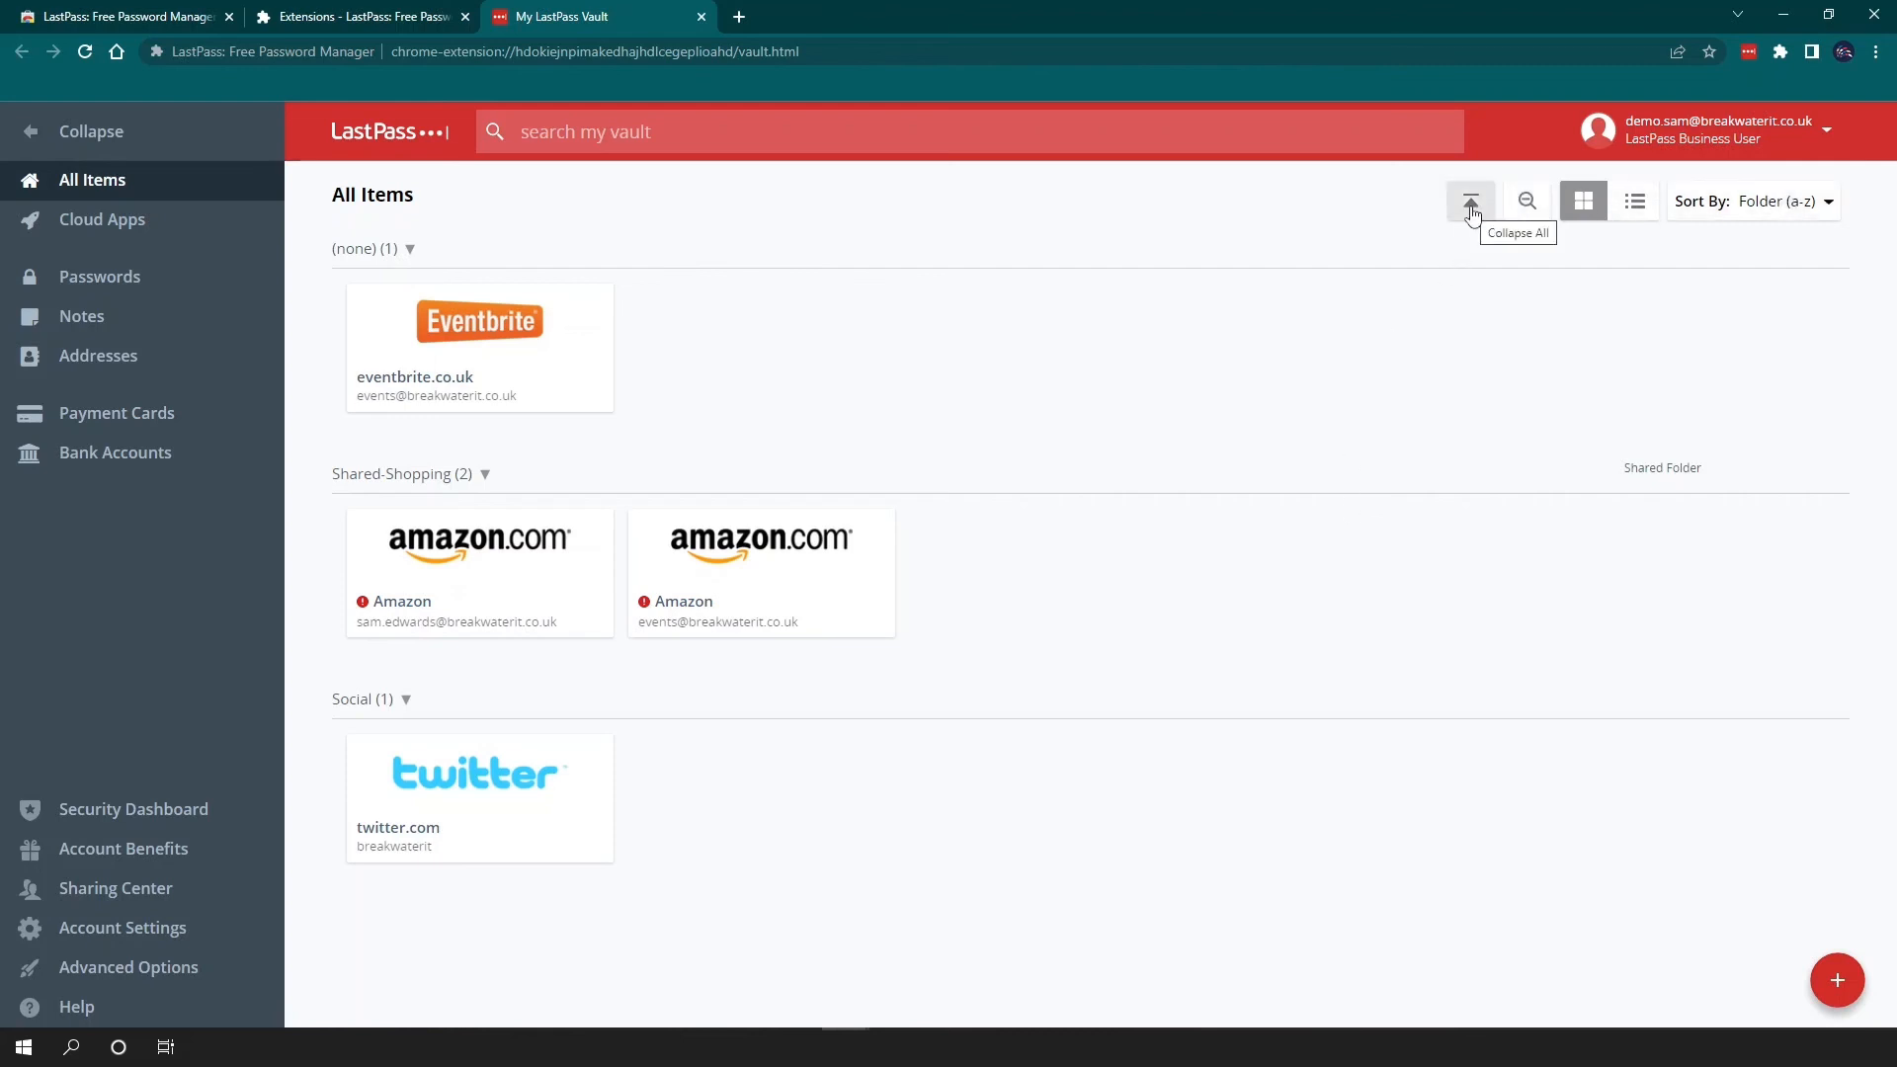
{"action": "left_click", "coordinate": [1470, 201]}
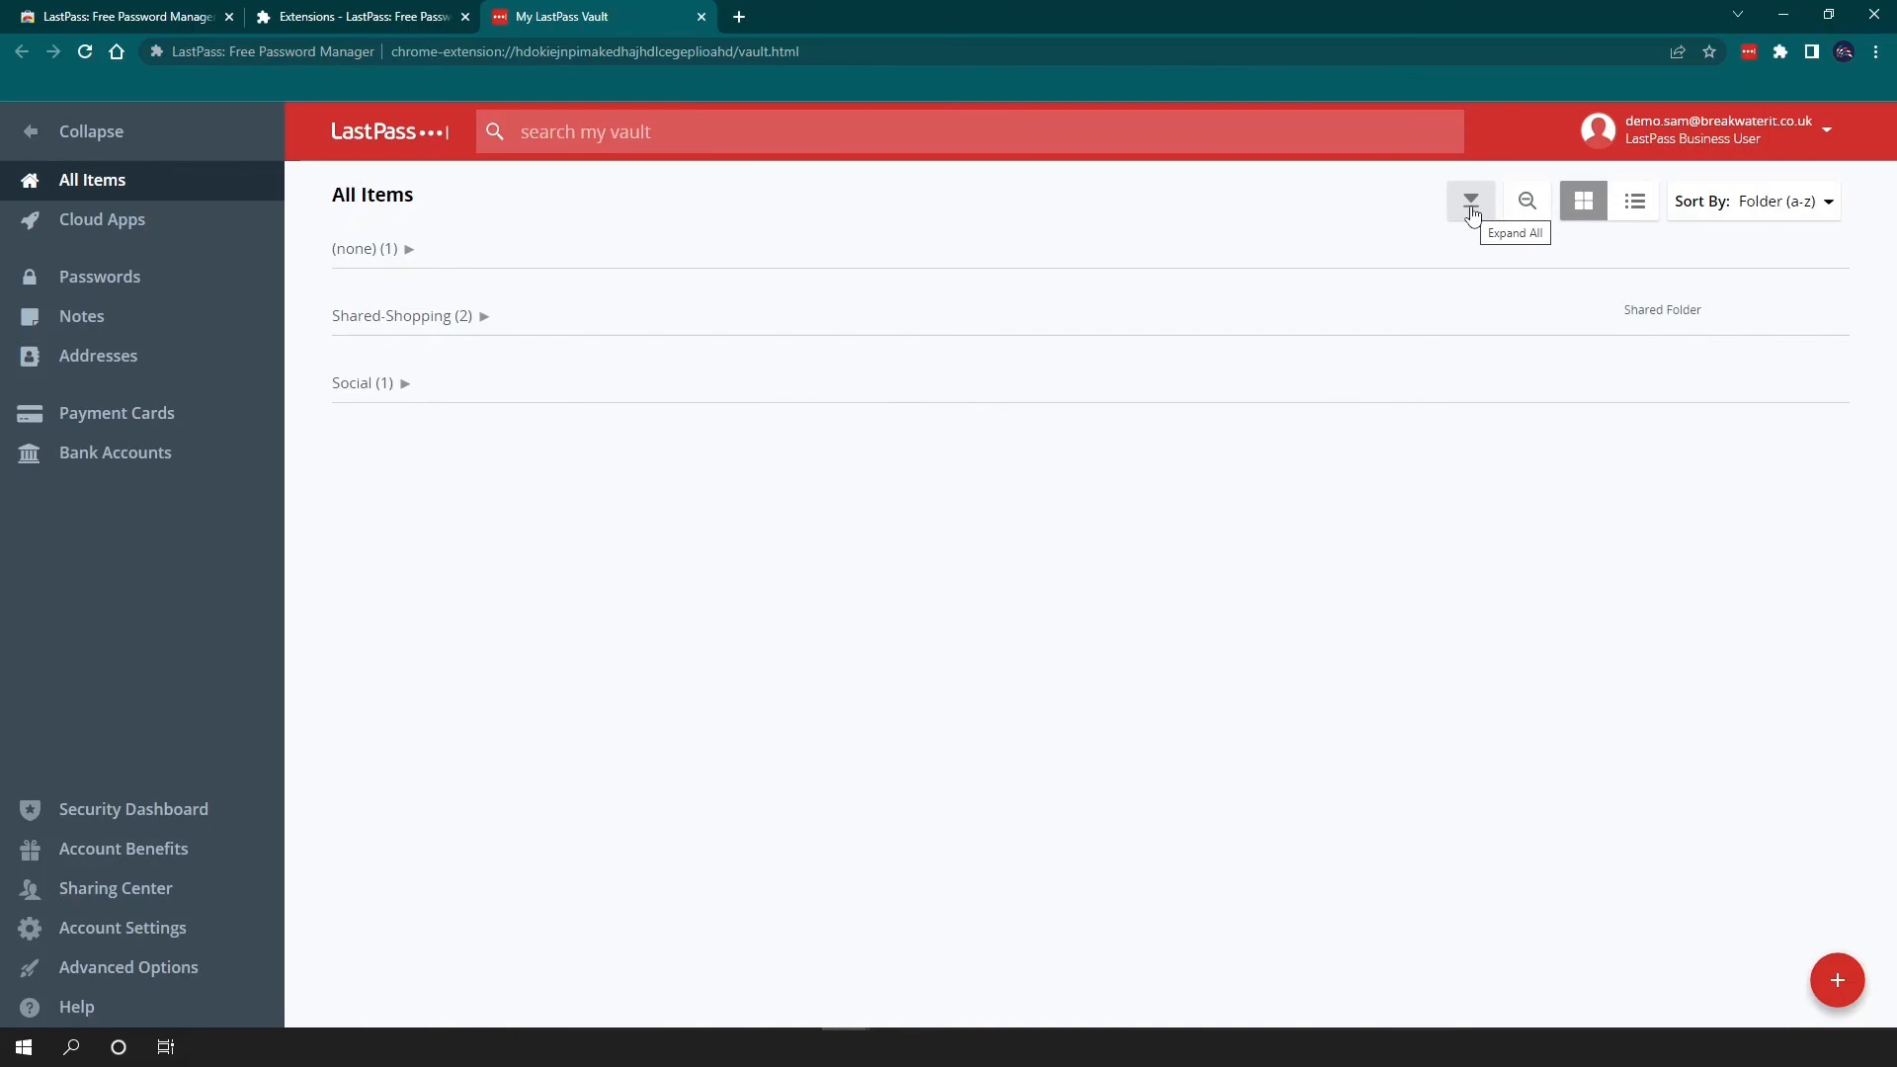
{"action": "left_click", "coordinate": [1470, 201]}
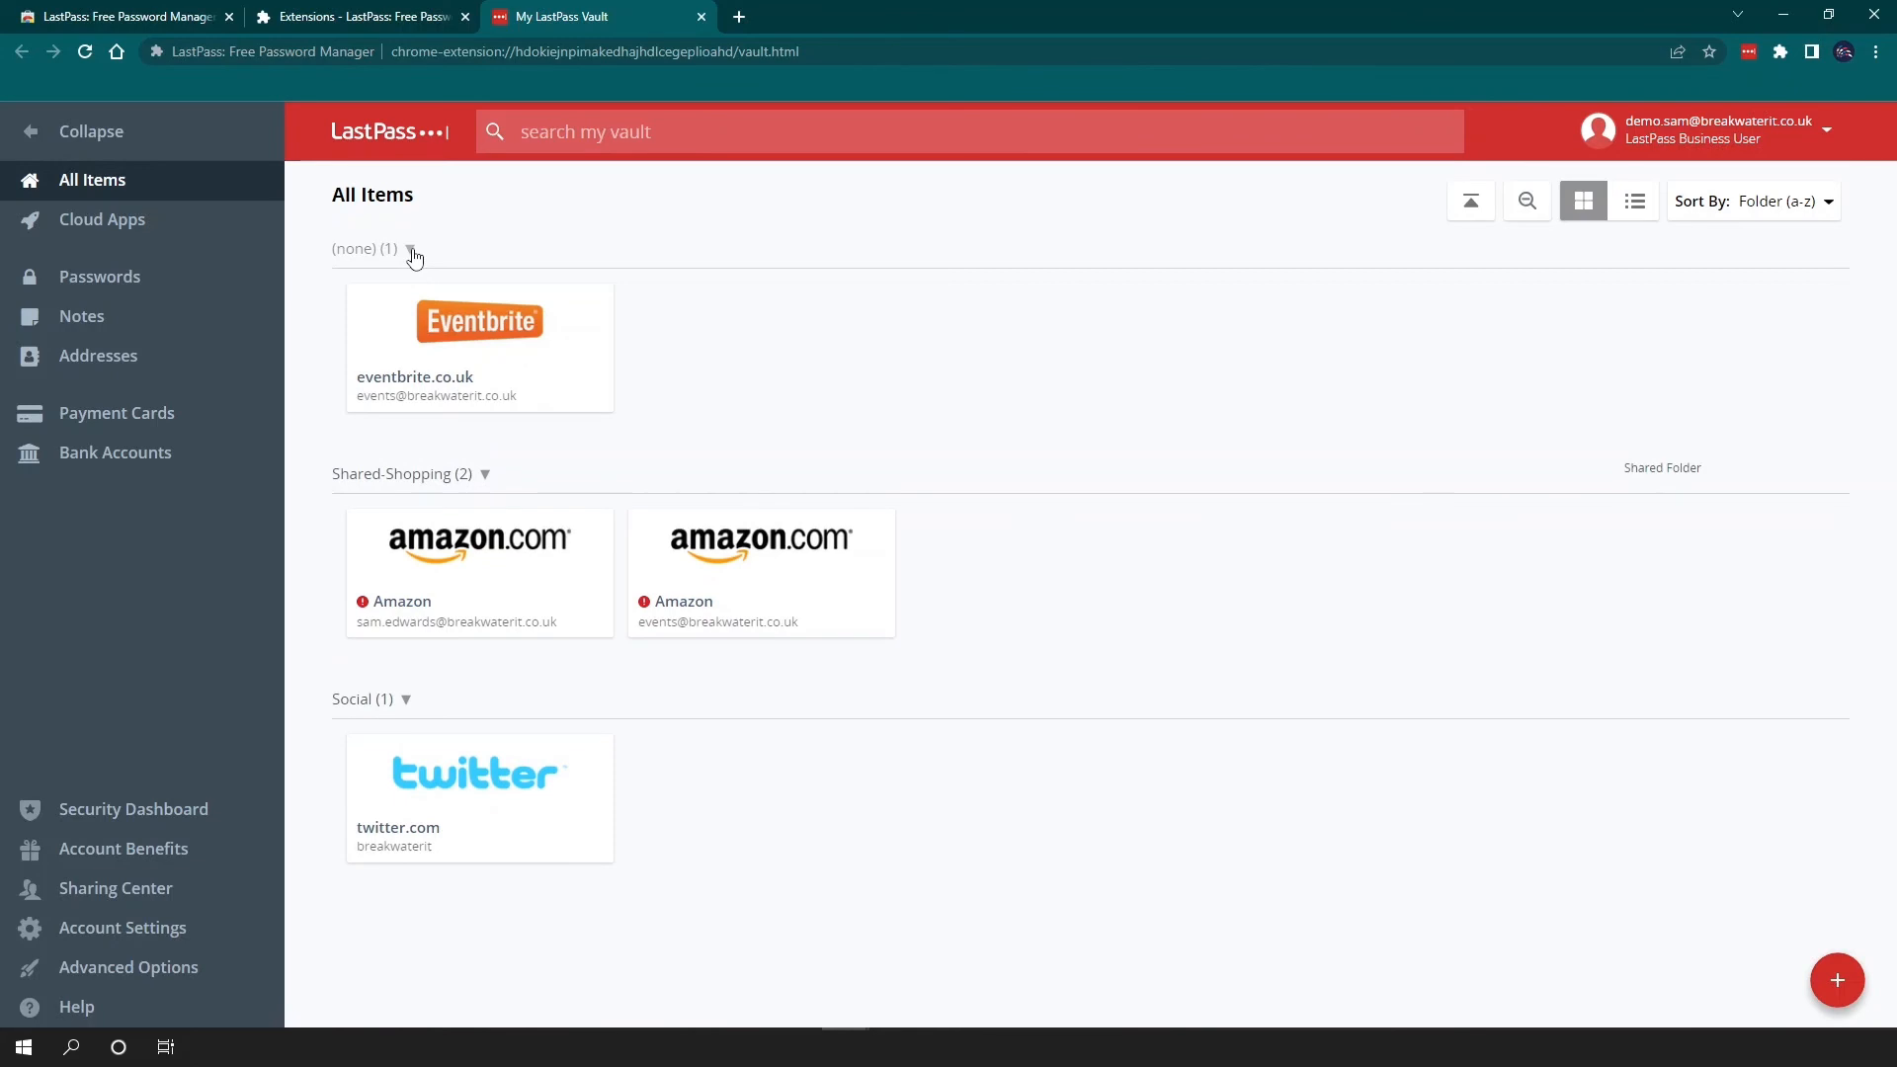
{"action": "left_click", "coordinate": [1525, 201]}
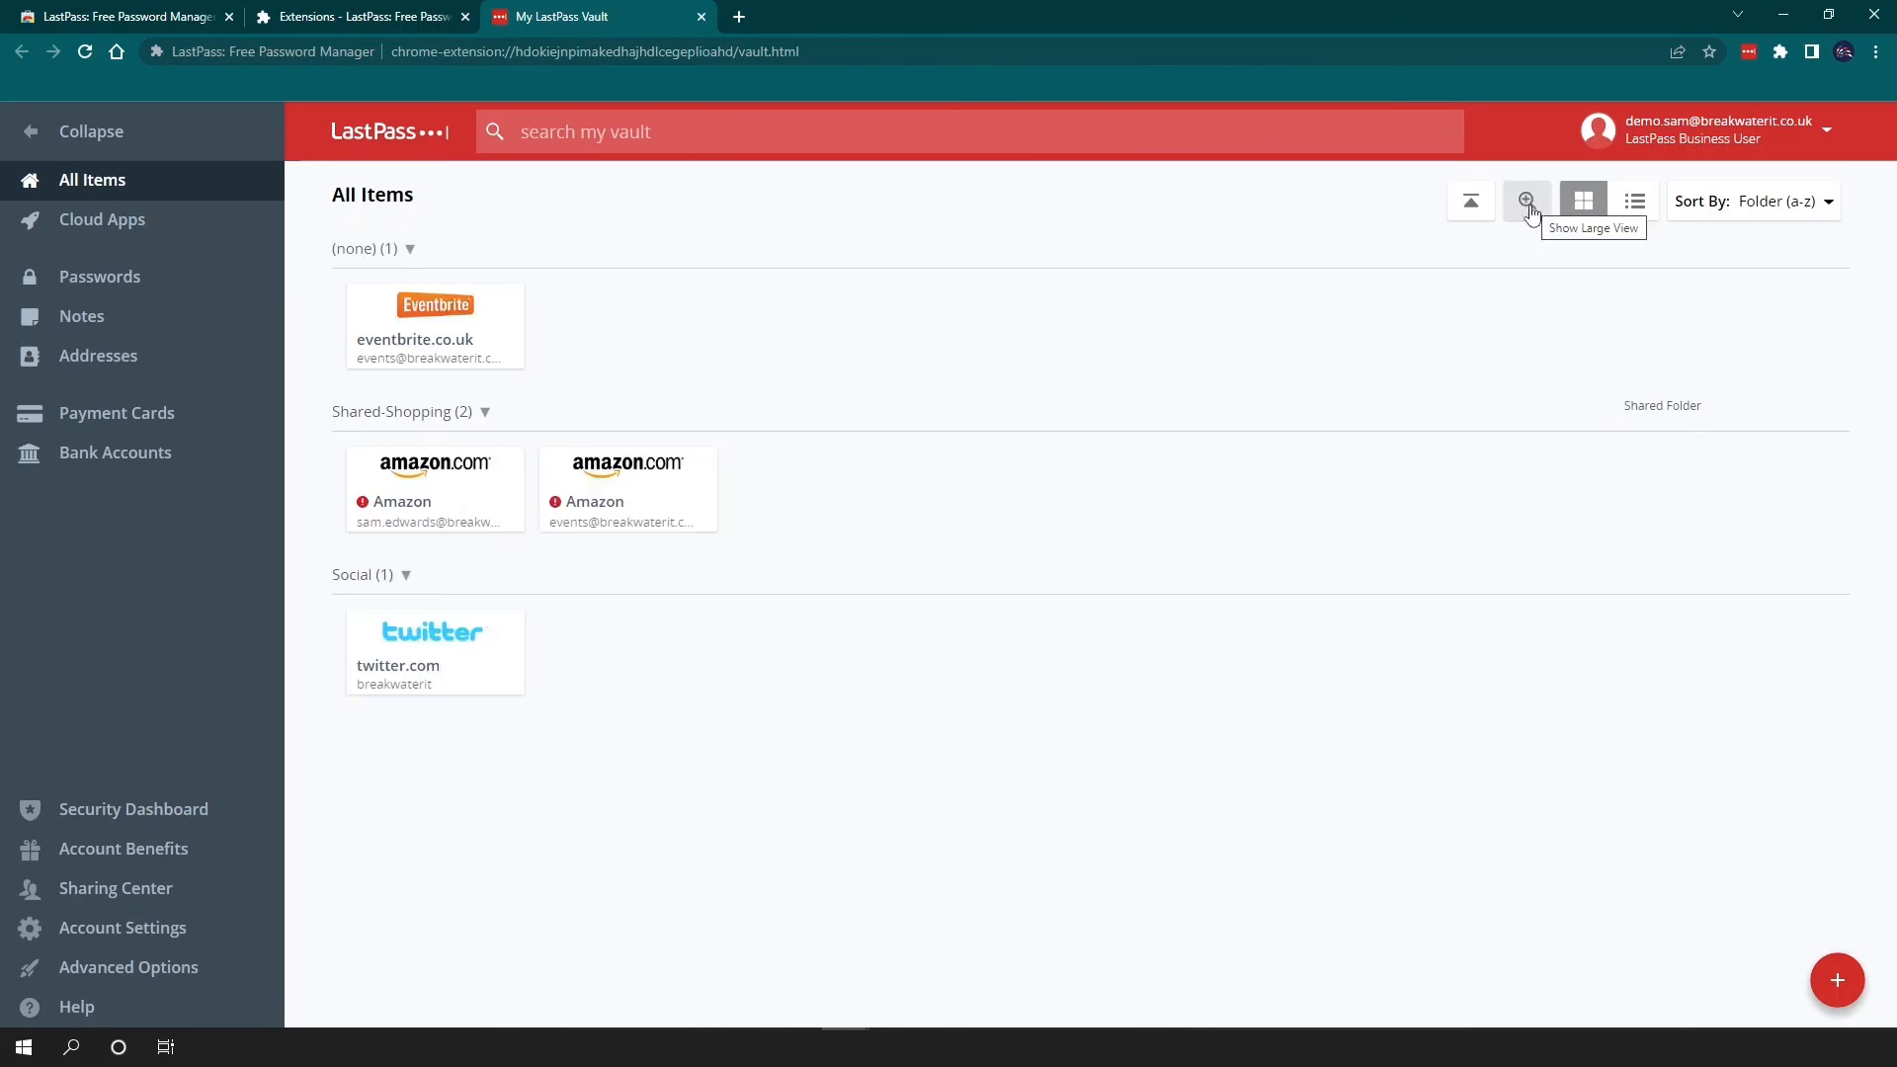
{"action": "left_click", "coordinate": [1525, 202]}
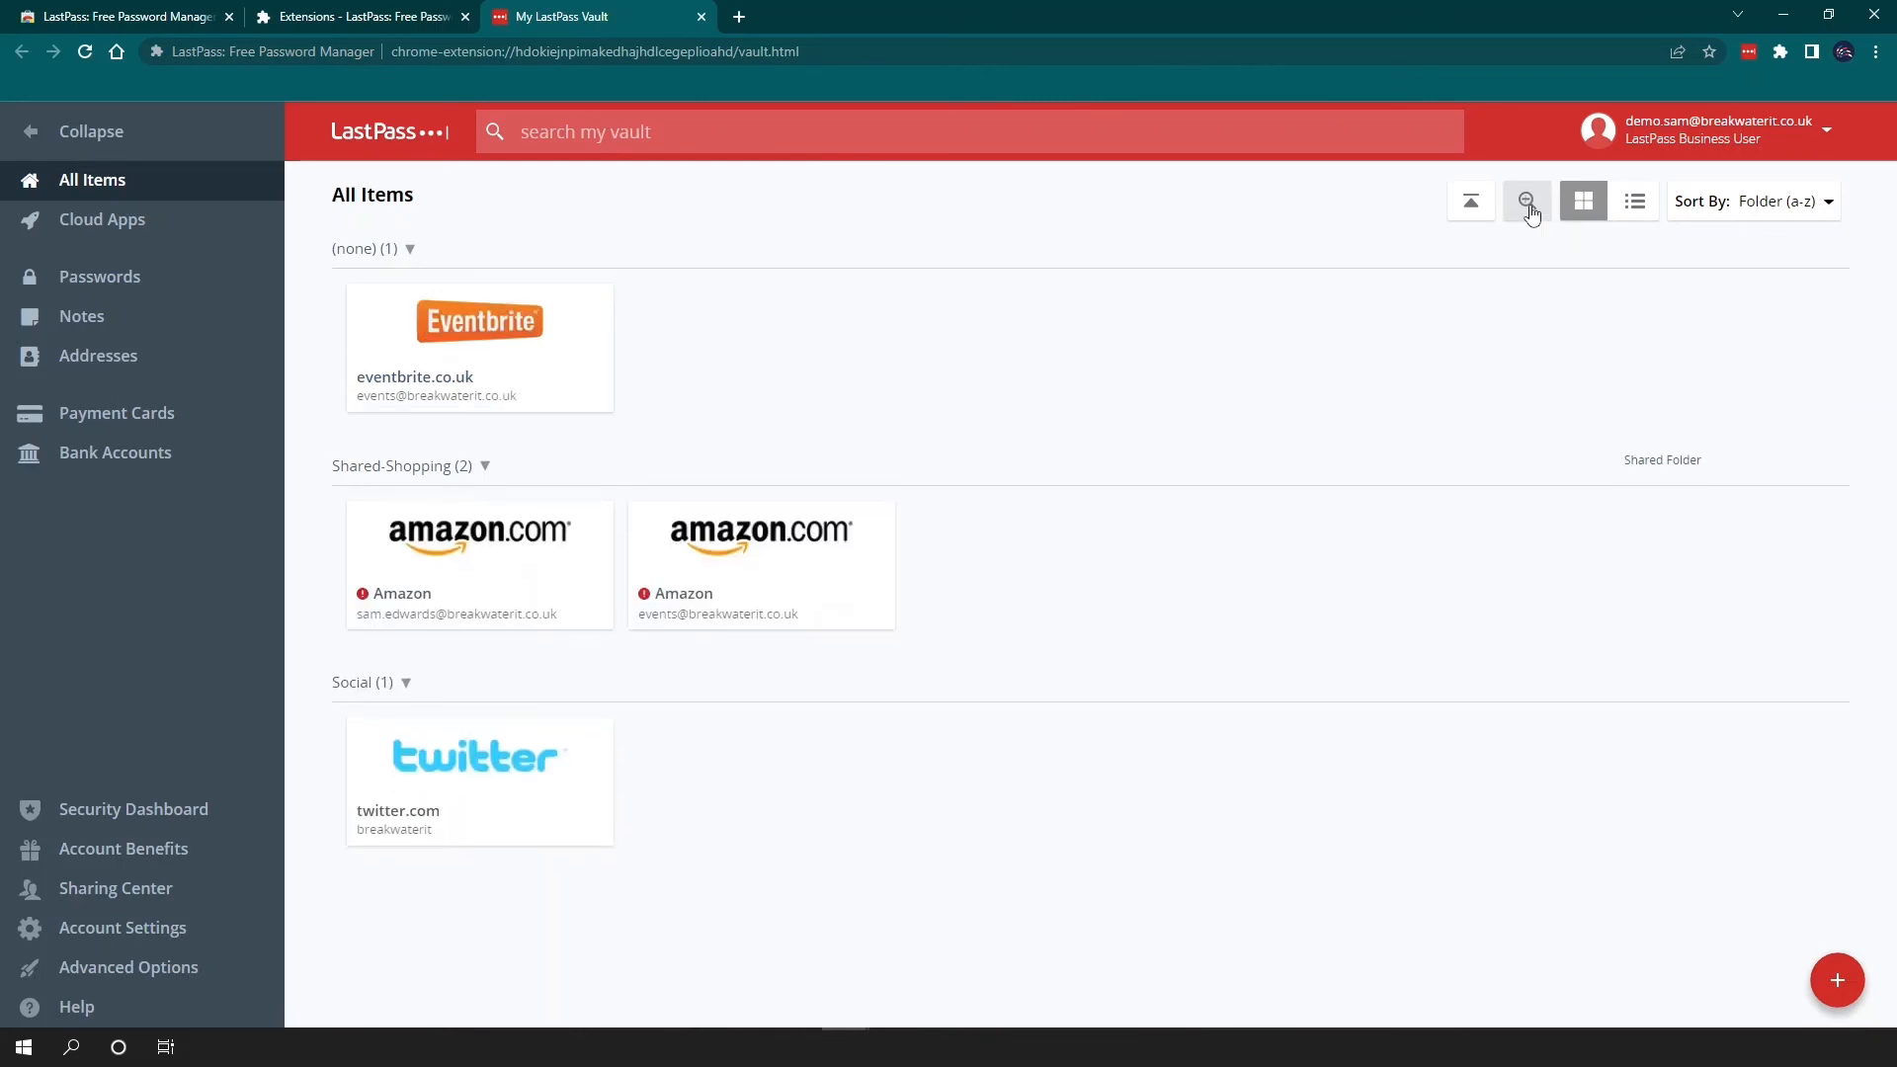
{"action": "mouse_move", "coordinate": [1526, 202]}
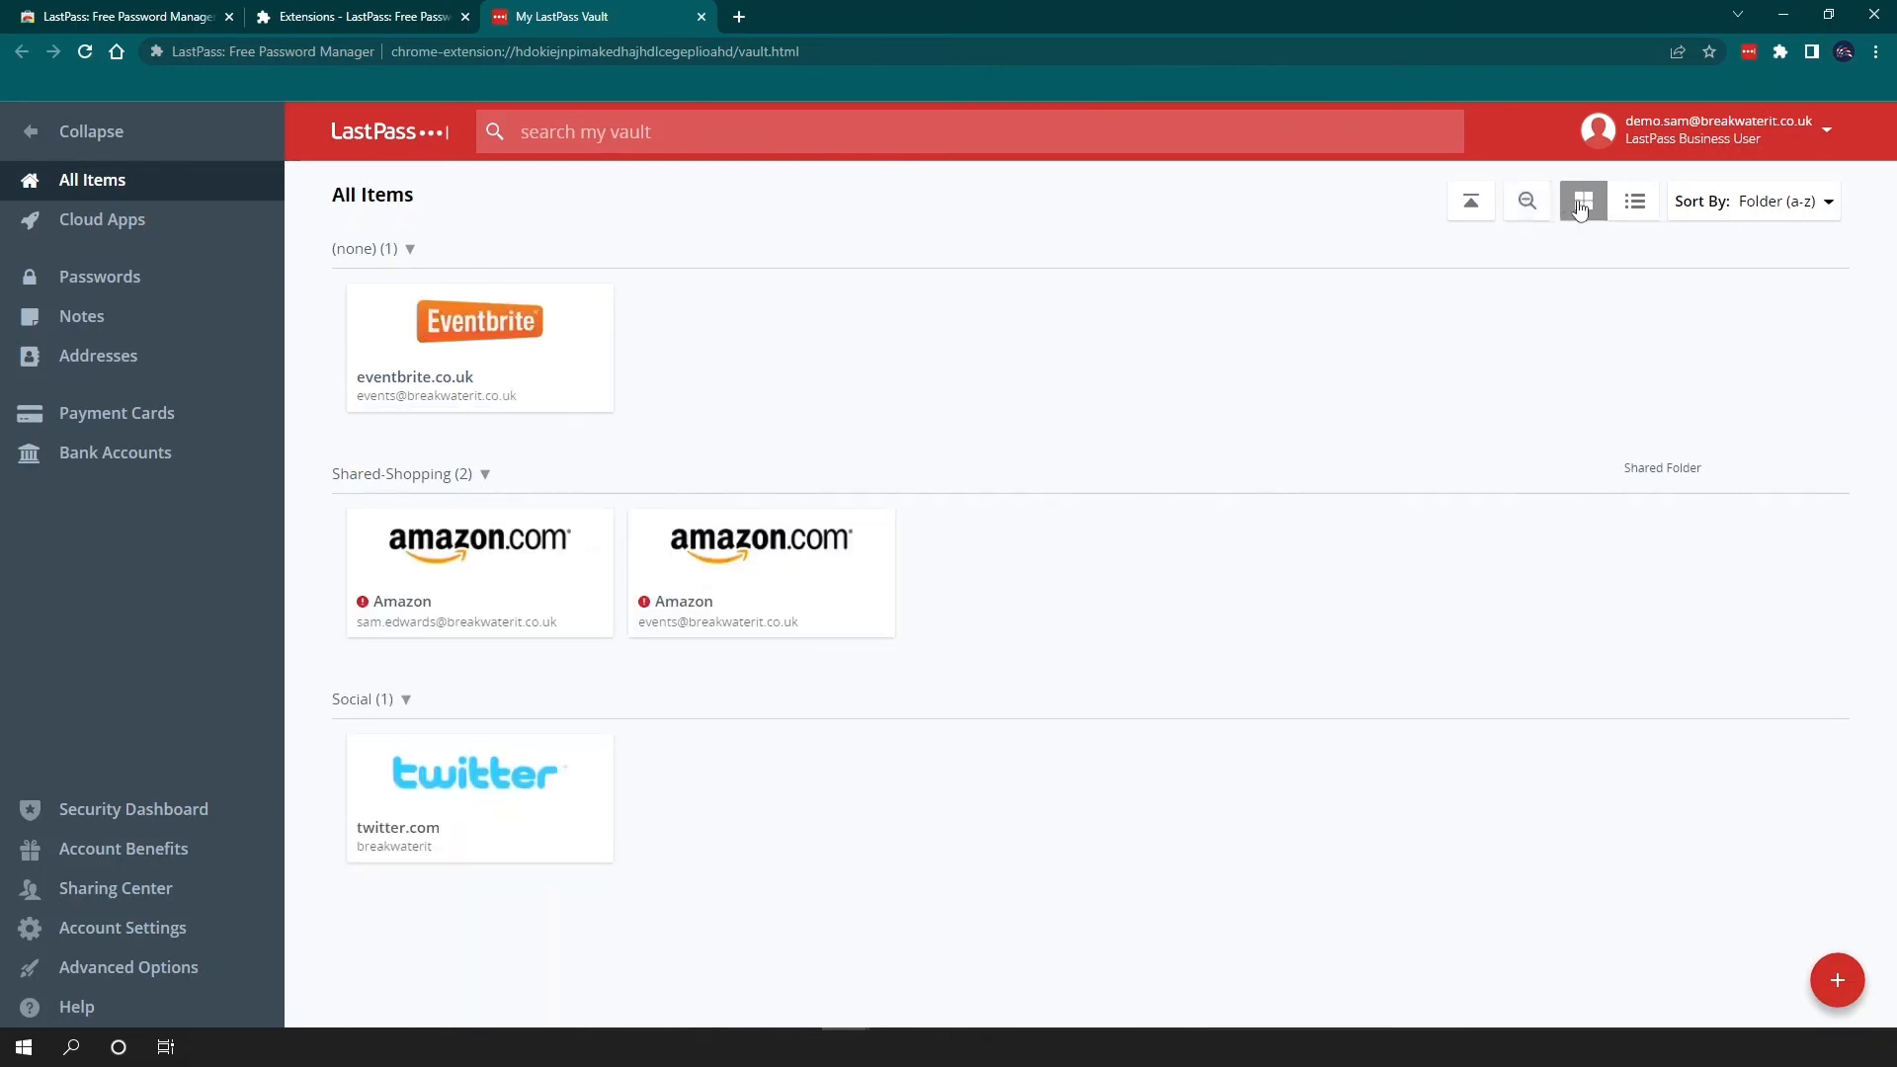
{"action": "mouse_move", "coordinate": [1583, 201]}
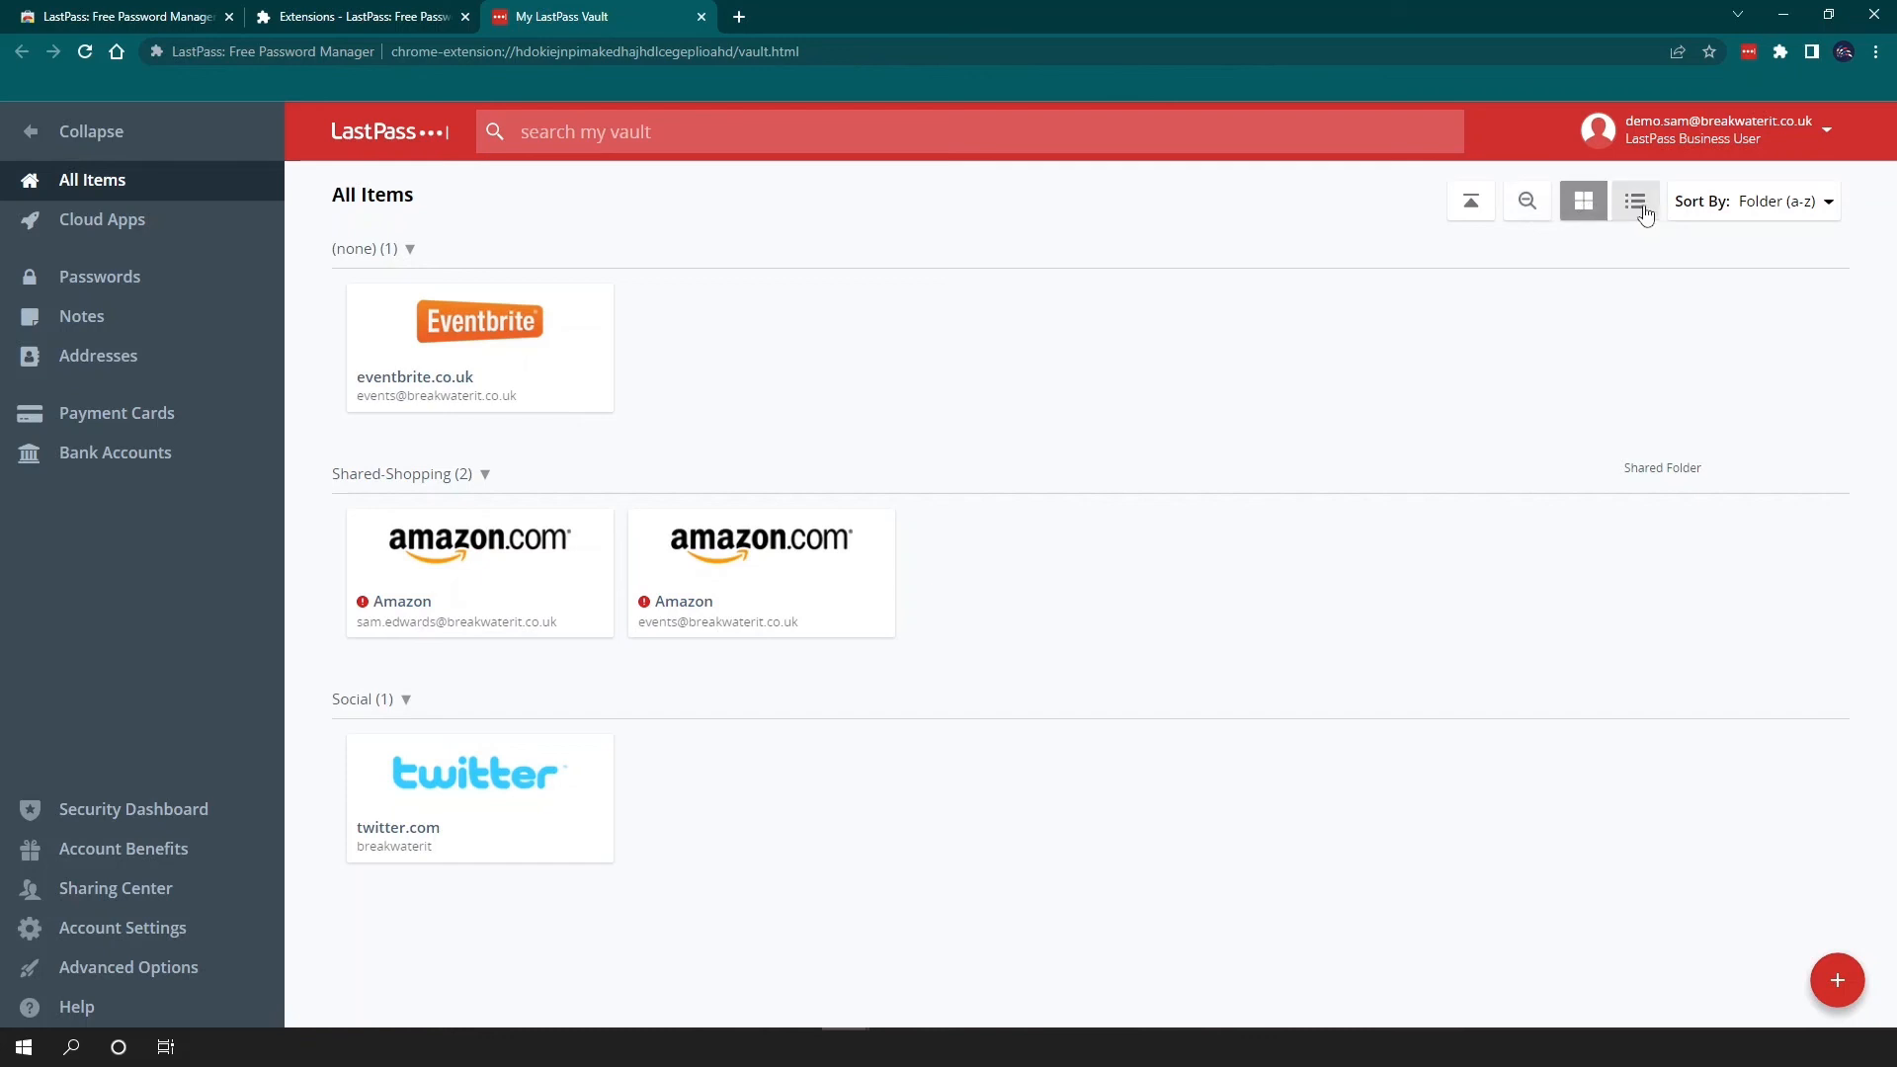
{"action": "left_click", "coordinate": [1634, 202]}
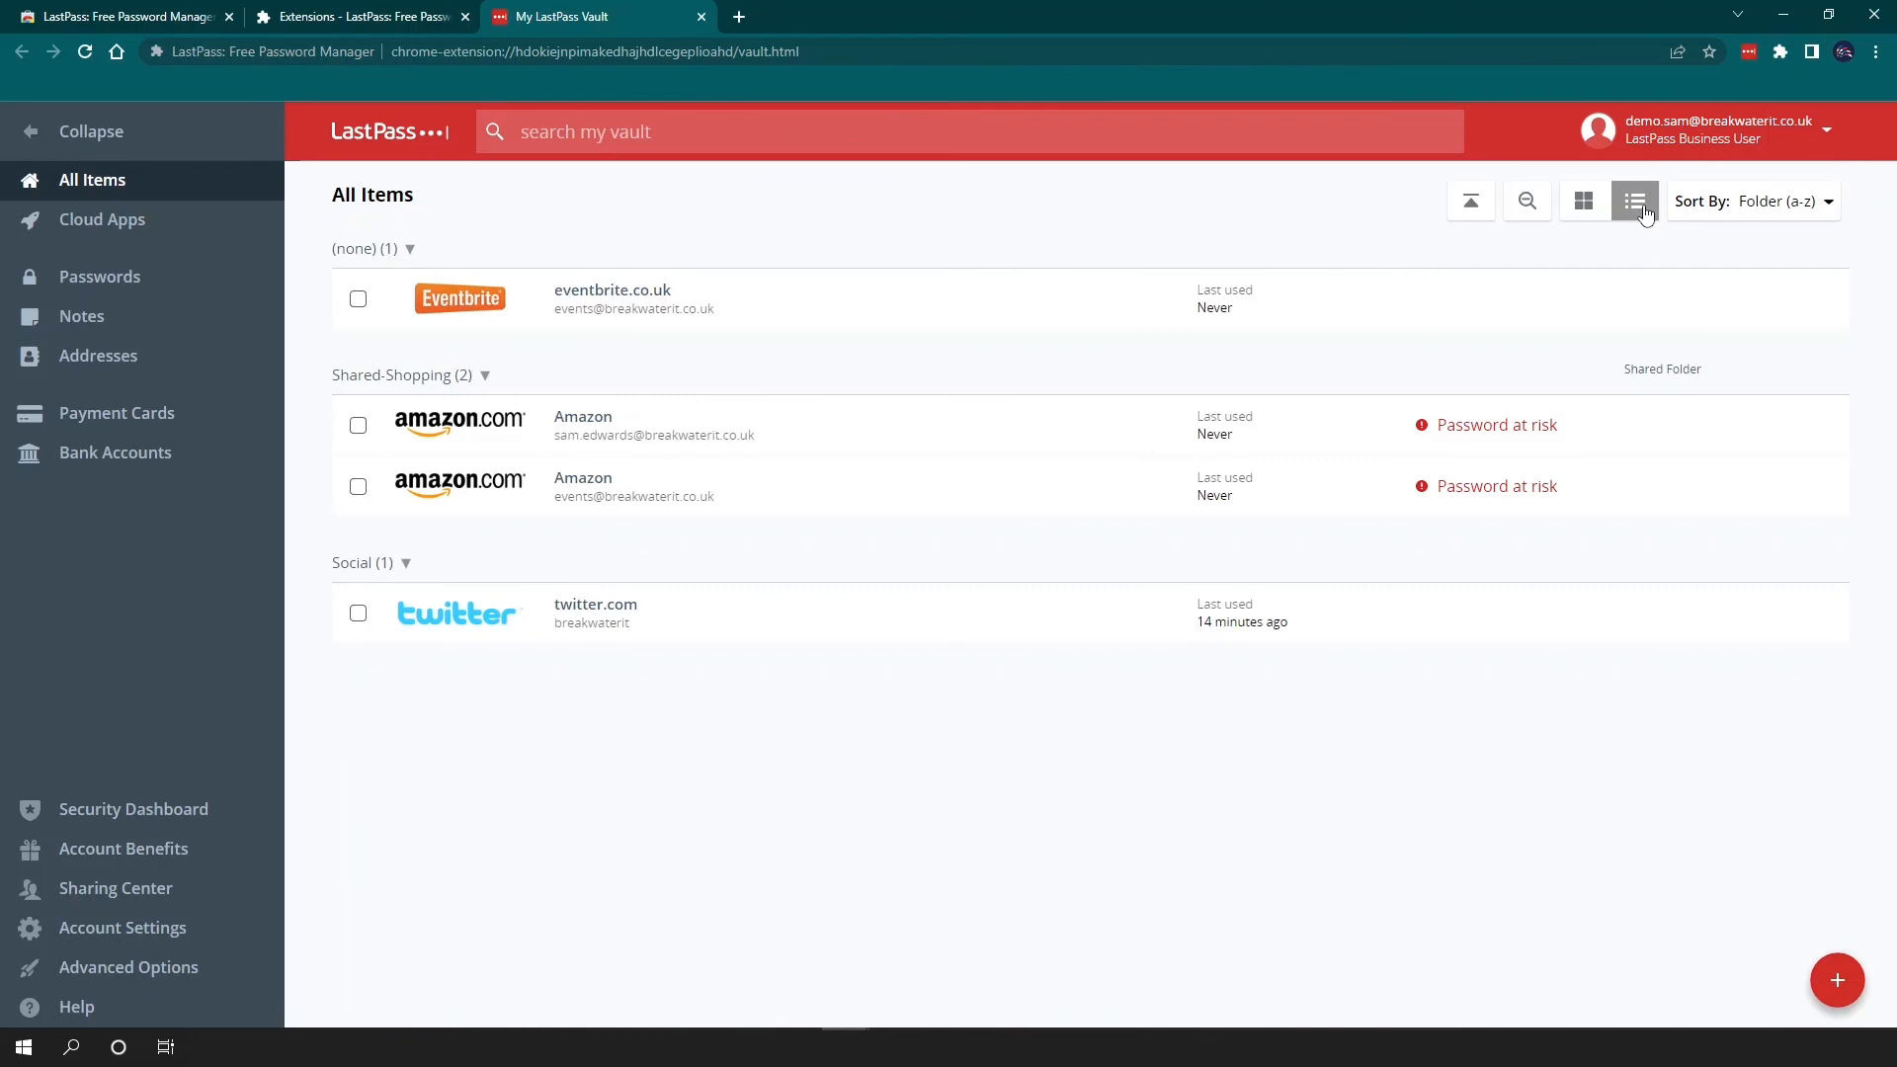
{"action": "left_click", "coordinate": [1582, 201]}
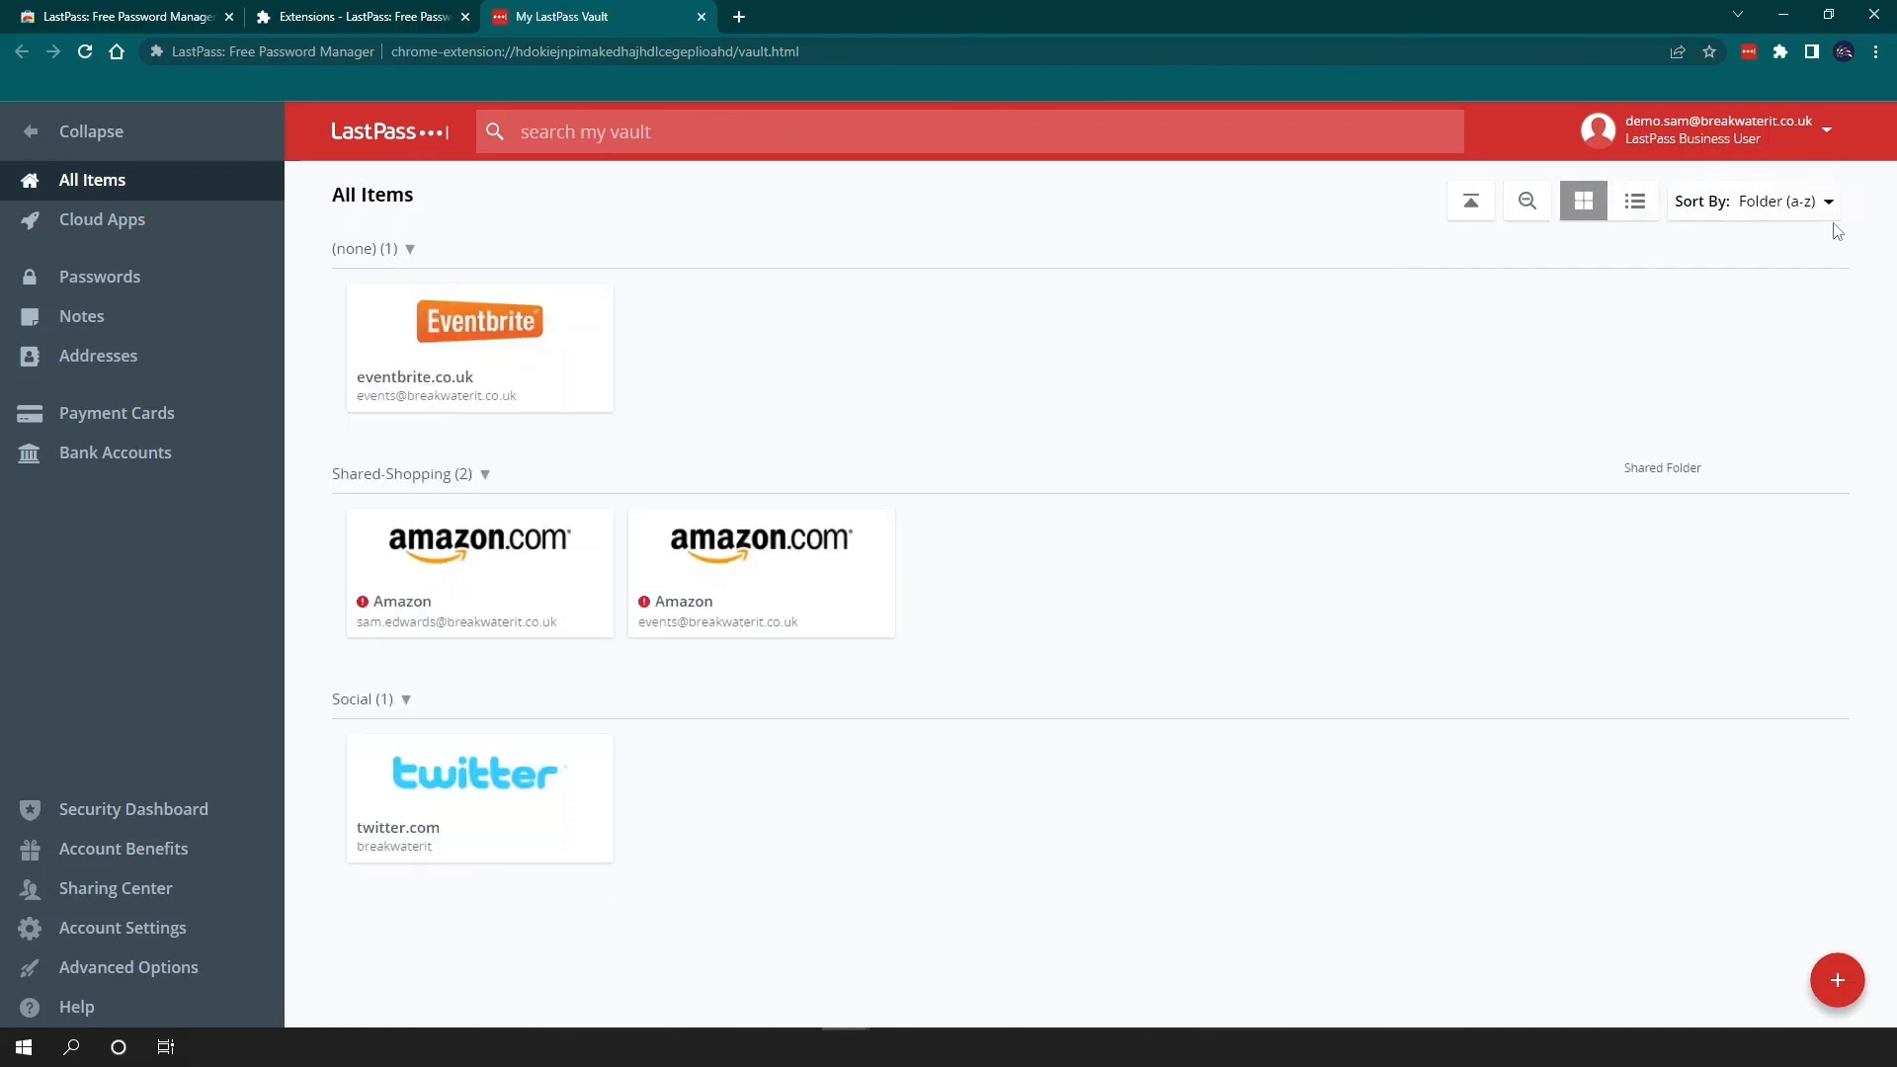
{"action": "left_click", "coordinate": [1784, 201]}
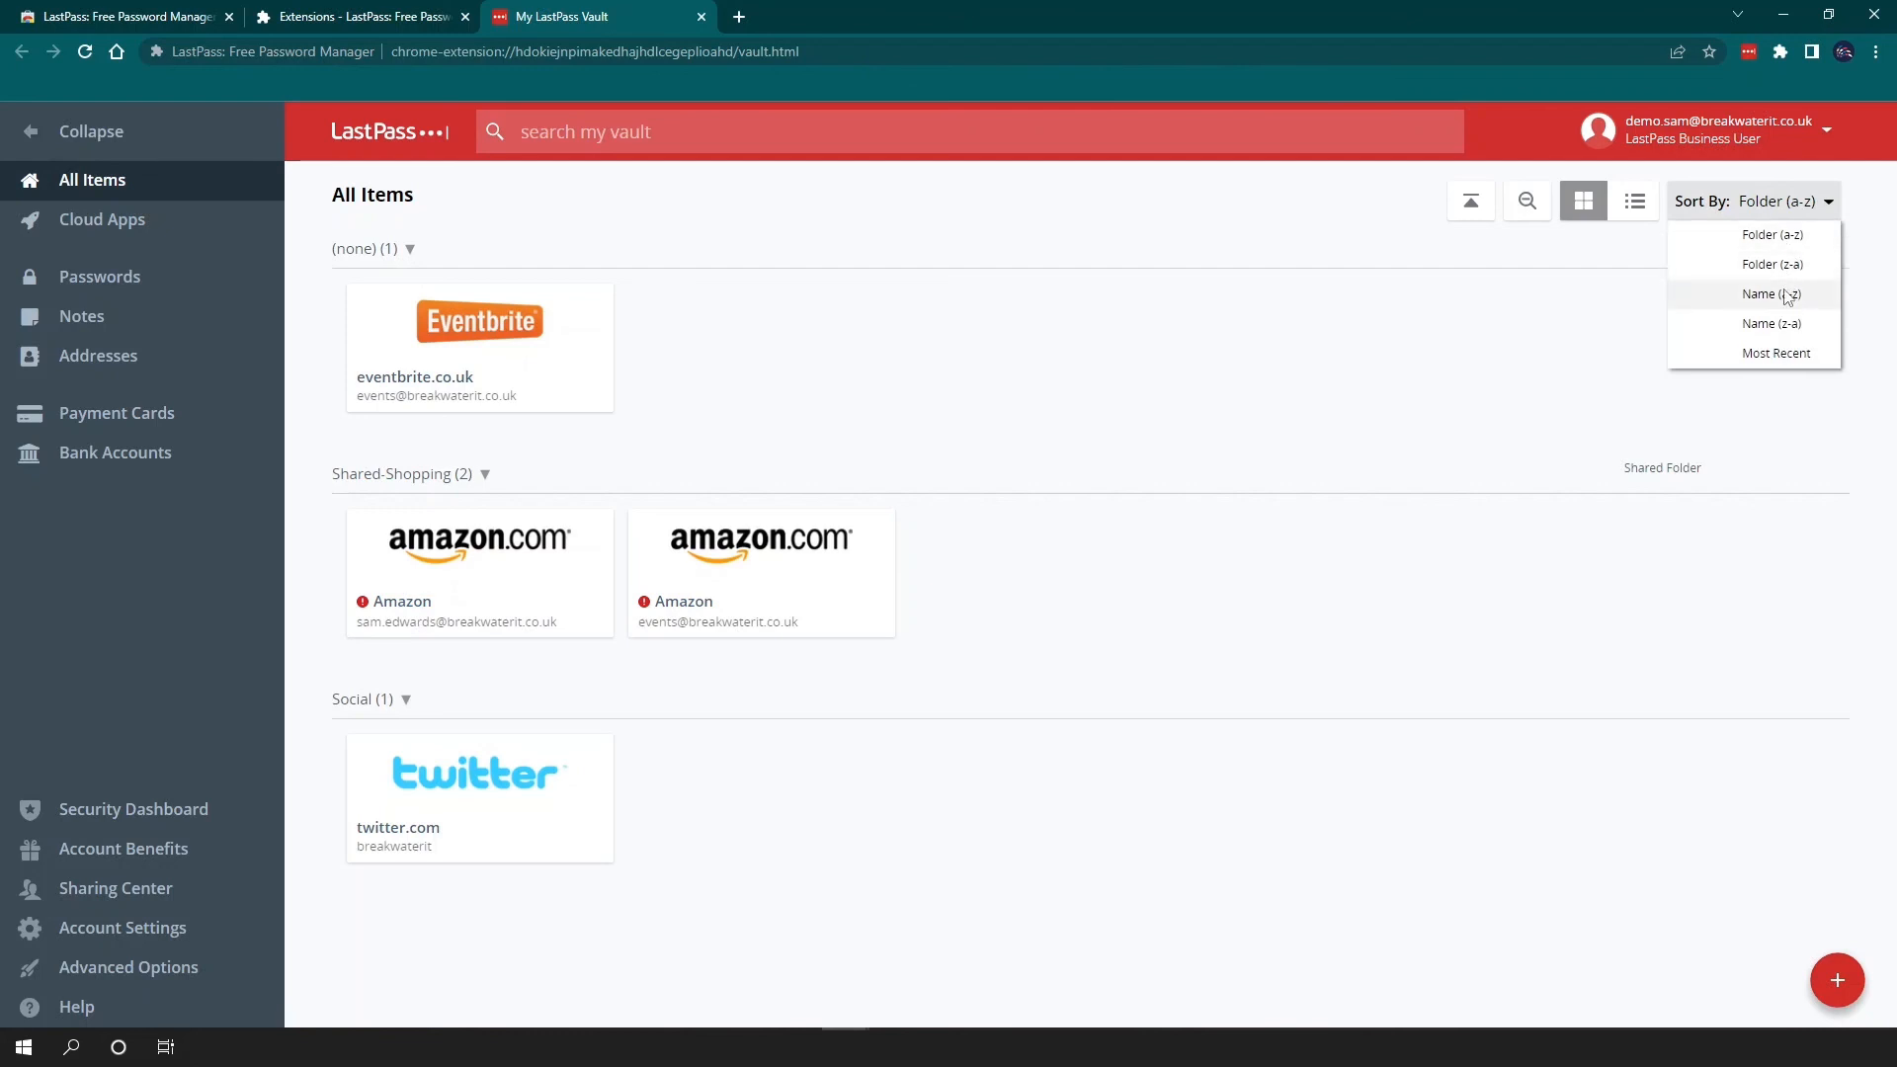
{"action": "left_click", "coordinate": [1771, 294]}
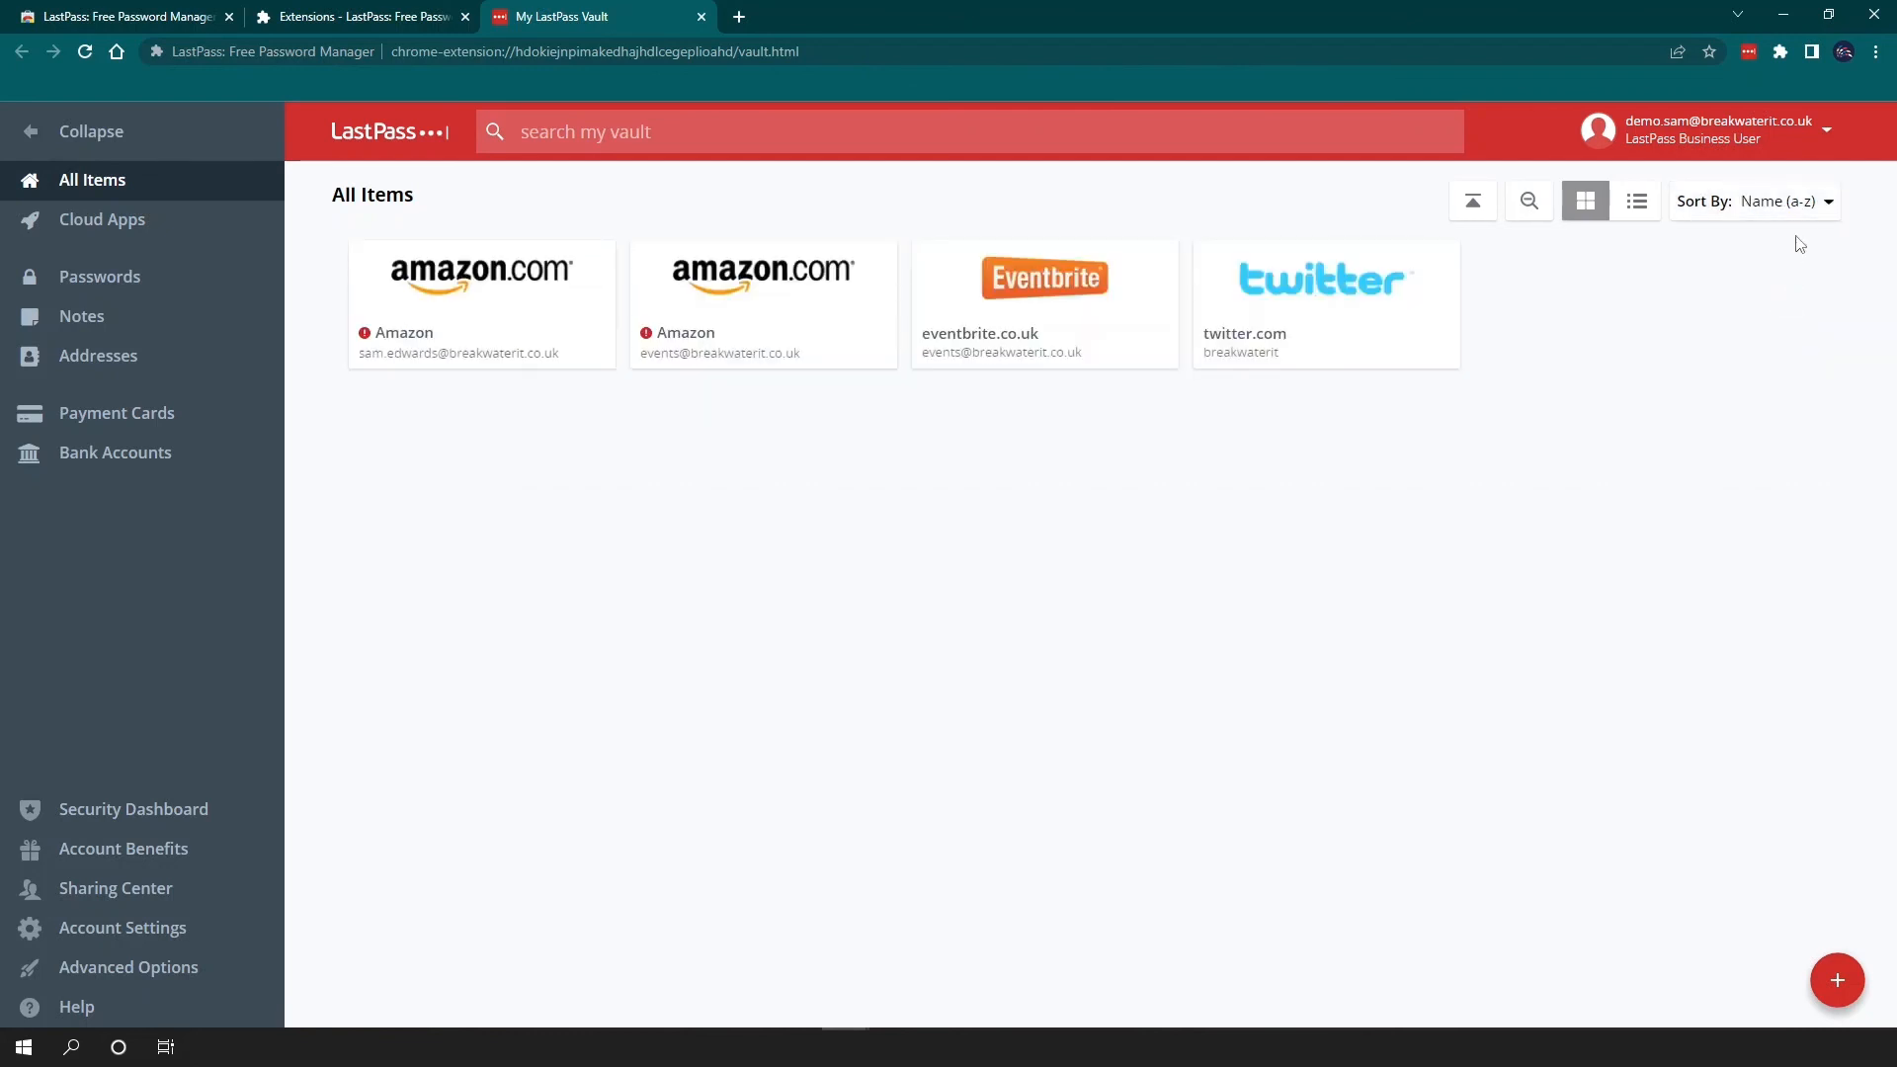
{"action": "left_click", "coordinate": [1778, 201]}
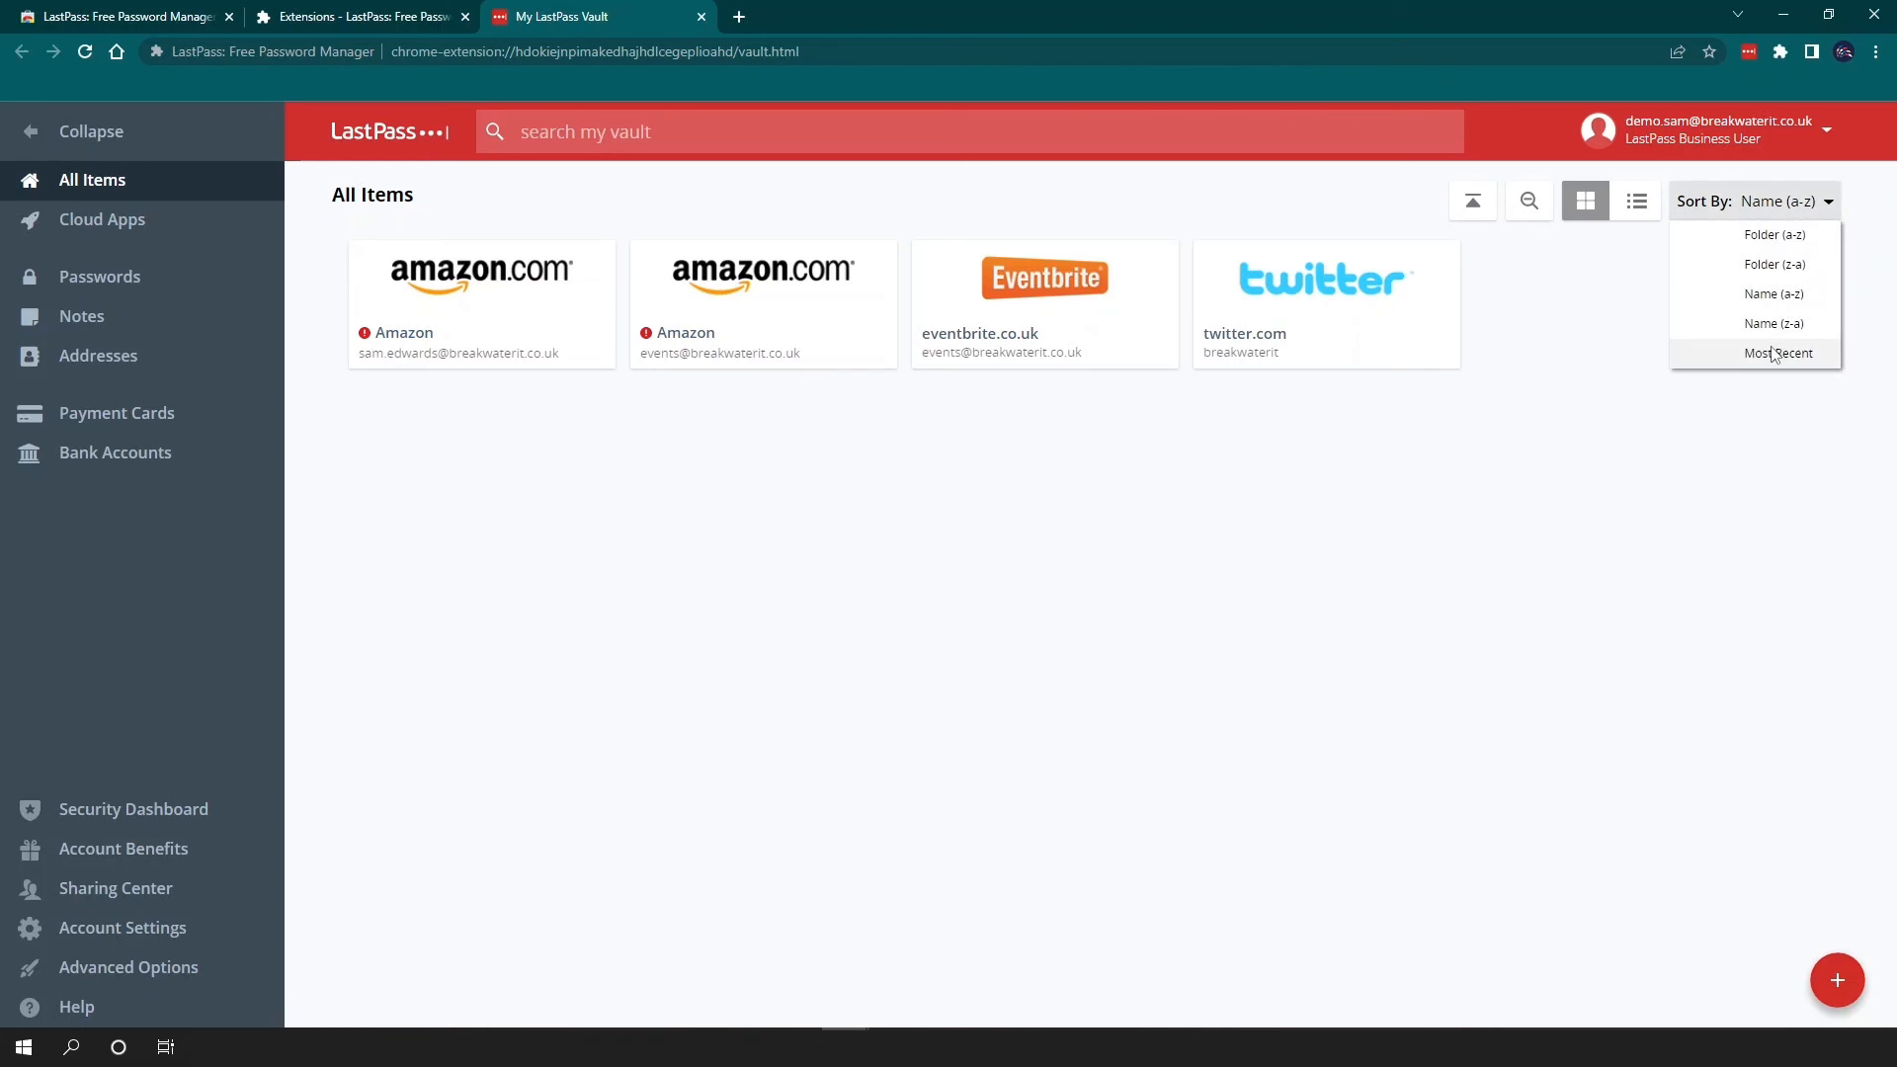
{"action": "left_click", "coordinate": [1778, 352]}
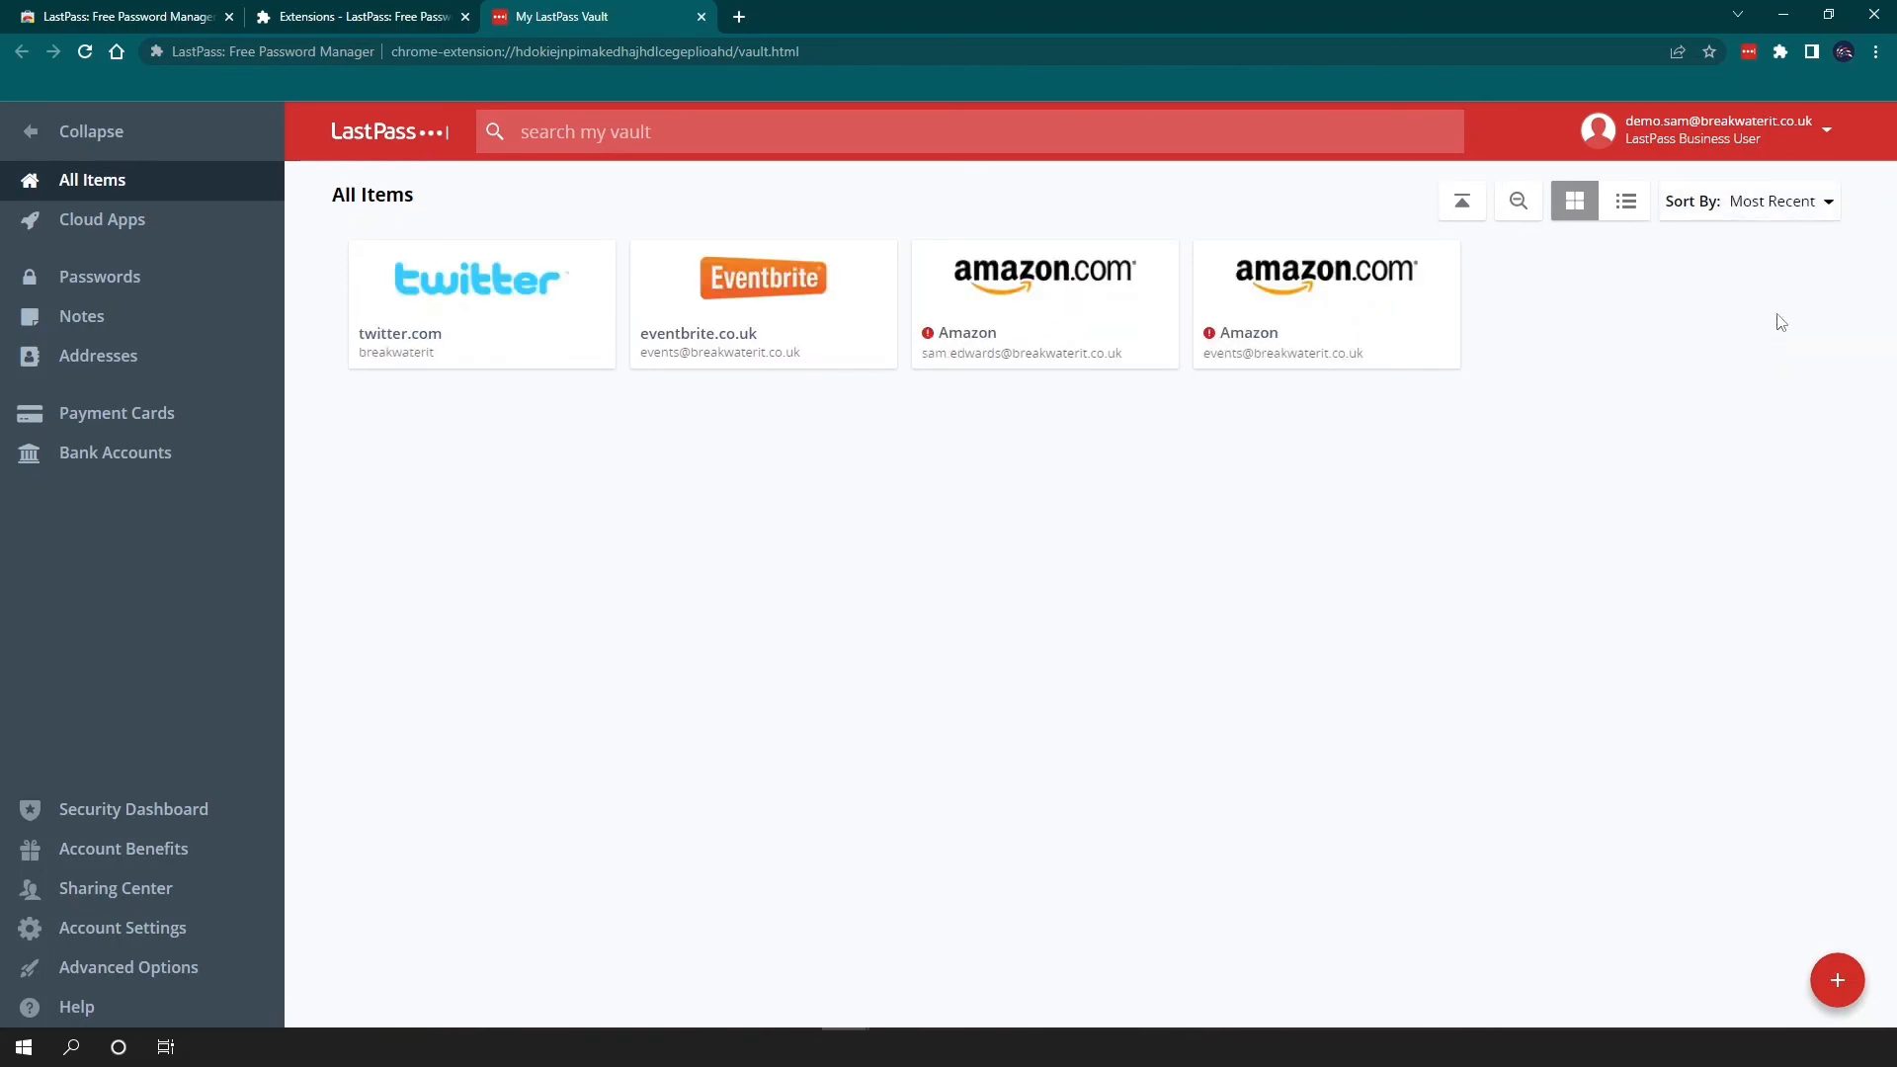
{"action": "left_click", "coordinate": [1772, 201]}
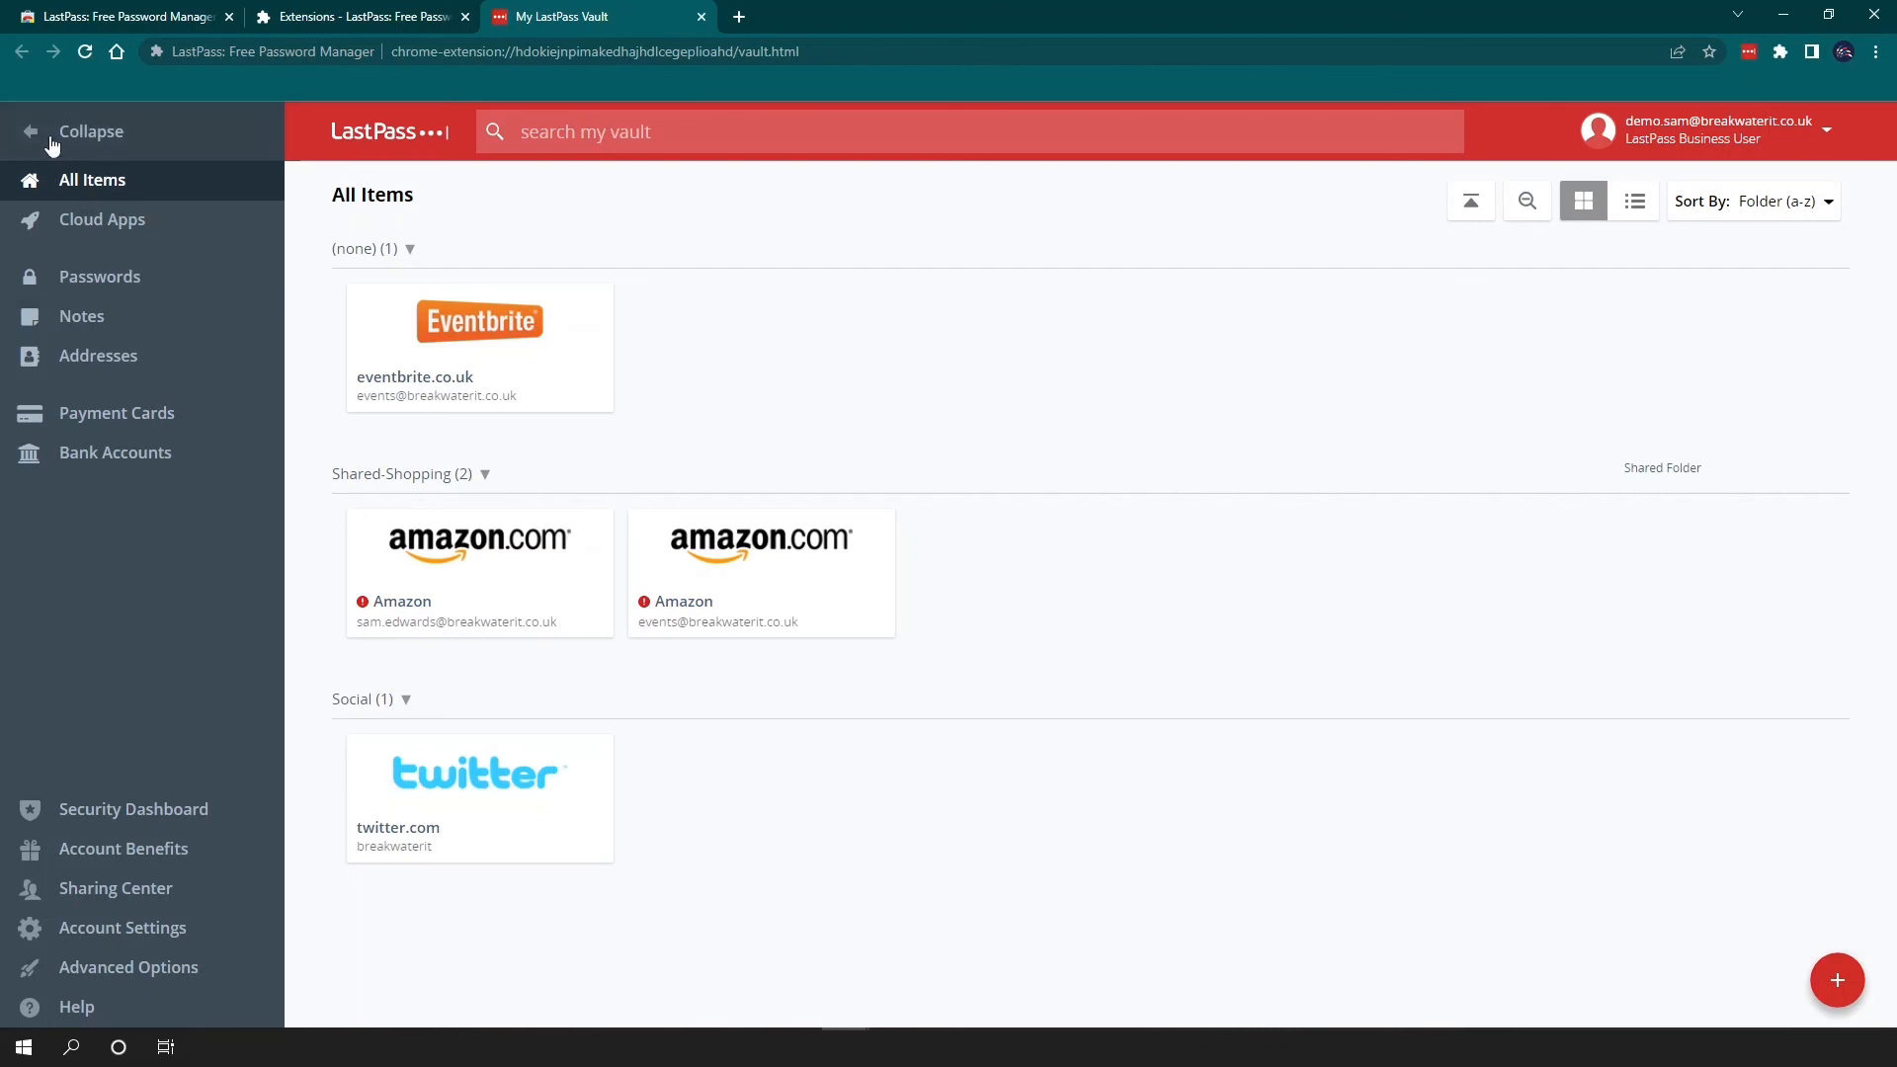
Collapse the vault sidebar to icons and expand it back to full labels.
{"action": "left_click", "coordinate": [91, 131]}
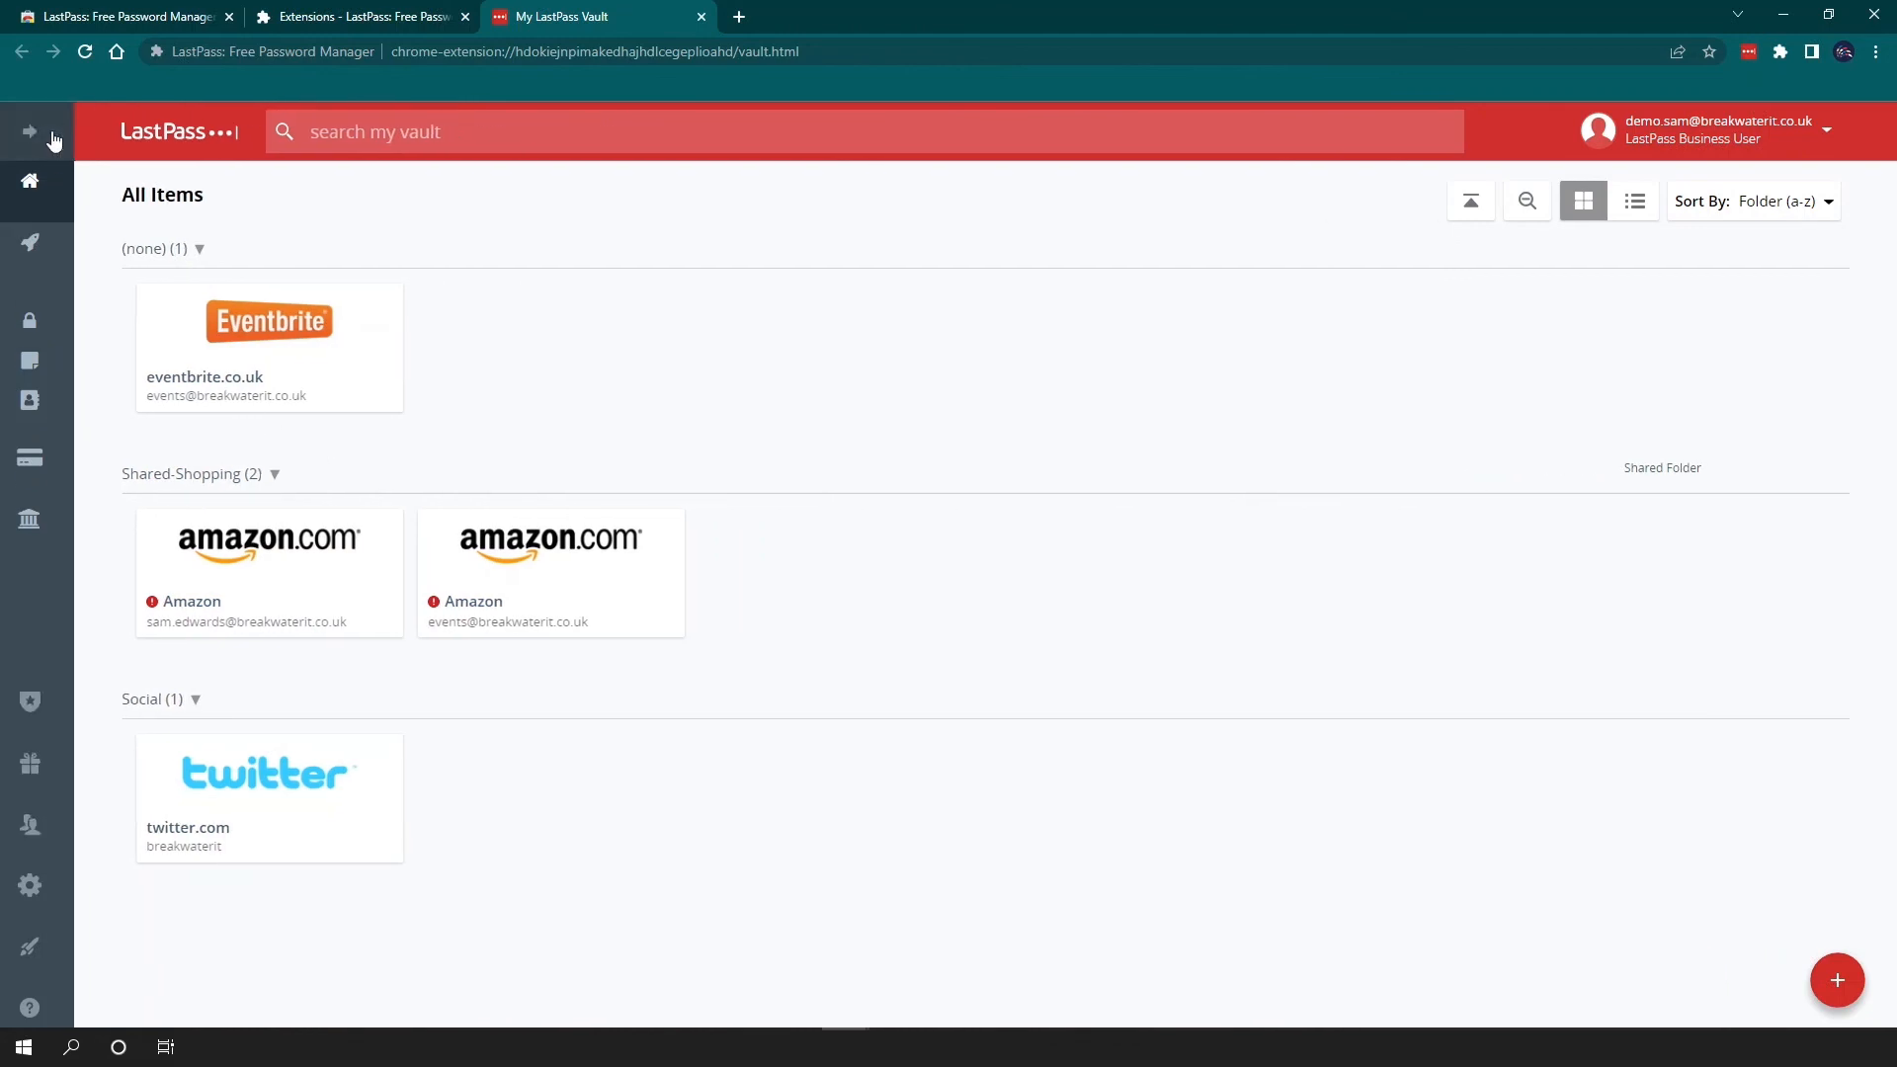
{"action": "left_click", "coordinate": [30, 130]}
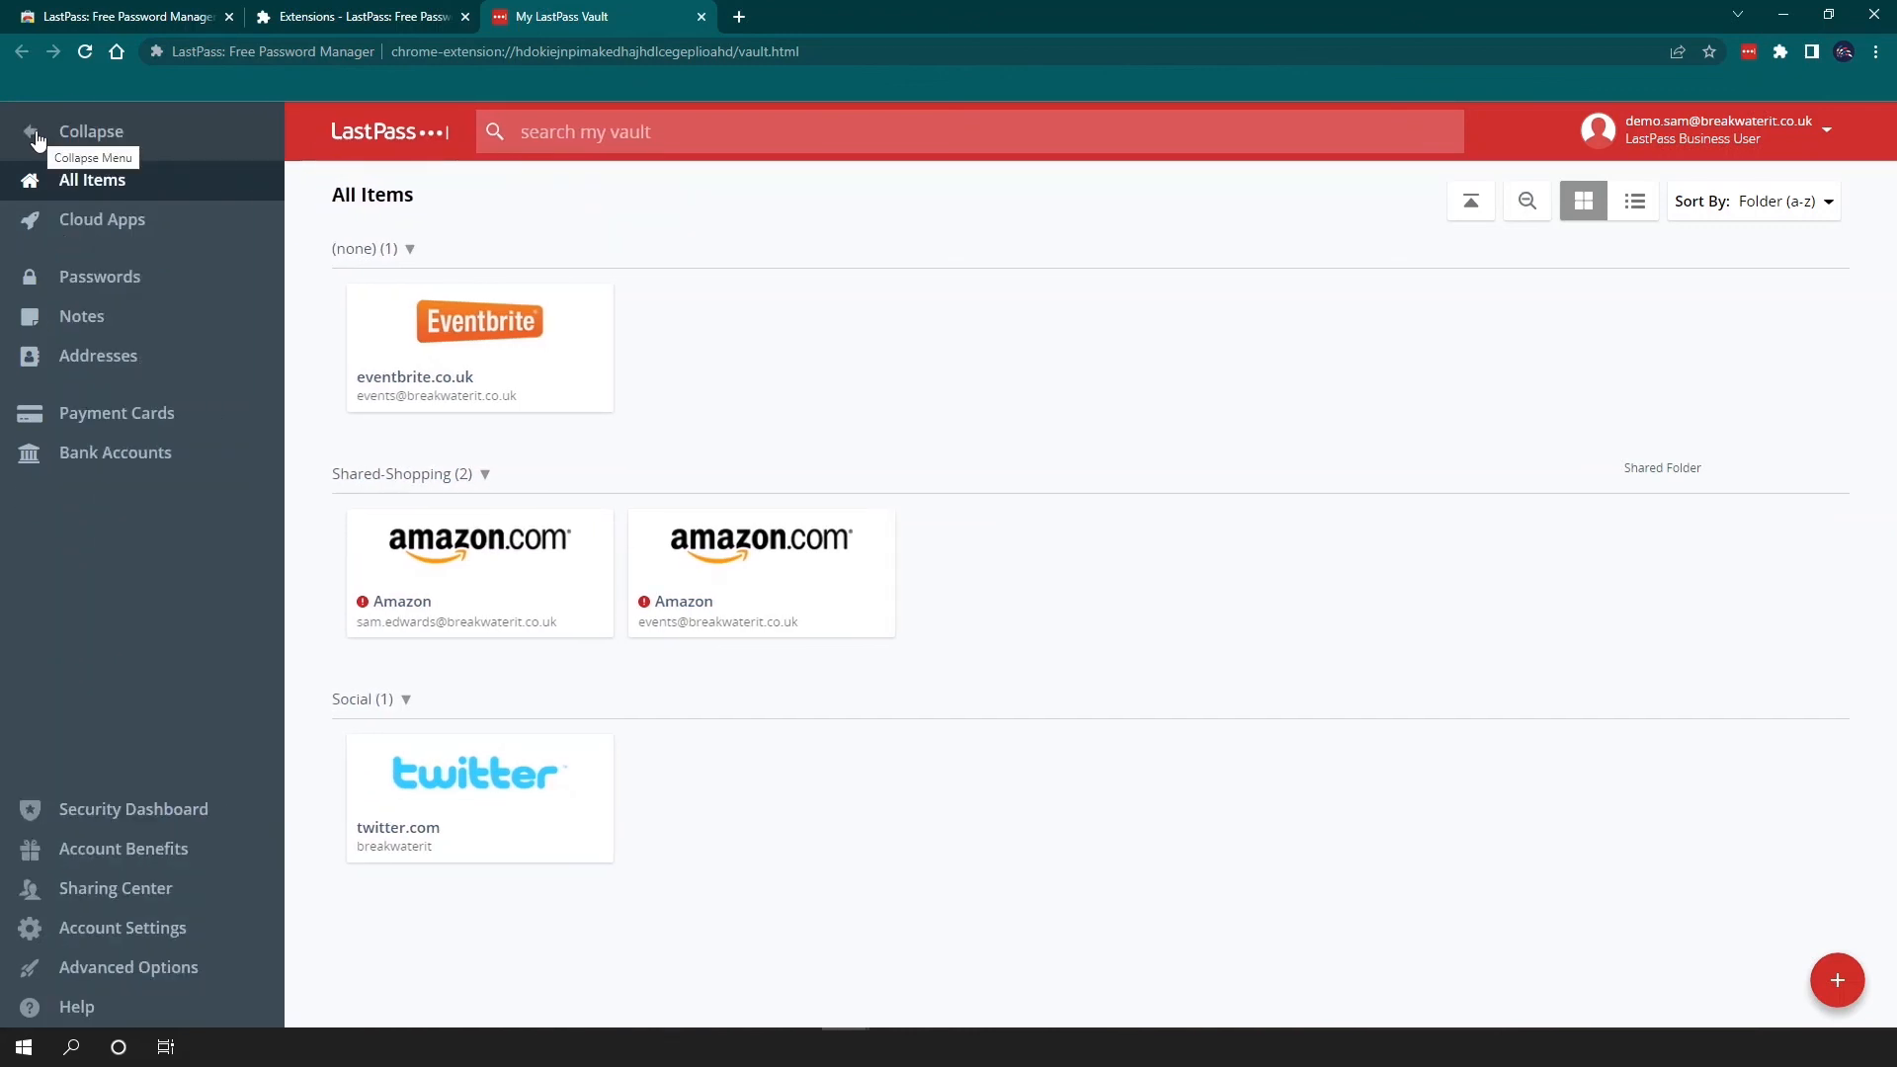
{"action": "mouse_move", "coordinate": [115, 351]}
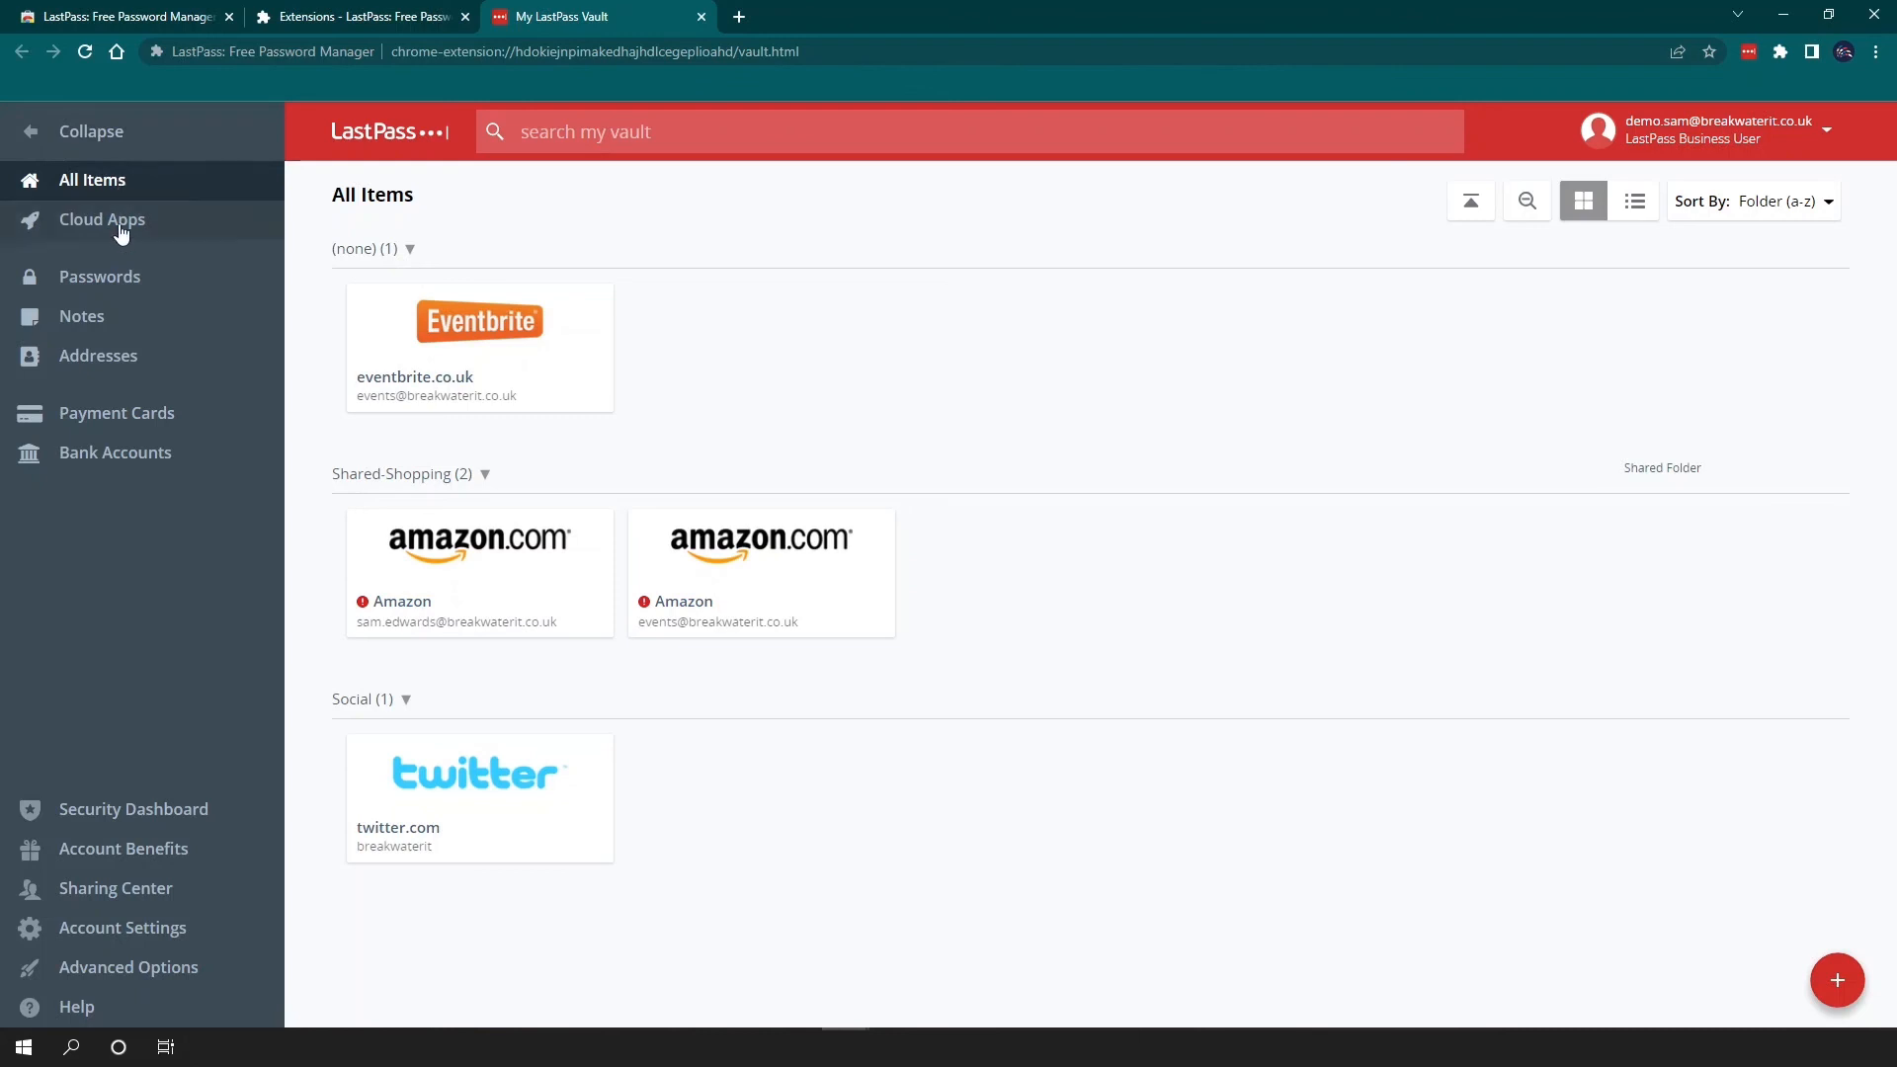
Browse the Passwords, Addresses and Bank Accounts vault categories in turn.
{"action": "left_click", "coordinate": [99, 277]}
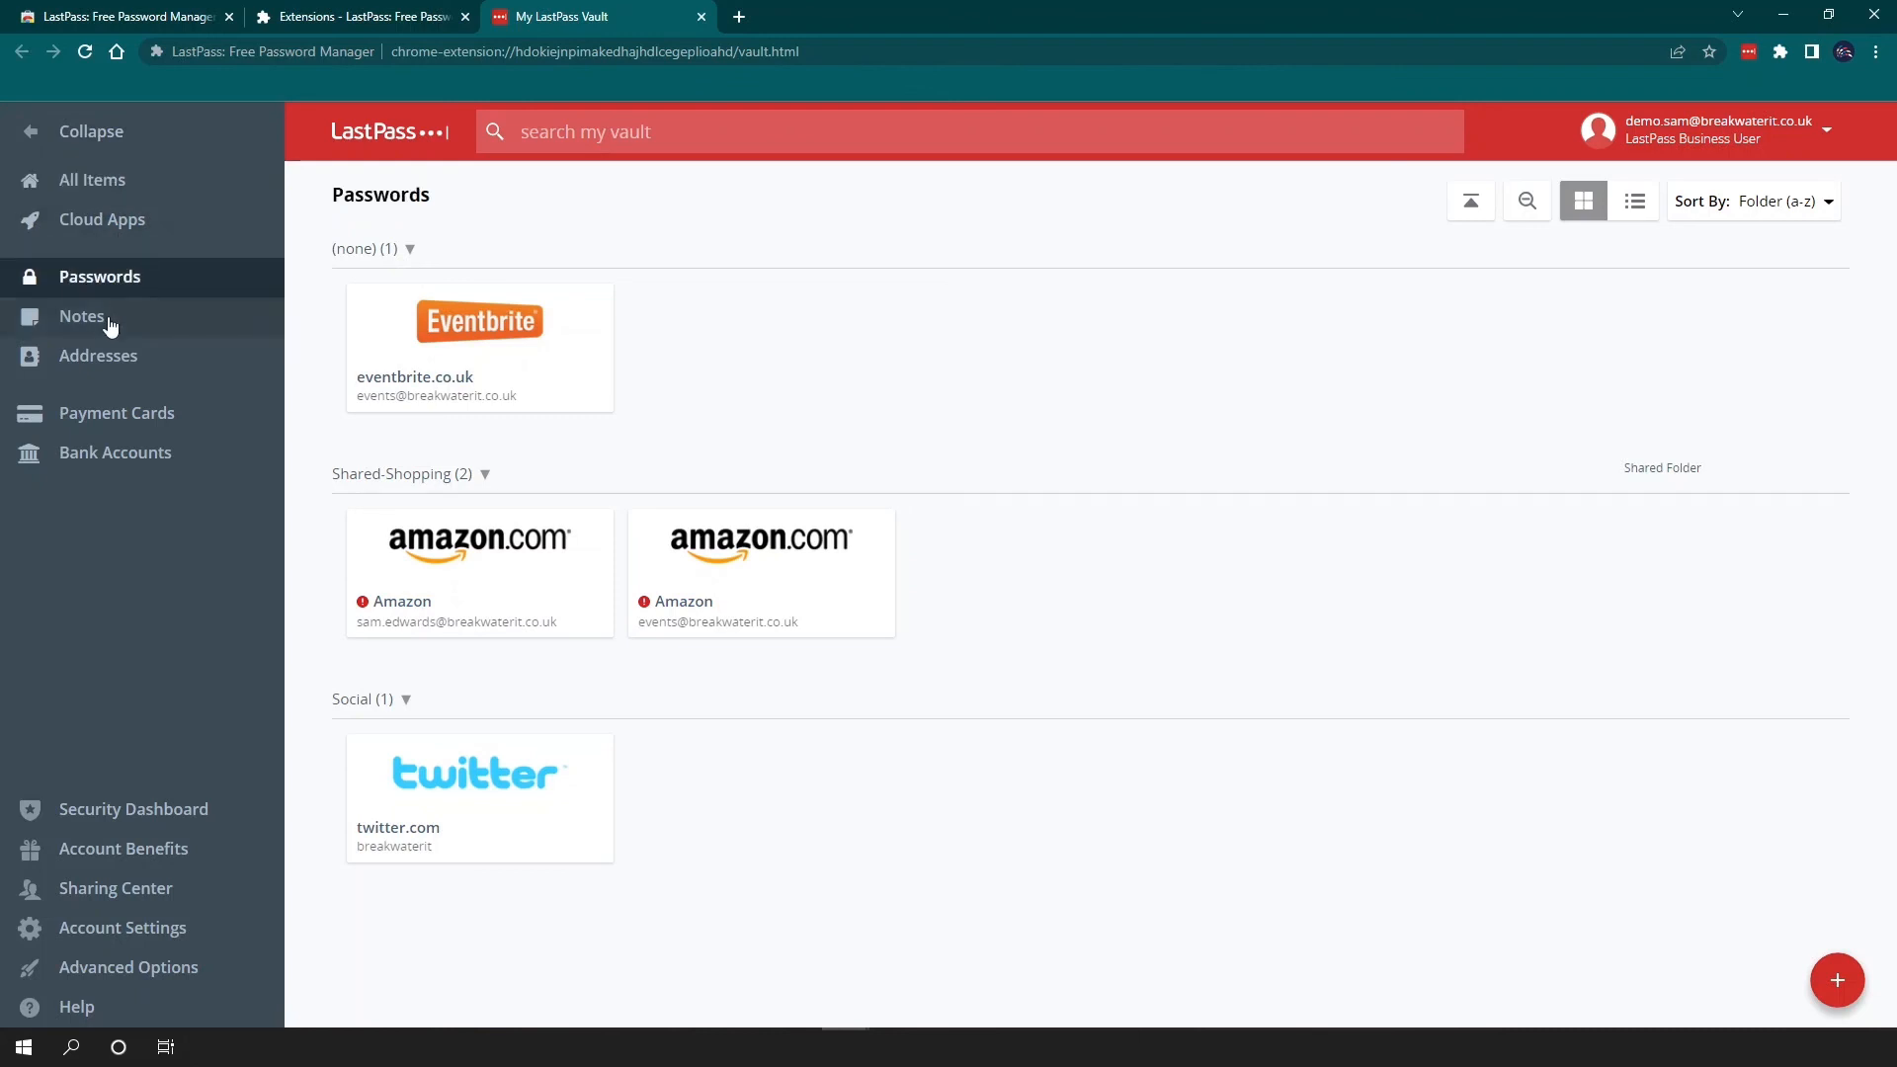
{"action": "left_click", "coordinate": [99, 354]}
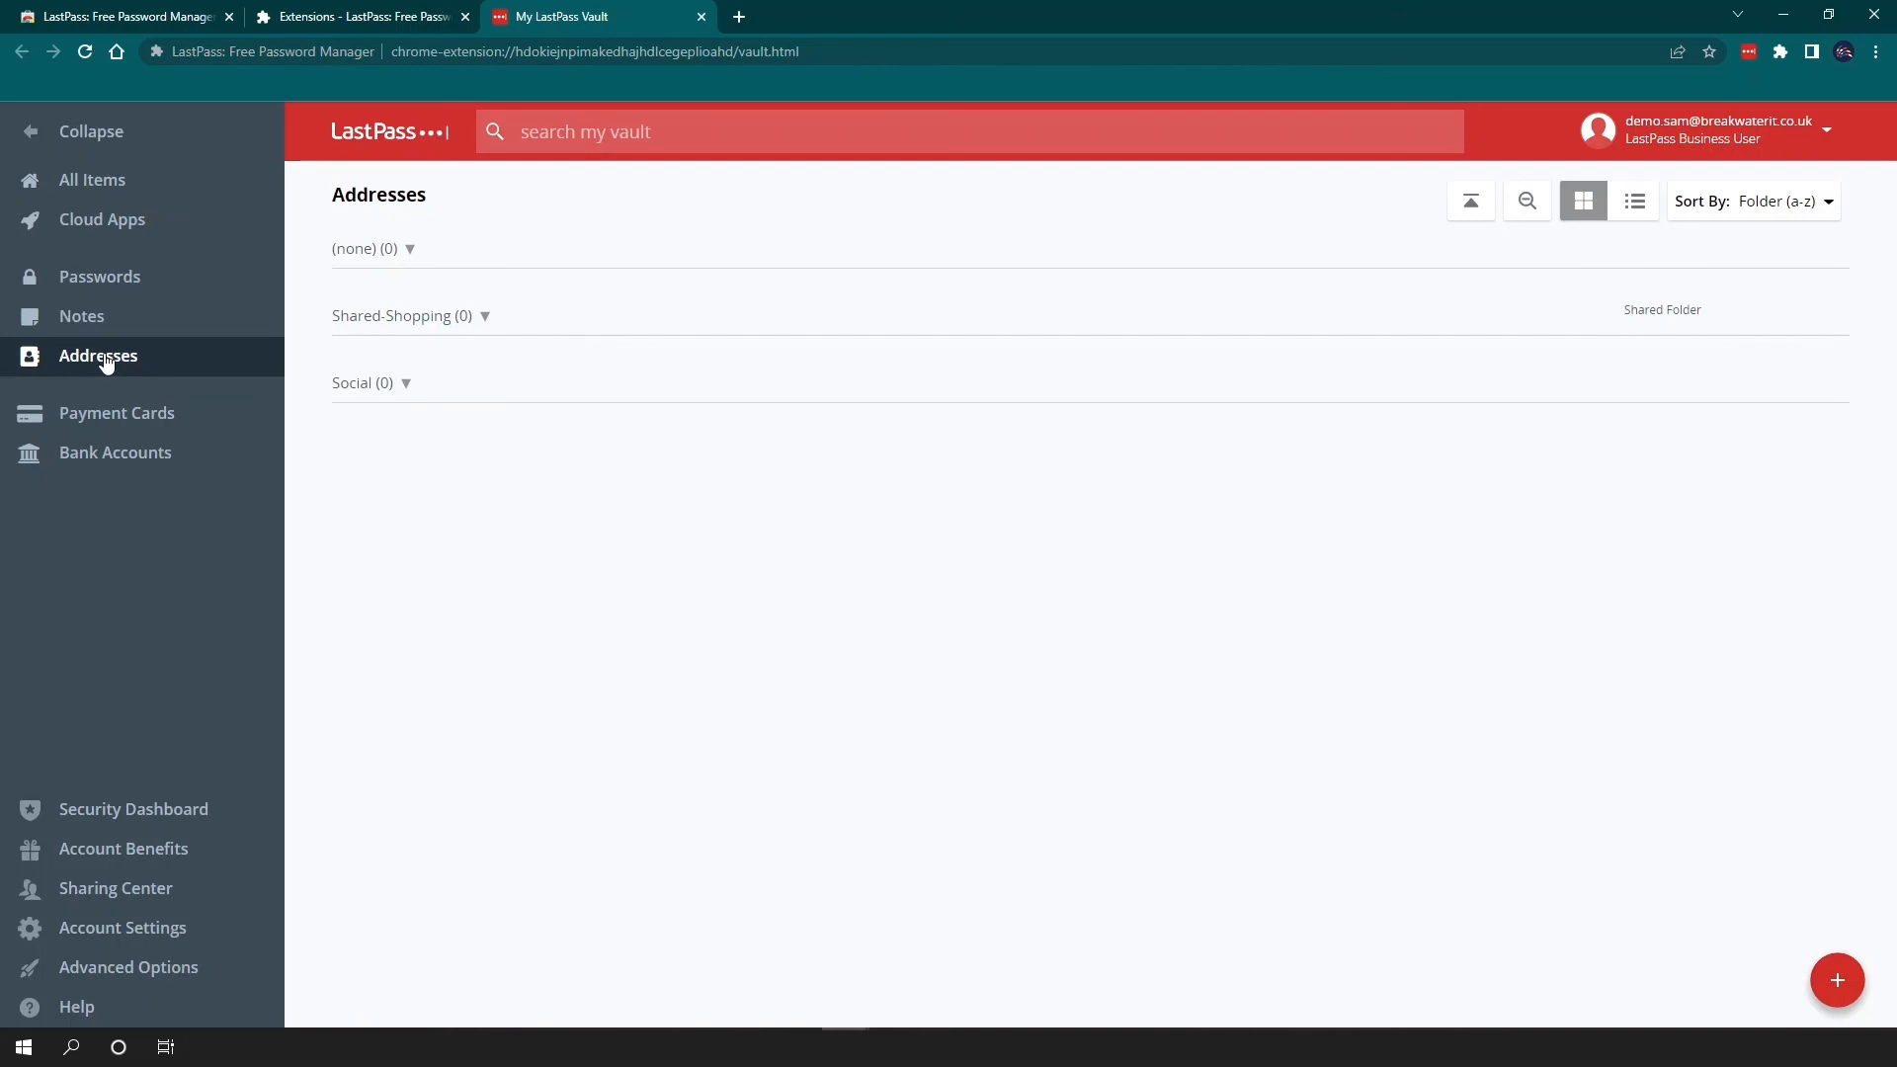
{"action": "left_click", "coordinate": [114, 450]}
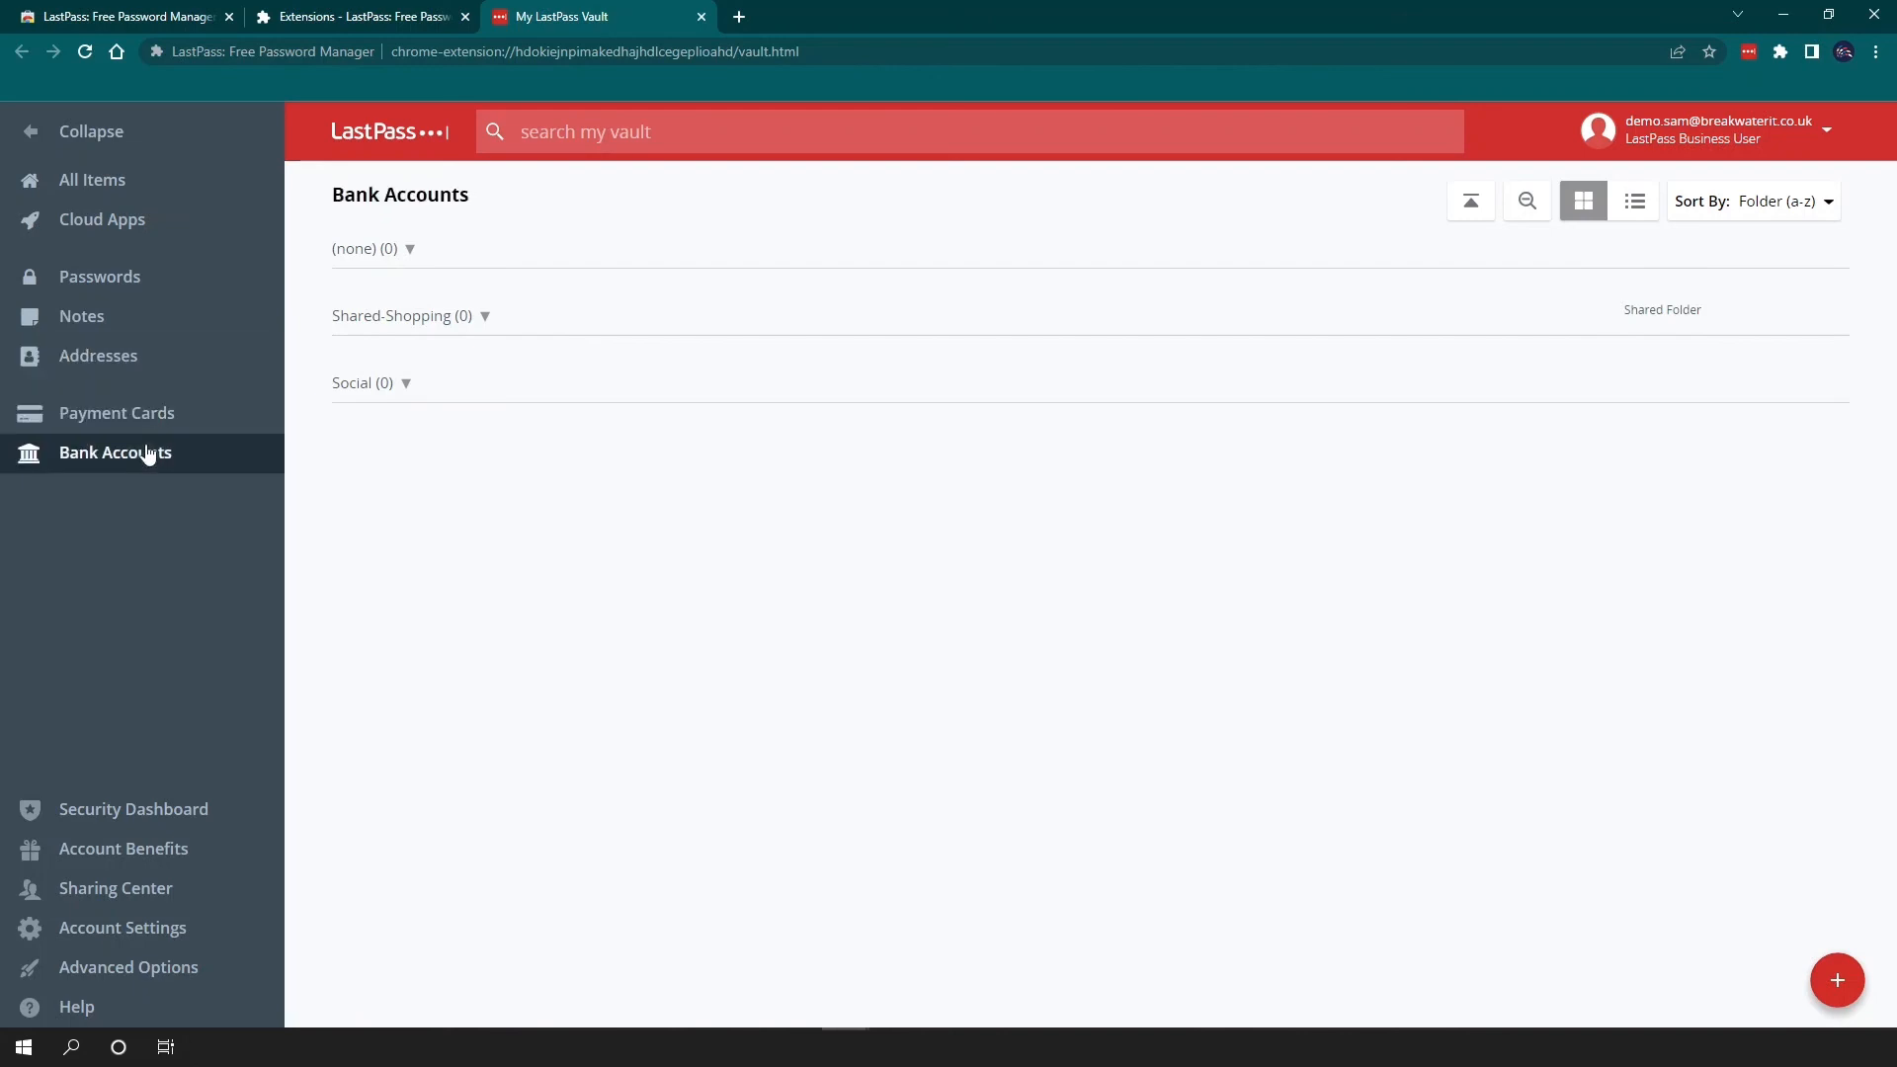
{"action": "mouse_move", "coordinate": [142, 451]}
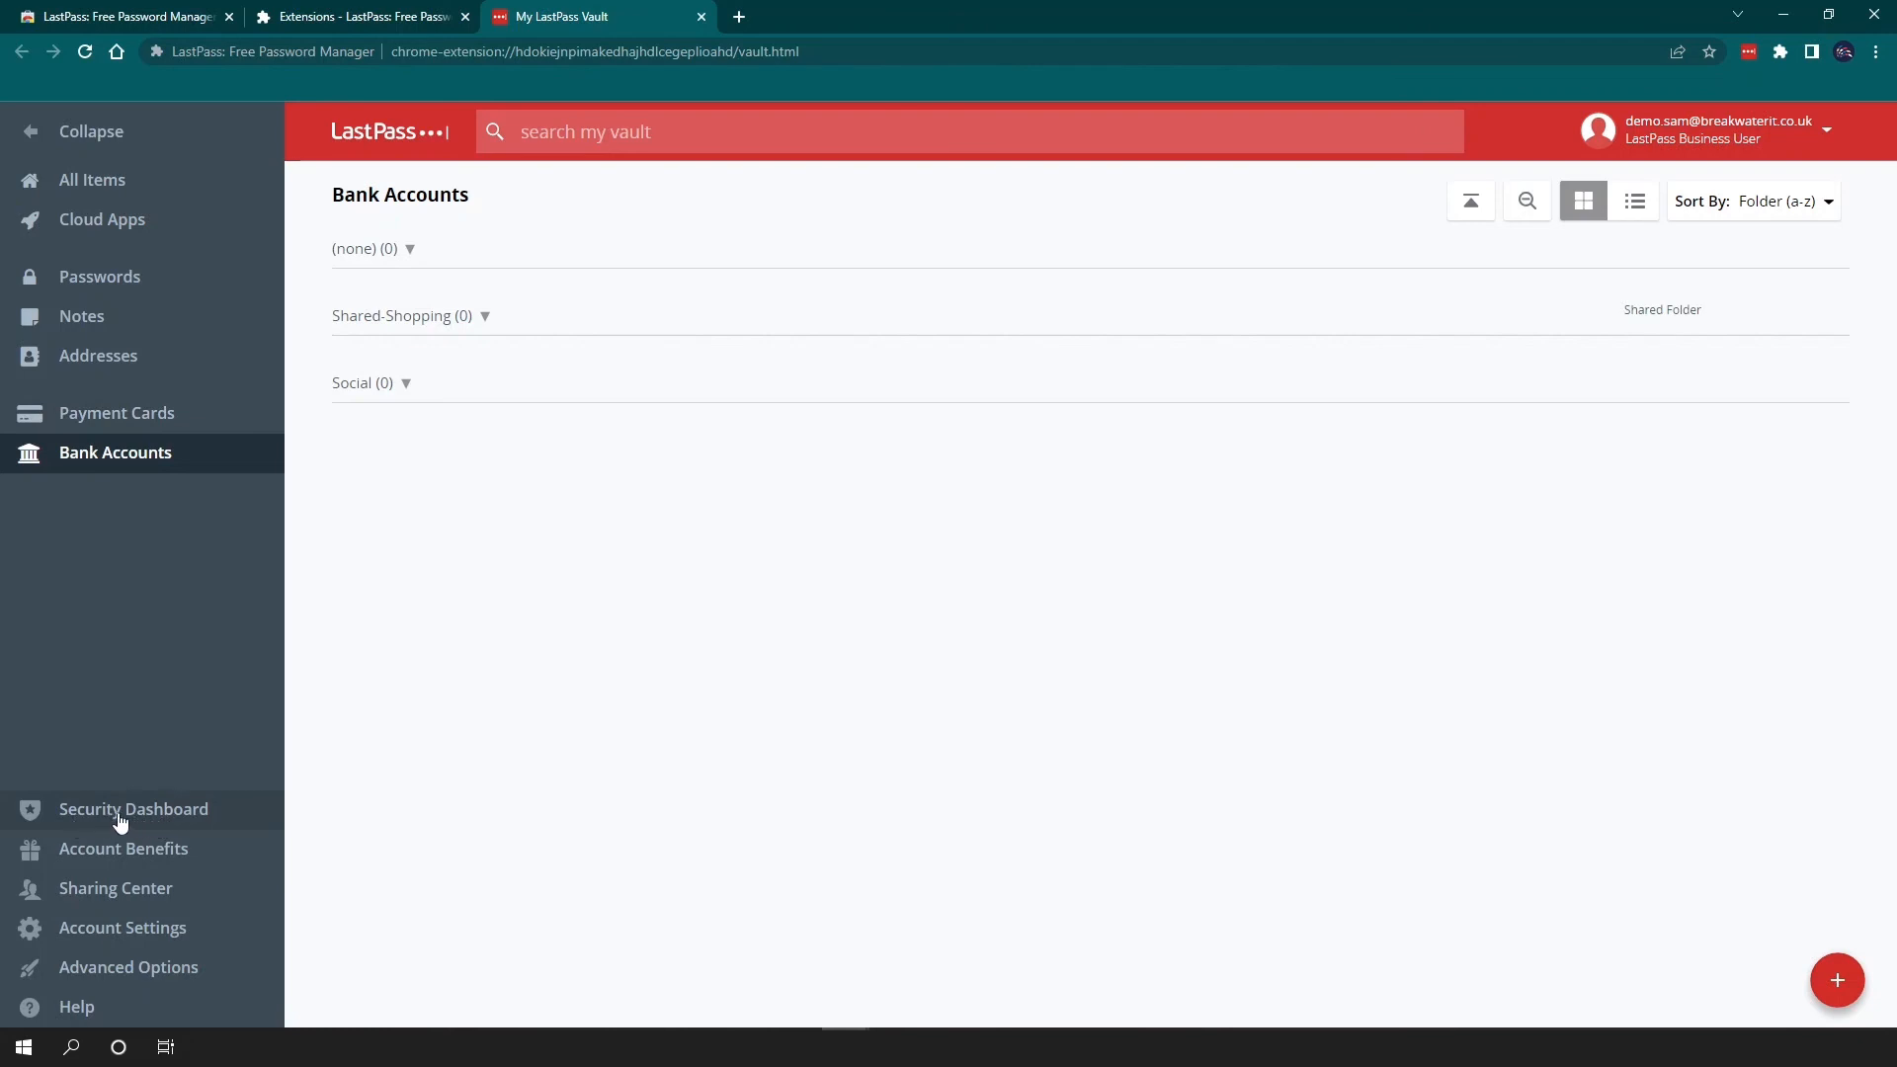
Show the Security Dashboard with its 70.2% score and inactive multifactor authentication.
{"action": "left_click", "coordinate": [132, 808]}
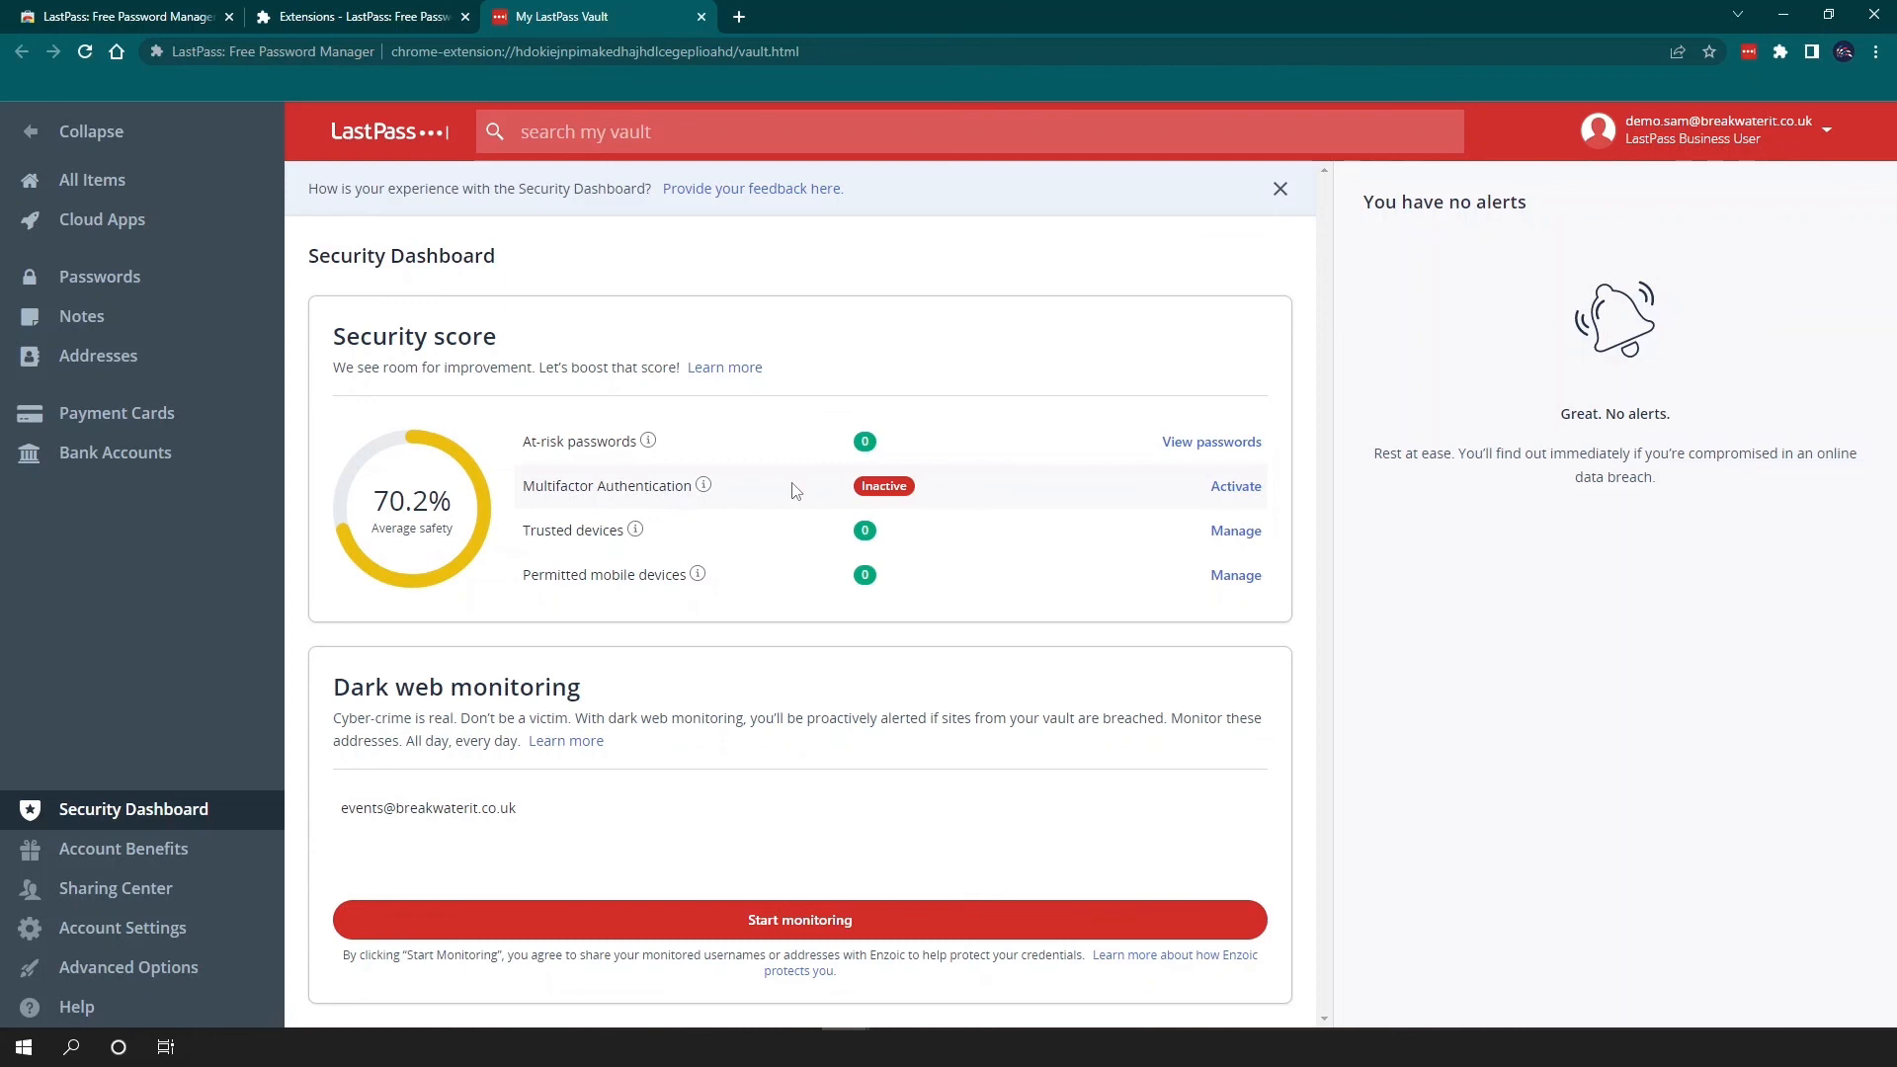
{"action": "mouse_move", "coordinate": [804, 494]}
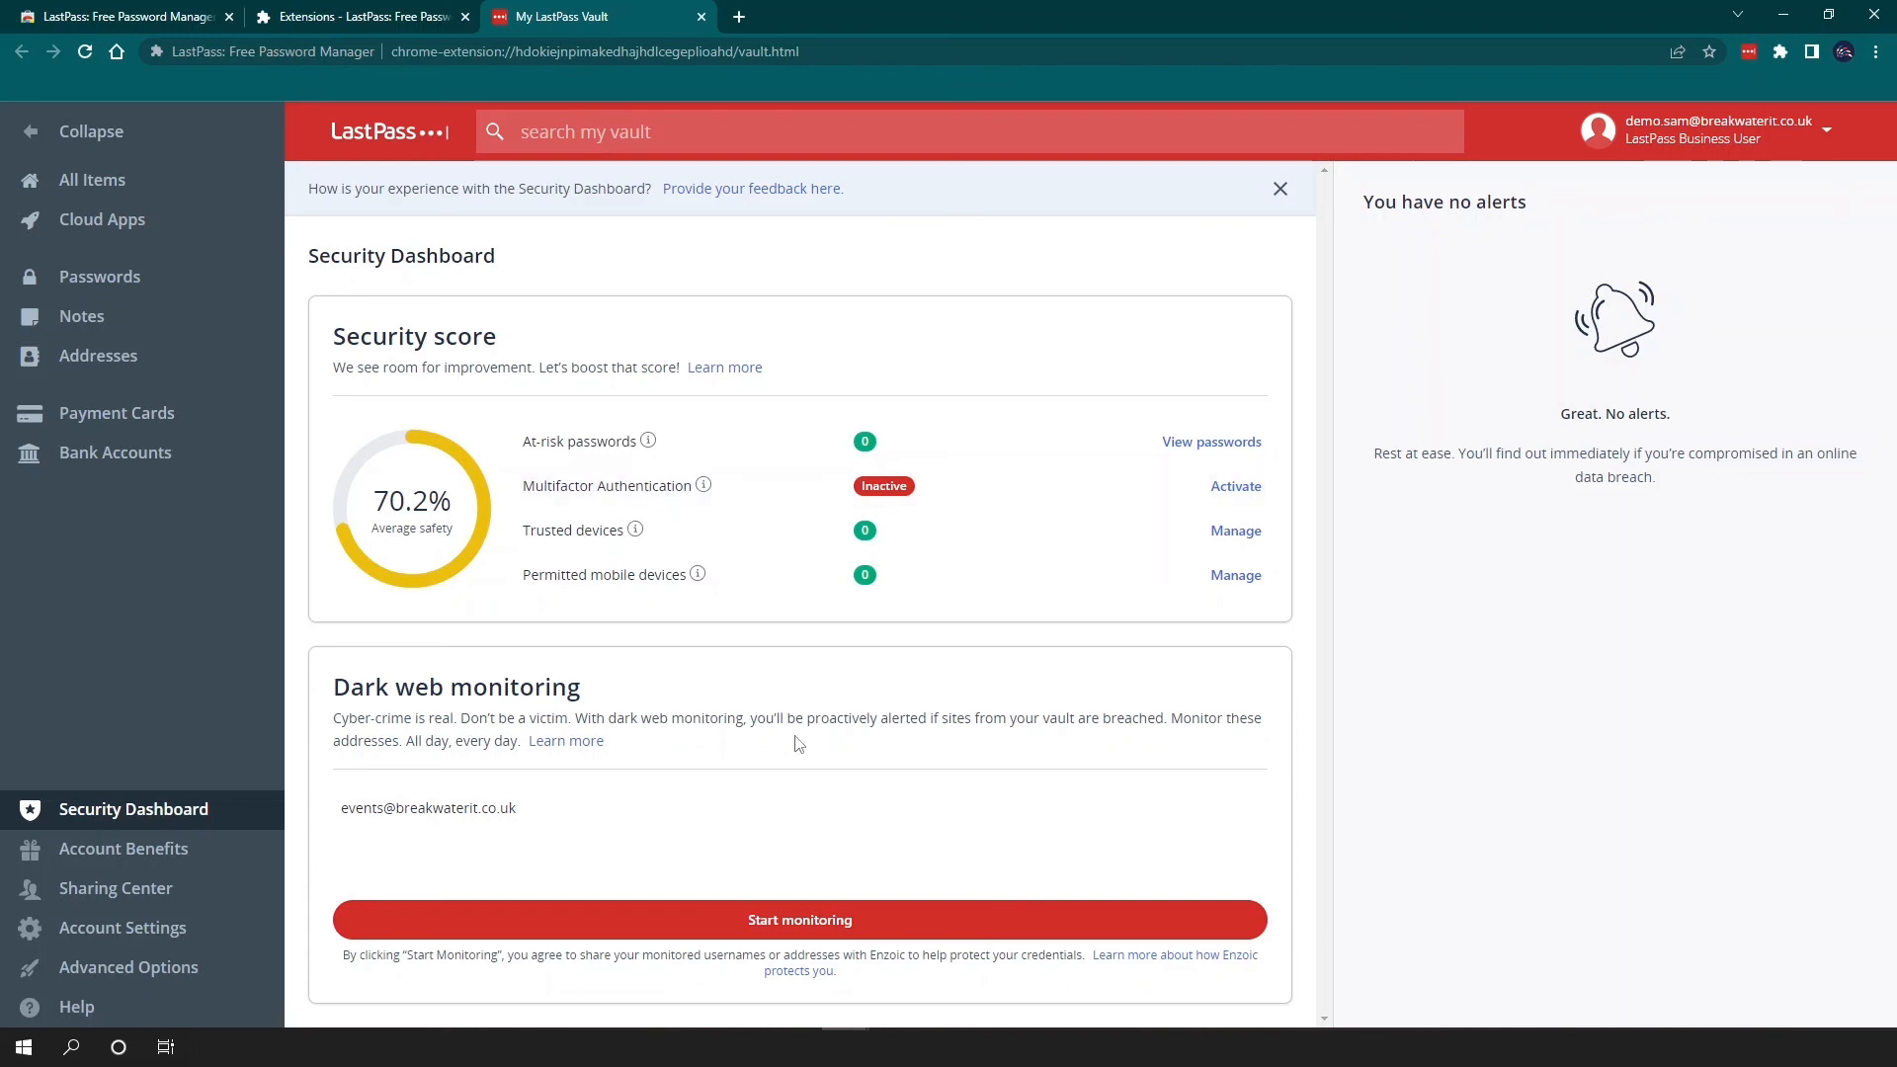
{"action": "mouse_move", "coordinate": [751, 708]}
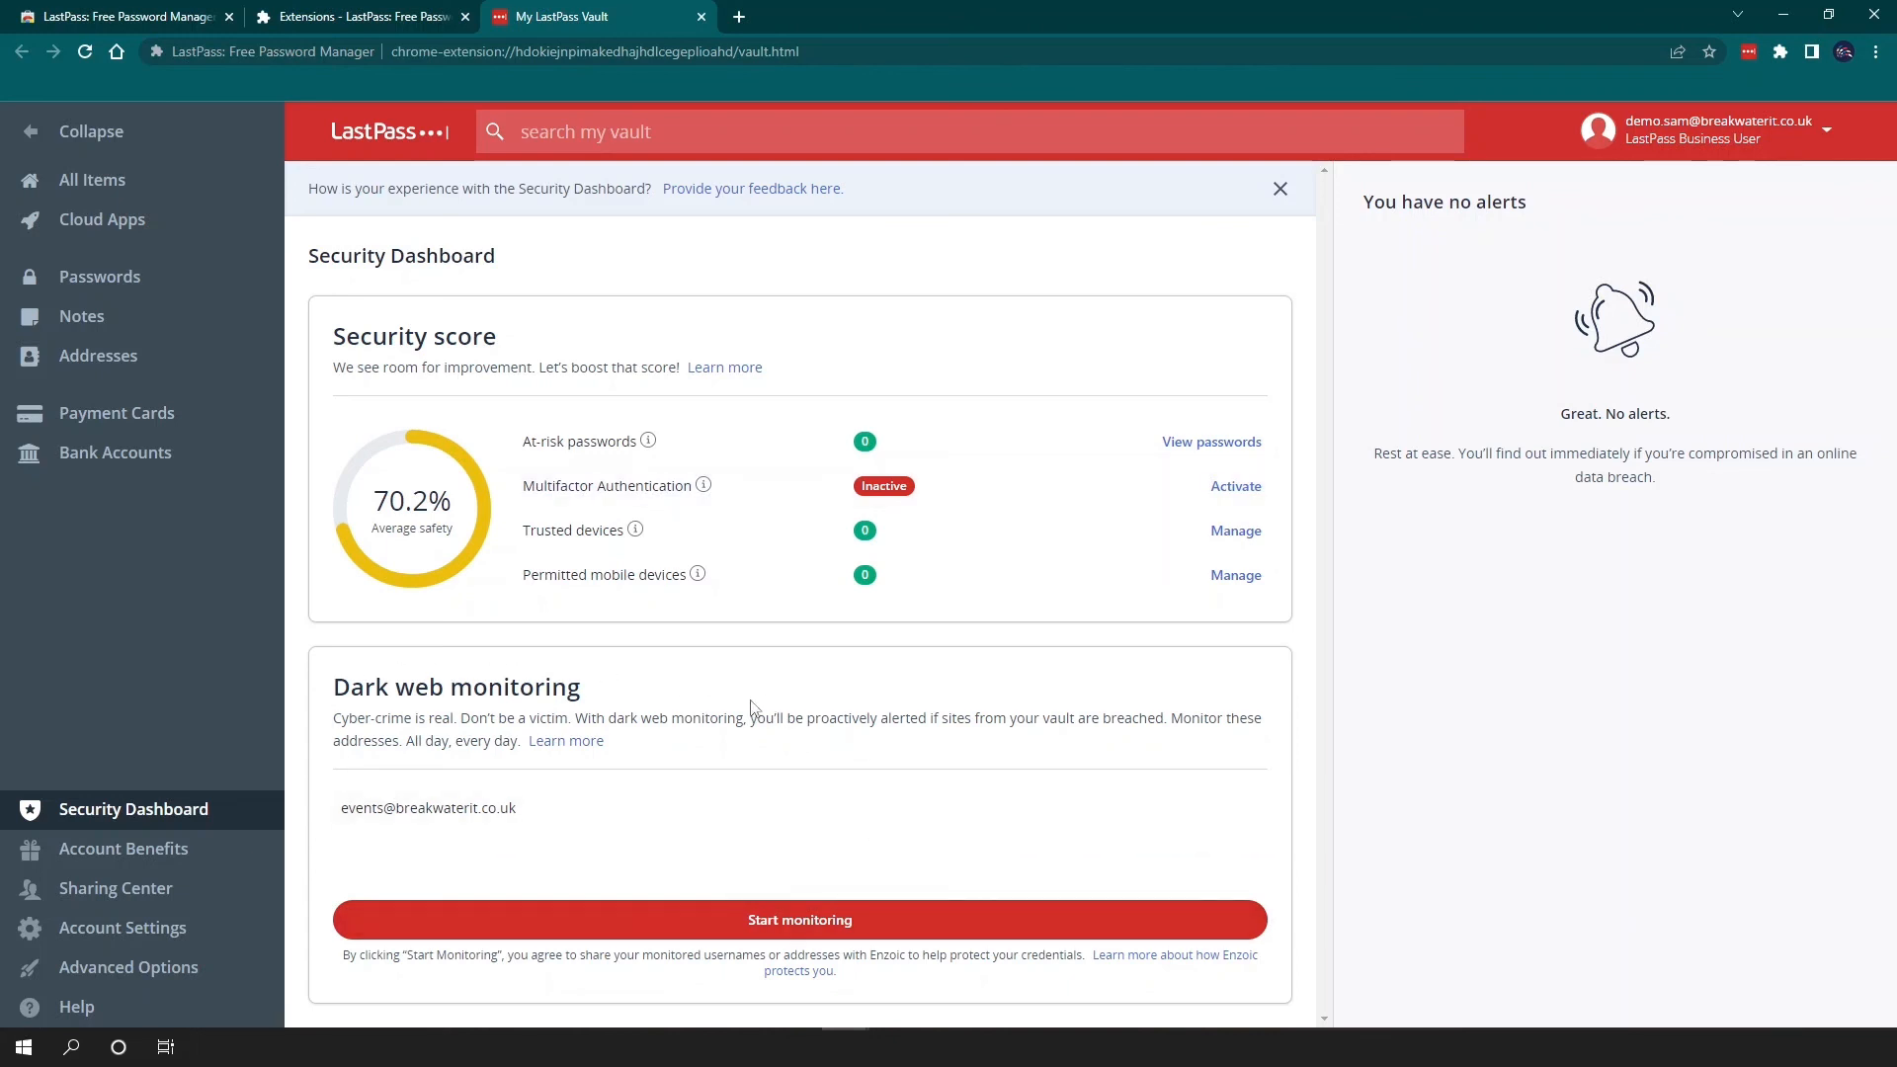
{"action": "mouse_move", "coordinate": [691, 707]}
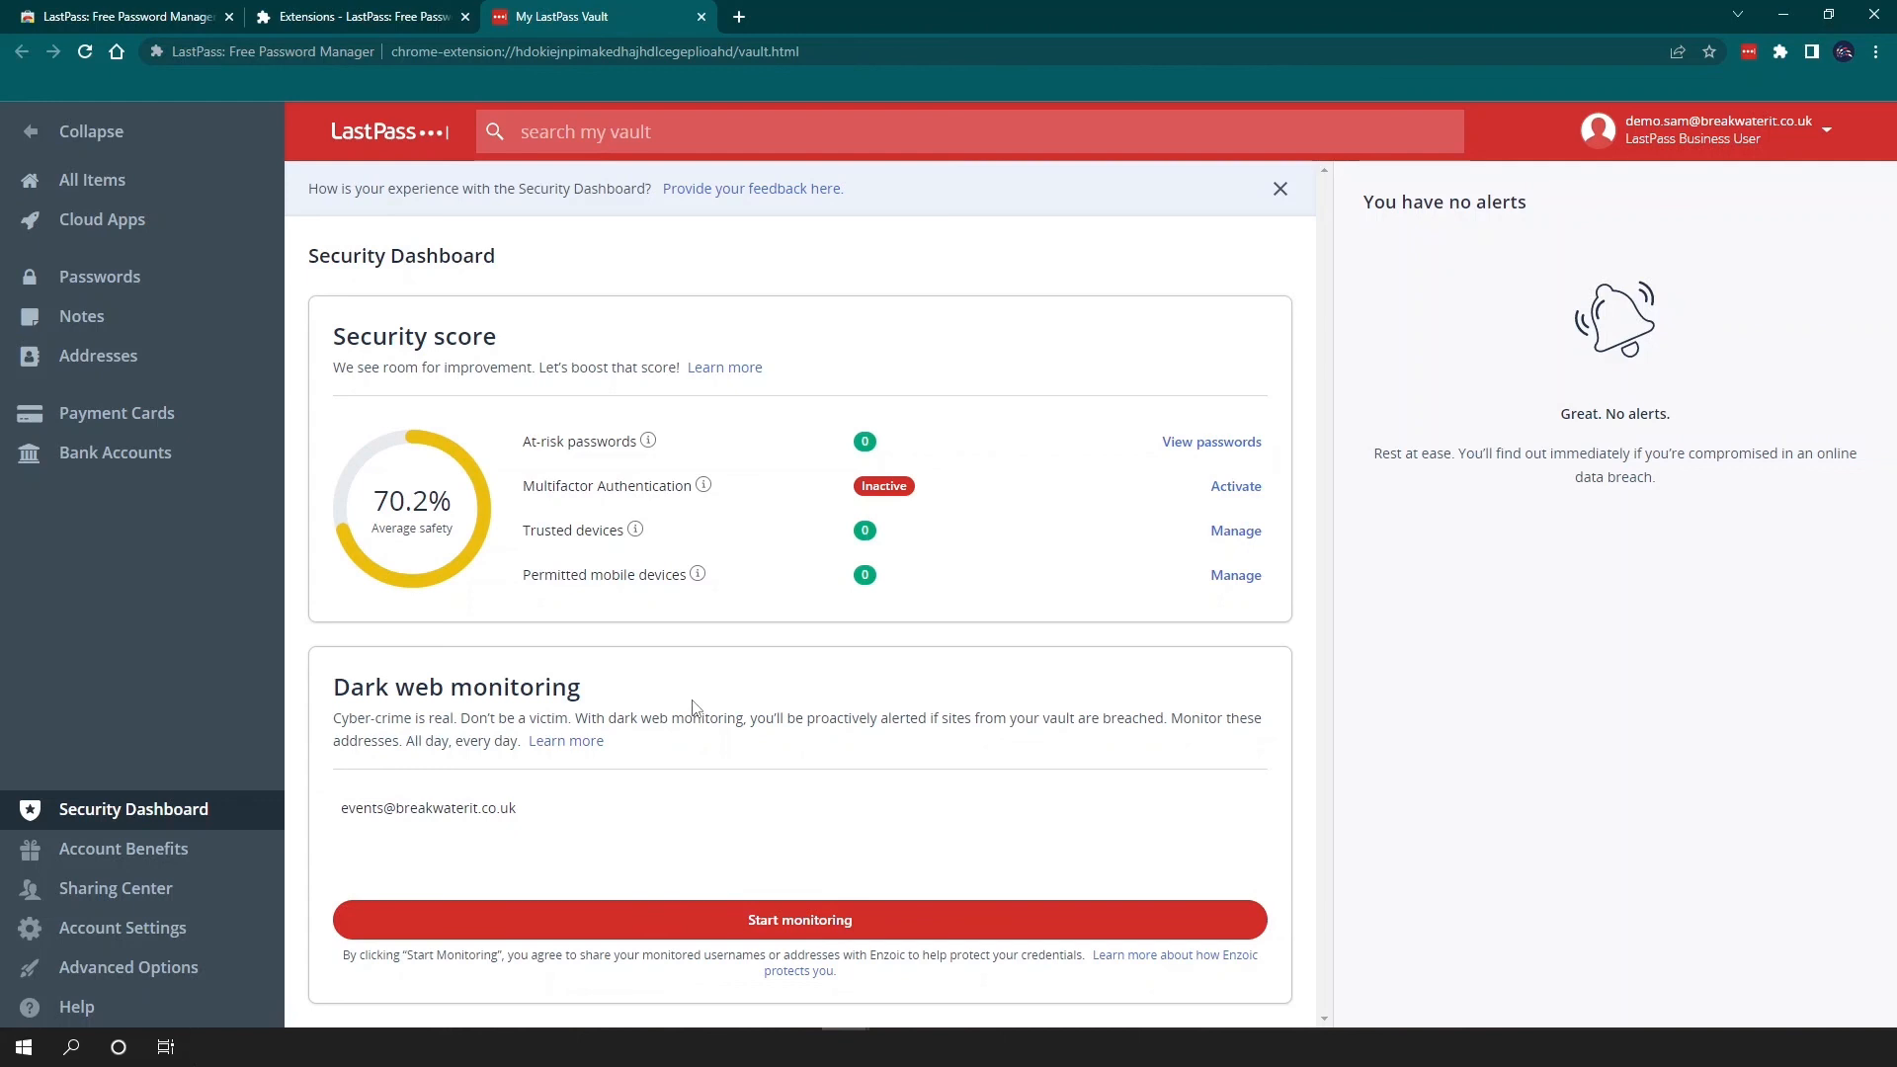
{"action": "mouse_move", "coordinate": [122, 848]}
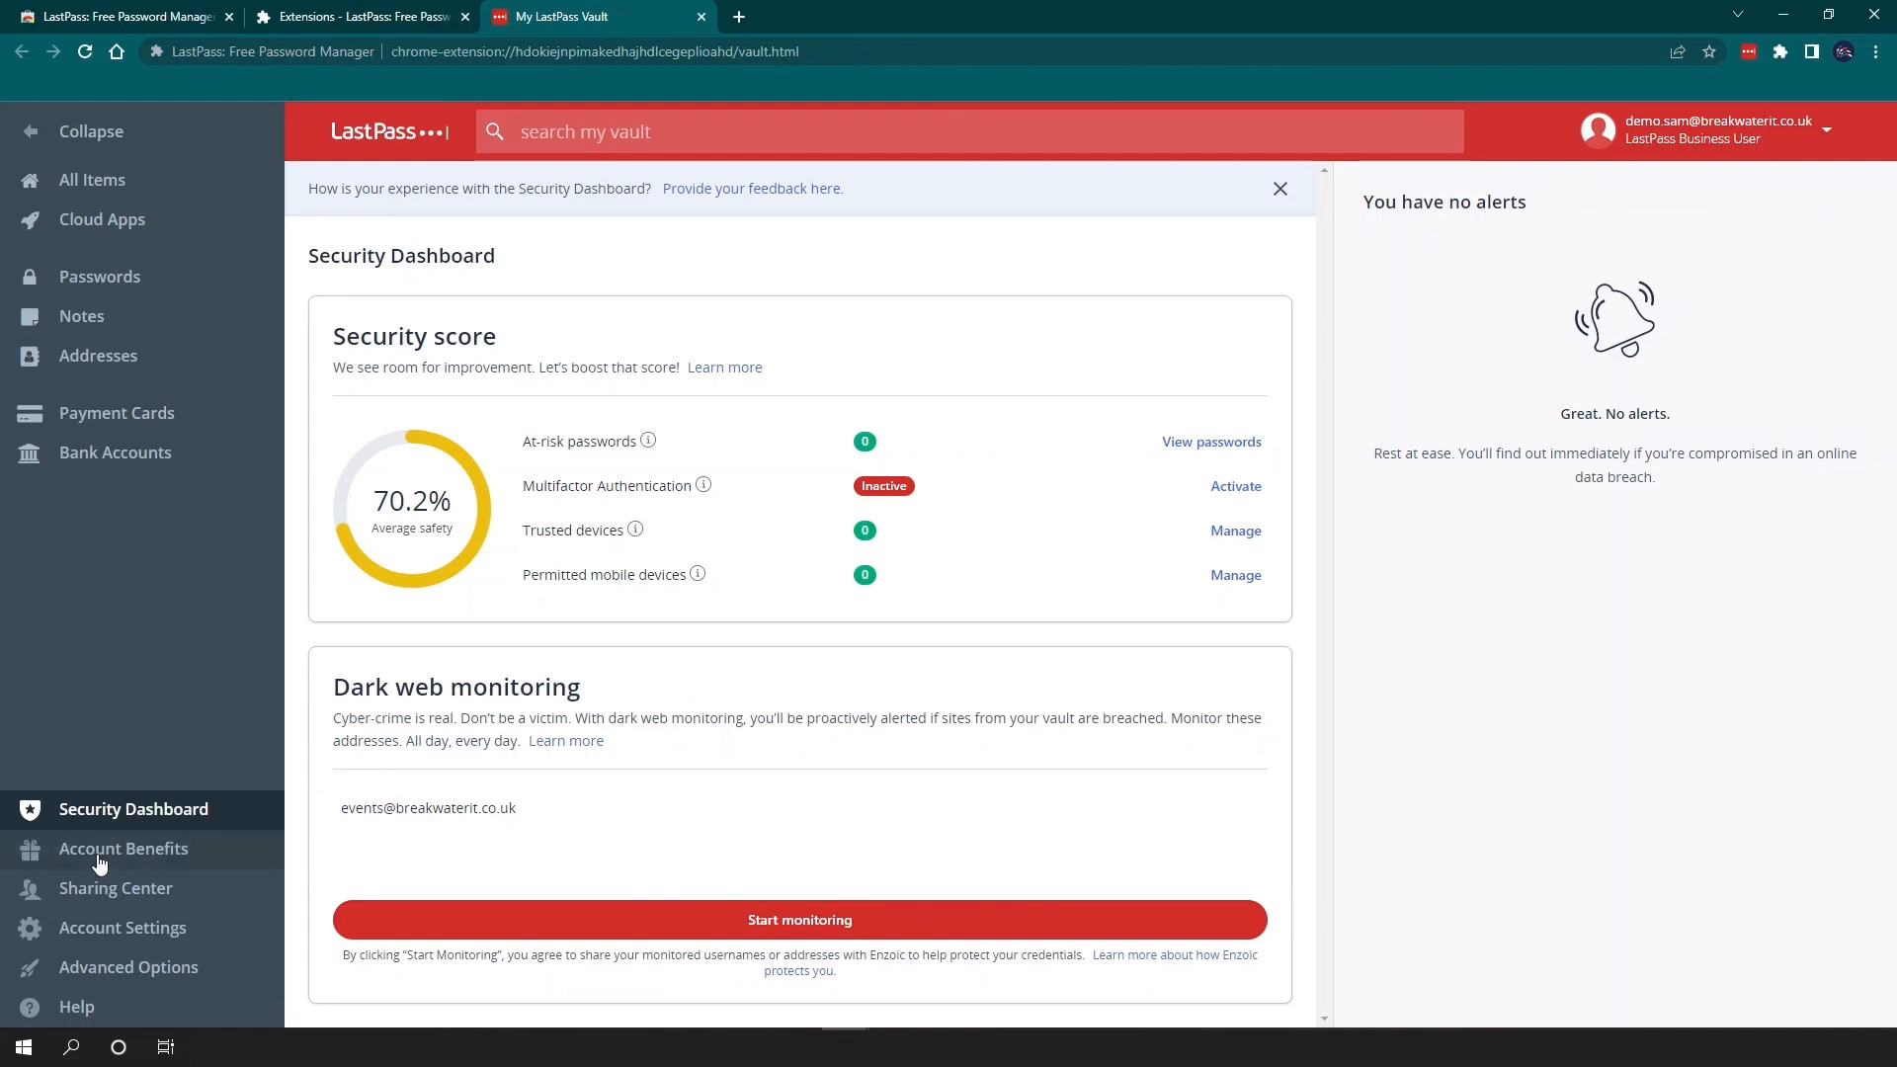
View Account Benefits, then the Sharing Center's Shared with Others and Shared with Me lists.
{"action": "left_click", "coordinate": [122, 848]}
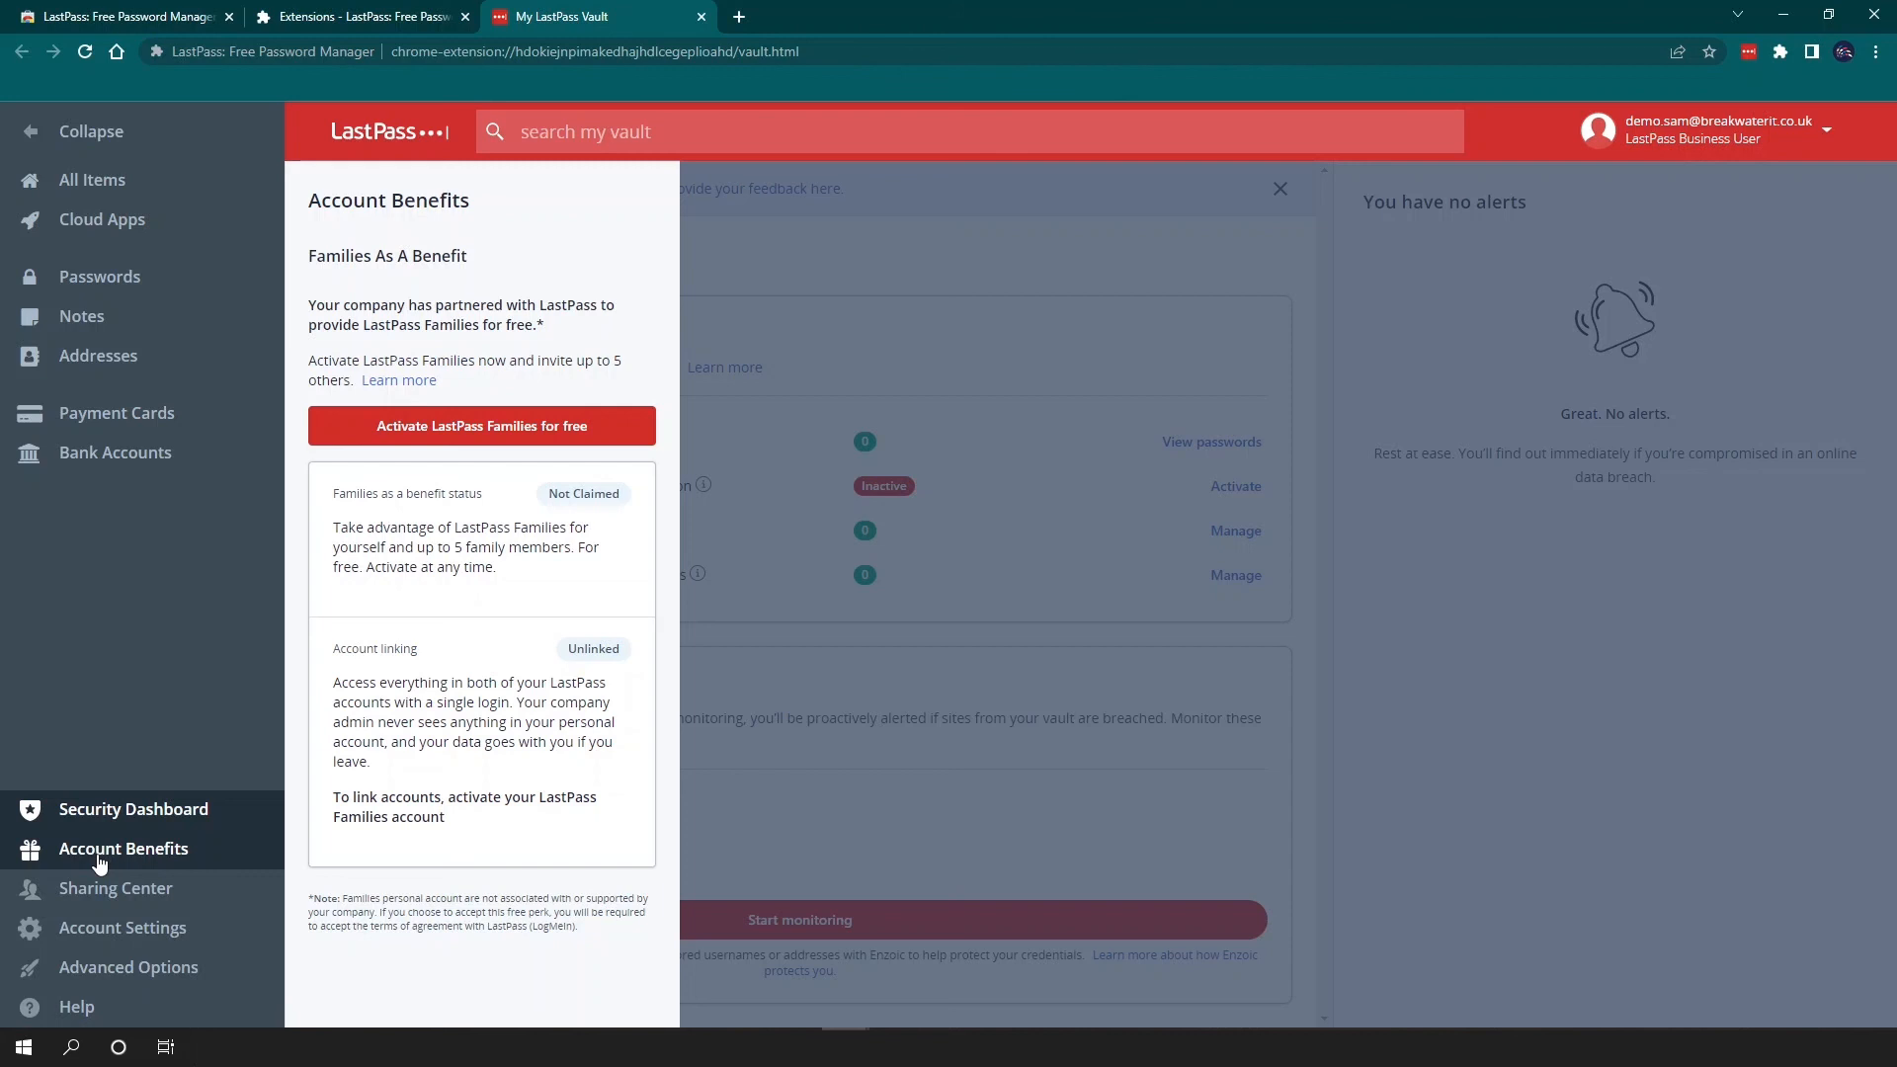
{"action": "left_click", "coordinate": [116, 887]}
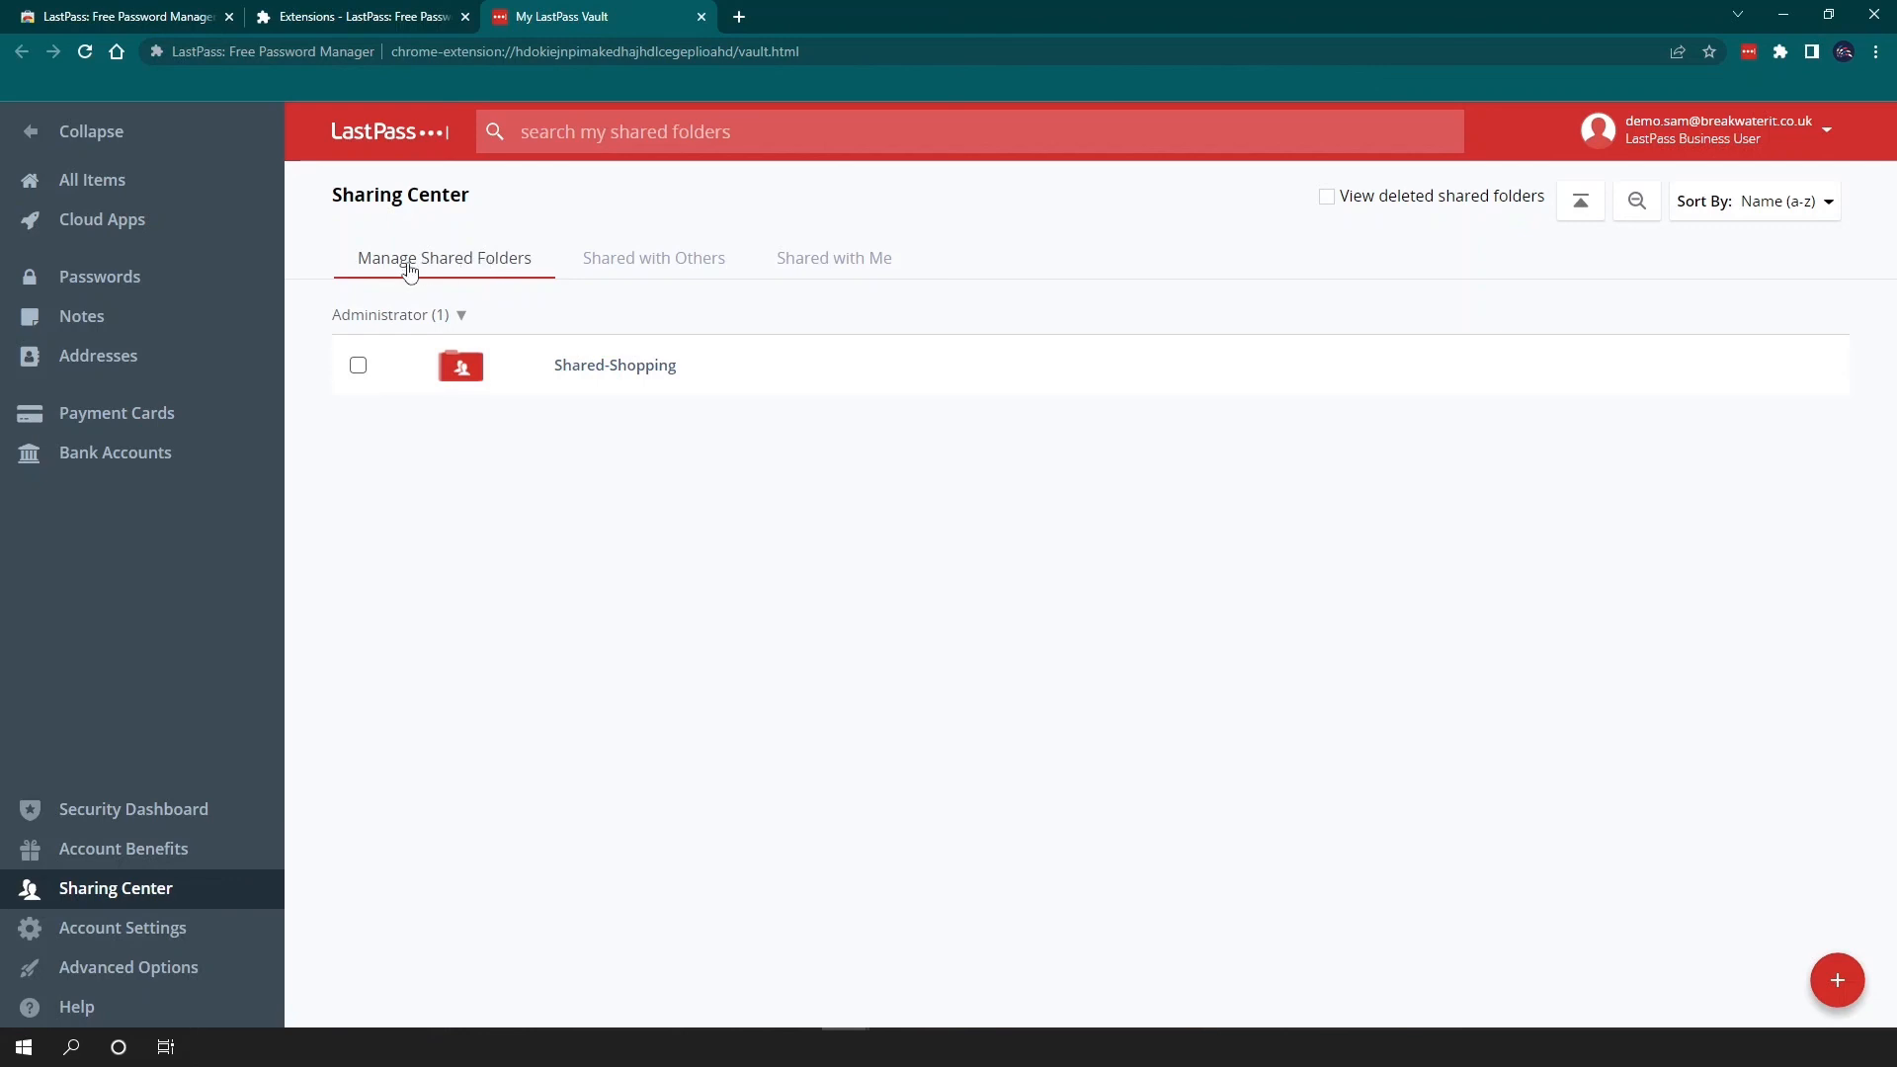
{"action": "left_click", "coordinate": [654, 257]}
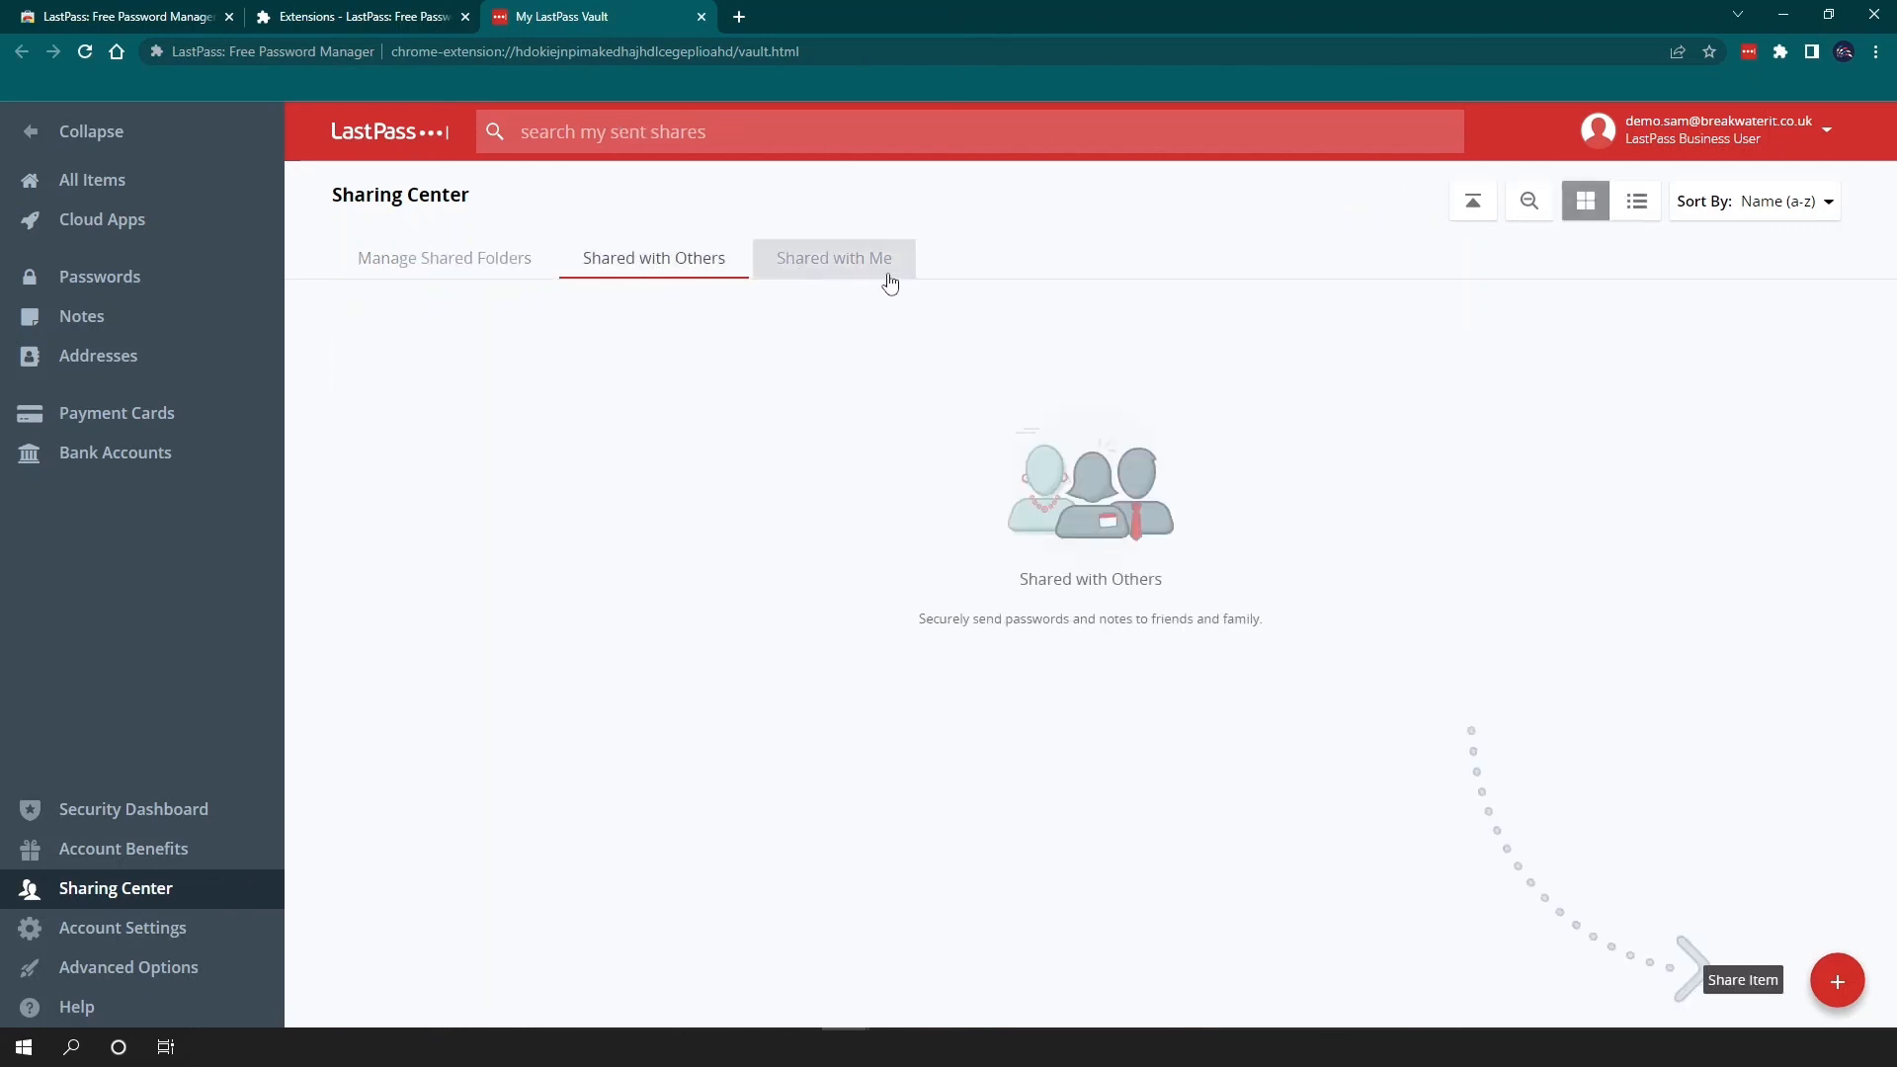
{"action": "left_click", "coordinate": [834, 257]}
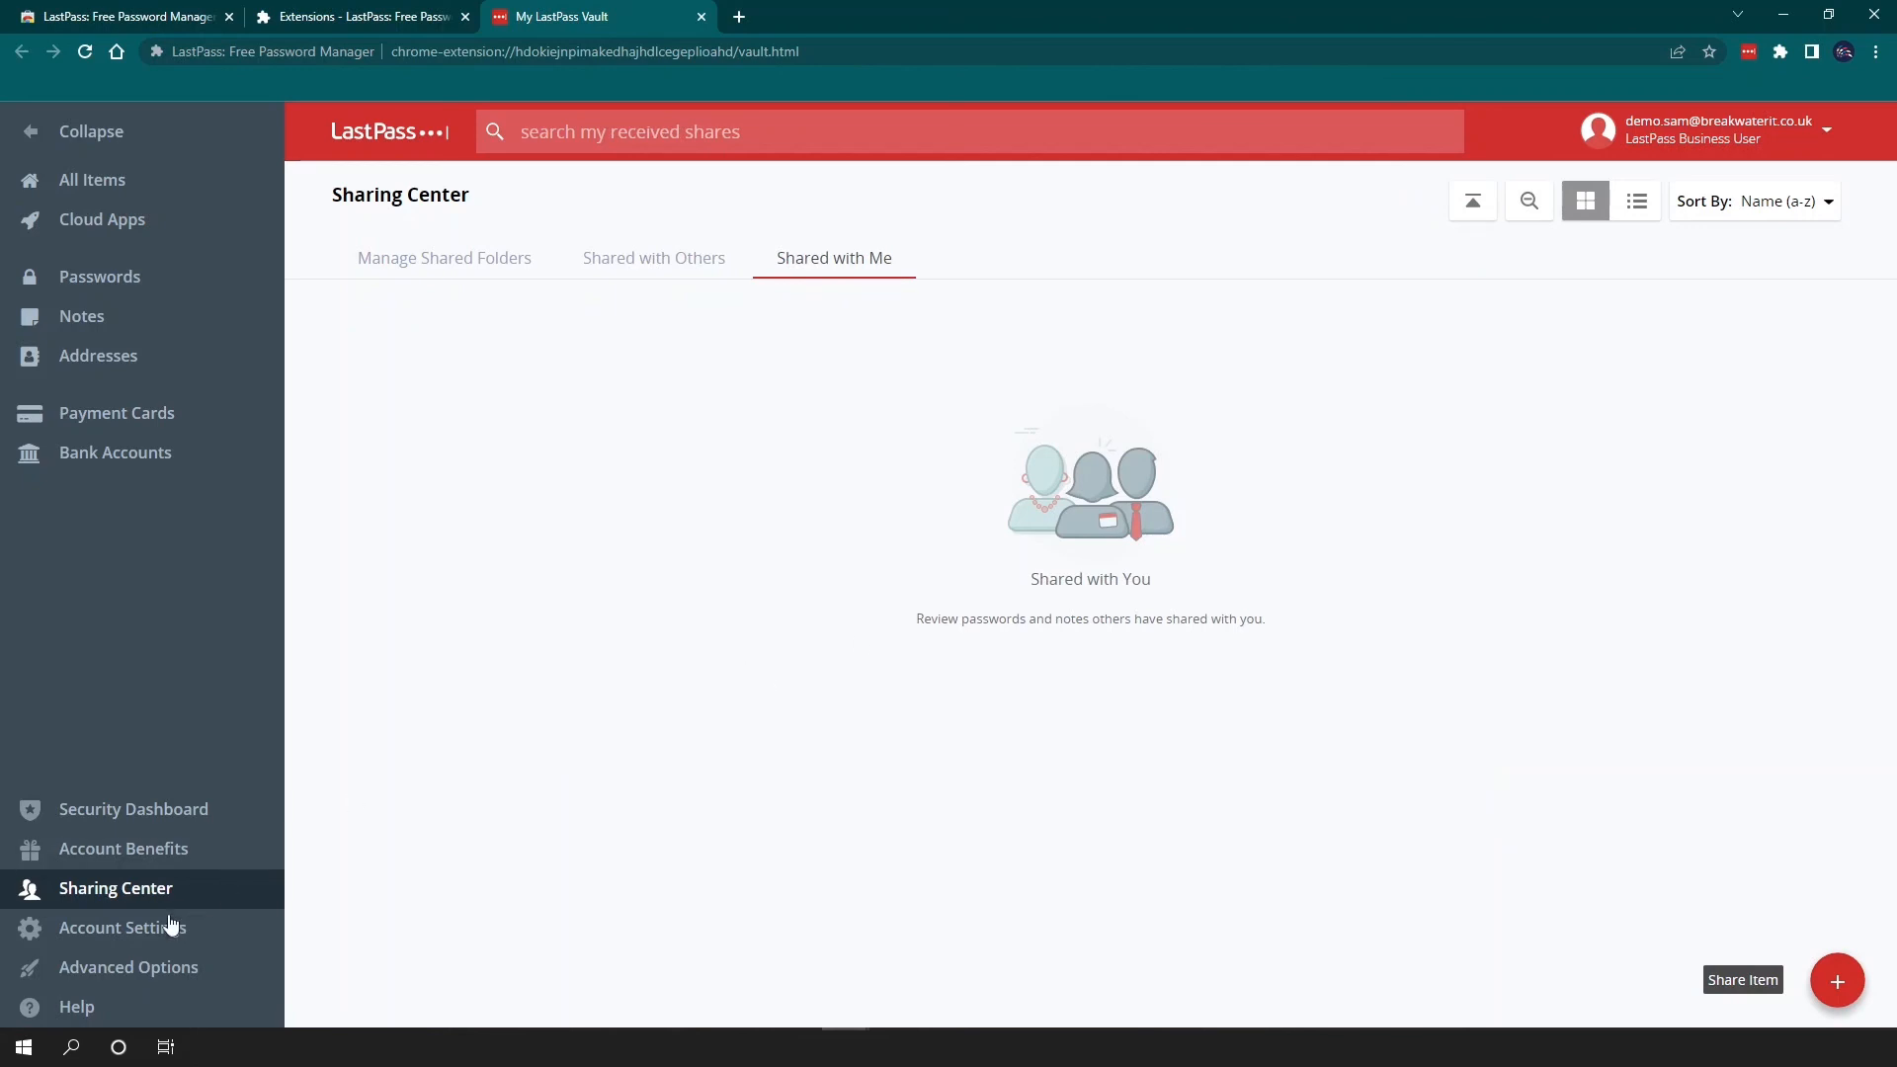
{"action": "left_click", "coordinate": [122, 926]}
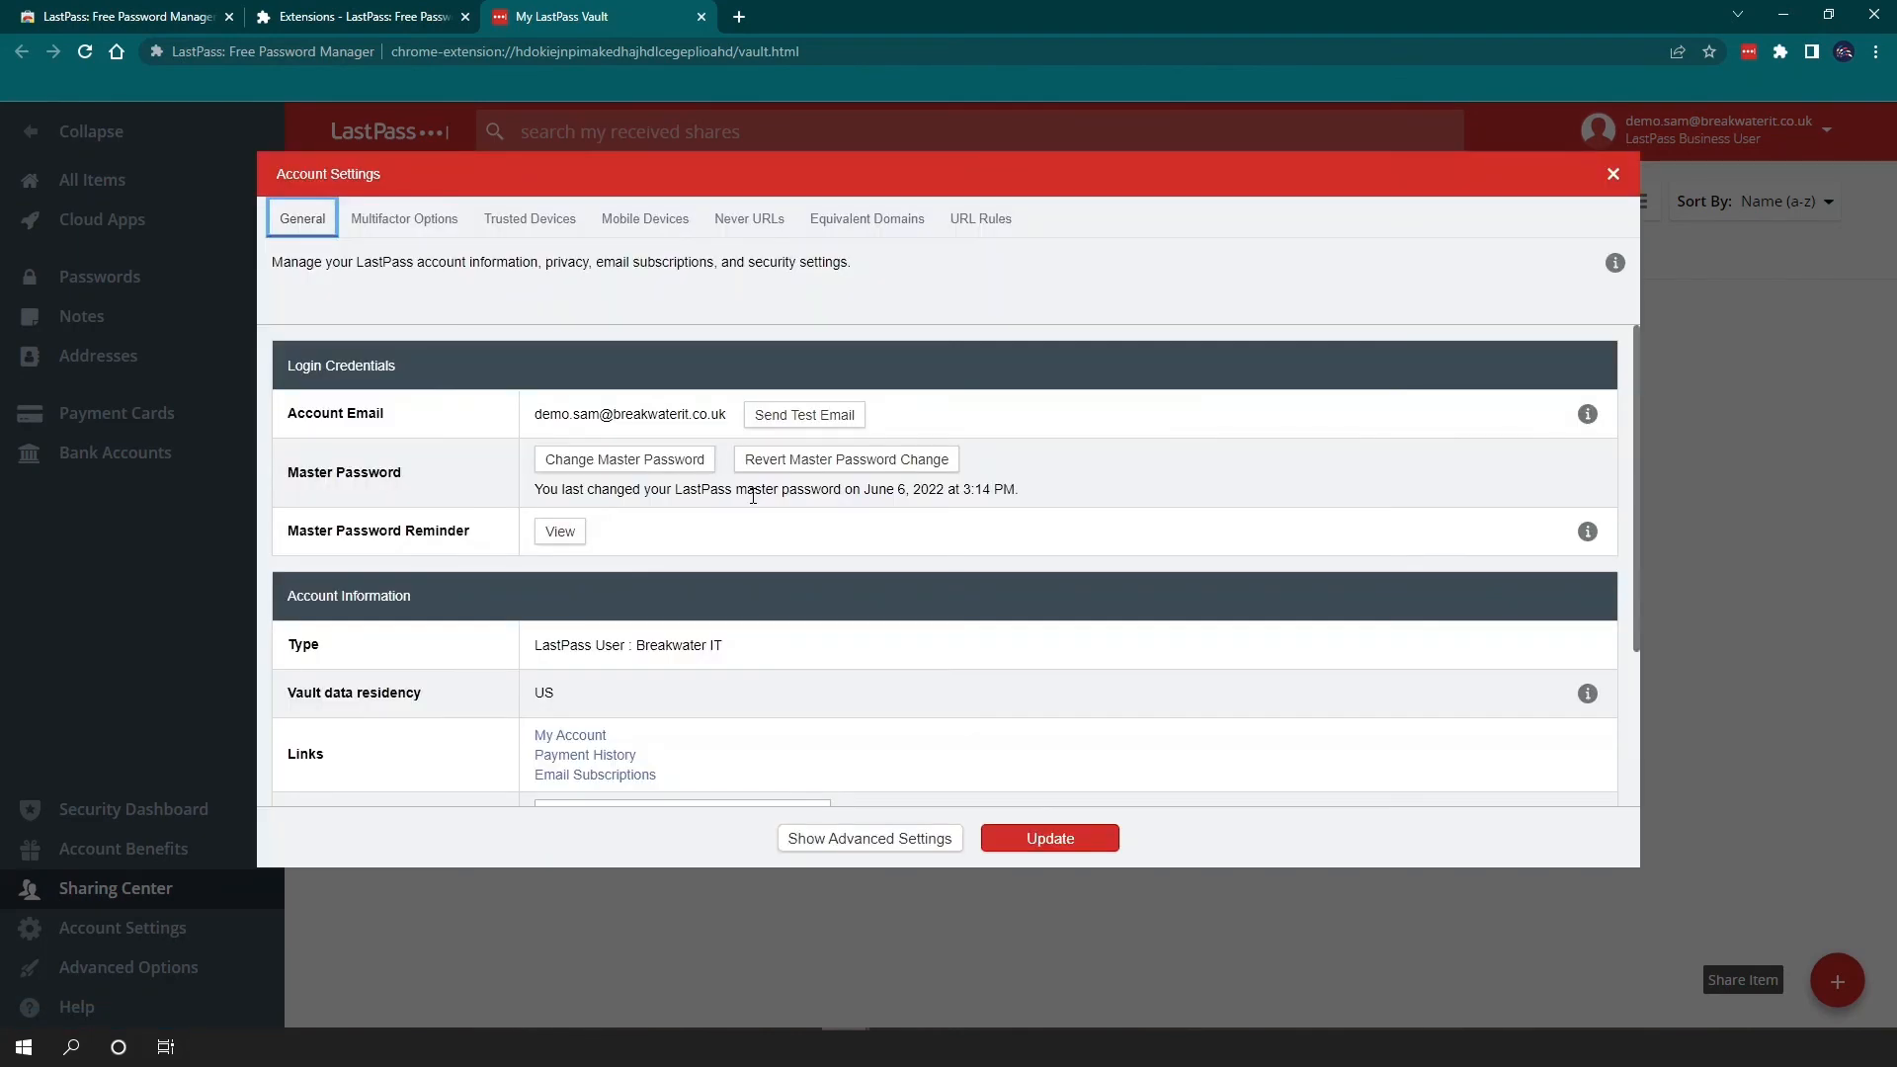
{"action": "mouse_move", "coordinate": [541, 519]}
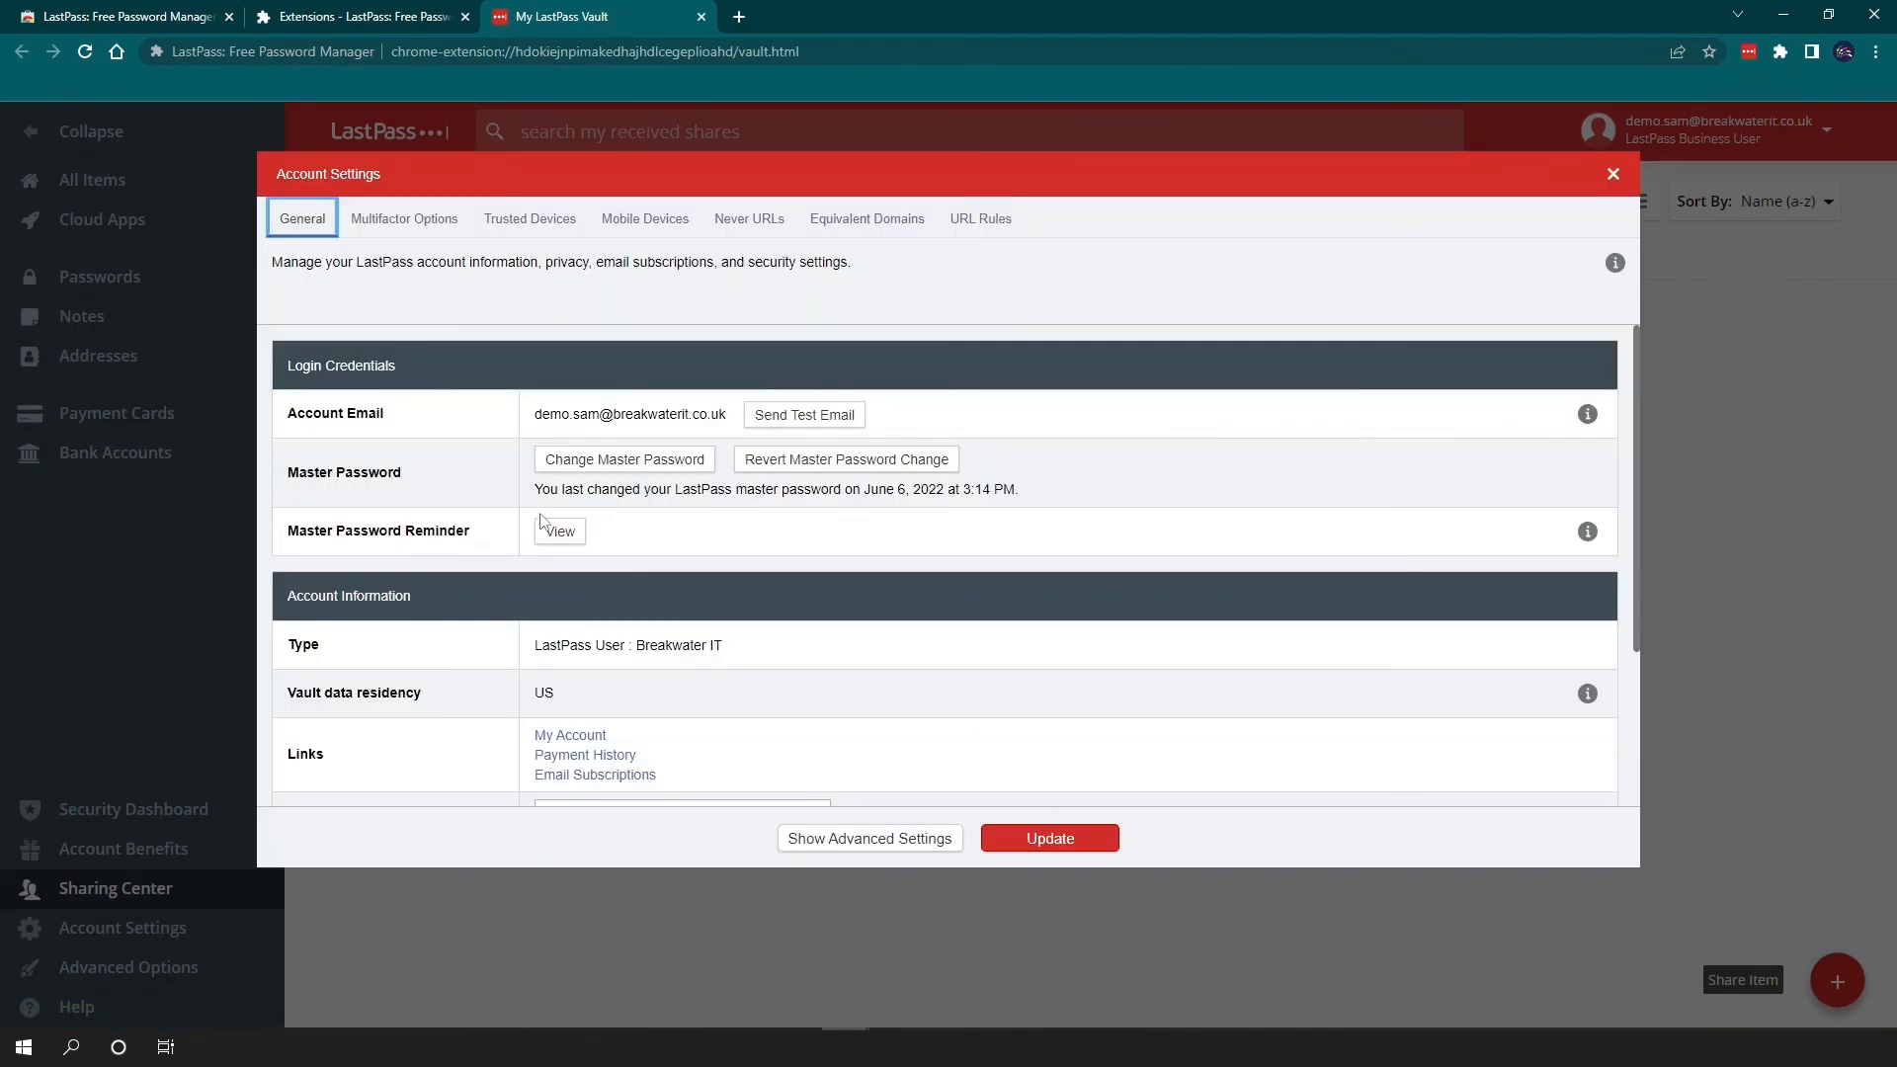
{"action": "scroll", "scroll_direction": "down", "scroll_amount": 3}
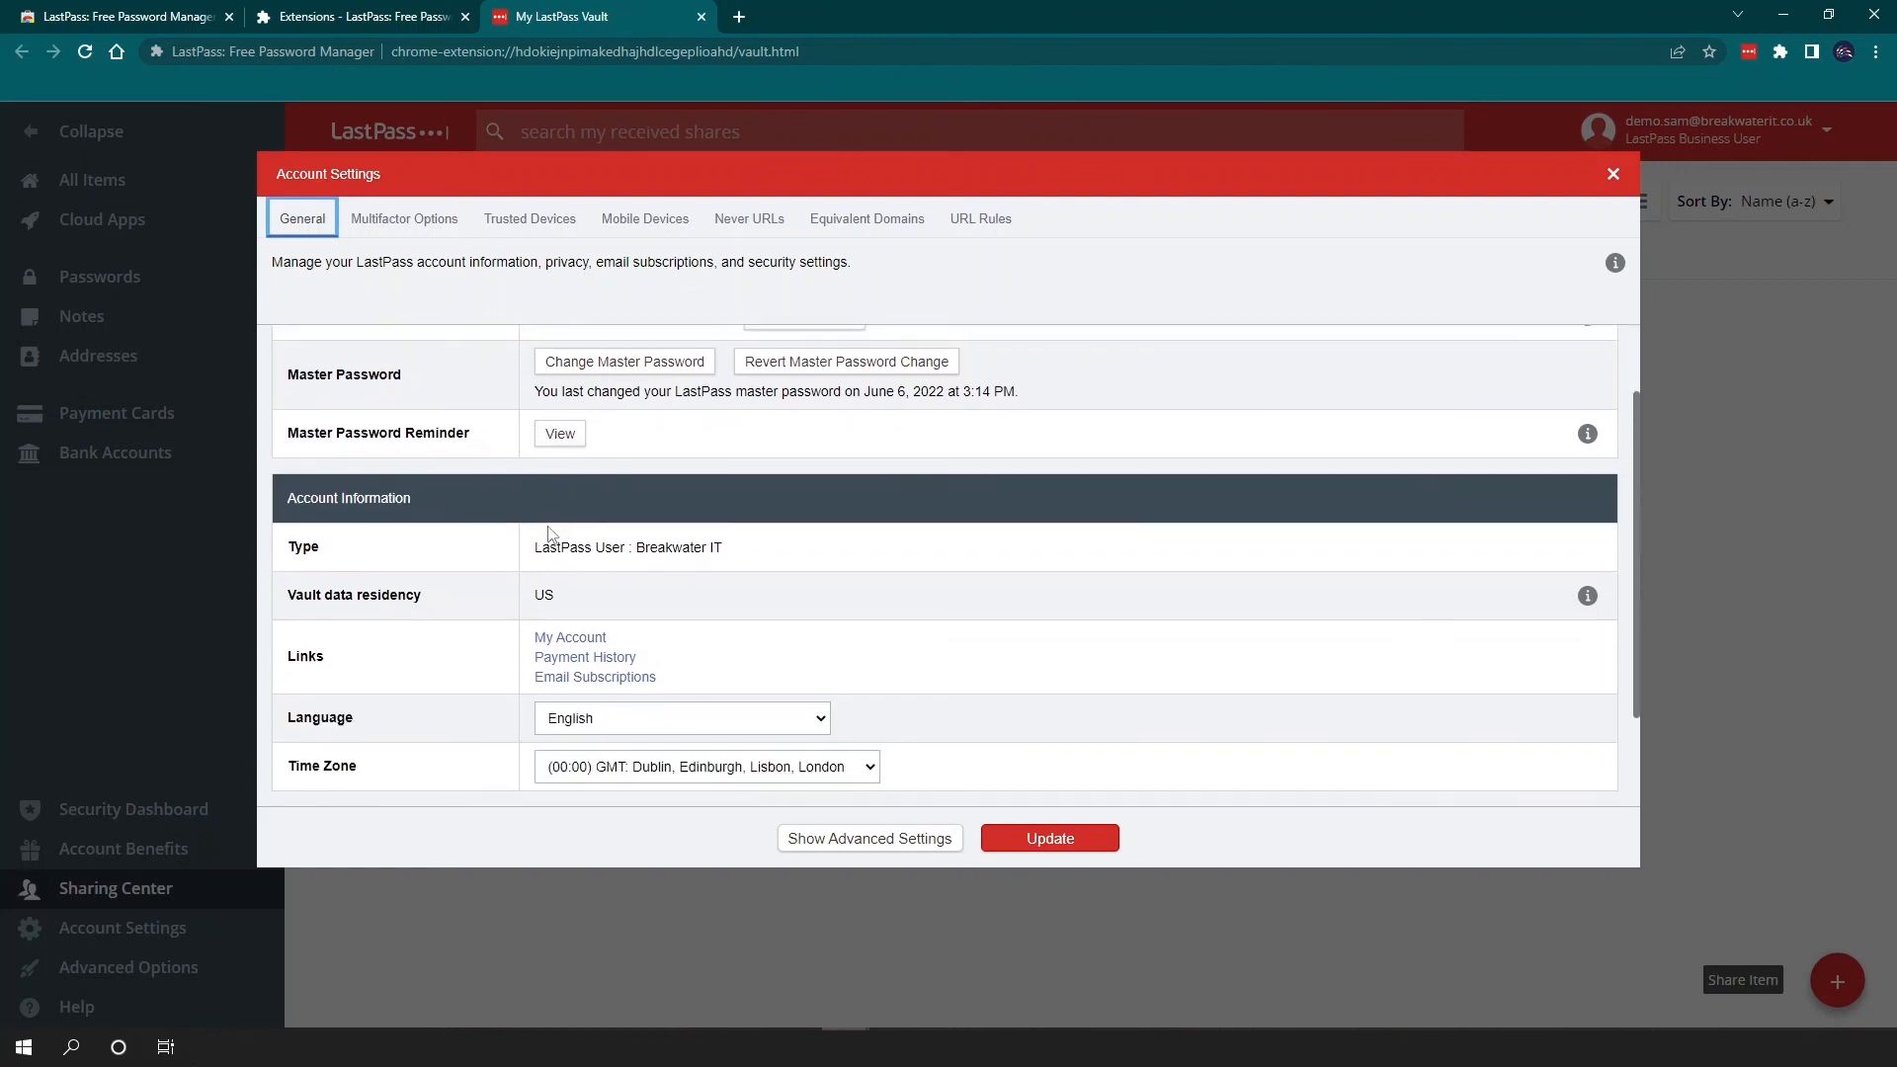
{"action": "left_click", "coordinate": [403, 218]}
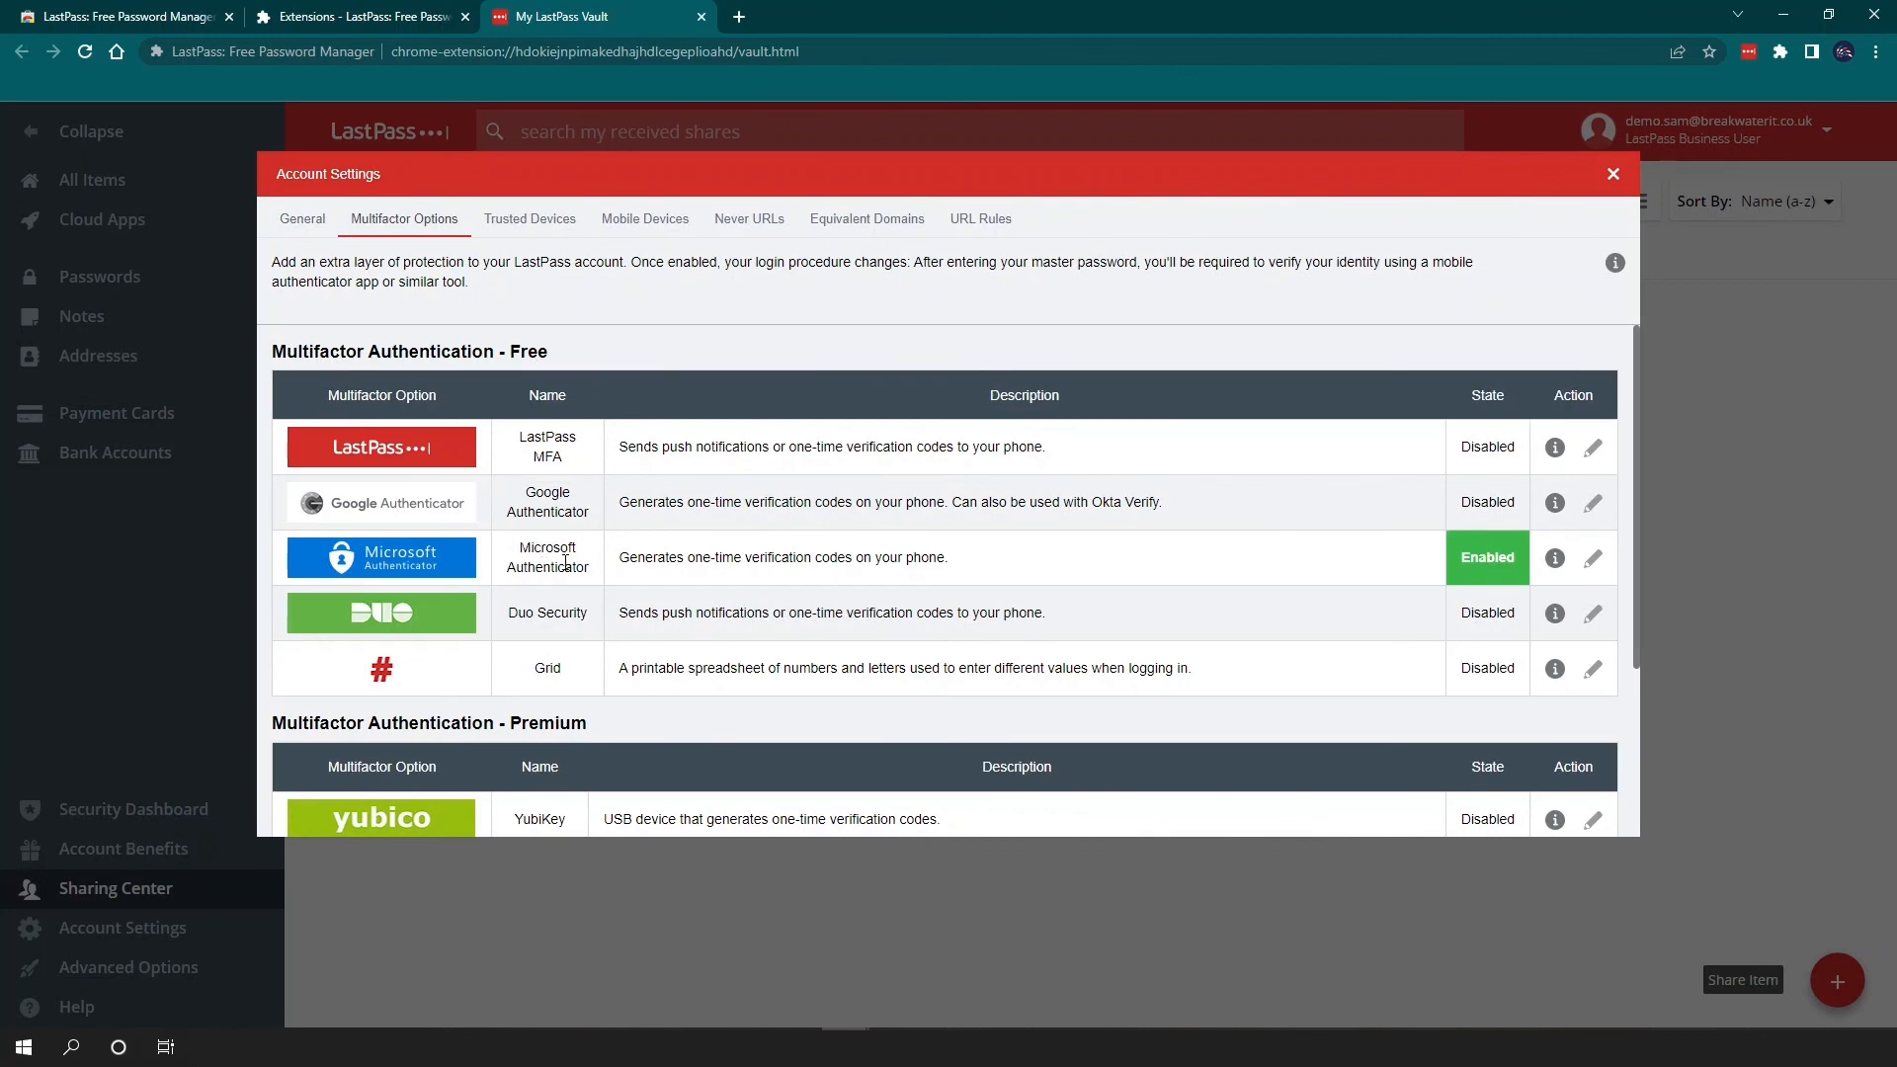
{"action": "left_click", "coordinate": [529, 219]}
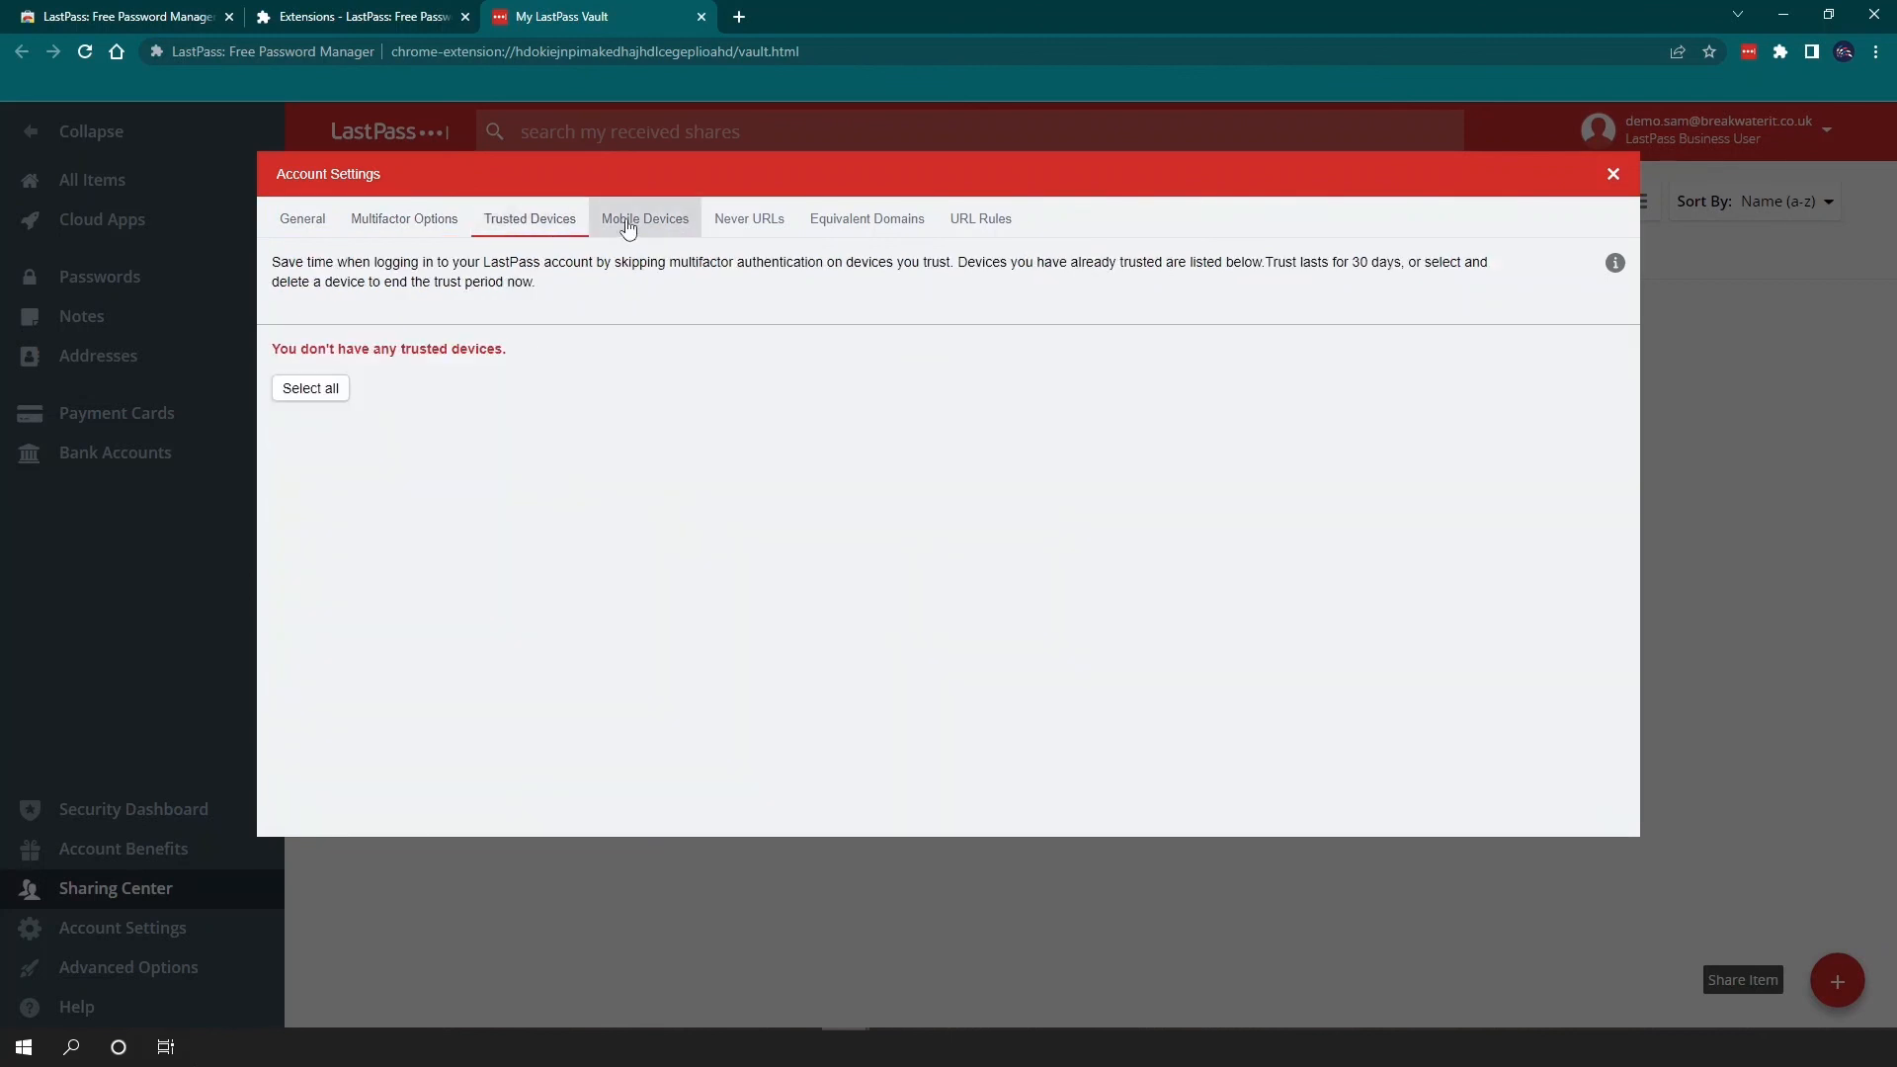
{"action": "mouse_move", "coordinate": [1614, 174]}
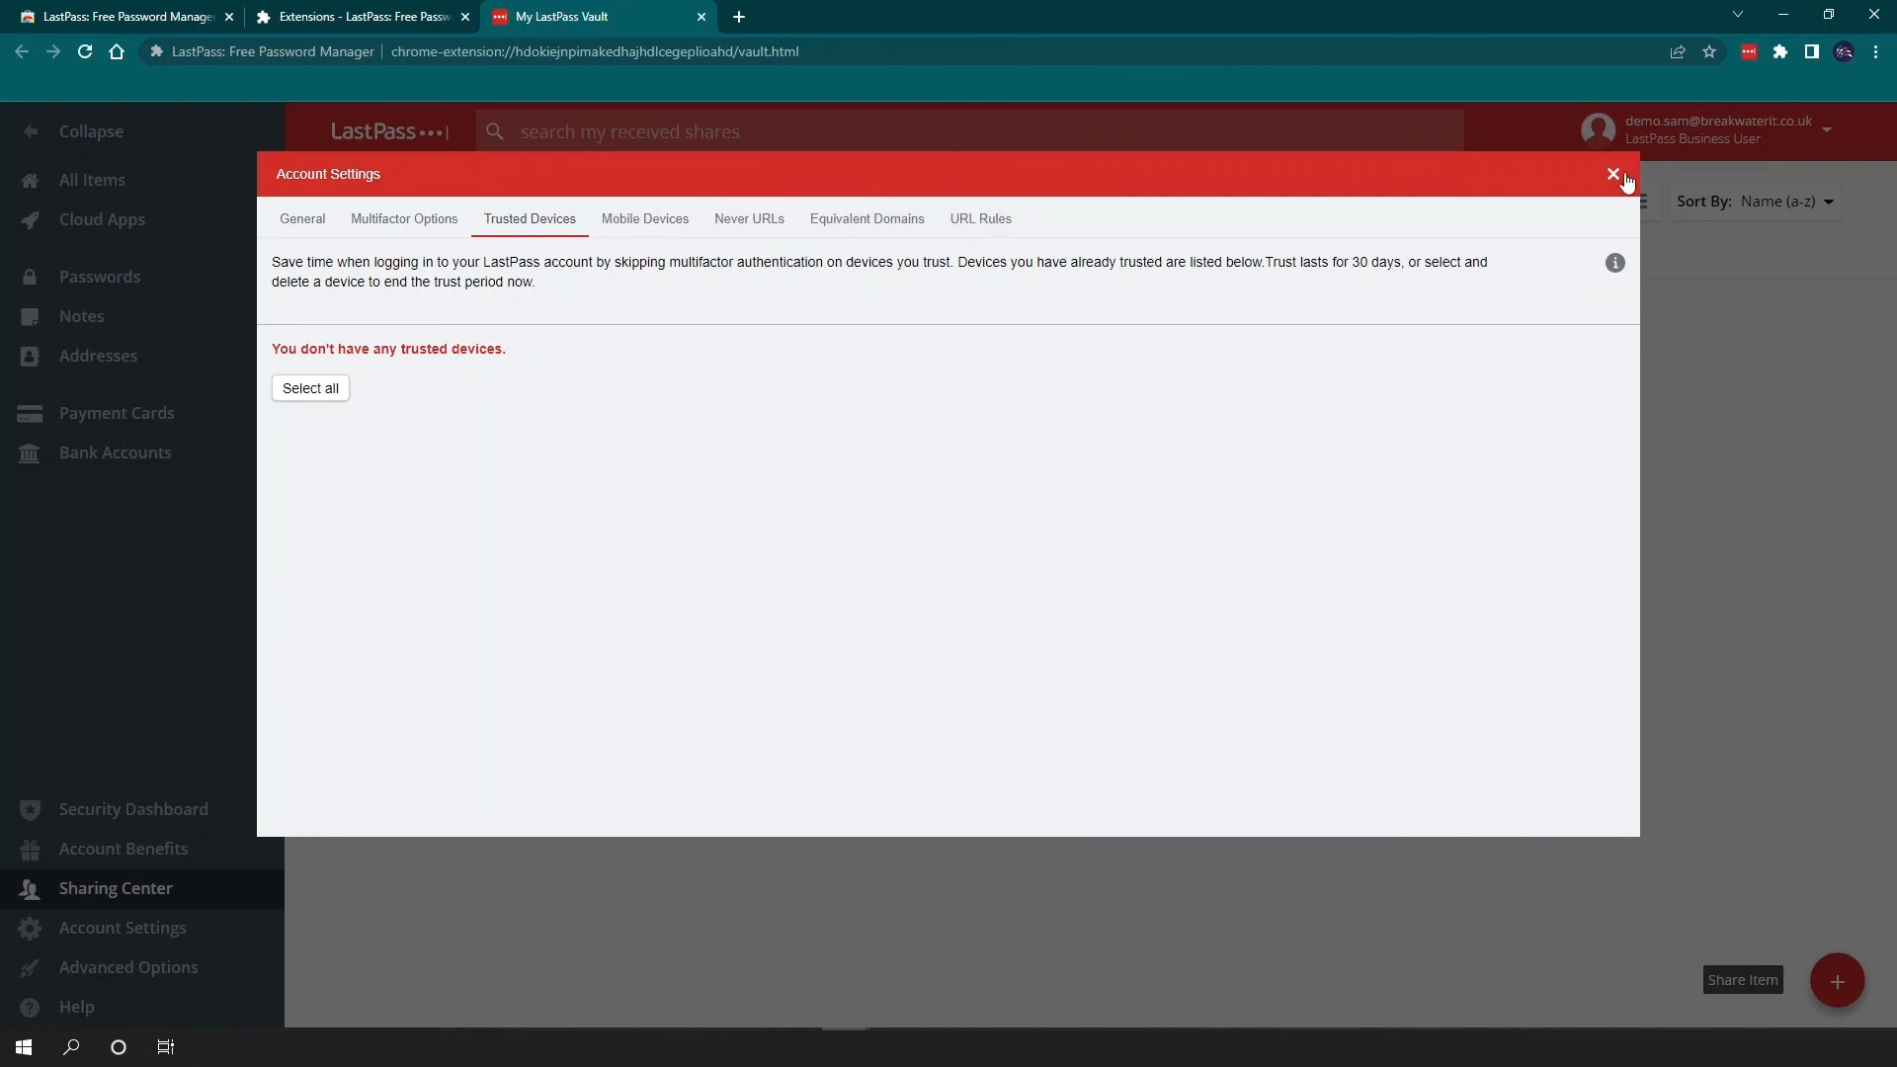
{"action": "left_click", "coordinate": [1614, 174]}
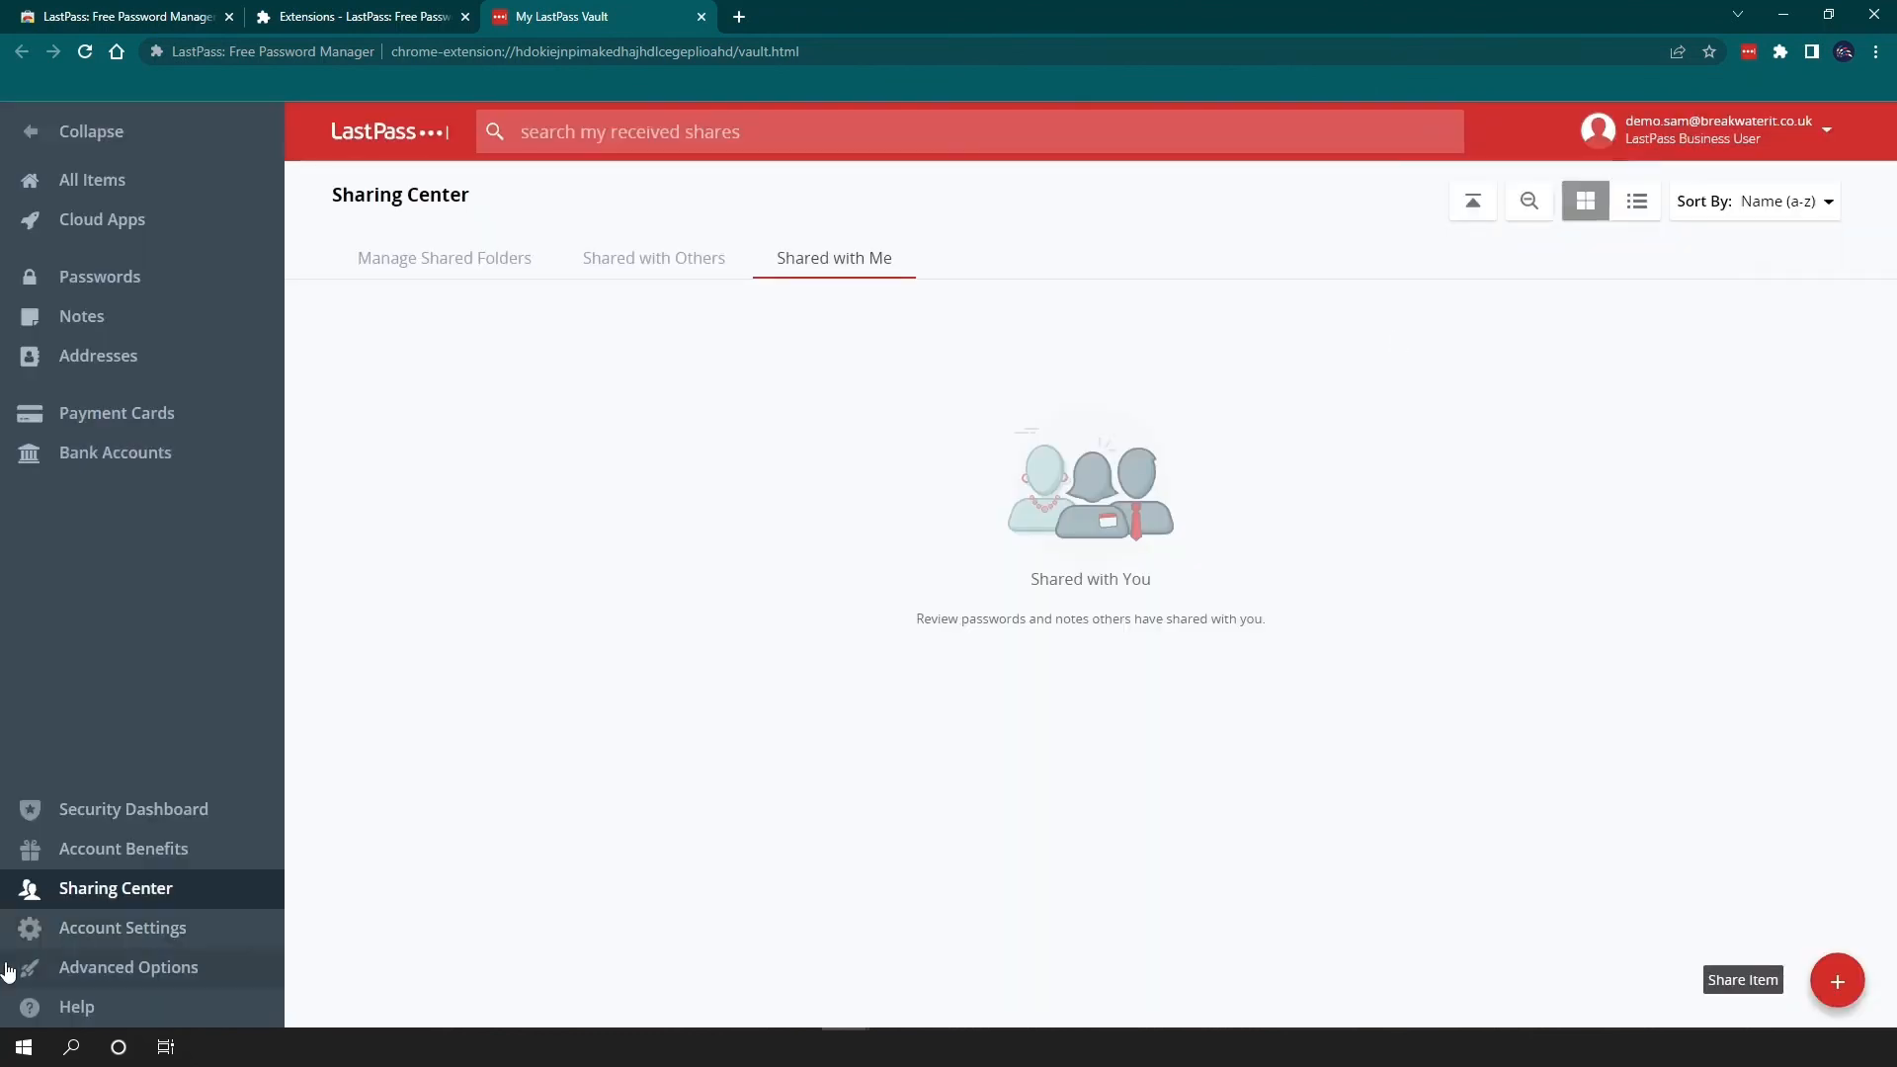
{"action": "mouse_move", "coordinate": [164, 968]}
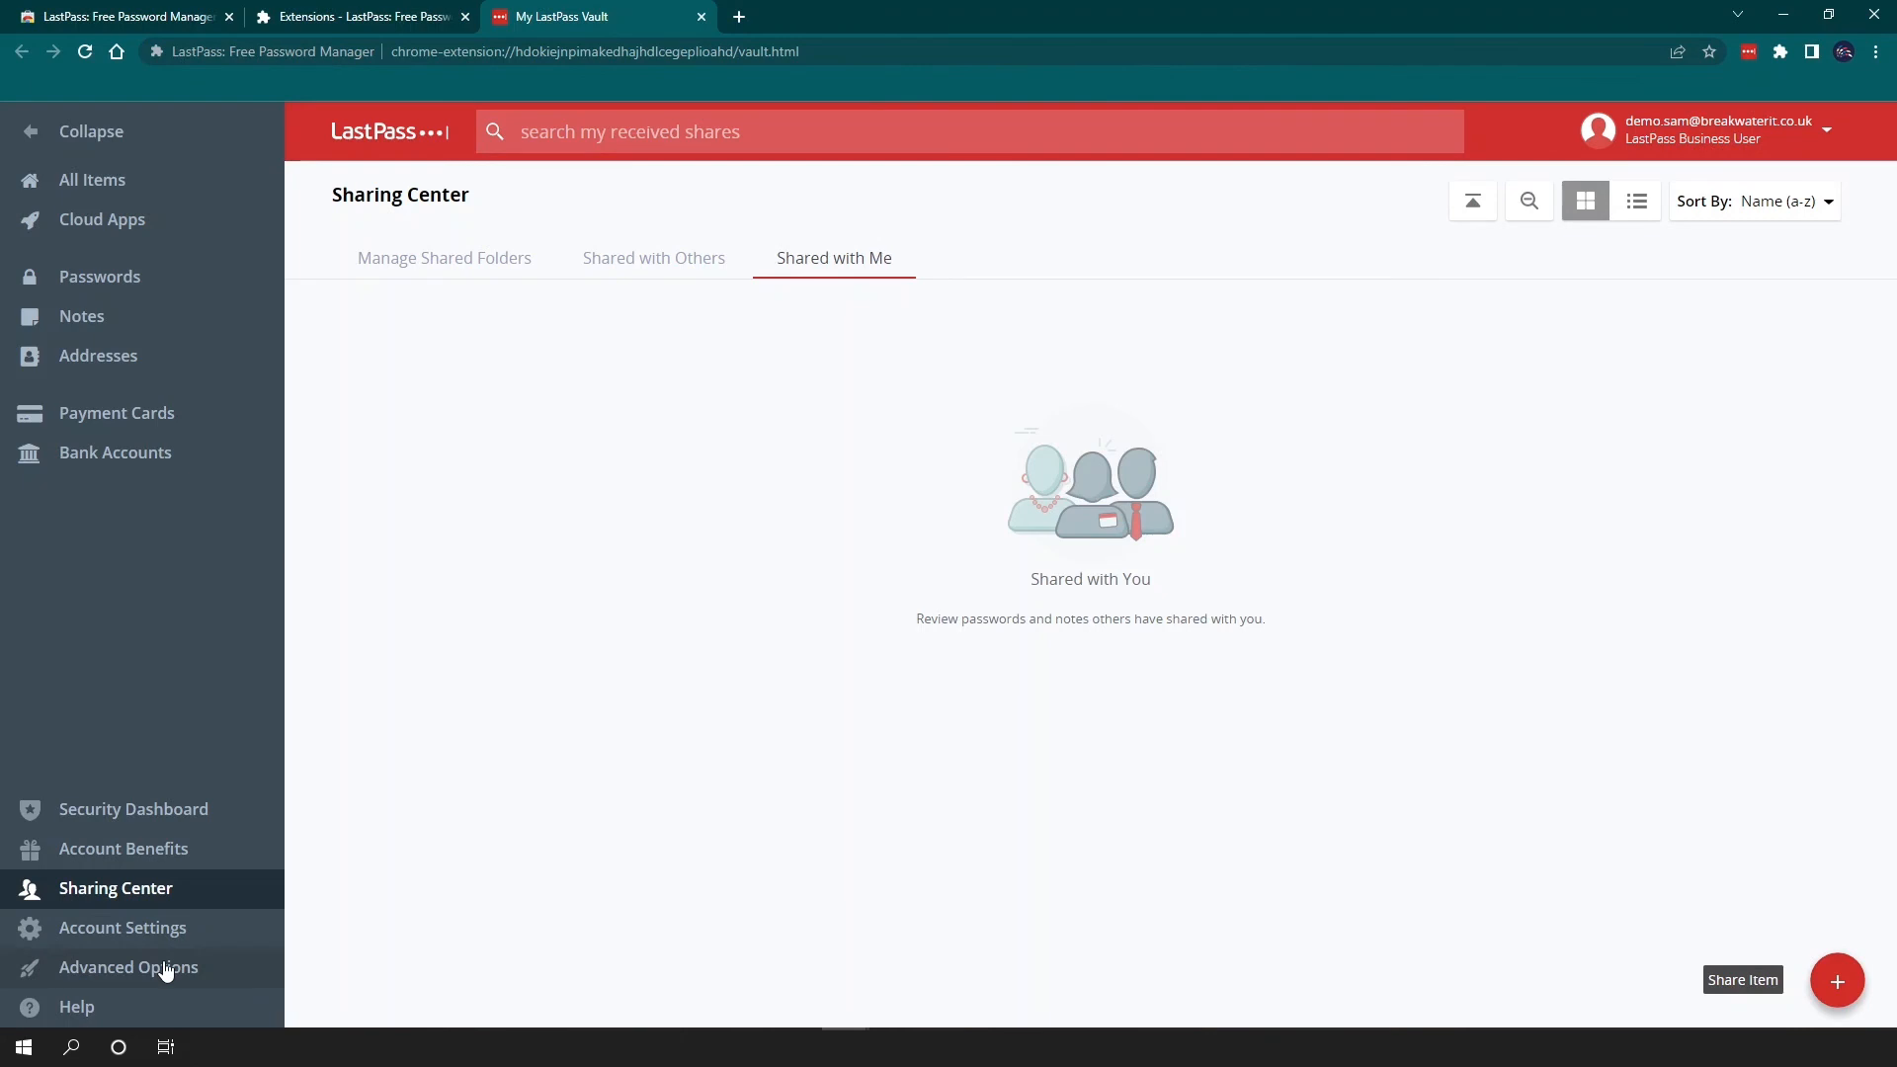
View the account login history from Advanced Options and close it.
{"action": "left_click", "coordinate": [127, 967]}
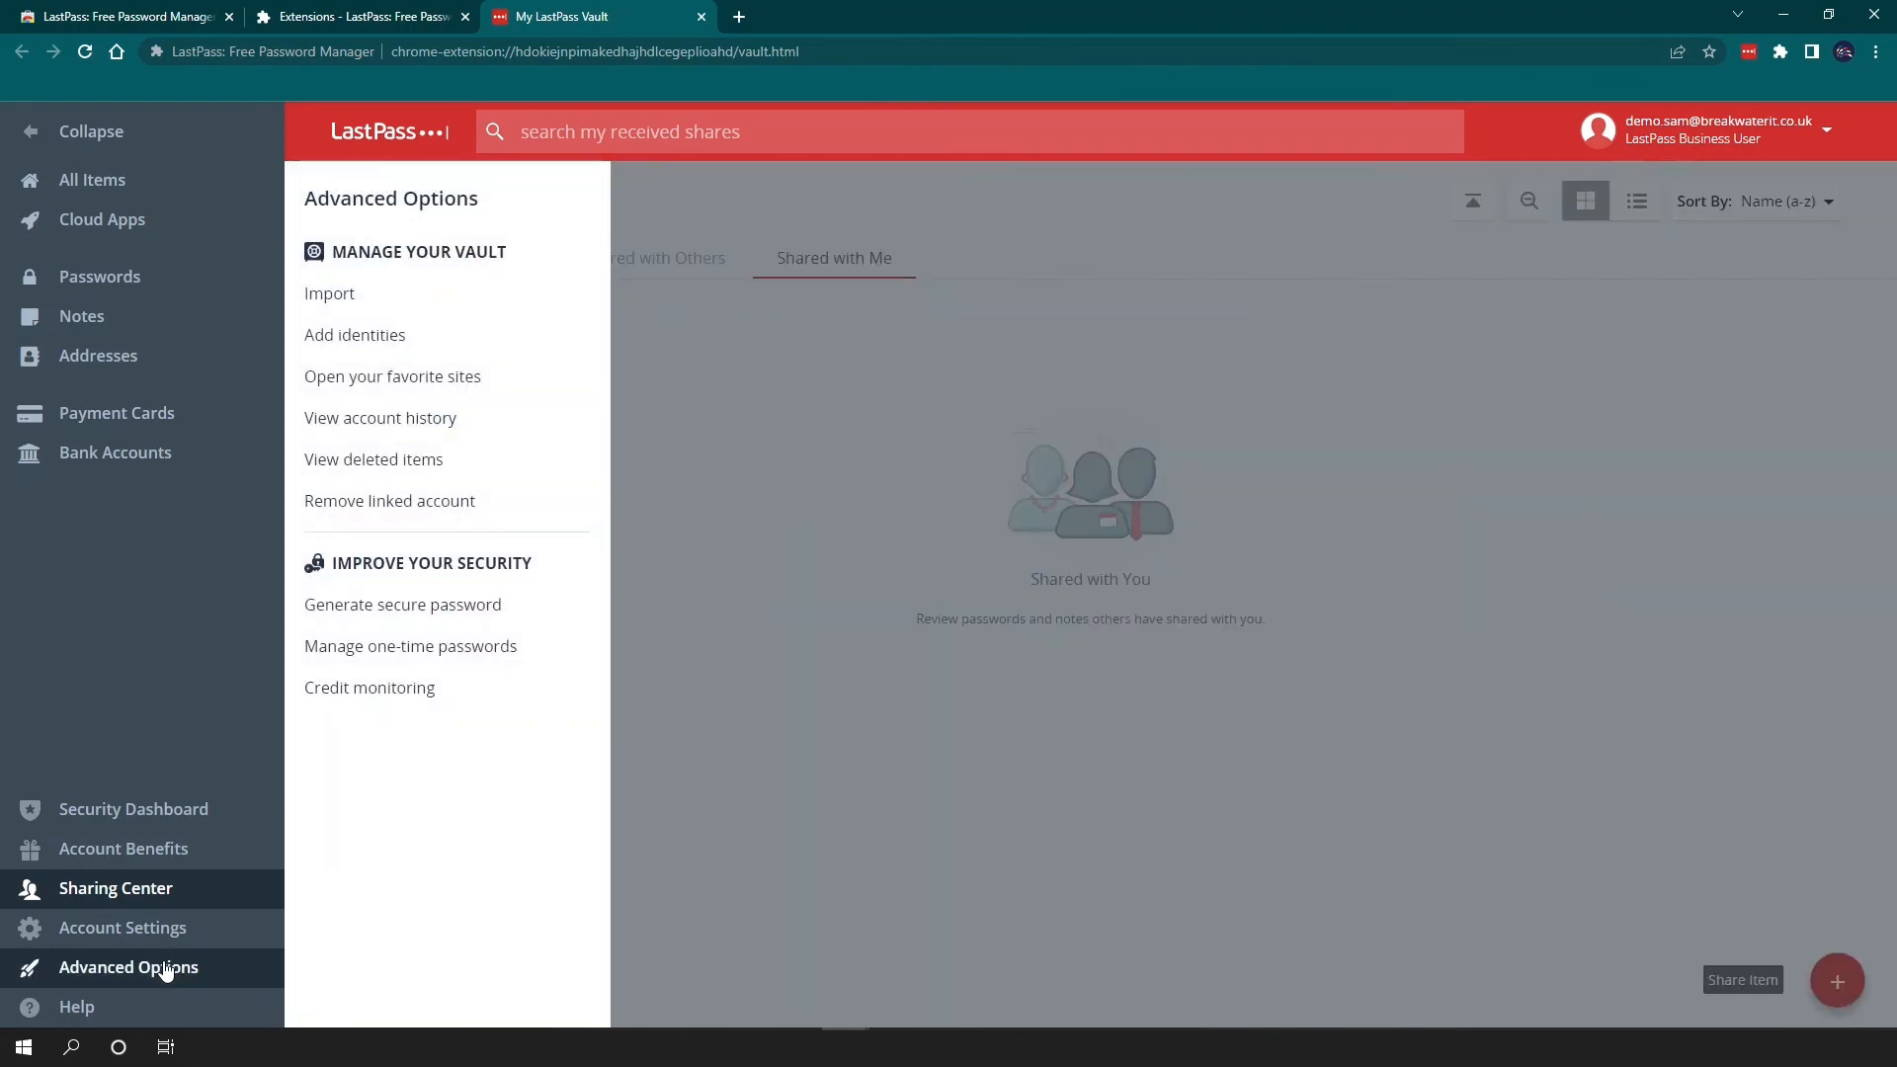
{"action": "mouse_move", "coordinate": [381, 417]}
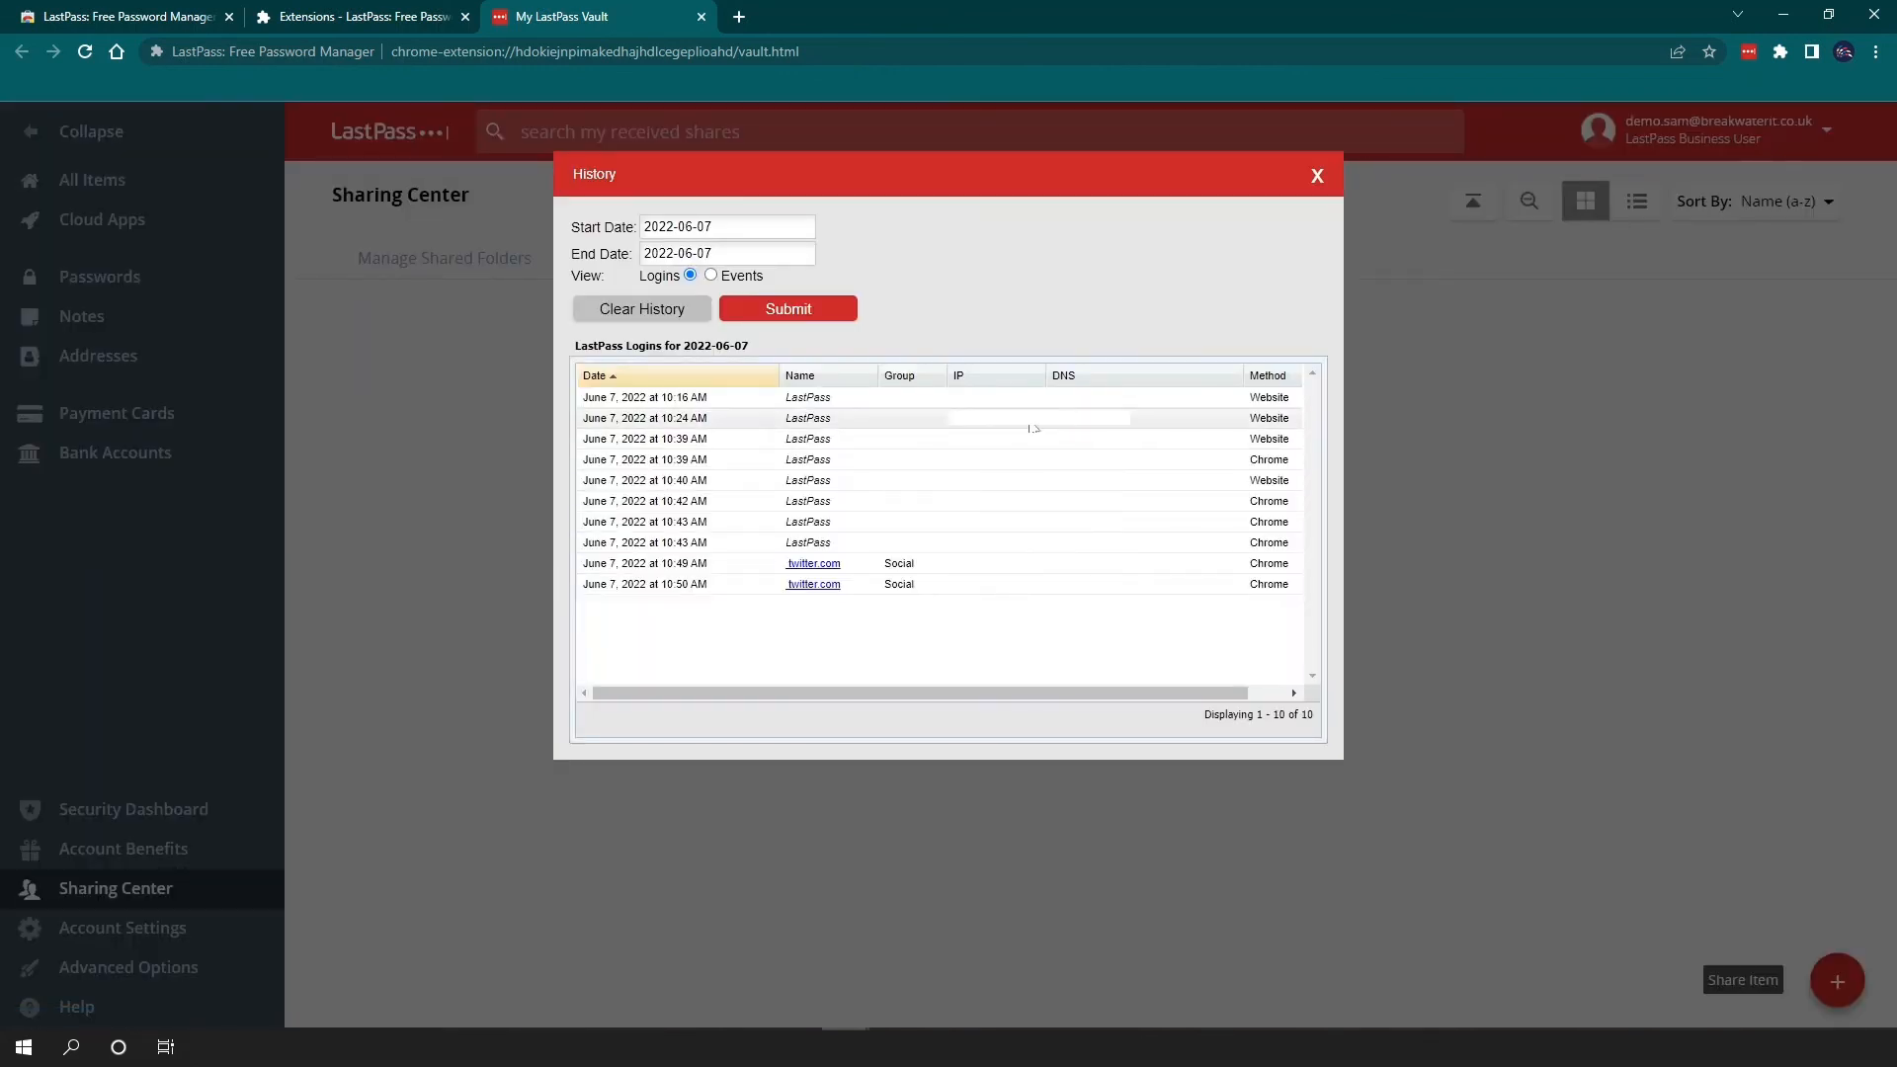
{"action": "left_click", "coordinate": [1315, 176]}
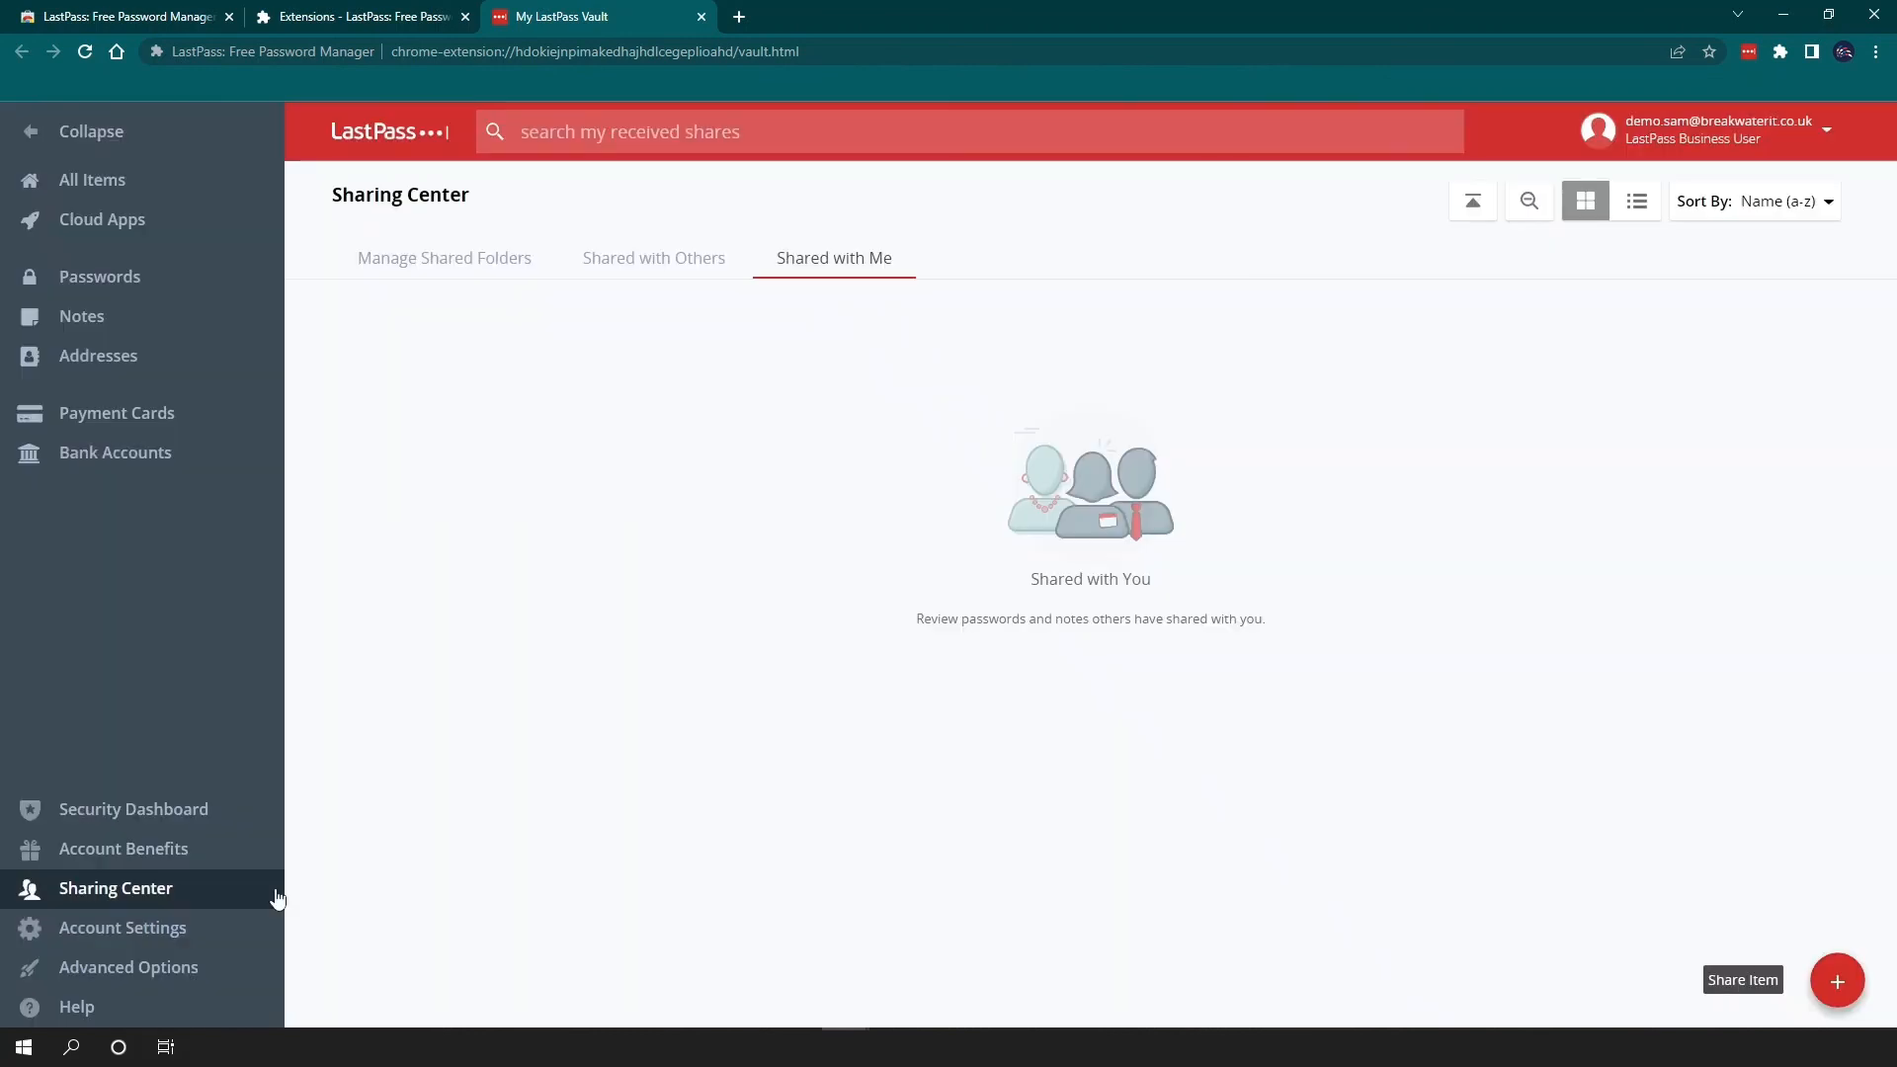
Show the Deleted Items list with the two deleted Amazon logins from Advanced Options.
{"action": "left_click", "coordinate": [128, 966]}
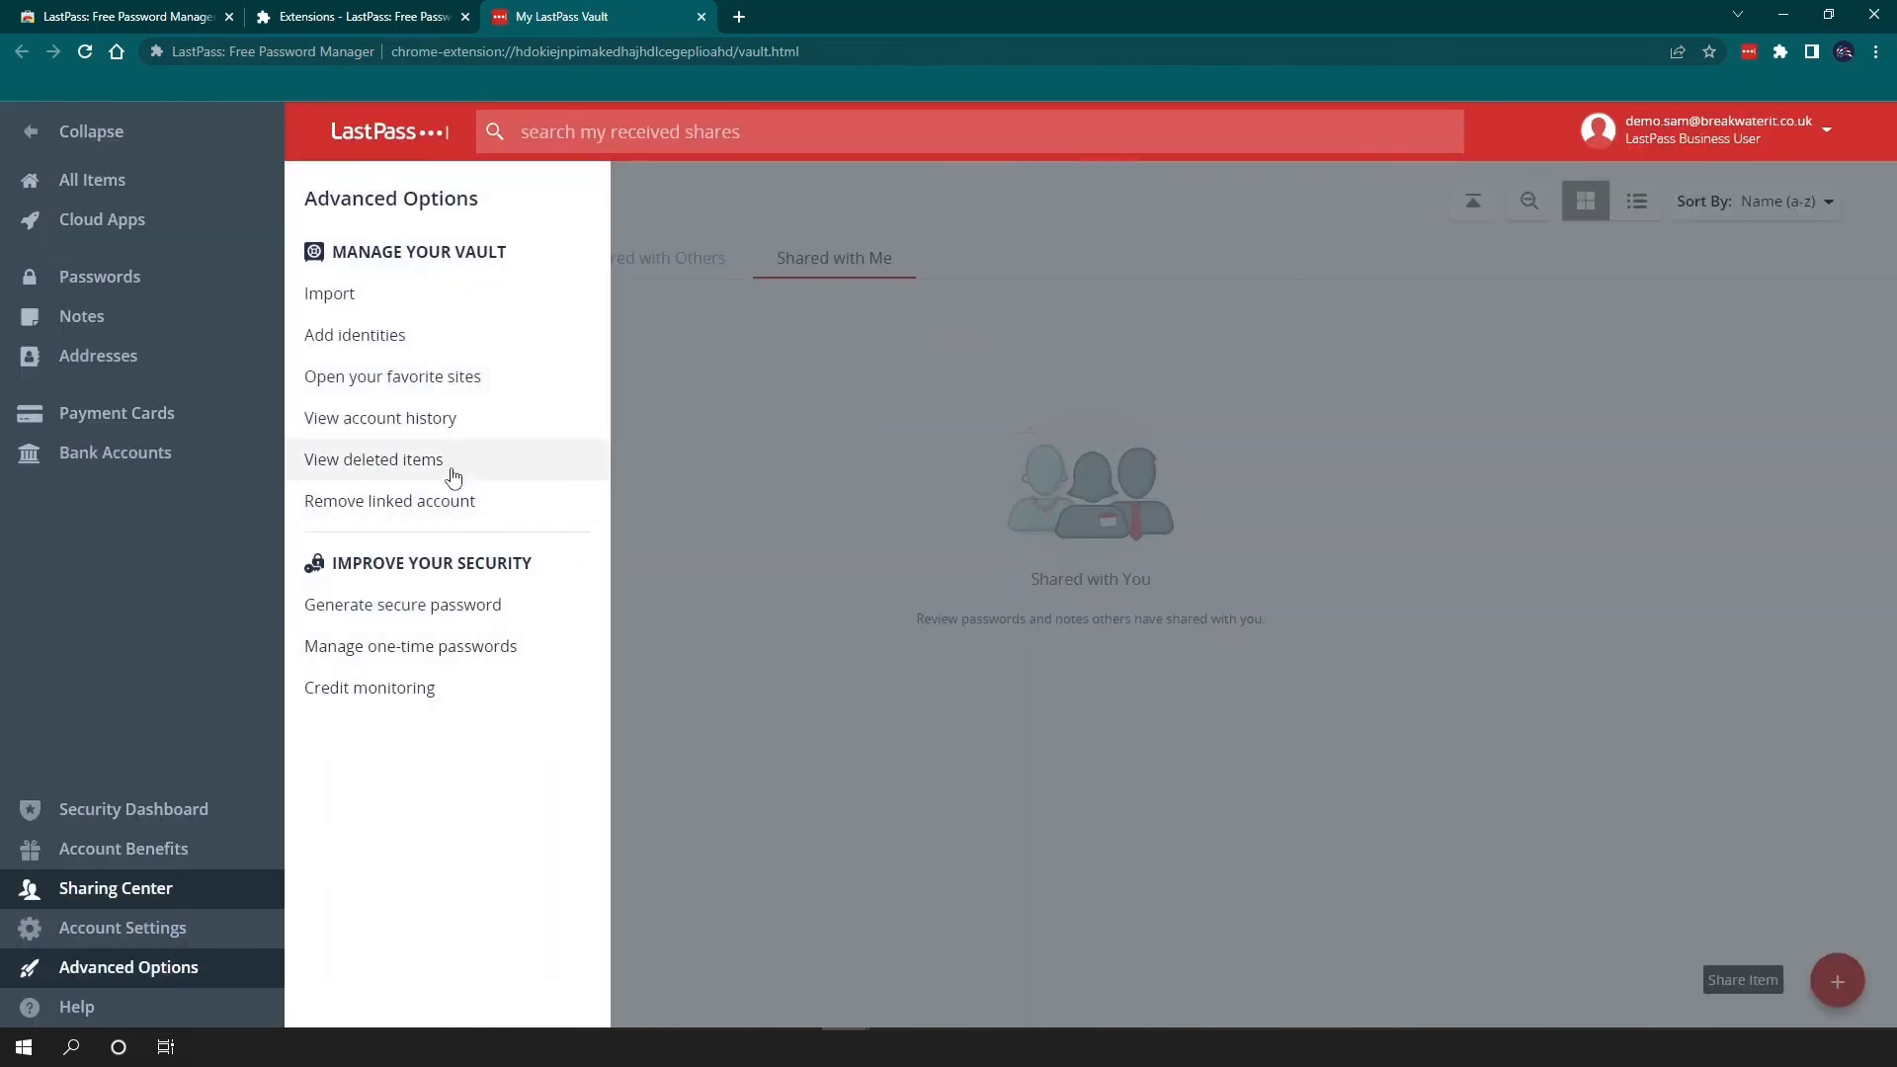
{"action": "left_click", "coordinate": [373, 459]}
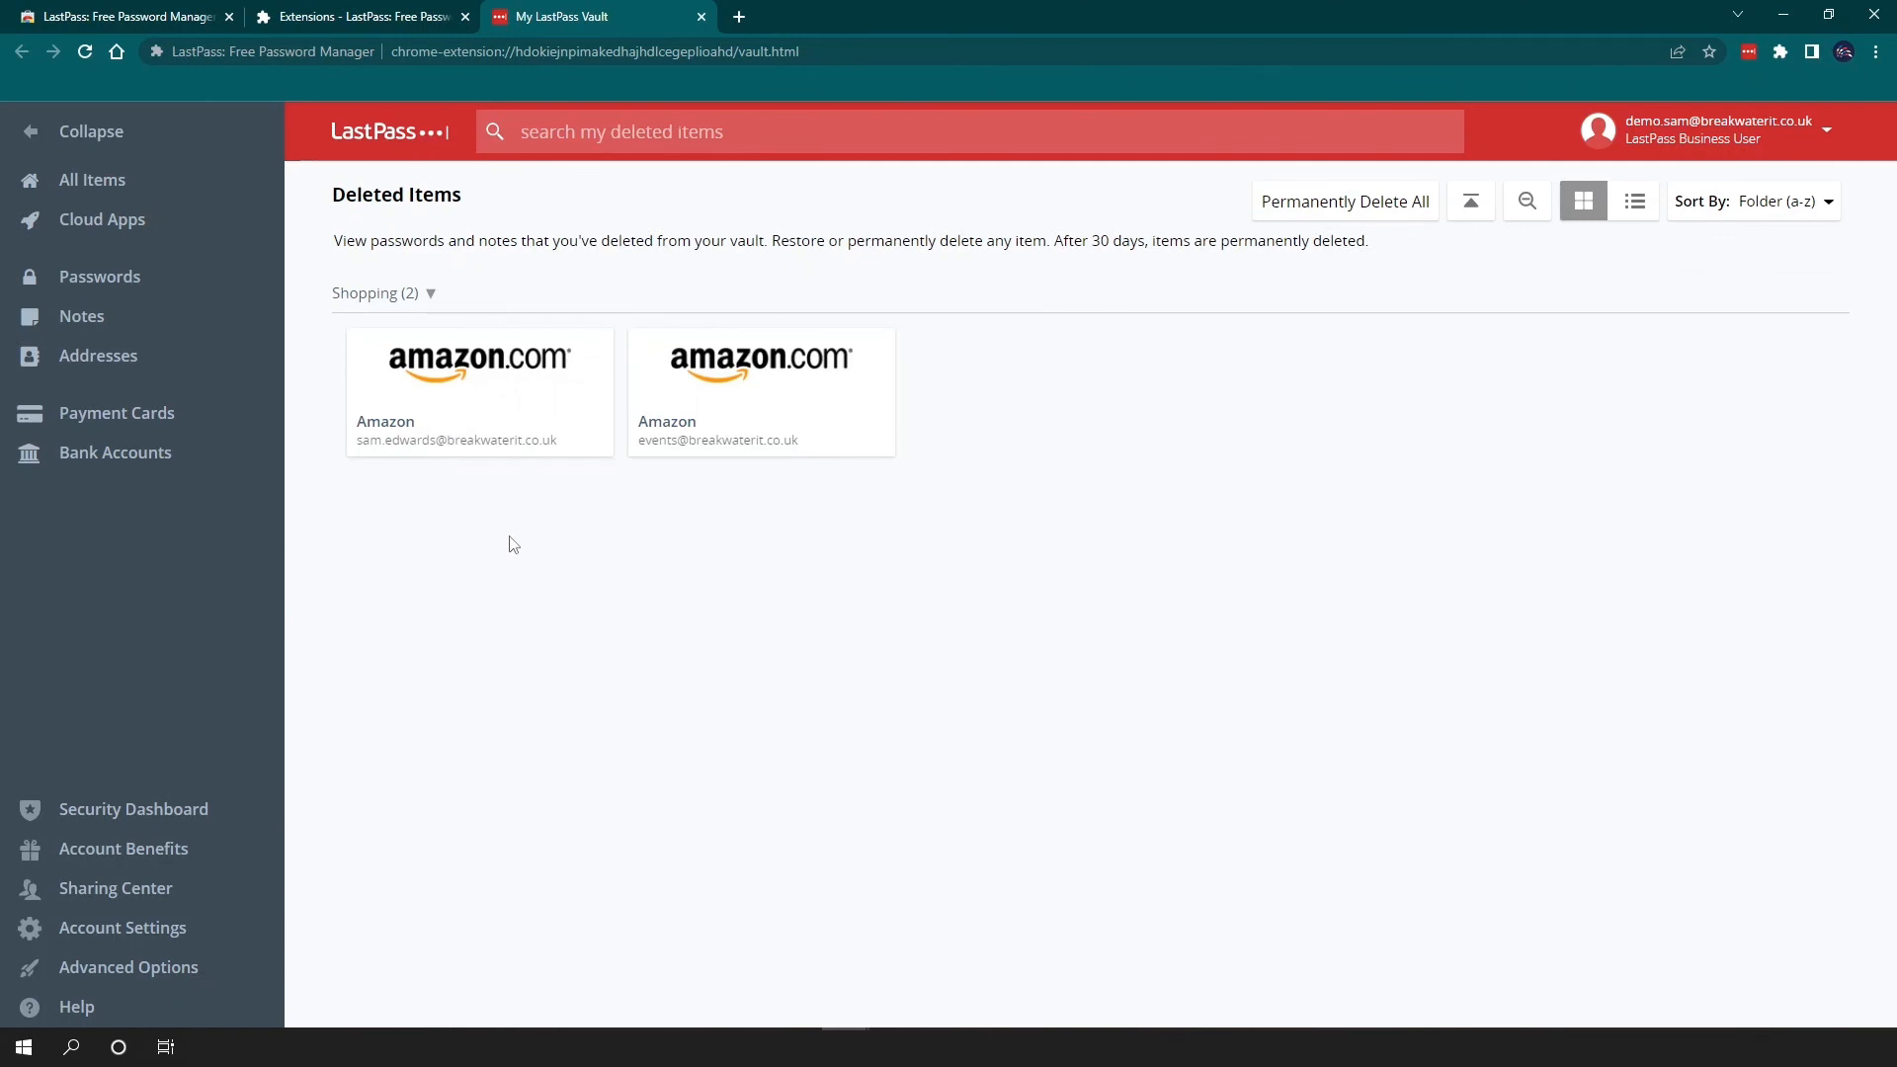
{"action": "mouse_move", "coordinate": [731, 557]}
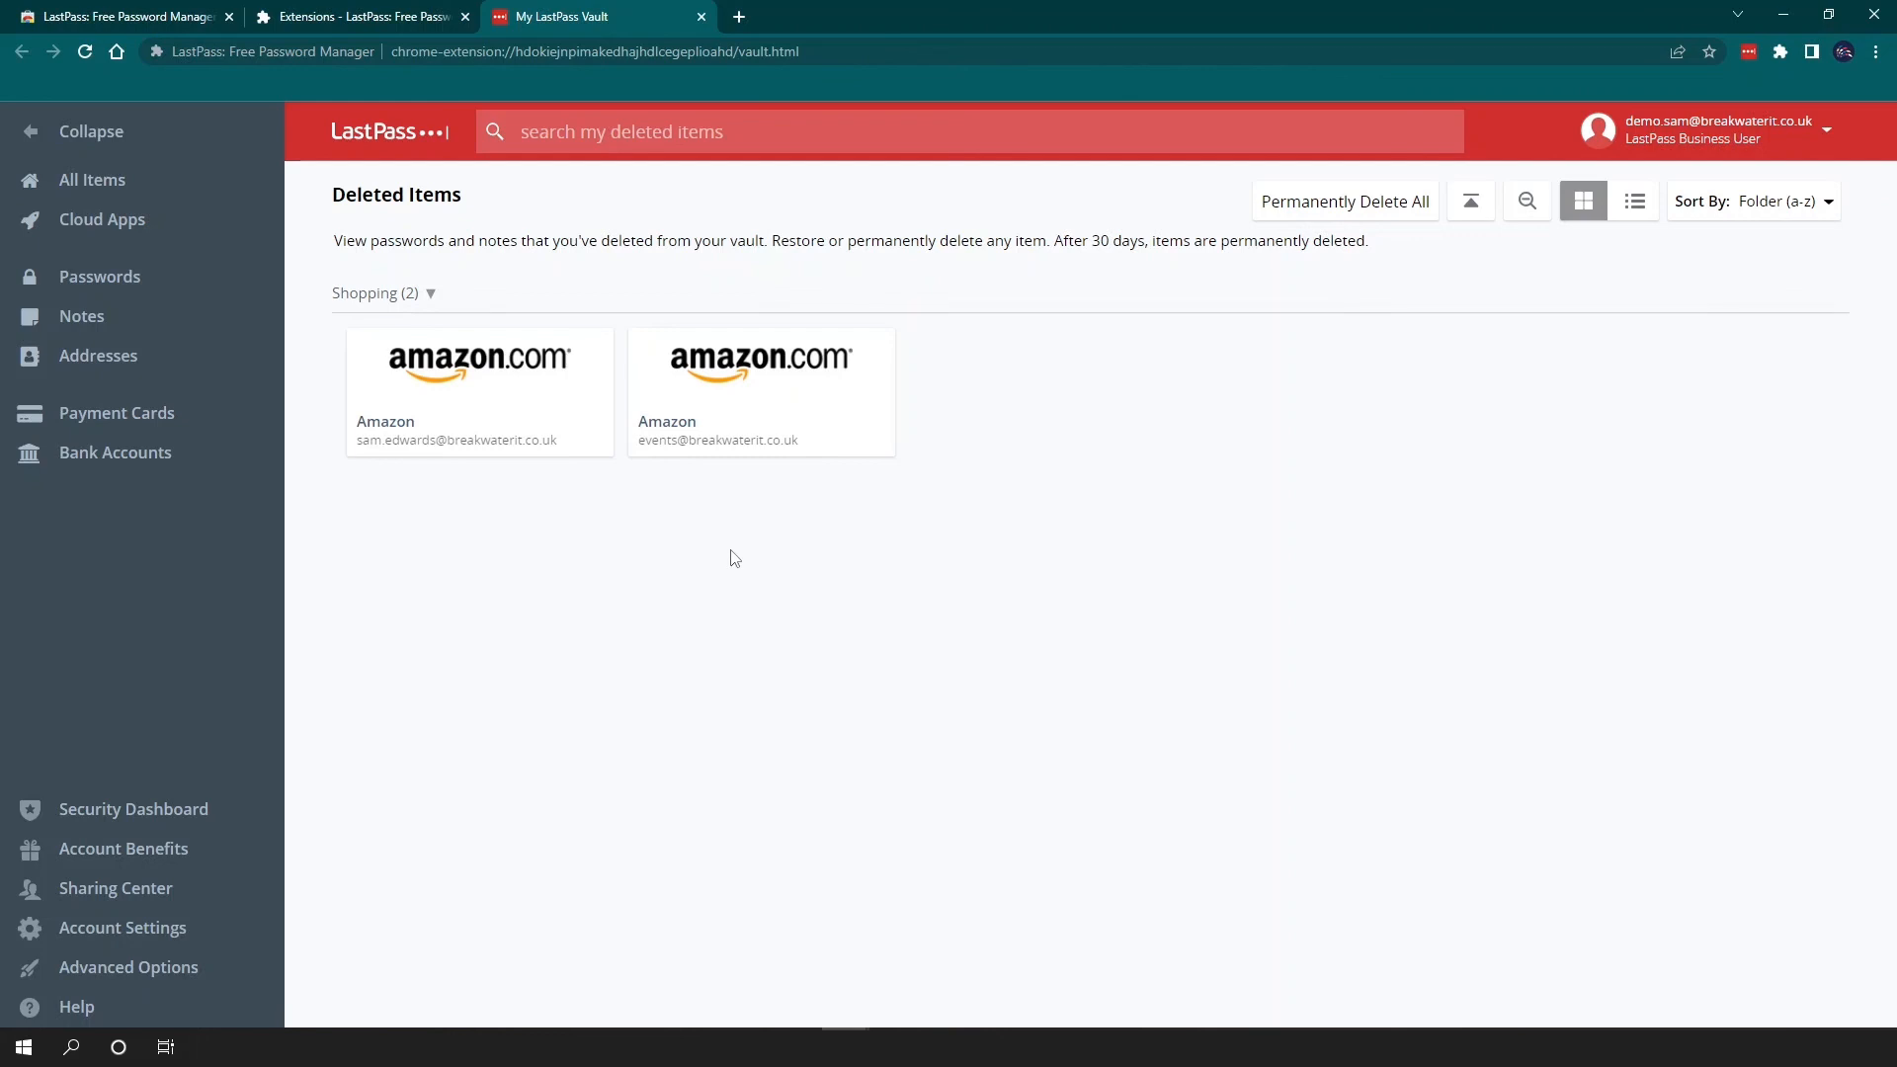
Generate a new 12-character secure password from Advanced Options.
{"action": "left_click", "coordinate": [129, 966]}
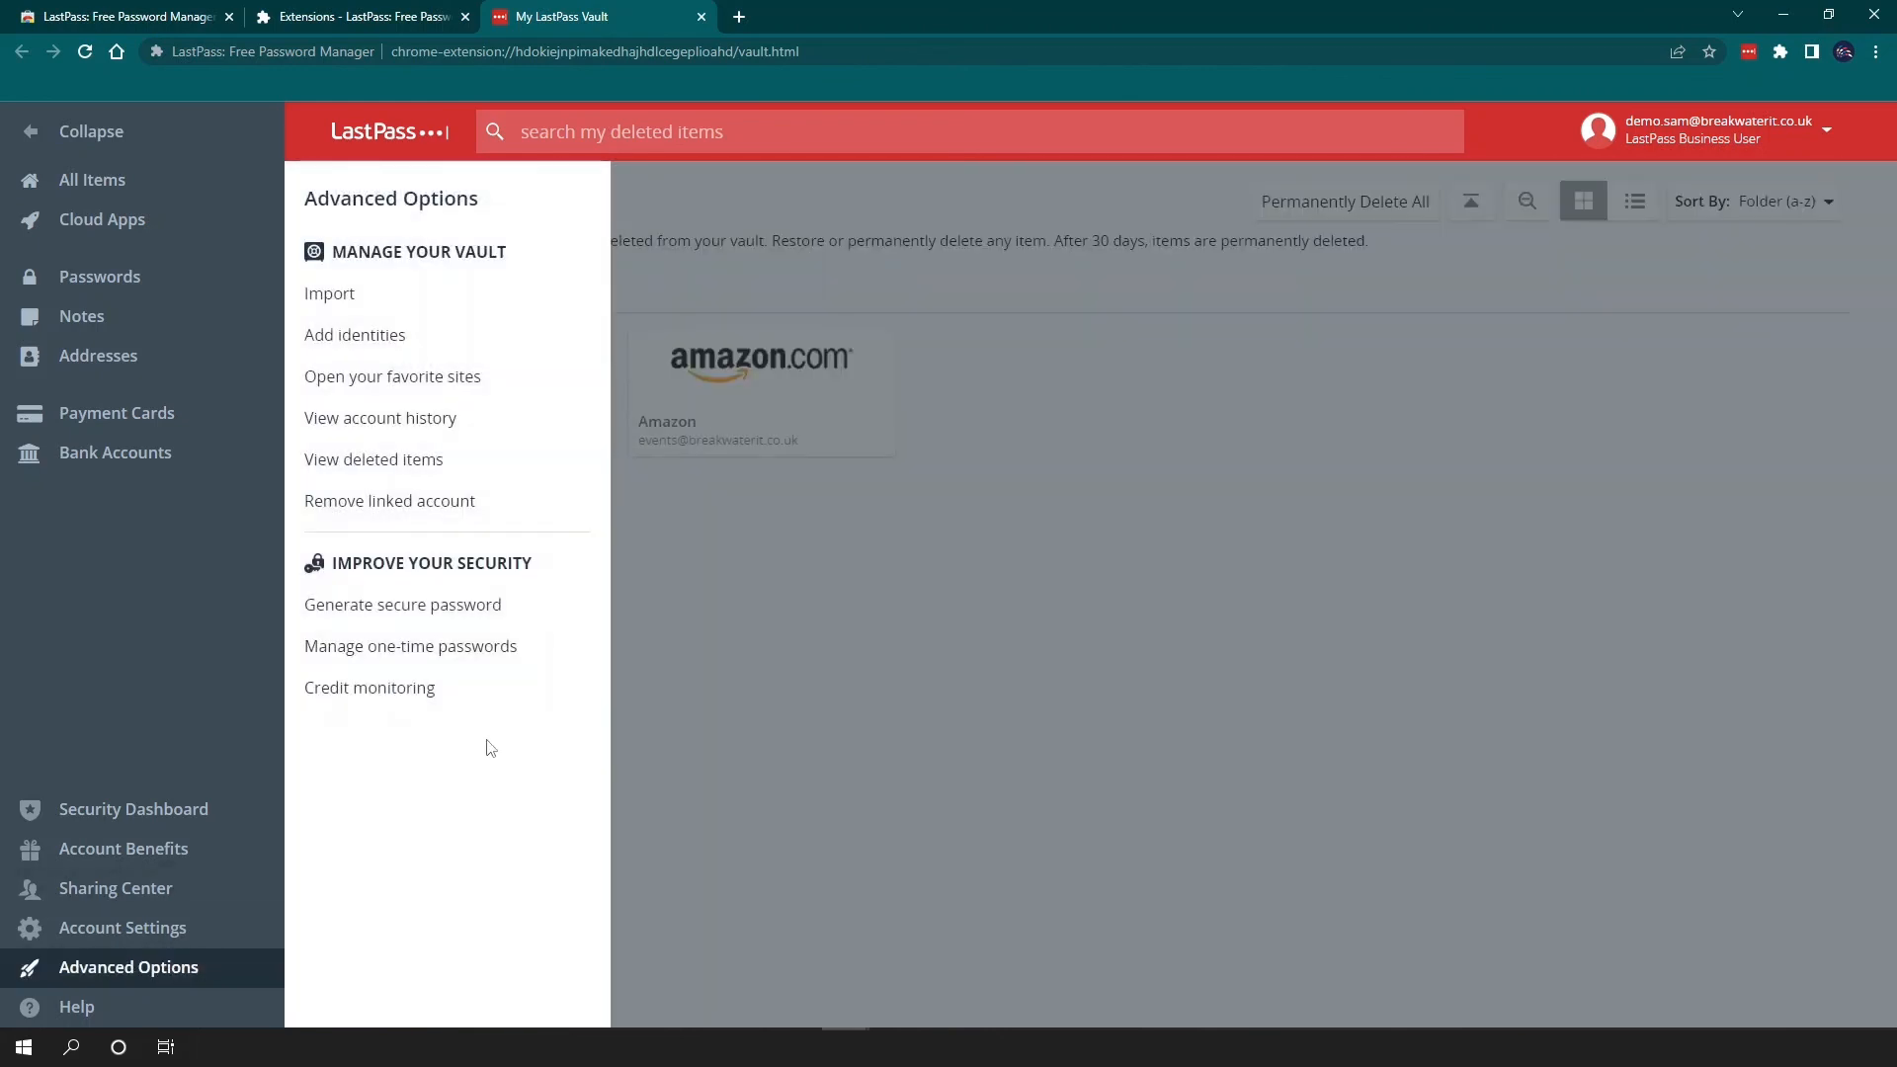
{"action": "mouse_move", "coordinate": [461, 611]}
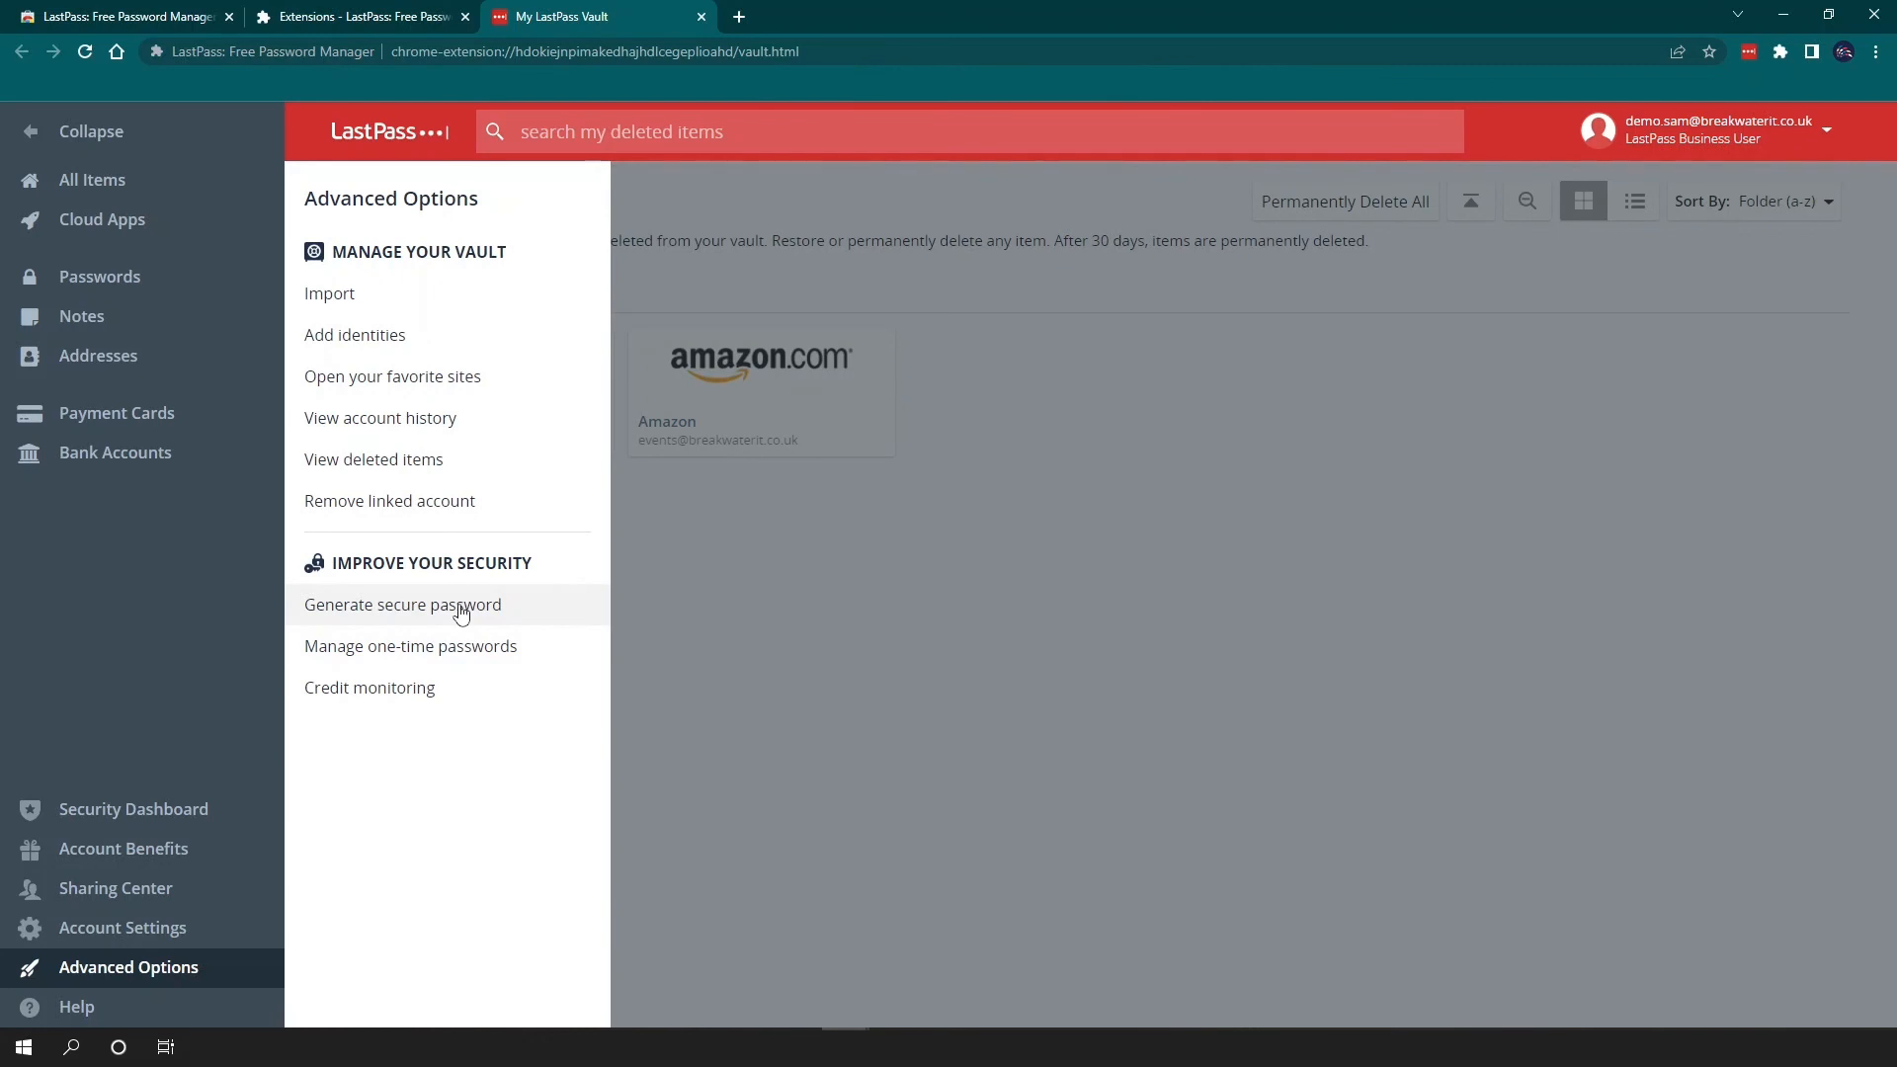
{"action": "left_click", "coordinate": [401, 605]}
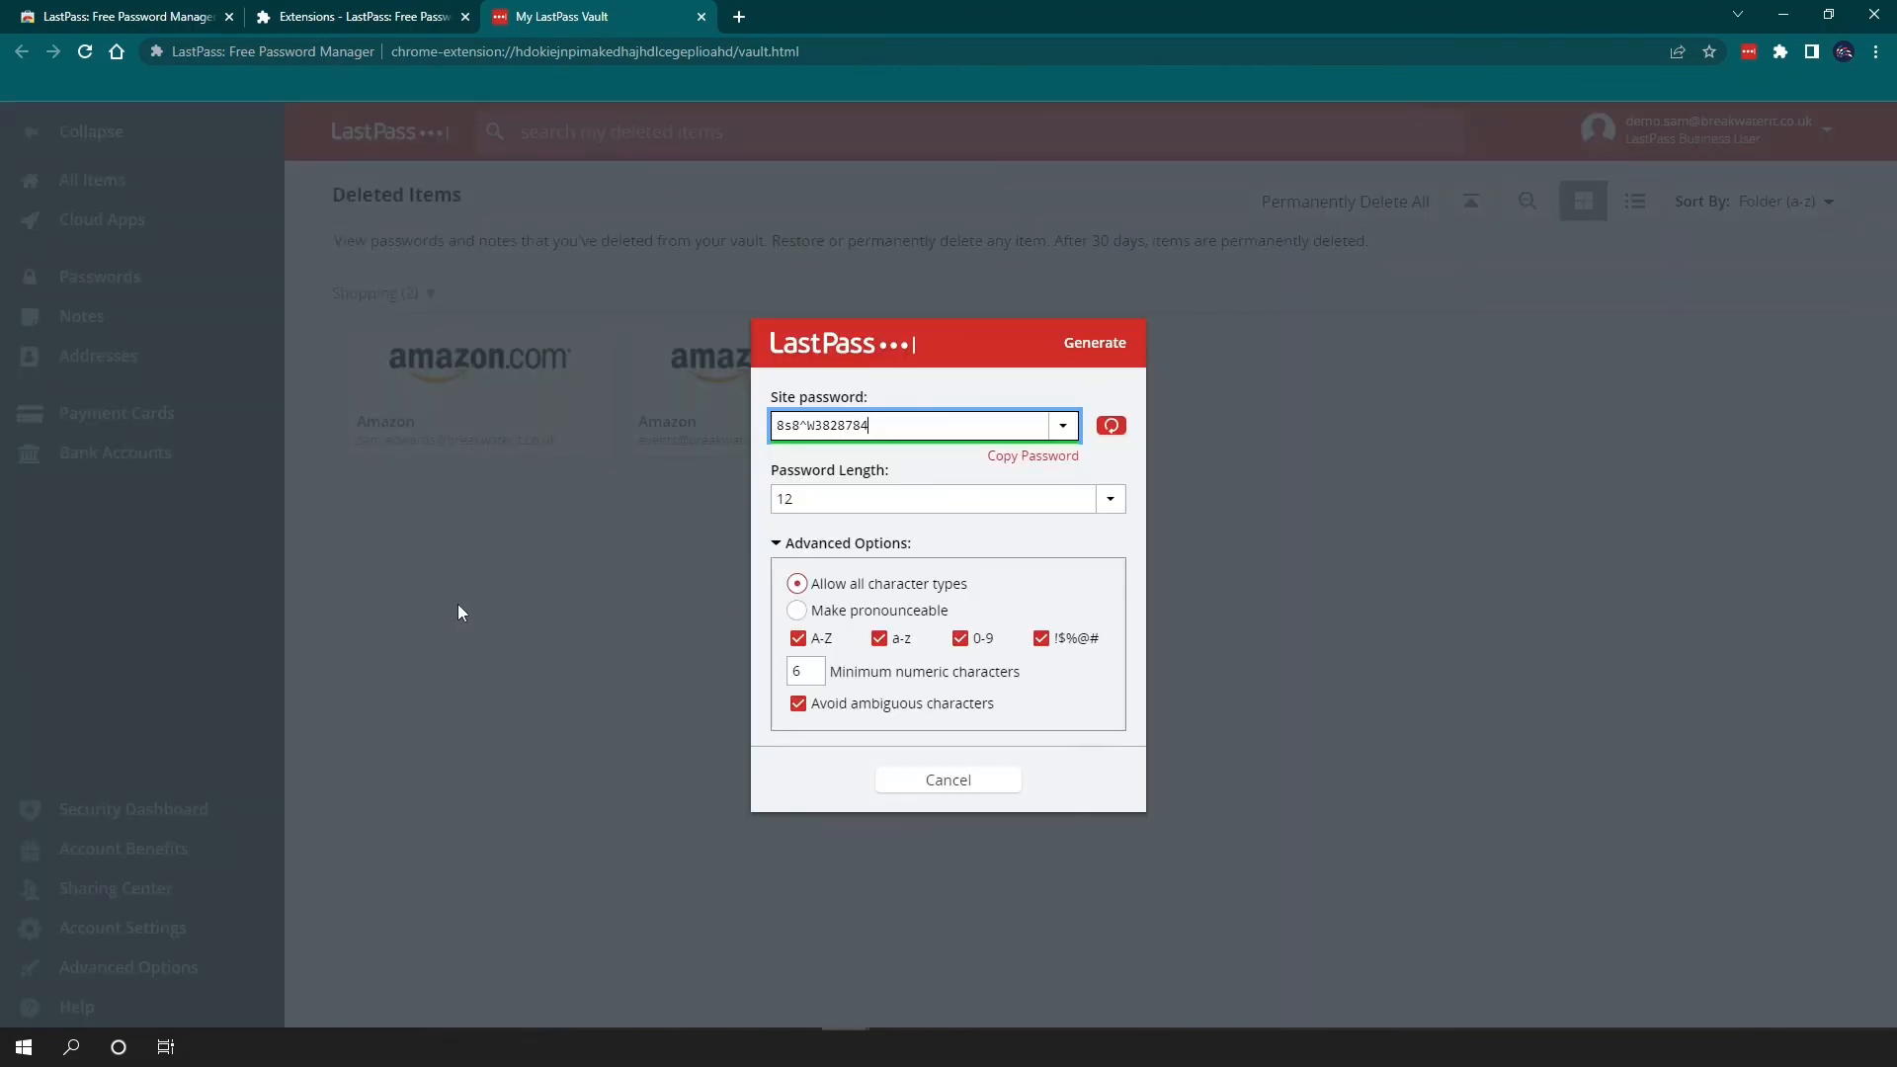